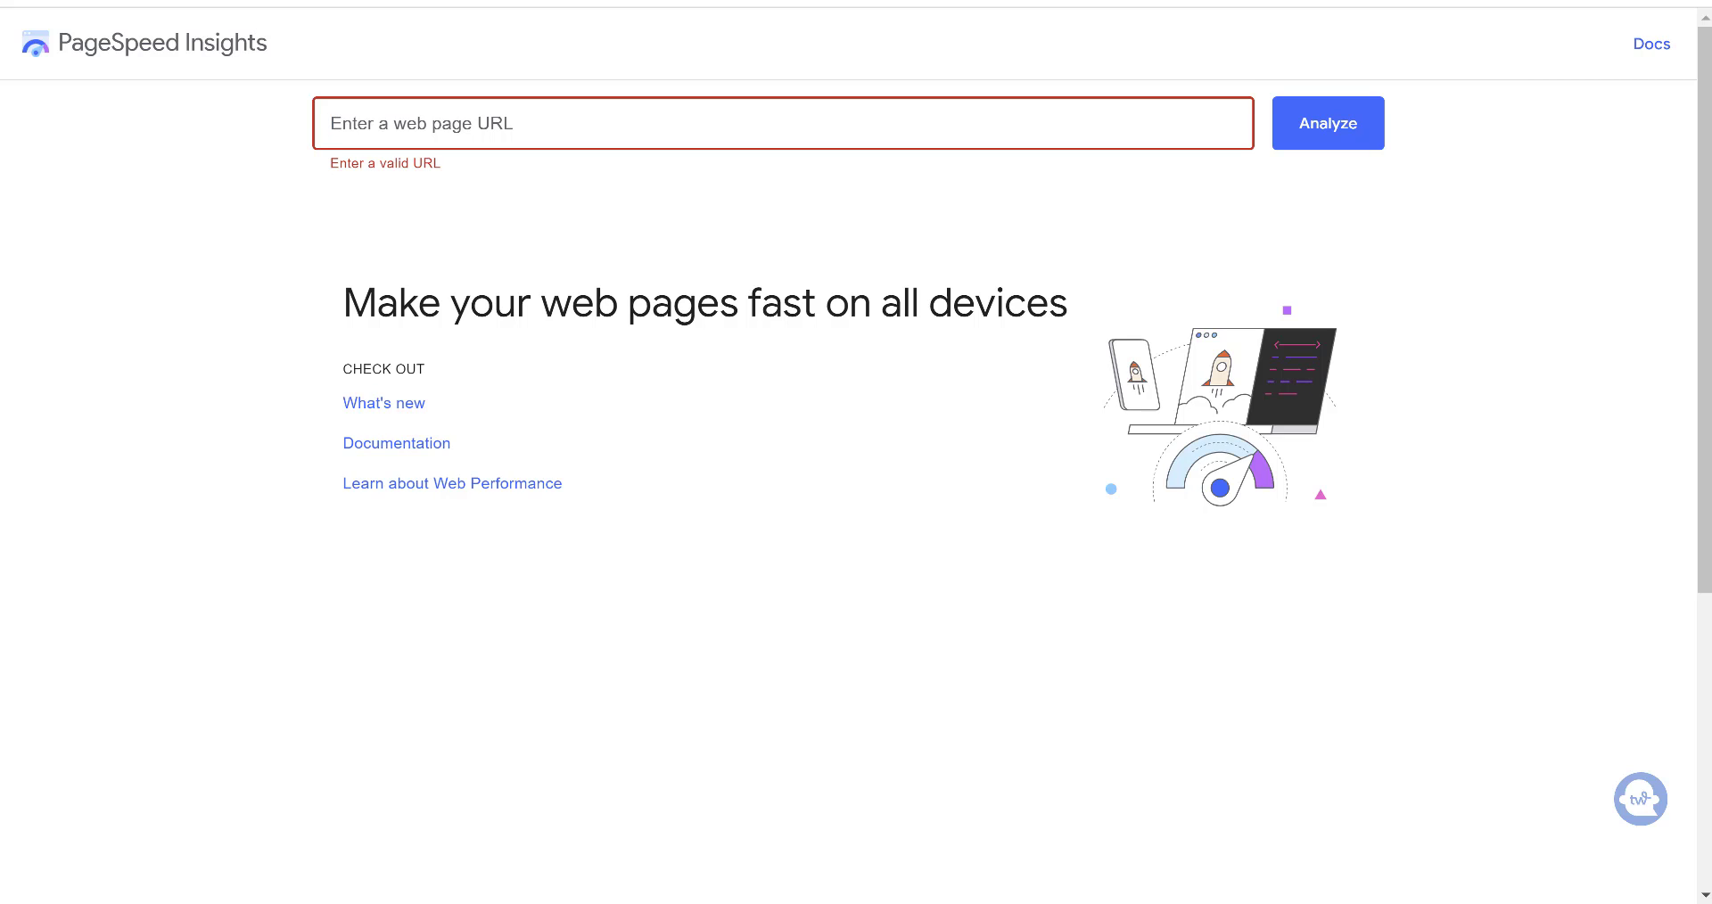
pyautogui.write('https://elkhartliving.com/')
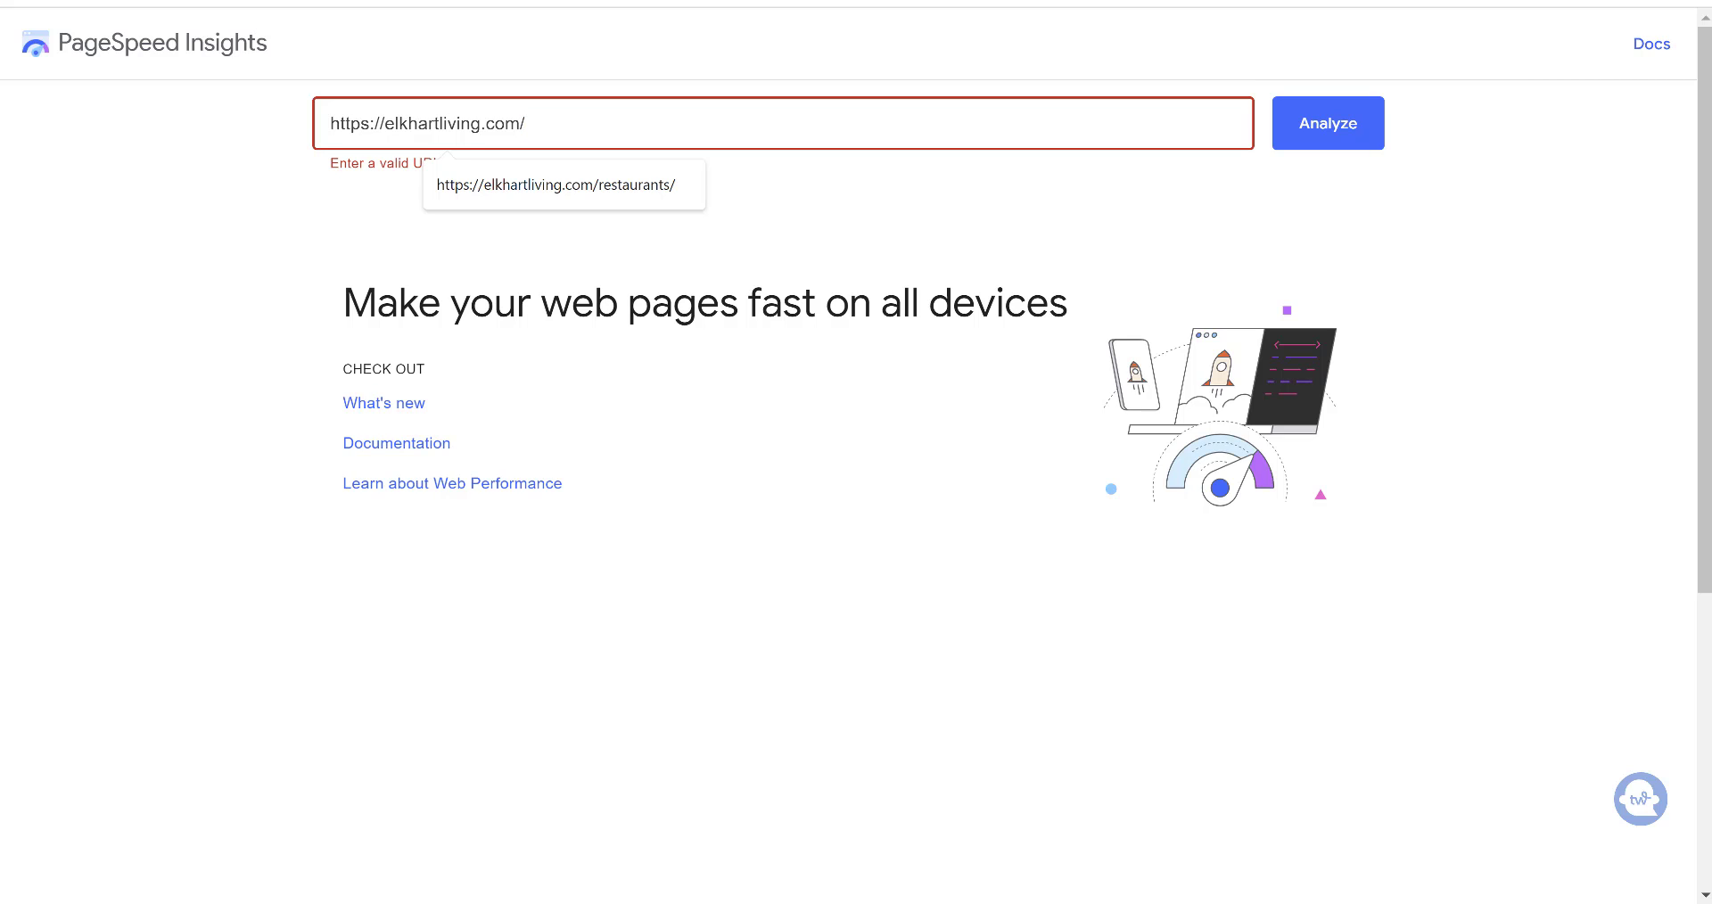
pyautogui.click(1327, 123)
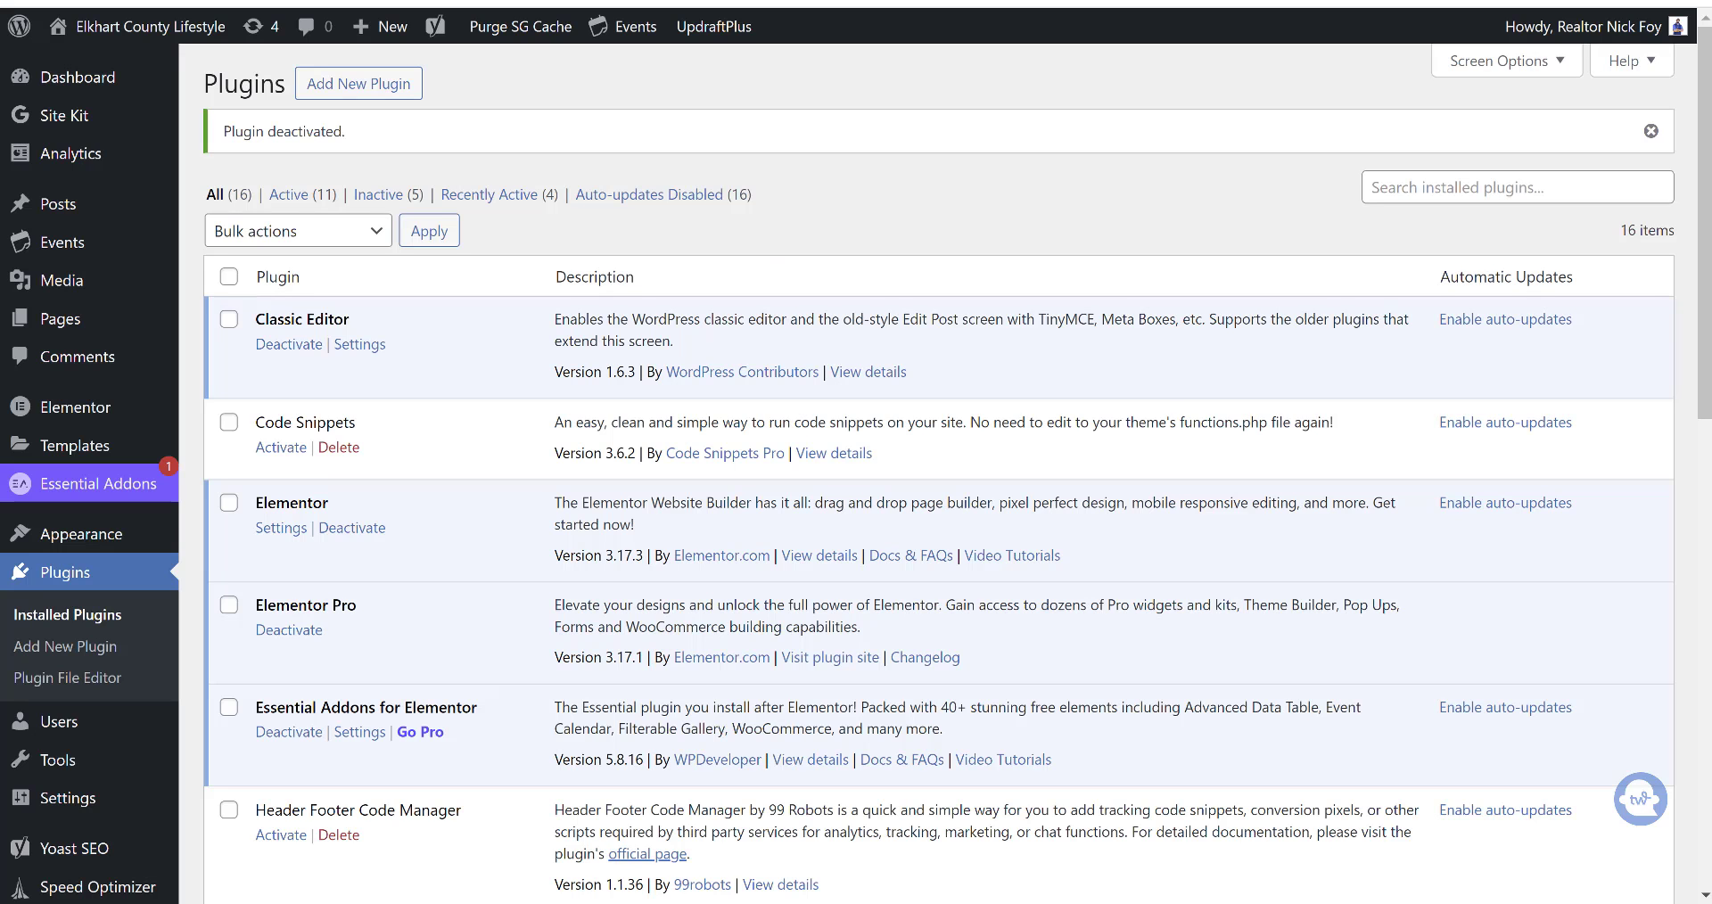
pyautogui.moveTo(198, 237)
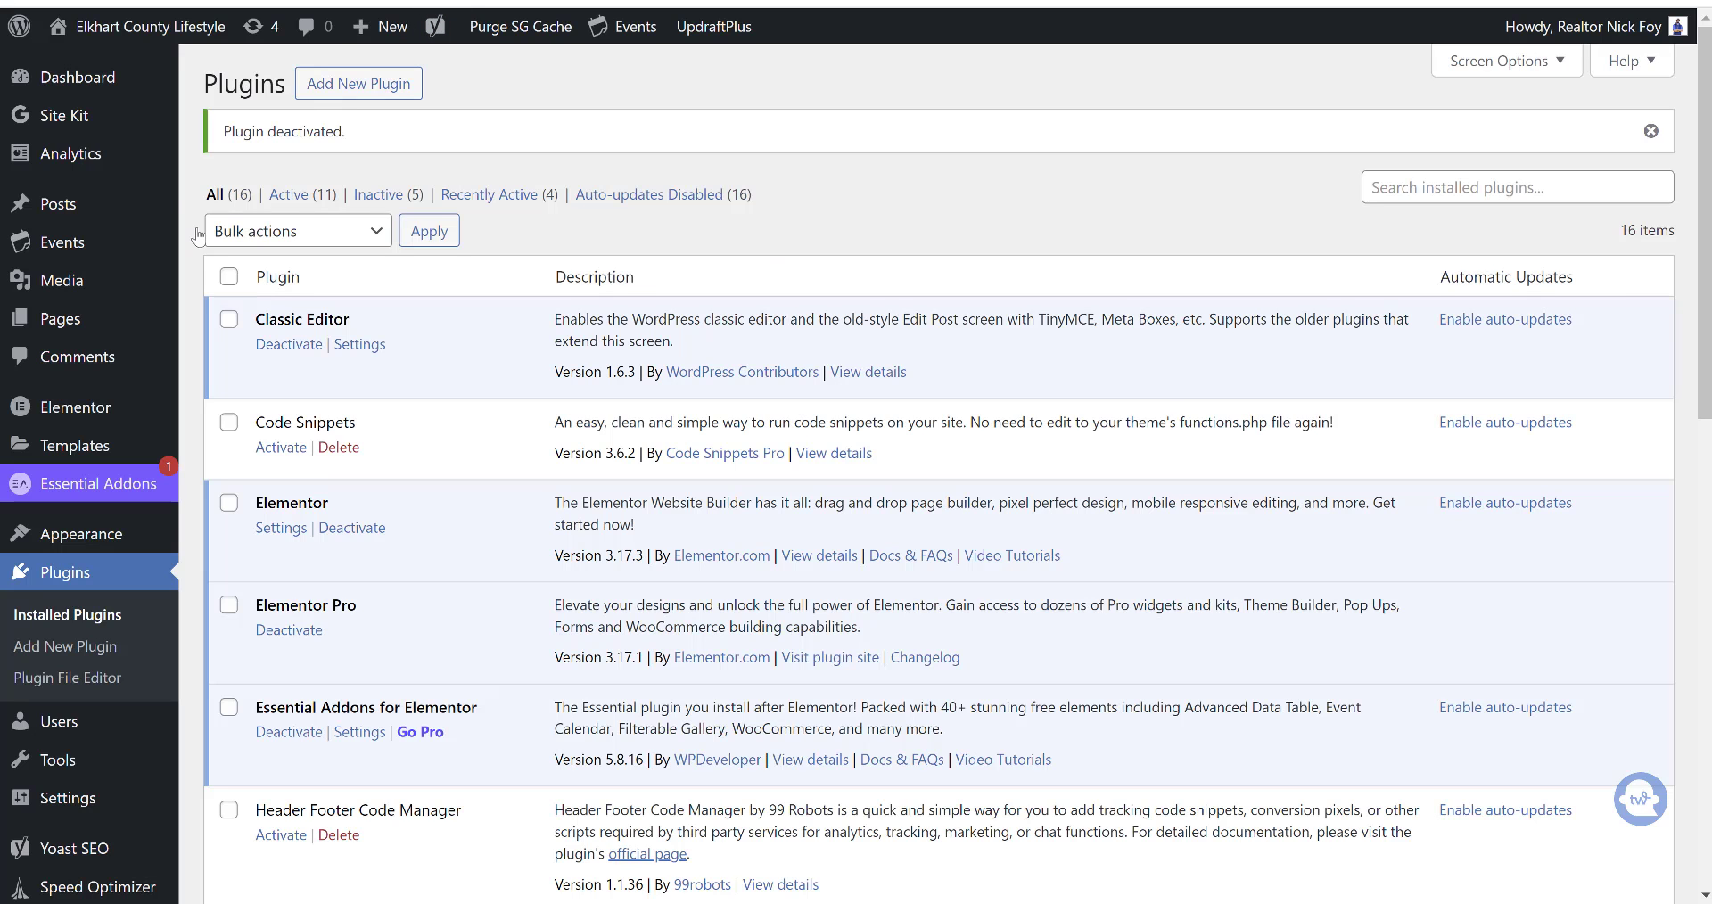
pyautogui.moveTo(92, 576)
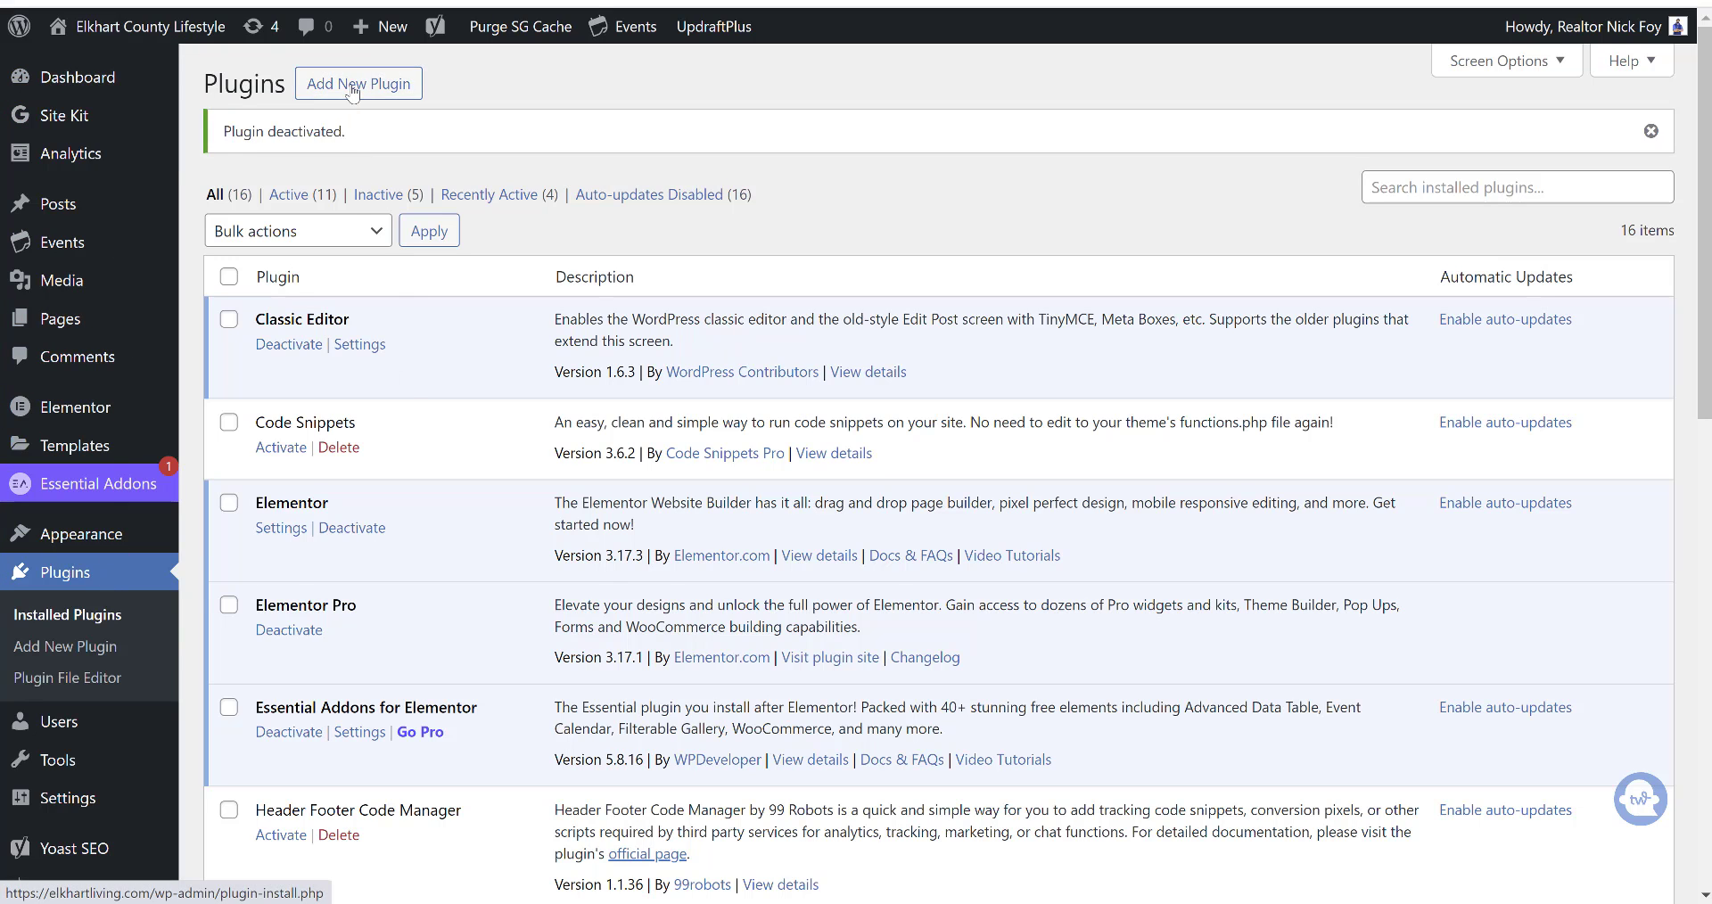
# - Search the add-plugins directory for 'phastpress' to list PhastPress and WP Meteor
pyautogui.click(357, 84)
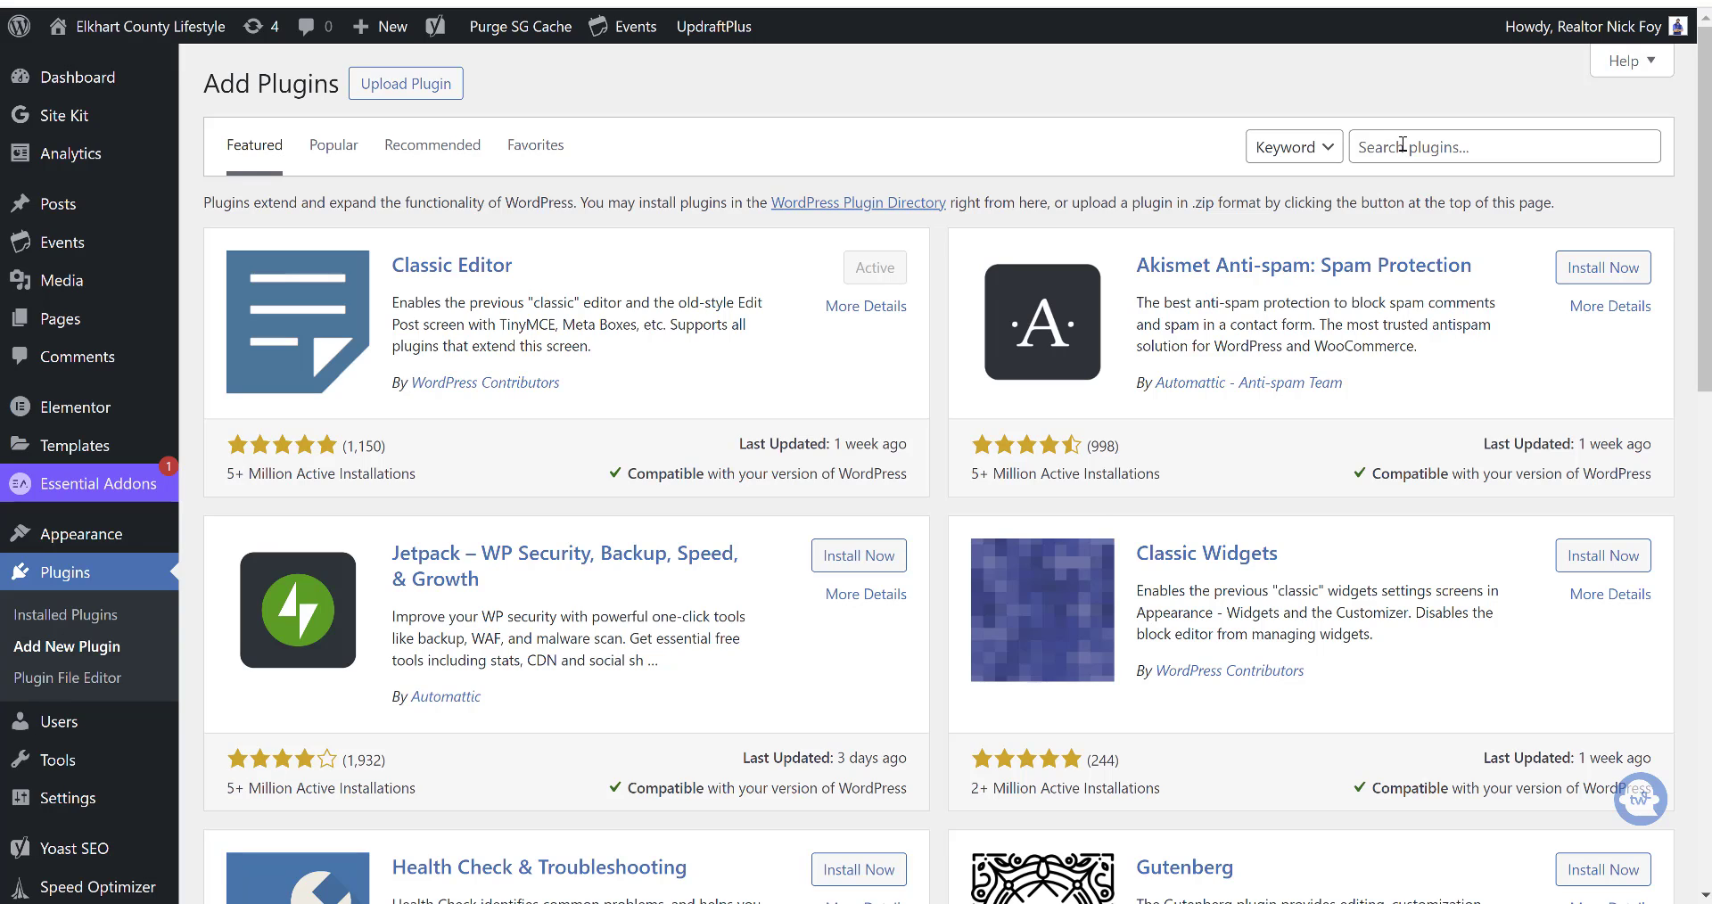
pyautogui.click(1503, 144)
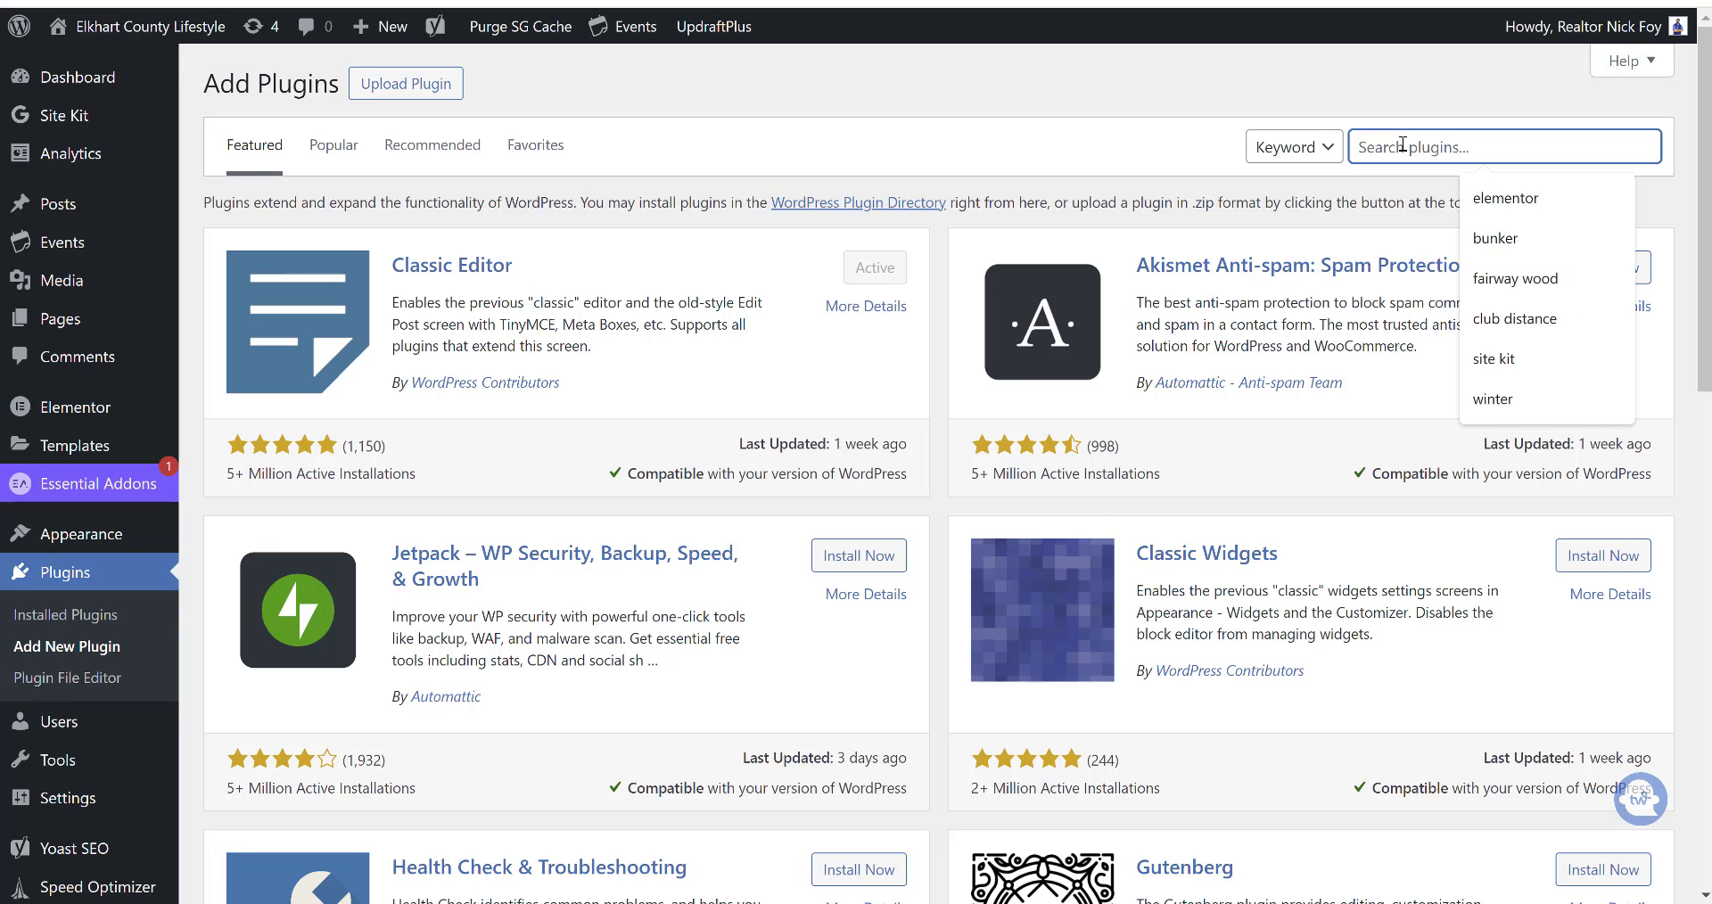
pyautogui.write('phast')
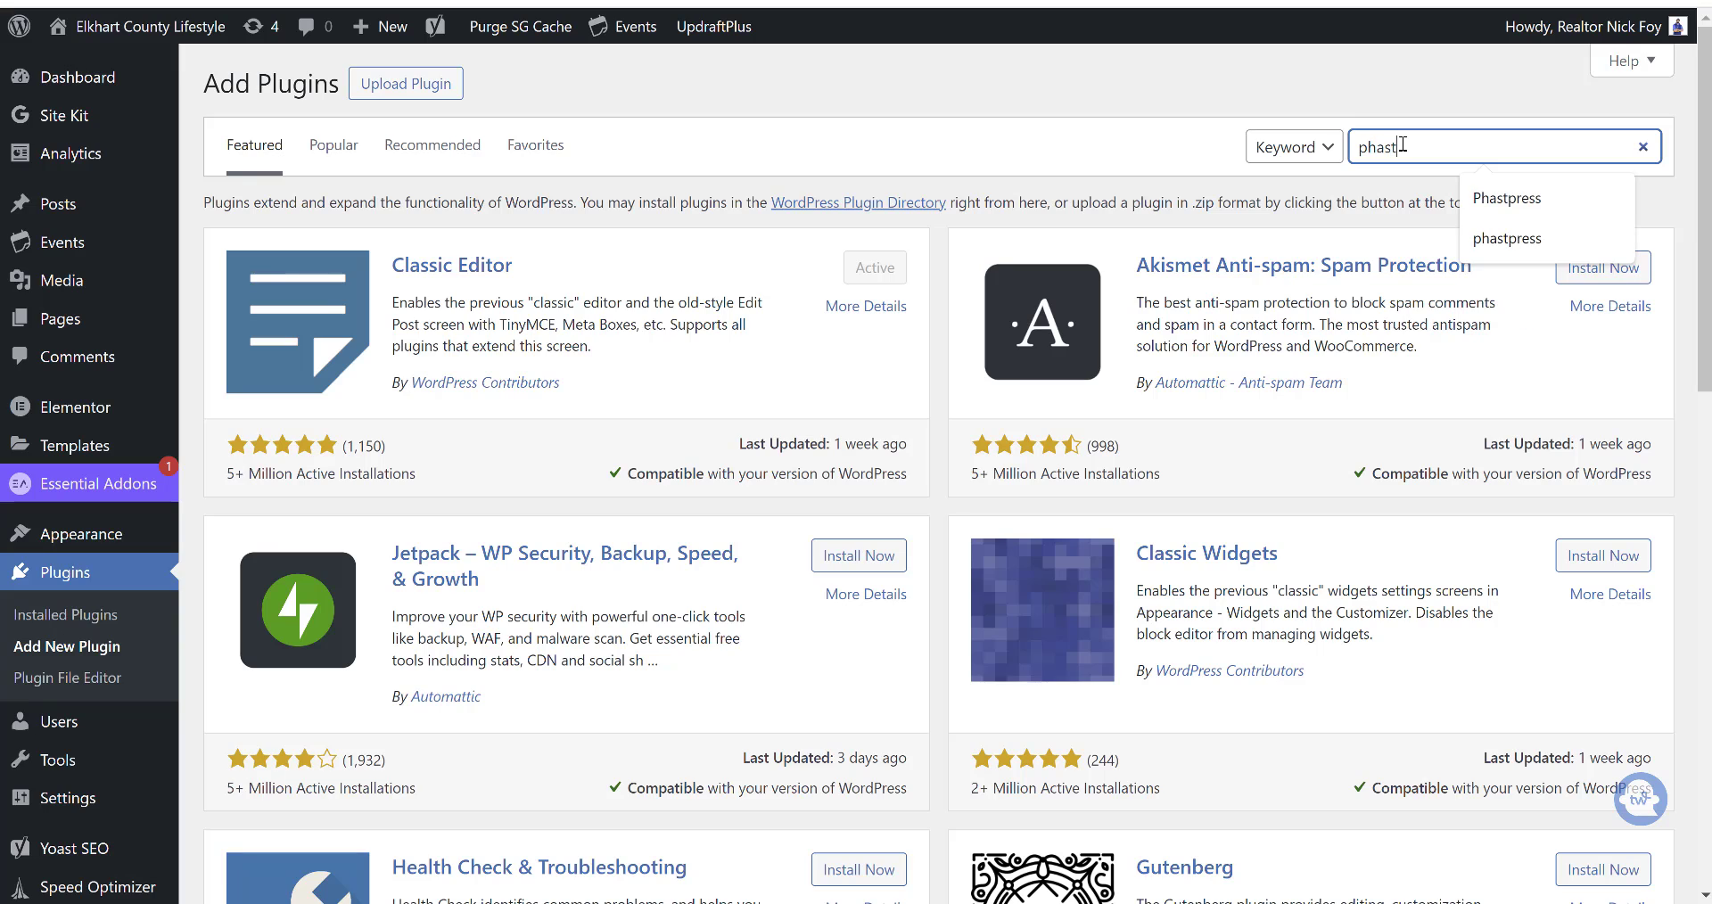
pyautogui.write('press')
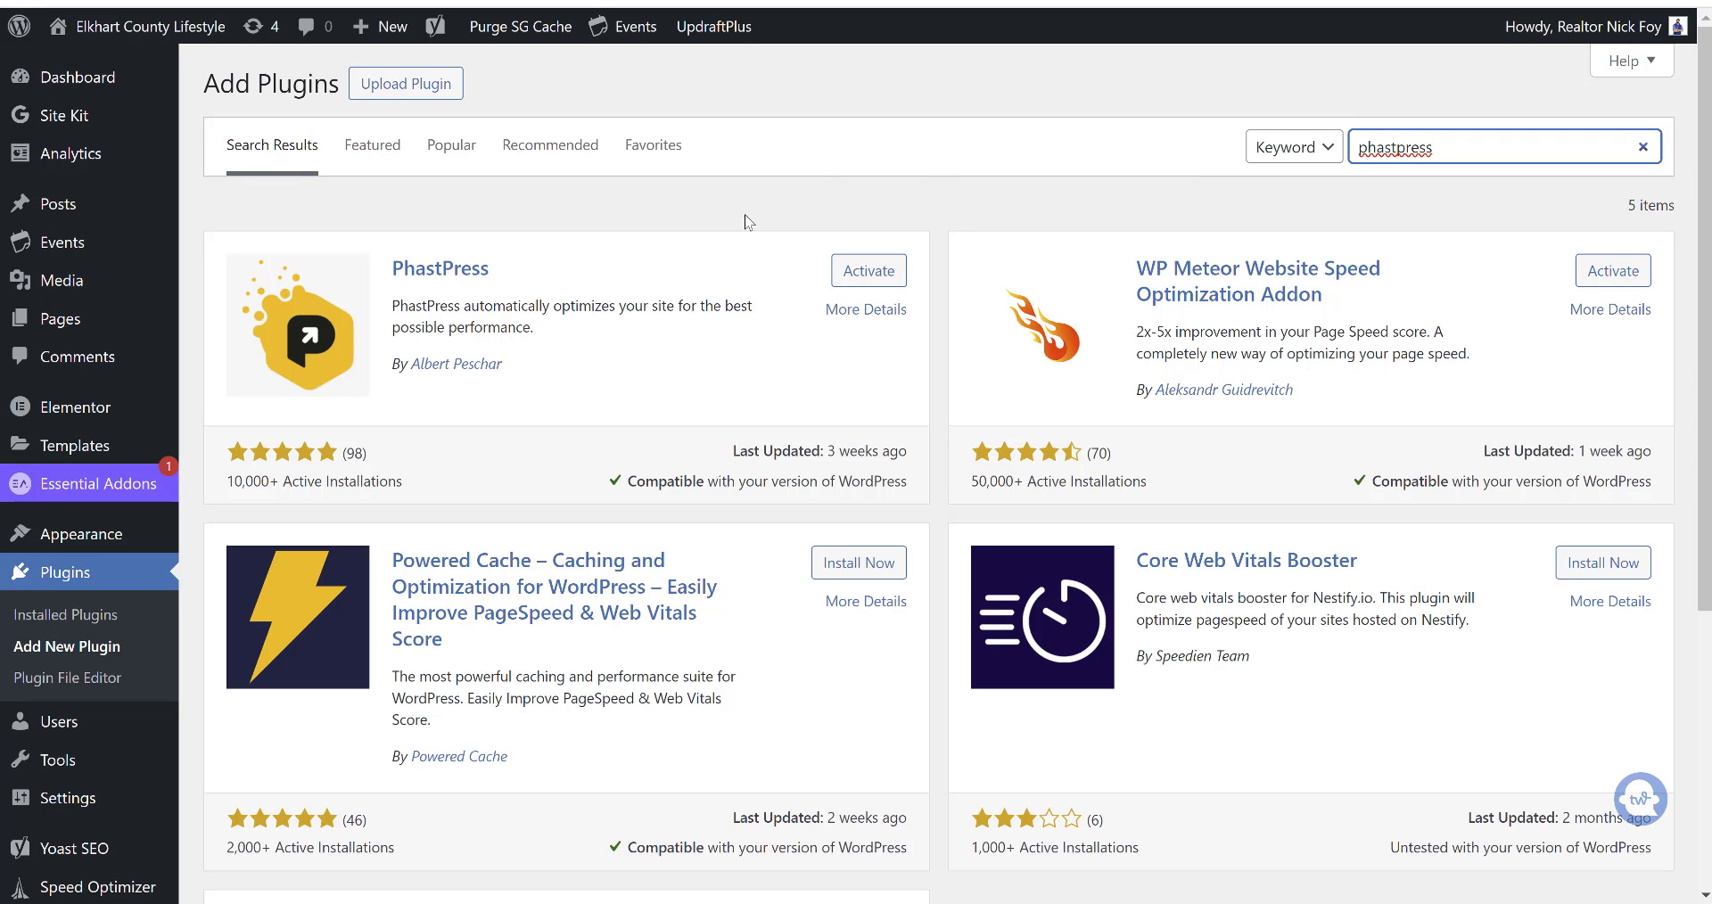
pyautogui.moveTo(658, 305)
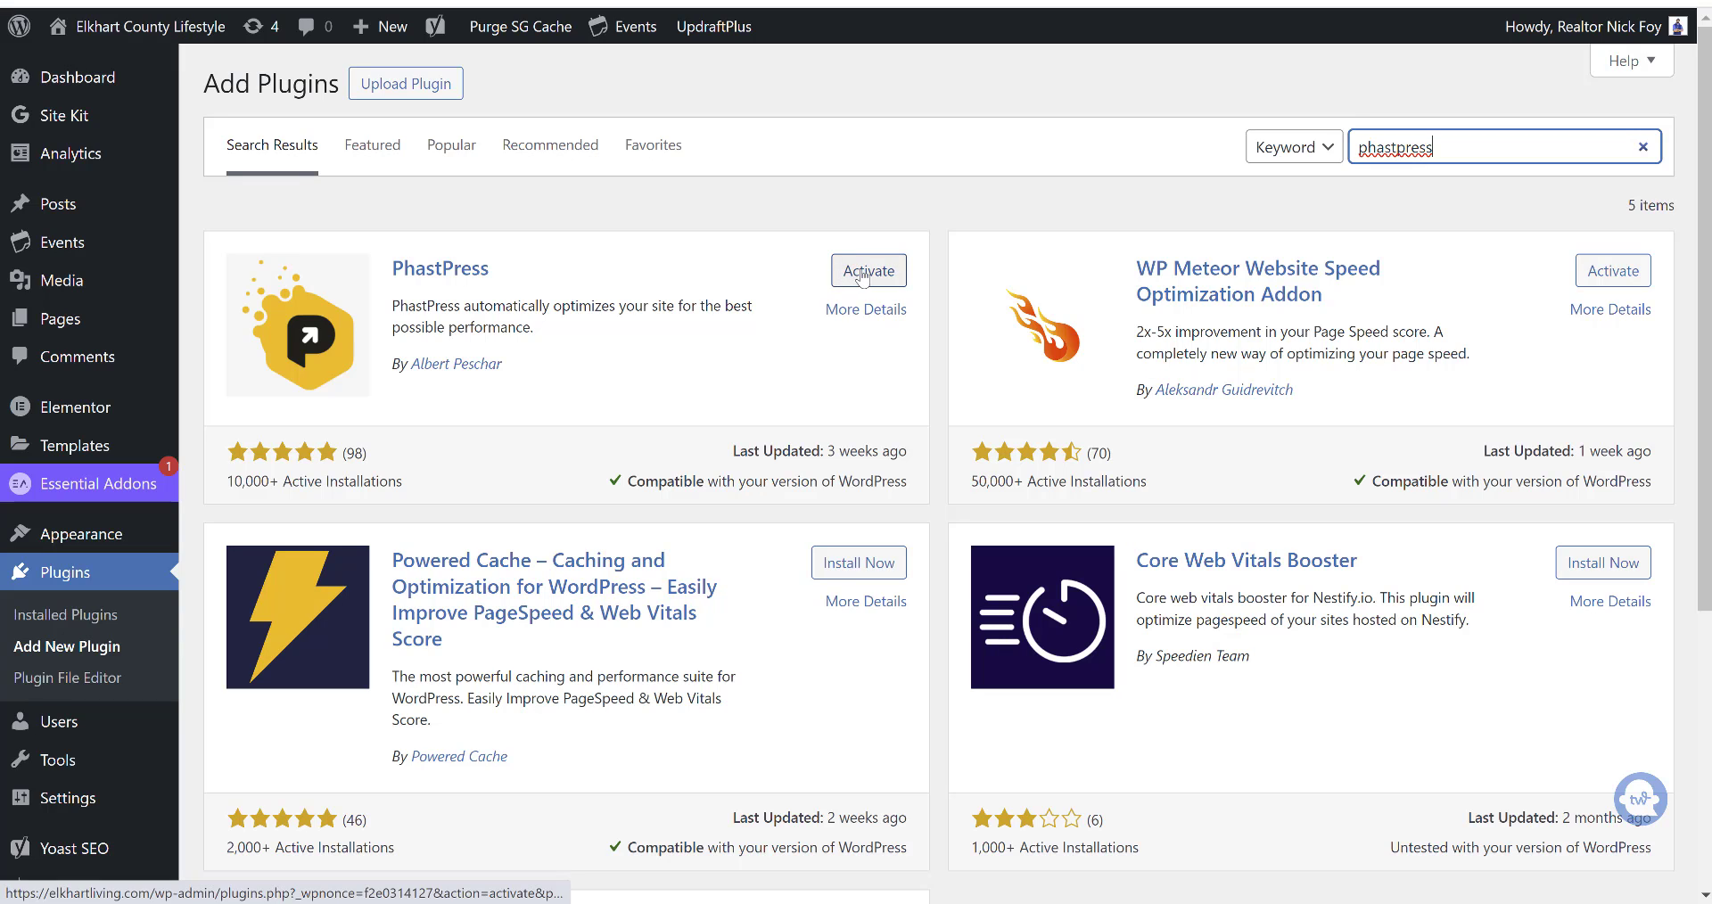
pyautogui.moveTo(868, 271)
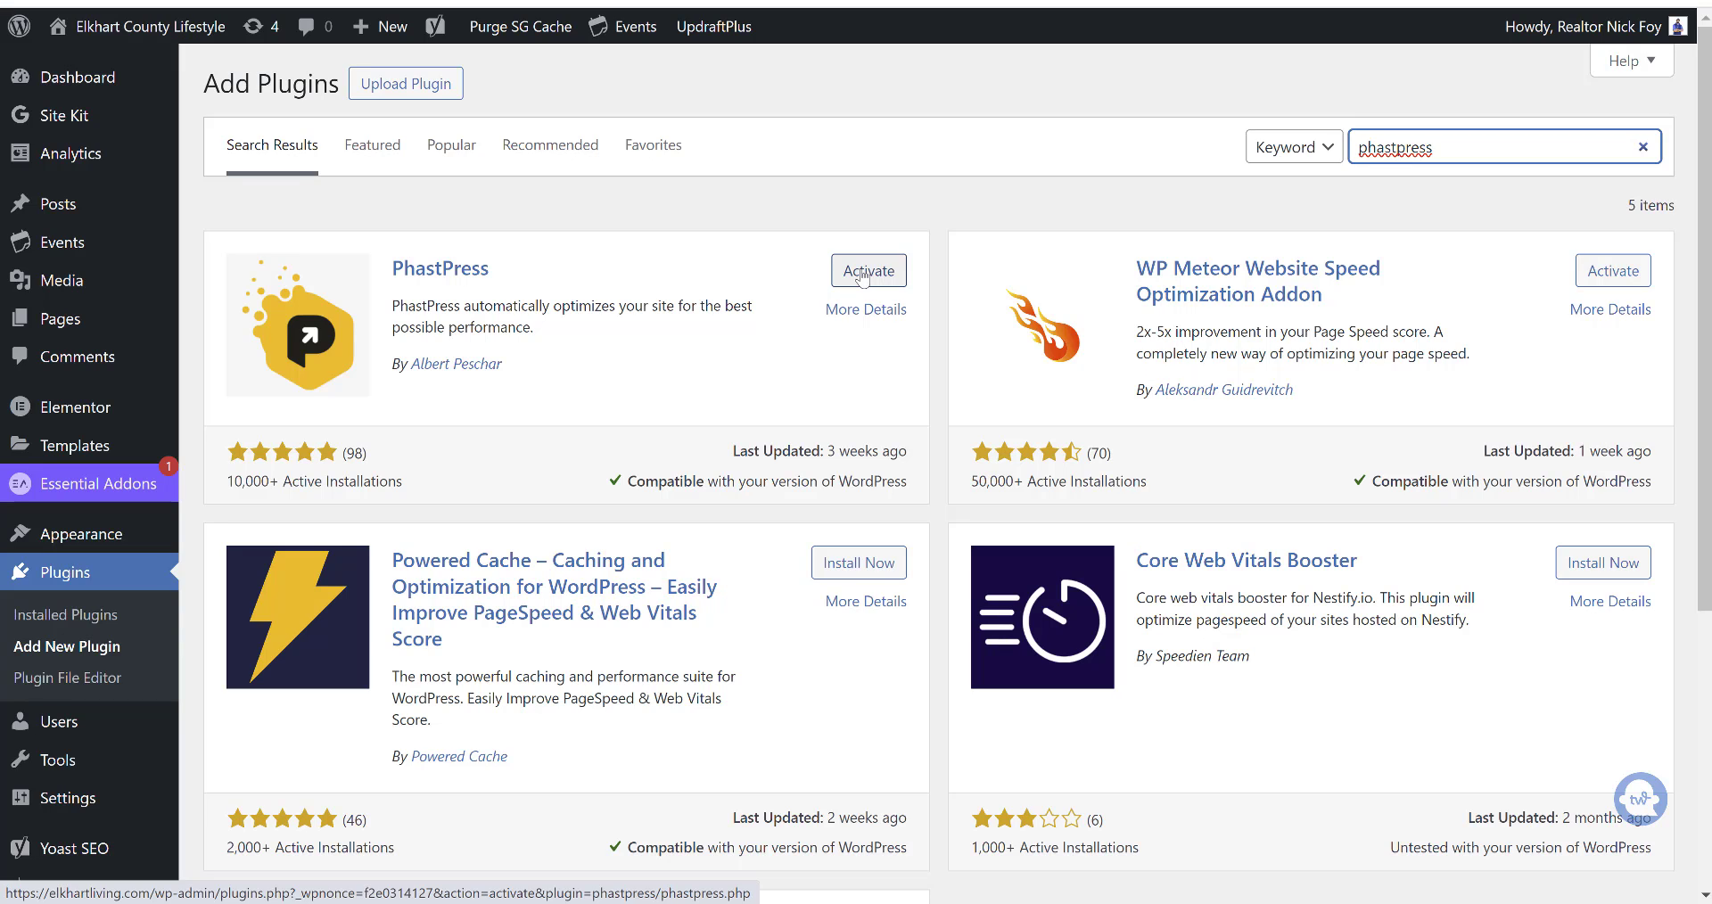
pyautogui.moveTo(1078, 264)
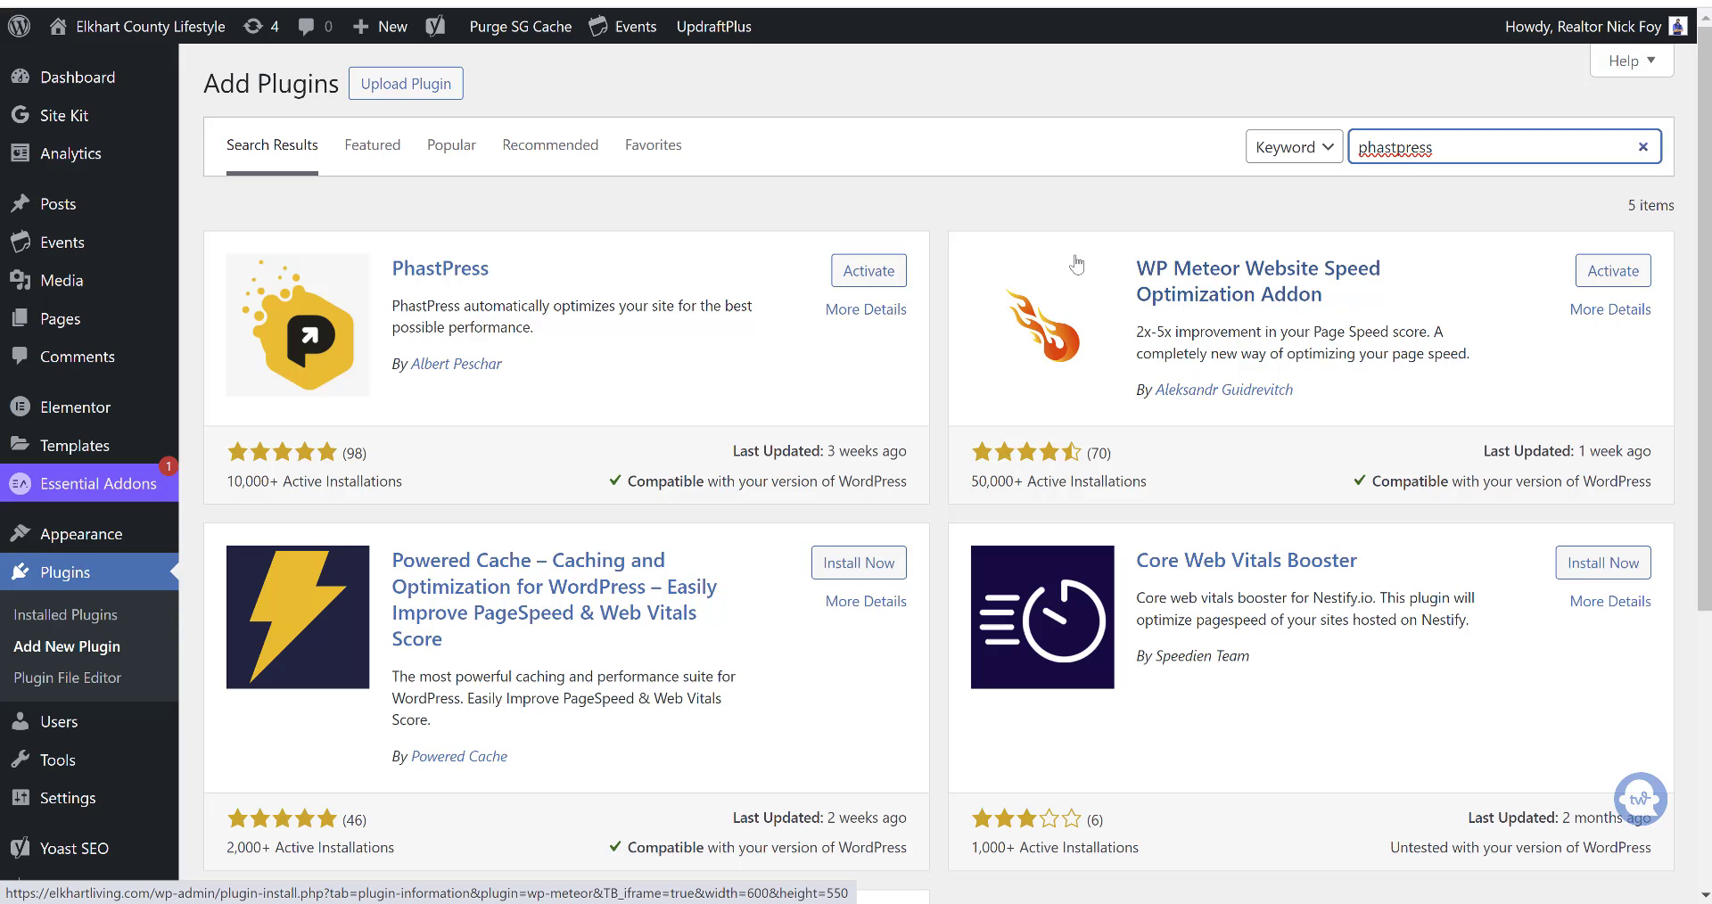
pyautogui.moveTo(1161, 280)
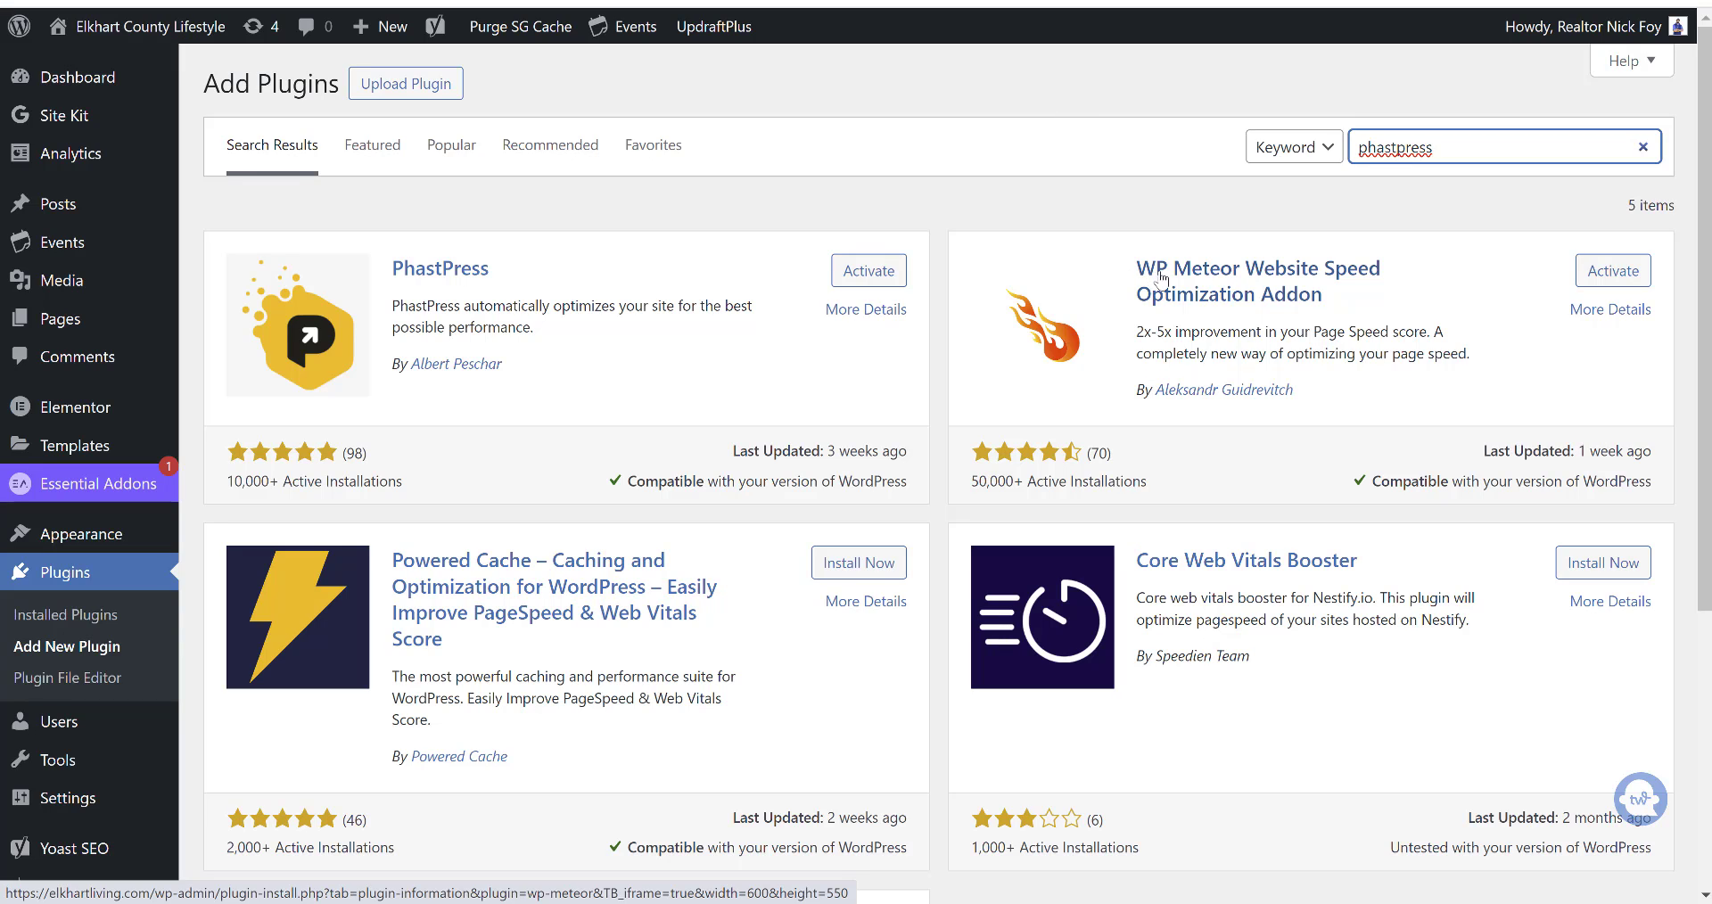
pyautogui.moveTo(1337, 286)
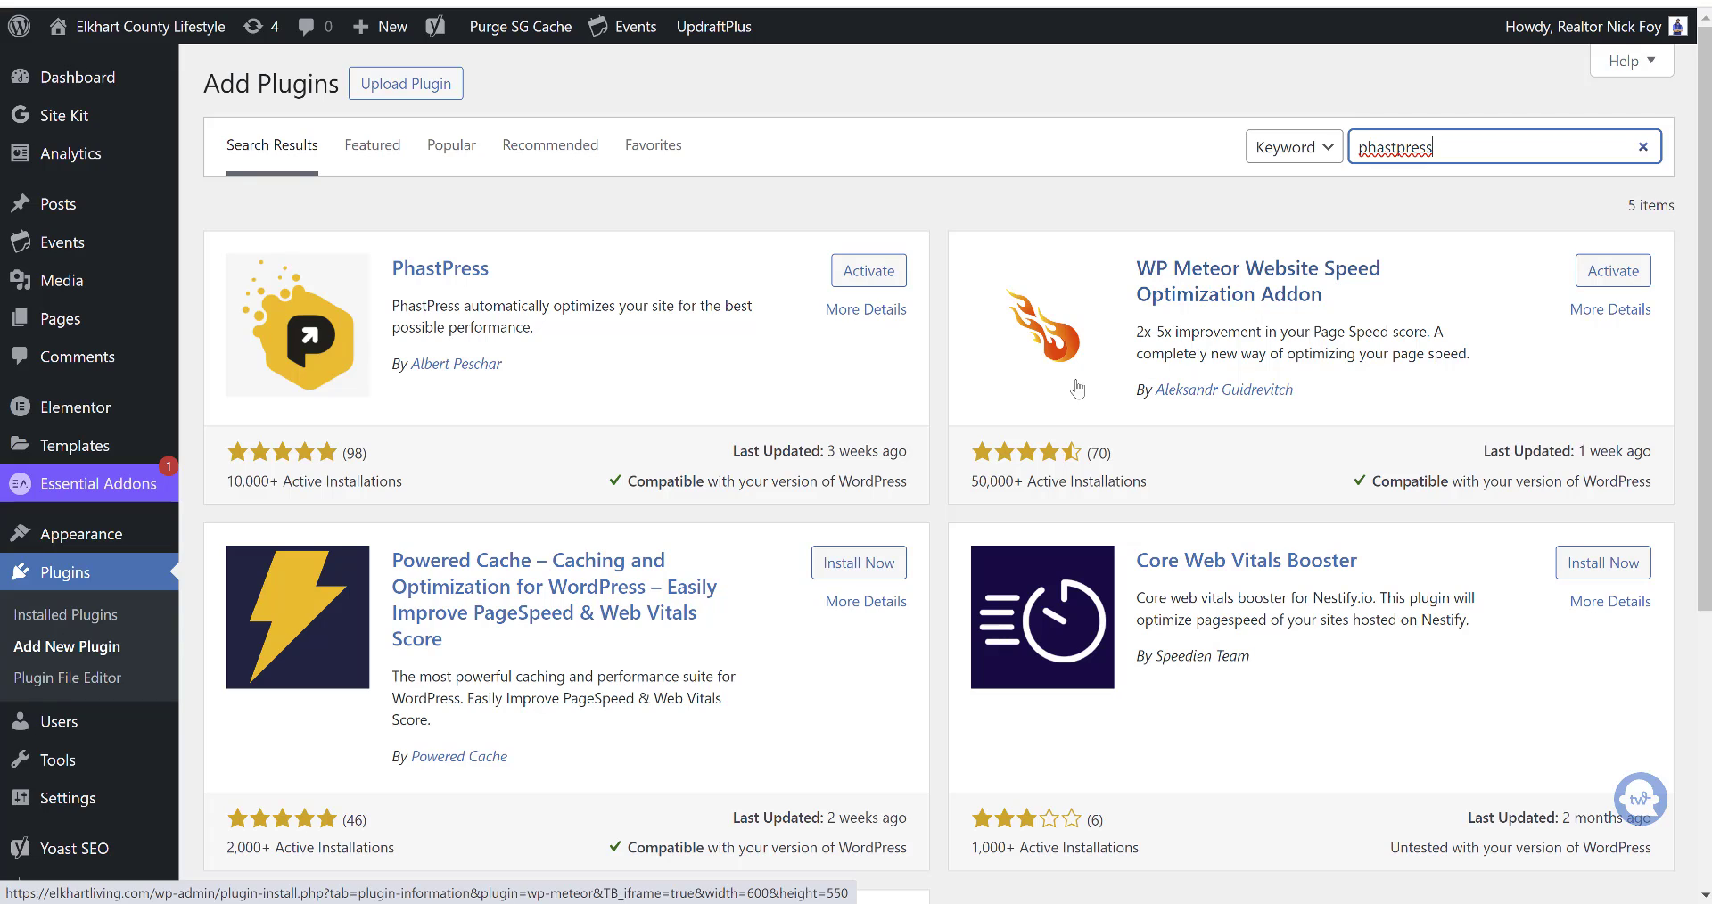
pyautogui.moveTo(775, 391)
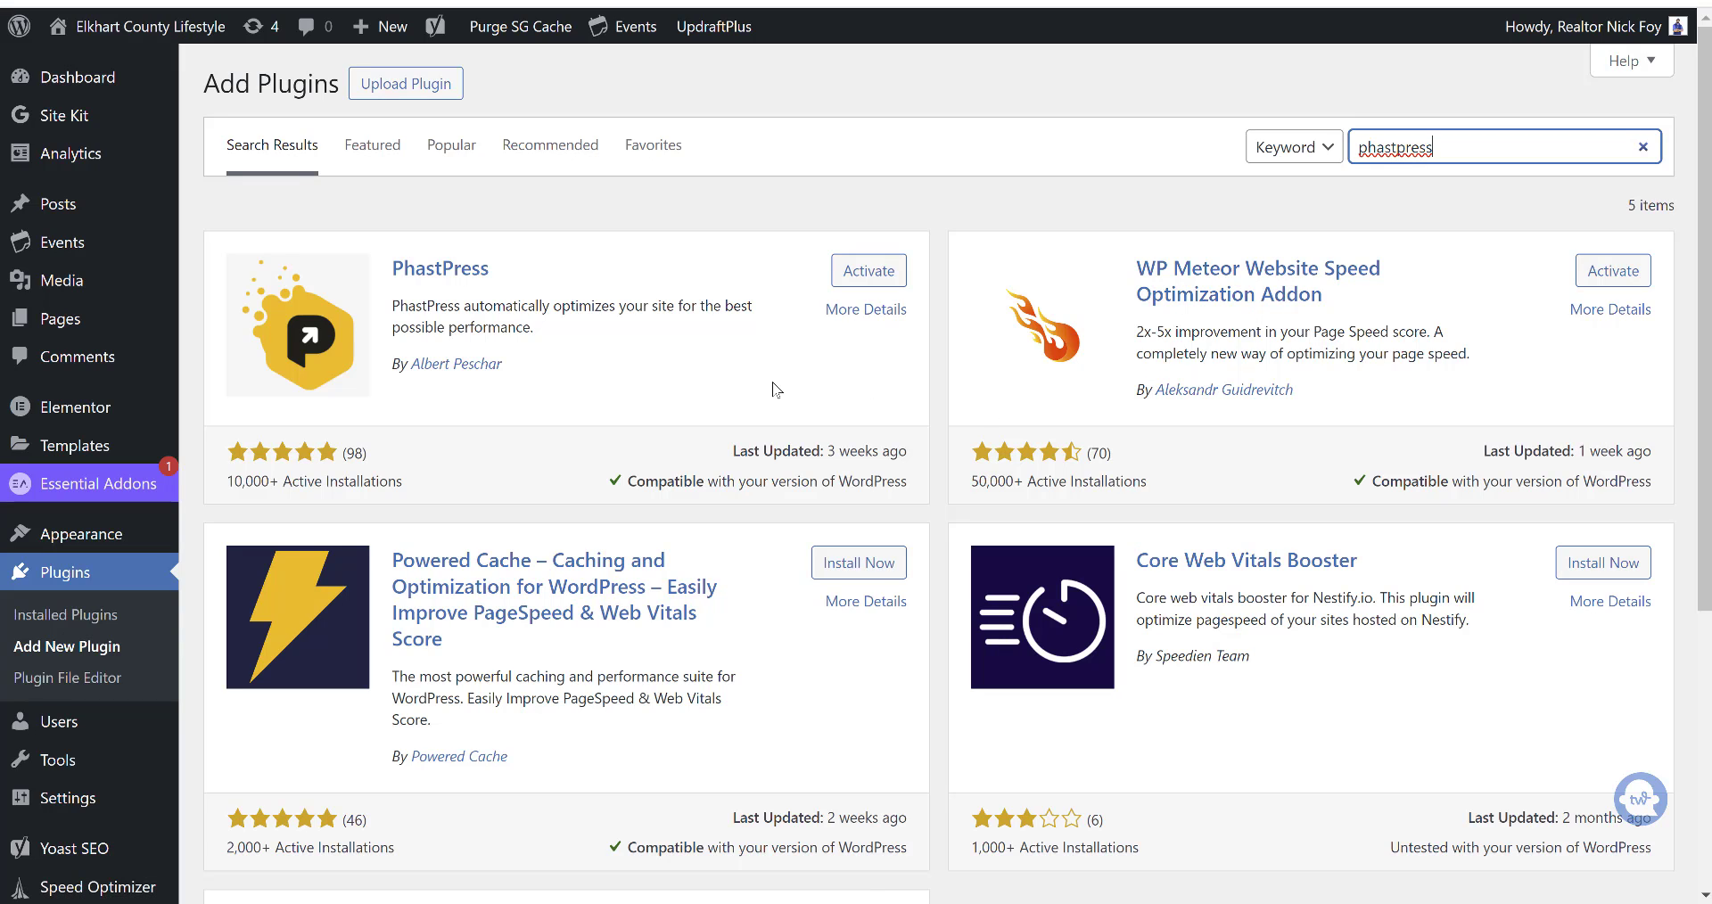
pyautogui.moveTo(496, 301)
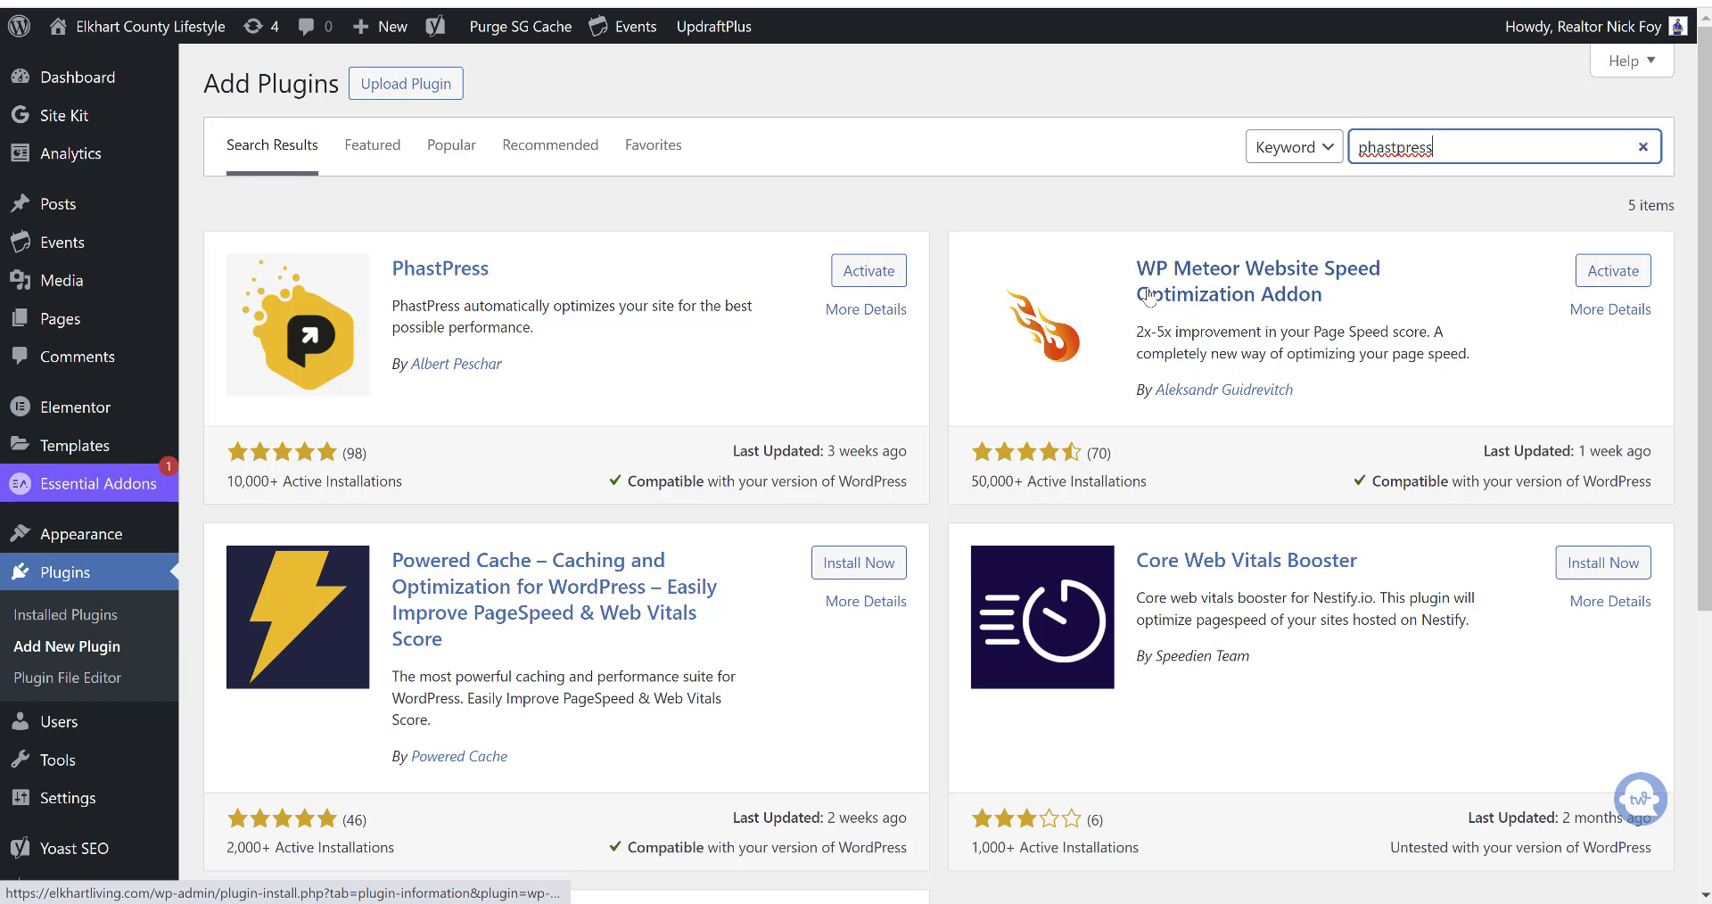
pyautogui.moveTo(1219, 283)
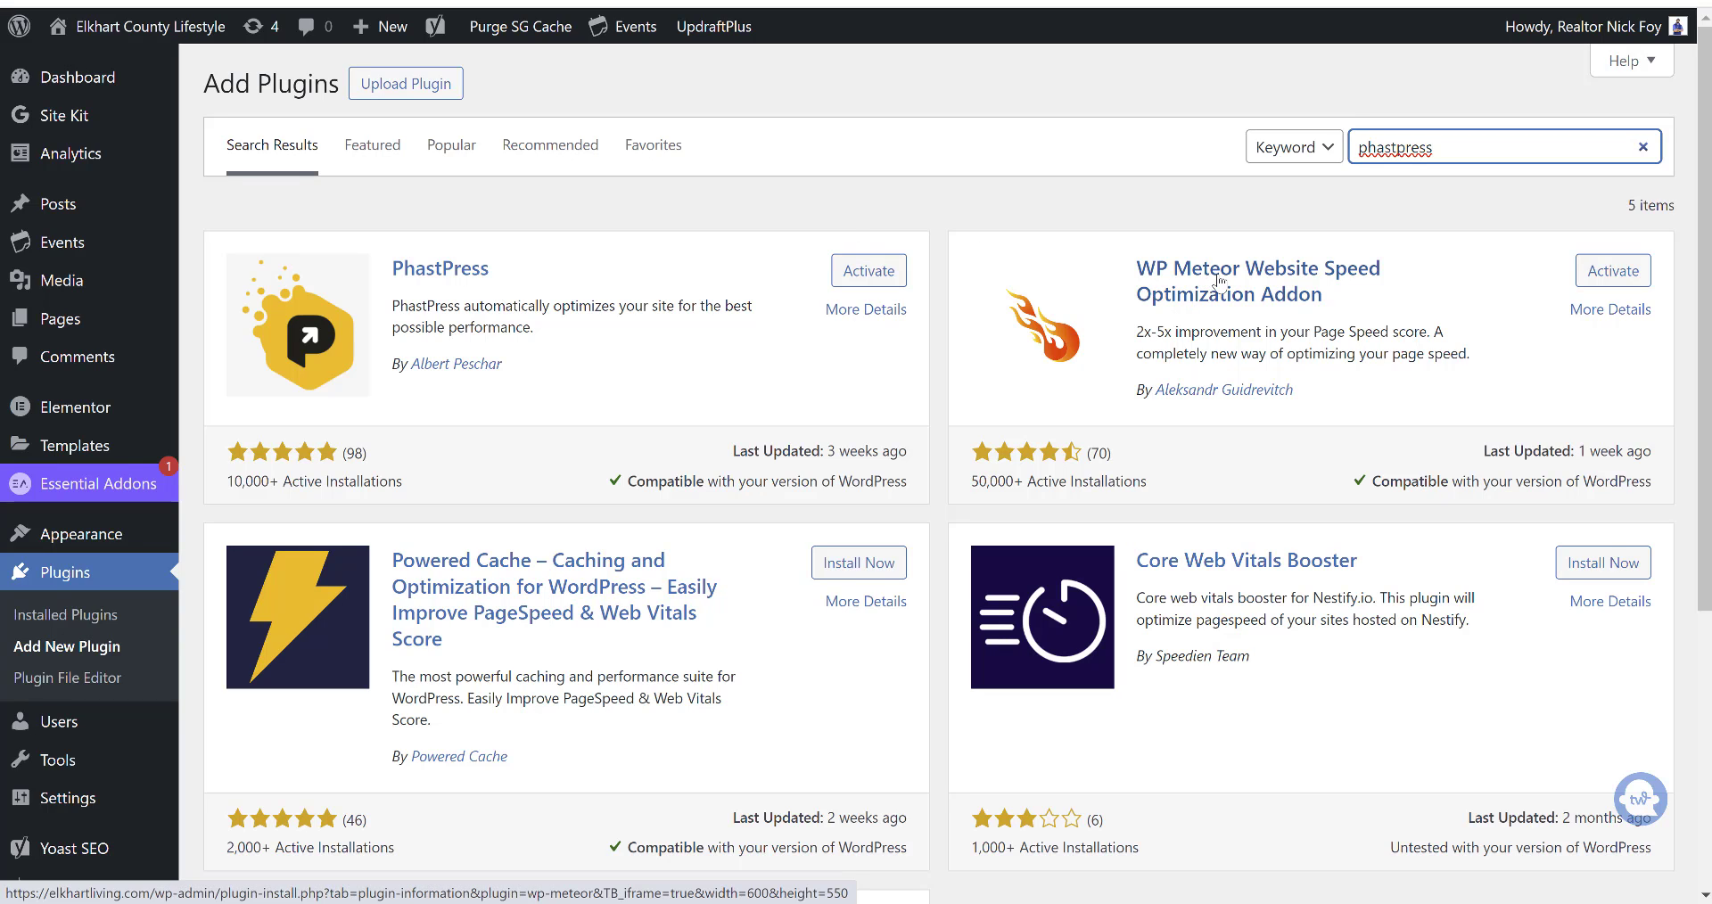
pyautogui.moveTo(1322, 241)
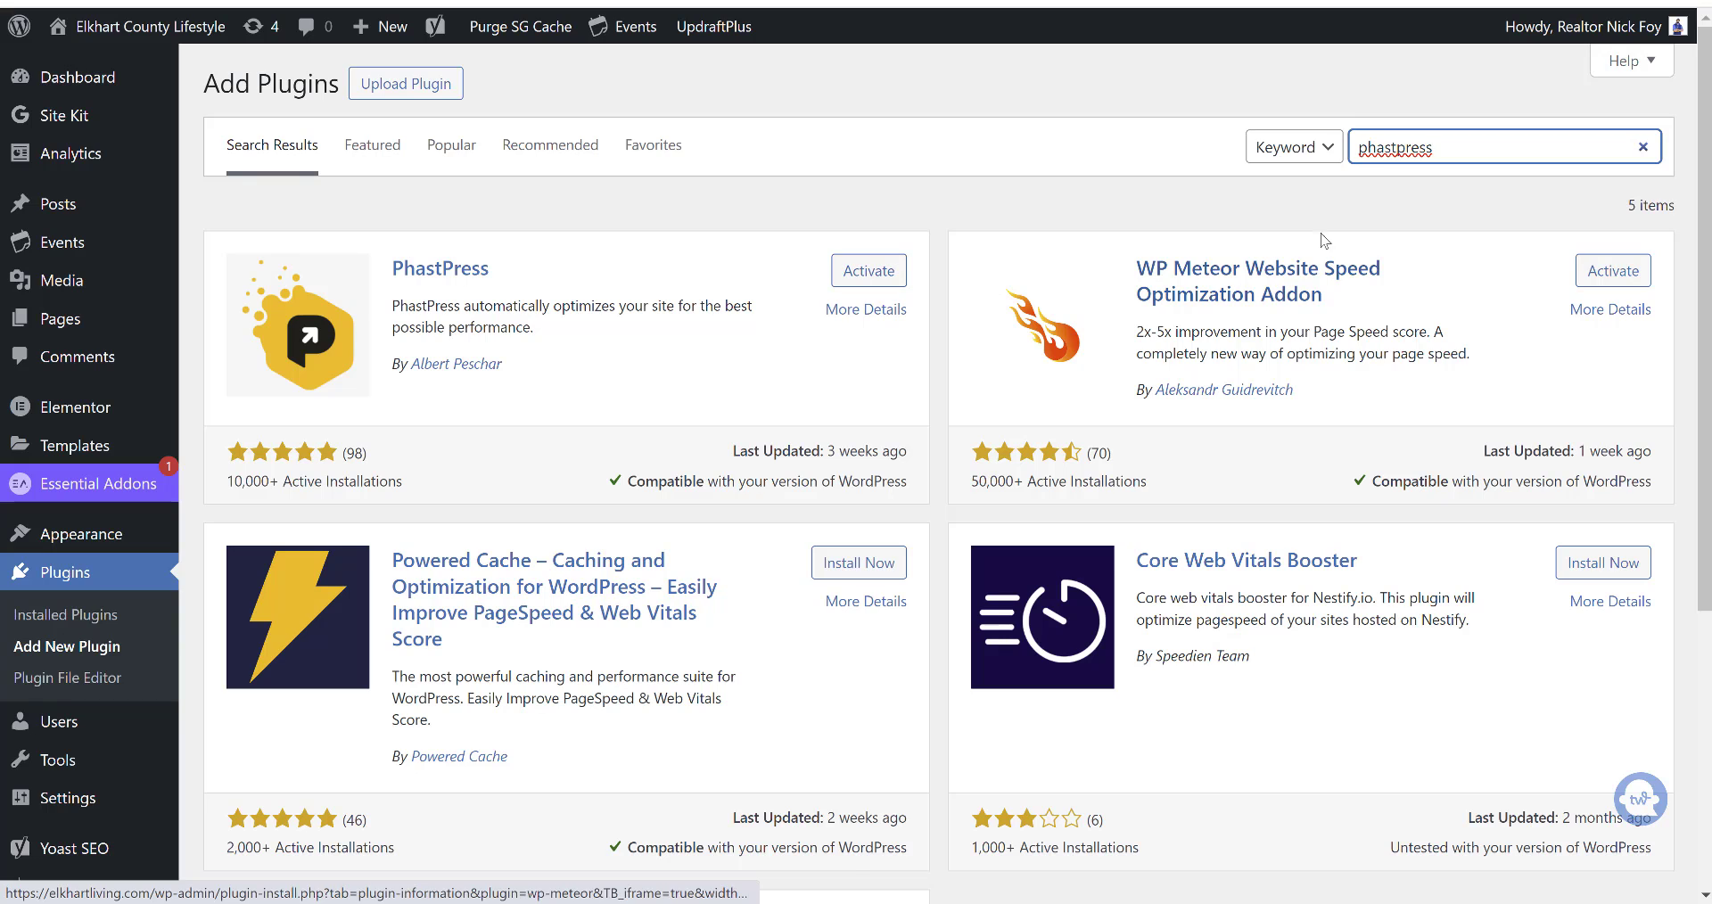
pyautogui.moveTo(1612, 271)
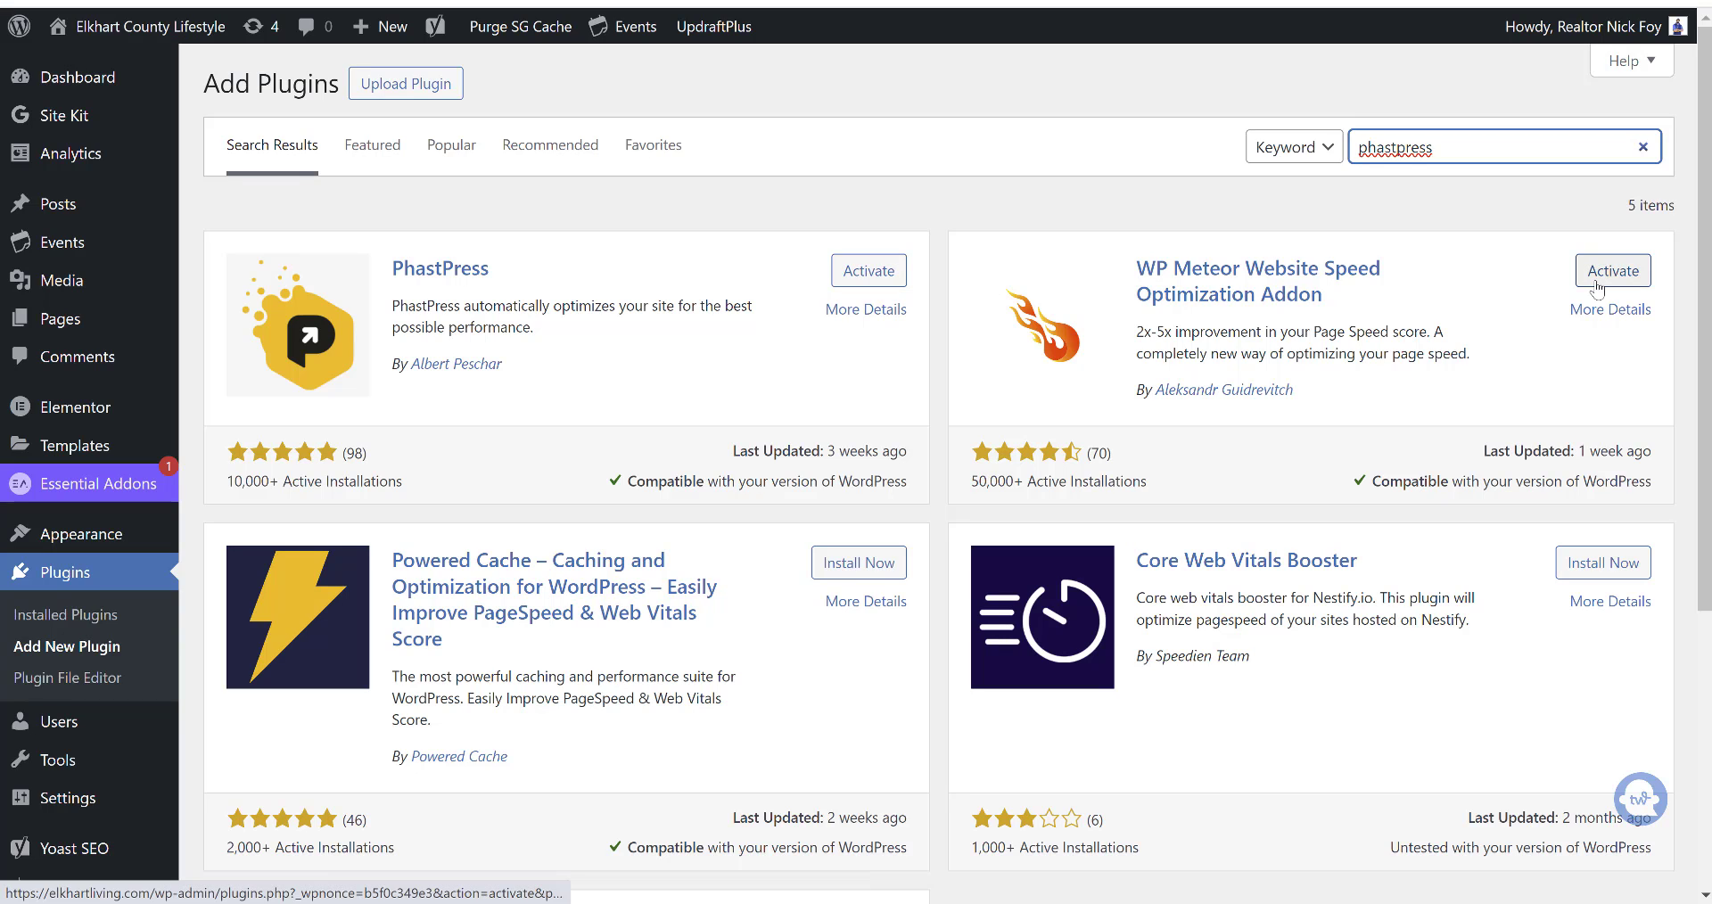
pyautogui.moveTo(868, 271)
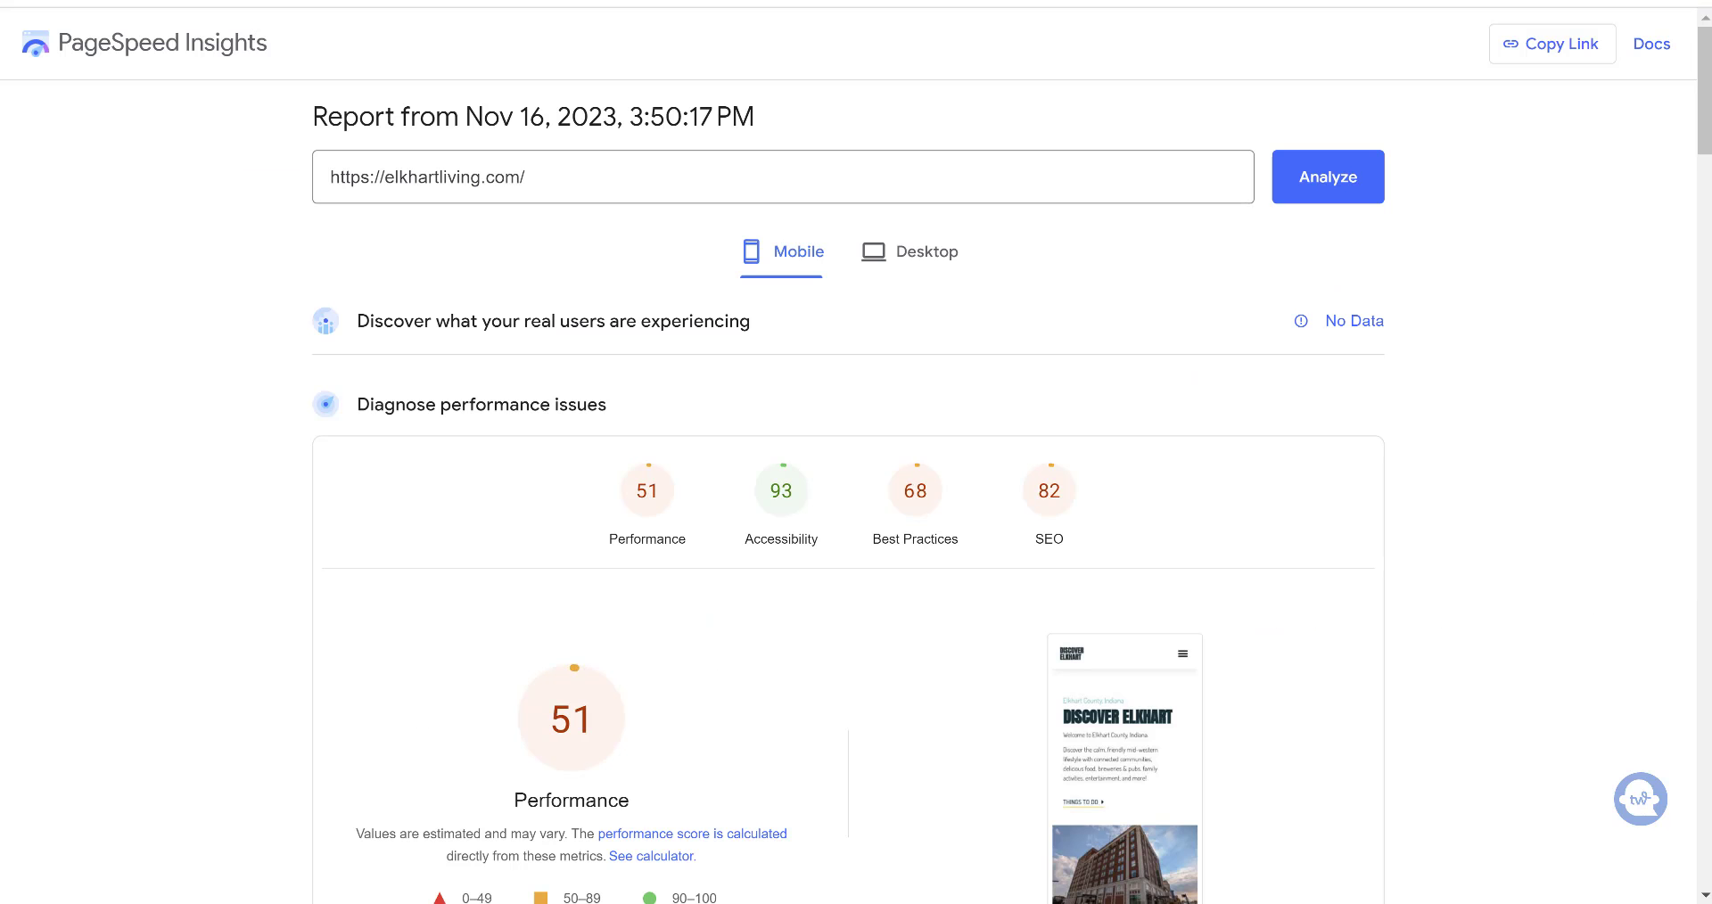
# - Scroll through the baseline mobile report showing performance 51 and LCP 21.2 s
pyautogui.scroll(-3)
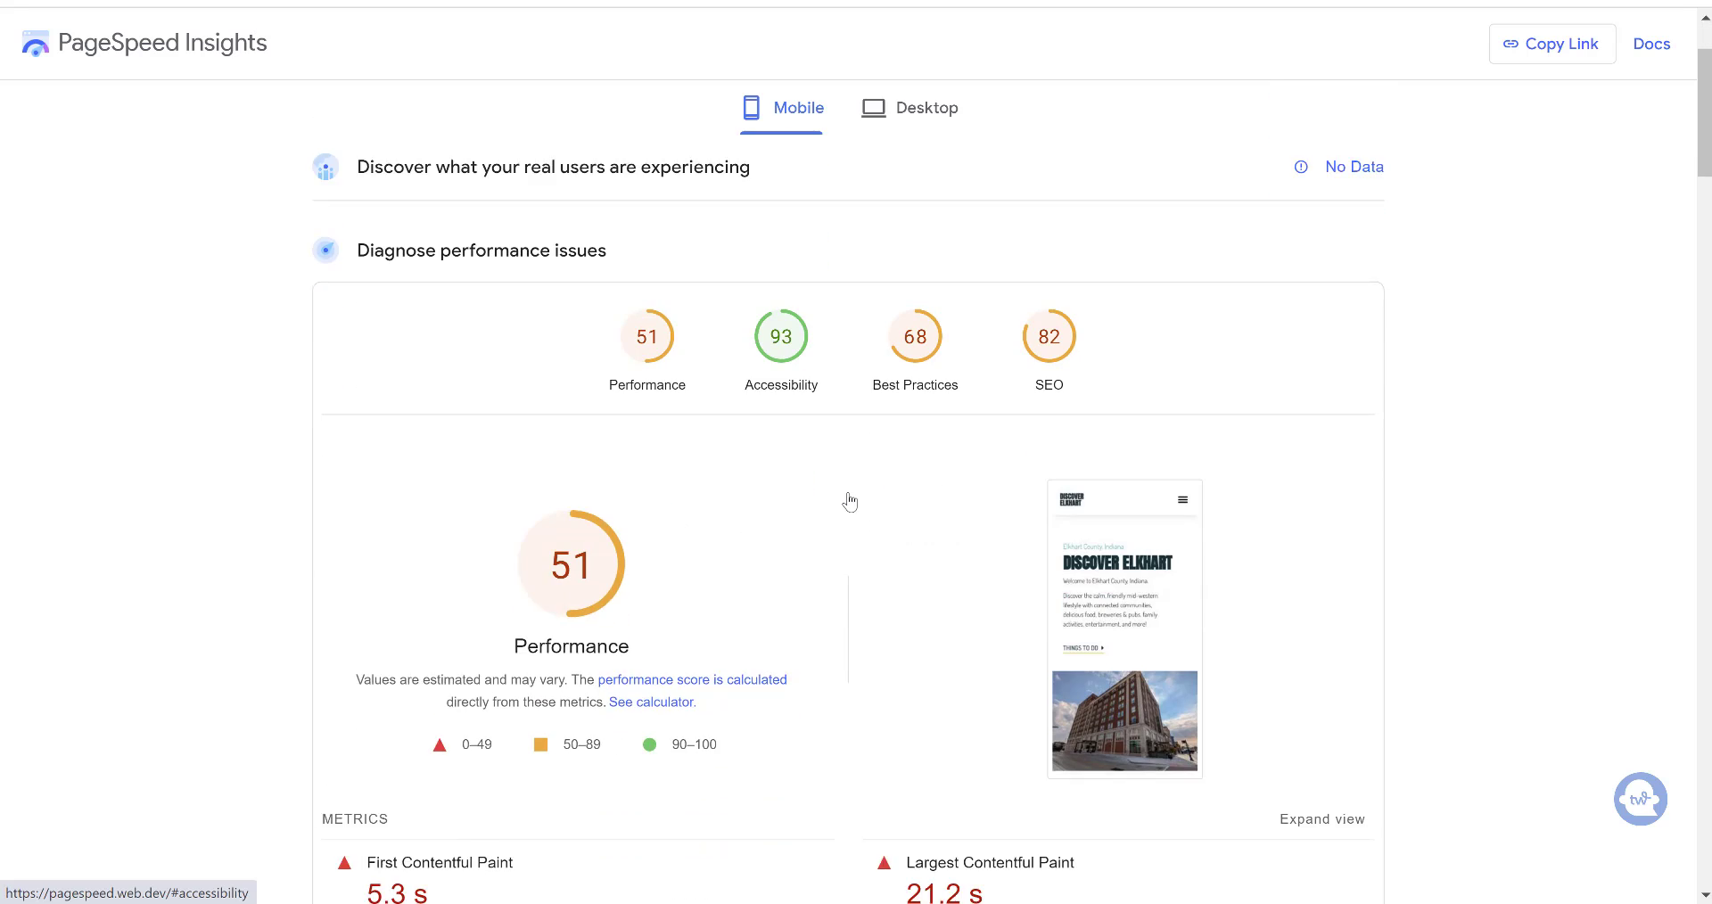
pyautogui.scroll(-3)
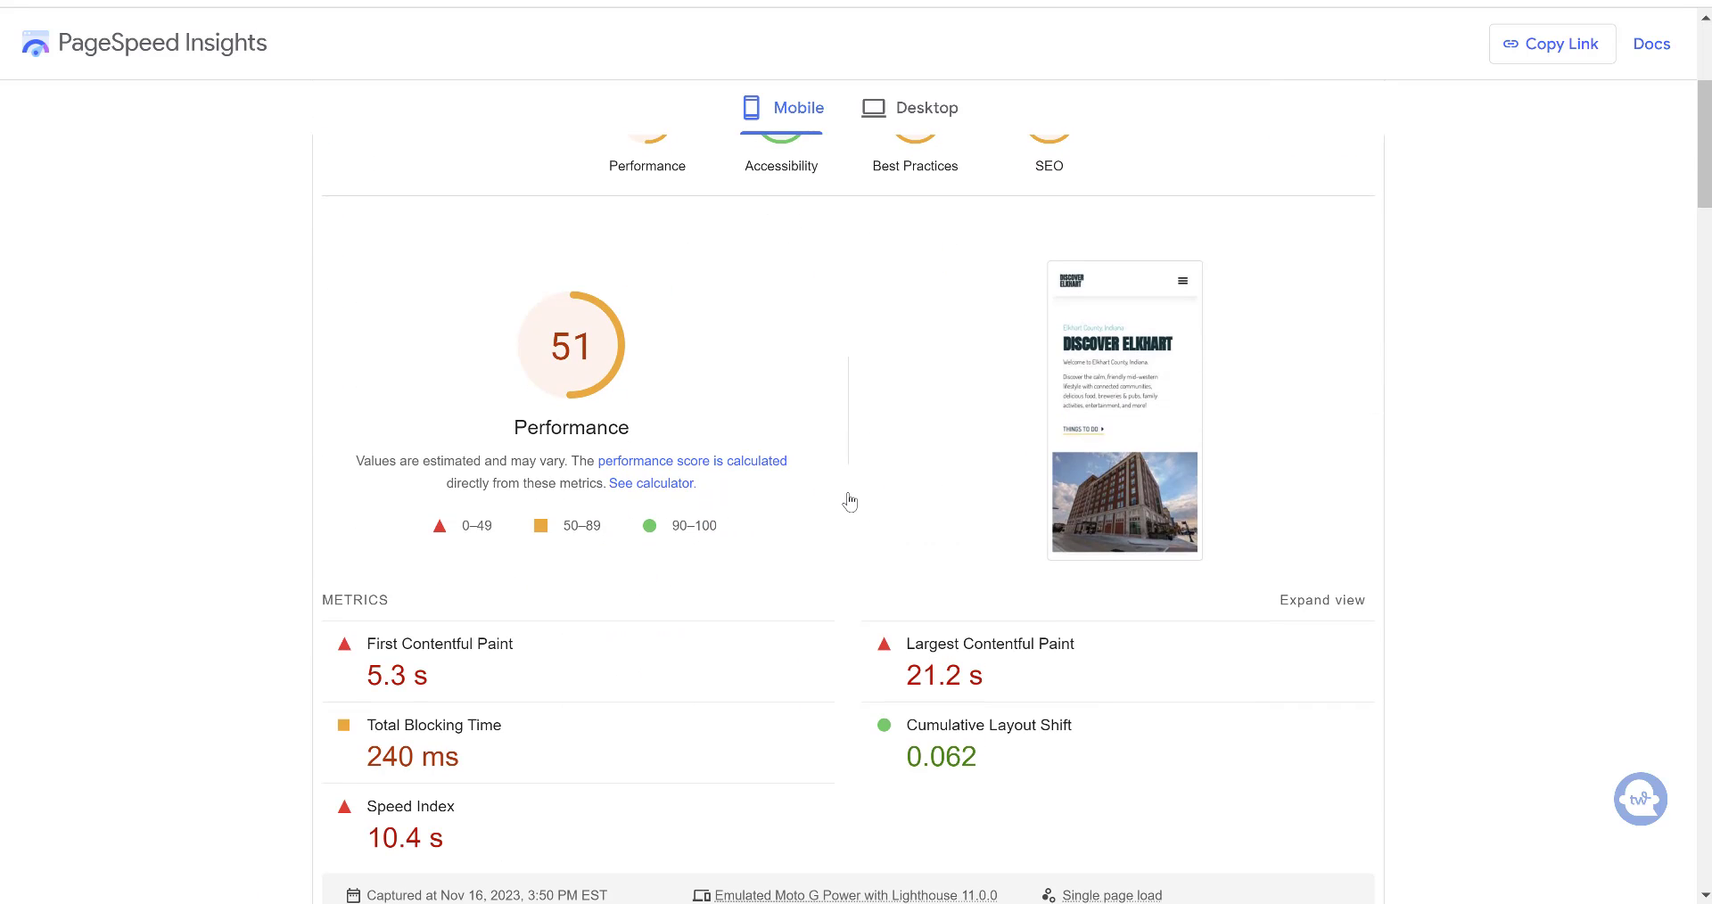
pyautogui.scroll(3)
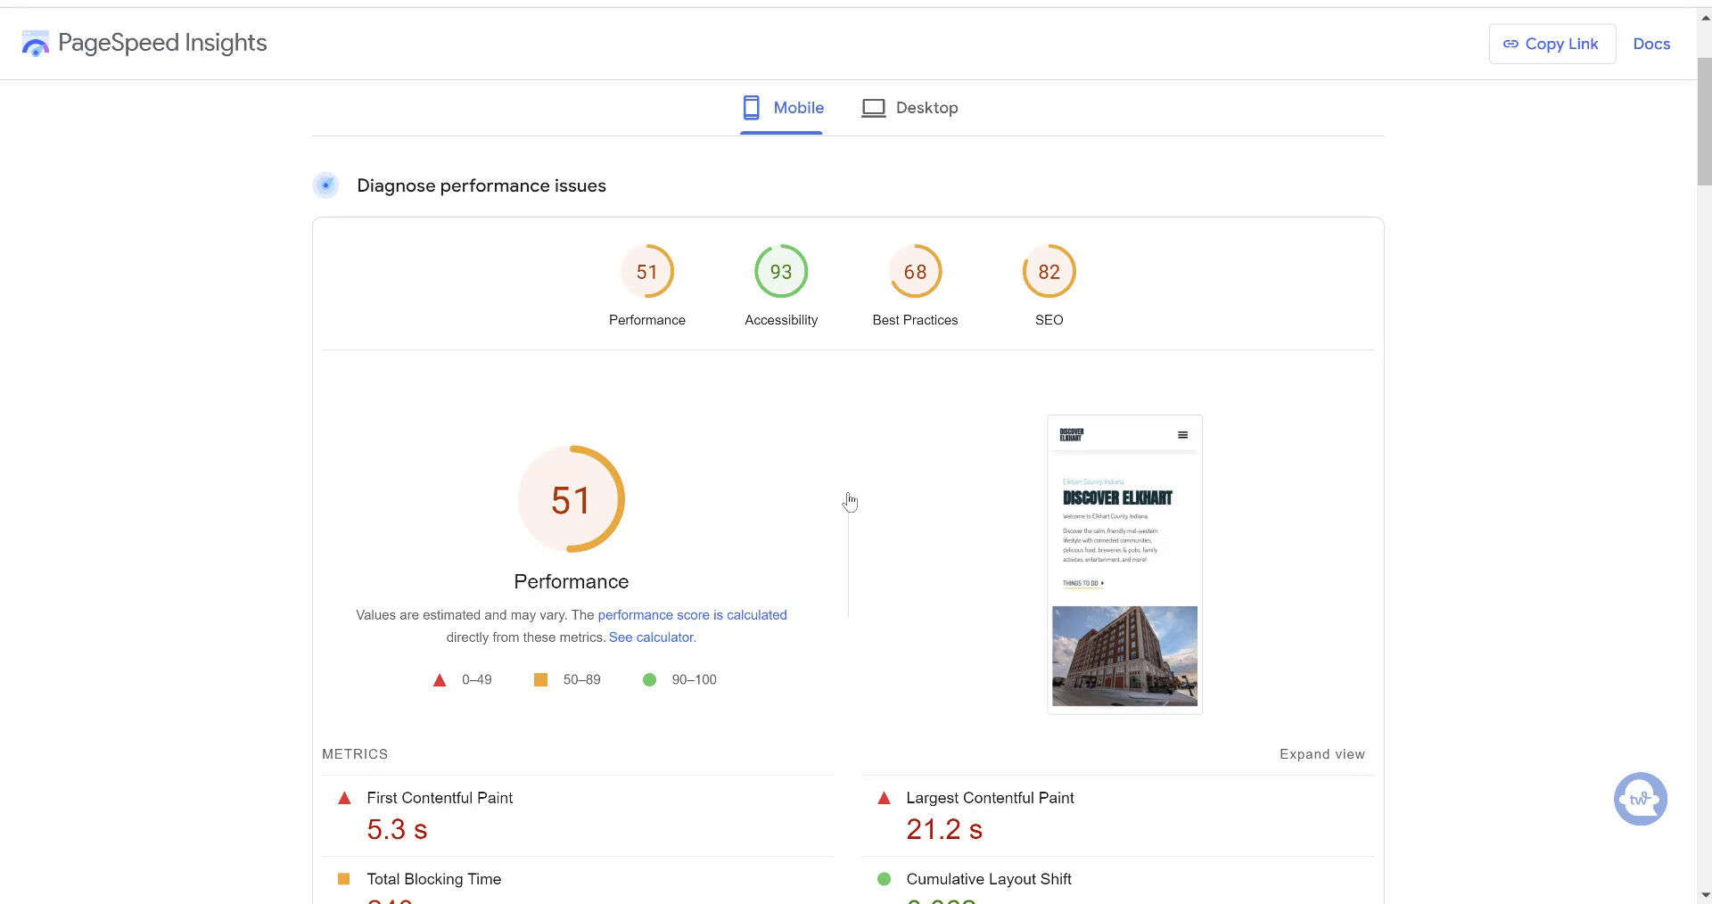
pyautogui.scroll(-3)
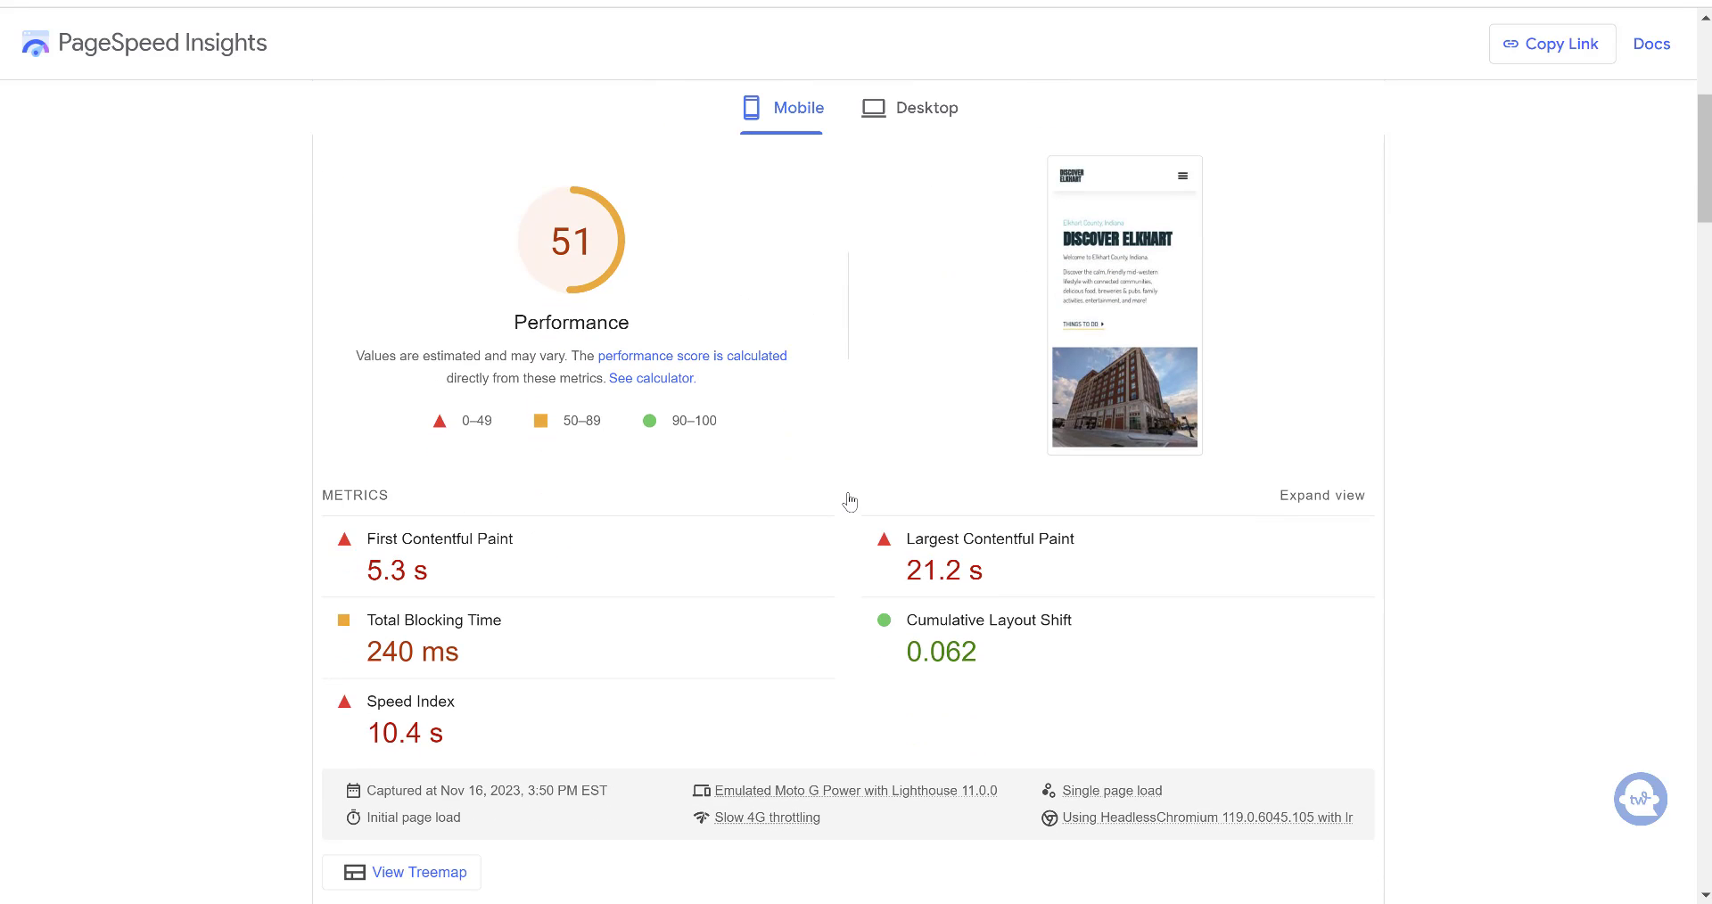
pyautogui.scroll(-3)
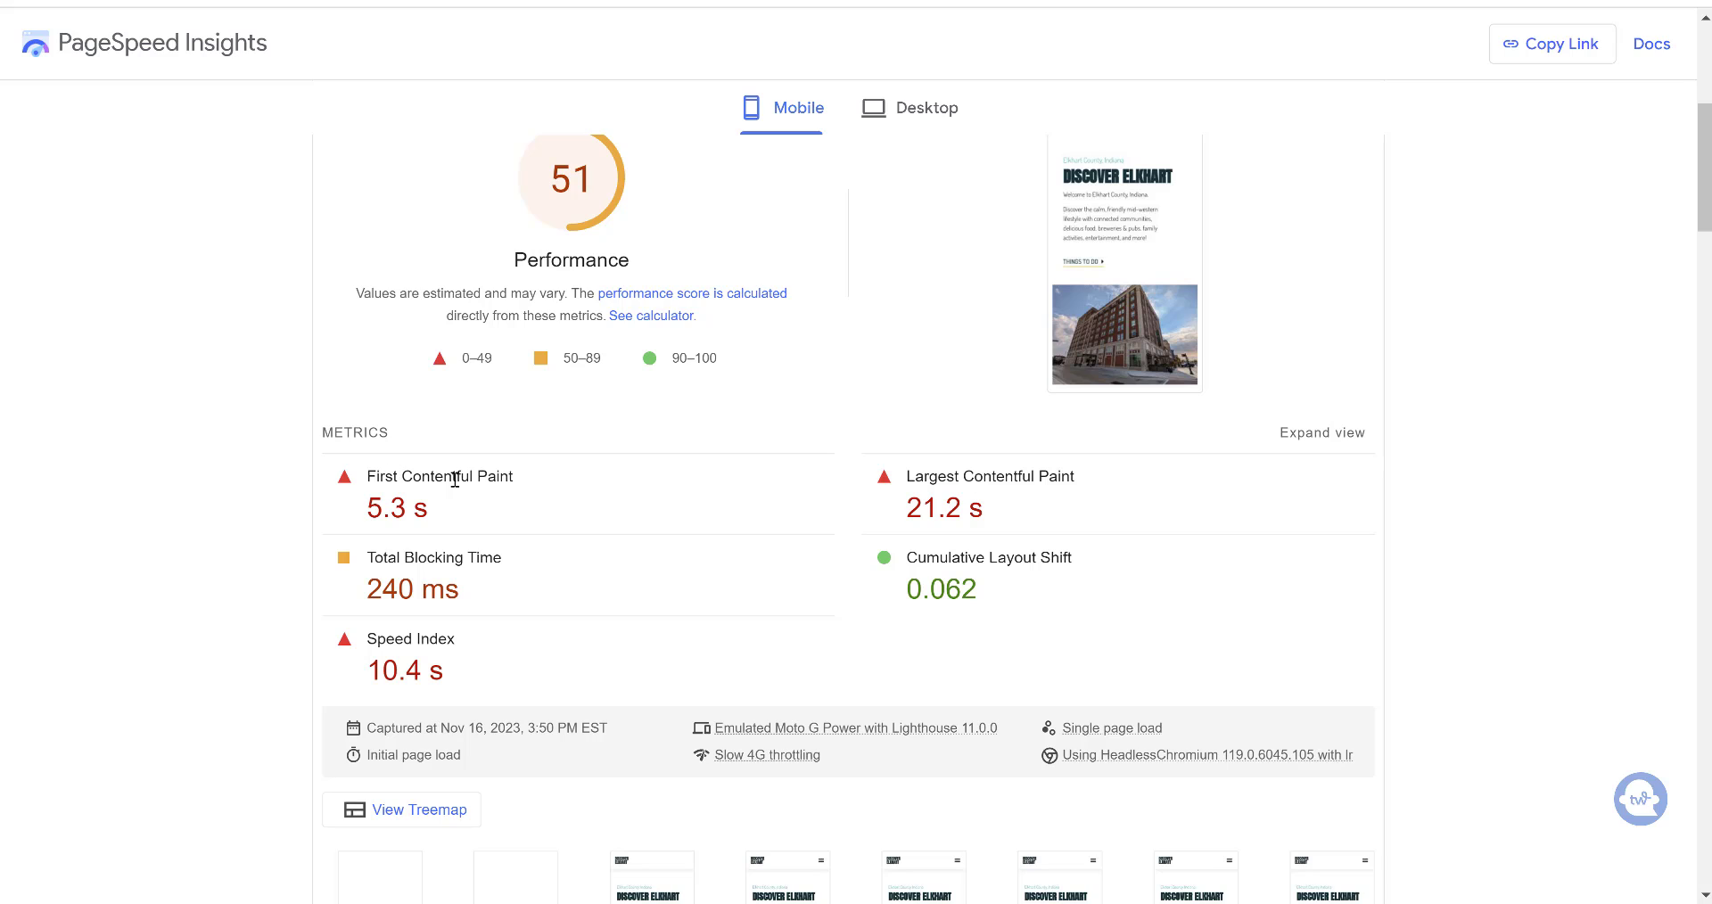
pyautogui.moveTo(808, 537)
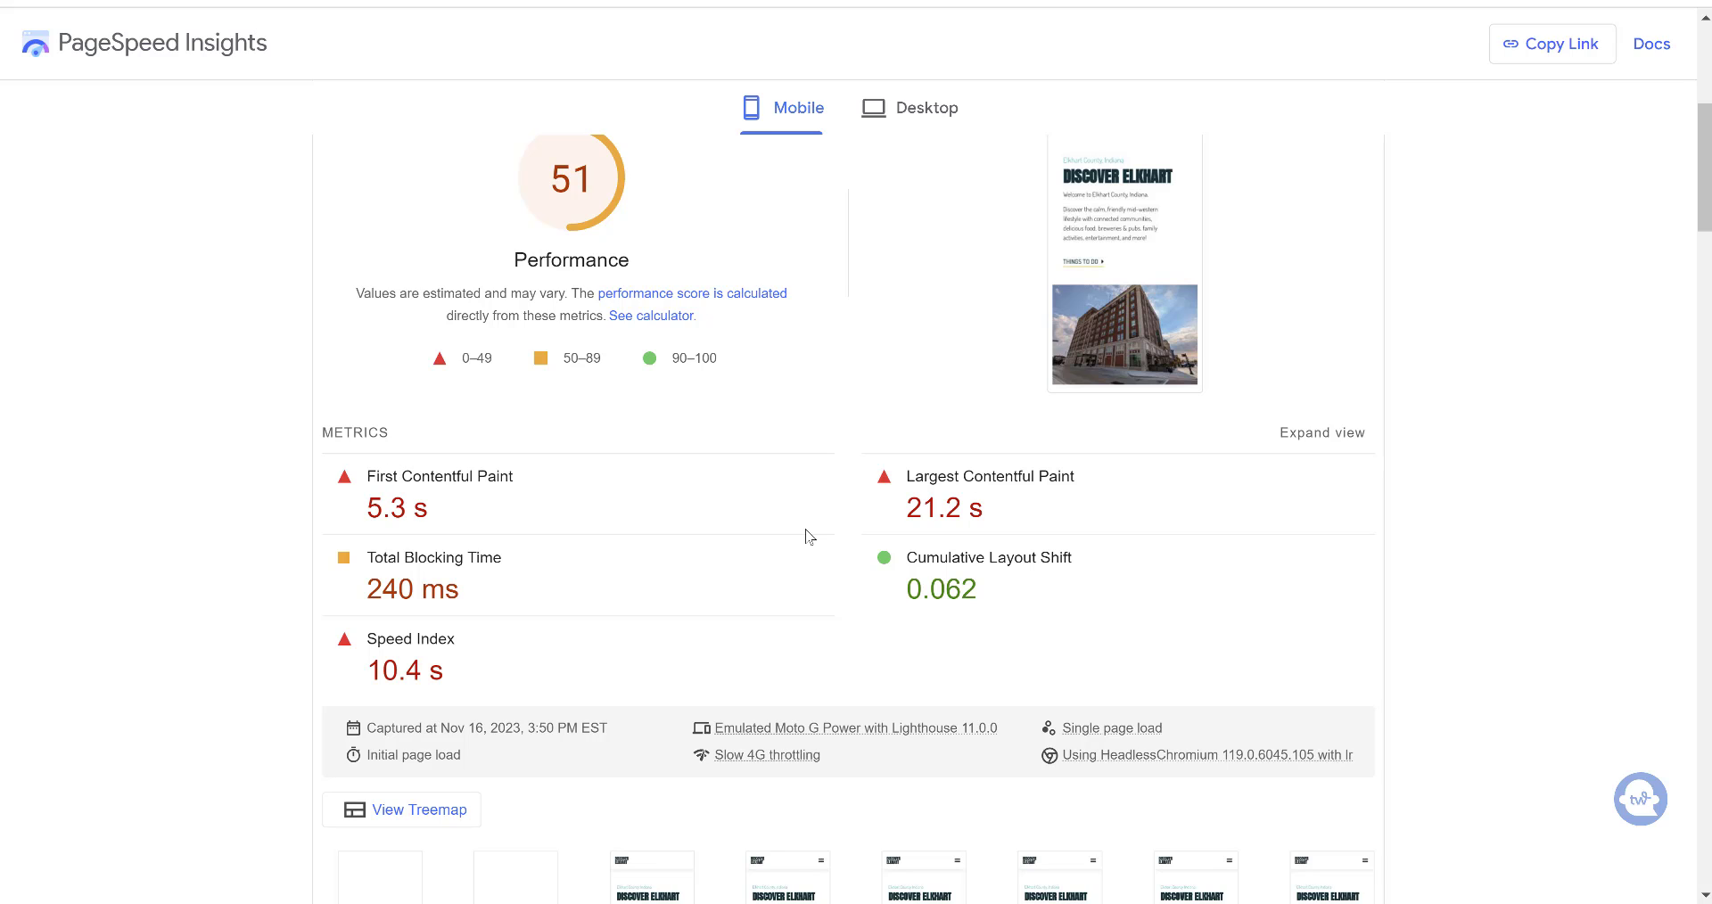
pyautogui.moveTo(916, 483)
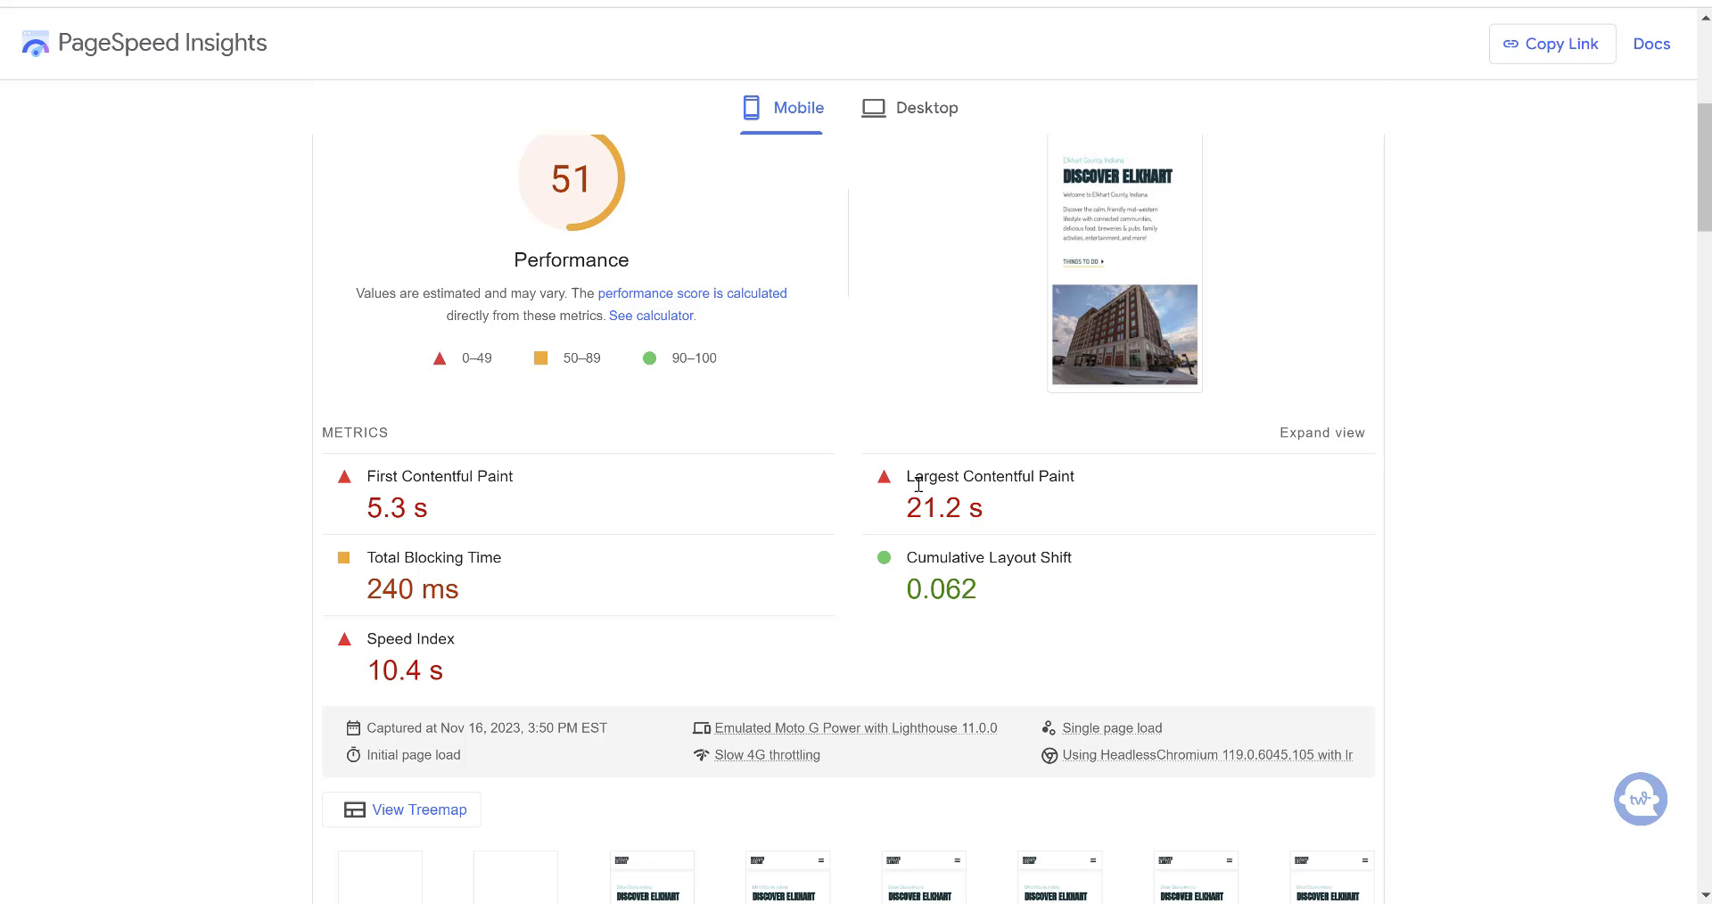
pyautogui.moveTo(1074, 479)
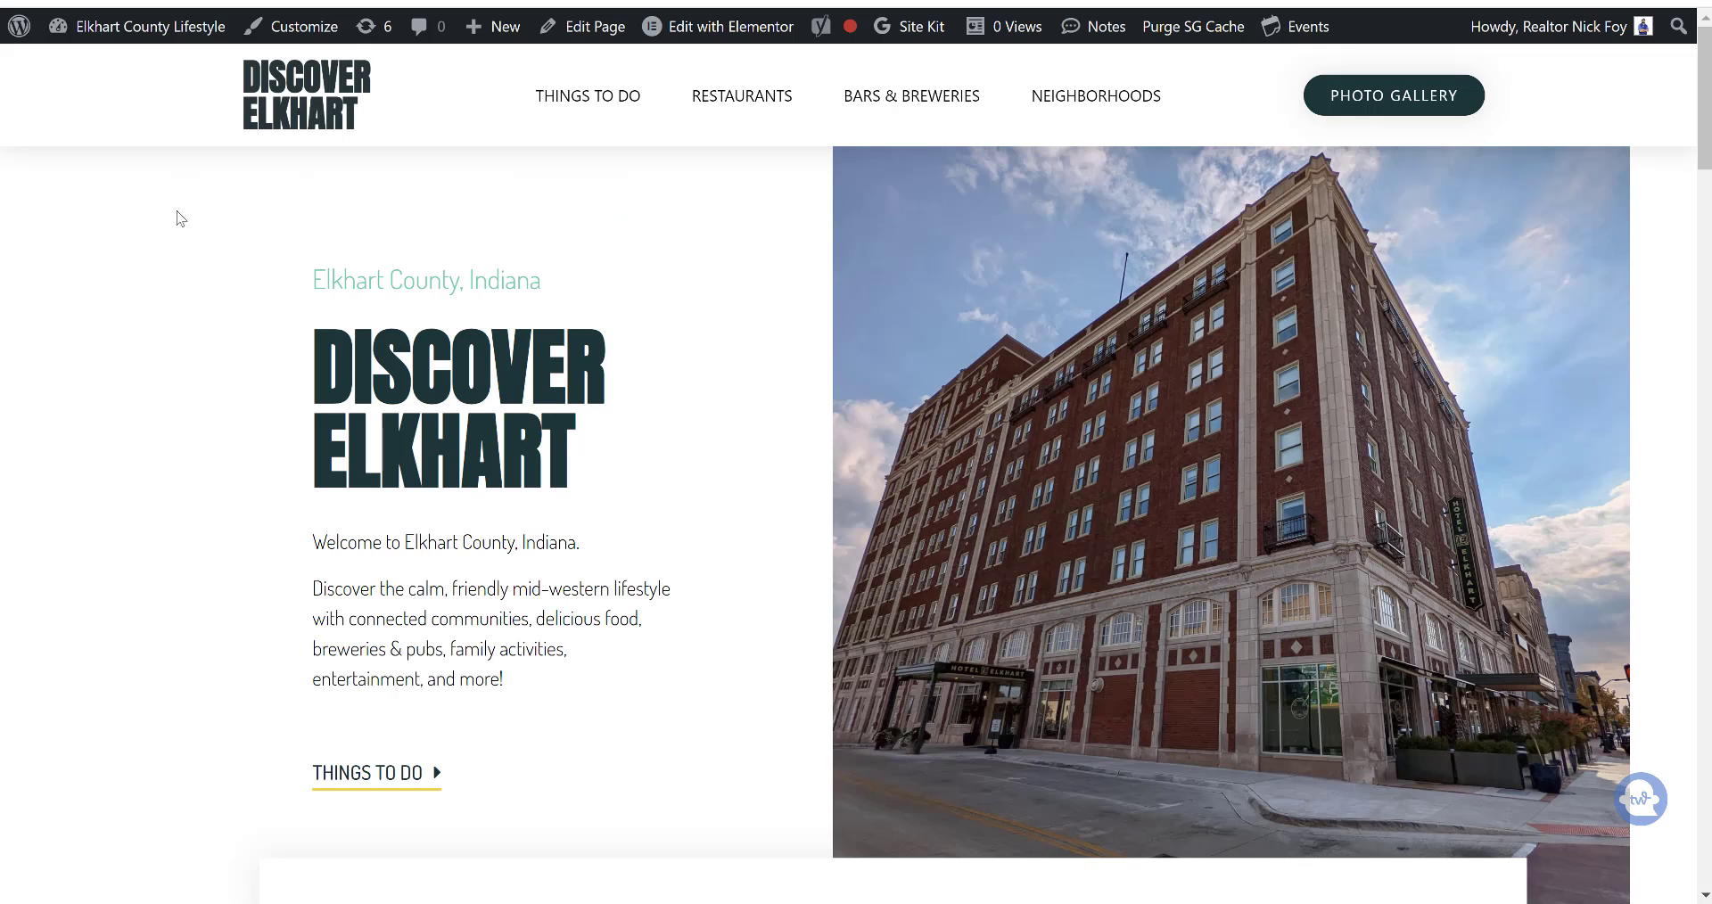
pyautogui.moveTo(173, 346)
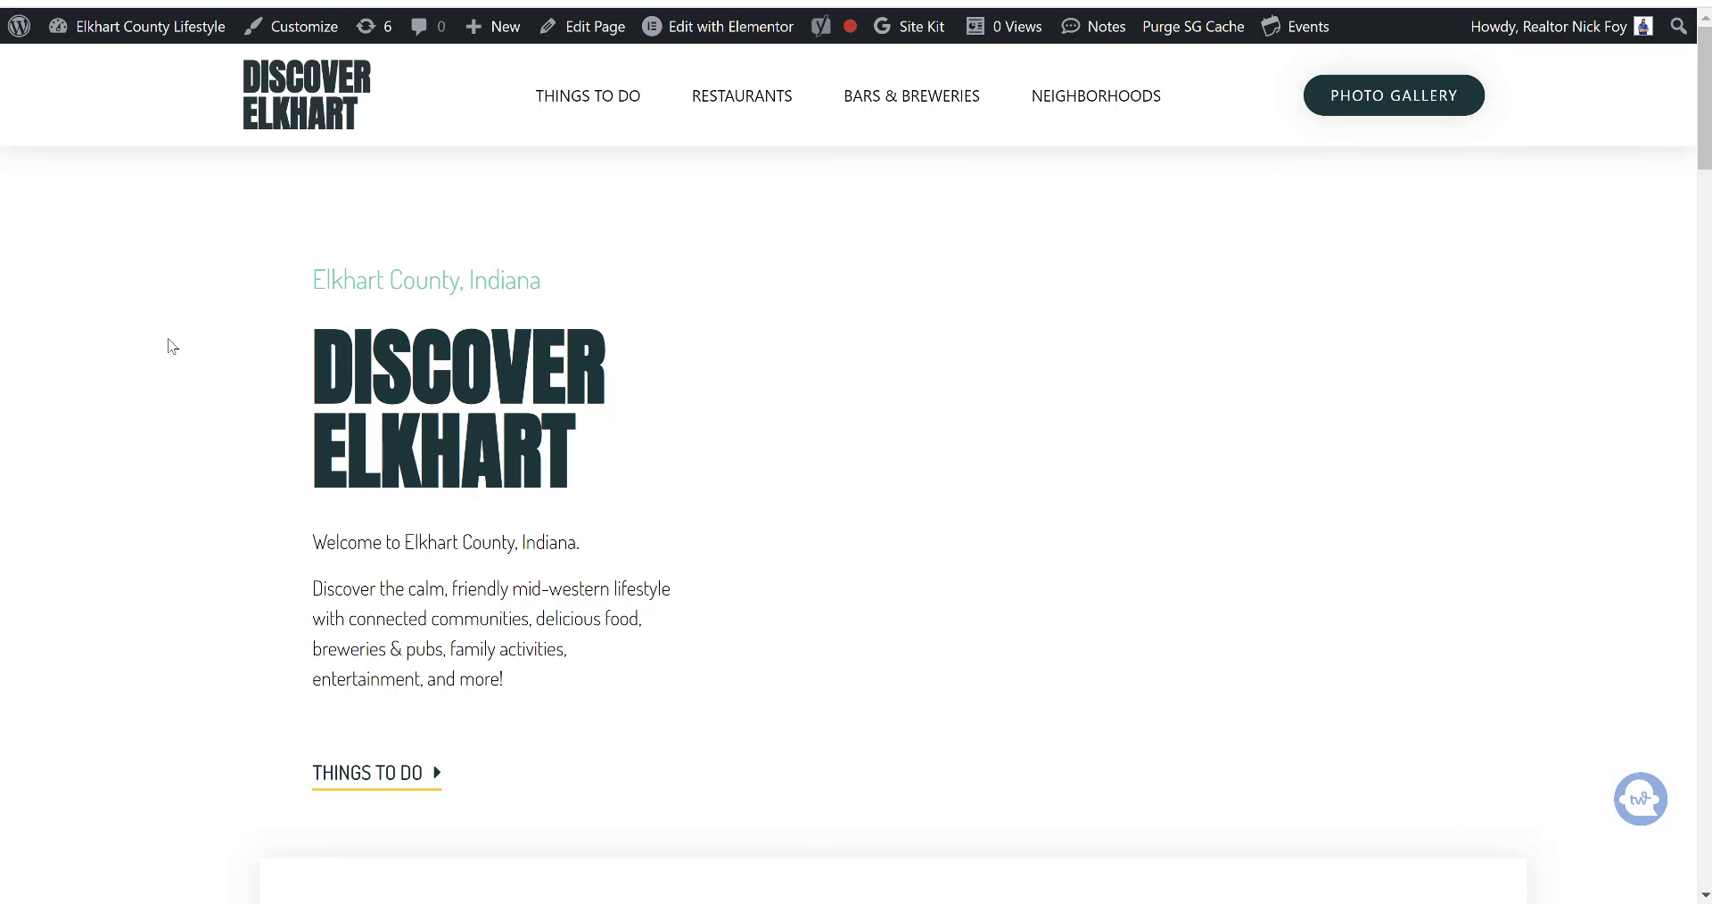
pyautogui.moveTo(806, 387)
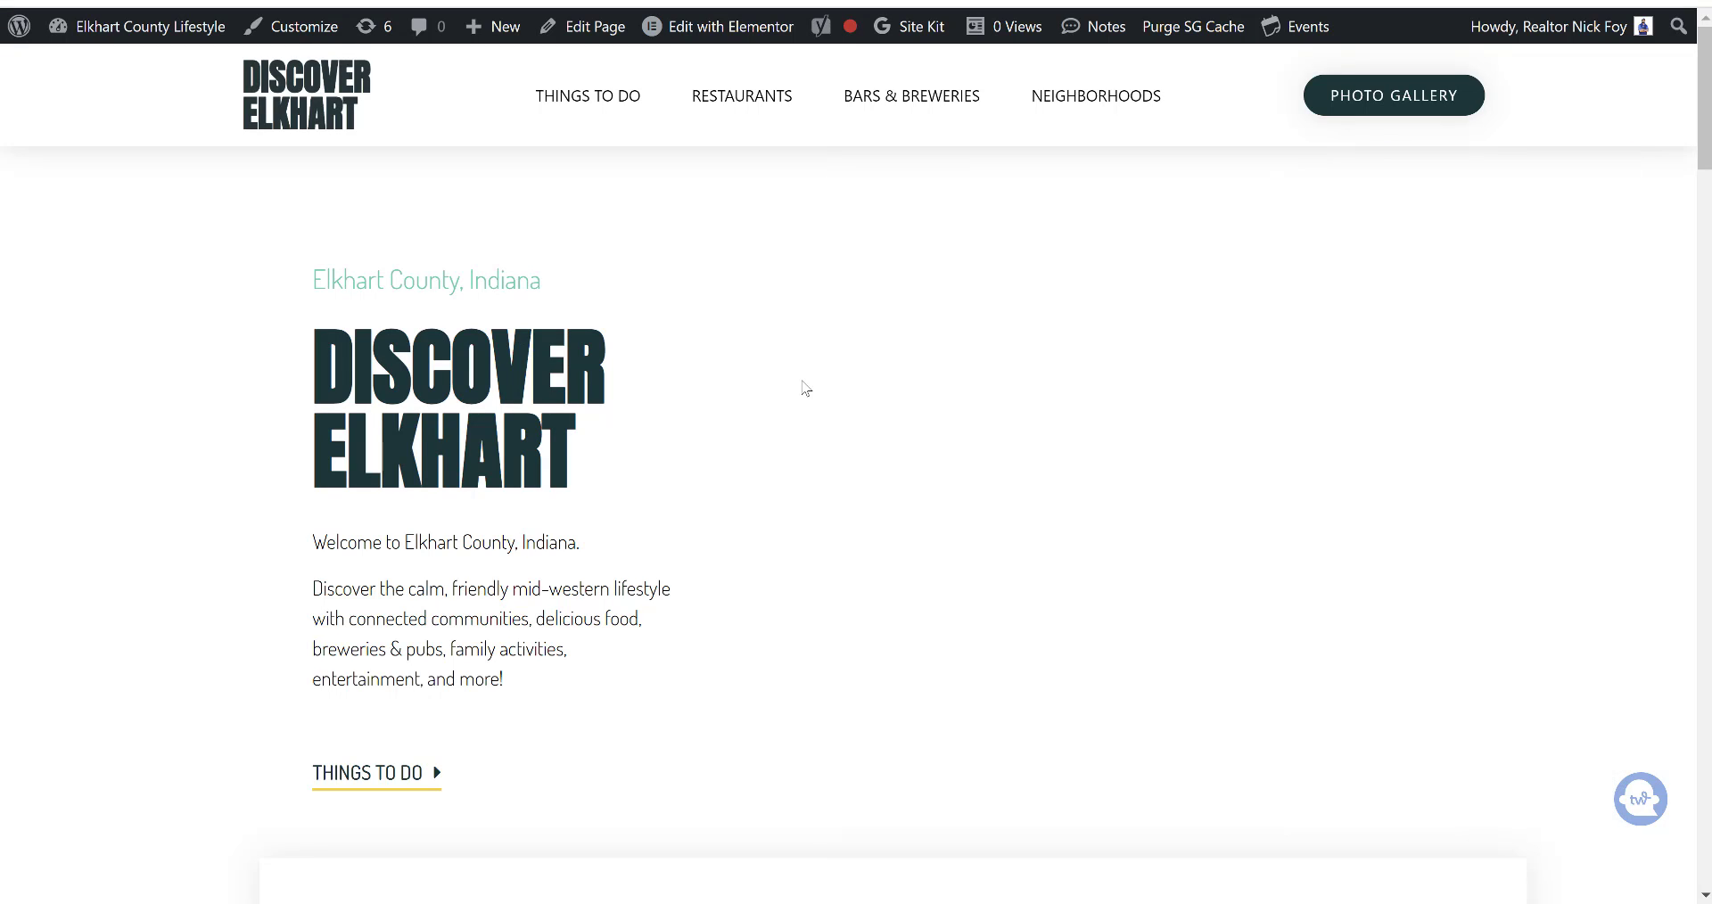
pyautogui.scroll(-3)
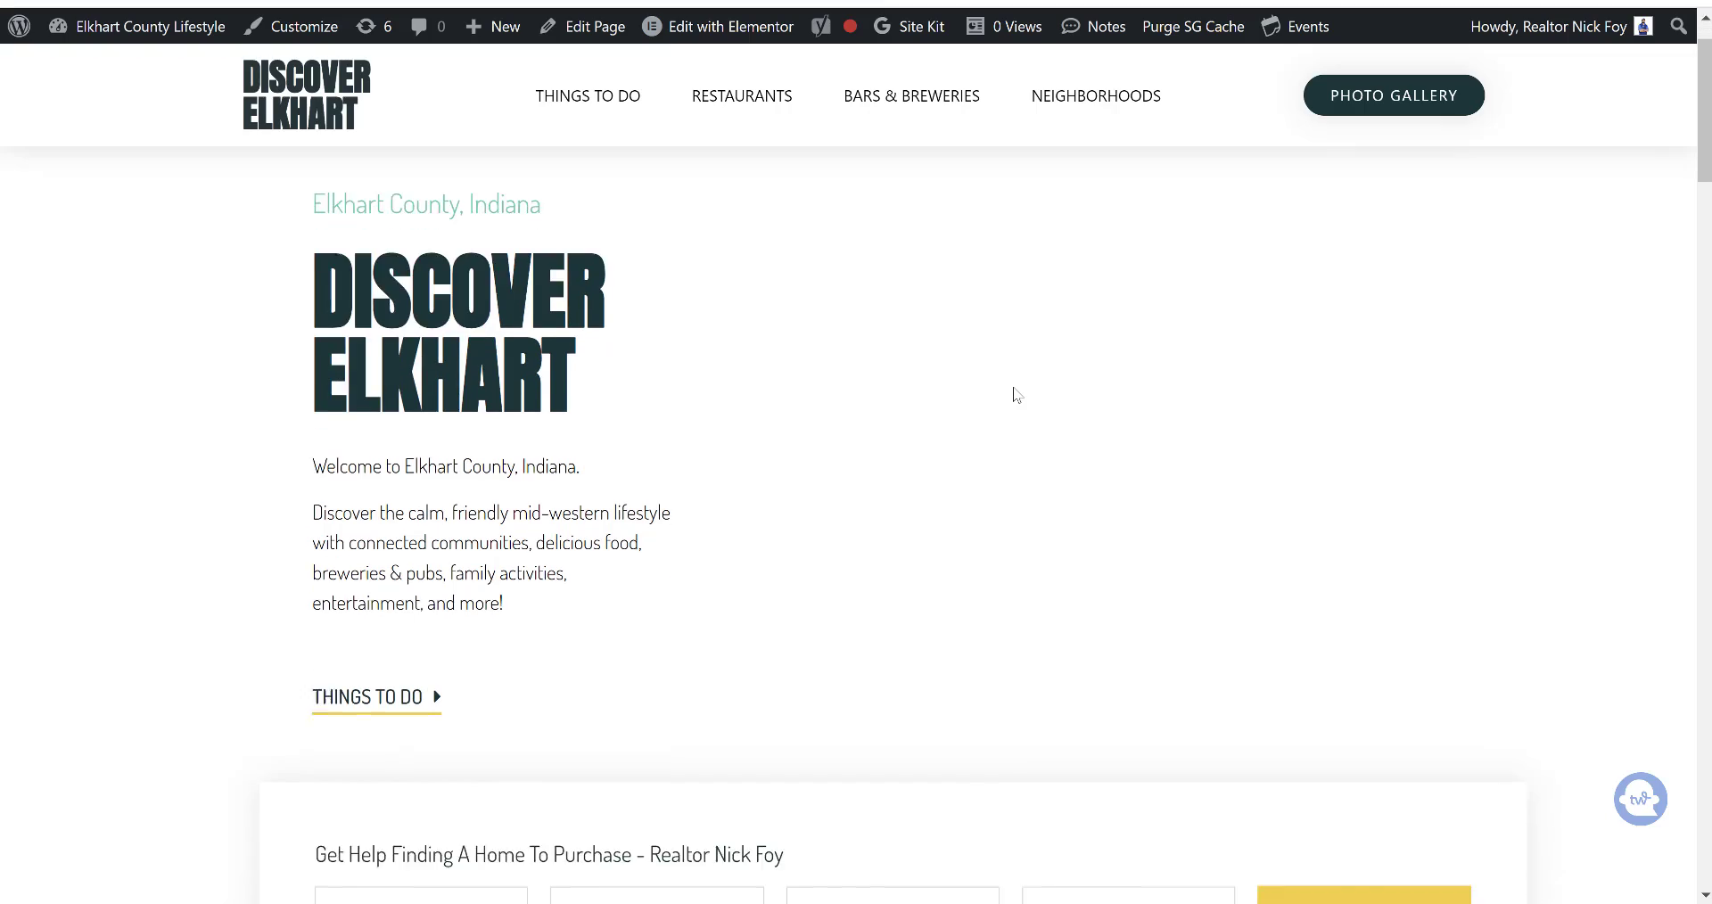
pyautogui.scroll(-3)
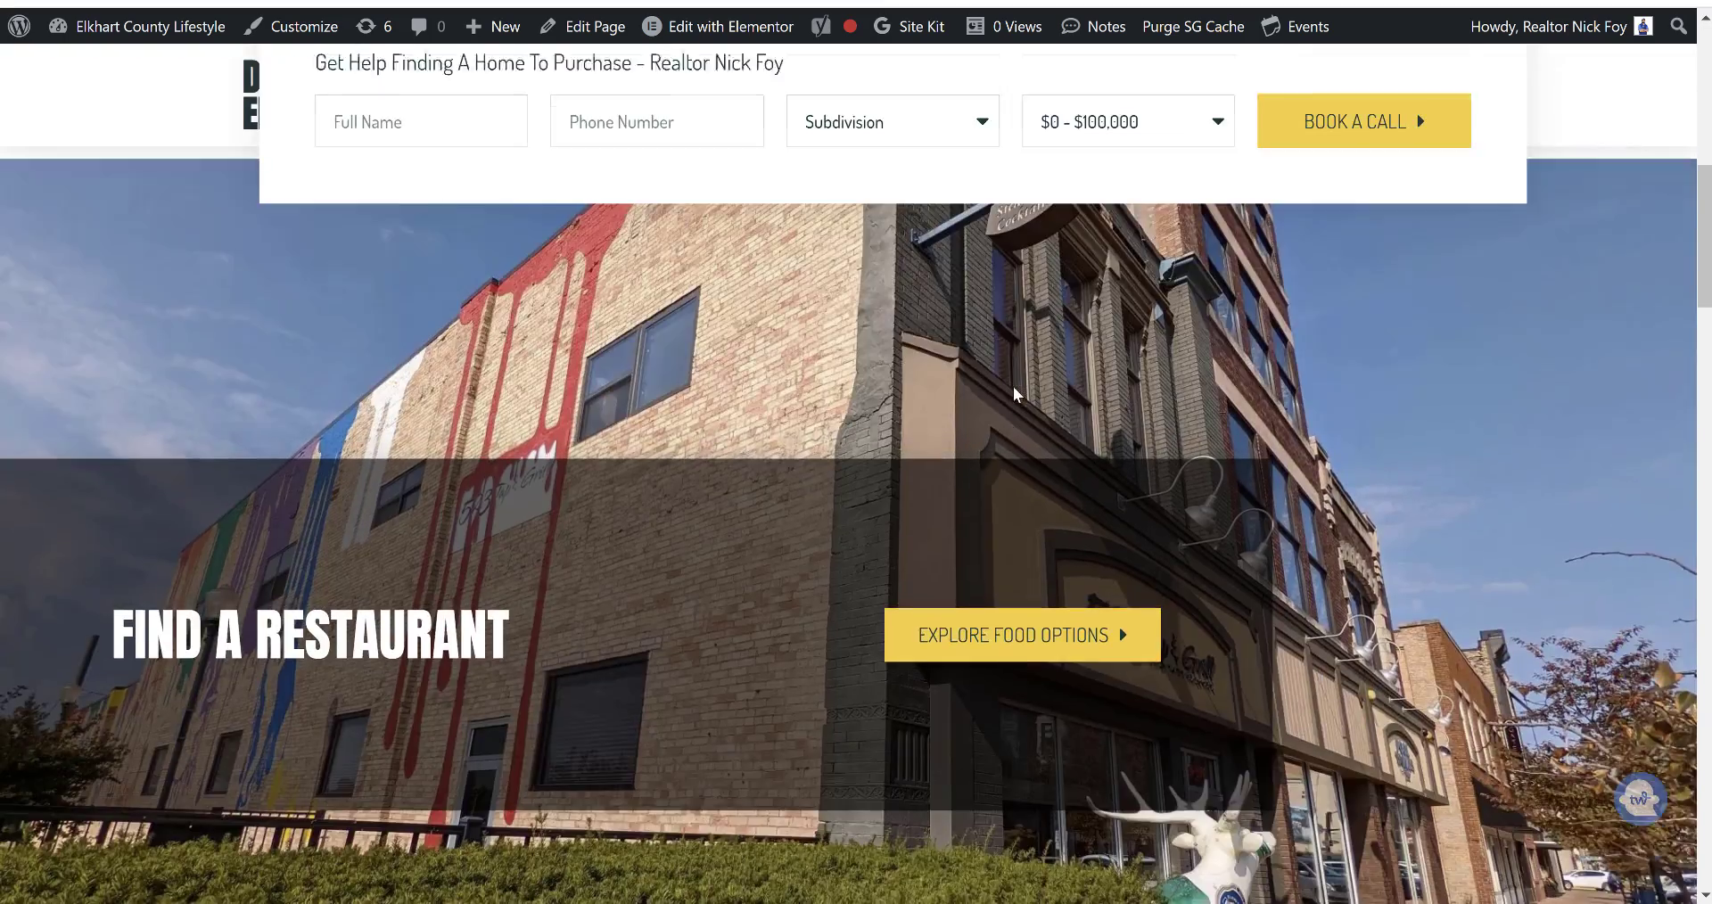
pyautogui.scroll(-3)
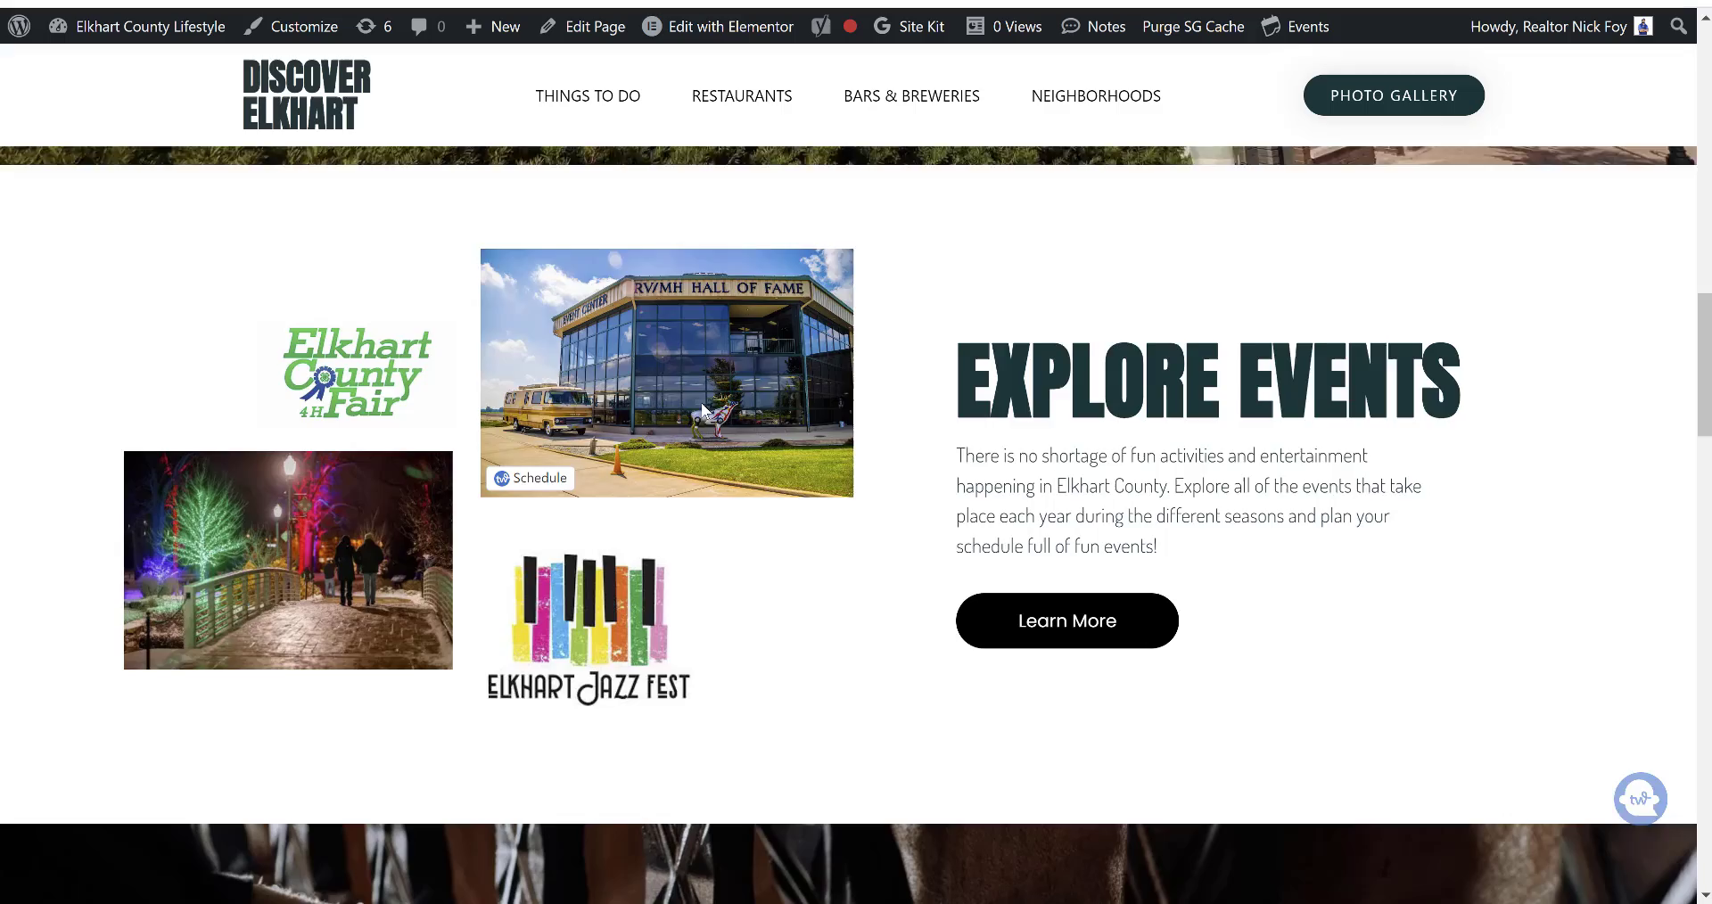
pyautogui.scroll(-3)
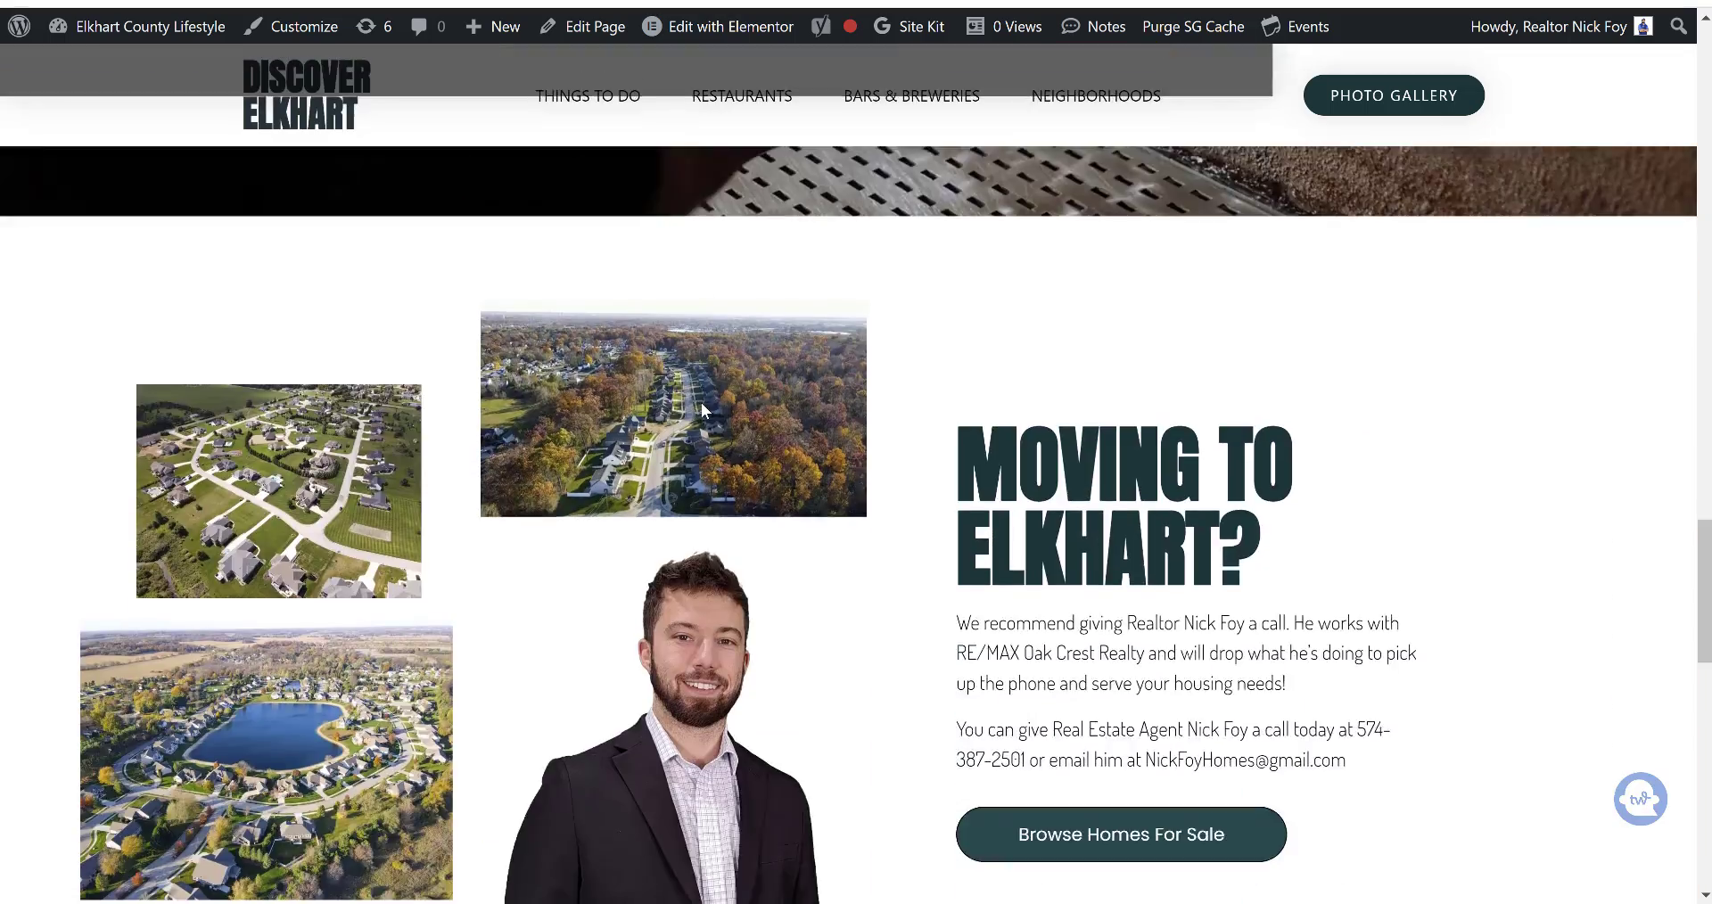
pyautogui.scroll(-3)
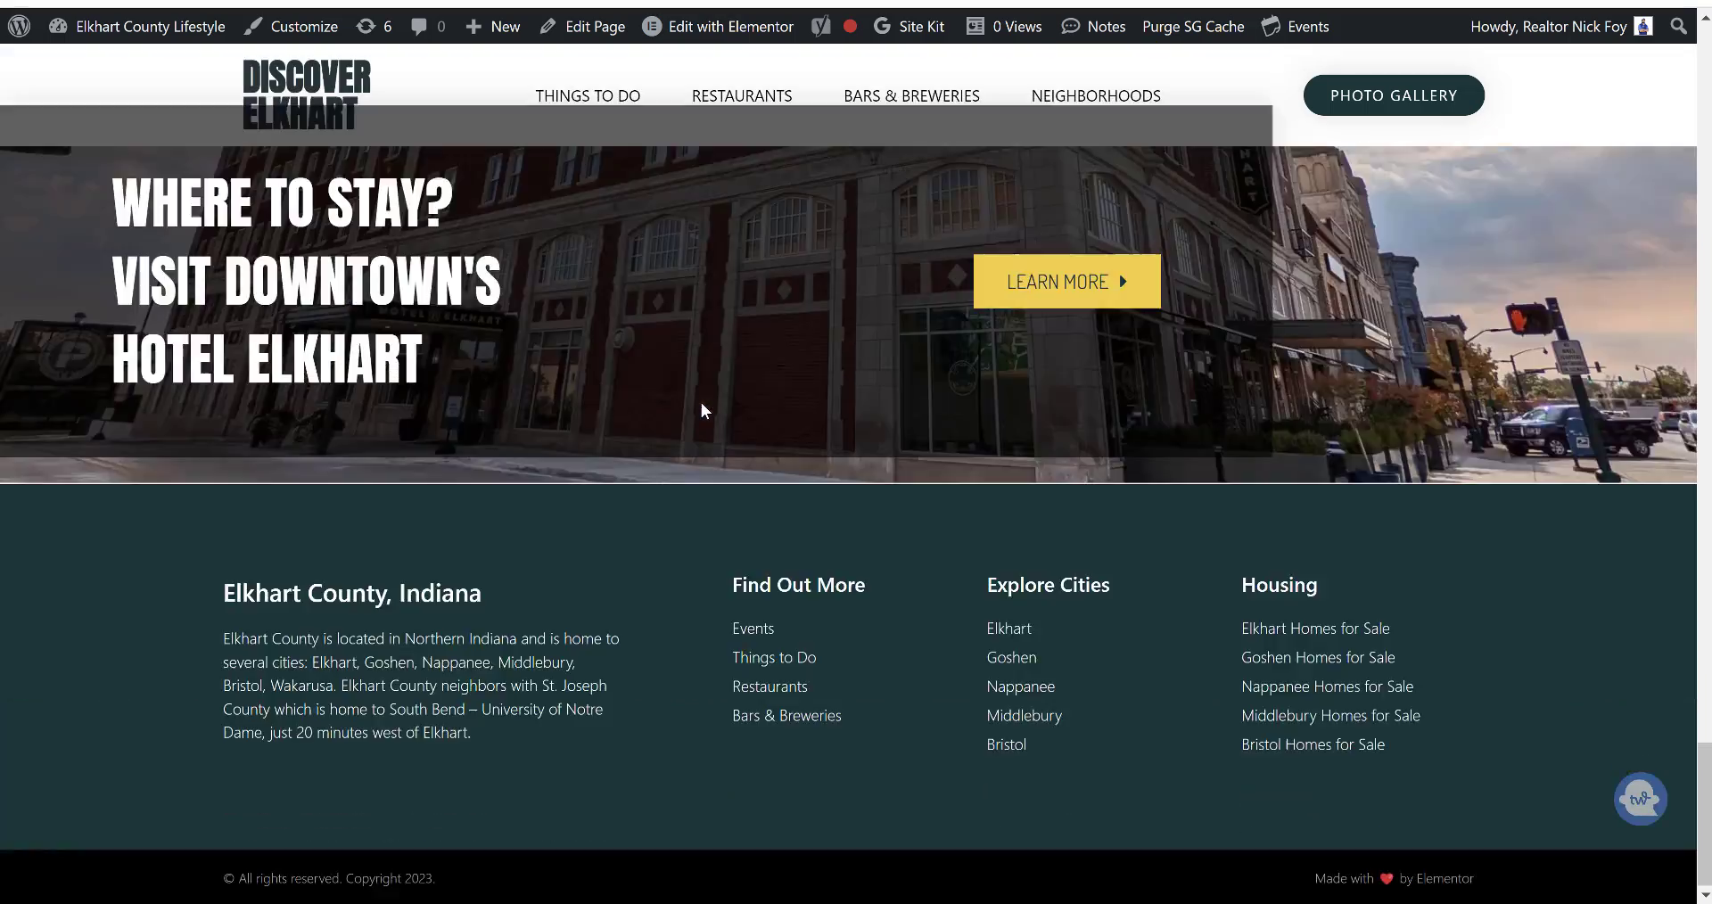
pyautogui.scroll(3)
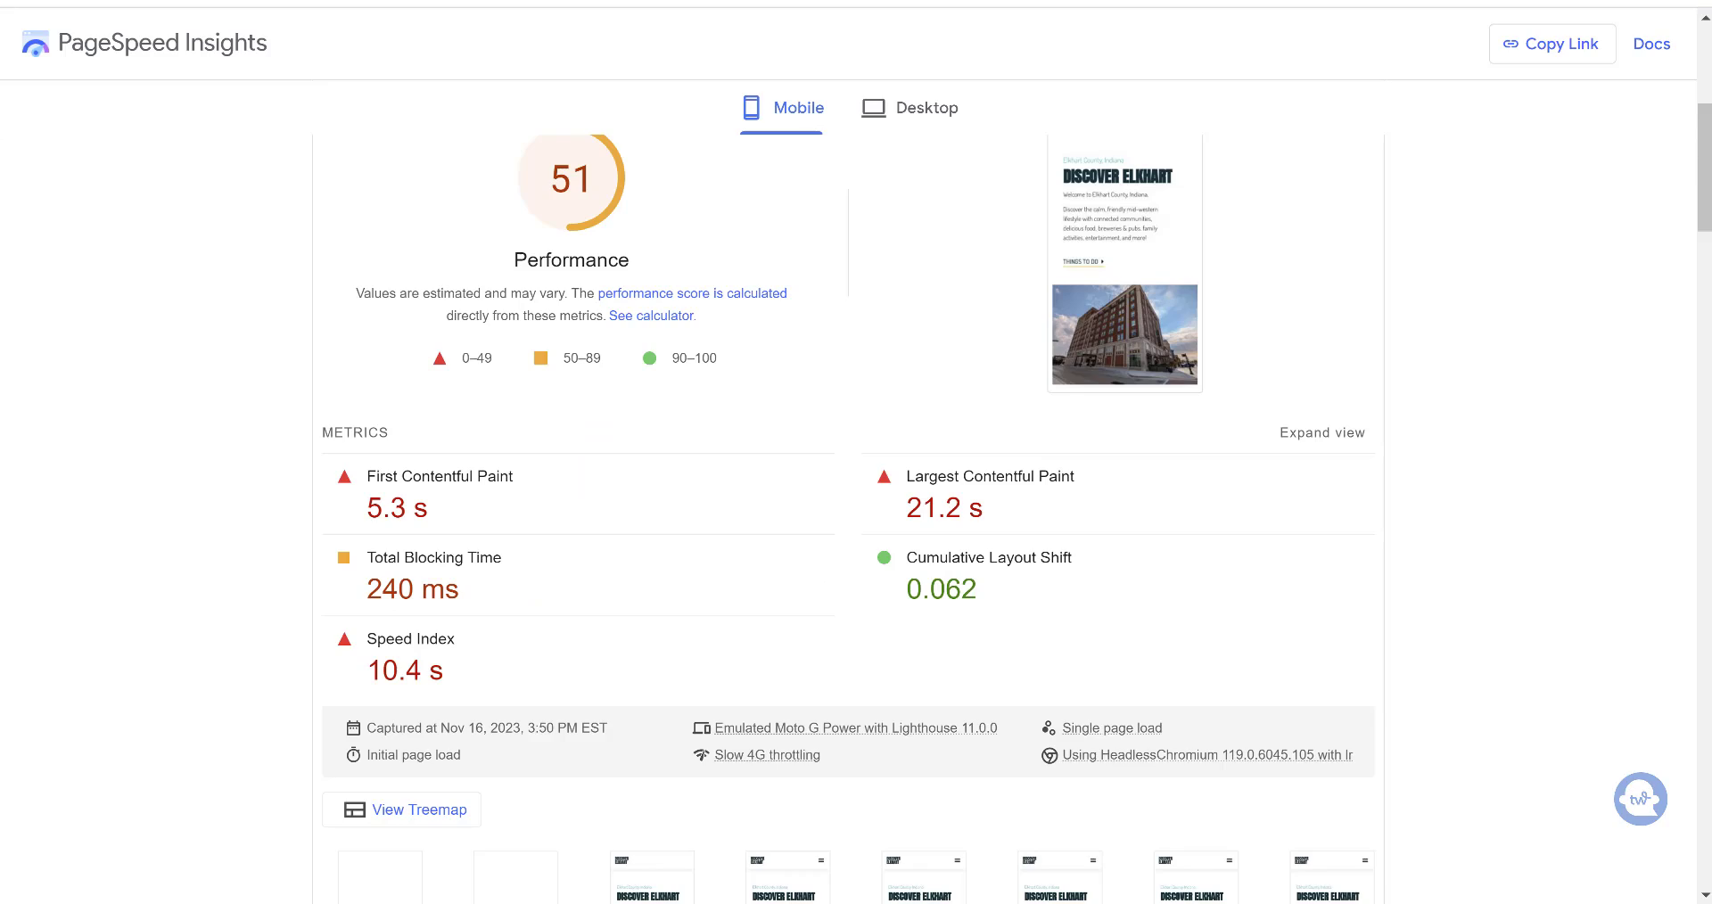
pyautogui.moveTo(949, 533)
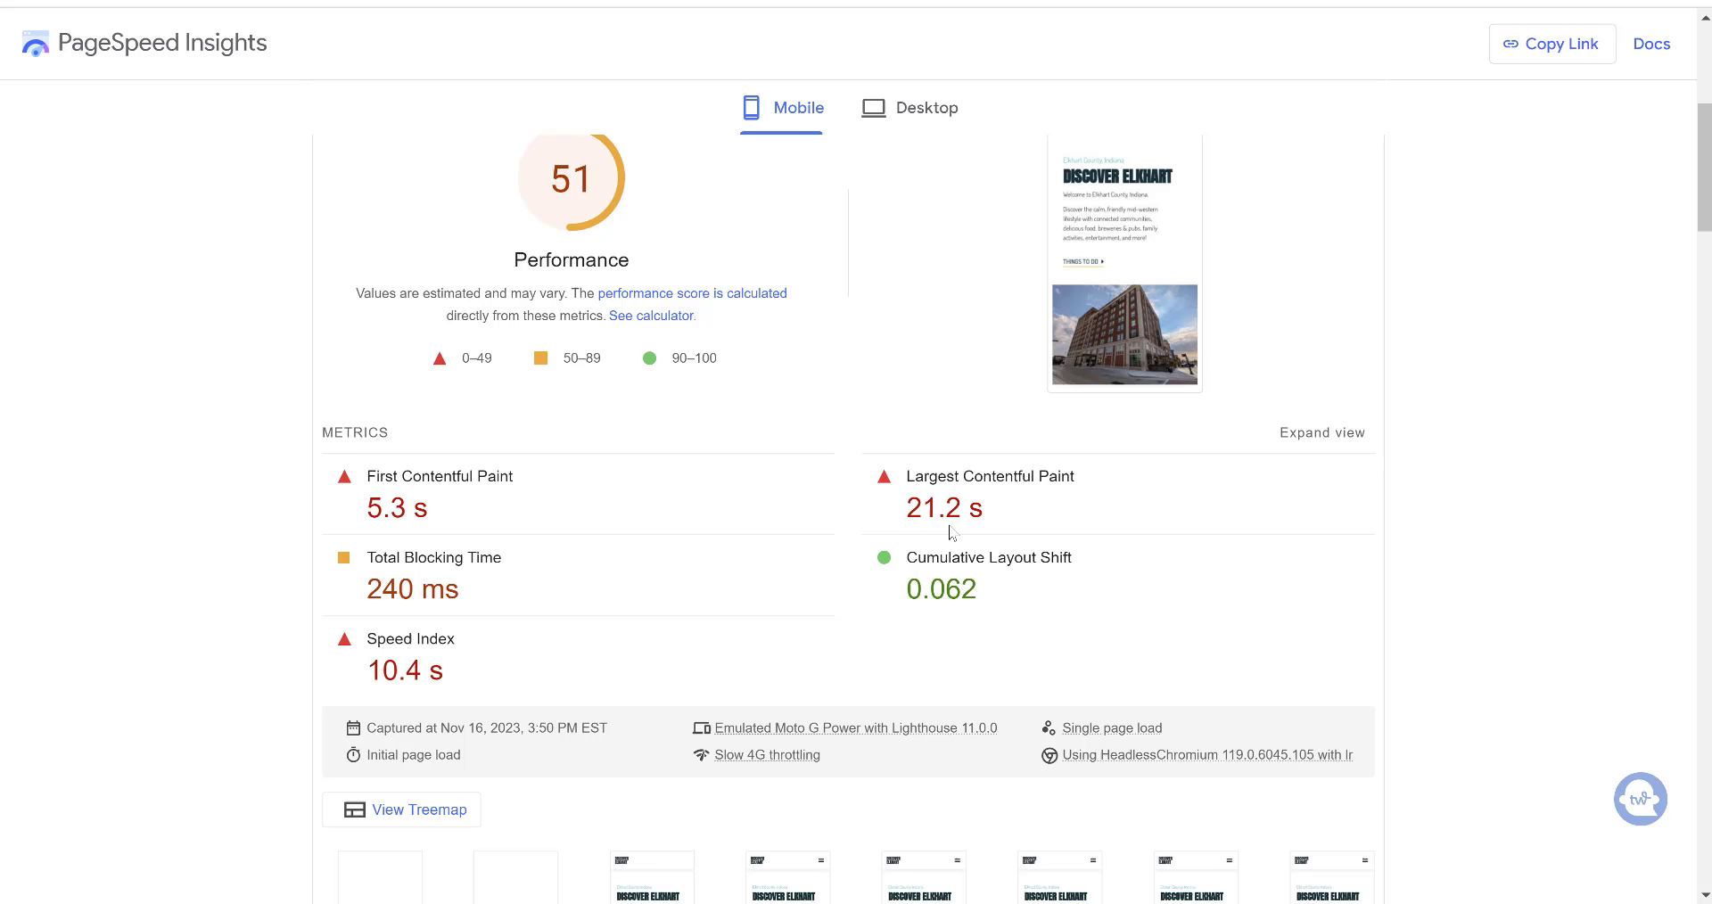
pyautogui.moveTo(810, 216)
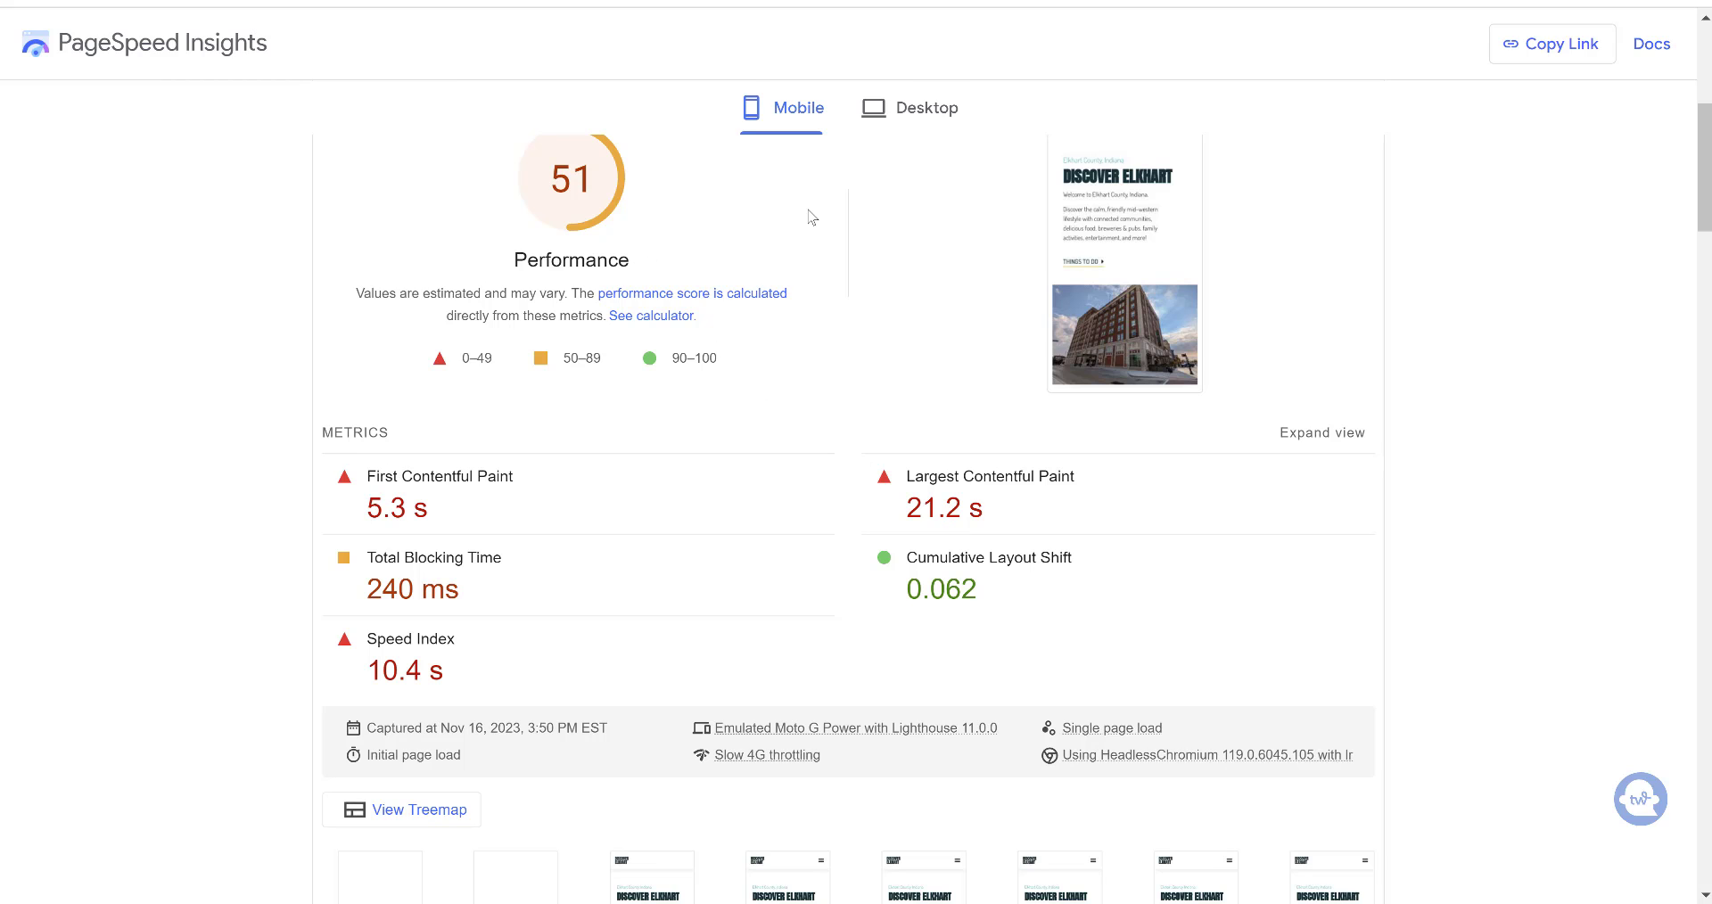
pyautogui.scroll(3)
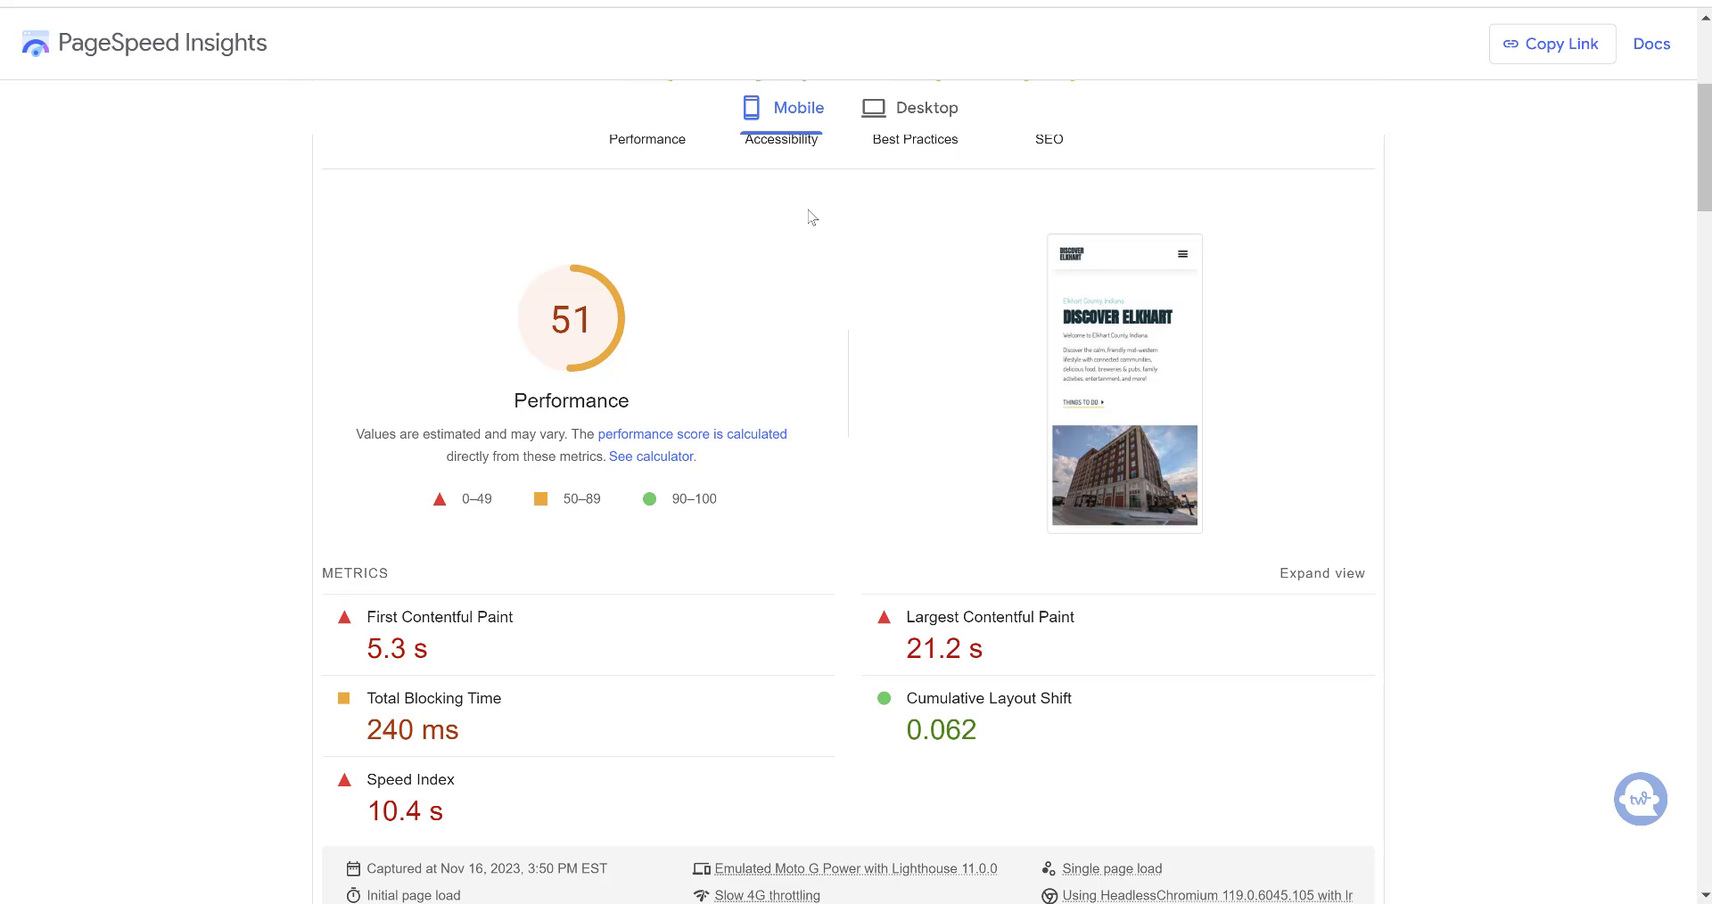
pyautogui.click(926, 109)
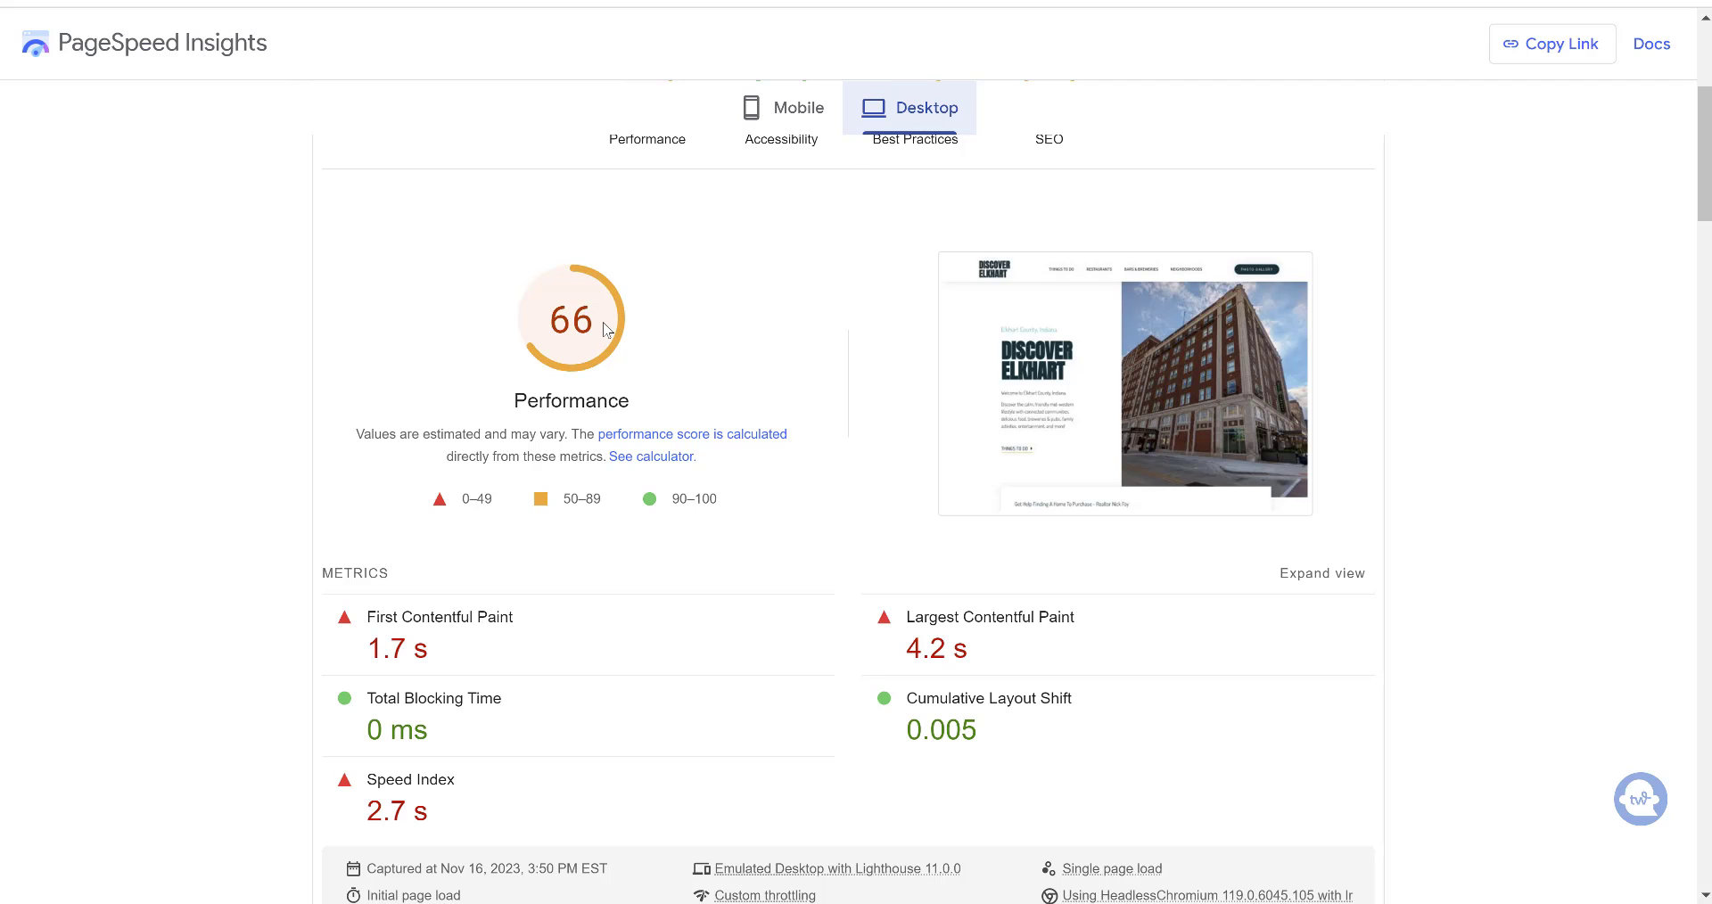
pyautogui.click(781, 107)
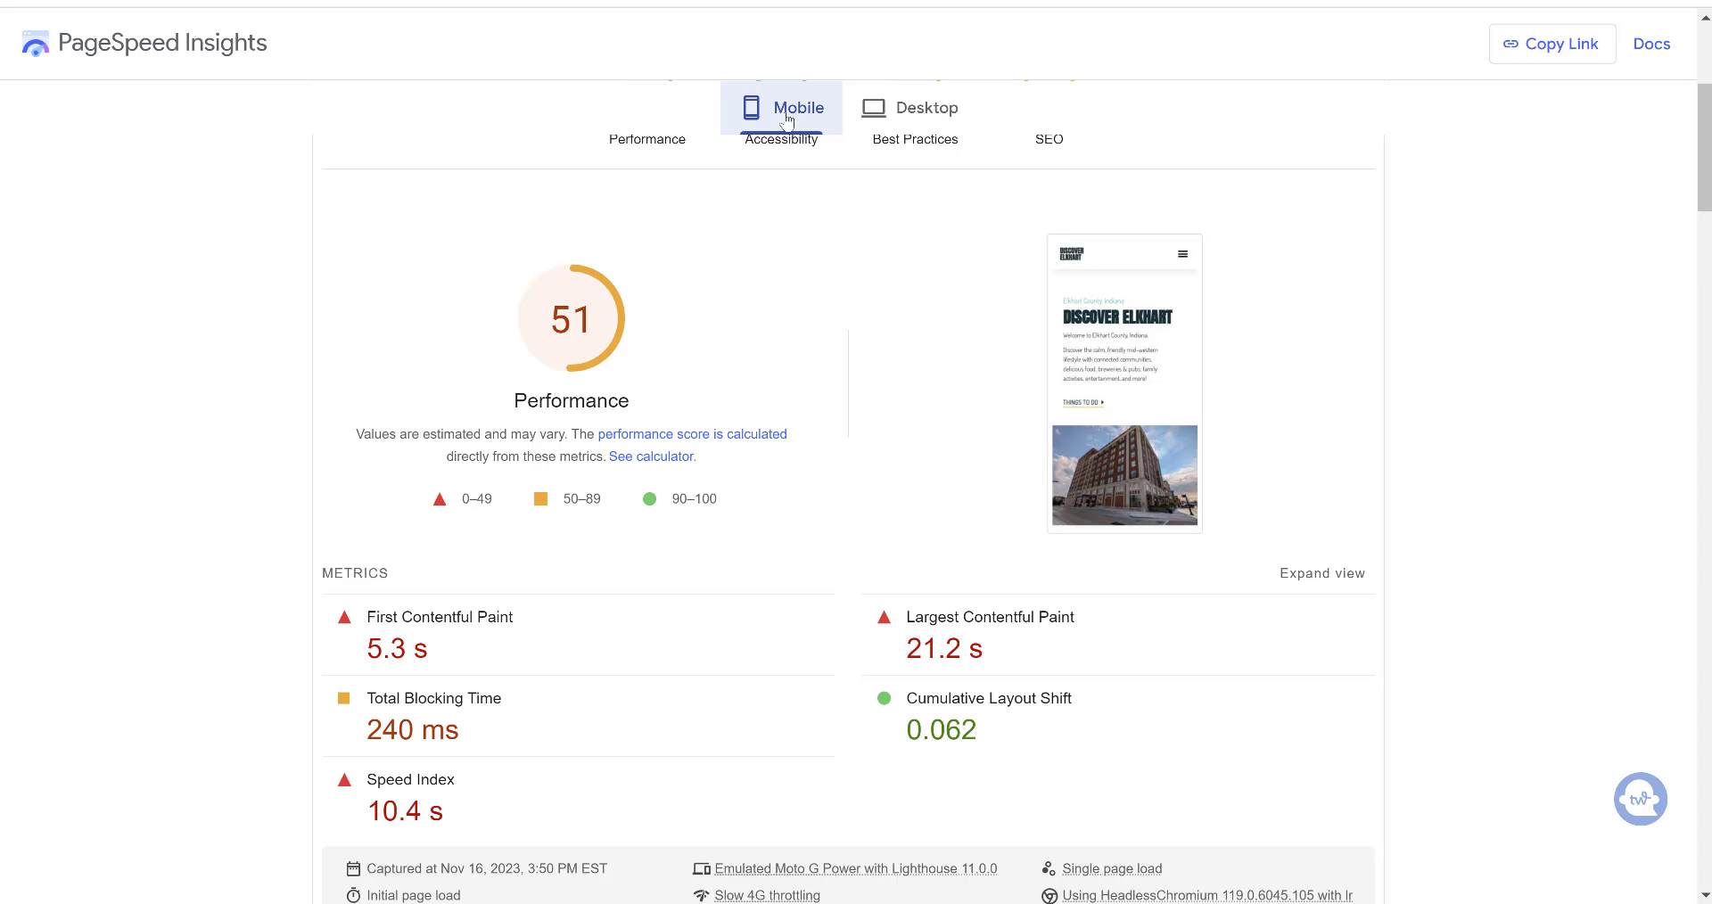
pyautogui.moveTo(858, 328)
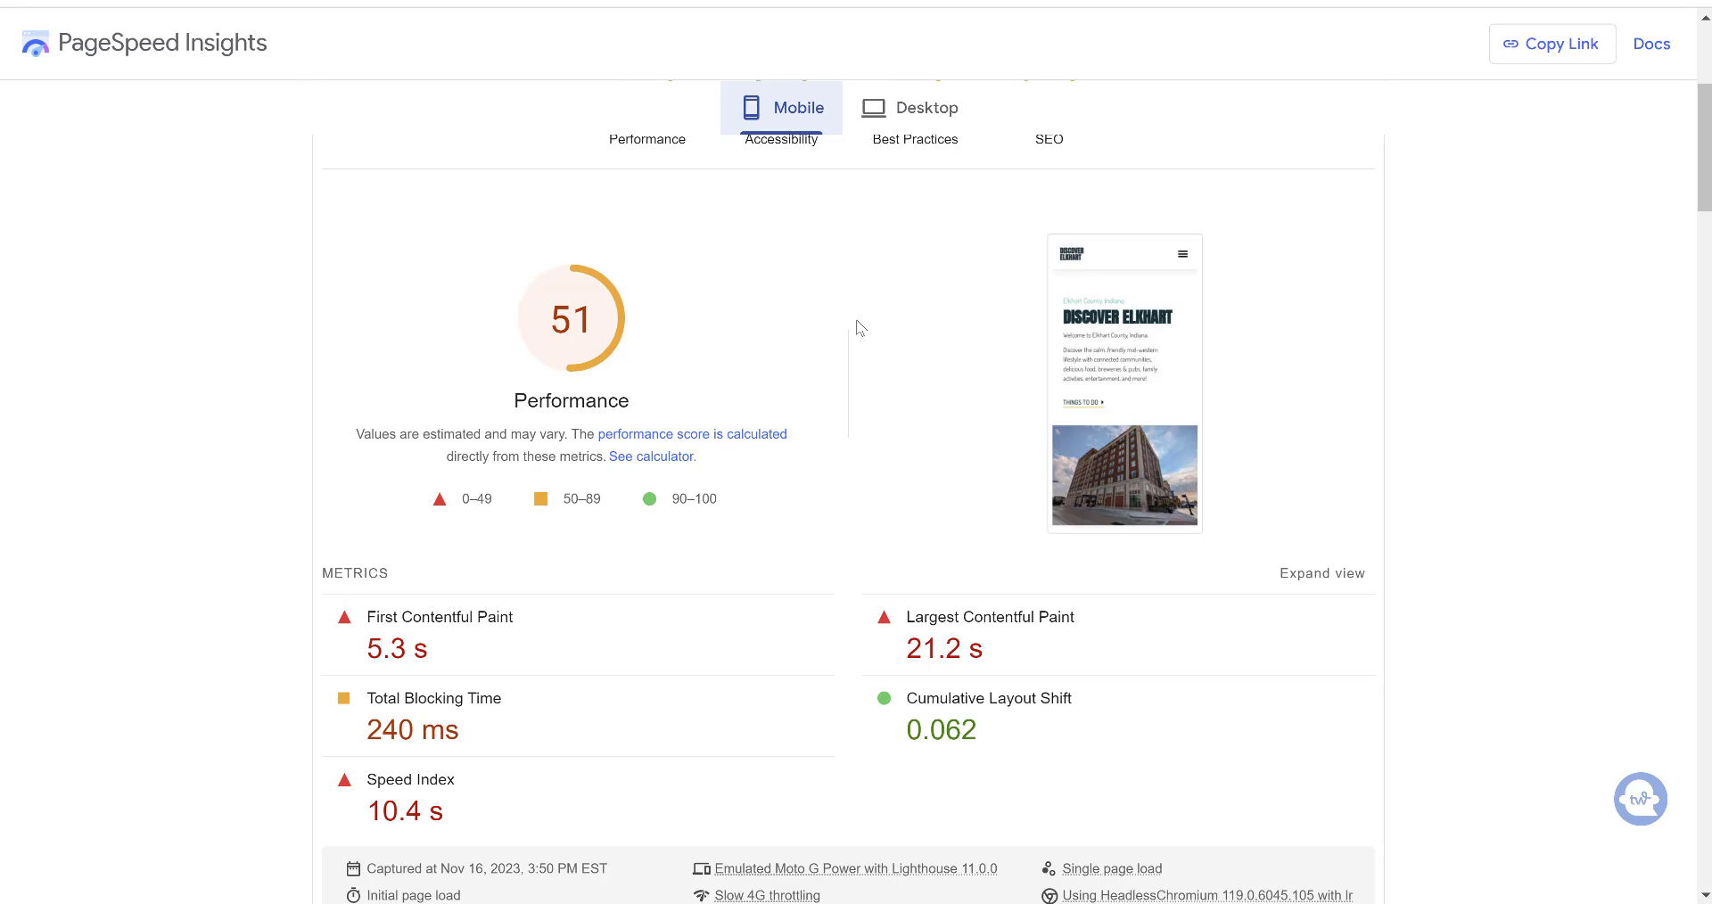
pyautogui.scroll(-3)
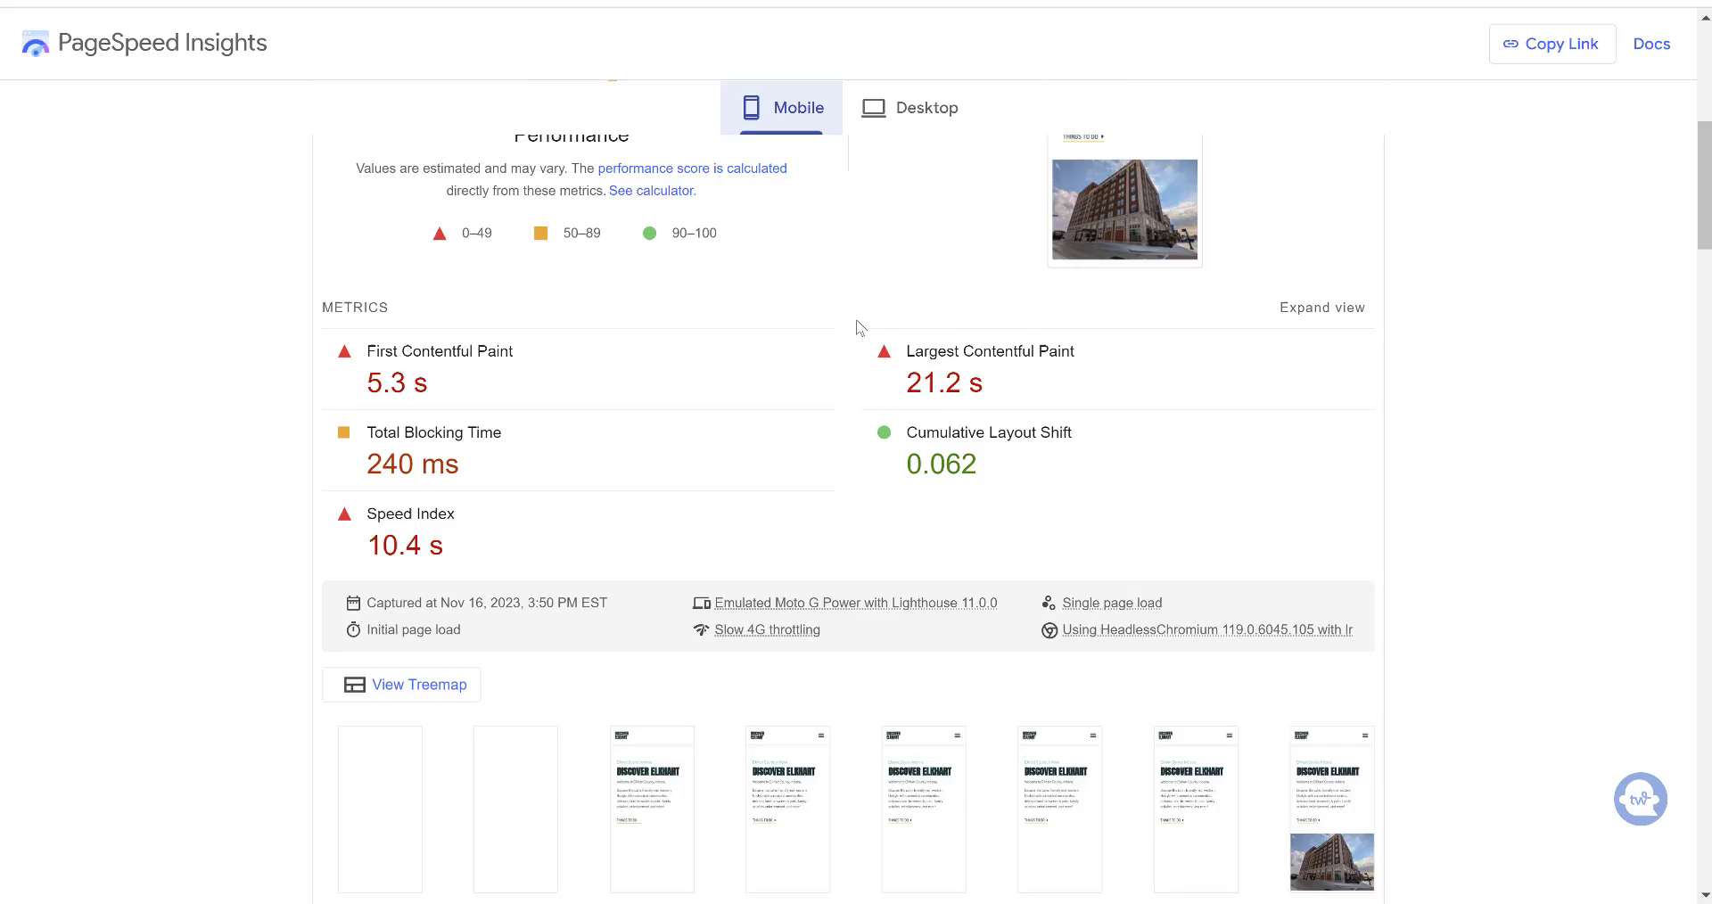
pyautogui.scroll(-3)
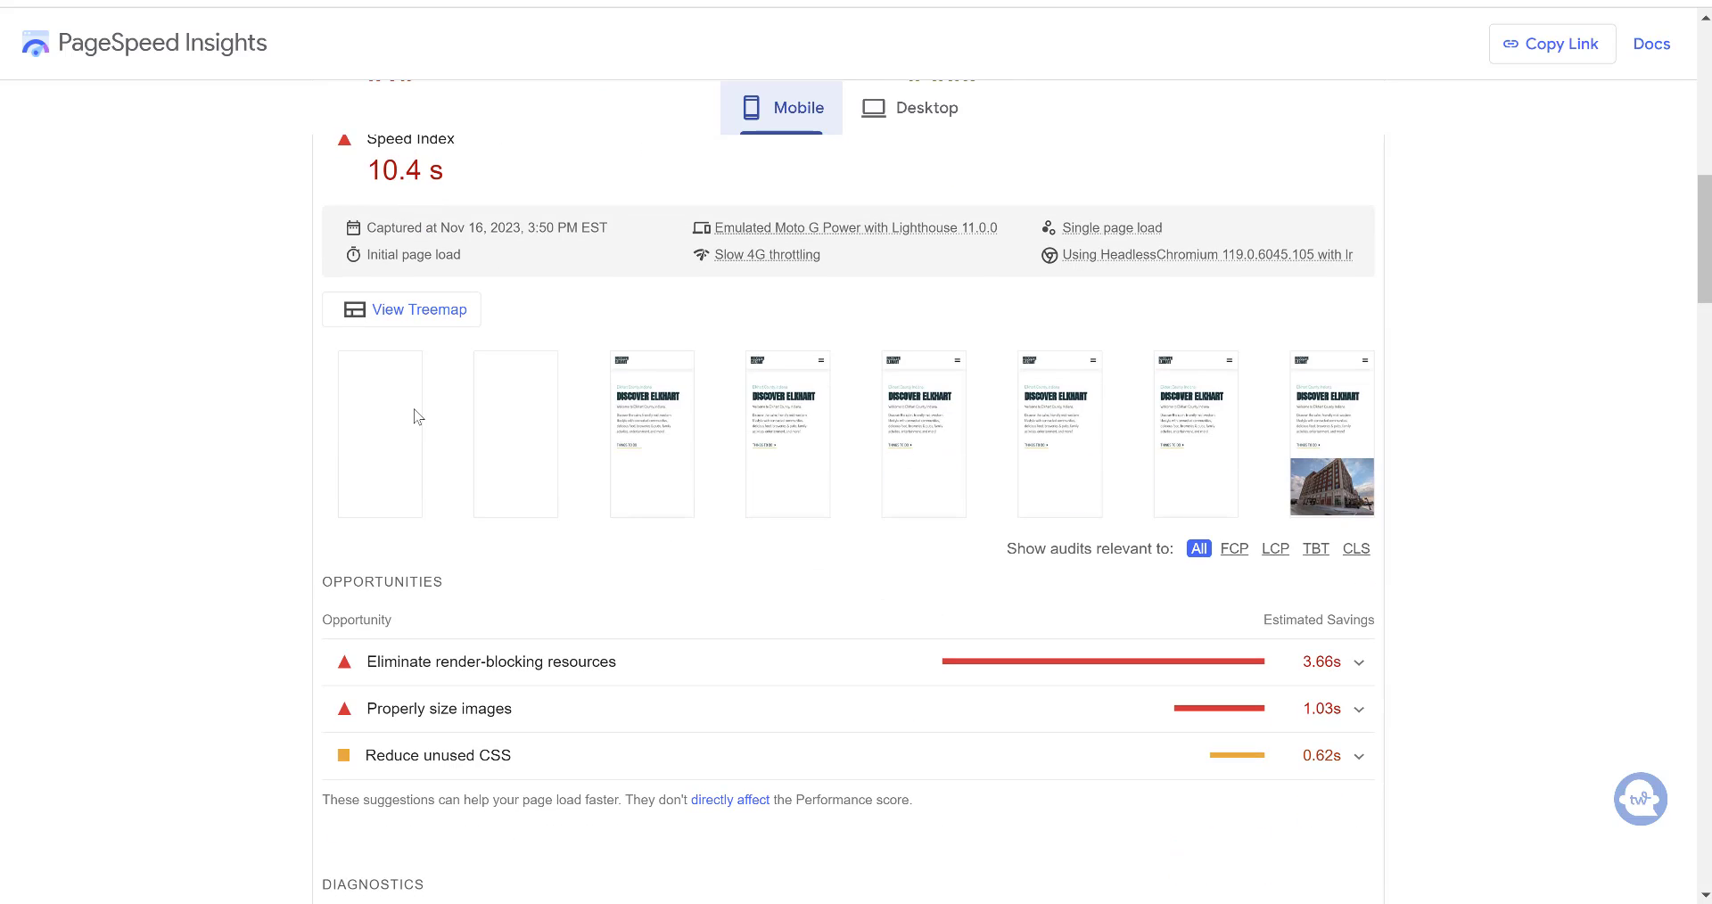
pyautogui.moveTo(1108, 462)
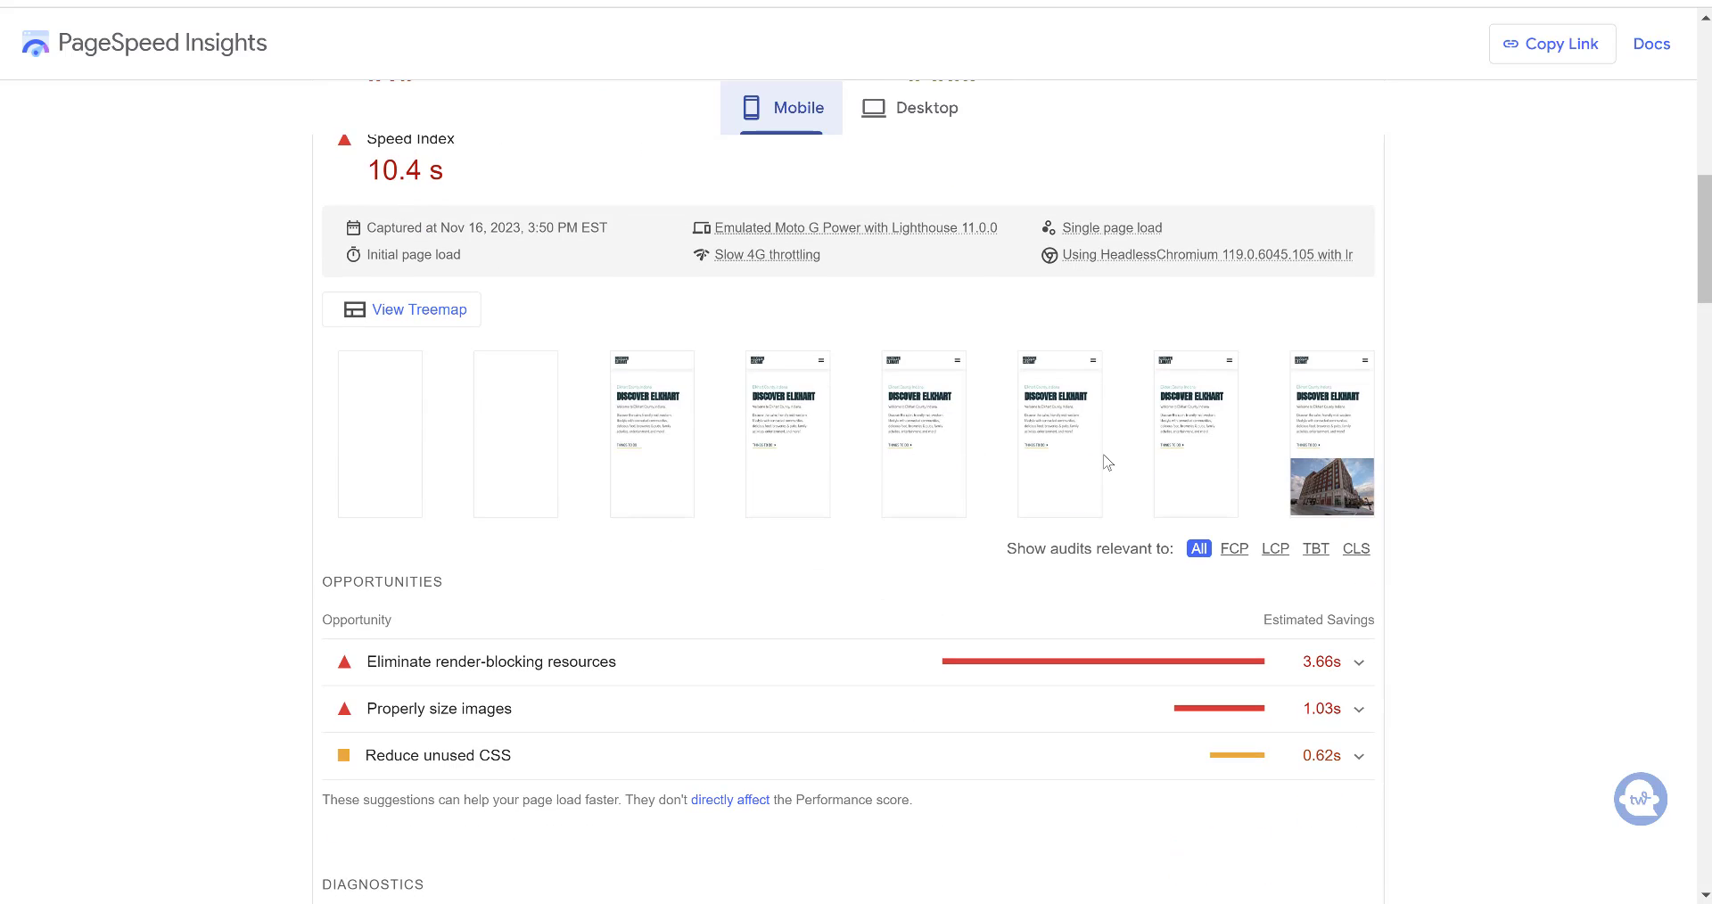
pyautogui.scroll(-3)
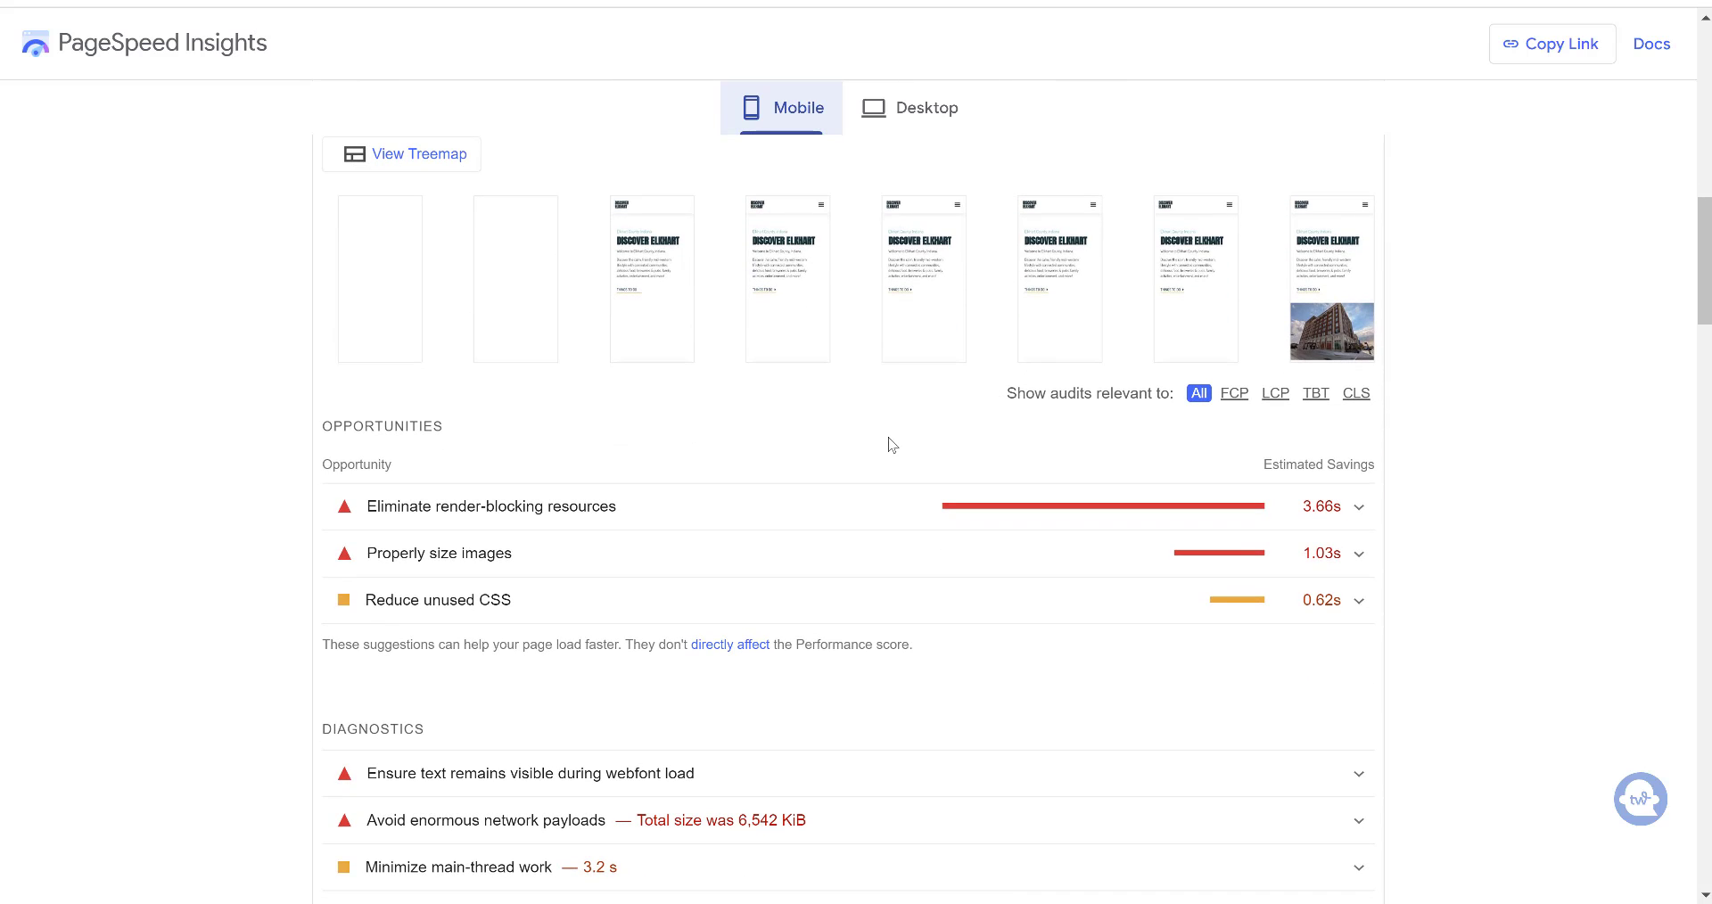
pyautogui.scroll(-3)
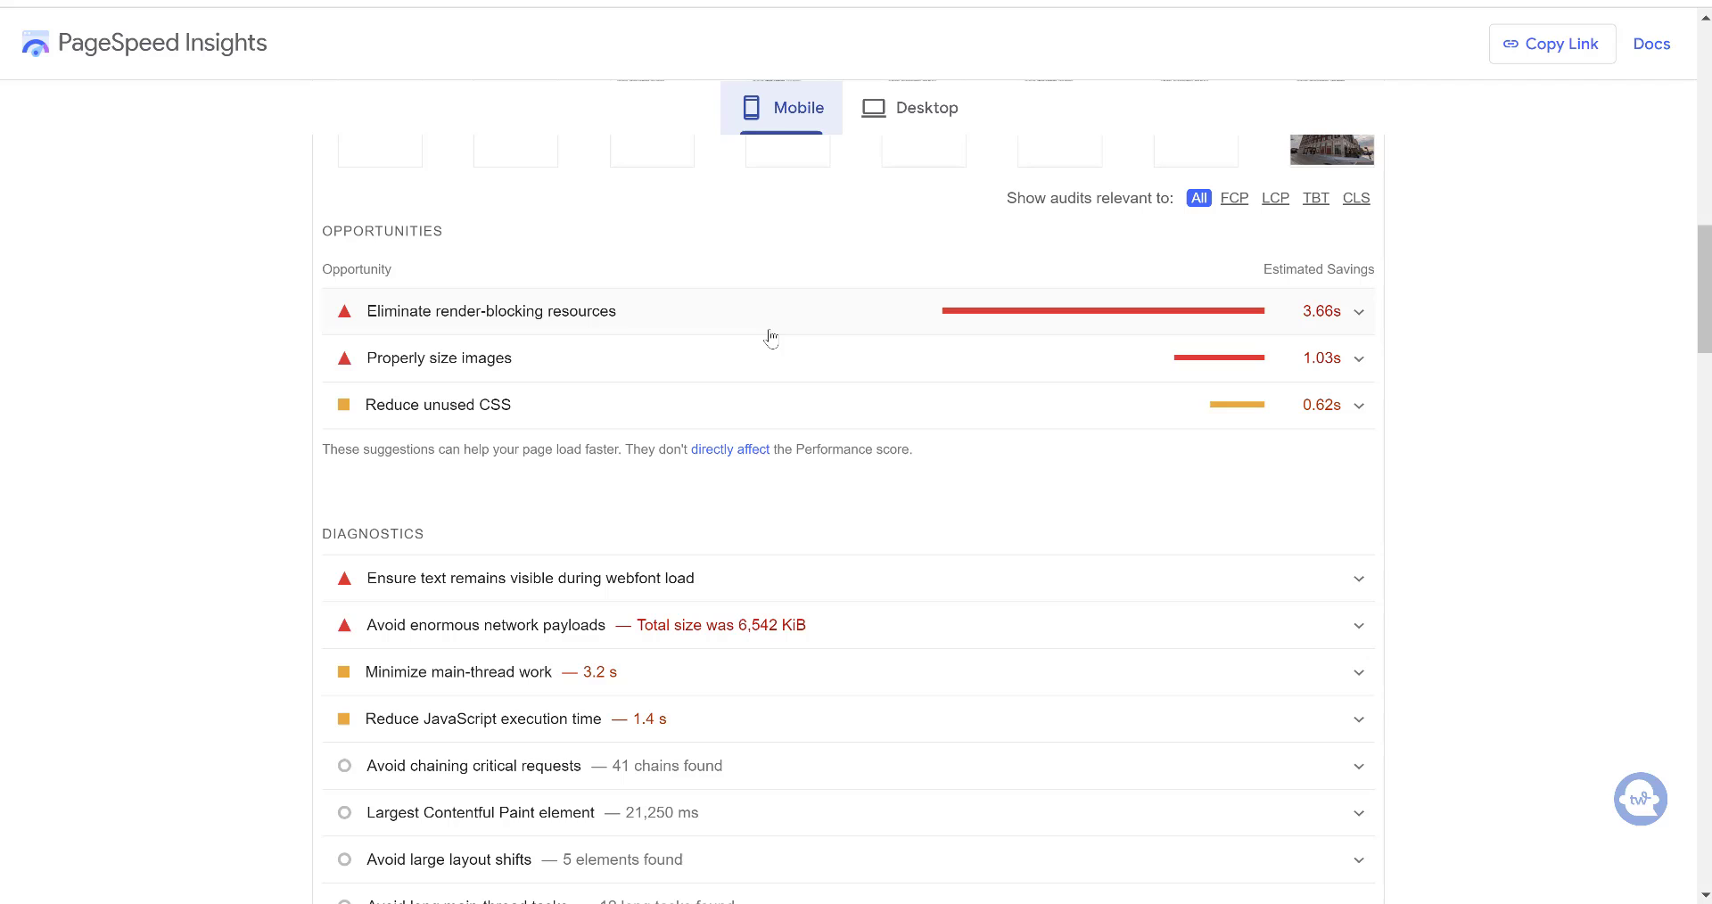
pyautogui.moveTo(787, 747)
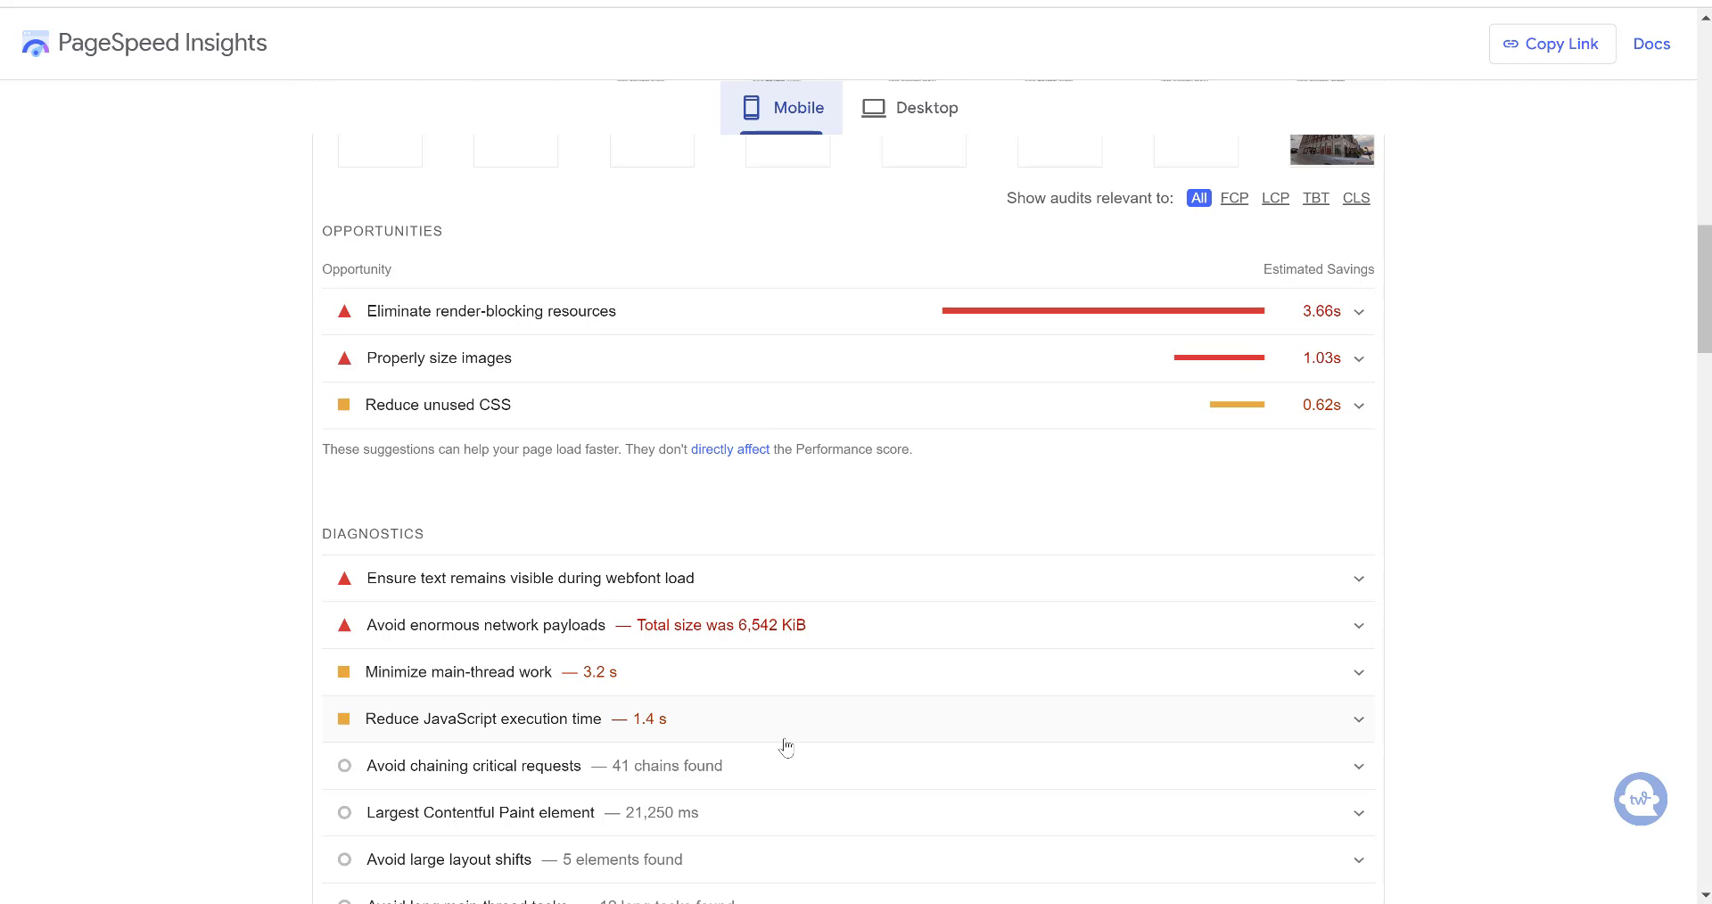
pyautogui.moveTo(787, 678)
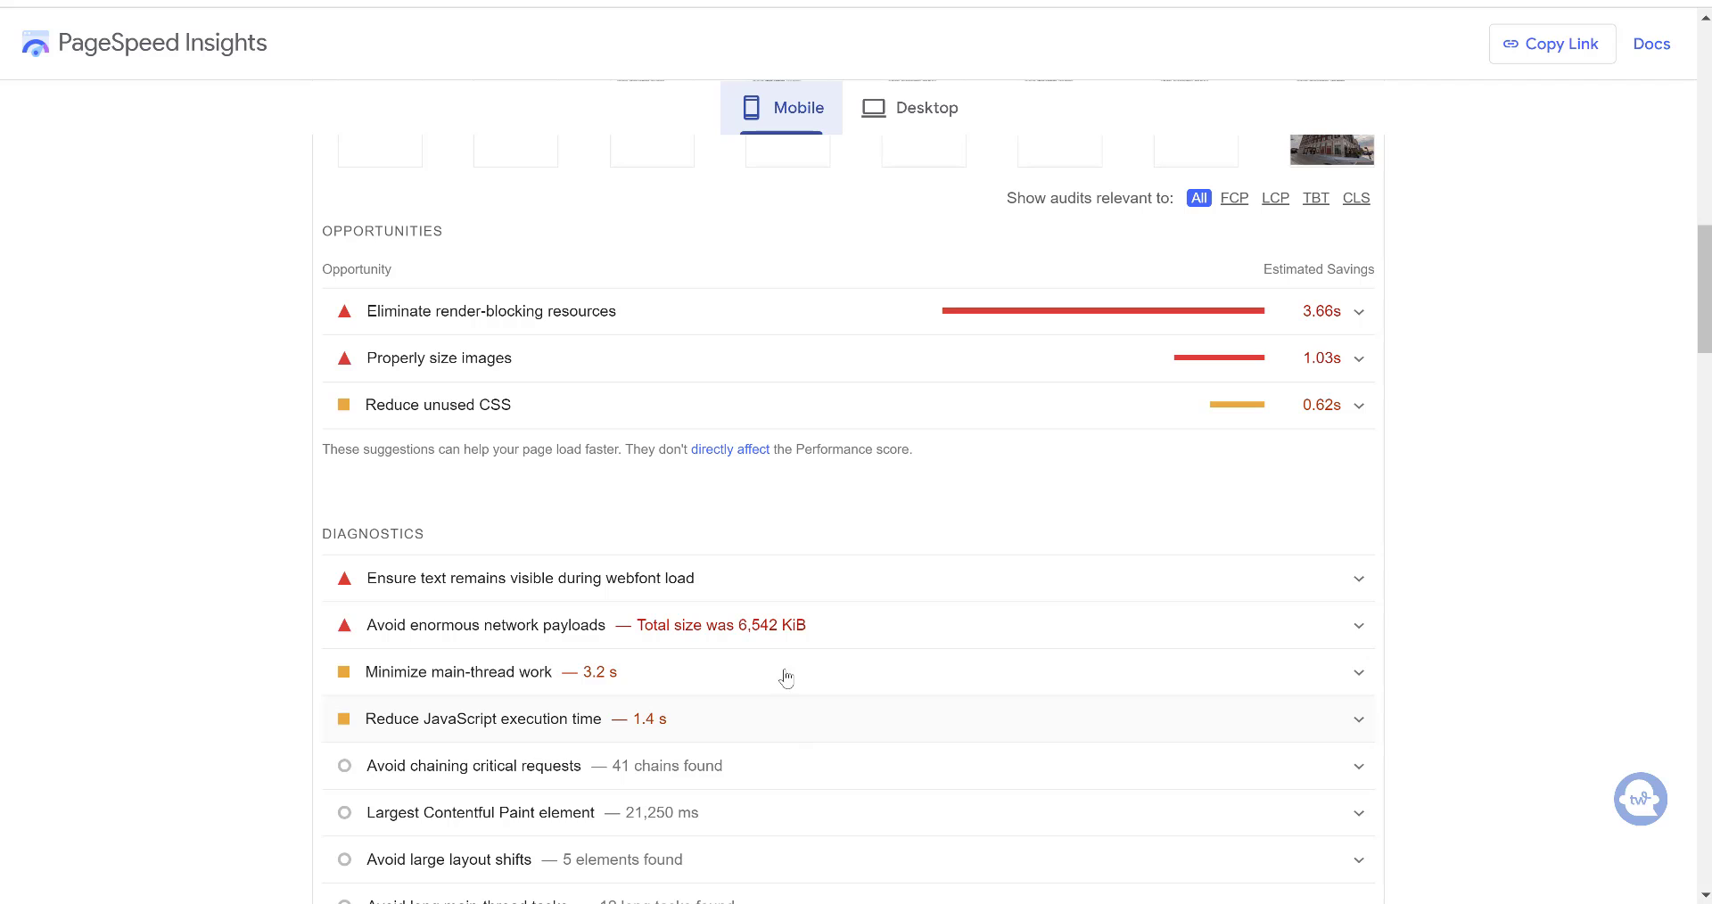
pyautogui.moveTo(767, 328)
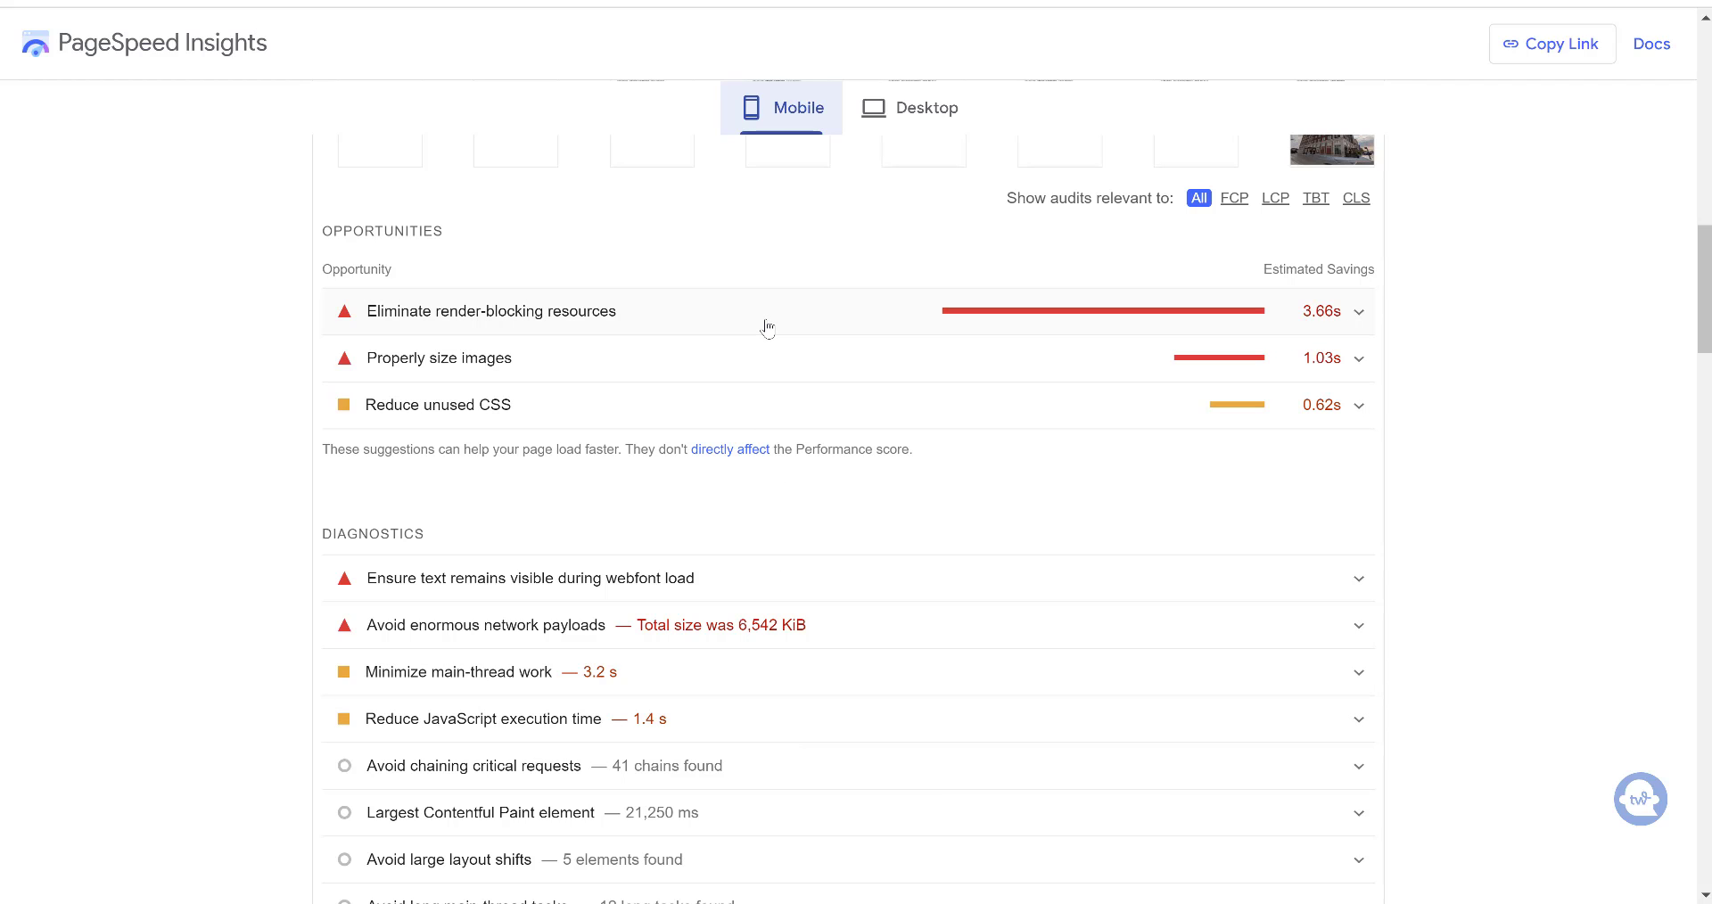
pyautogui.moveTo(478, 386)
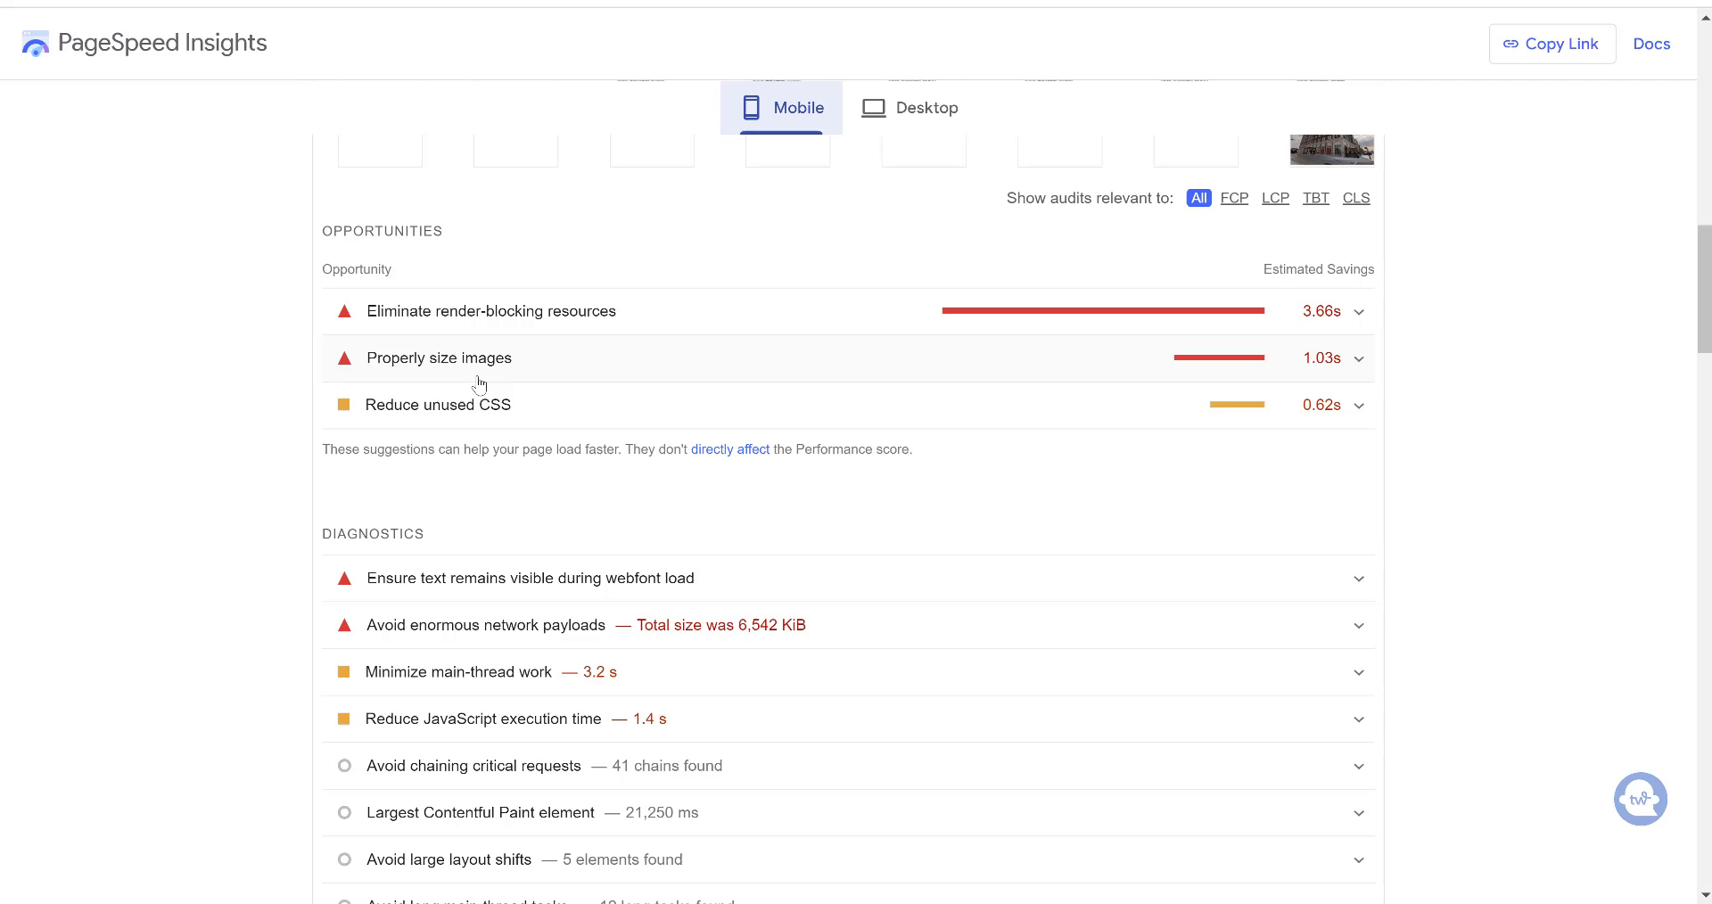
pyautogui.moveTo(459, 418)
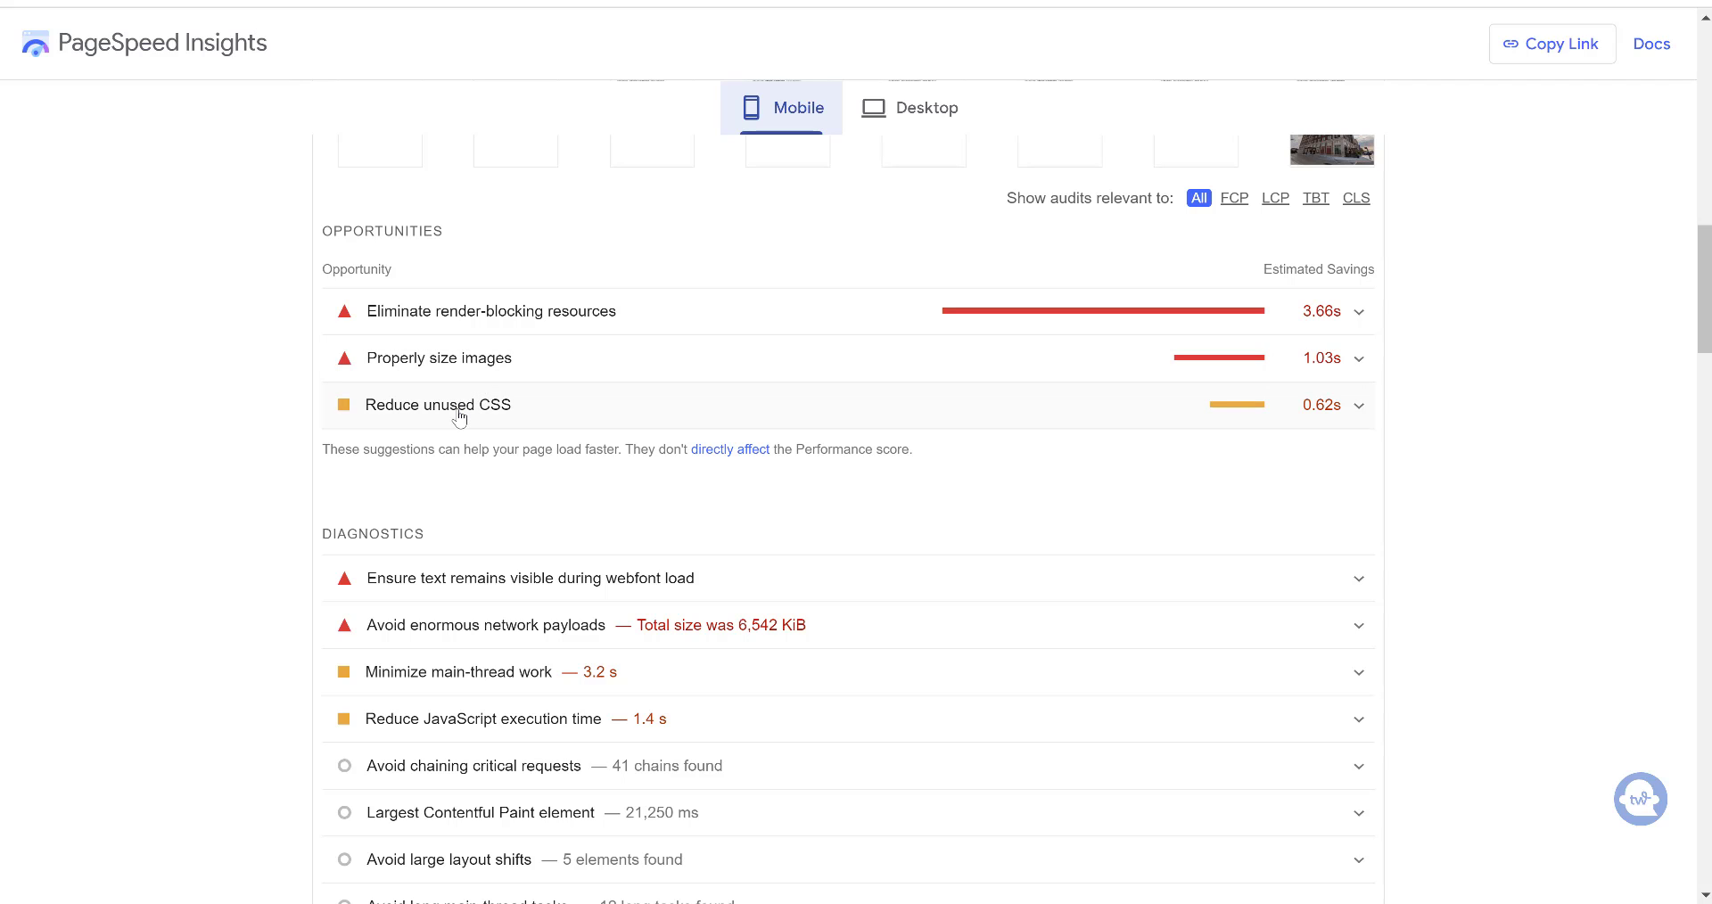
pyautogui.moveTo(524, 619)
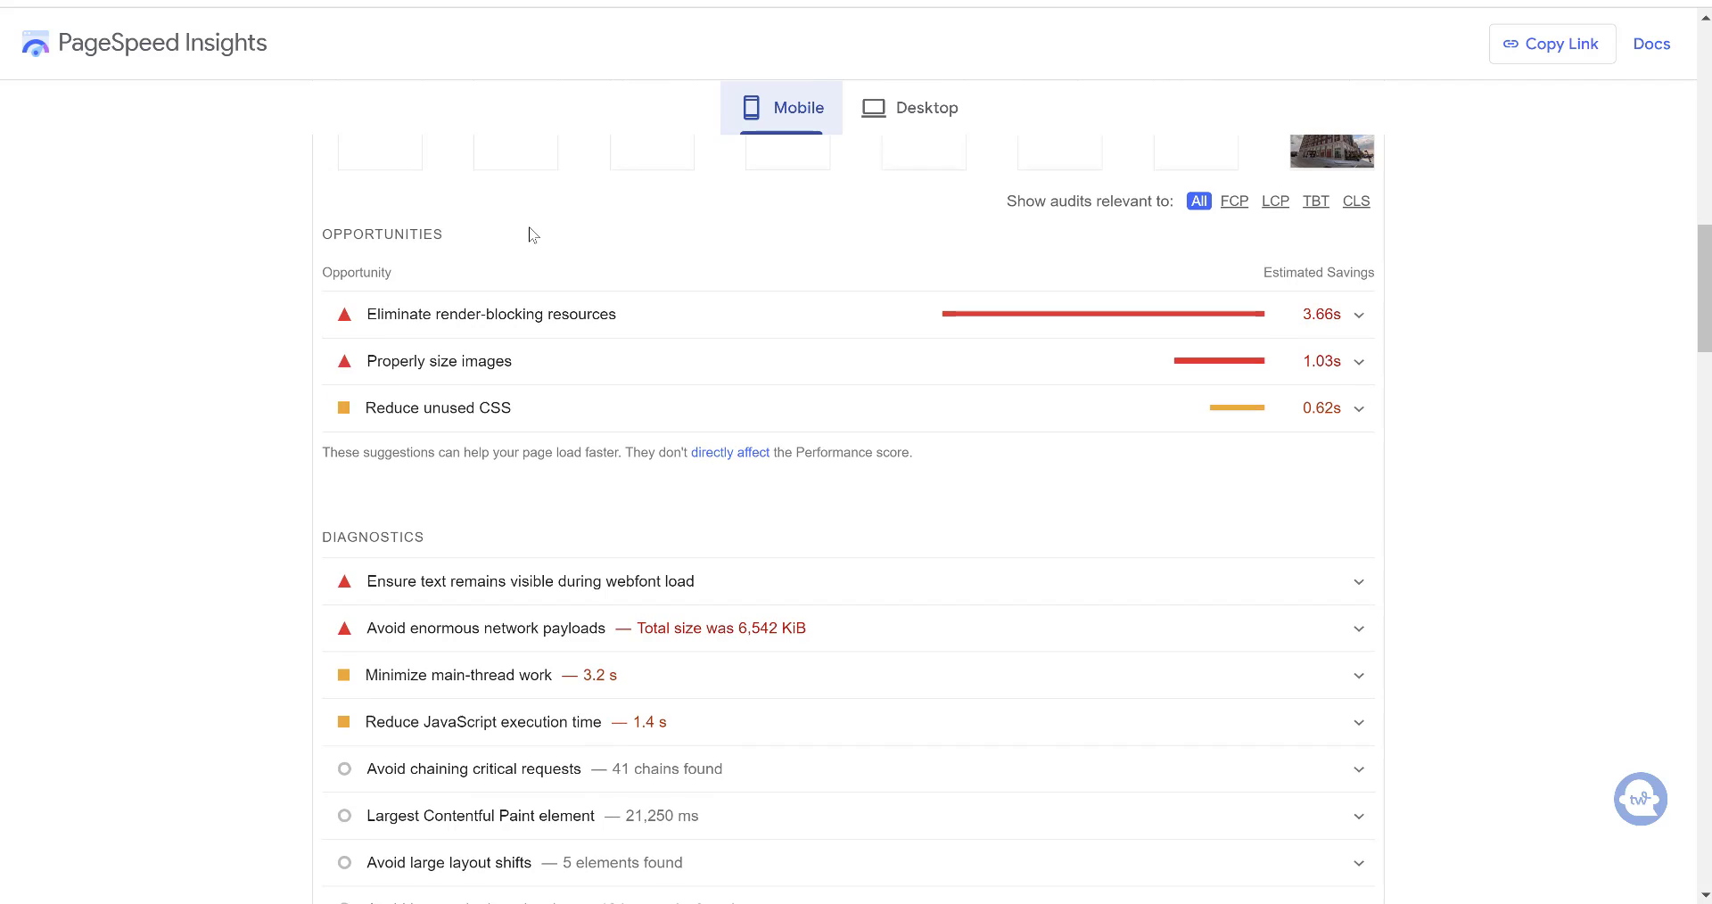
pyautogui.scroll(3)
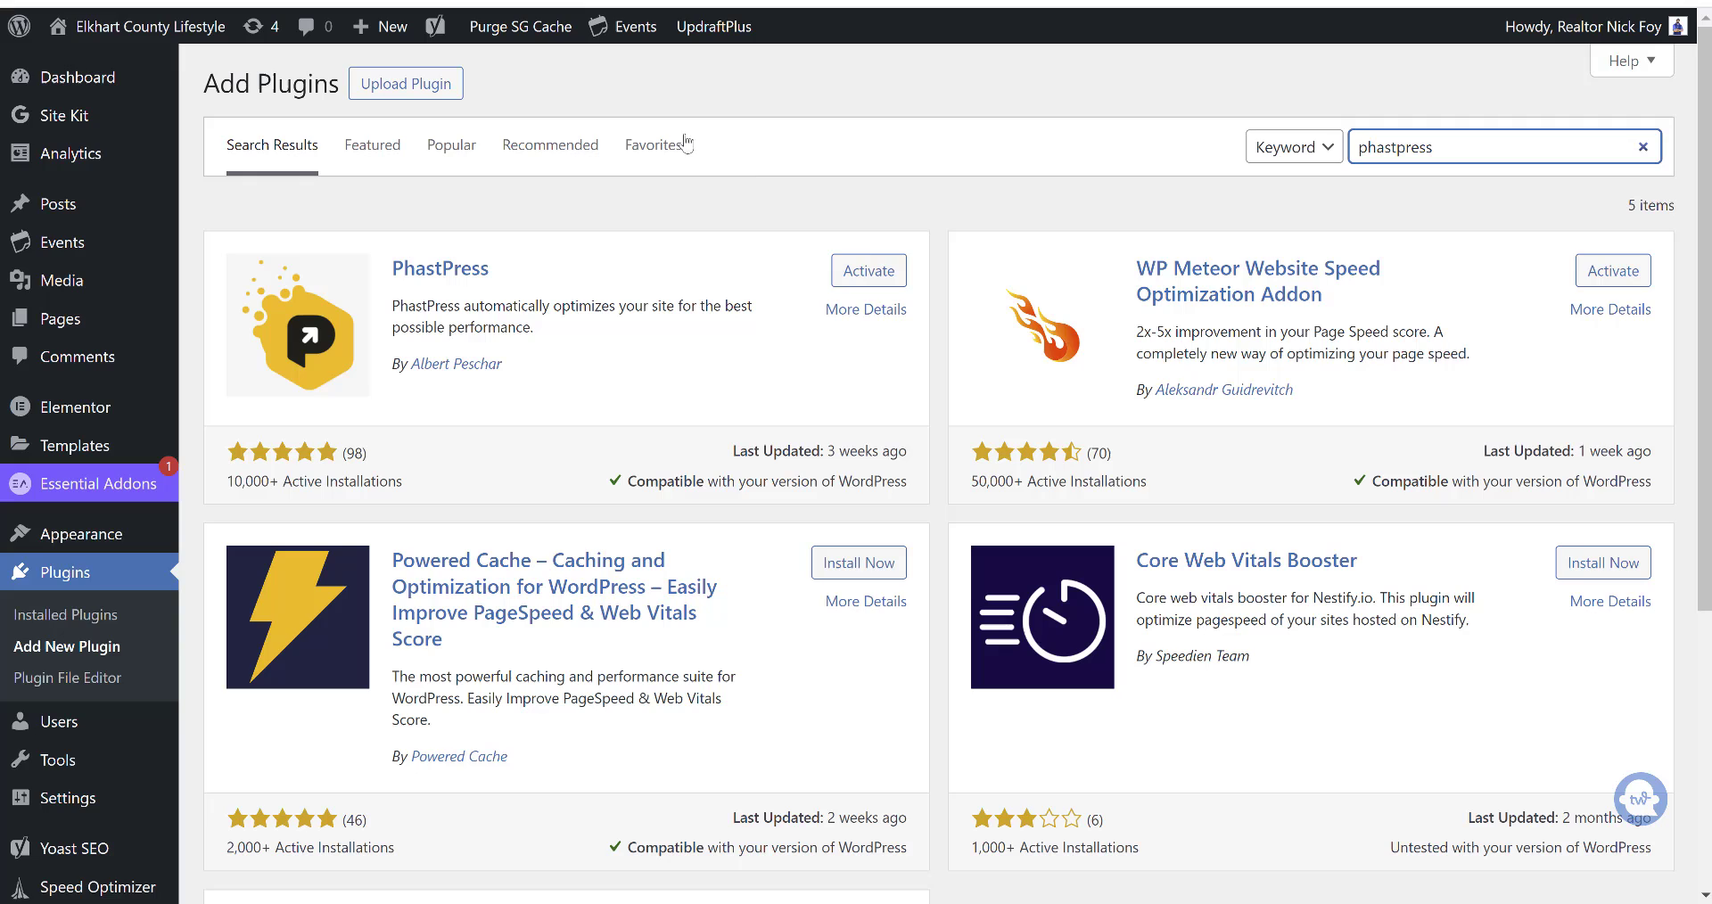
# - Activate the PhastPress and WP Meteor plugins
pyautogui.click(868, 269)
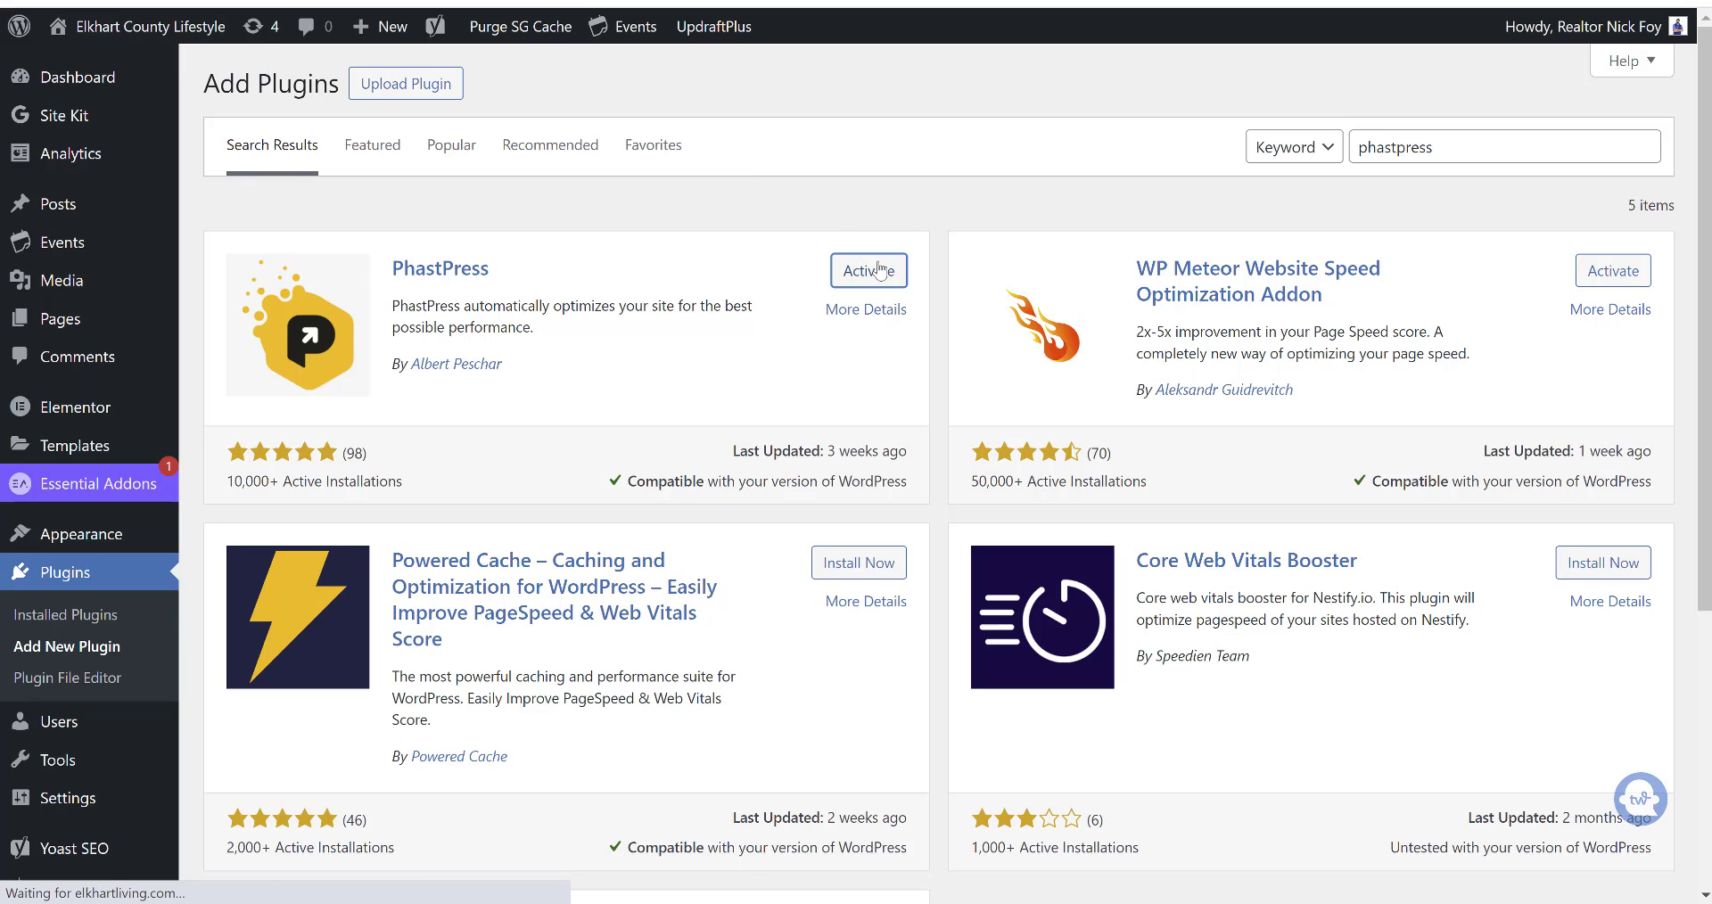
pyautogui.click(869, 271)
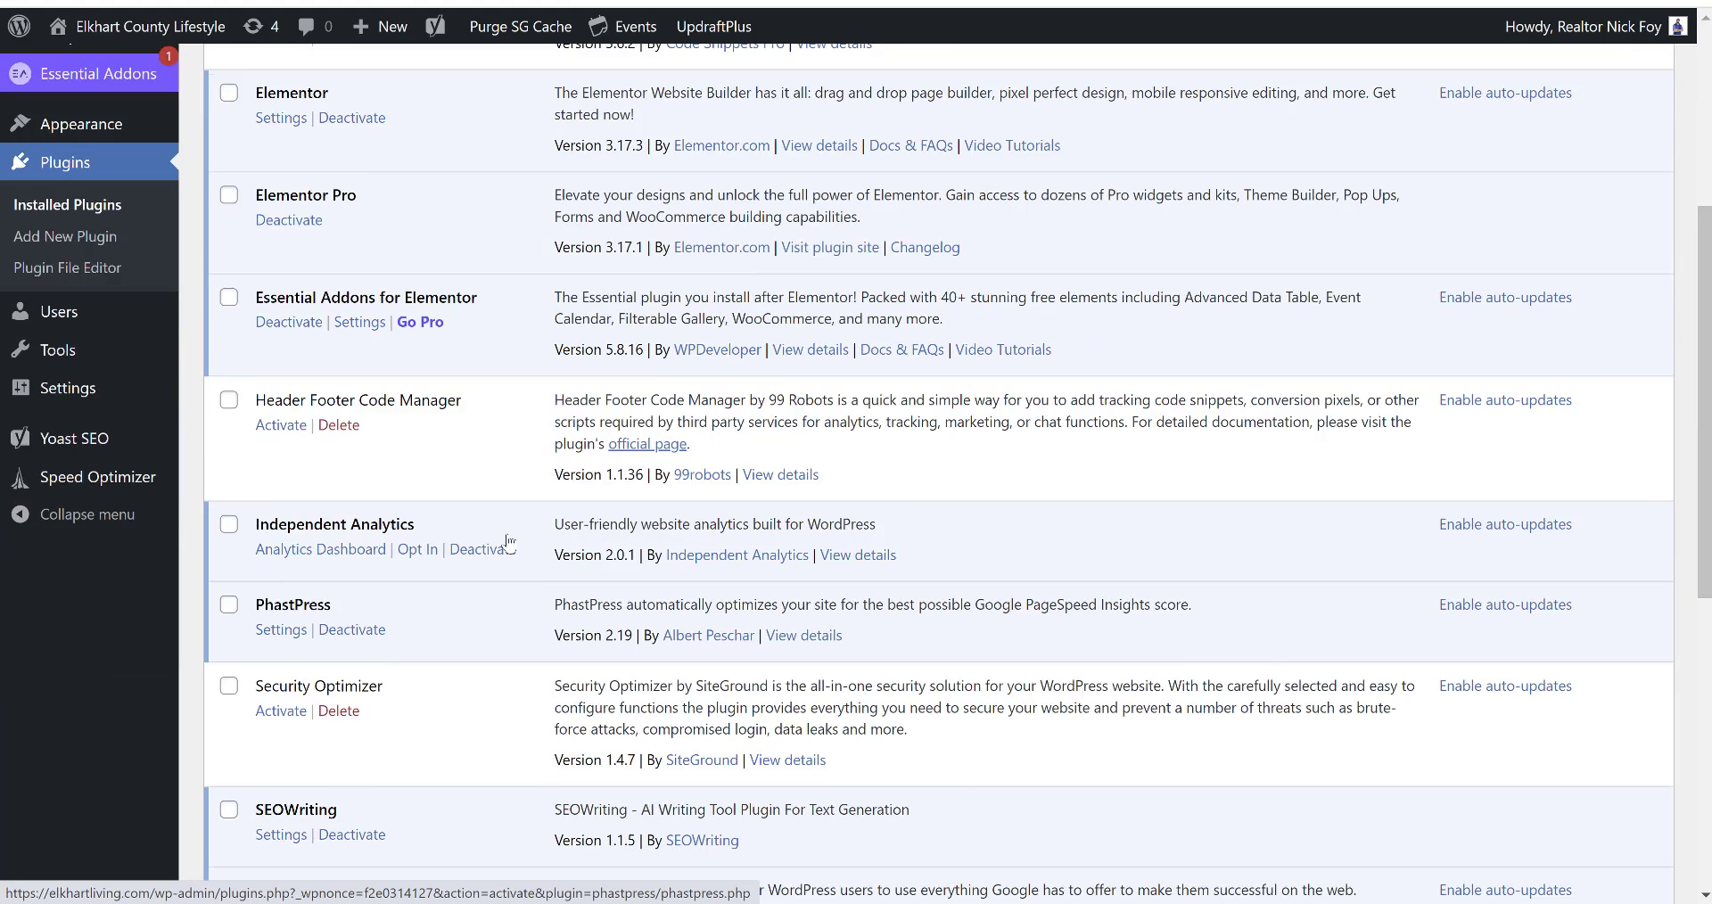
pyautogui.scroll(-3)
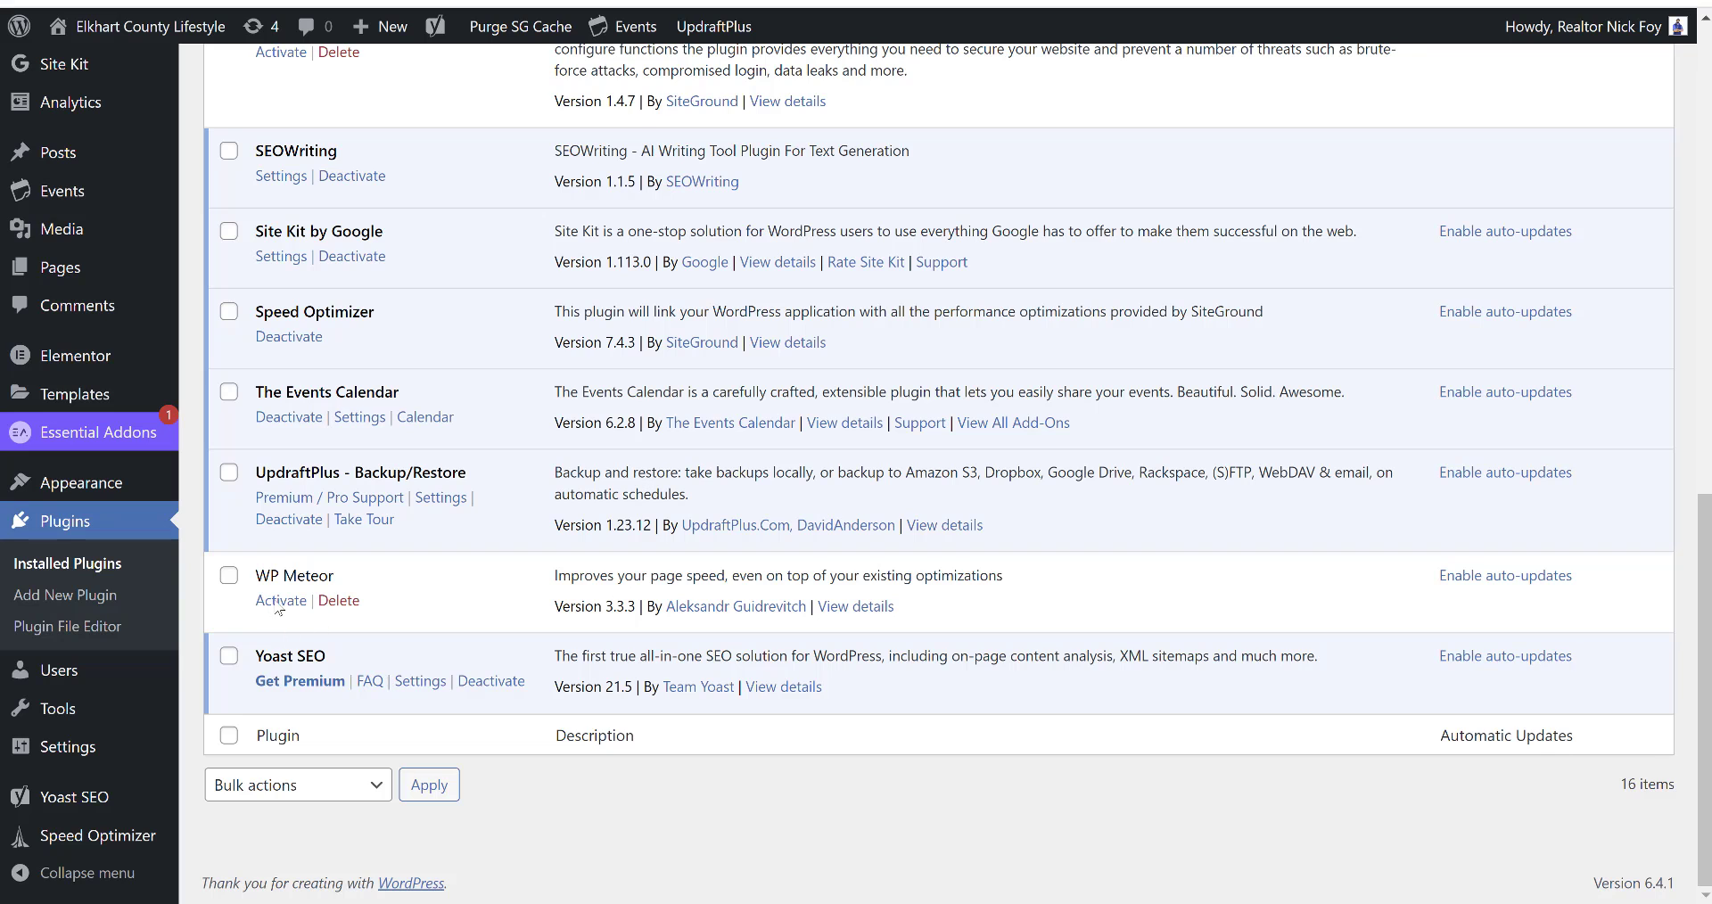
pyautogui.click(280, 601)
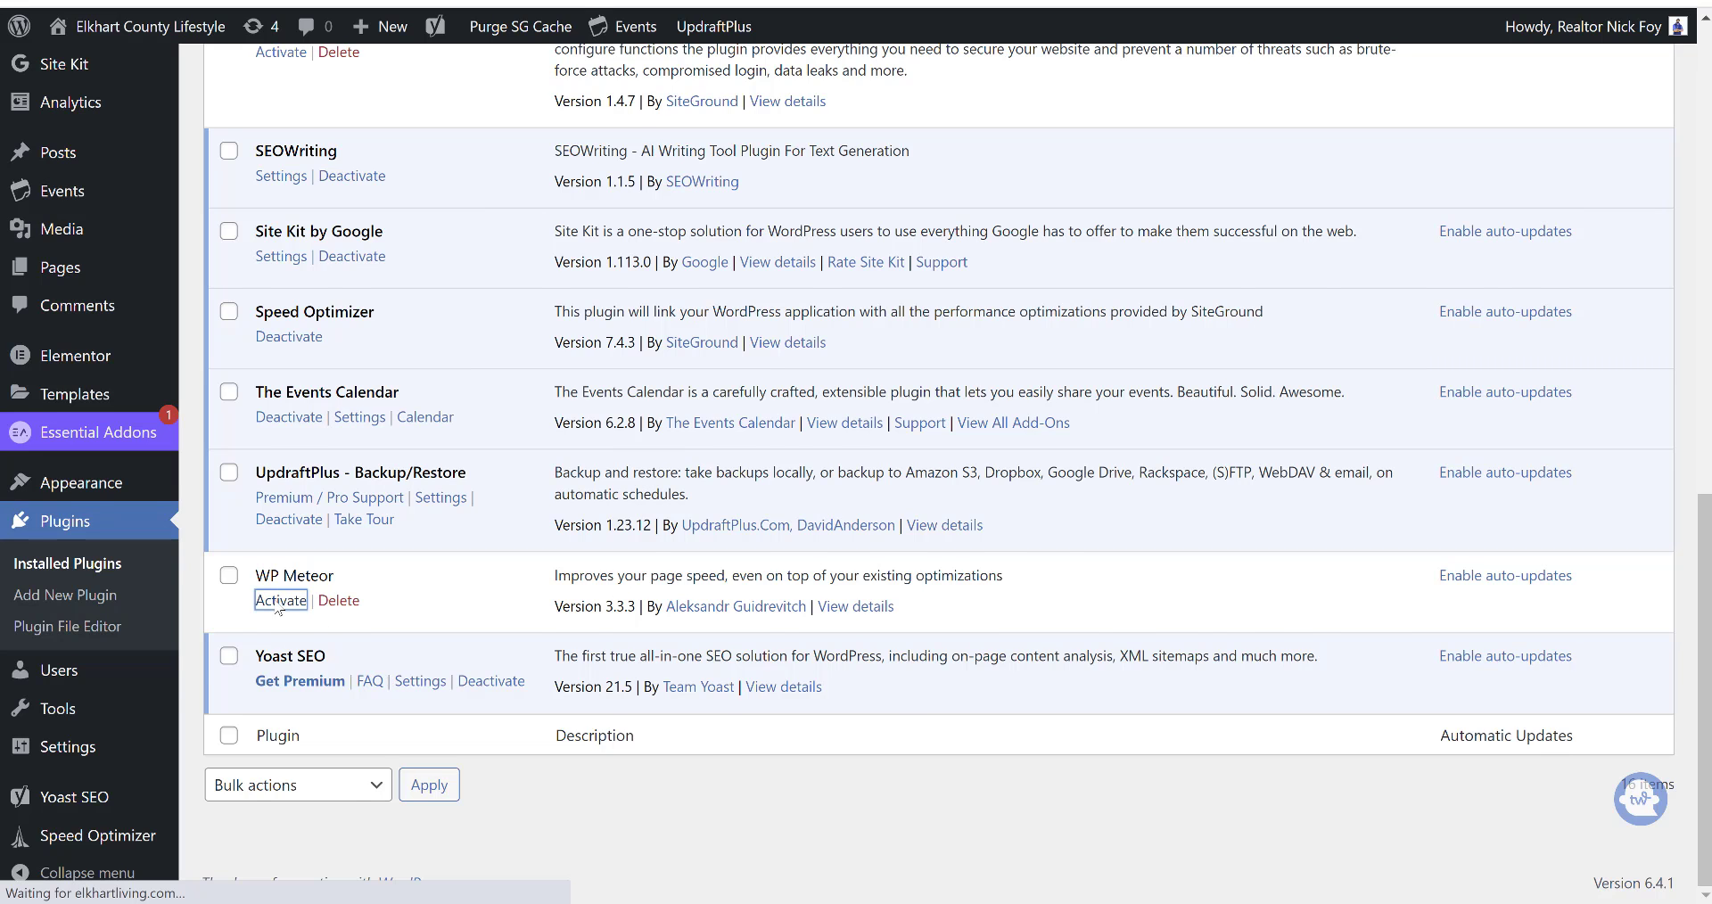
pyautogui.click(280, 601)
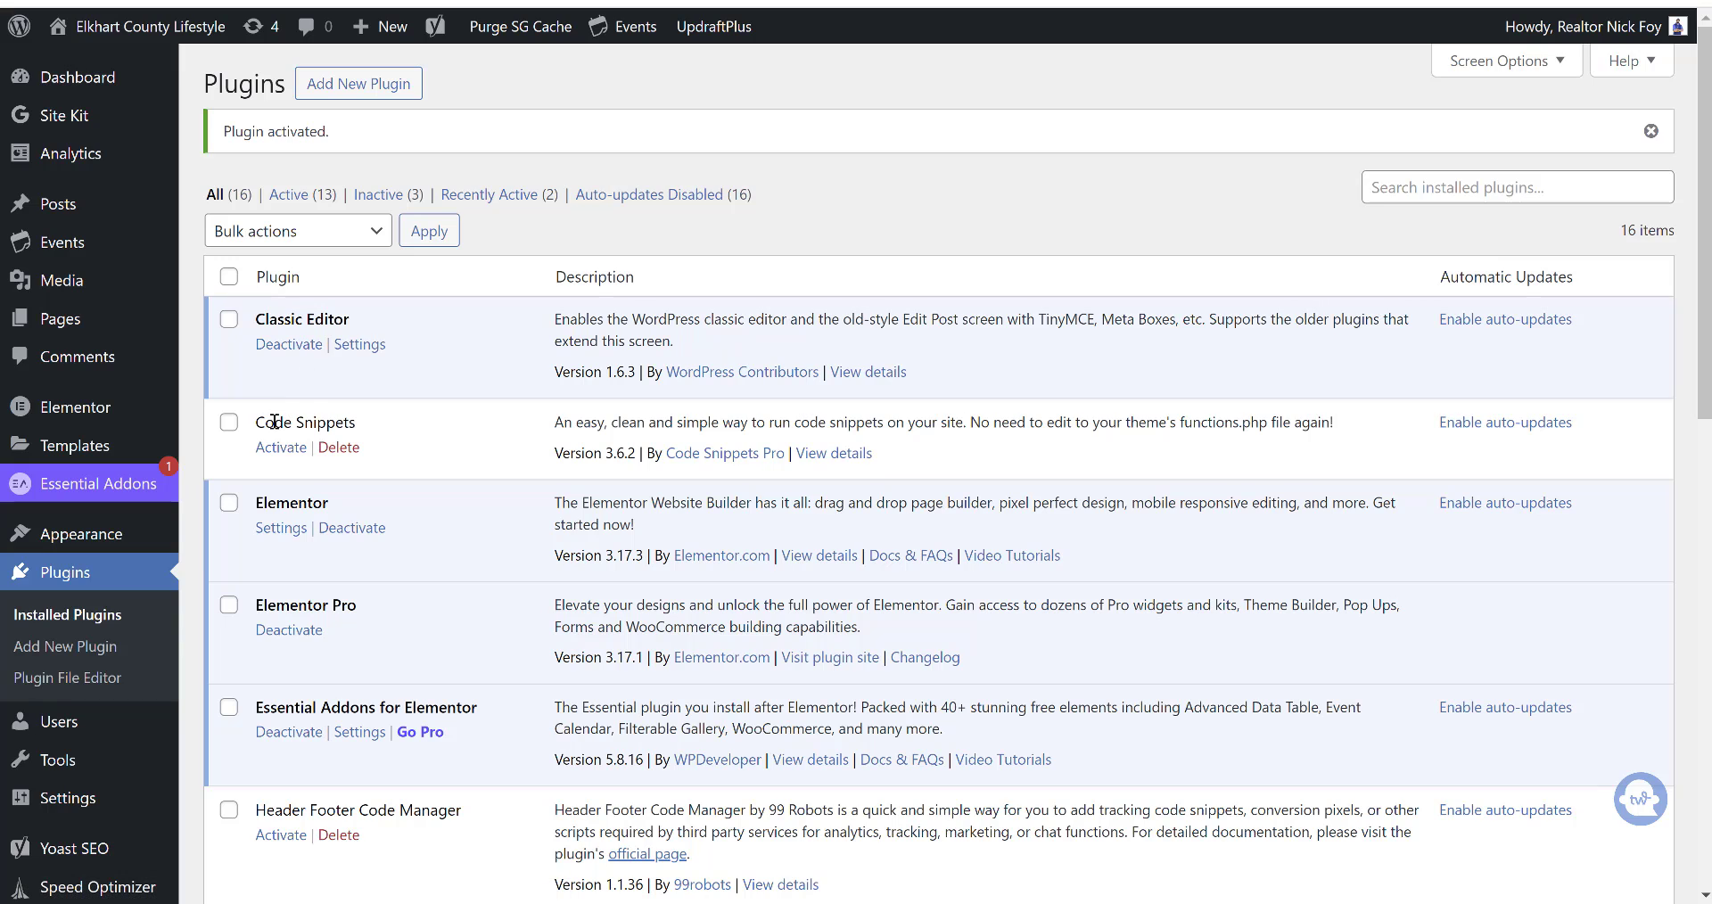
pyautogui.moveTo(280, 448)
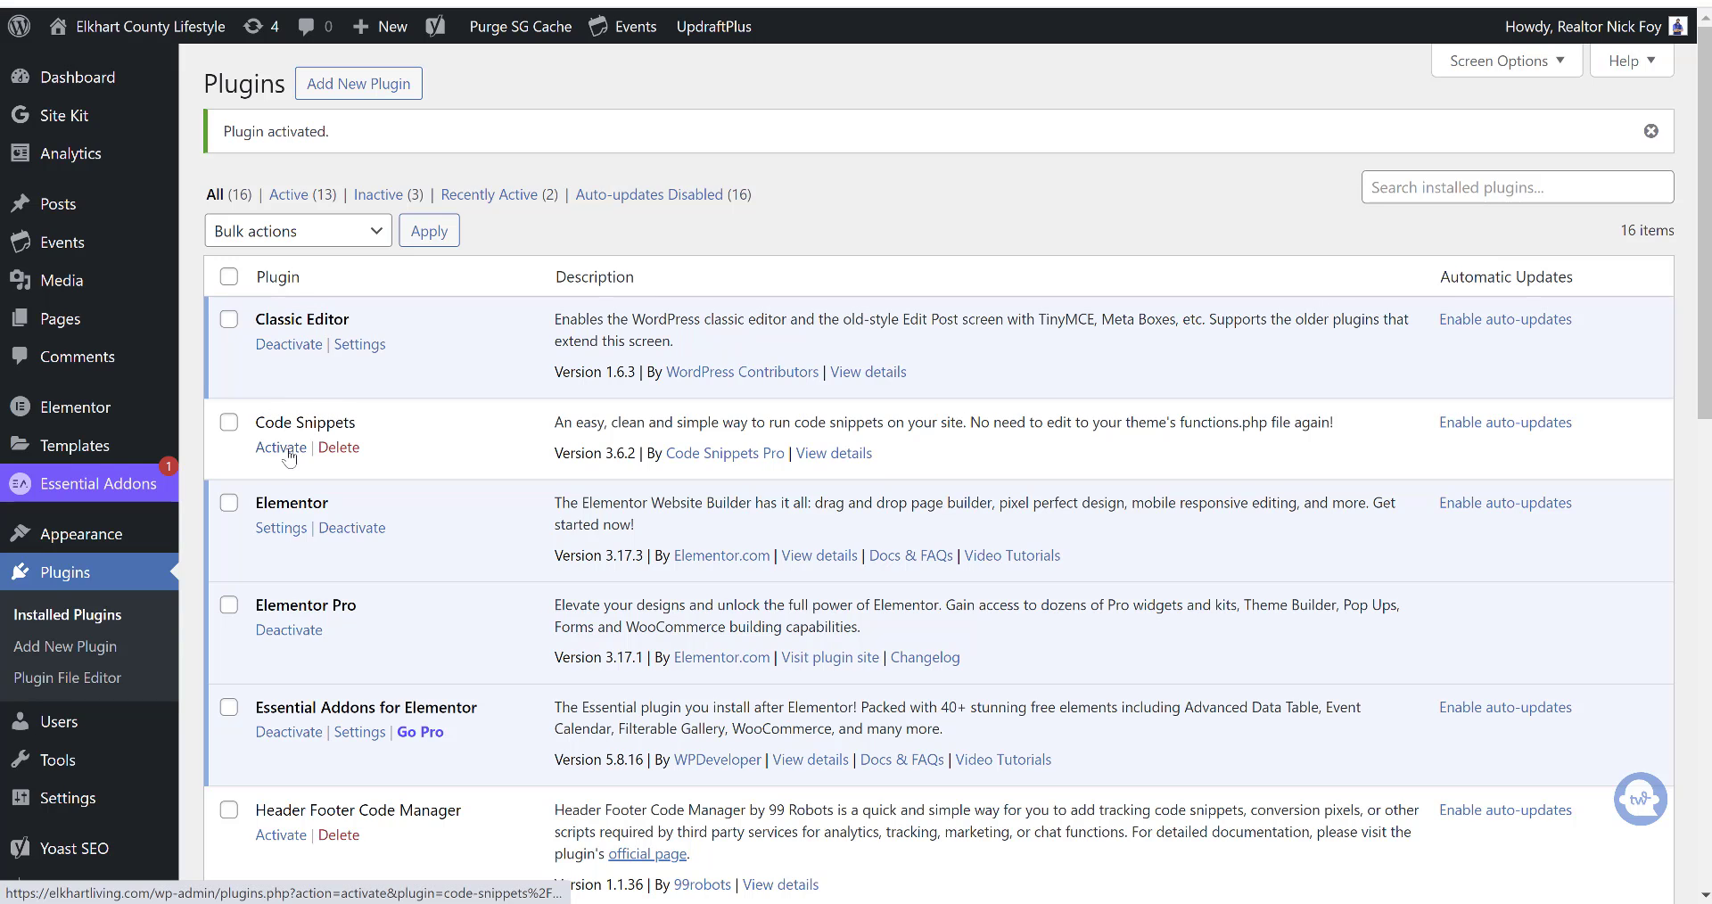
# - Activate the Code Snippets plugin and confirm PhastPress shows active in the installed list
pyautogui.click(280, 448)
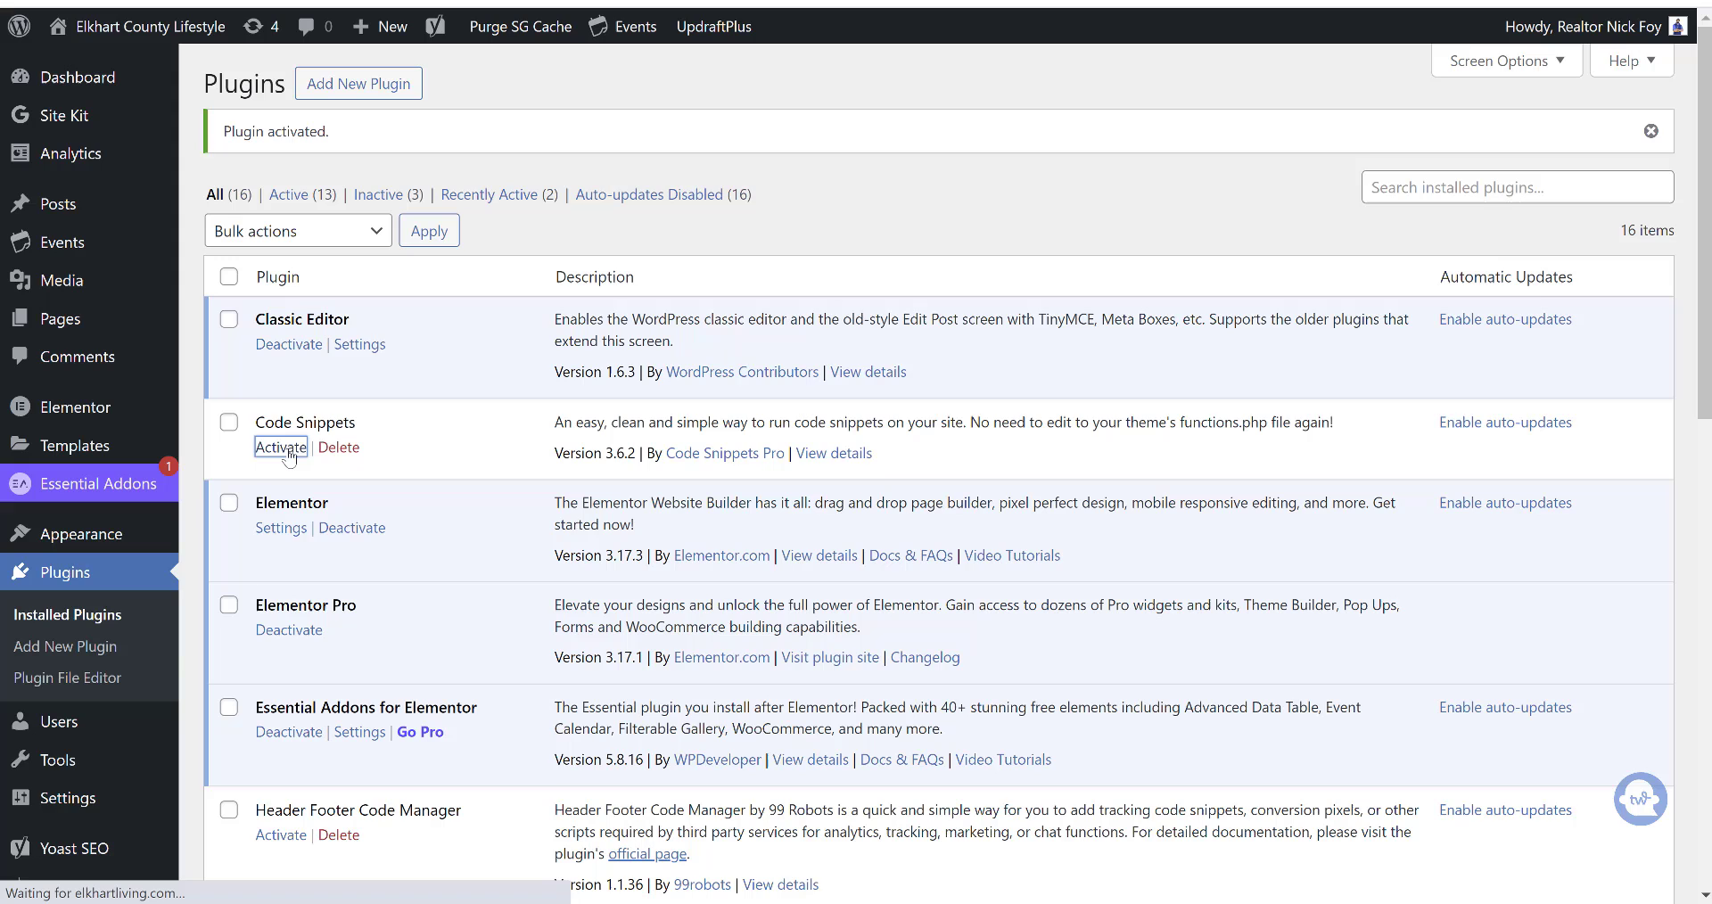
pyautogui.click(280, 446)
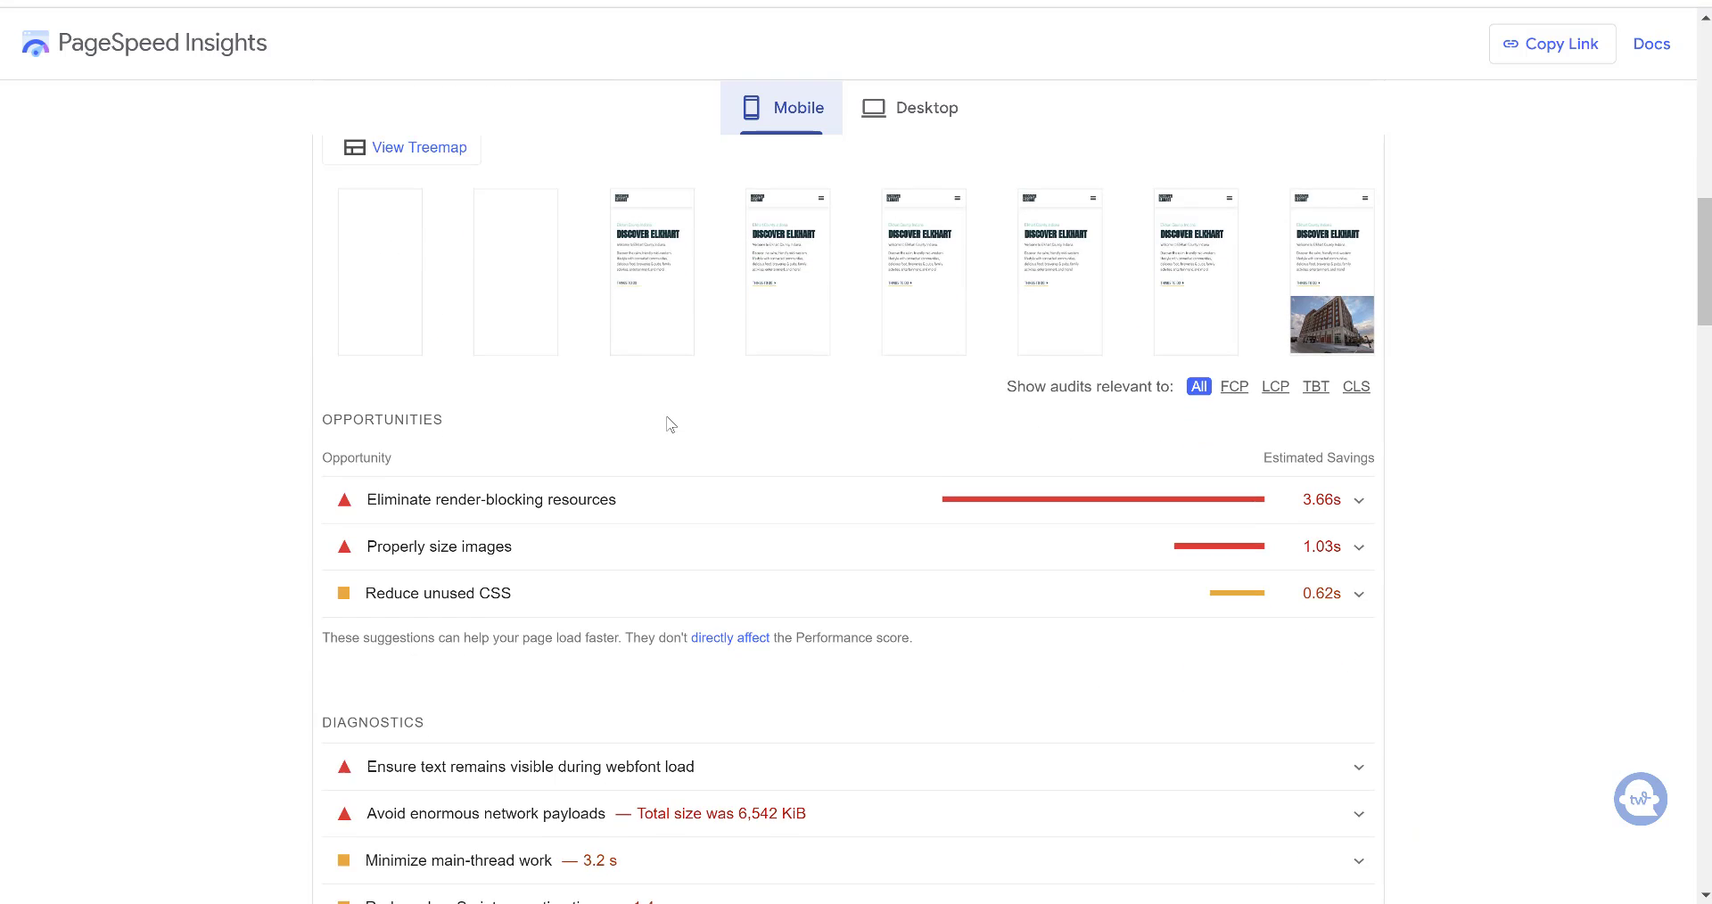
pyautogui.scroll(-3)
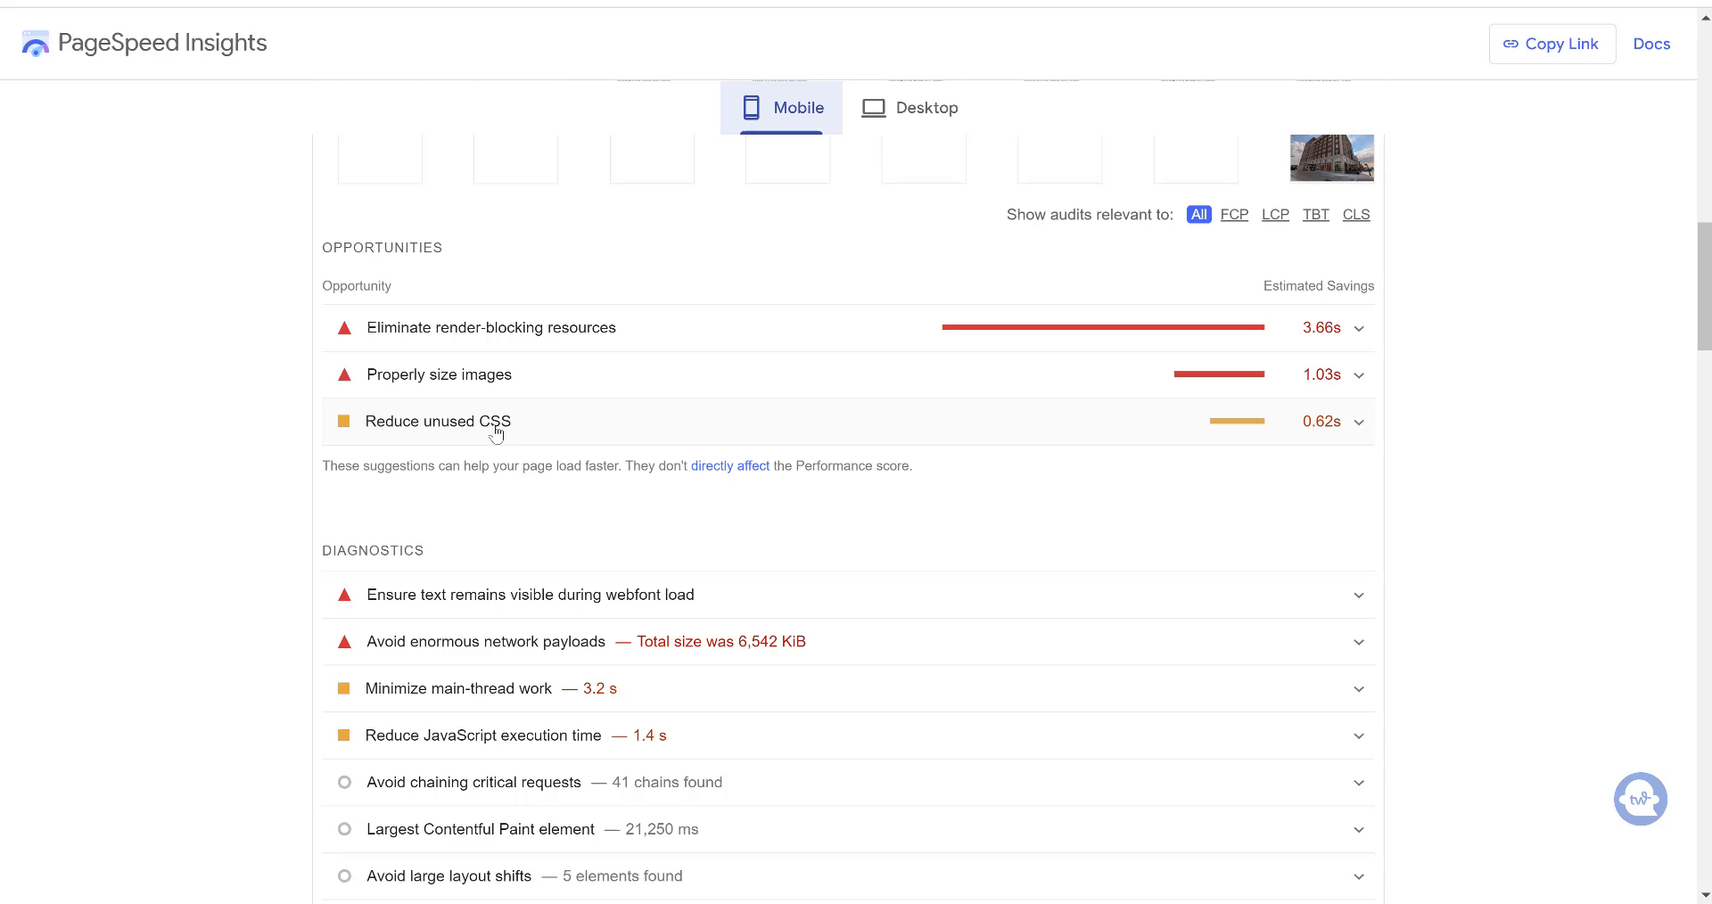
pyautogui.moveTo(468, 246)
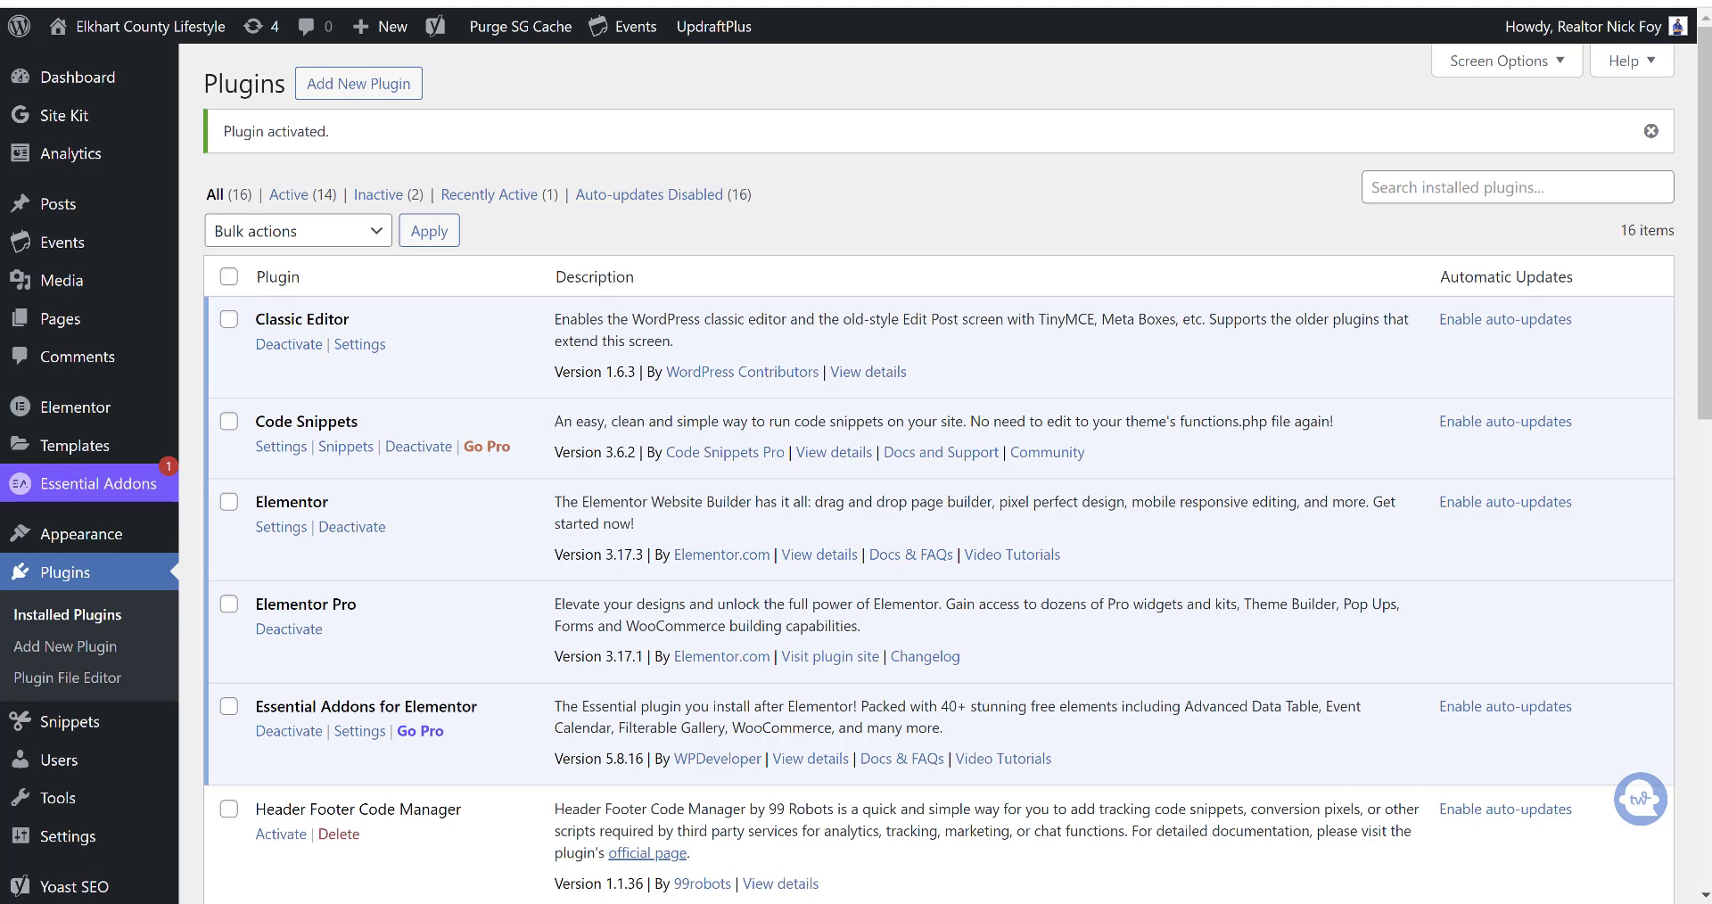
pyautogui.scroll(-3)
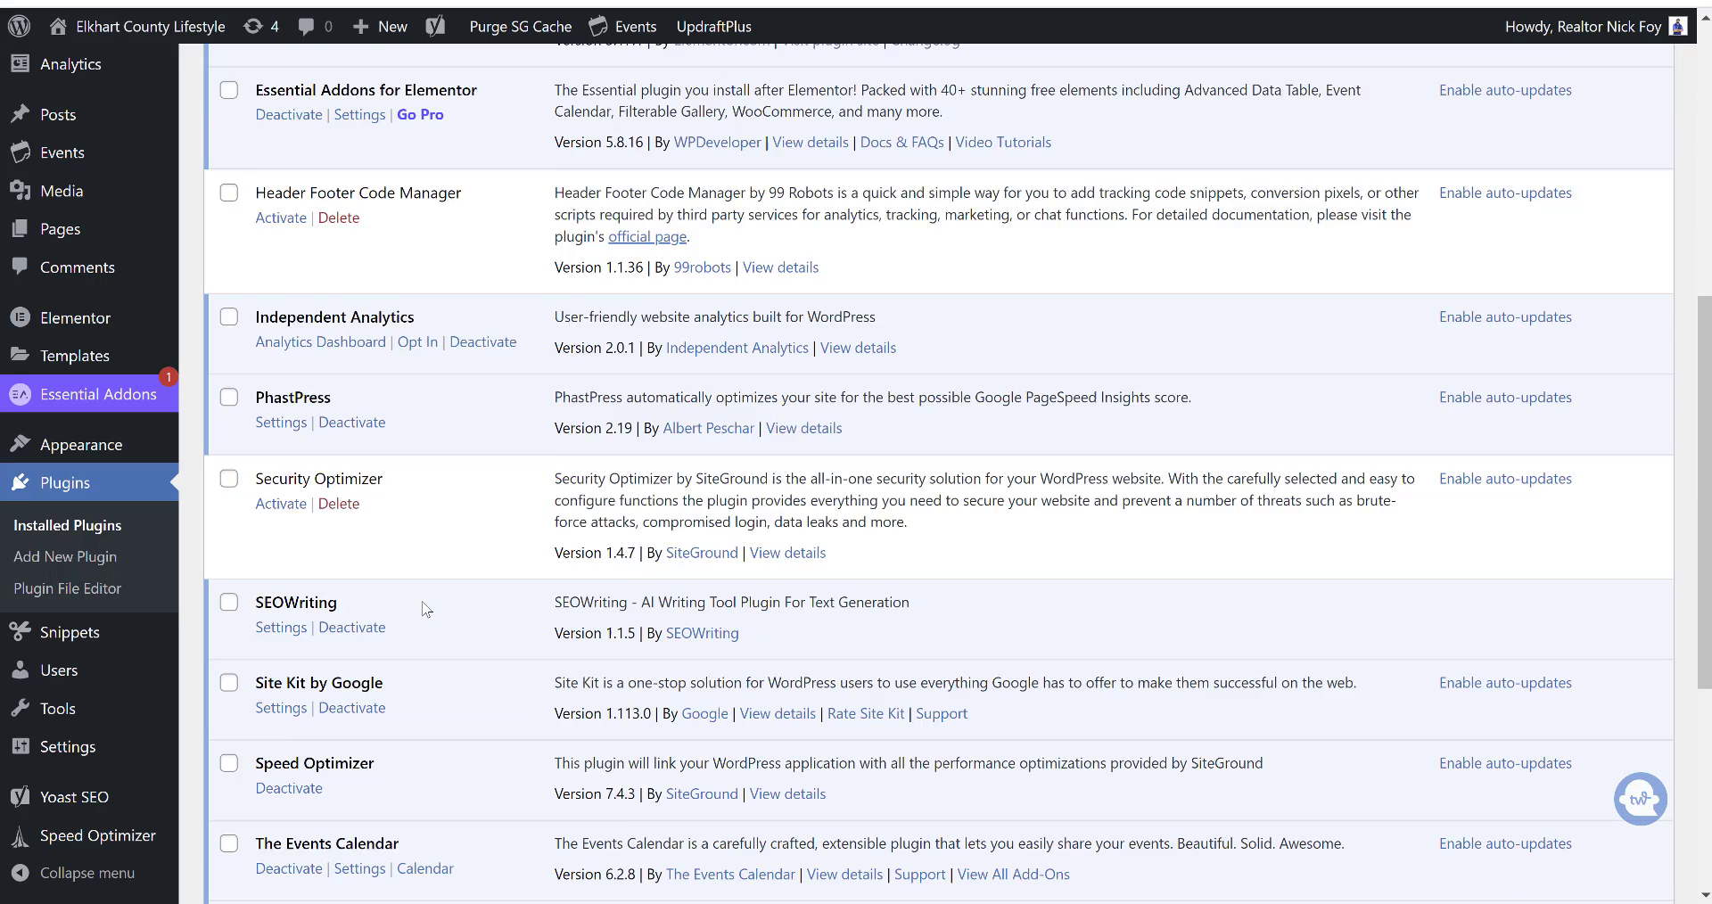
pyautogui.scroll(-3)
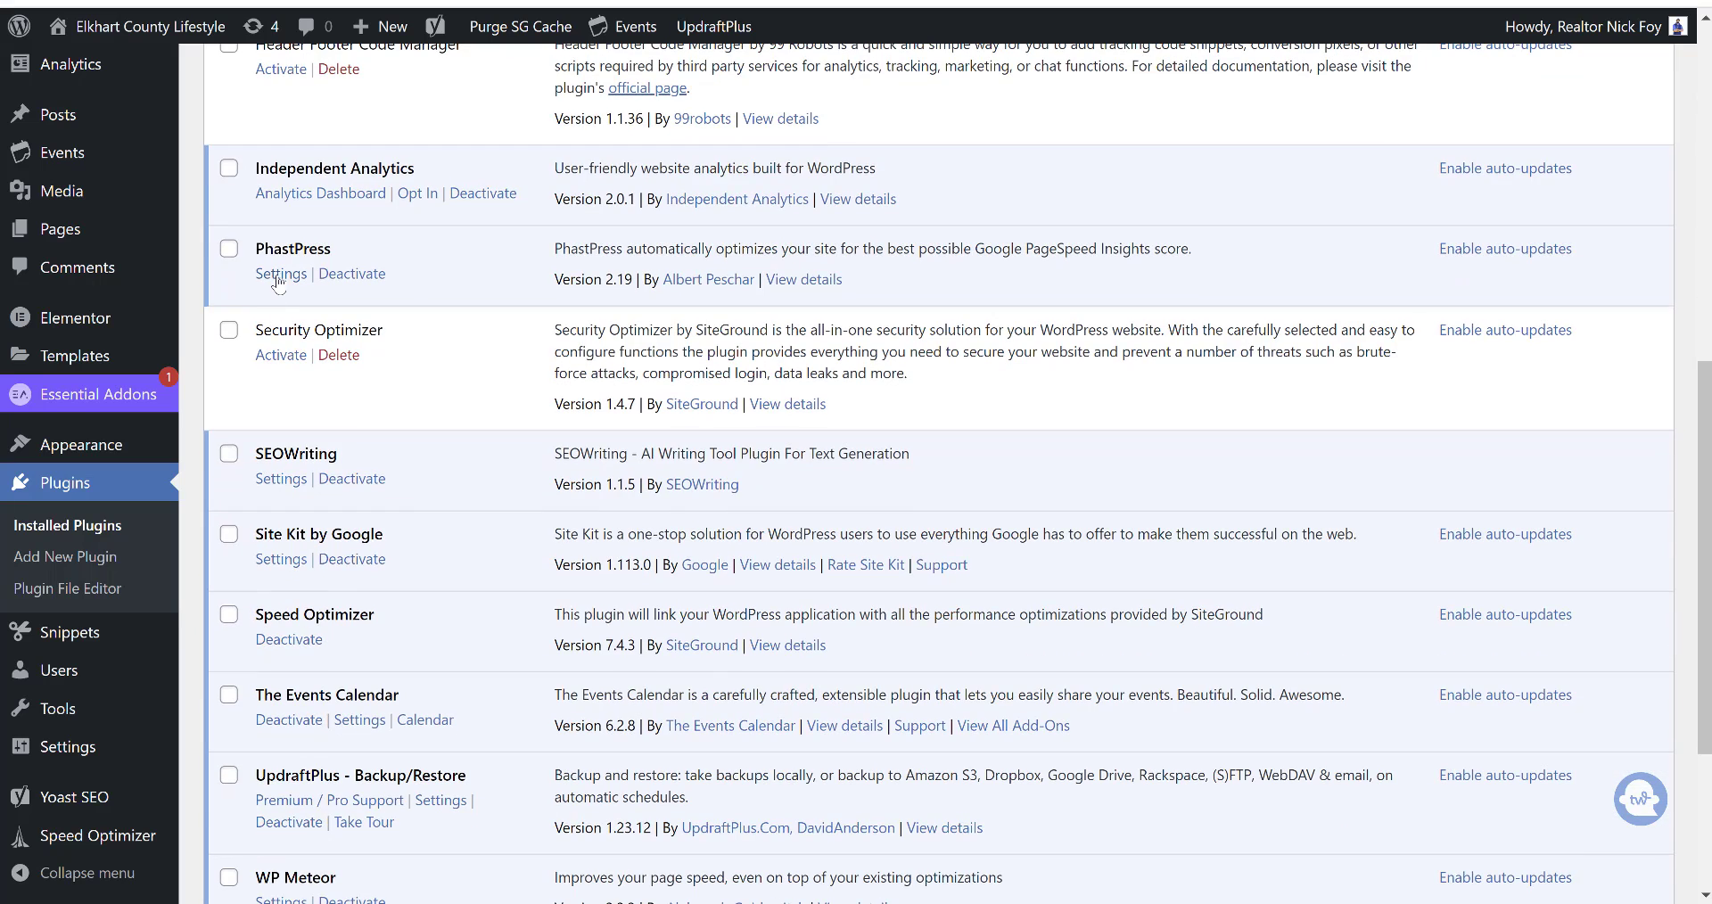
pyautogui.moveTo(66, 589)
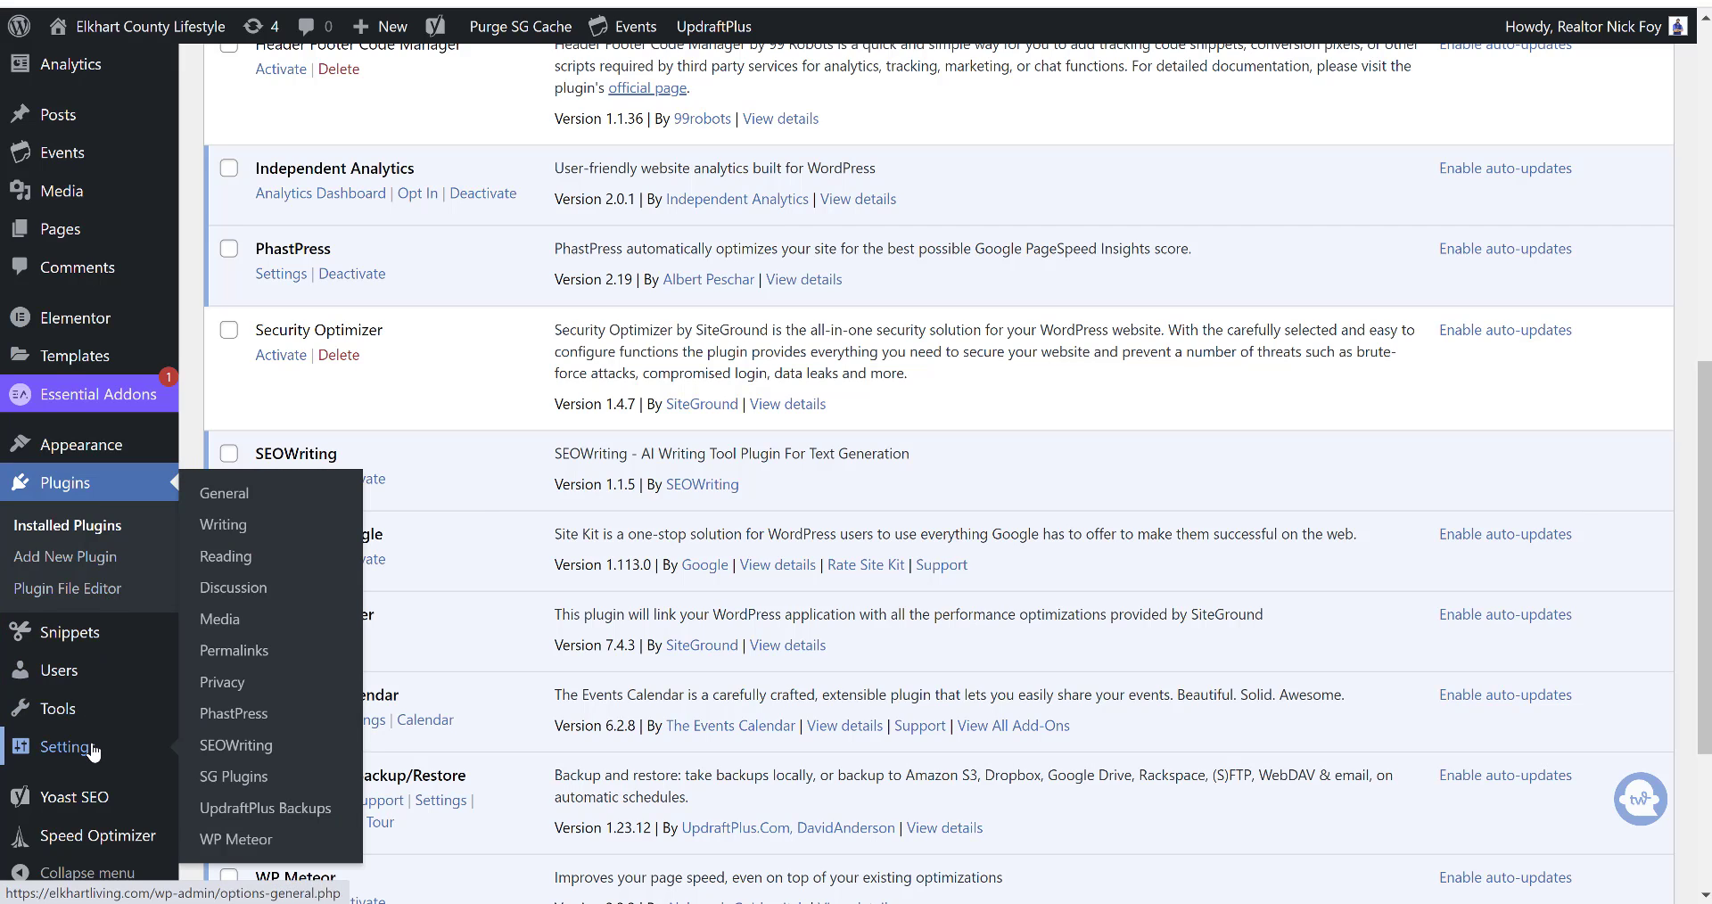
pyautogui.moveTo(232, 713)
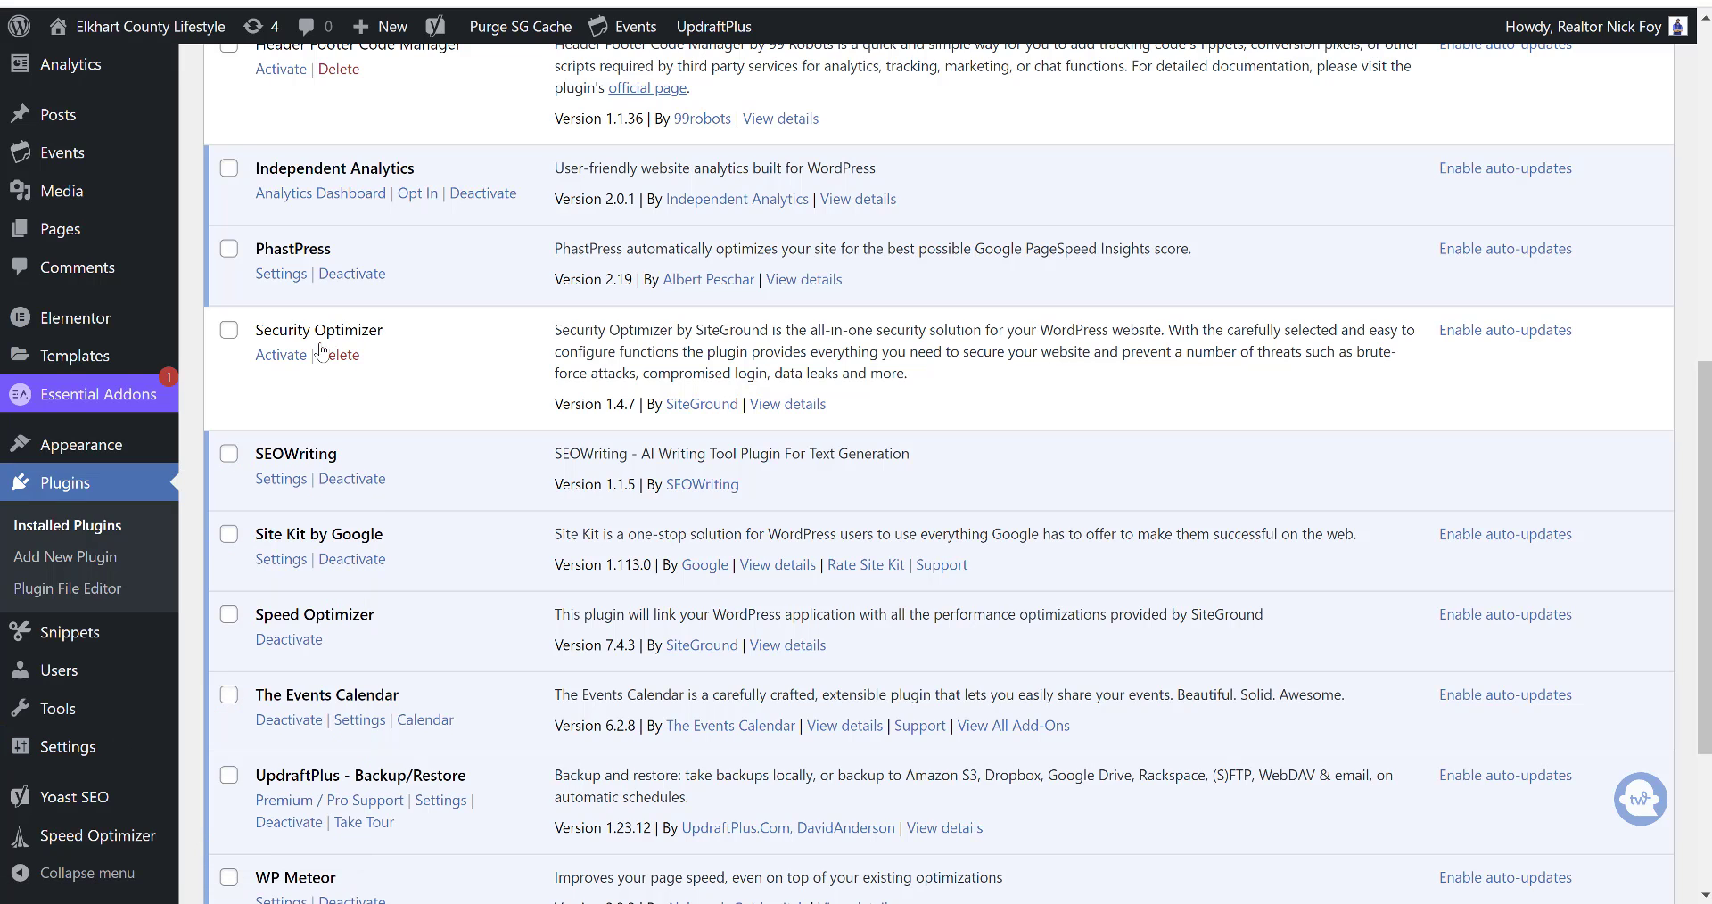
# - Review the PhastPress settings, leaving lazy-load images and asynchronous script loading off
pyautogui.click(280, 273)
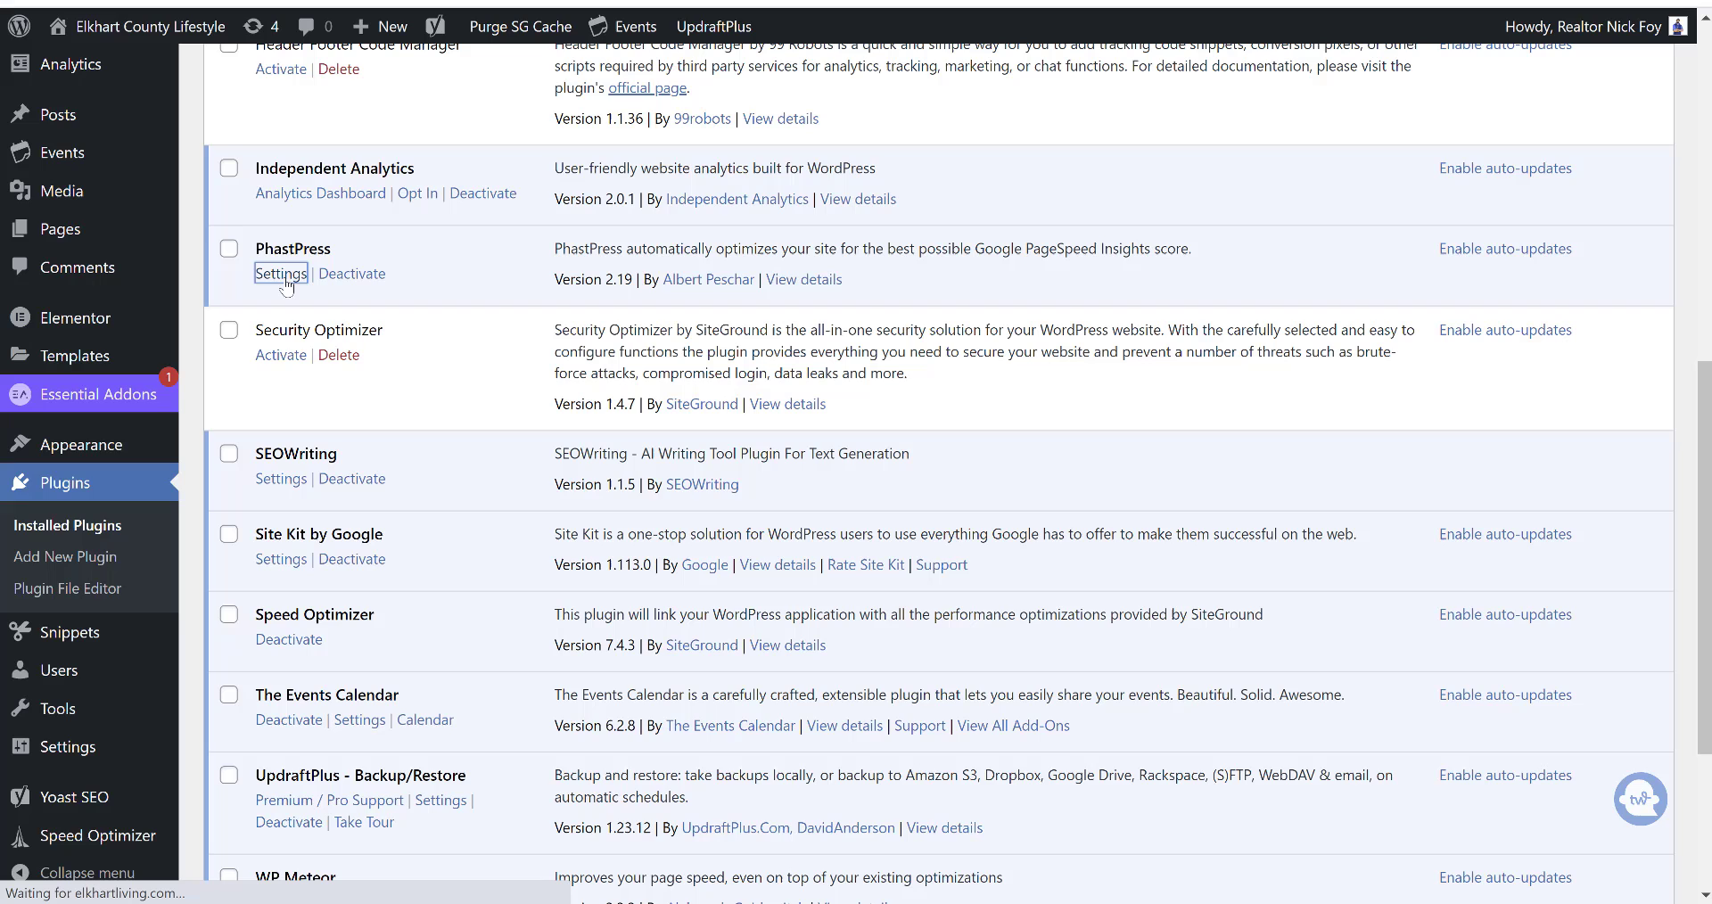
pyautogui.click(280, 273)
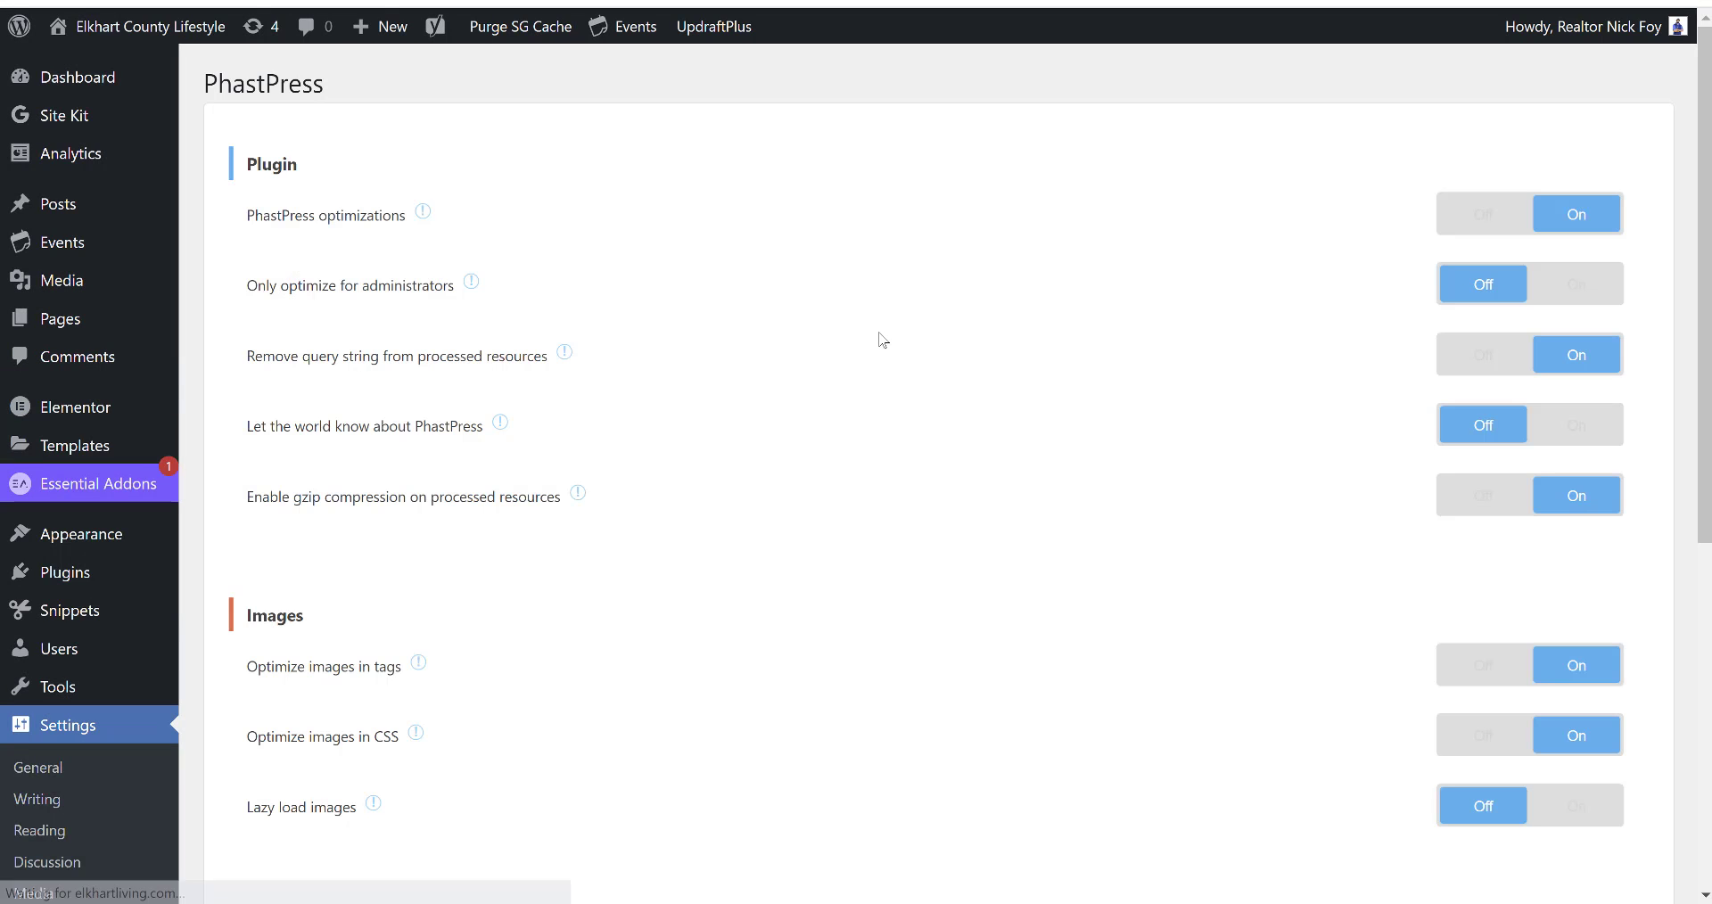
pyautogui.moveTo(761, 255)
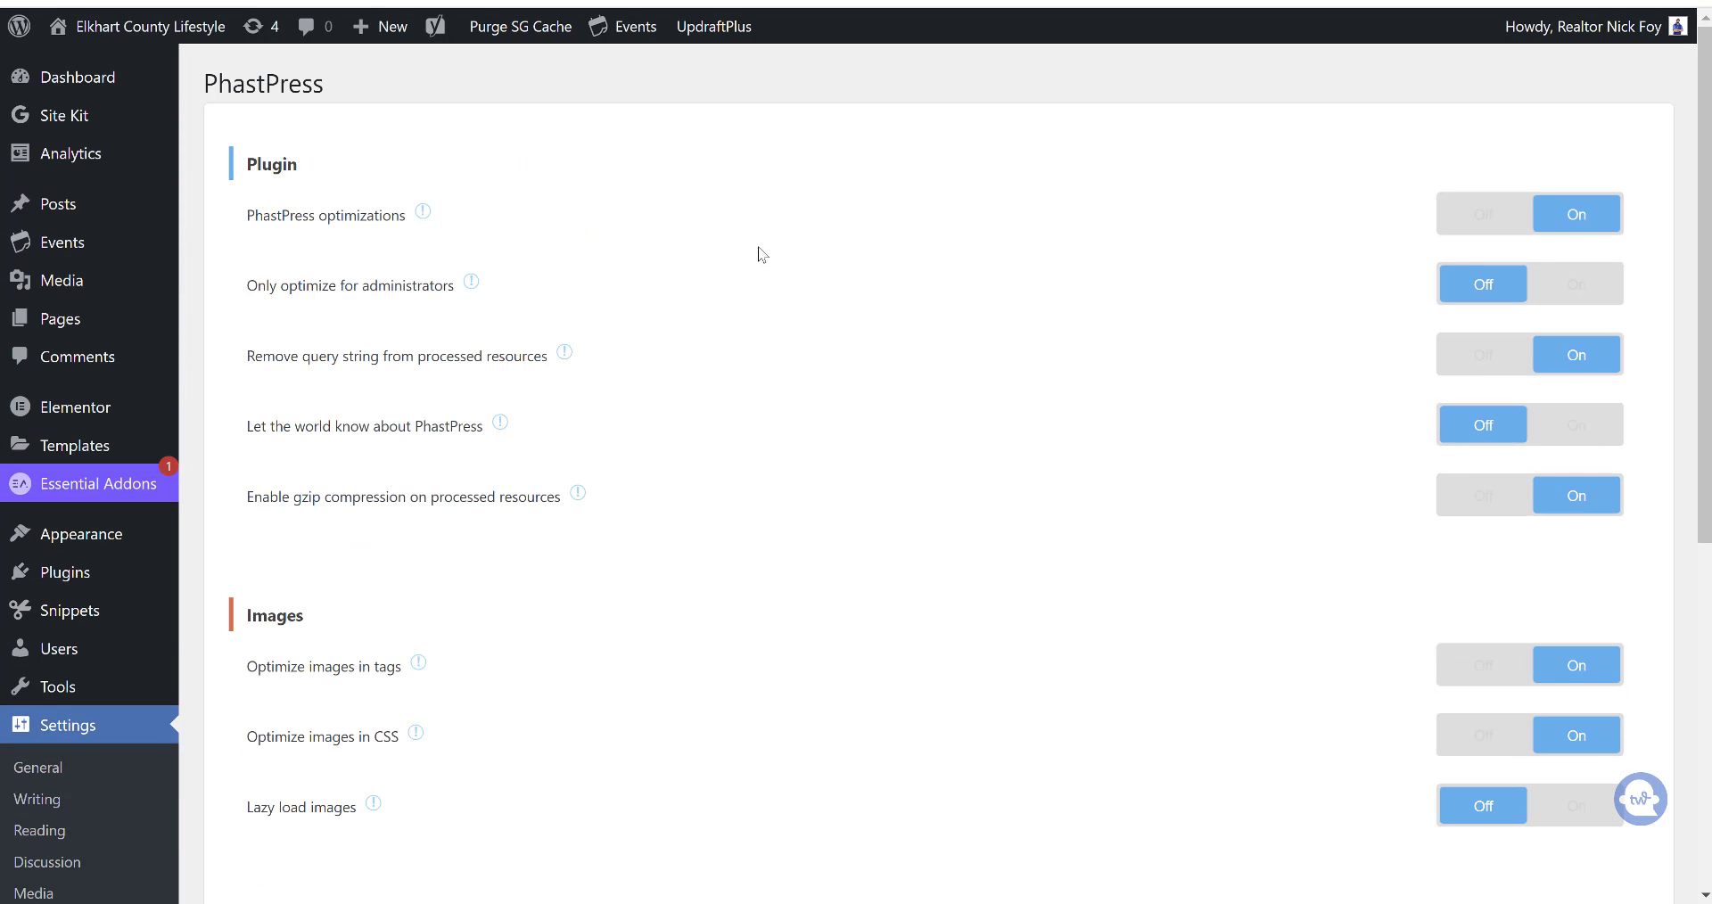
pyautogui.moveTo(730, 251)
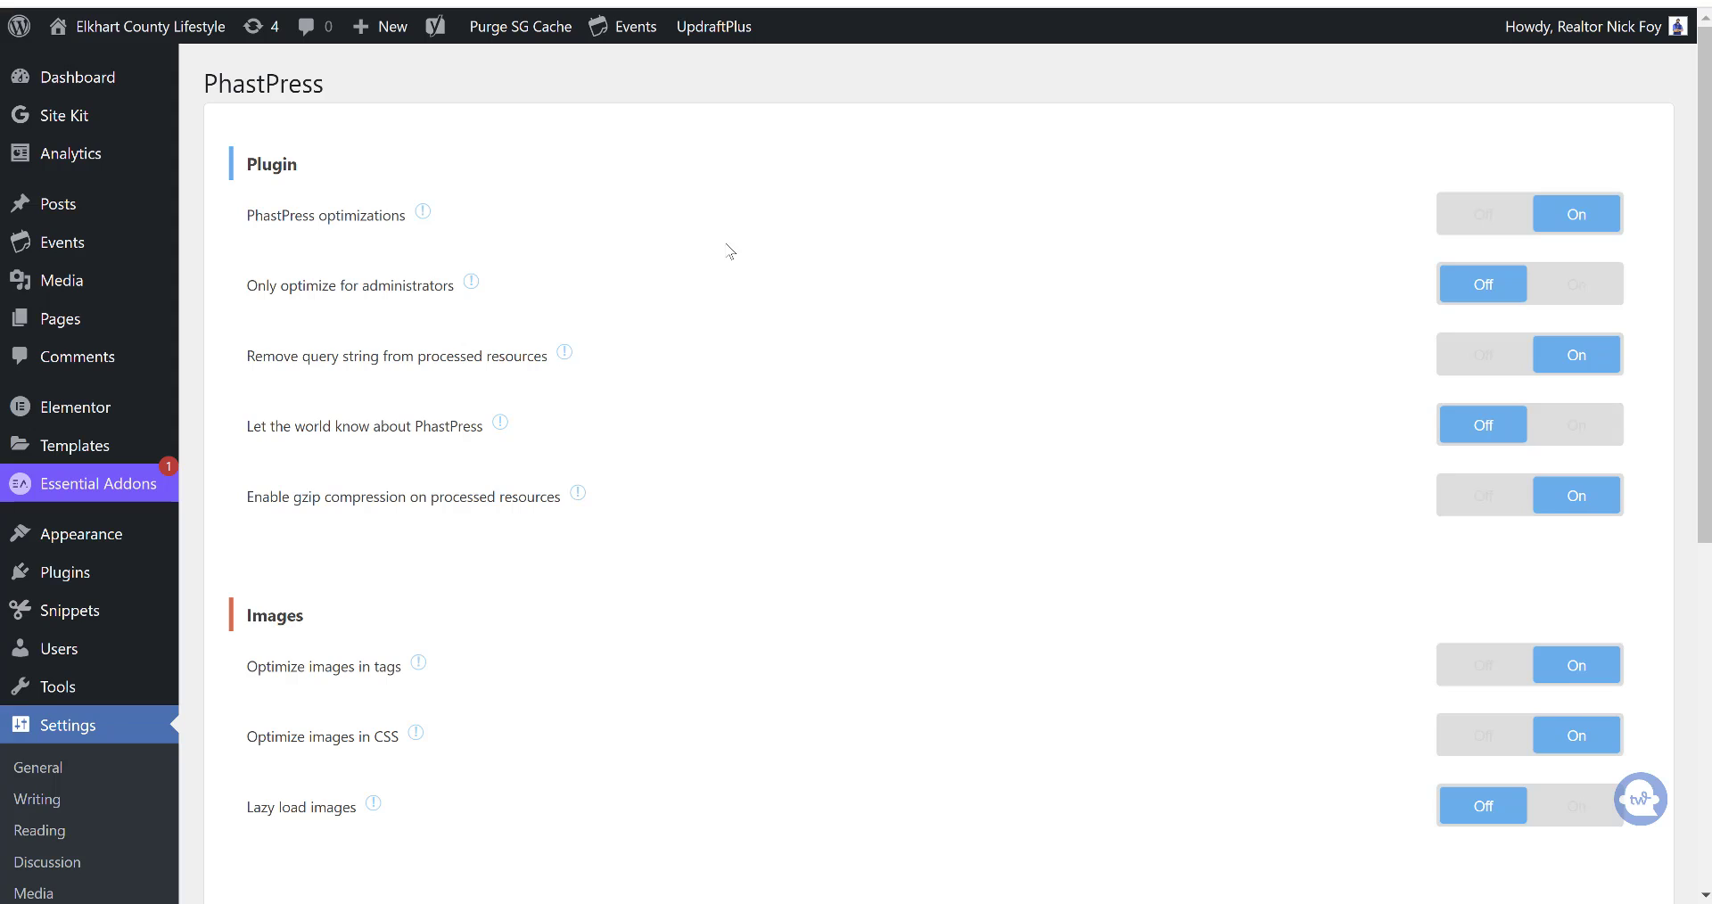
pyautogui.moveTo(1574, 216)
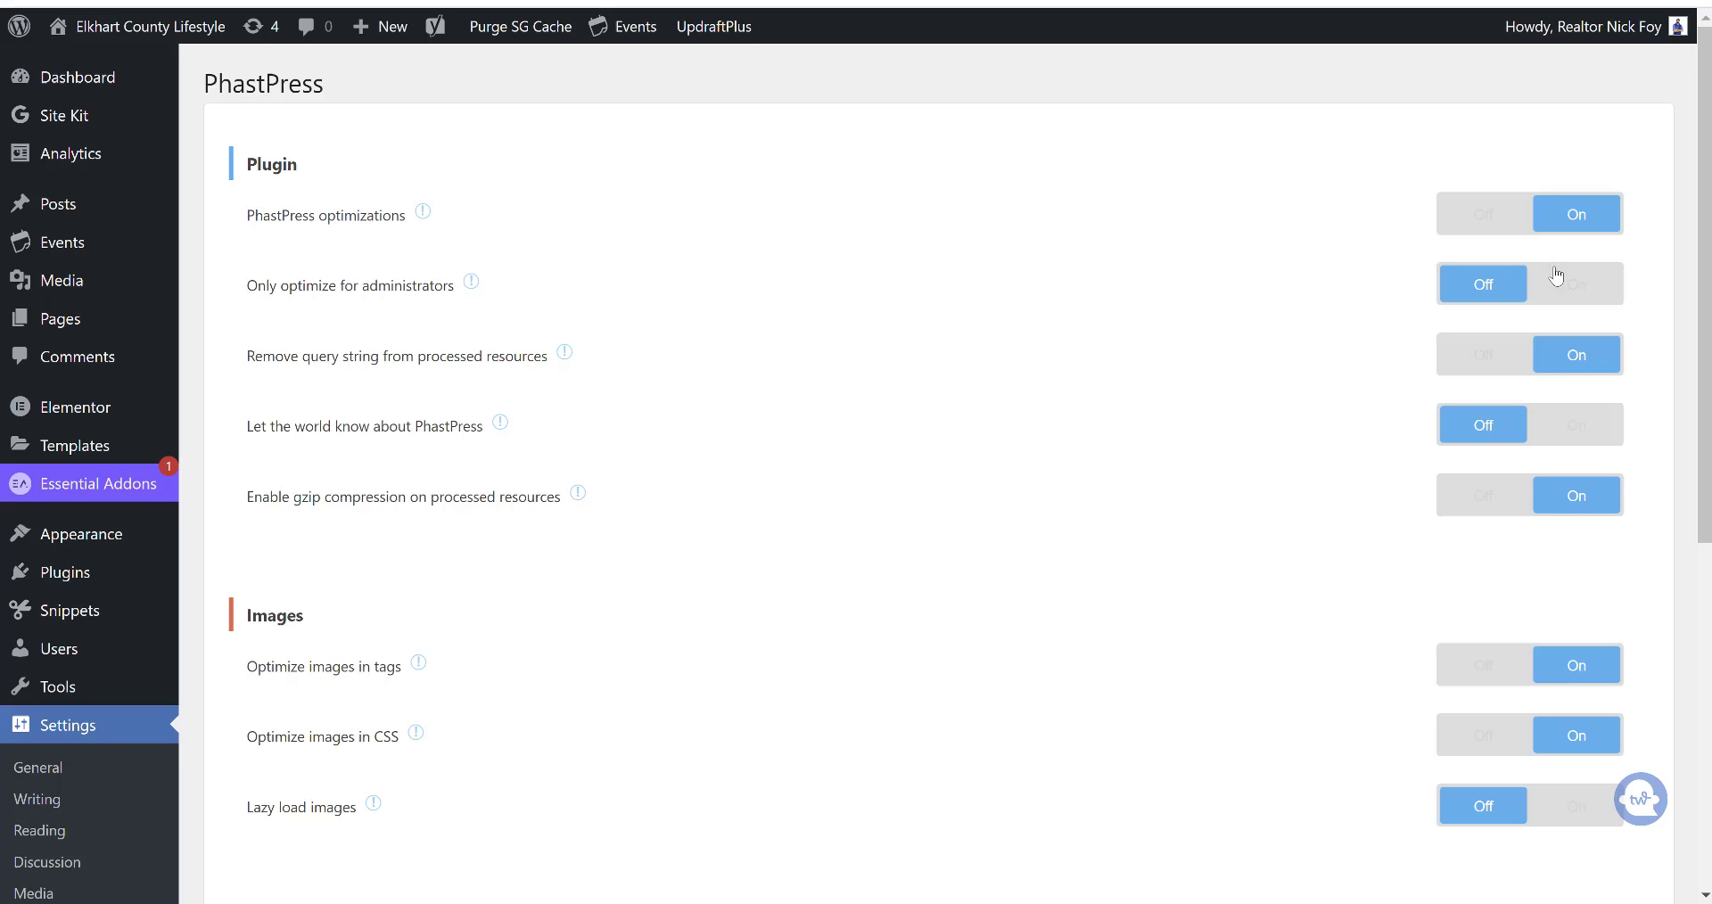
pyautogui.moveTo(1416, 498)
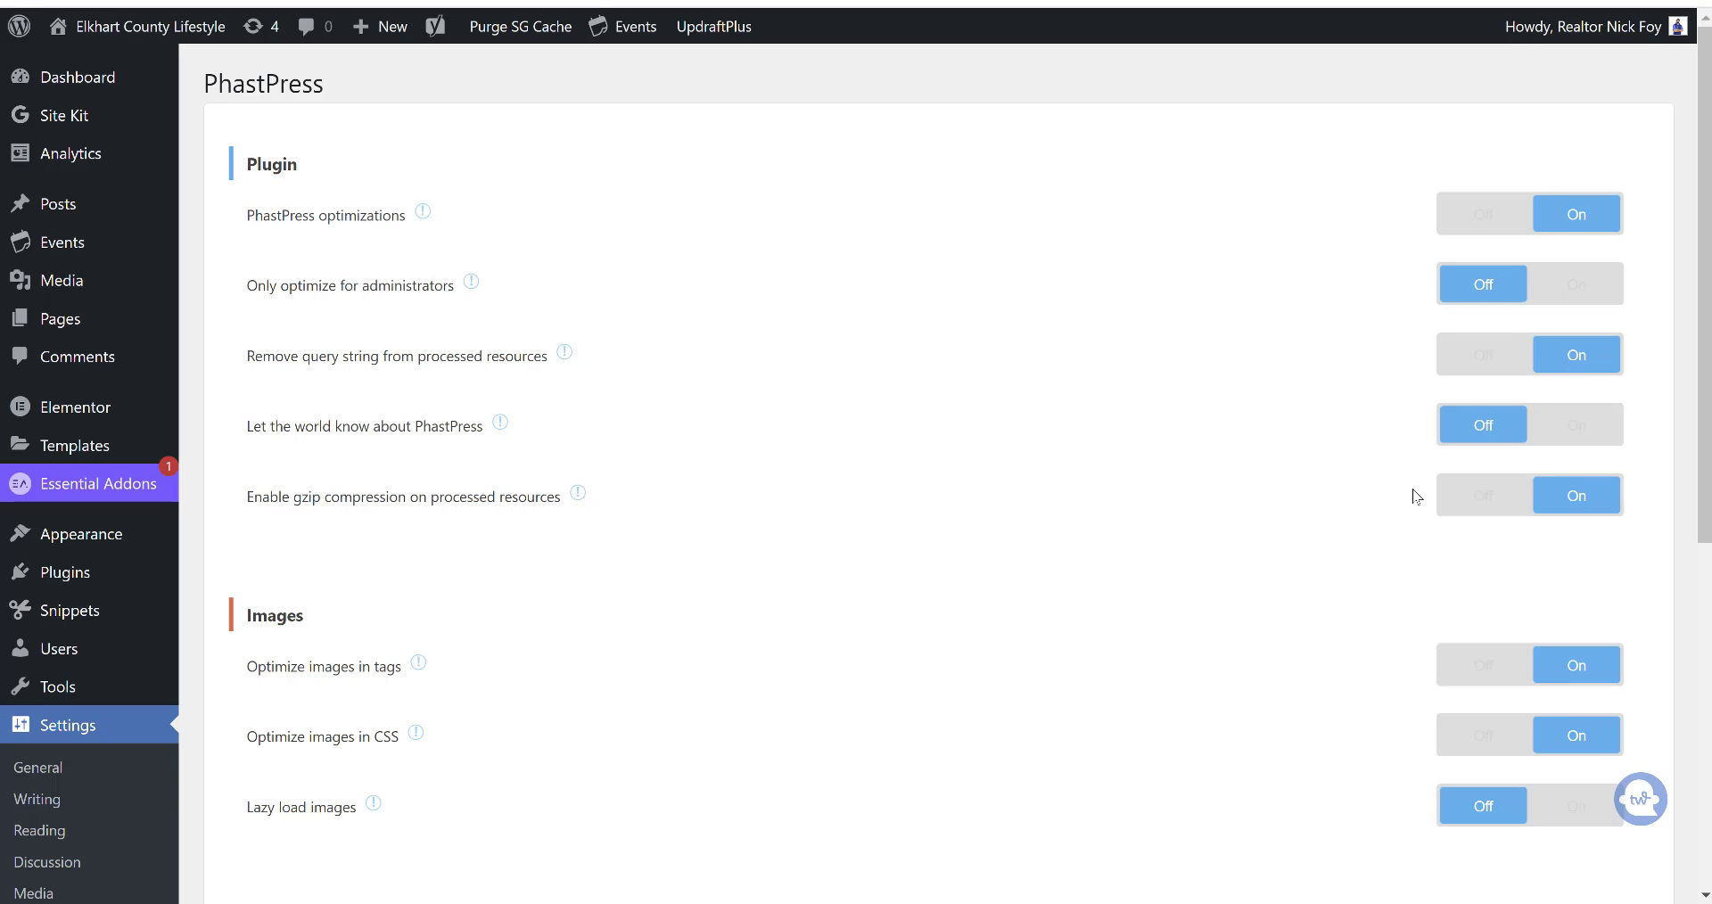
pyautogui.scroll(-3)
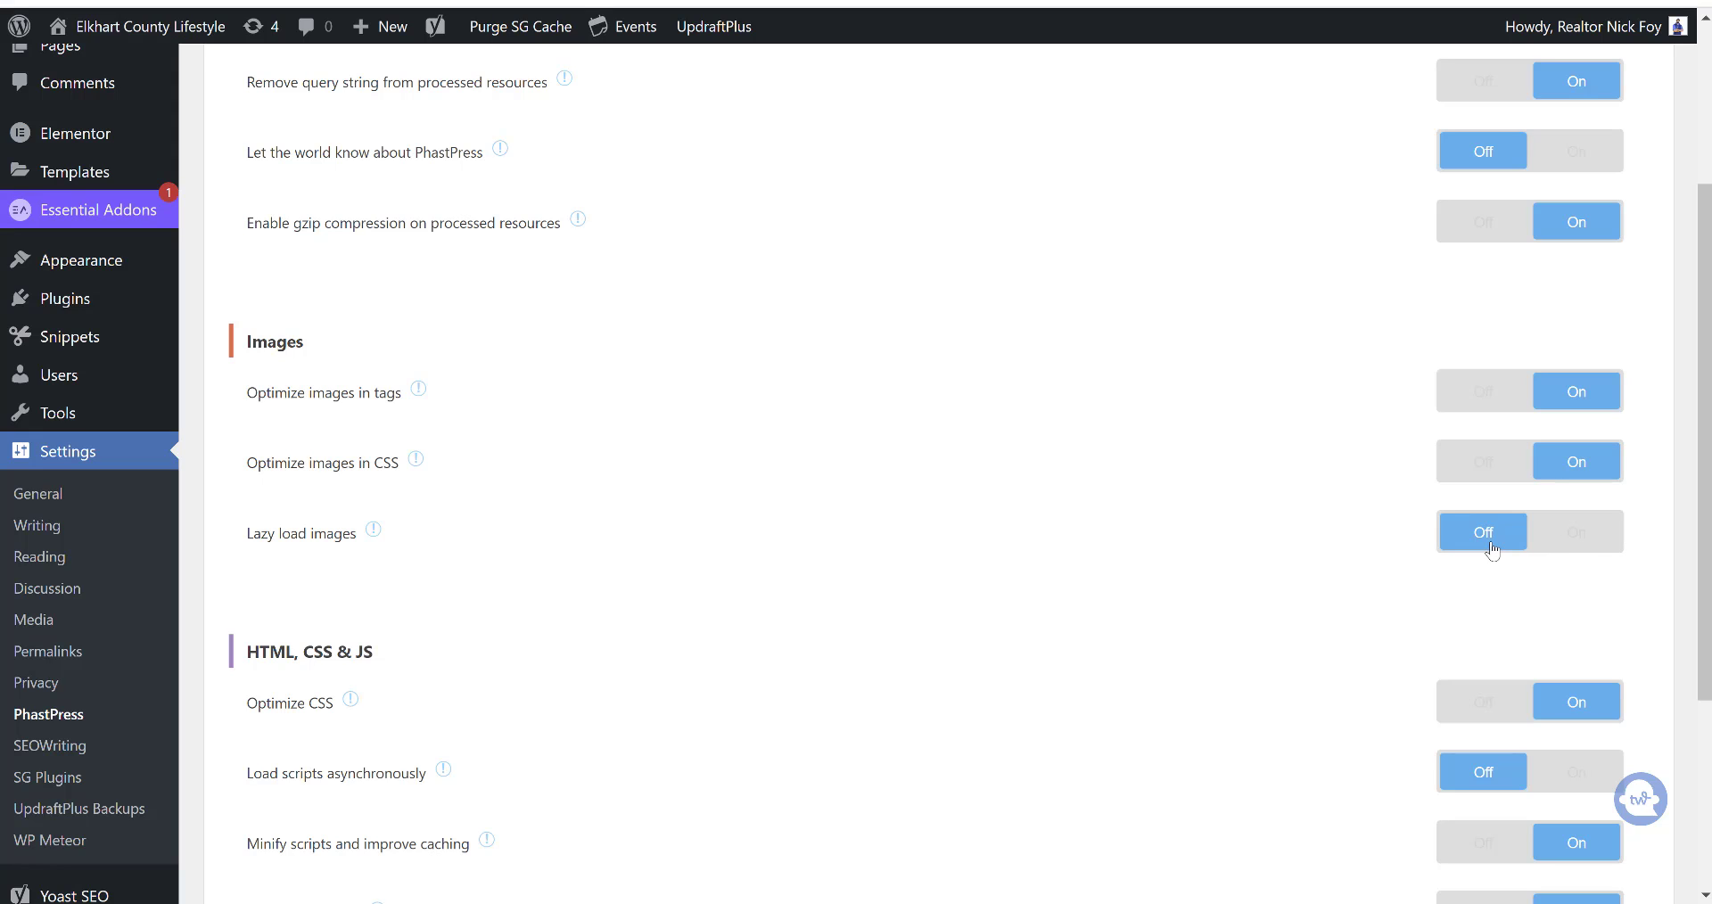
pyautogui.scroll(-3)
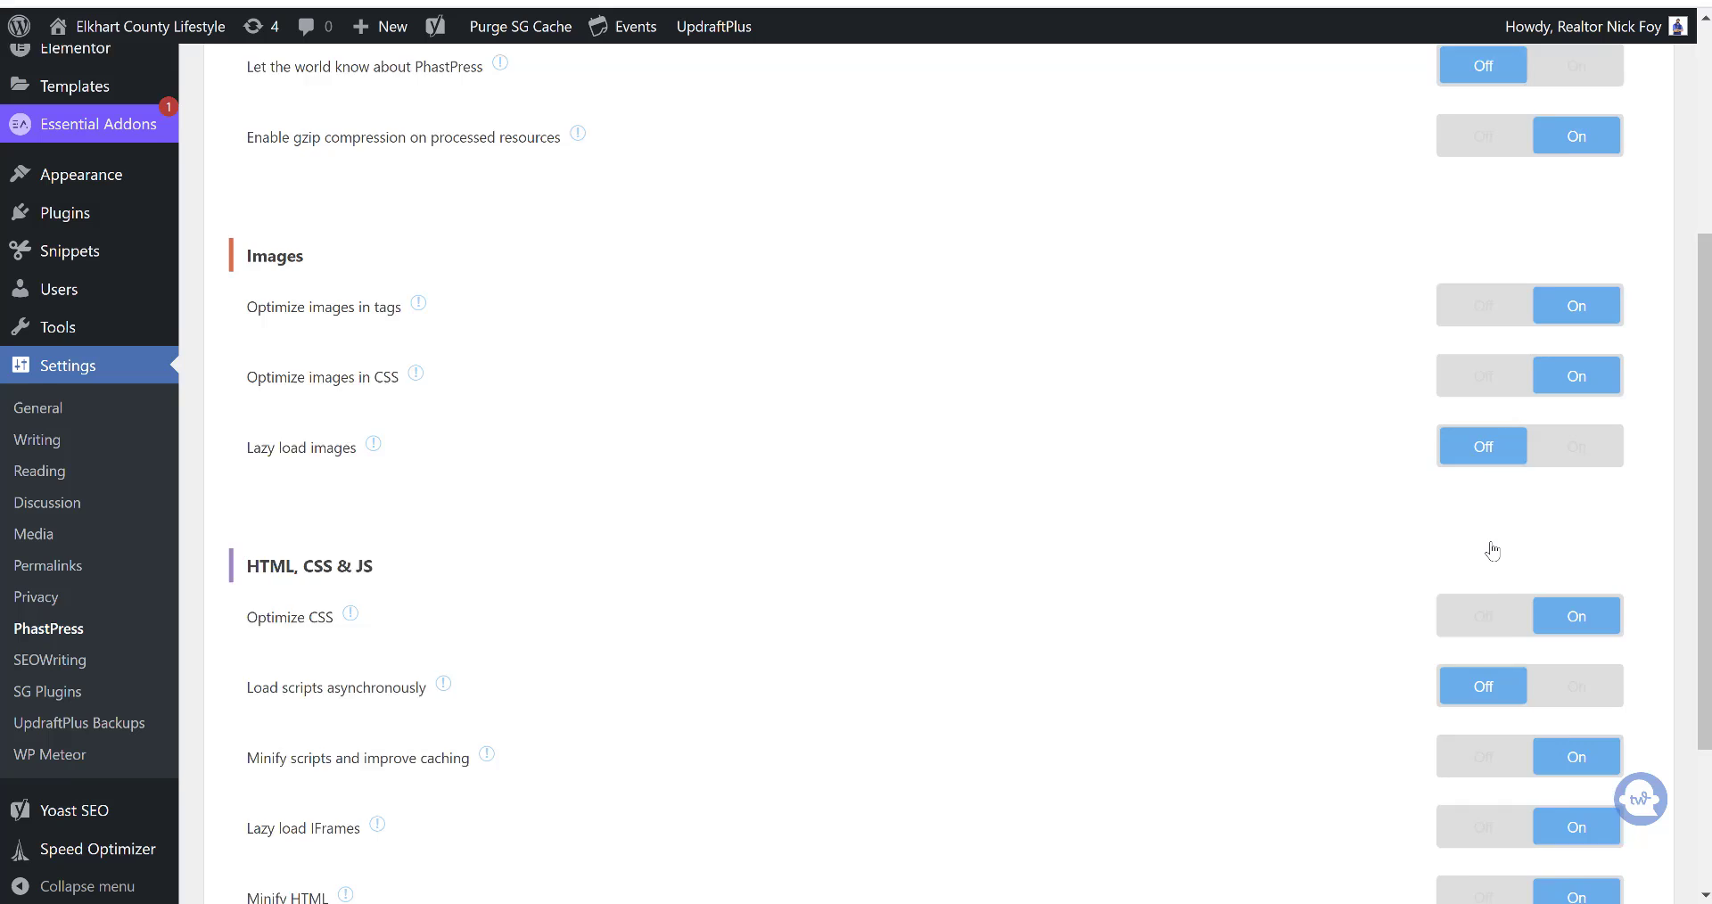
pyautogui.scroll(-3)
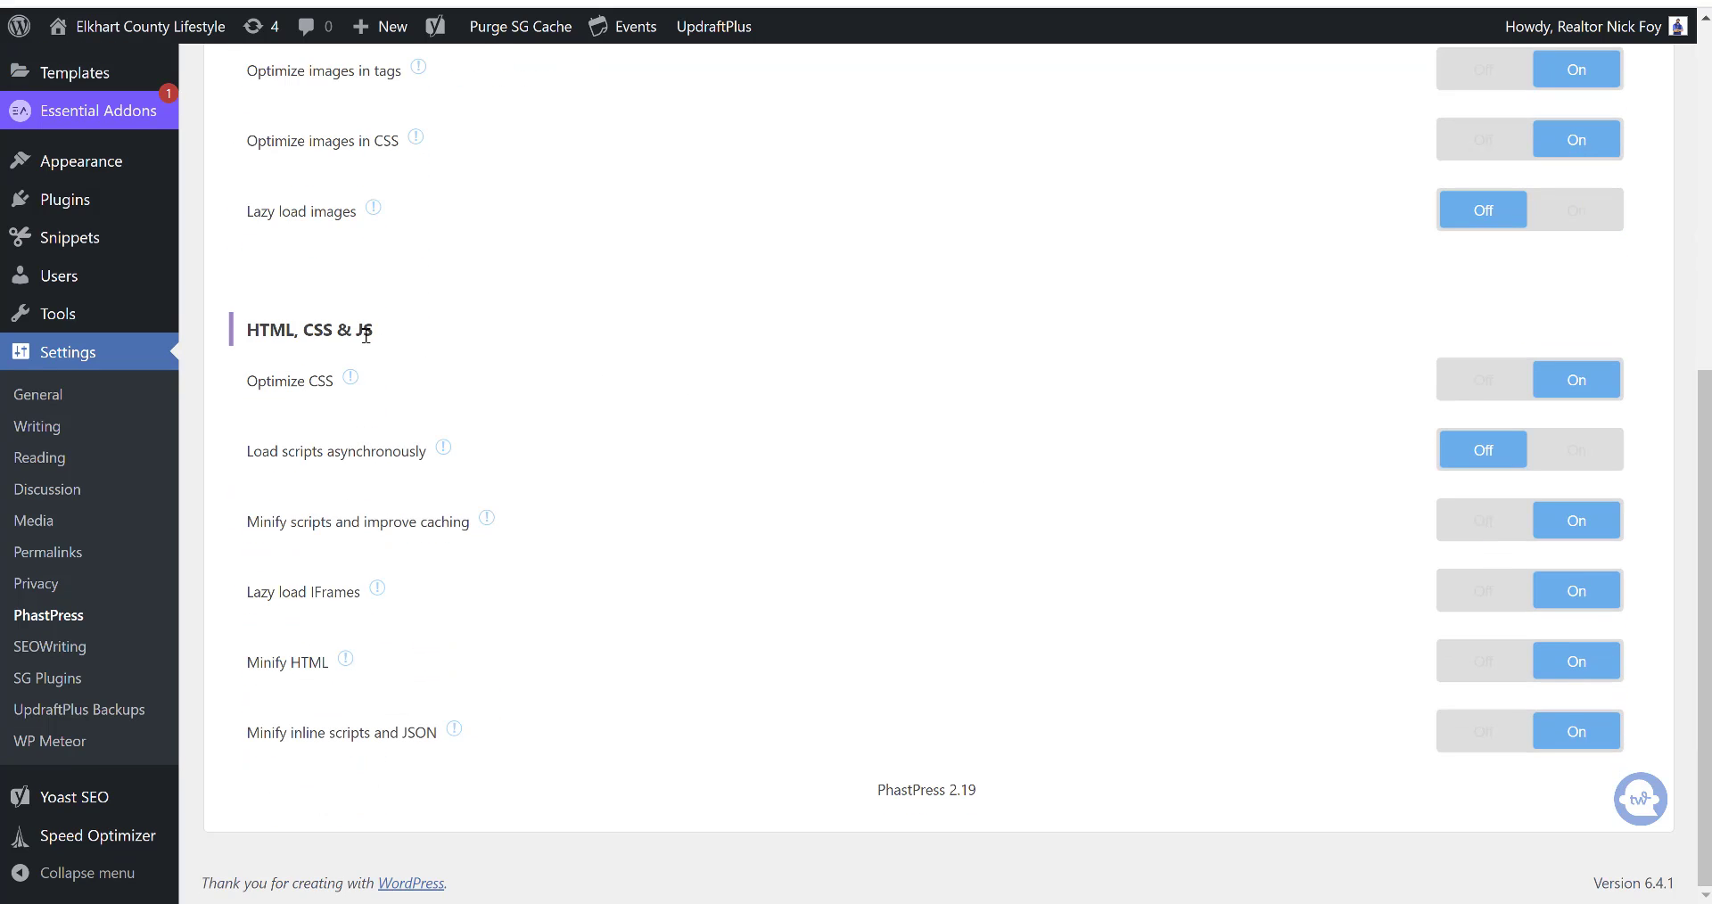
pyautogui.moveTo(1088, 393)
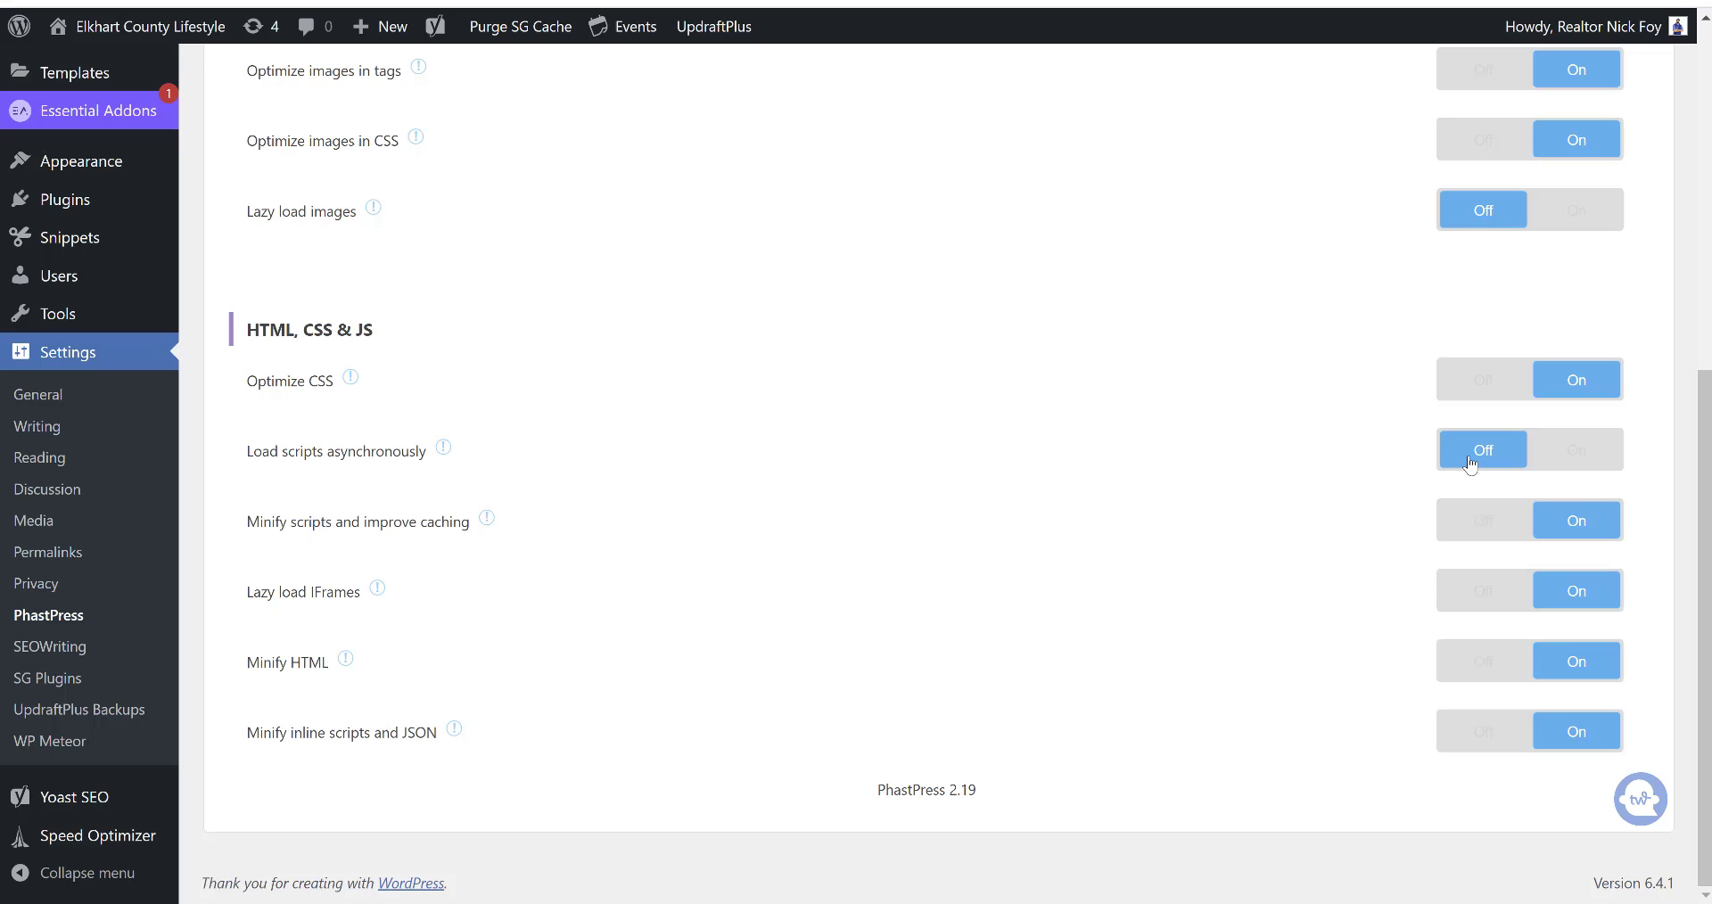
pyautogui.scroll(3)
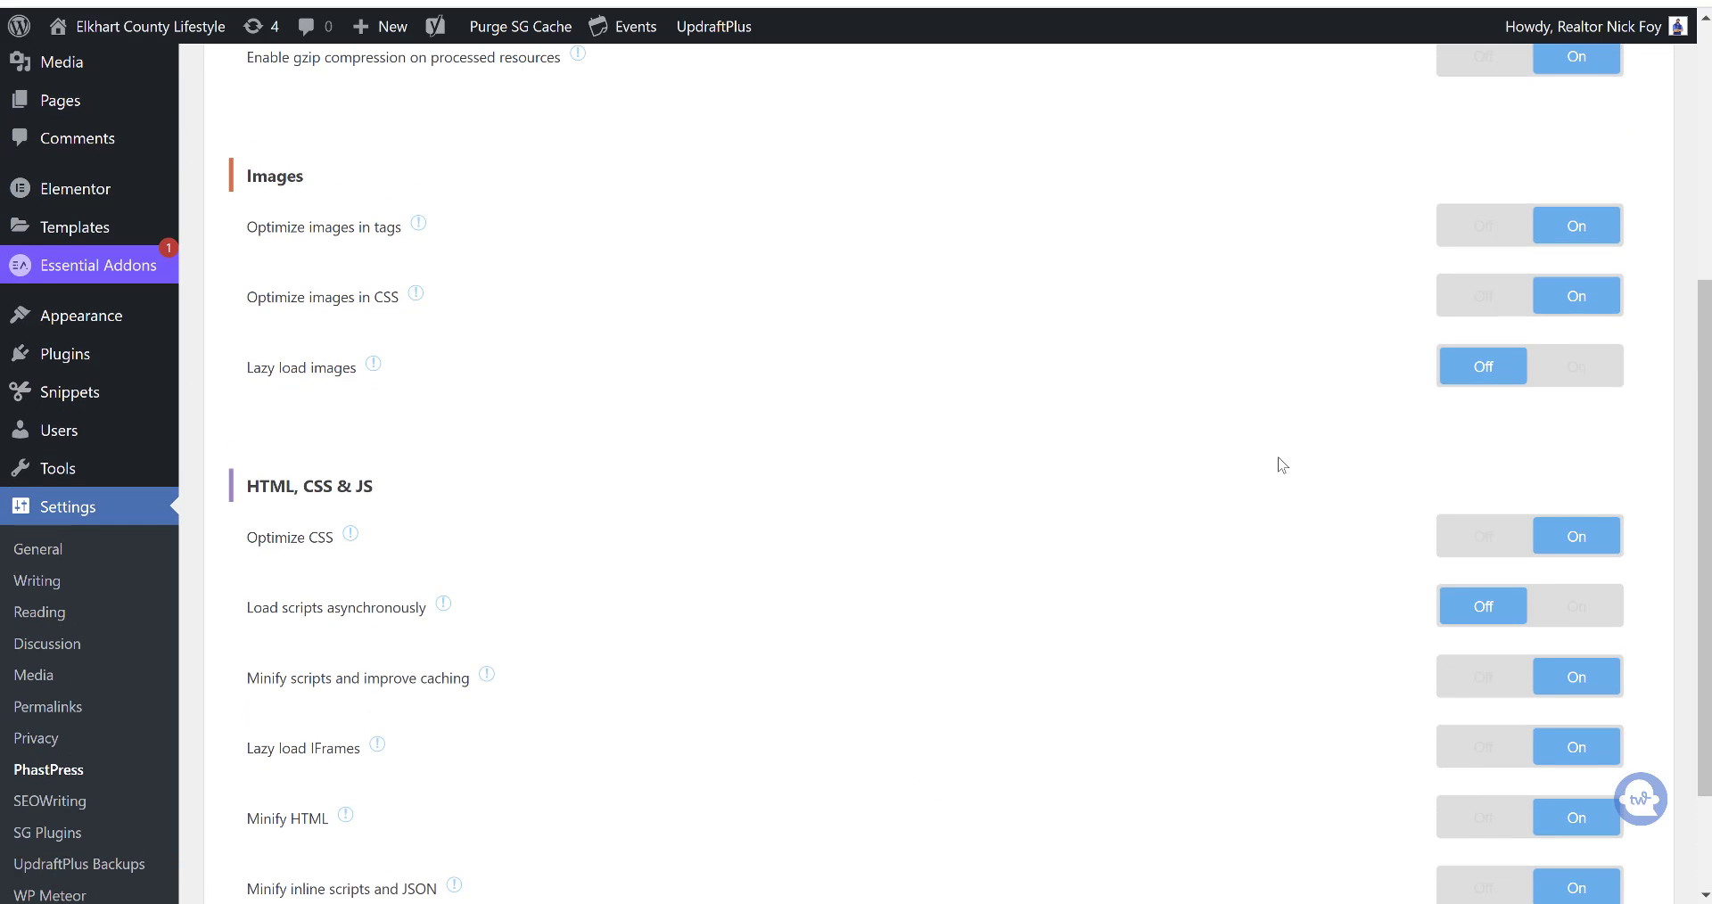
pyautogui.scroll(3)
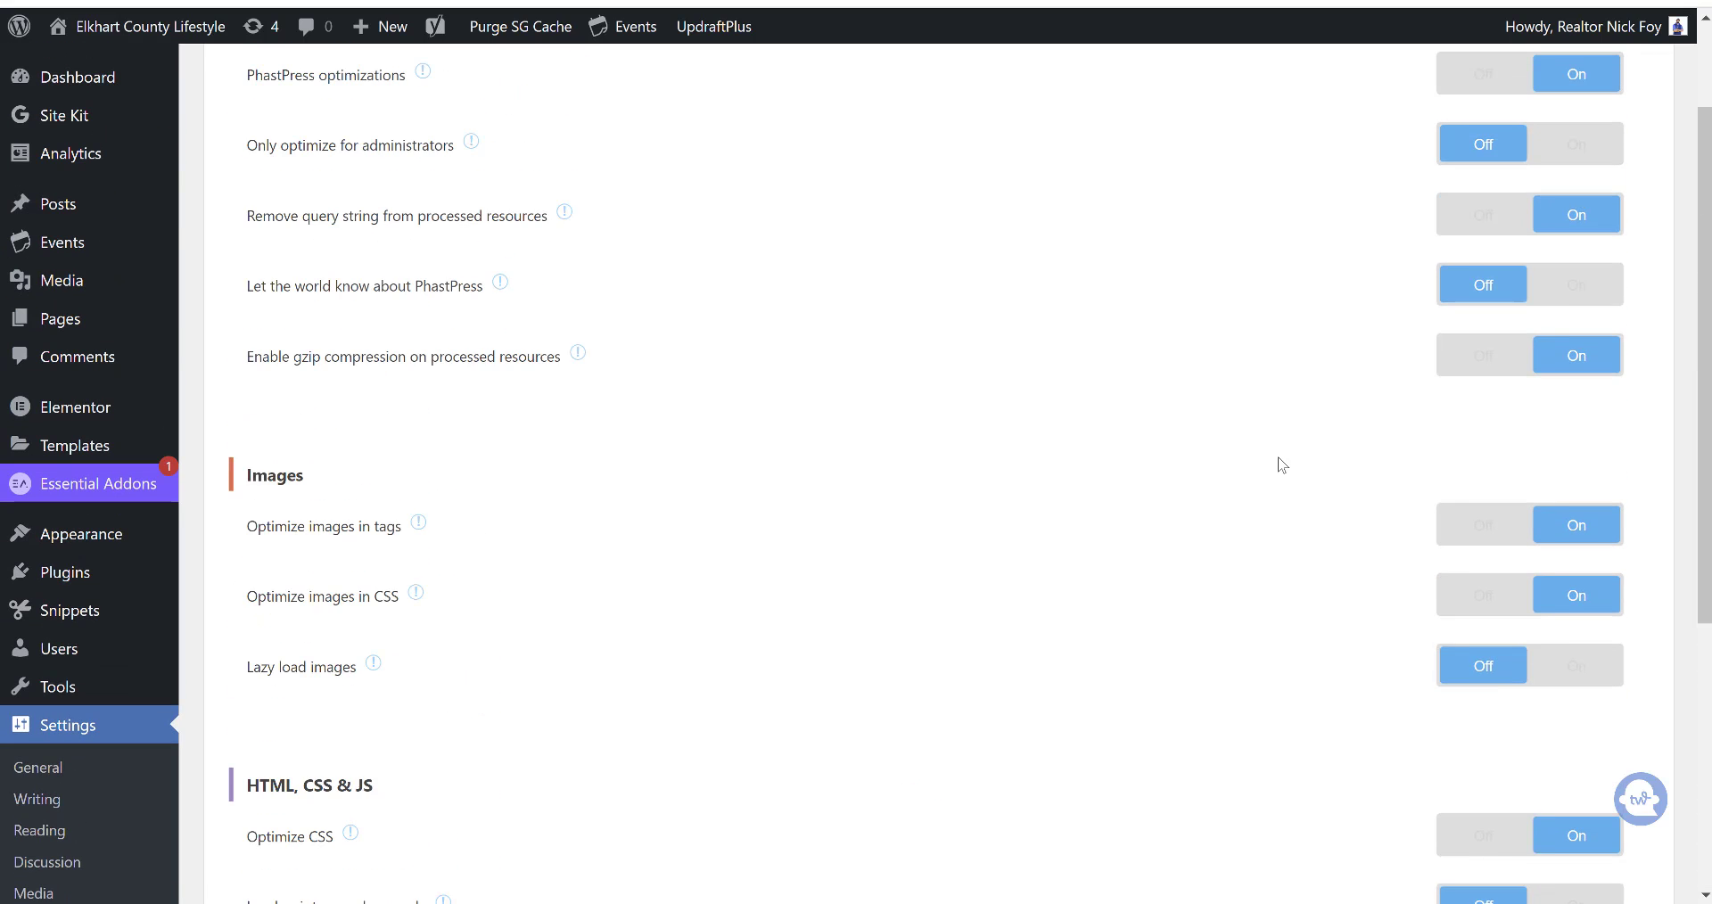
pyautogui.scroll(-3)
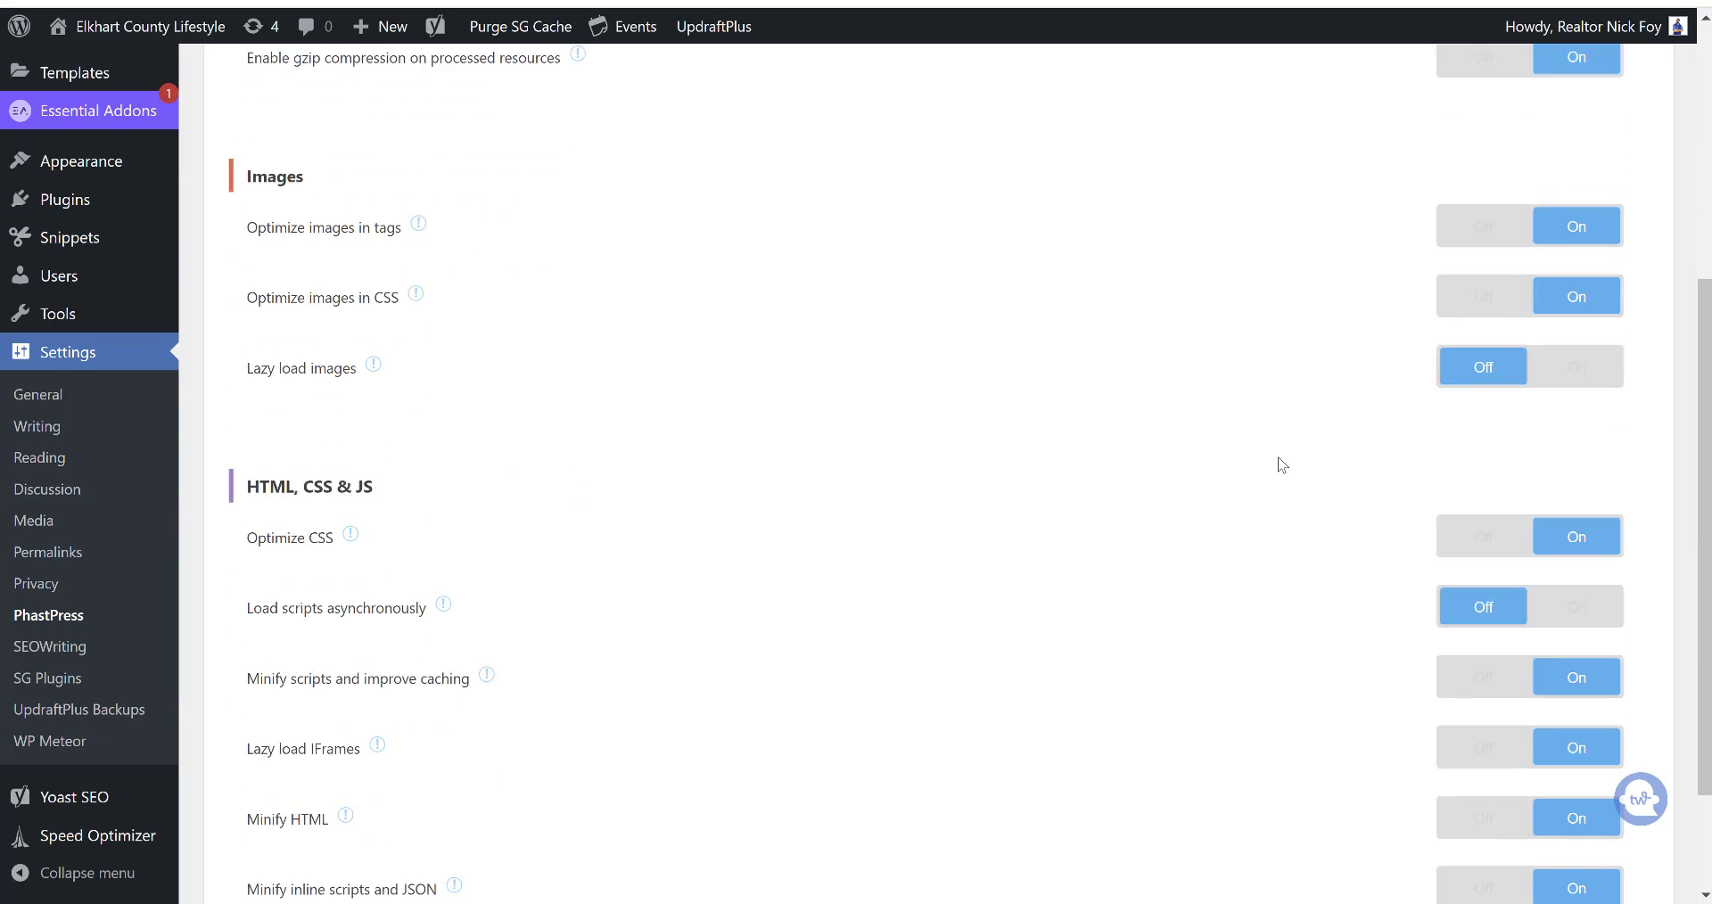
pyautogui.scroll(3)
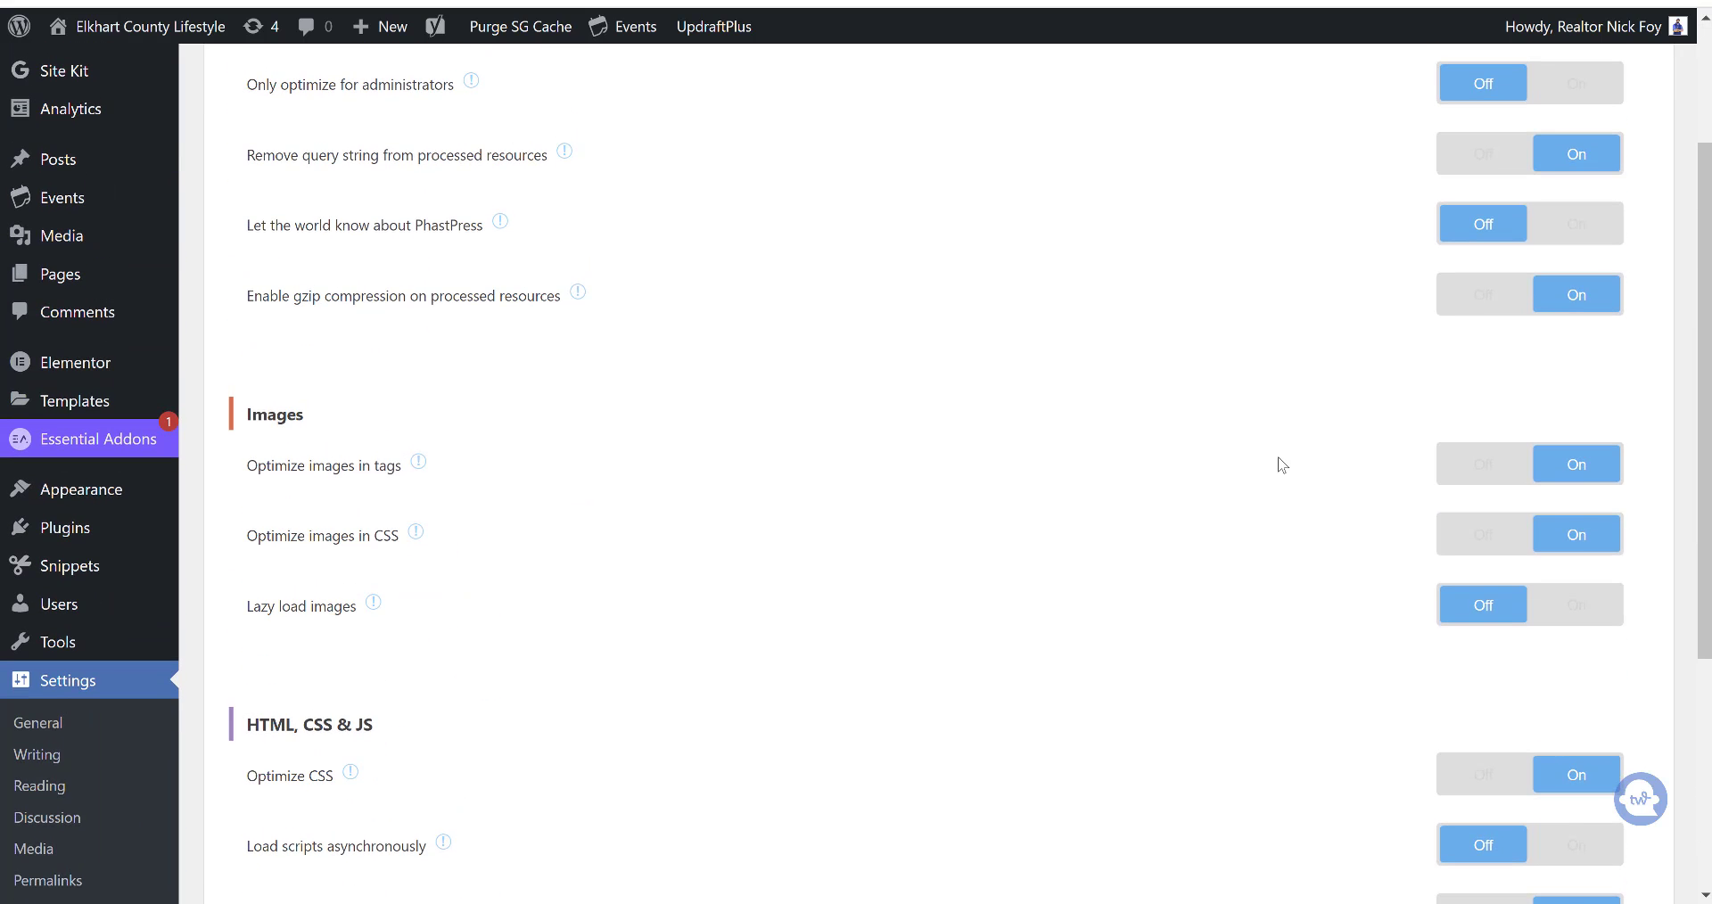
pyautogui.scroll(-3)
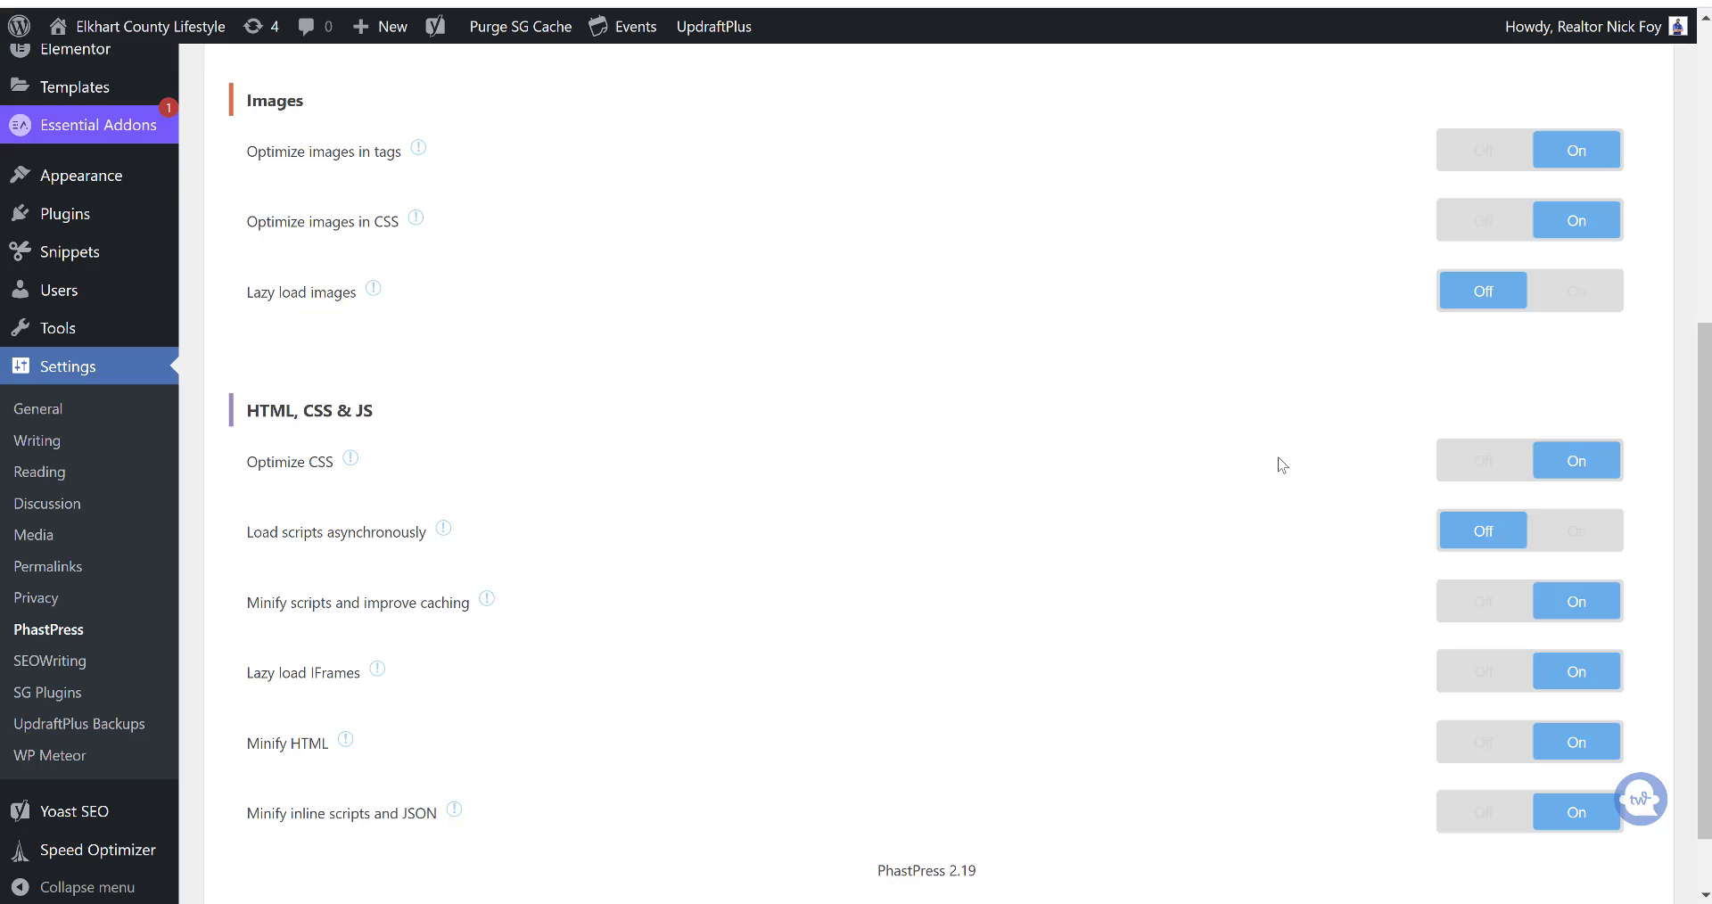
pyautogui.moveTo(739, 527)
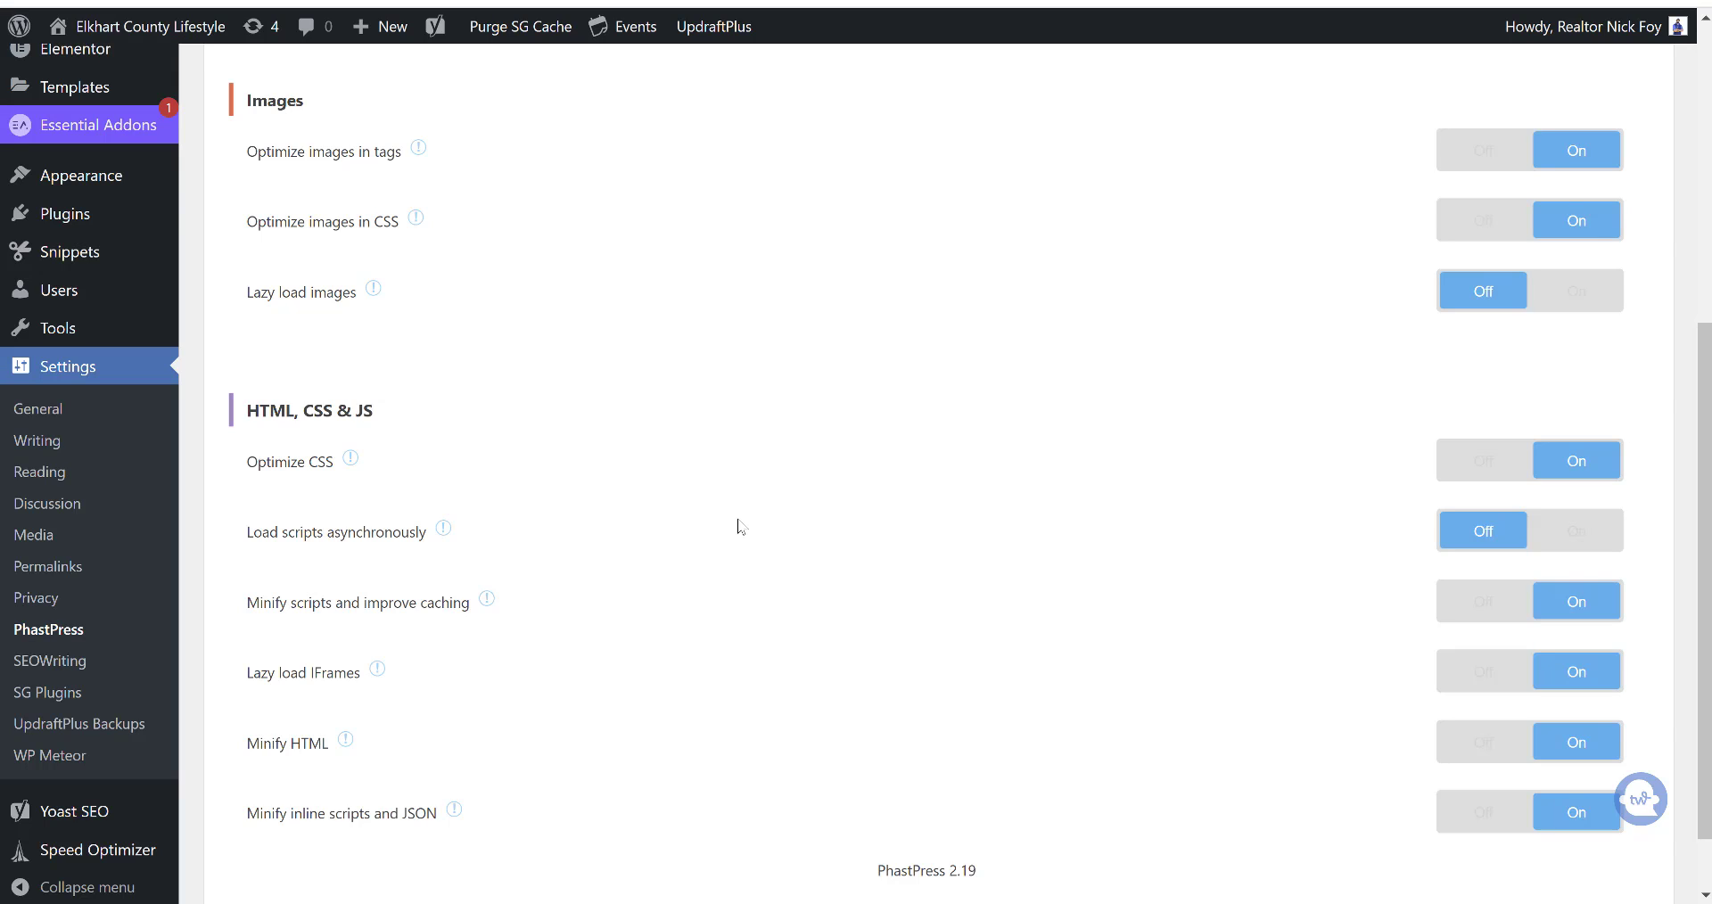
pyautogui.moveTo(1530, 599)
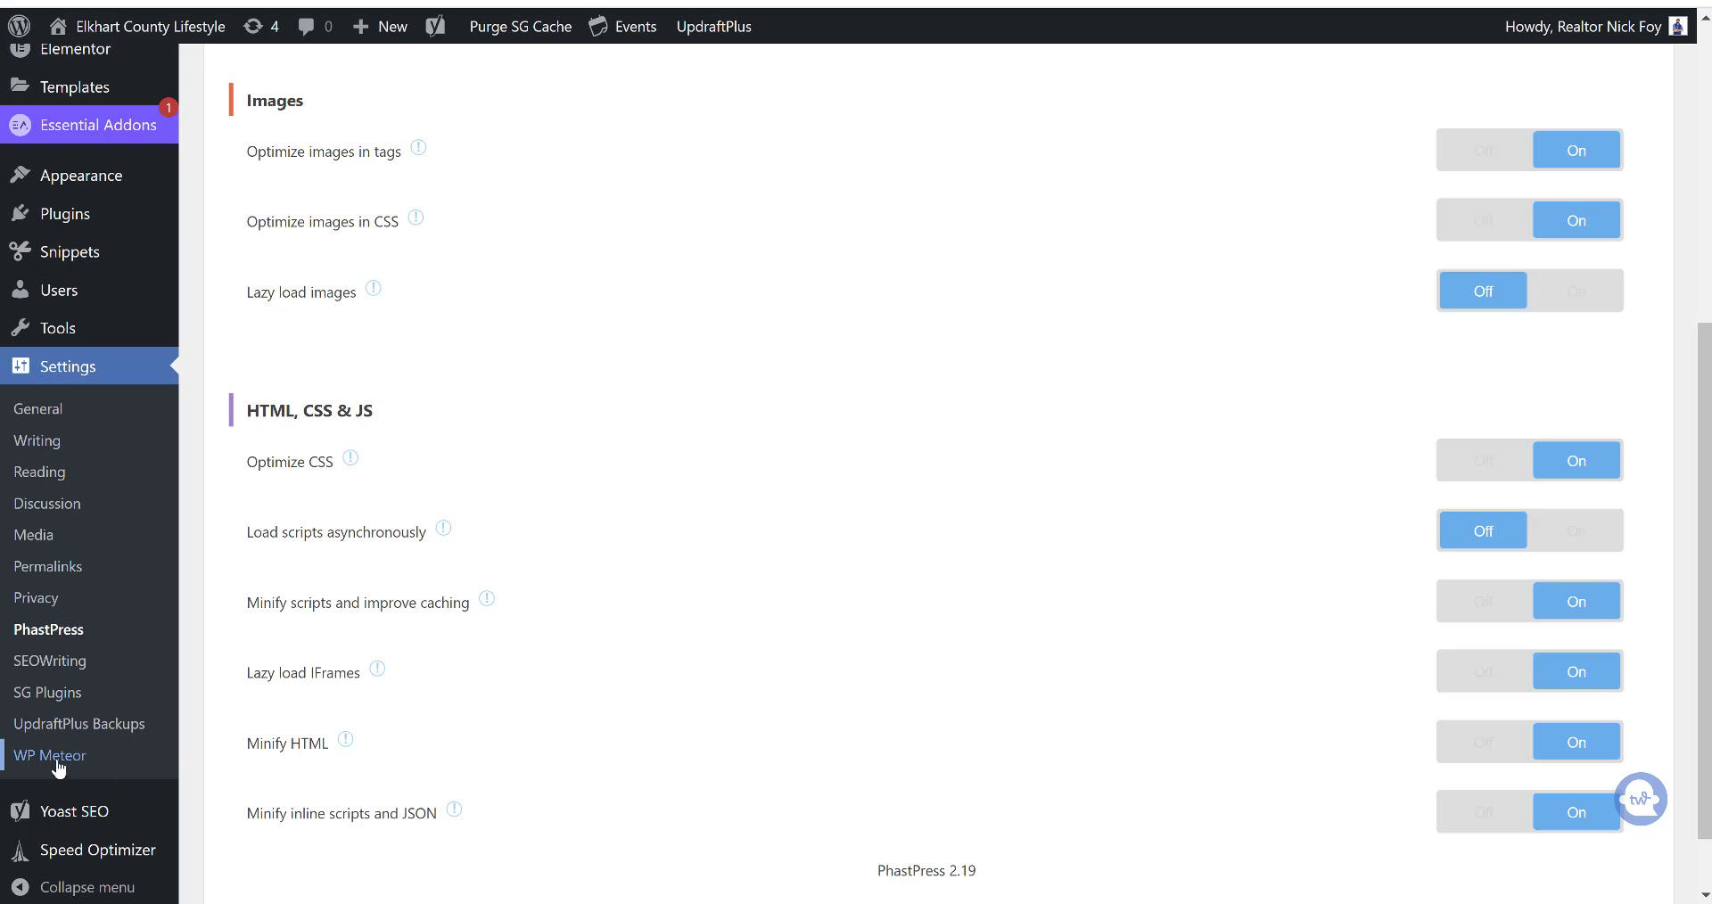
# - Set WP Meteor to delay scripts until first interaction and save the setting
pyautogui.click(50, 754)
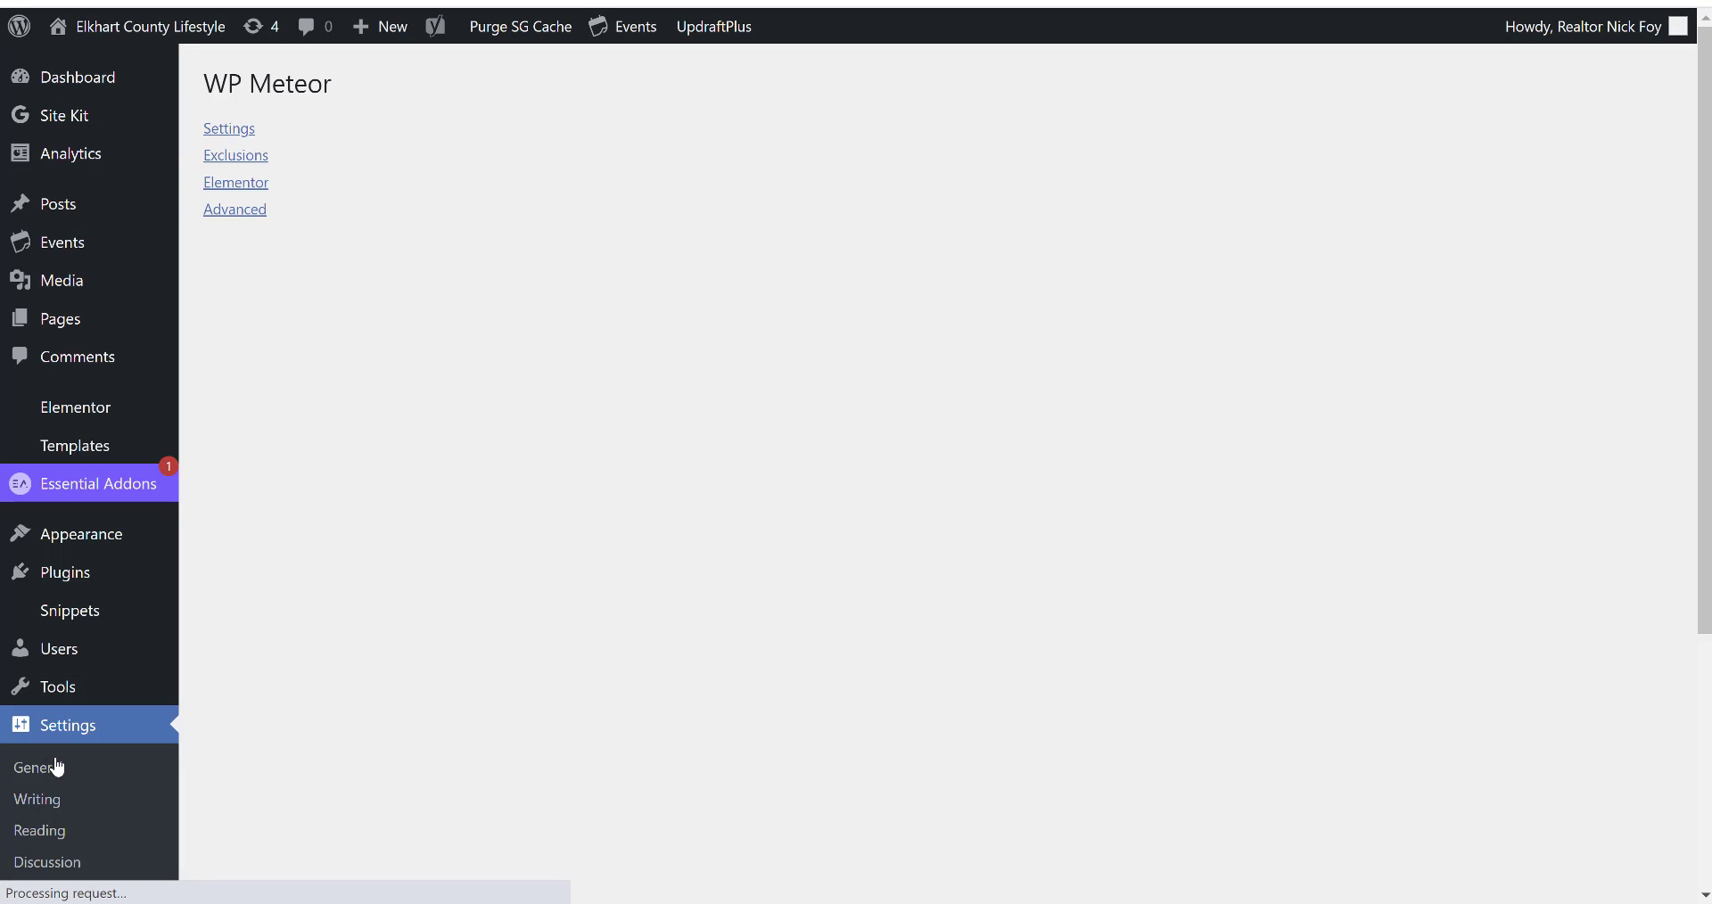
pyautogui.click(230, 128)
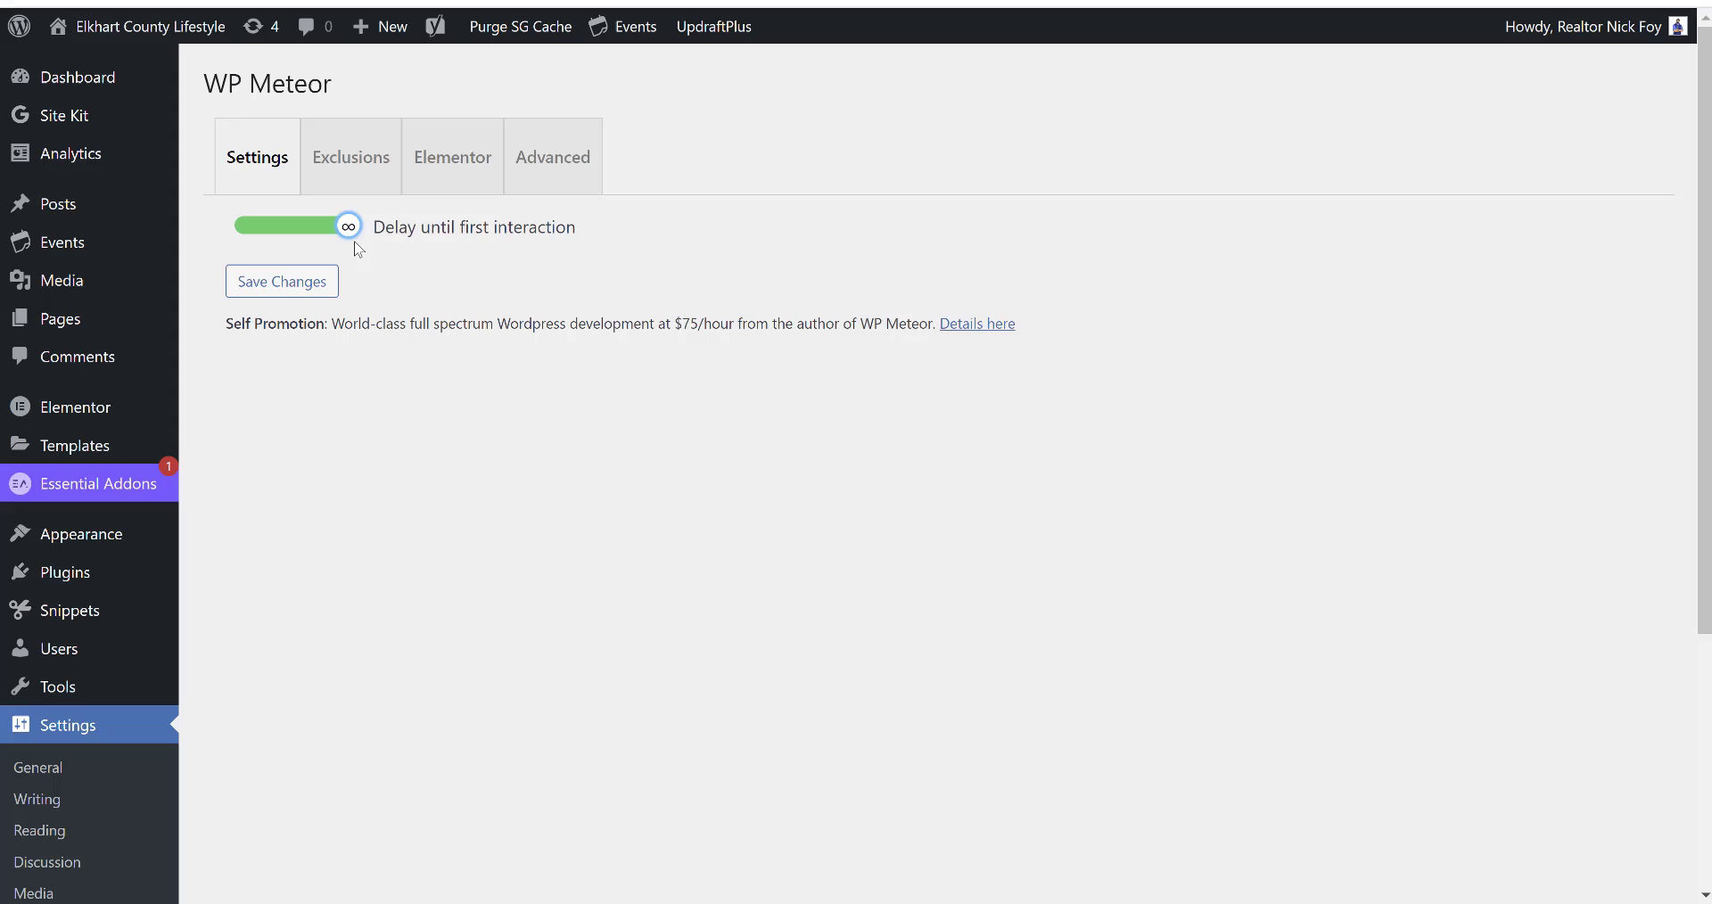
pyautogui.moveTo(350, 225); pyautogui.dragTo(246, 225)
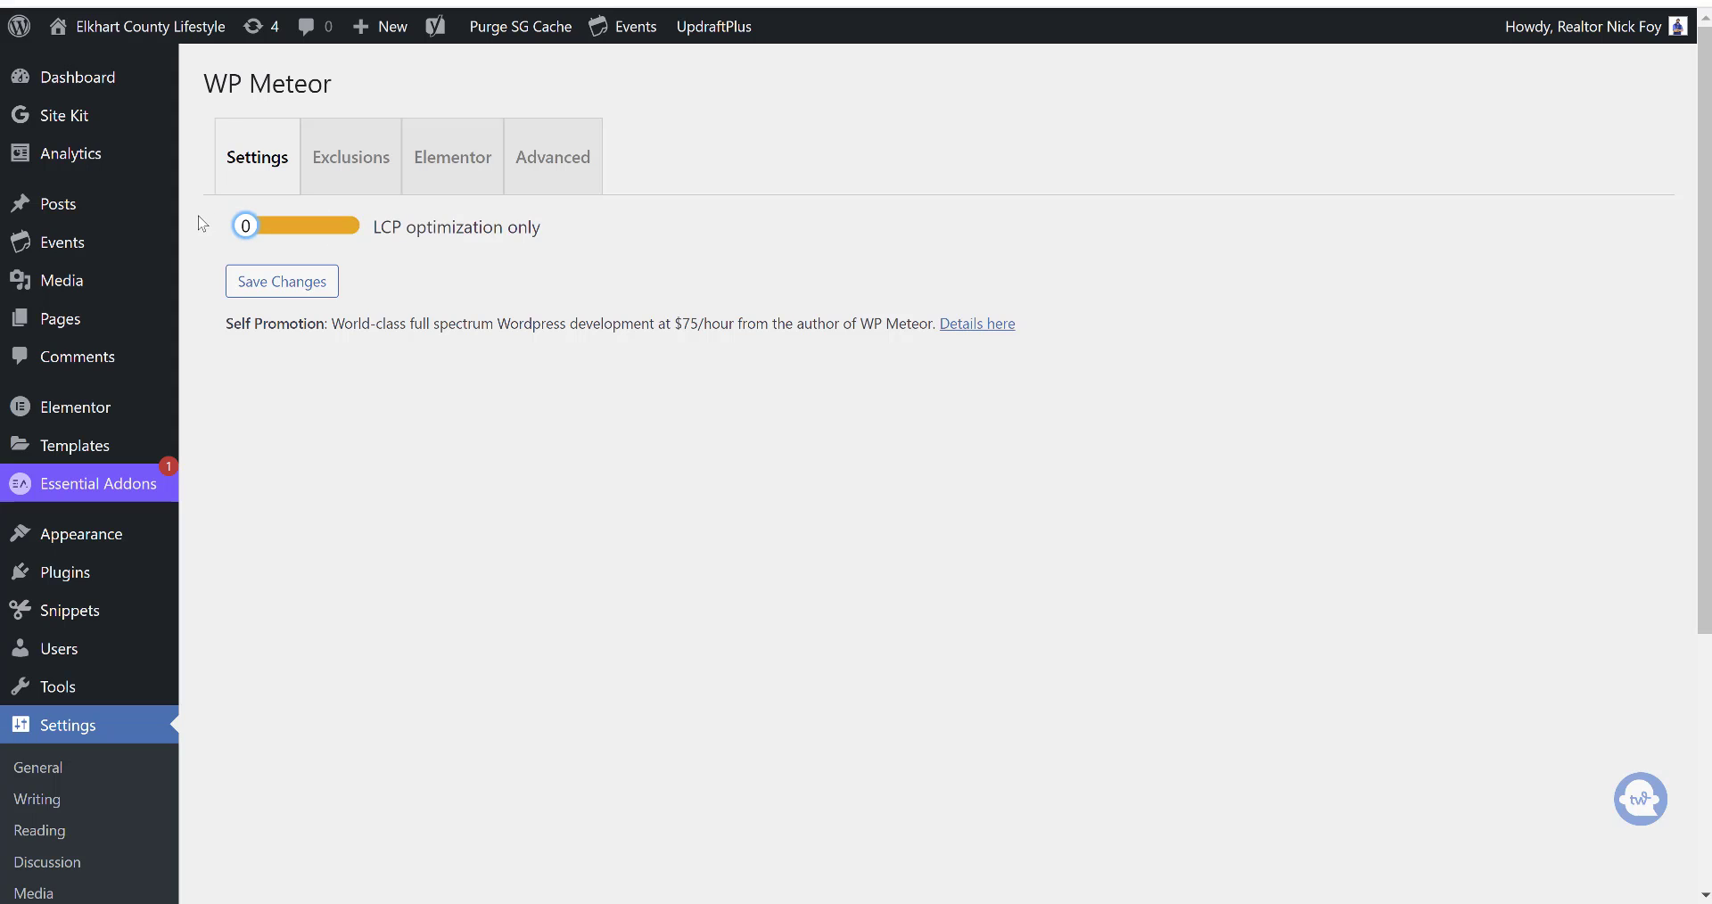
pyautogui.moveTo(246, 226); pyautogui.dragTo(350, 227)
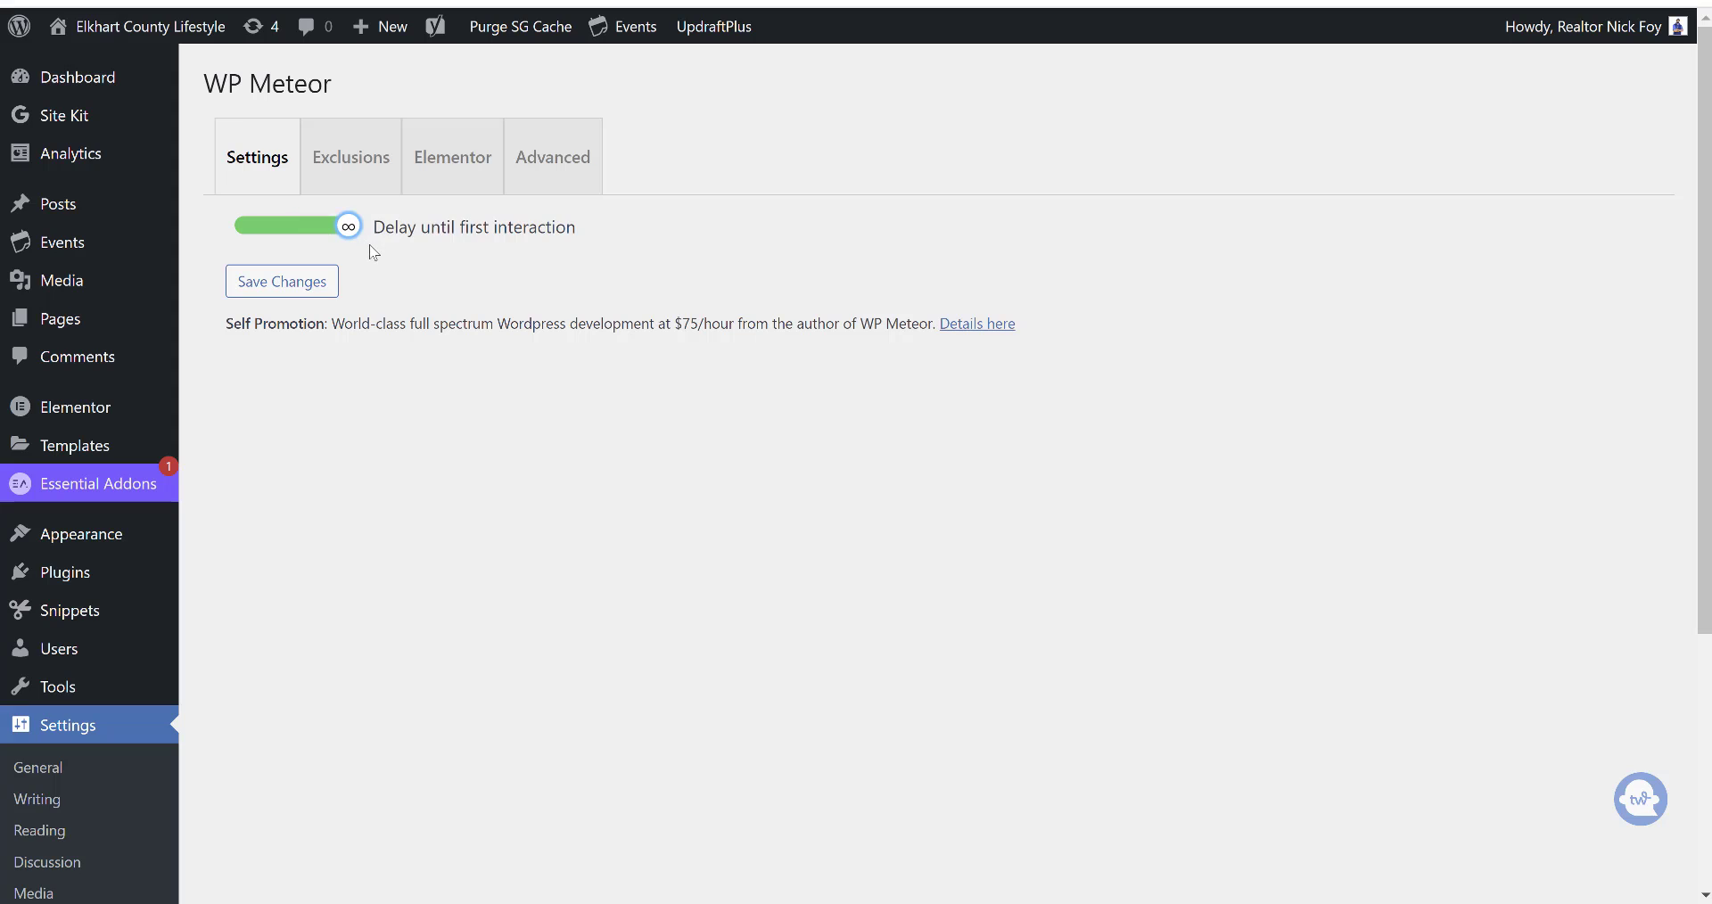
pyautogui.moveTo(489, 242)
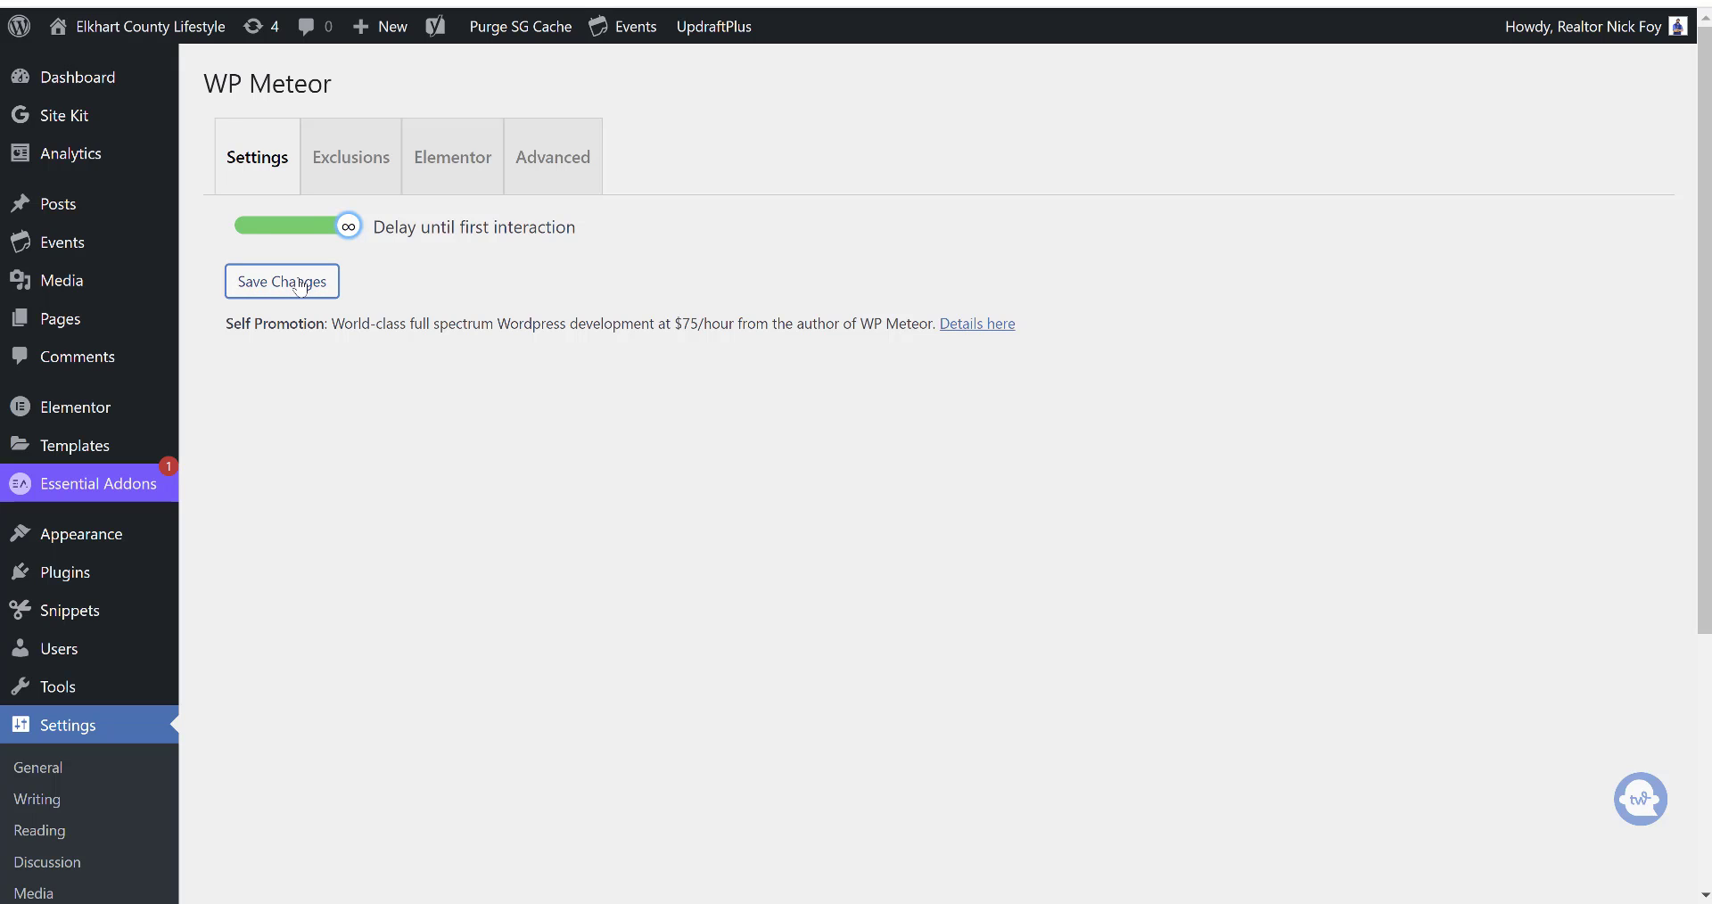
pyautogui.click(281, 280)
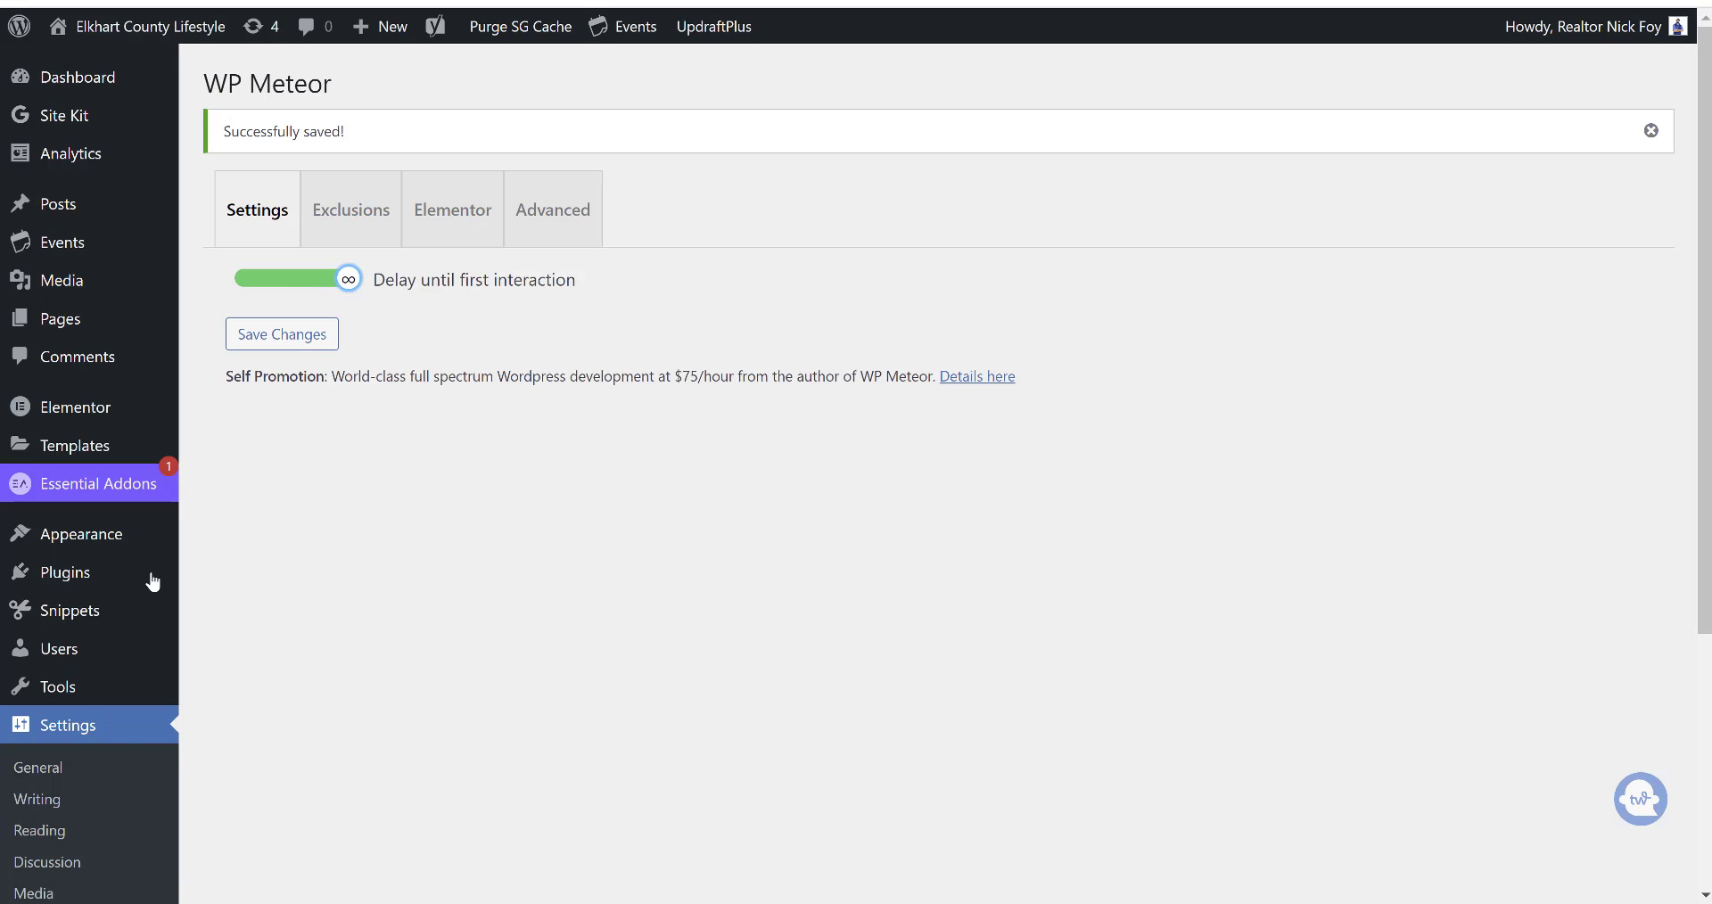
pyautogui.moveTo(71, 610)
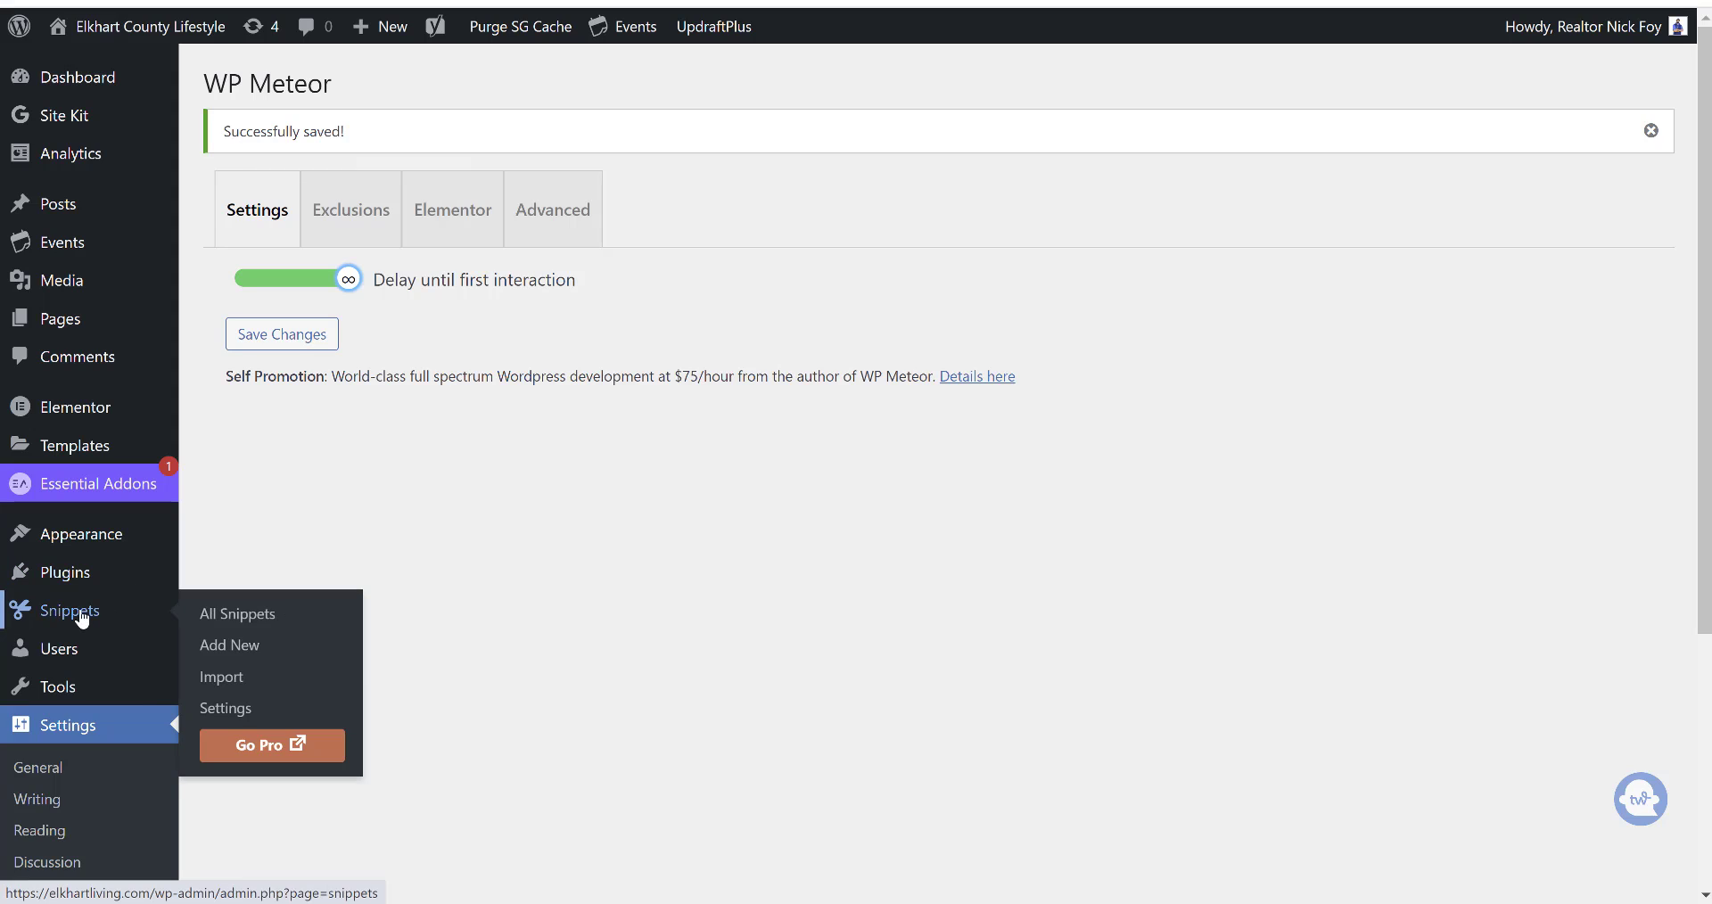
pyautogui.moveTo(230, 644)
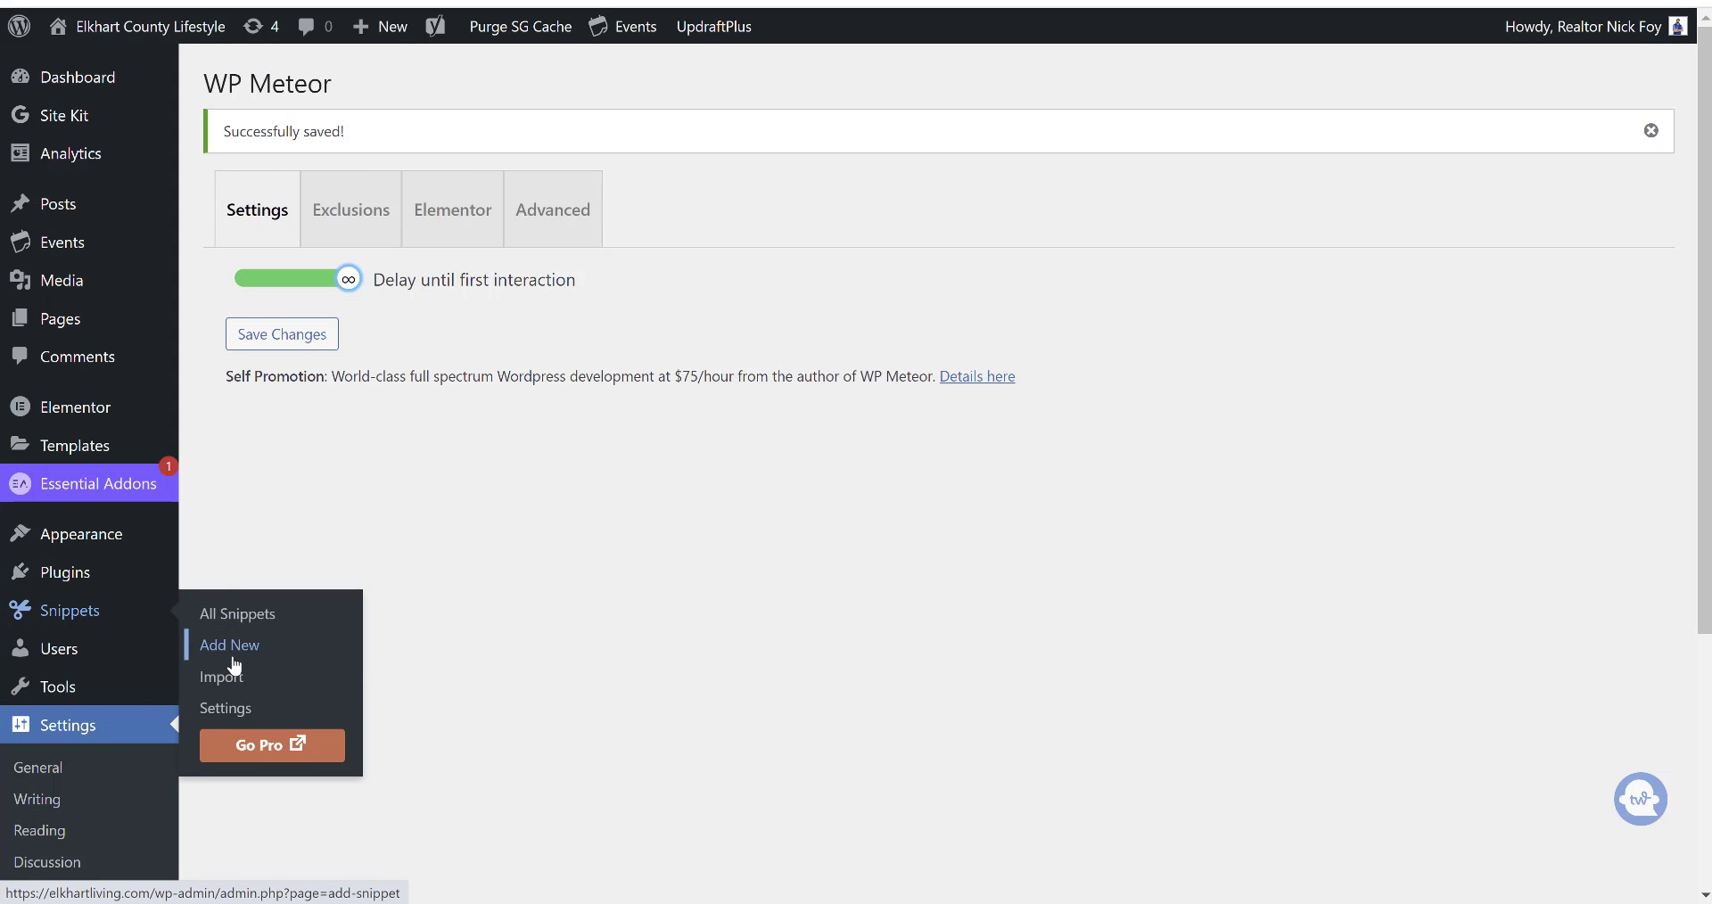
pyautogui.moveTo(235, 613)
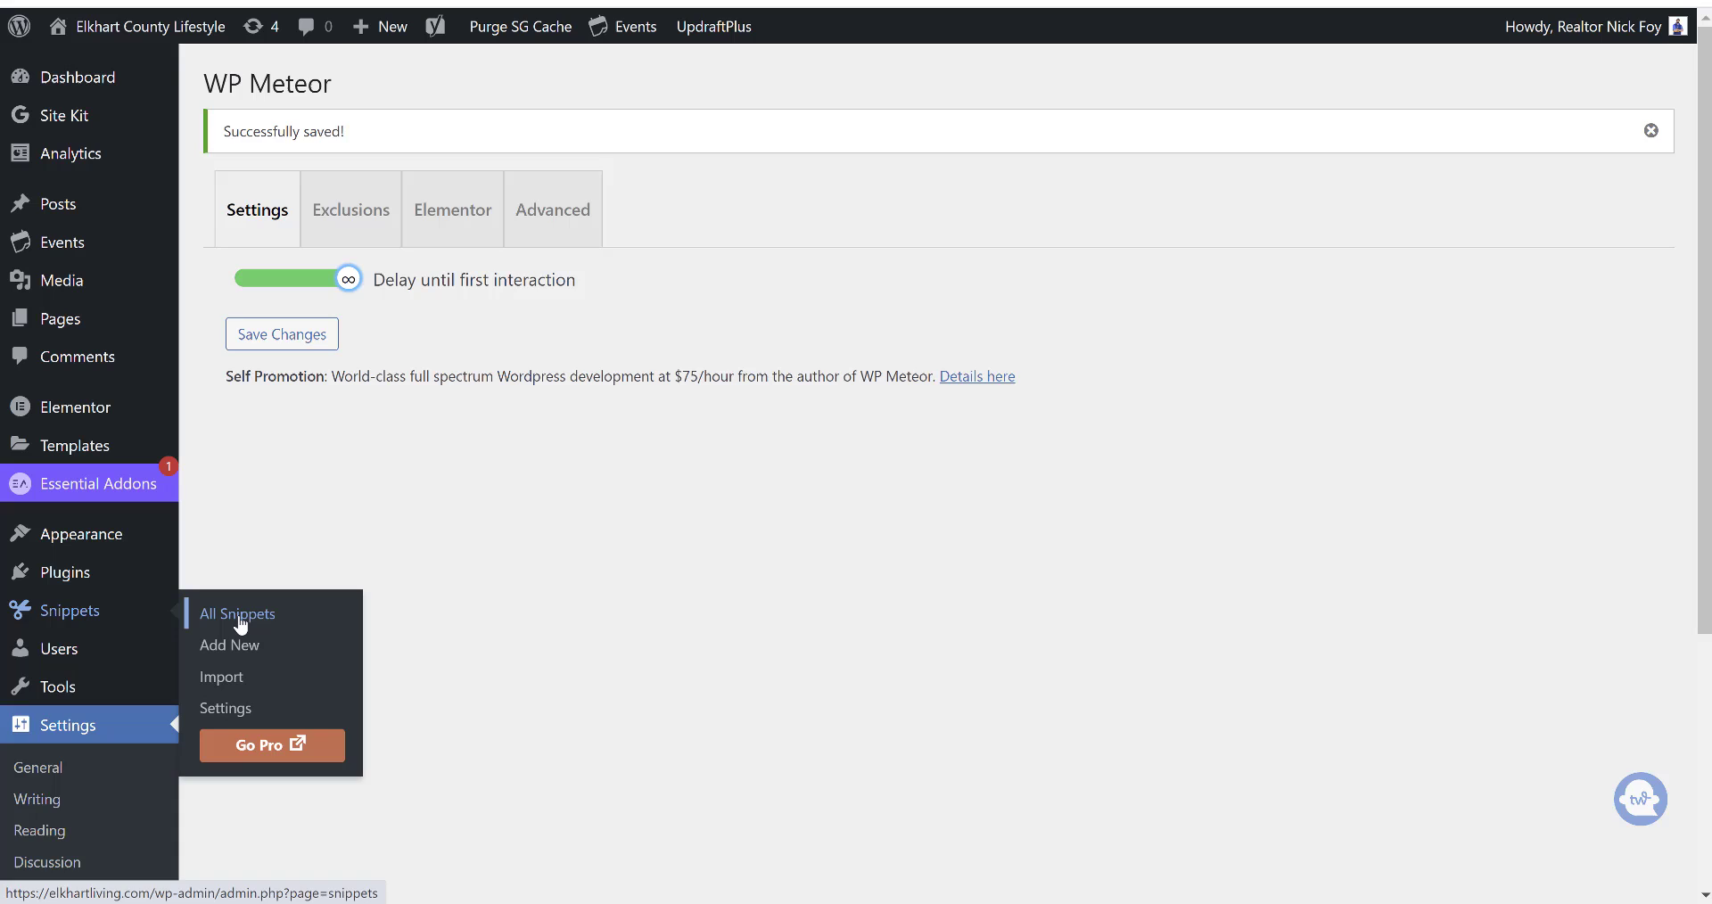
# - From the All Snippets list, start a blank new code snippet
pyautogui.click(236, 614)
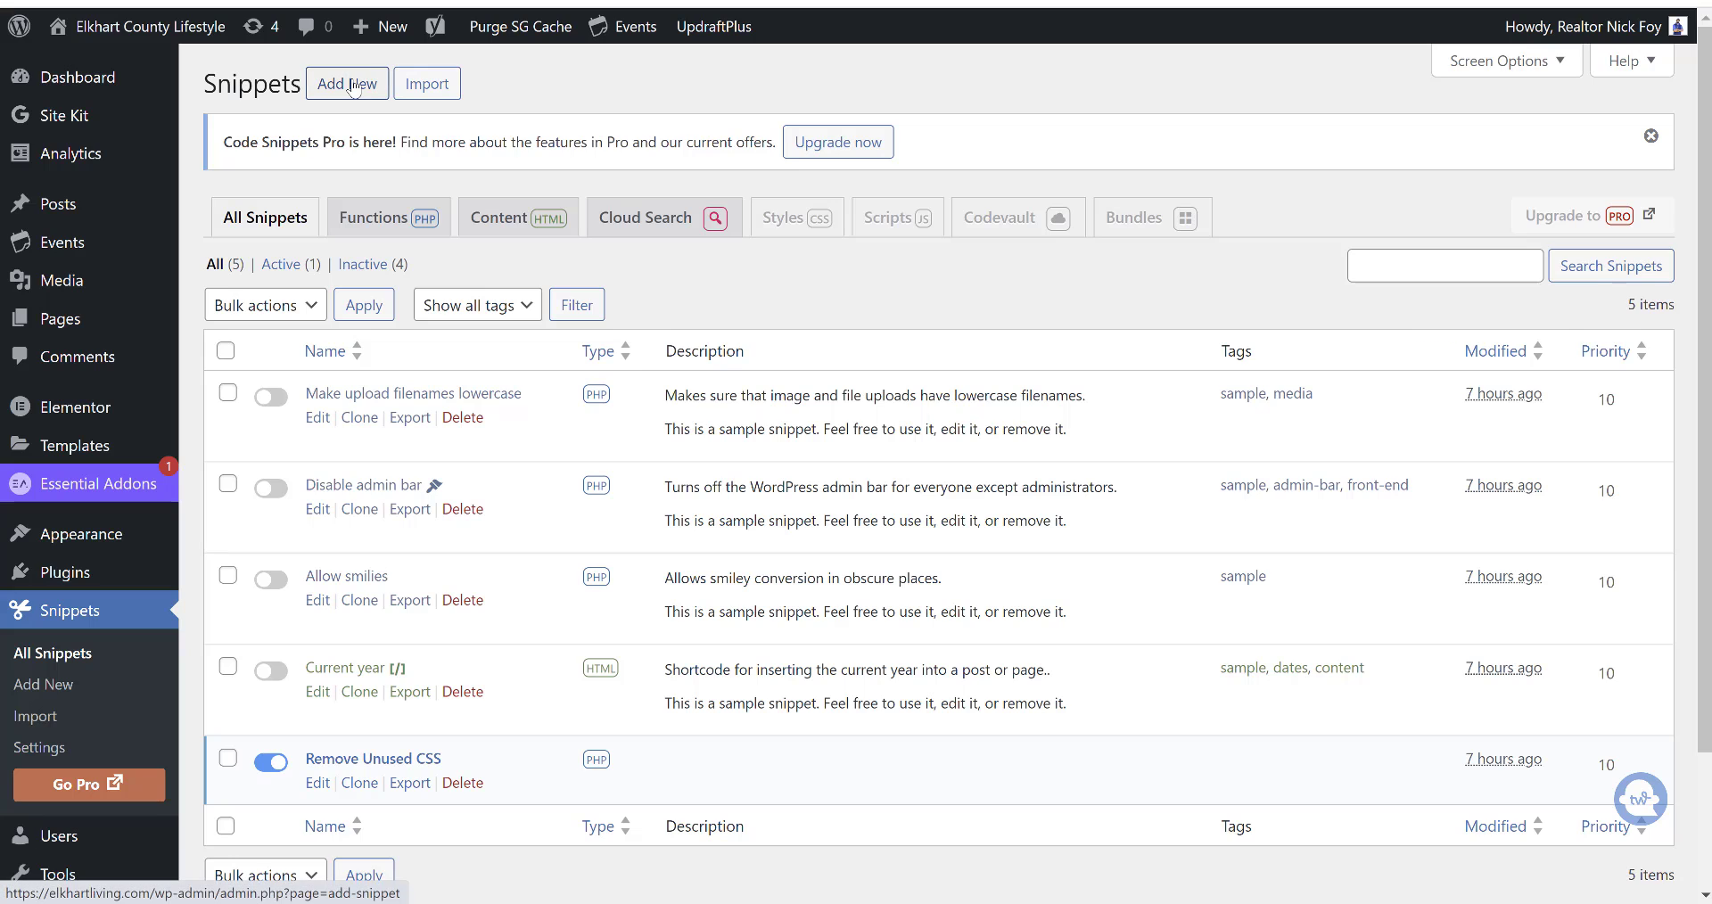
pyautogui.click(346, 84)
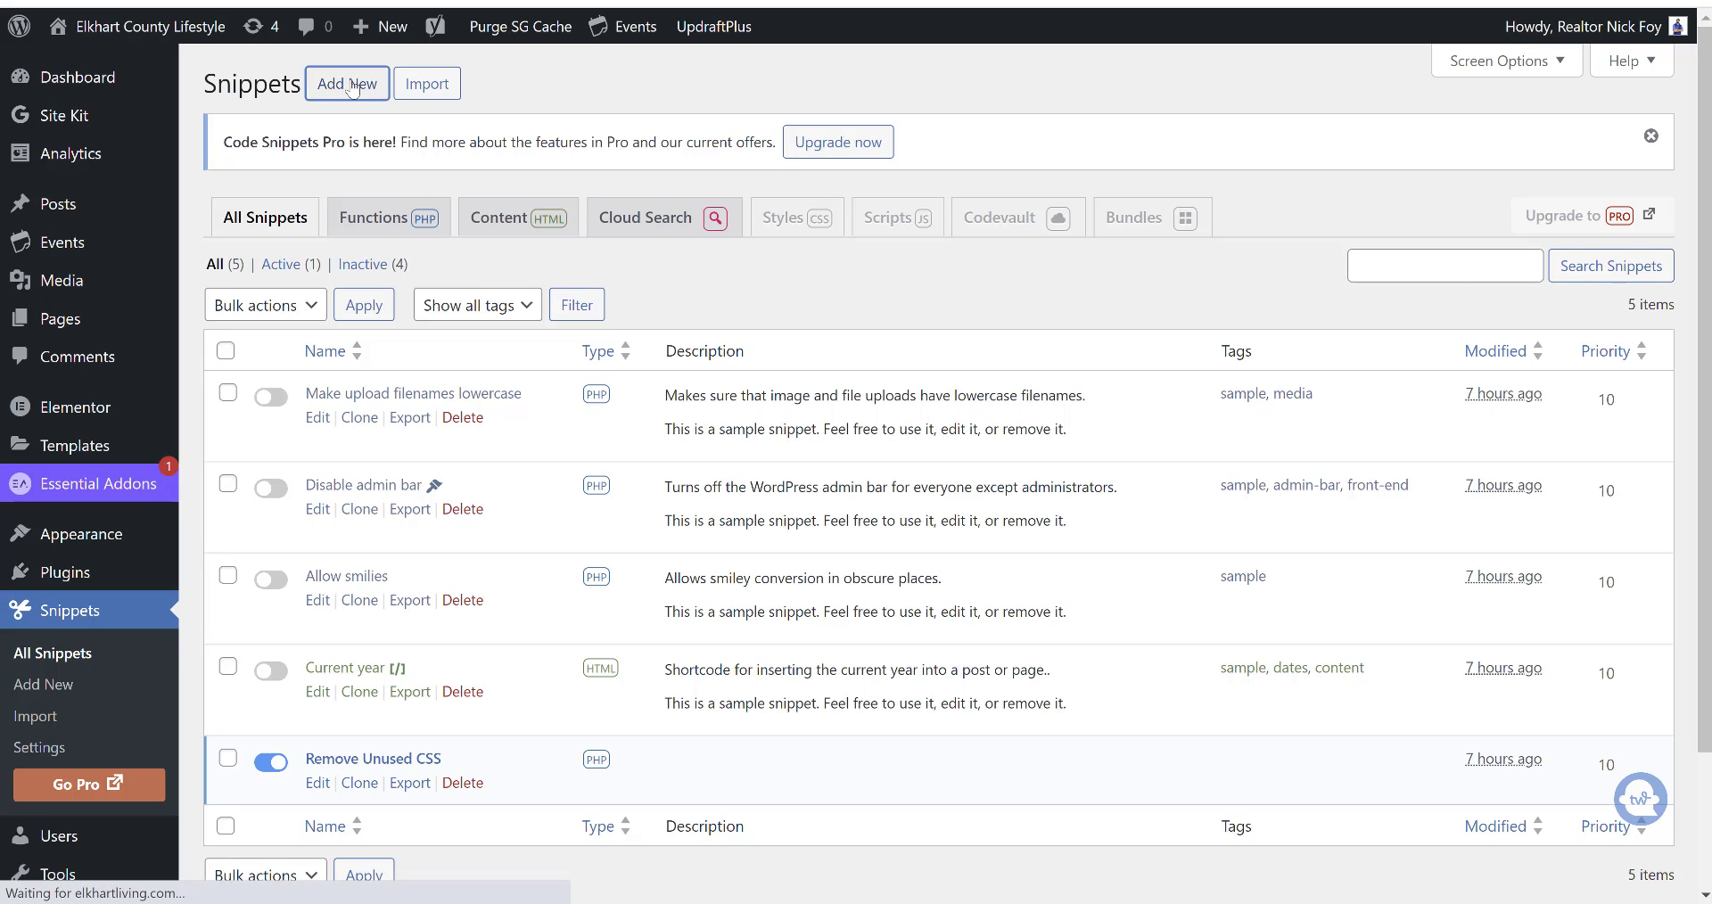
pyautogui.click(346, 84)
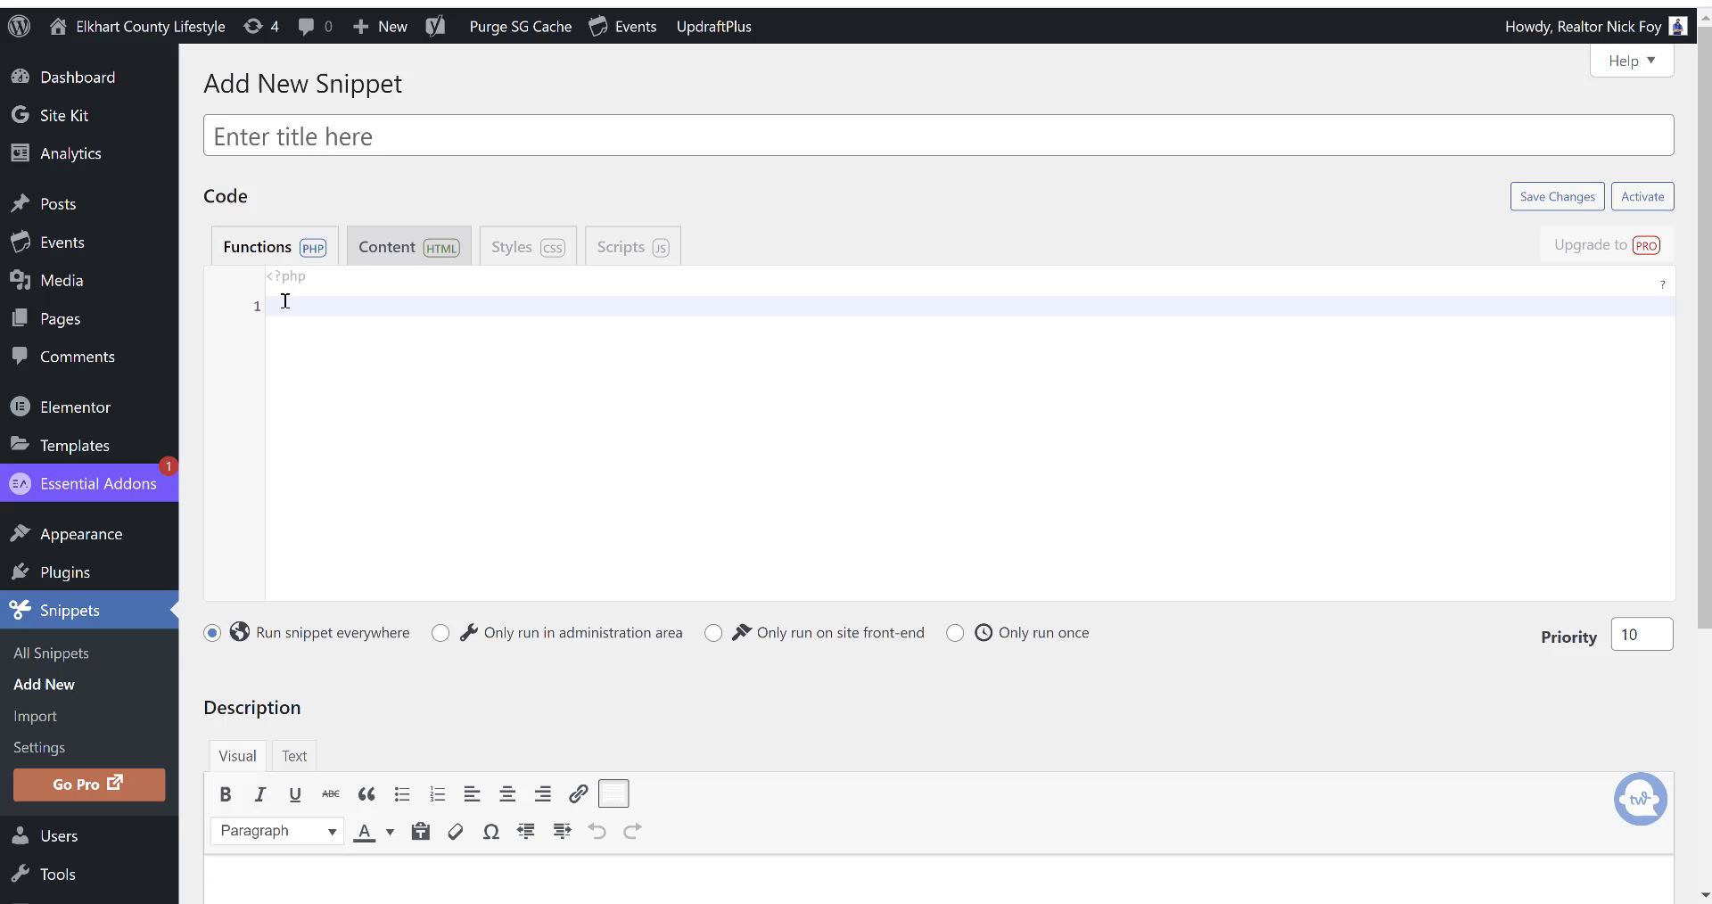
pyautogui.moveTo(55, 653)
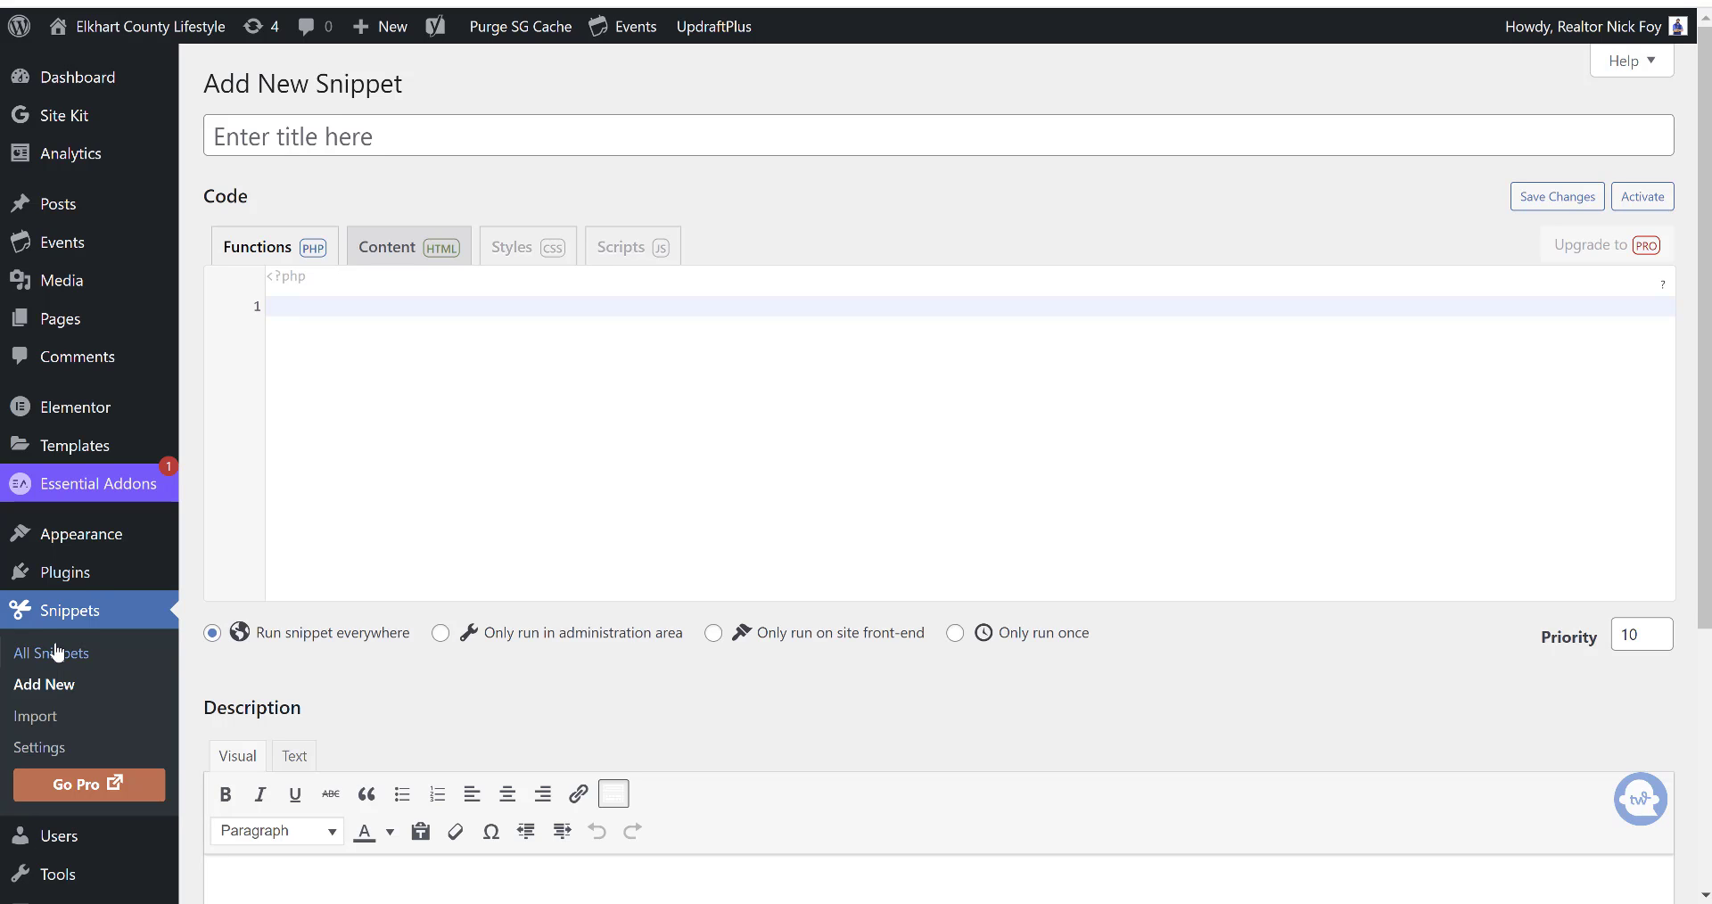
# - Reopen the Remove Unused CSS snippet and save it so it shows as updated
pyautogui.click(52, 653)
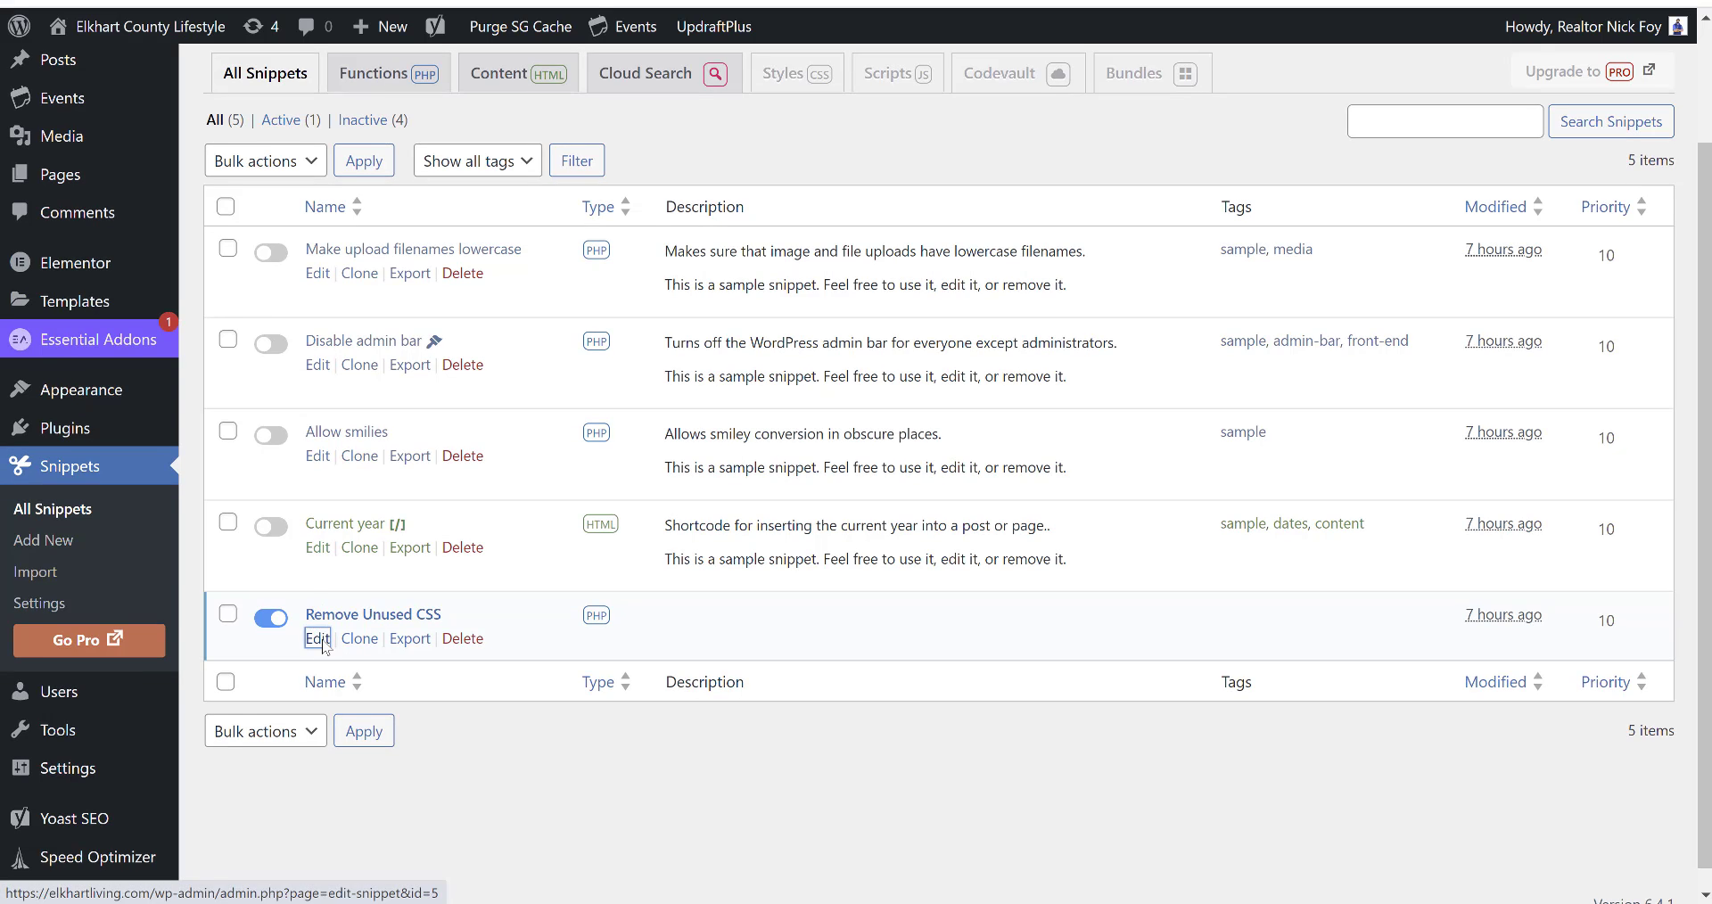
pyautogui.click(318, 638)
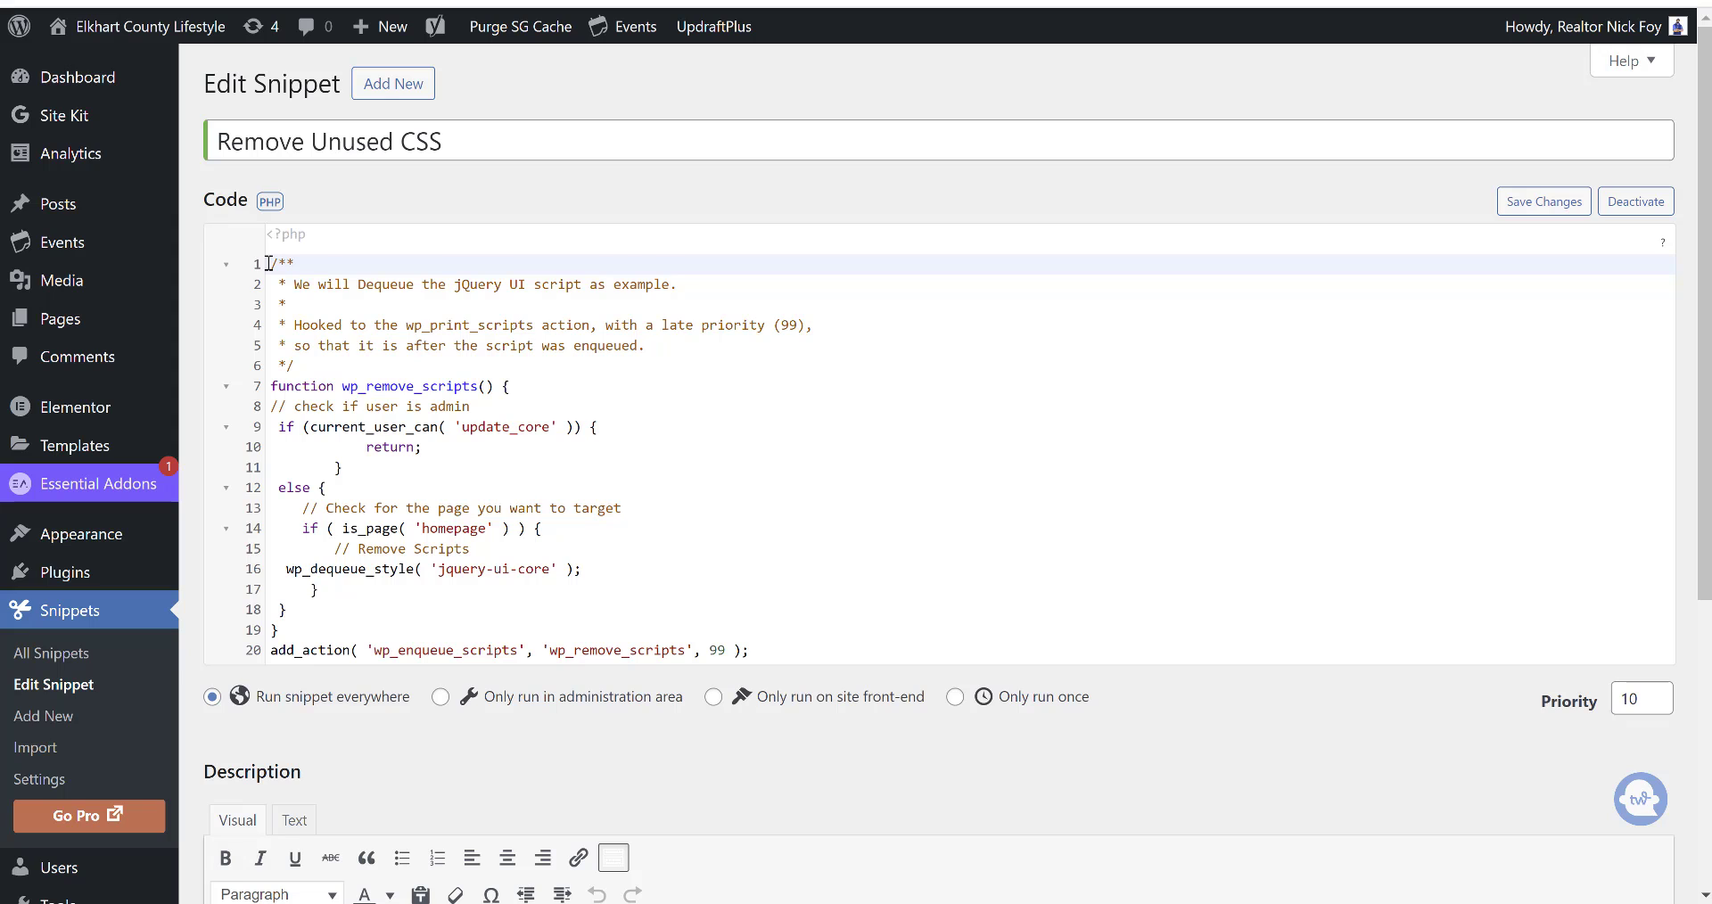
pyautogui.scroll(-3)
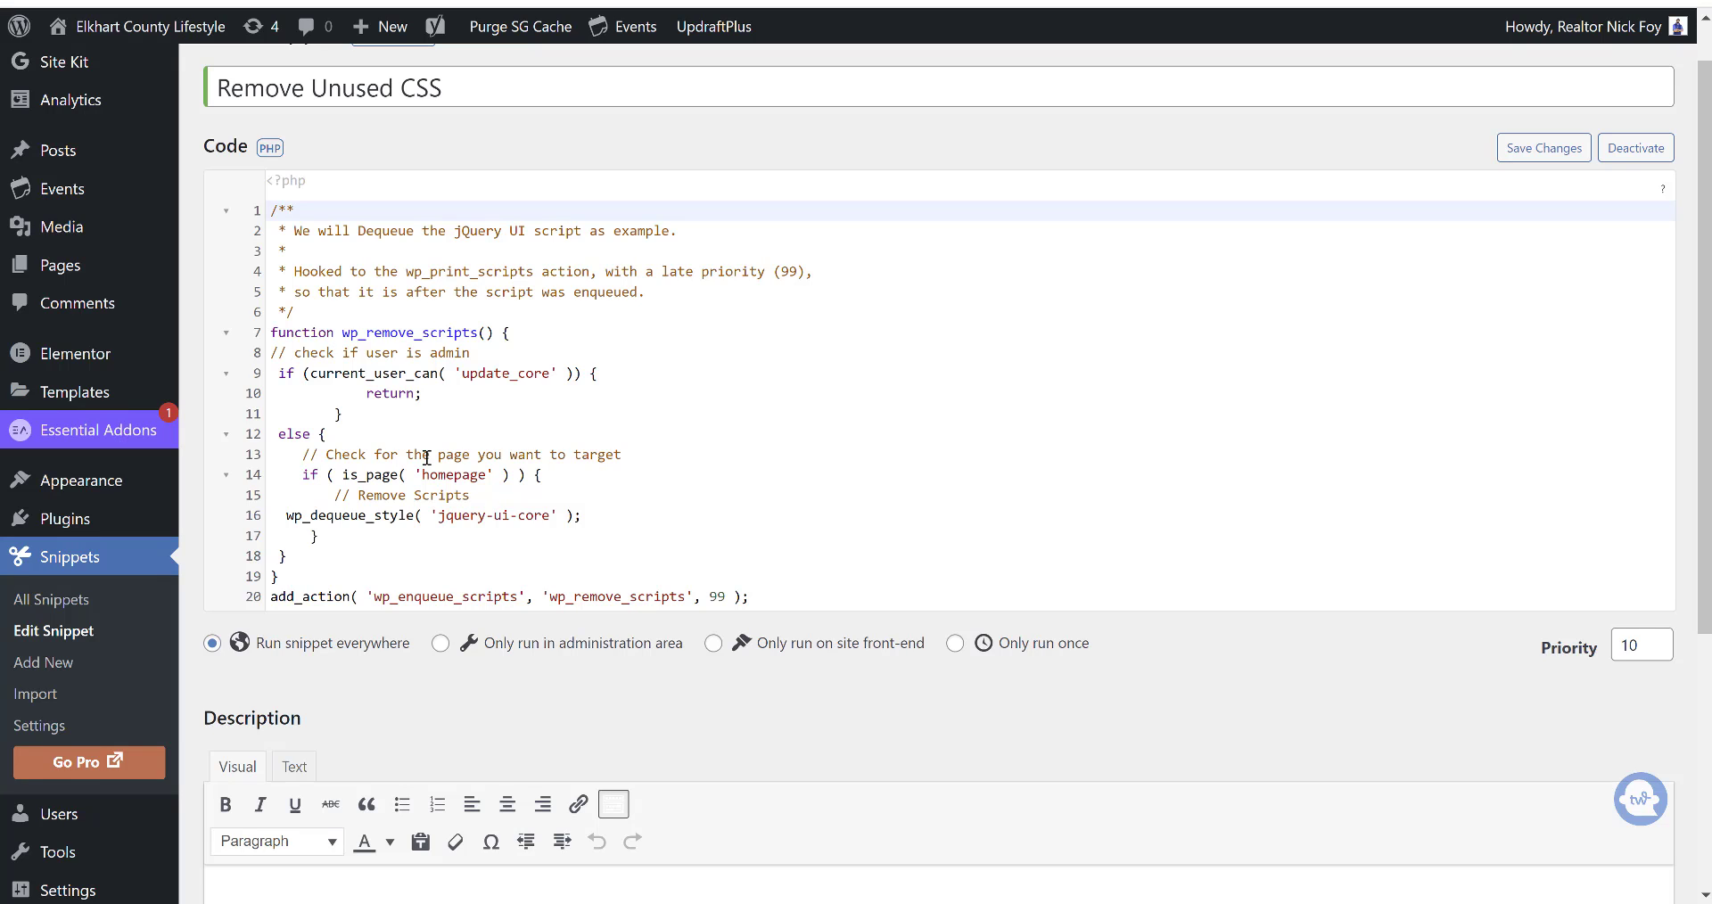
pyautogui.scroll(-3)
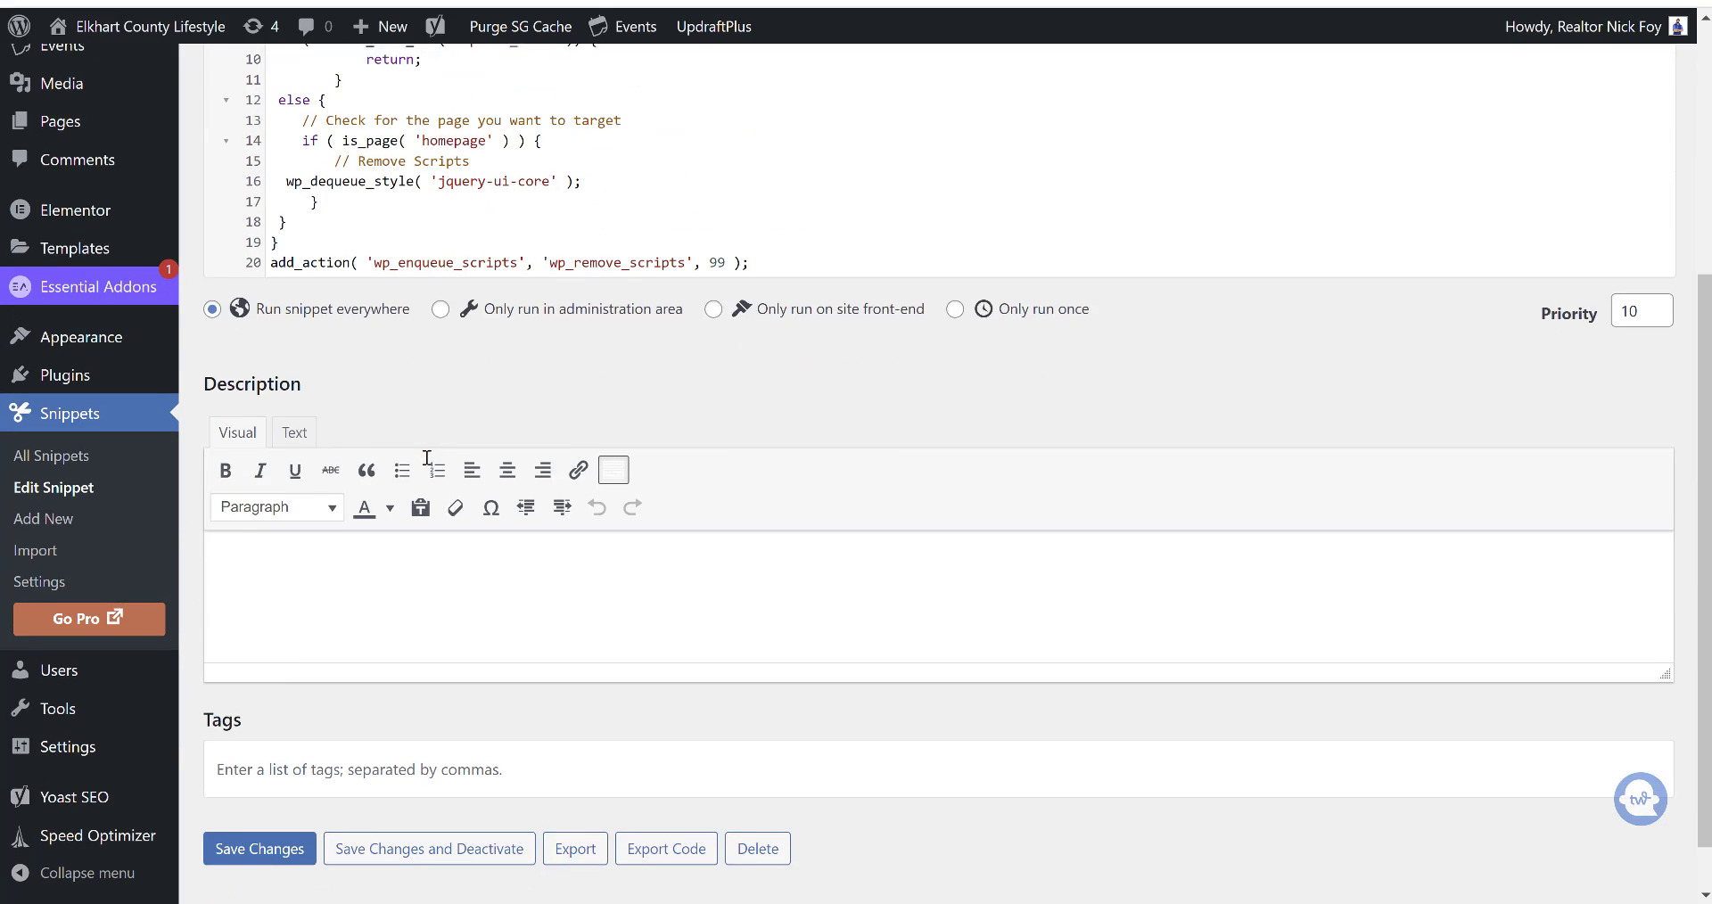
pyautogui.click(259, 849)
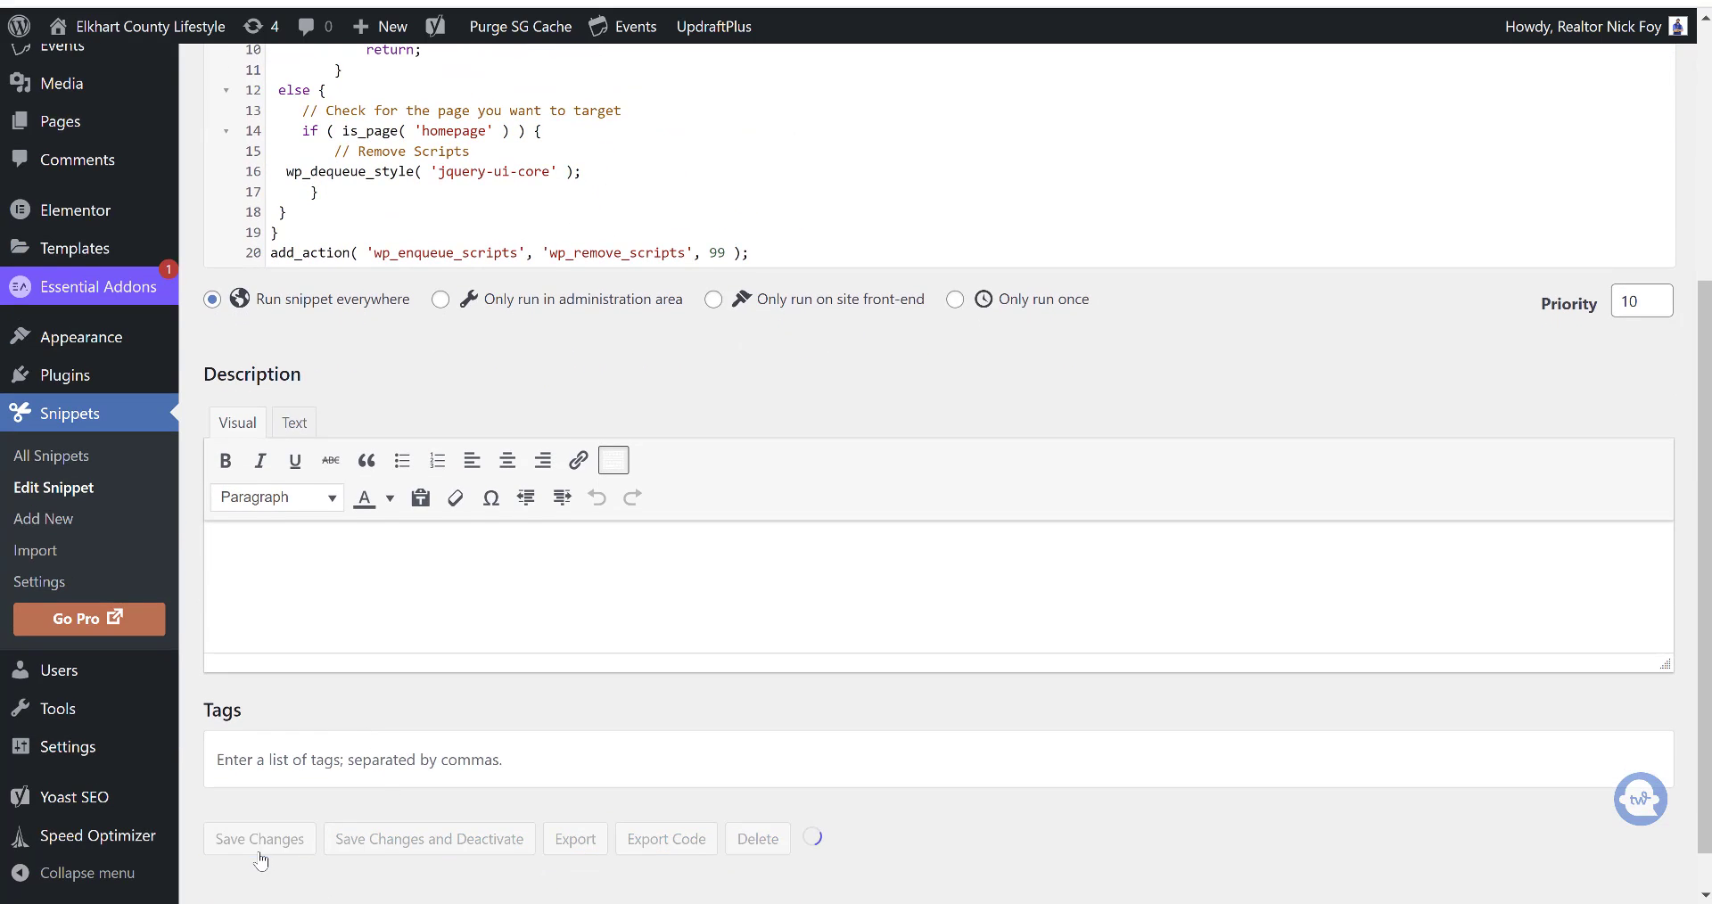
pyautogui.click(260, 839)
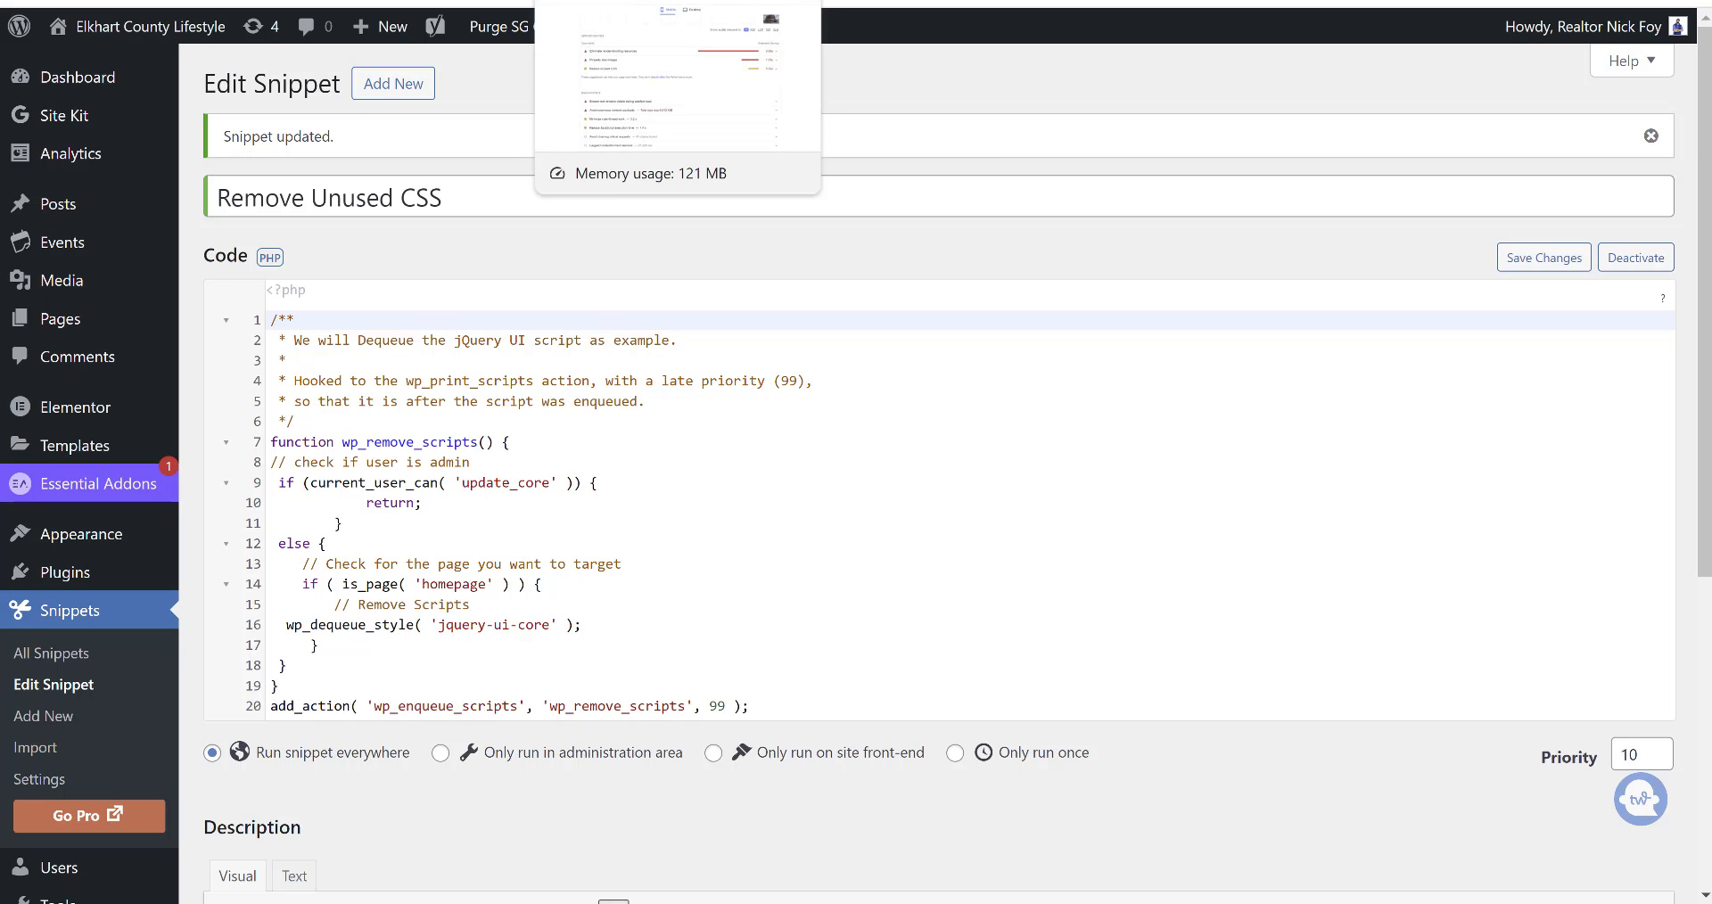
pyautogui.moveTo(619, 194)
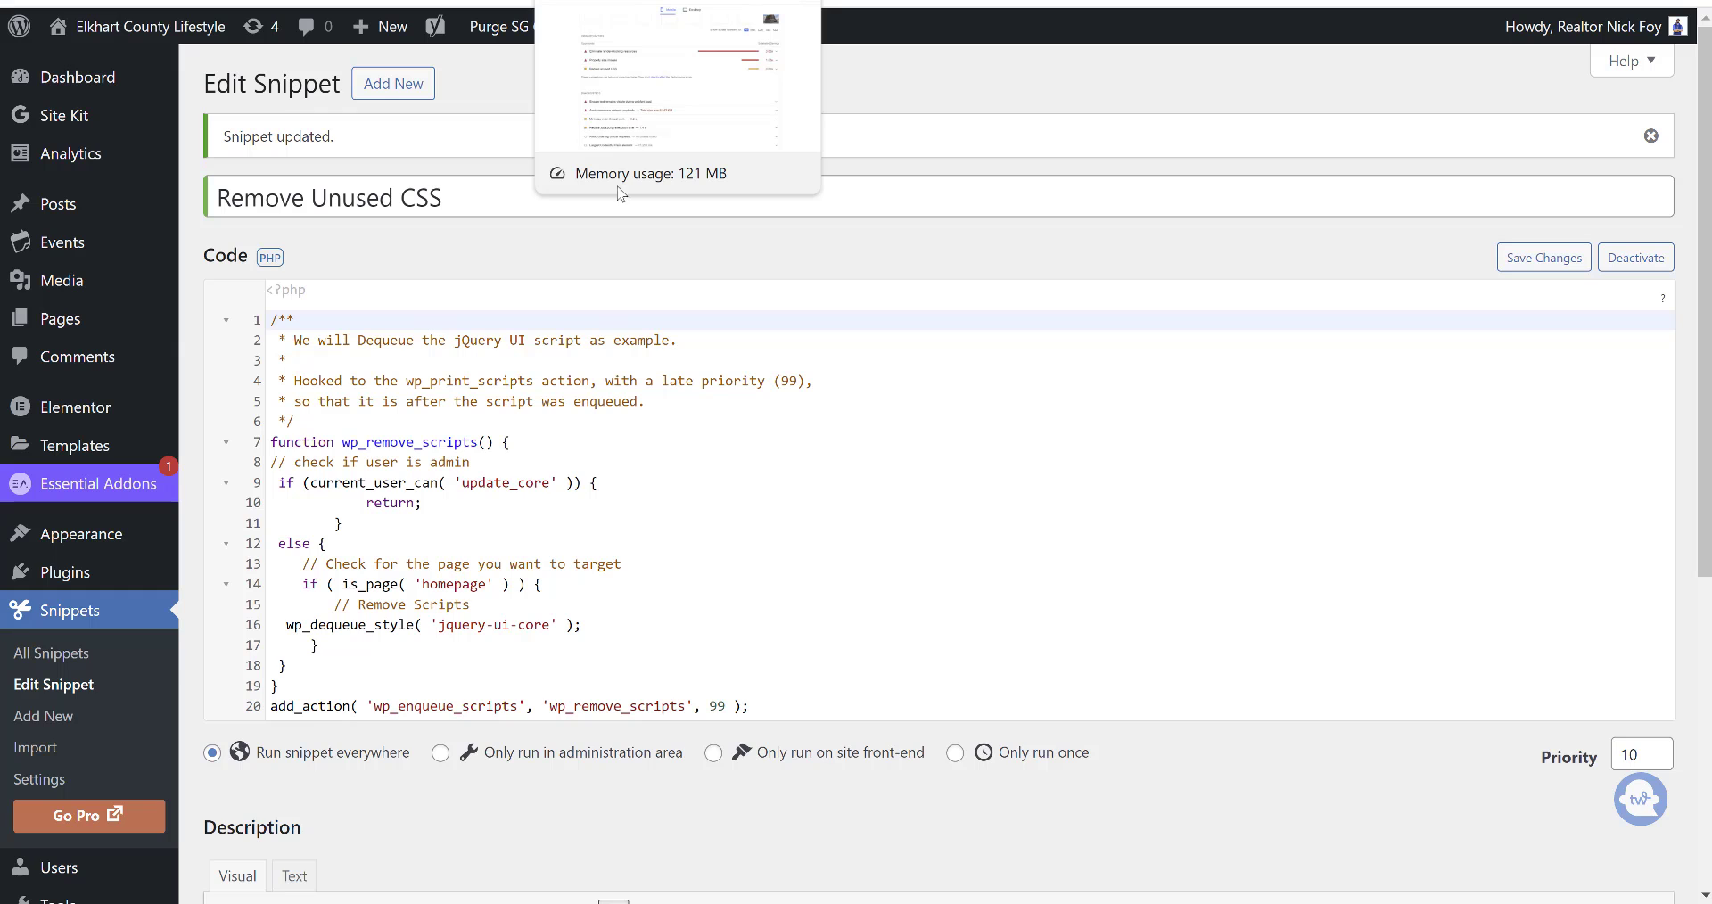
pyautogui.moveTo(542, 243)
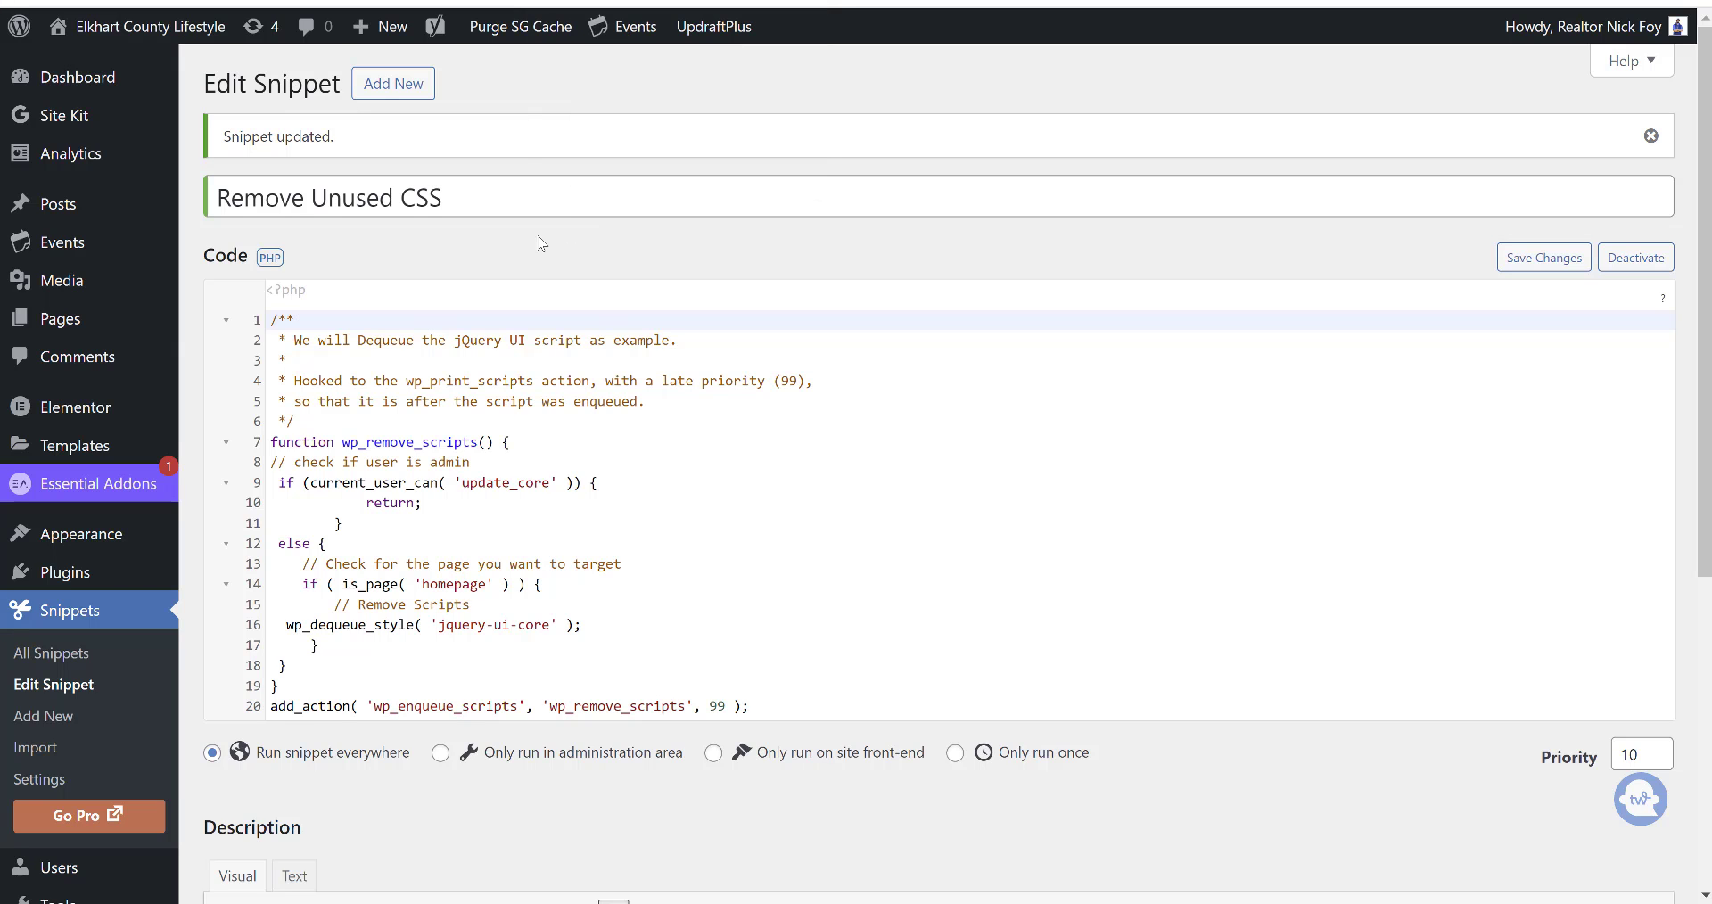
pyautogui.scroll(-3)
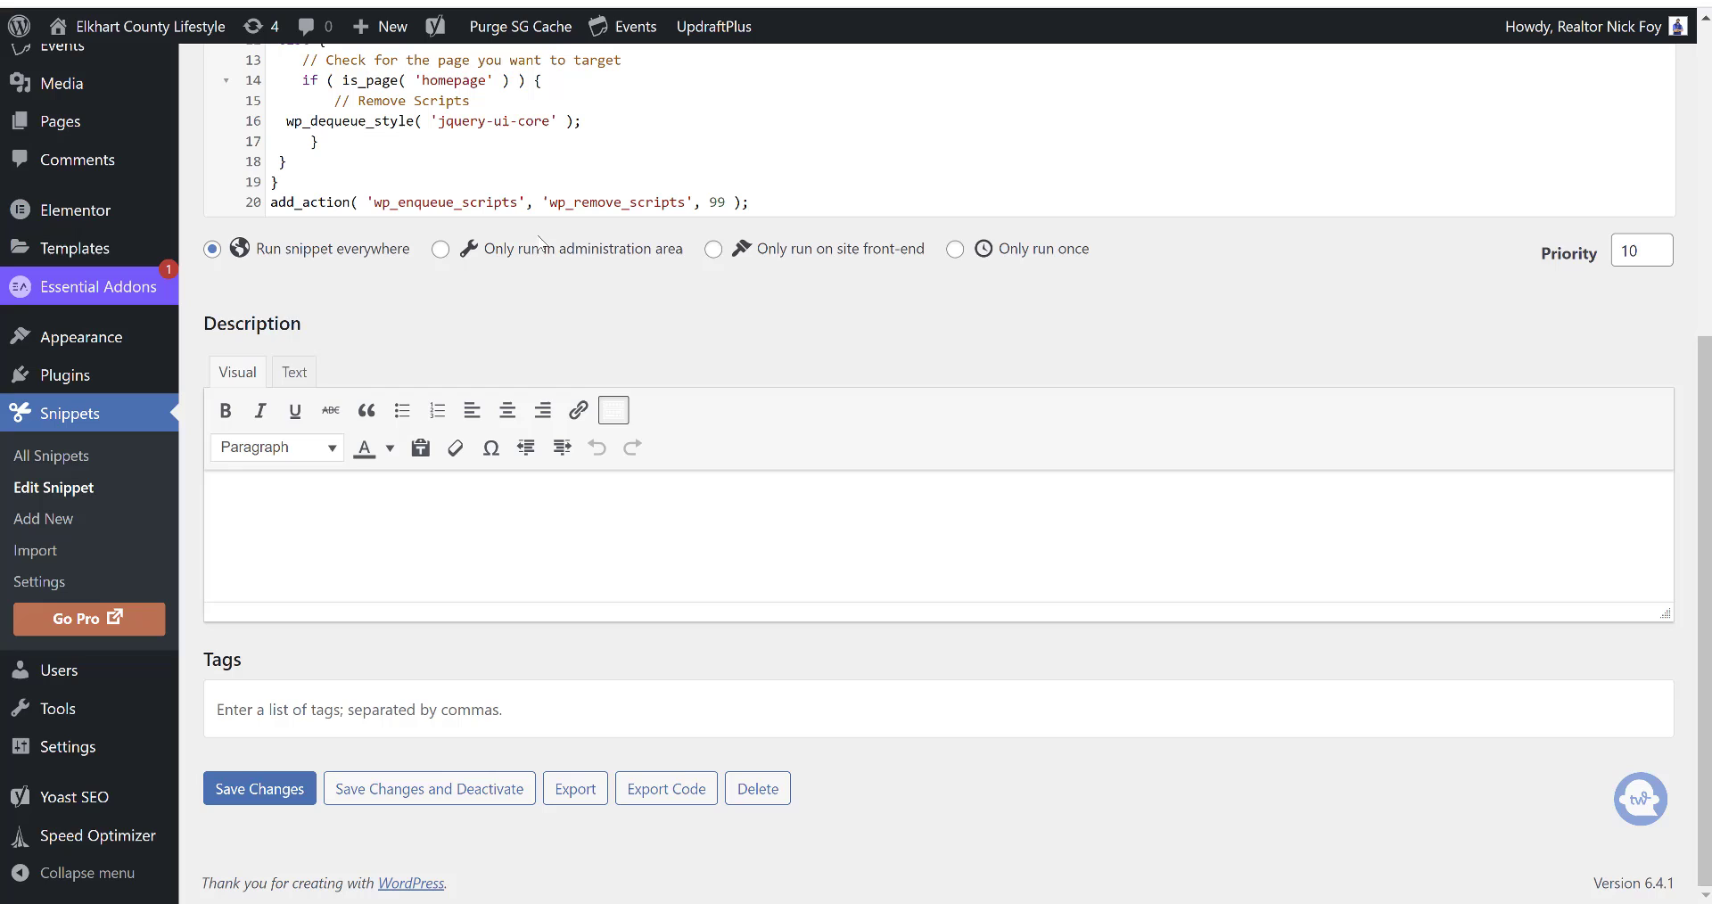
pyautogui.moveTo(378, 371)
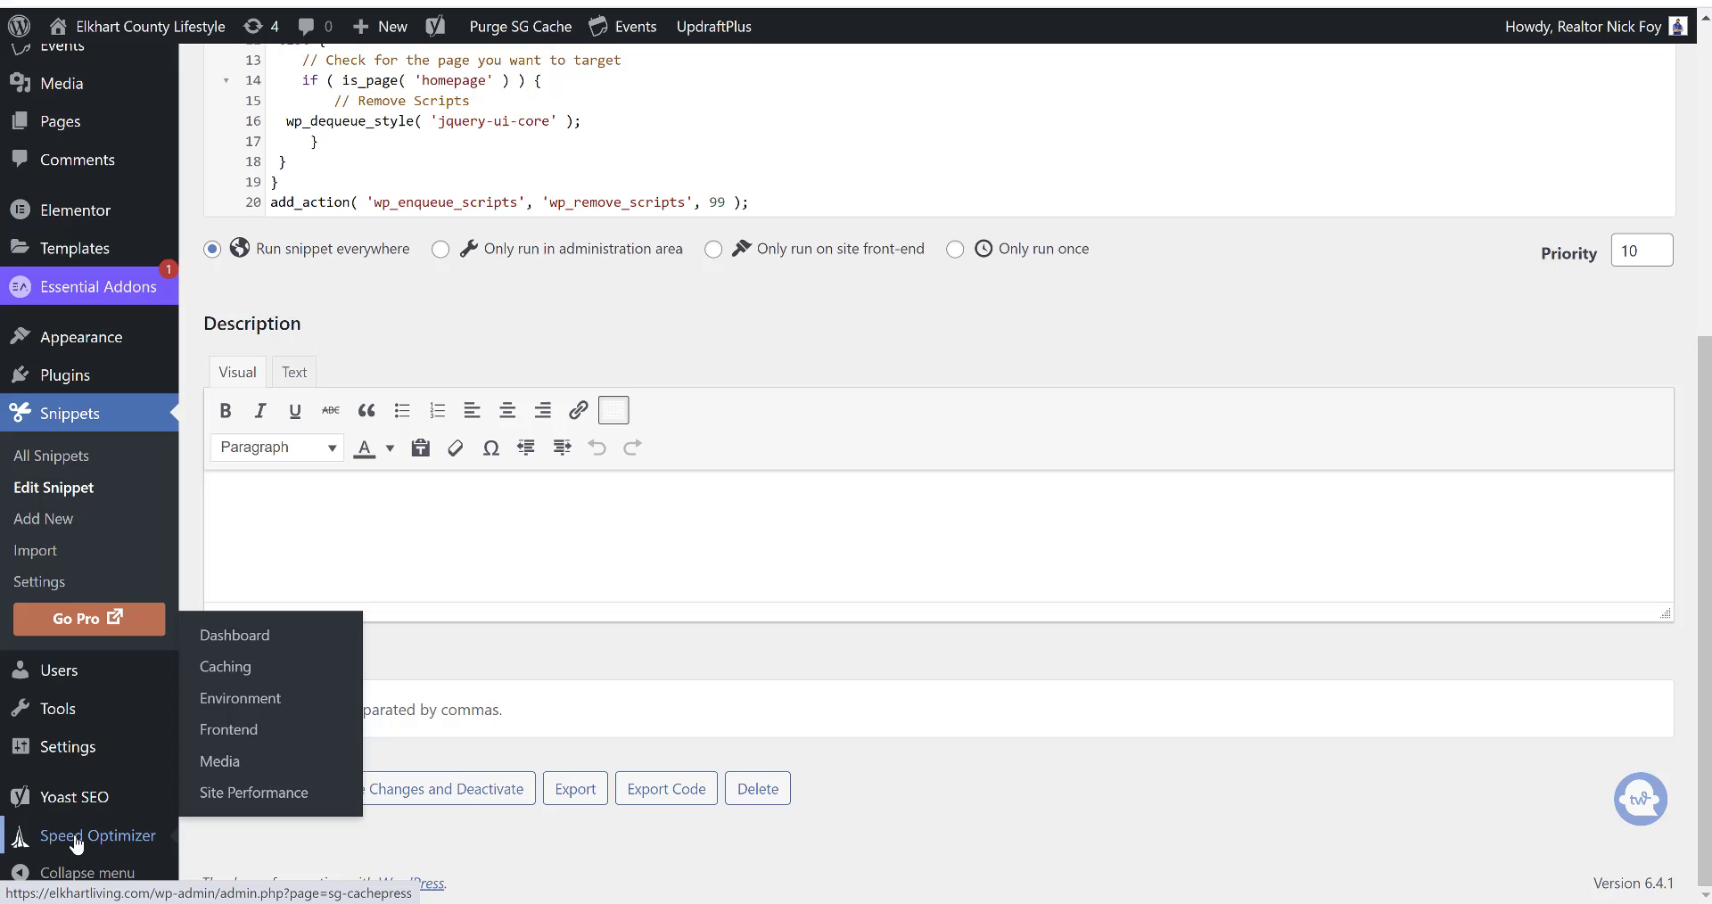
pyautogui.moveTo(234, 635)
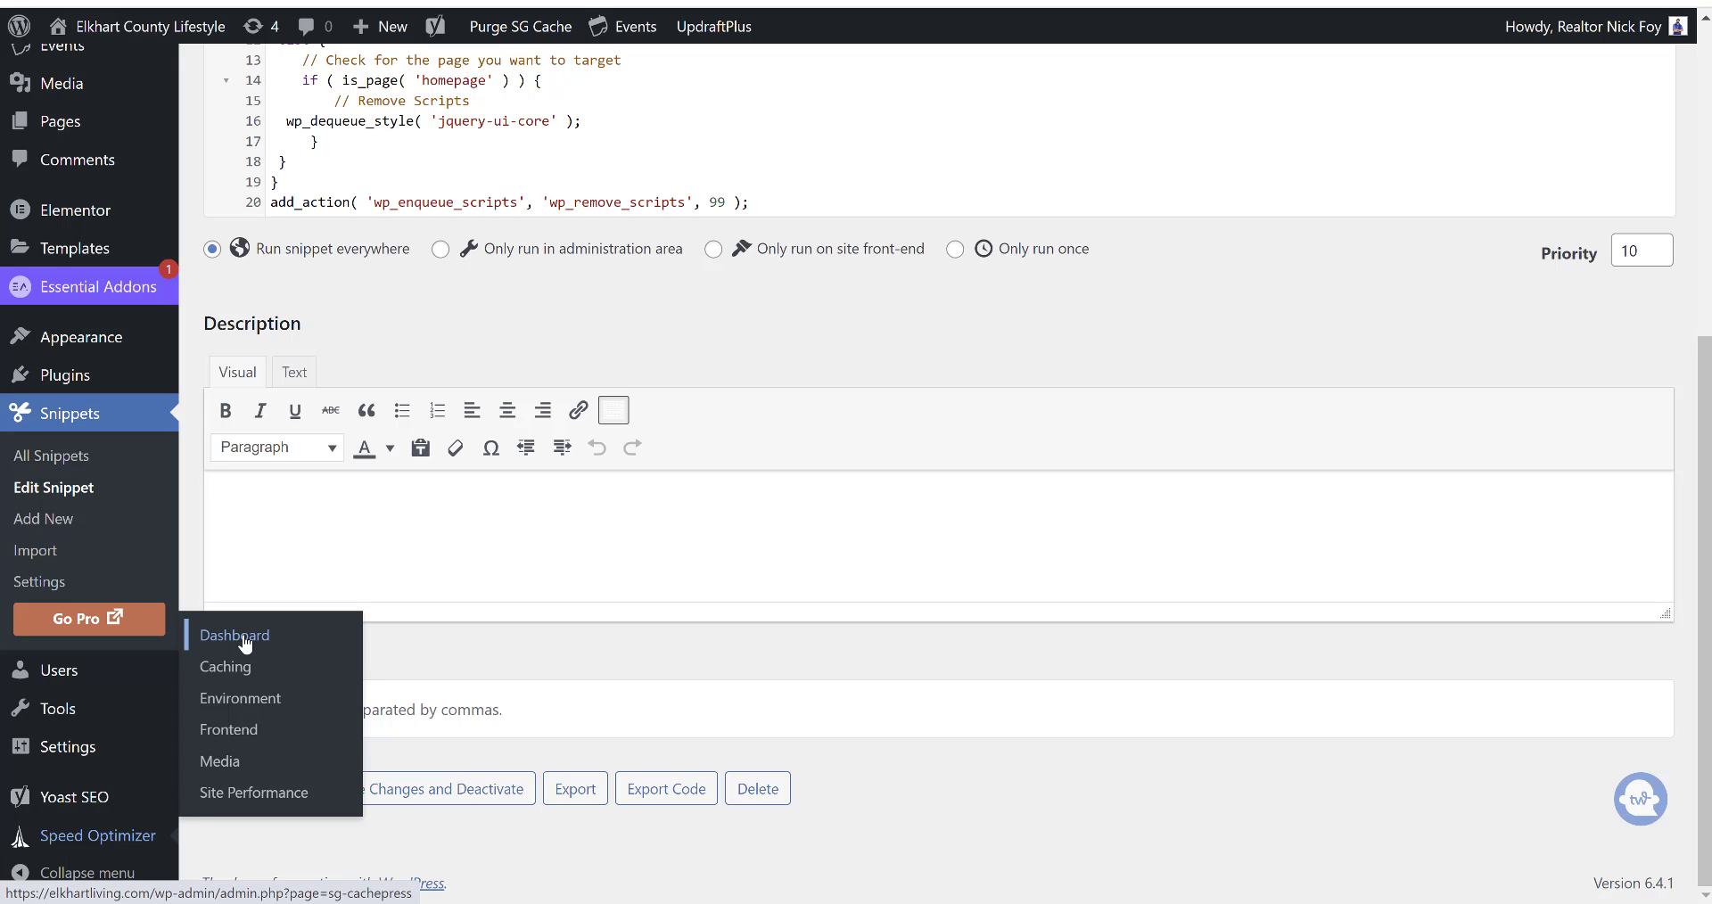
# - Review the Speed Optimizer dashboard showing caching 2/4 and frontend 0/6 optimizations
pyautogui.click(236, 635)
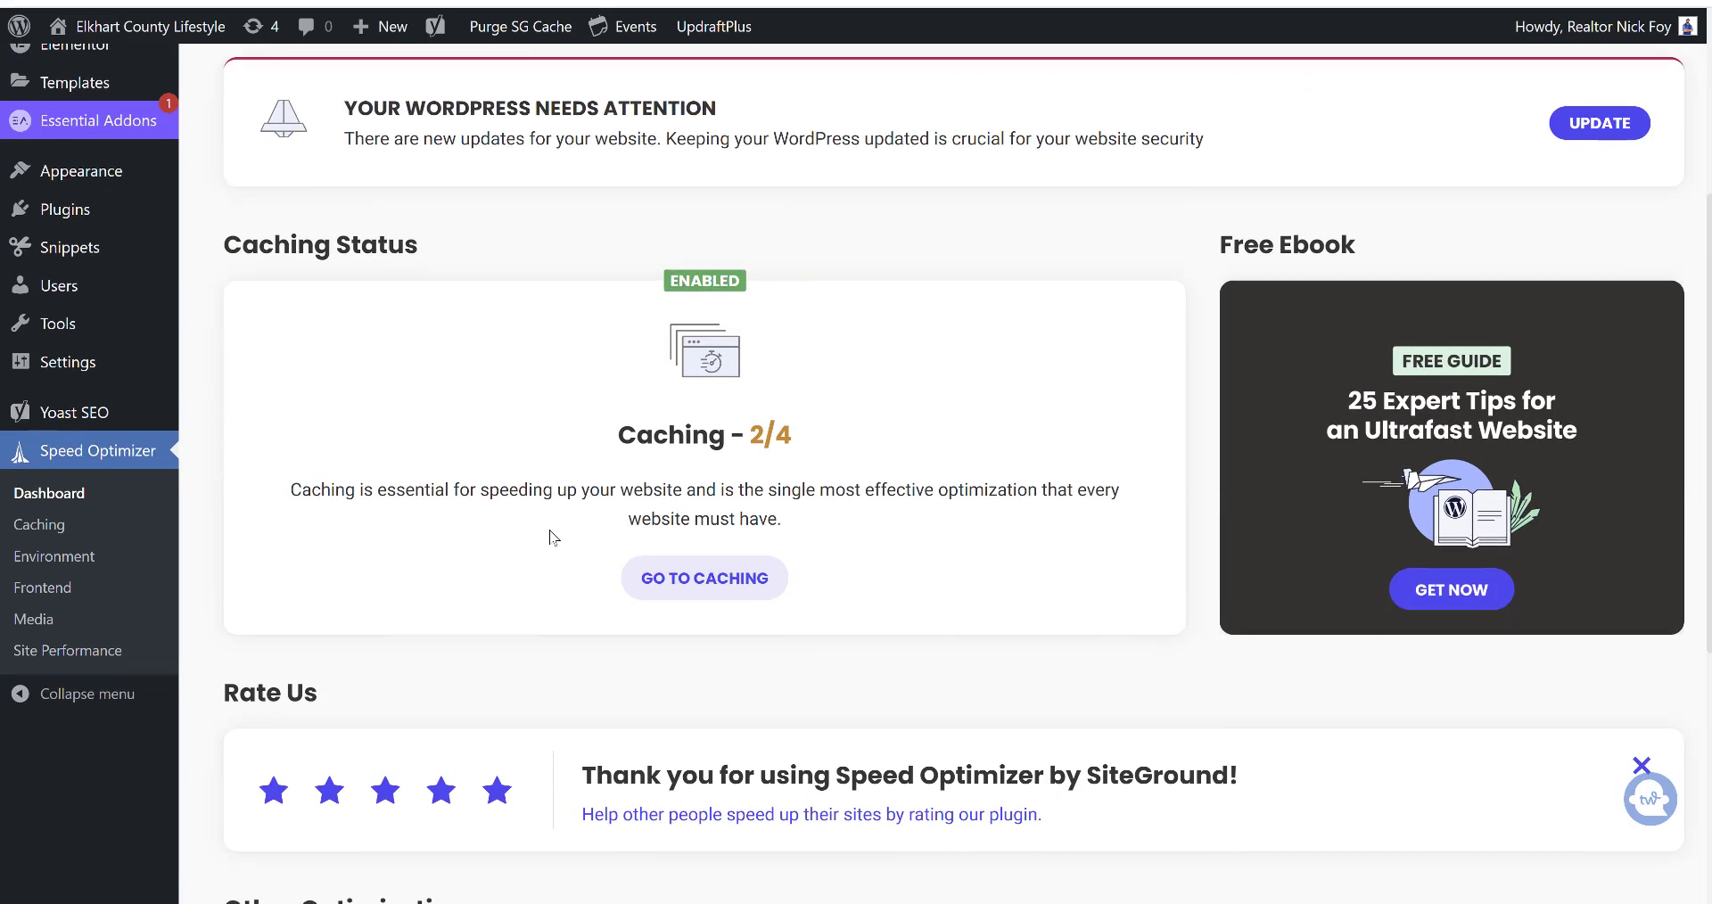
pyautogui.scroll(-3)
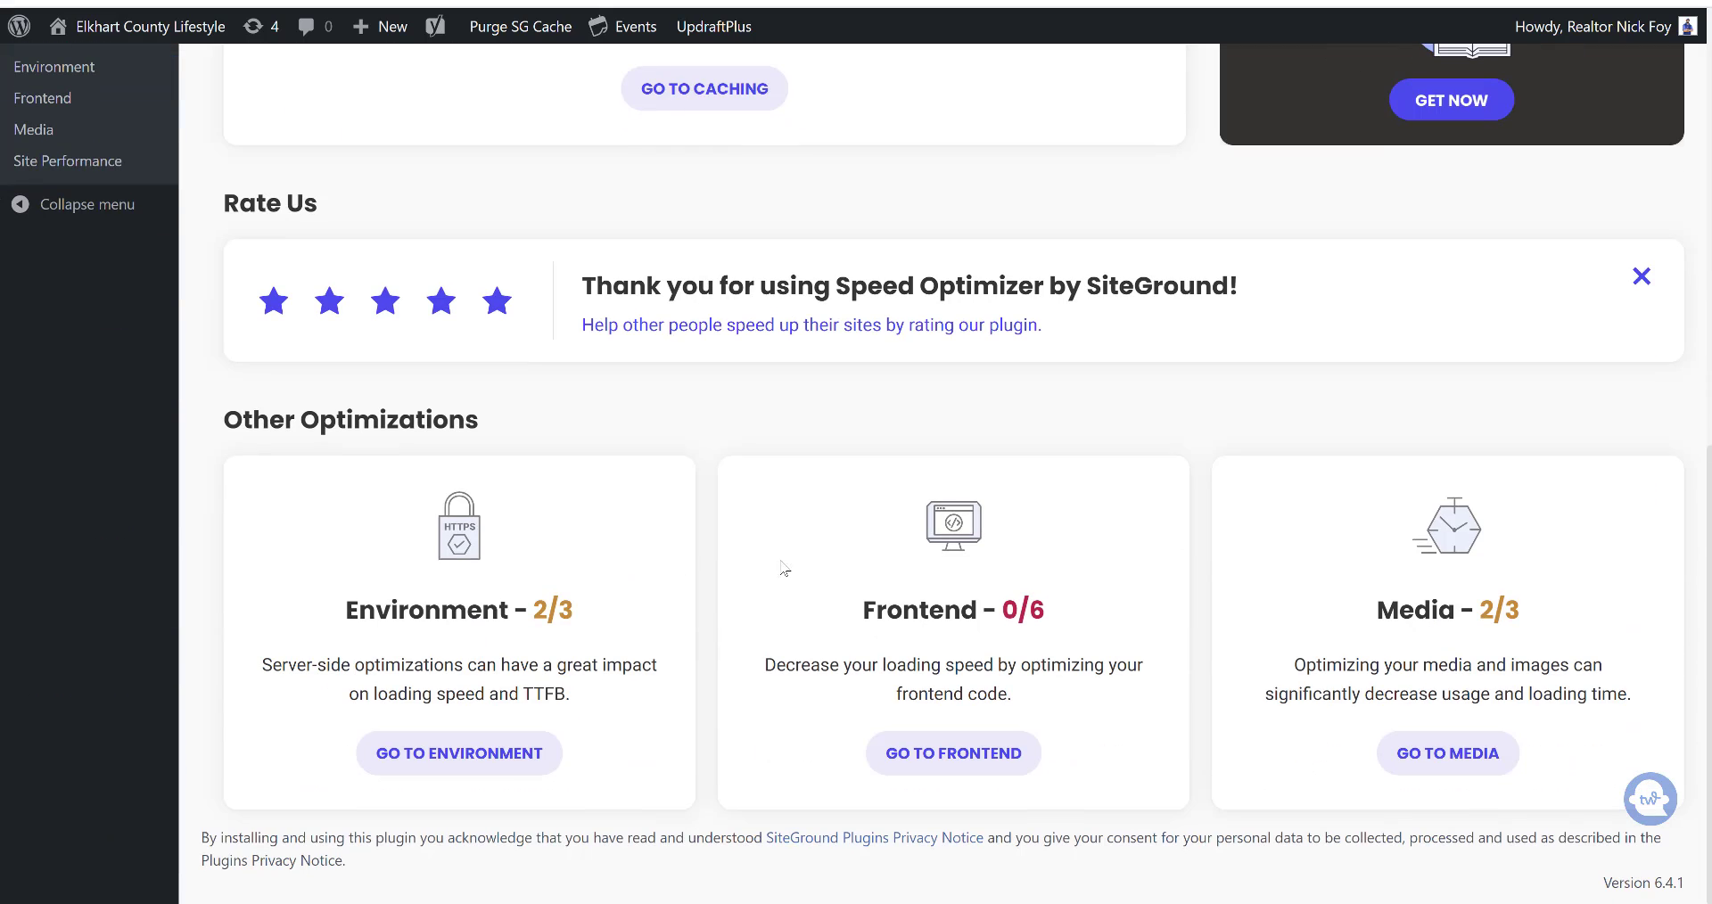
pyautogui.moveTo(931, 528)
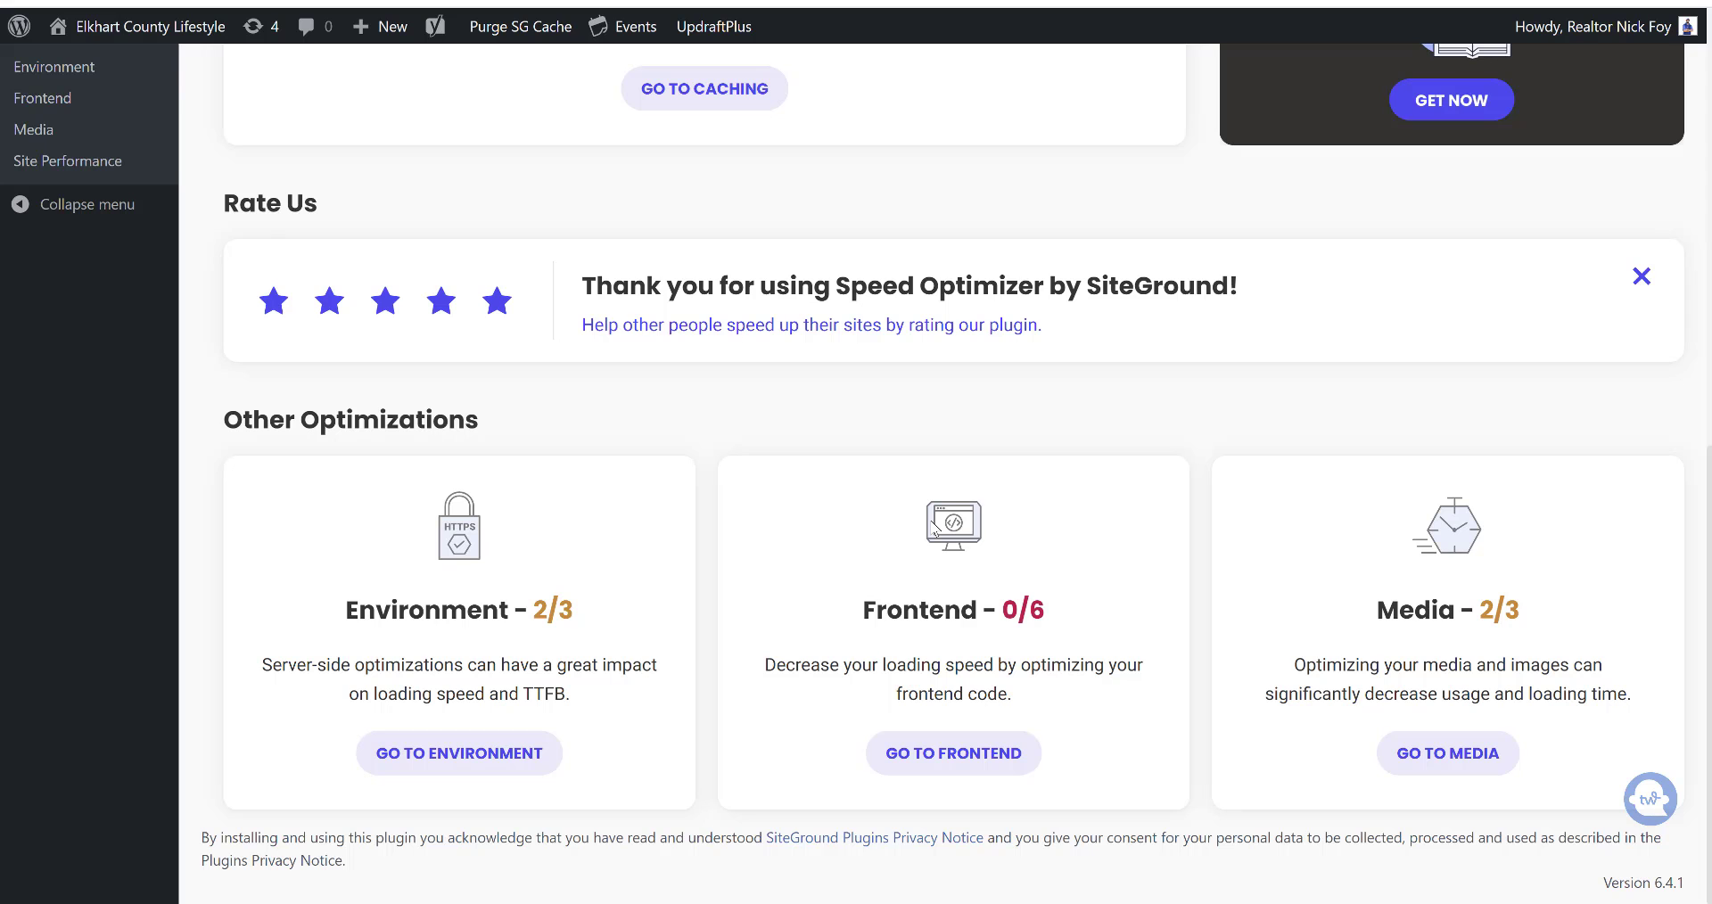
pyautogui.scroll(3)
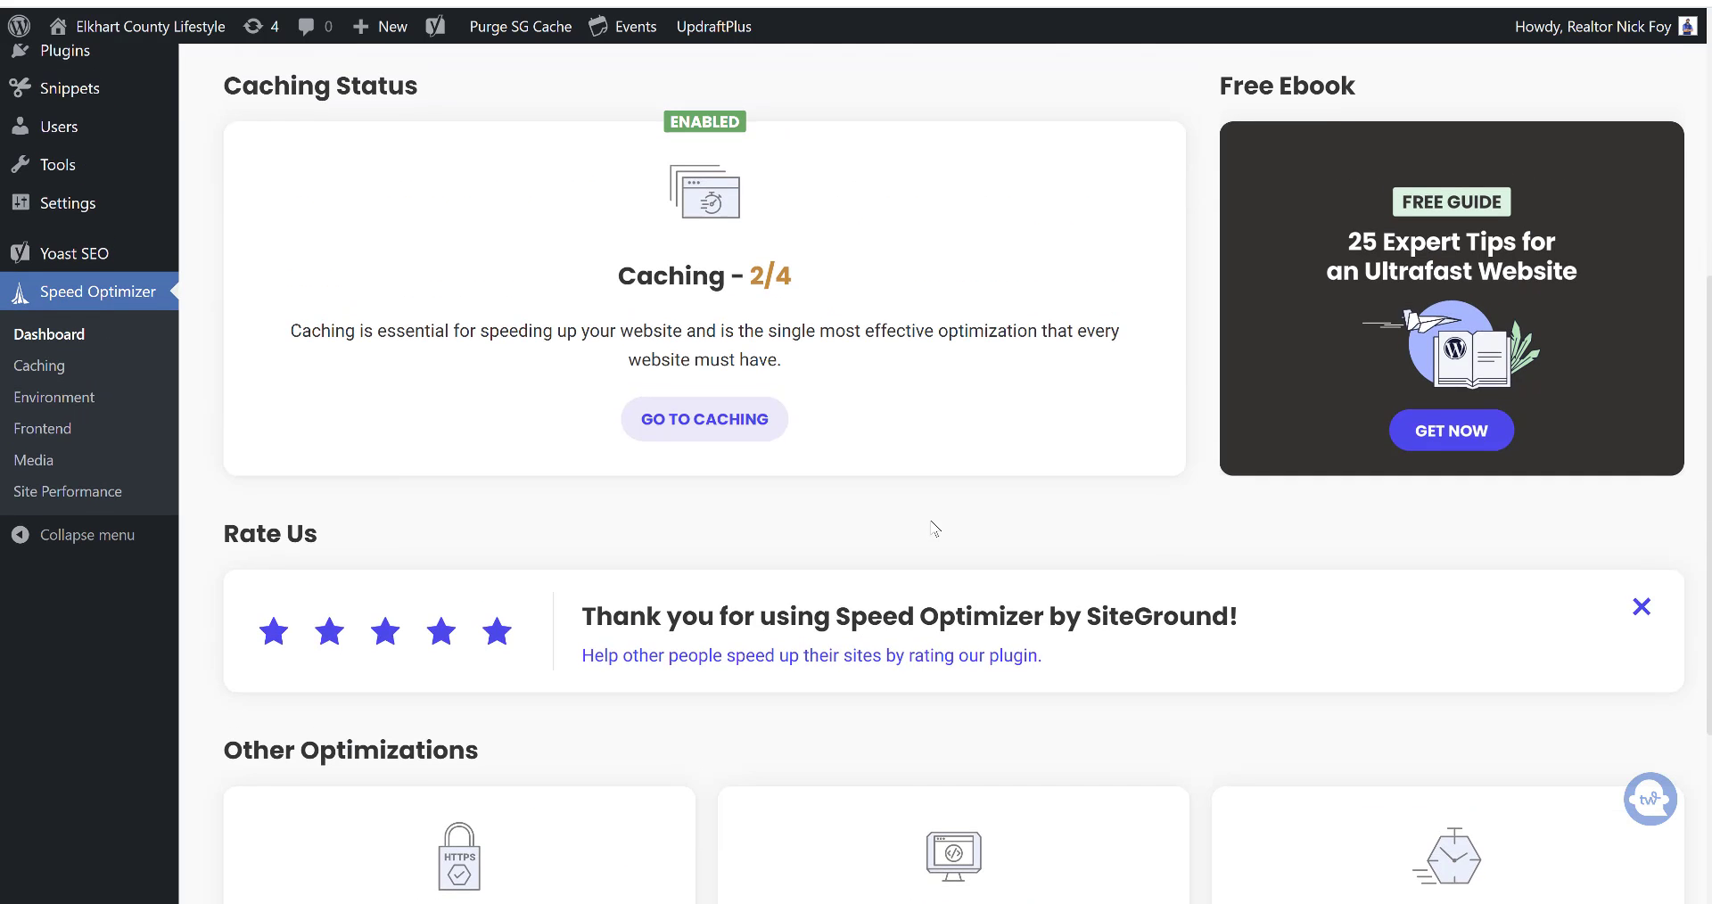
pyautogui.scroll(-3)
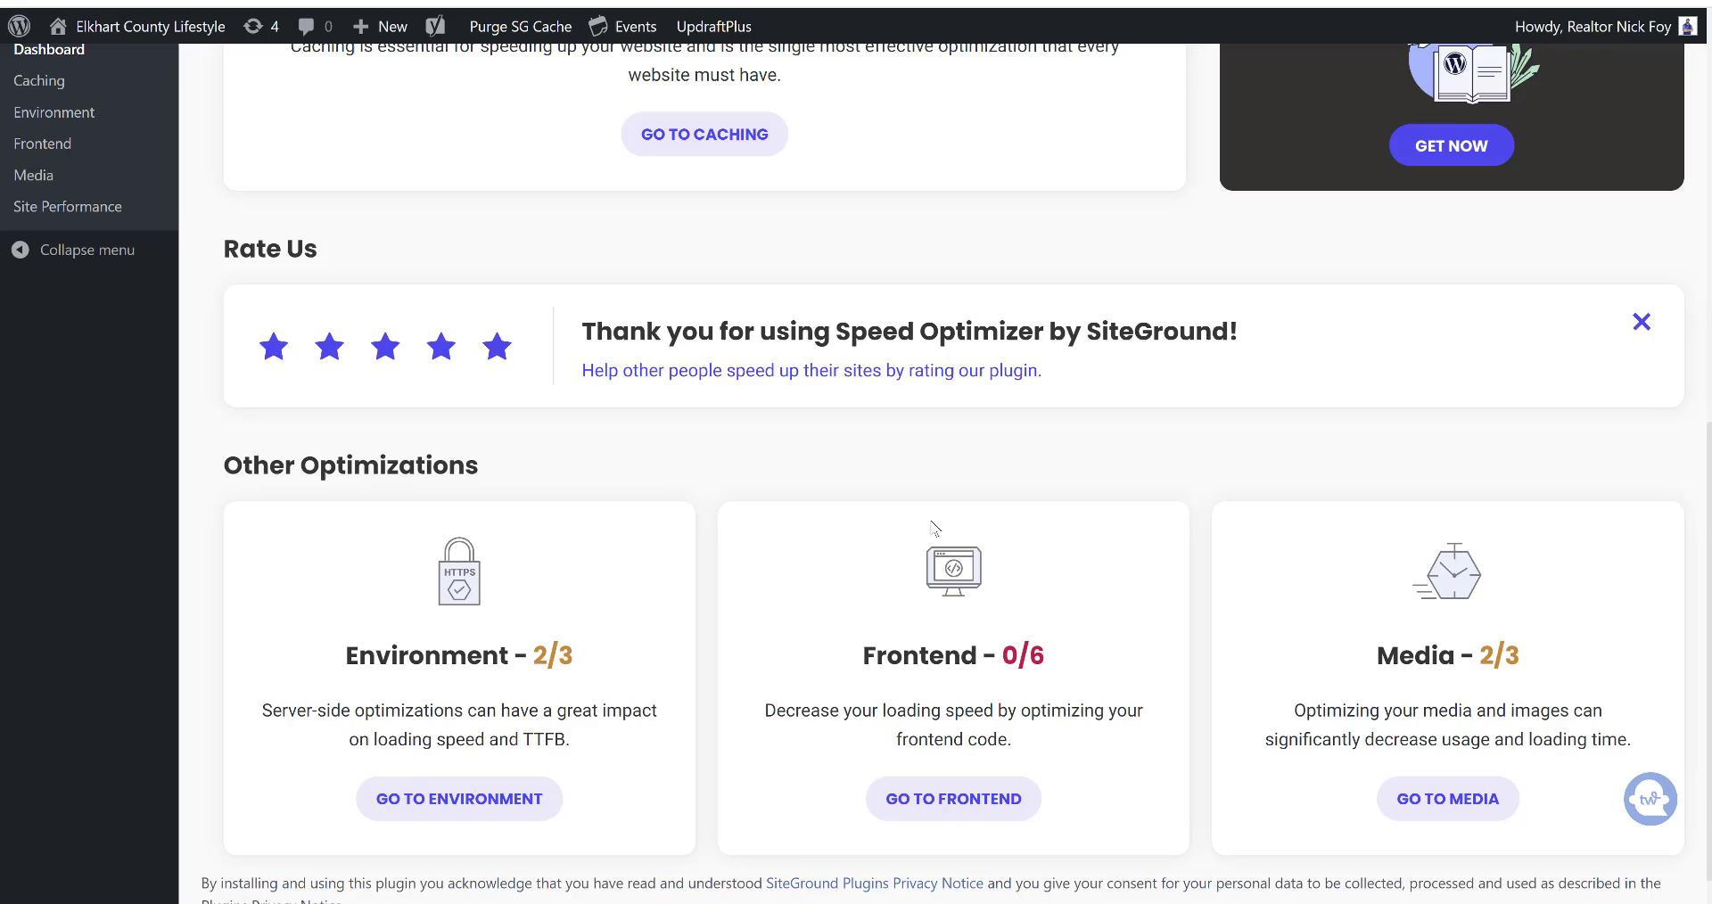
pyautogui.scroll(3)
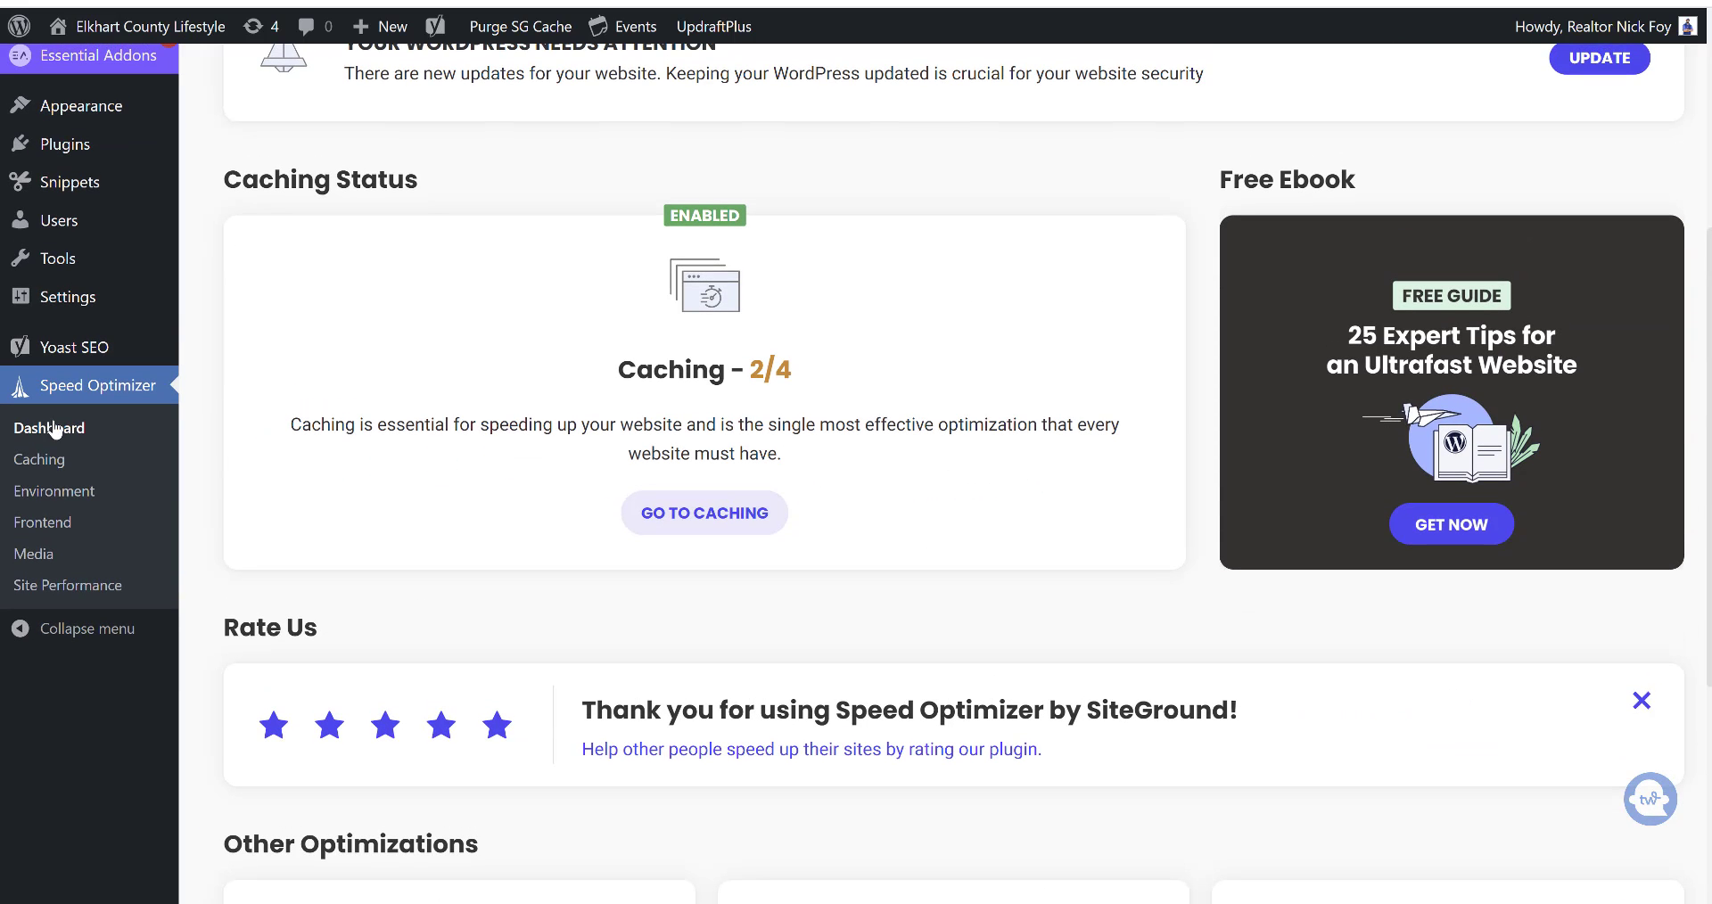
# - Look over the Speed Optimizer caching settings and the frontend CSS options
pyautogui.click(39, 459)
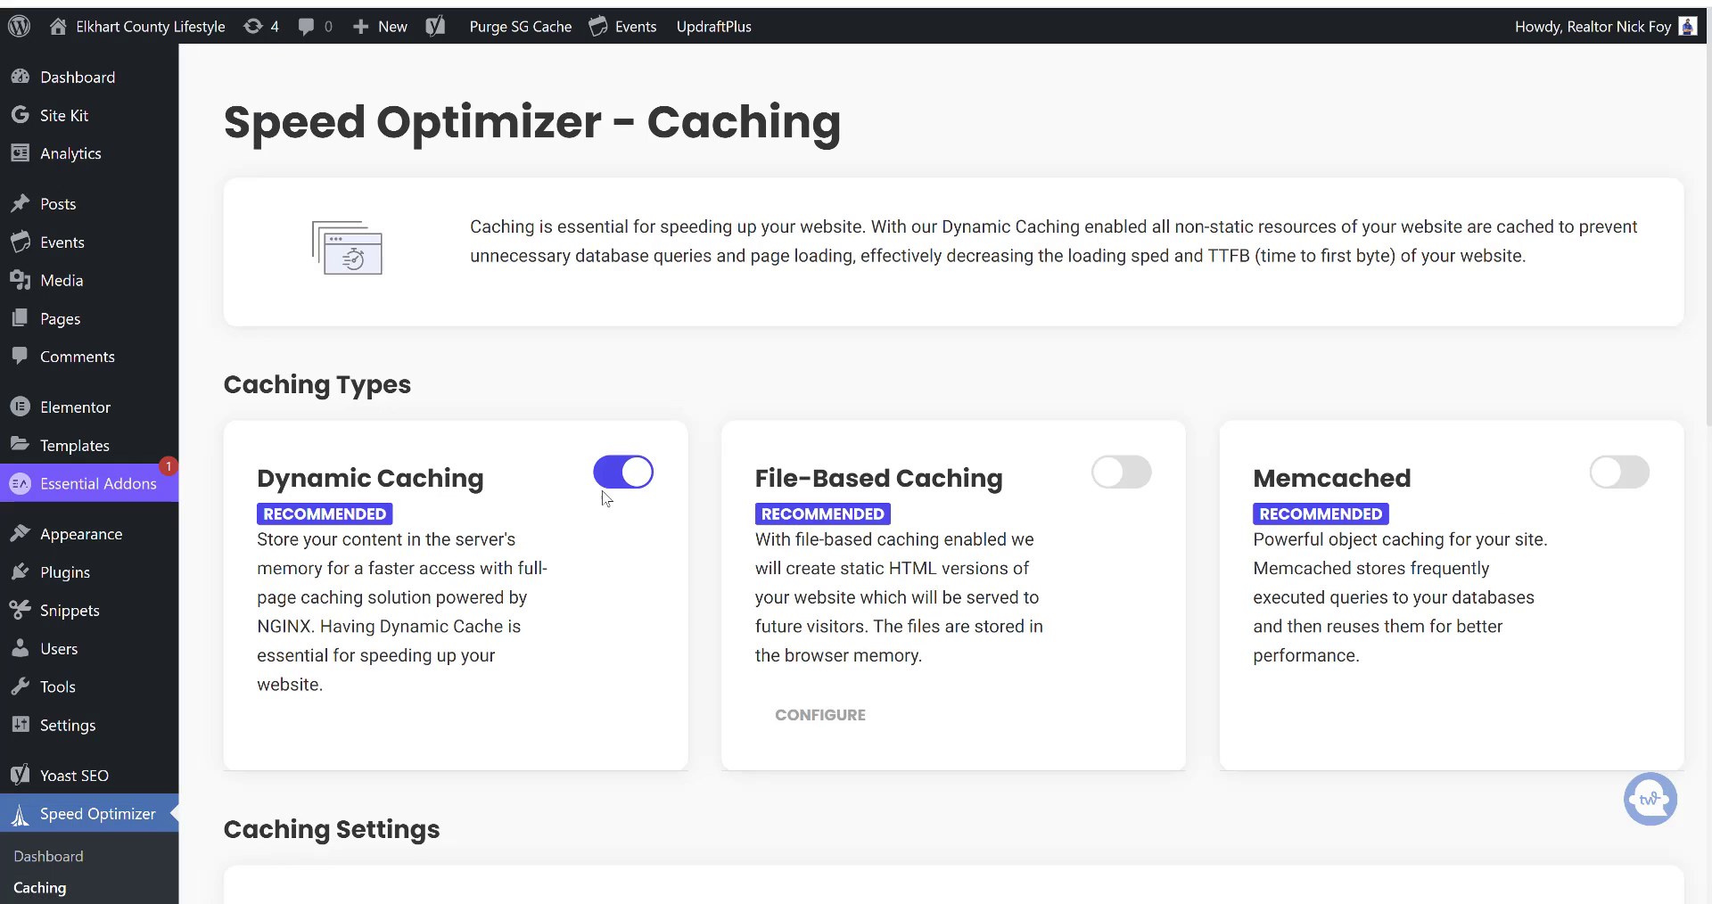
pyautogui.scroll(-3)
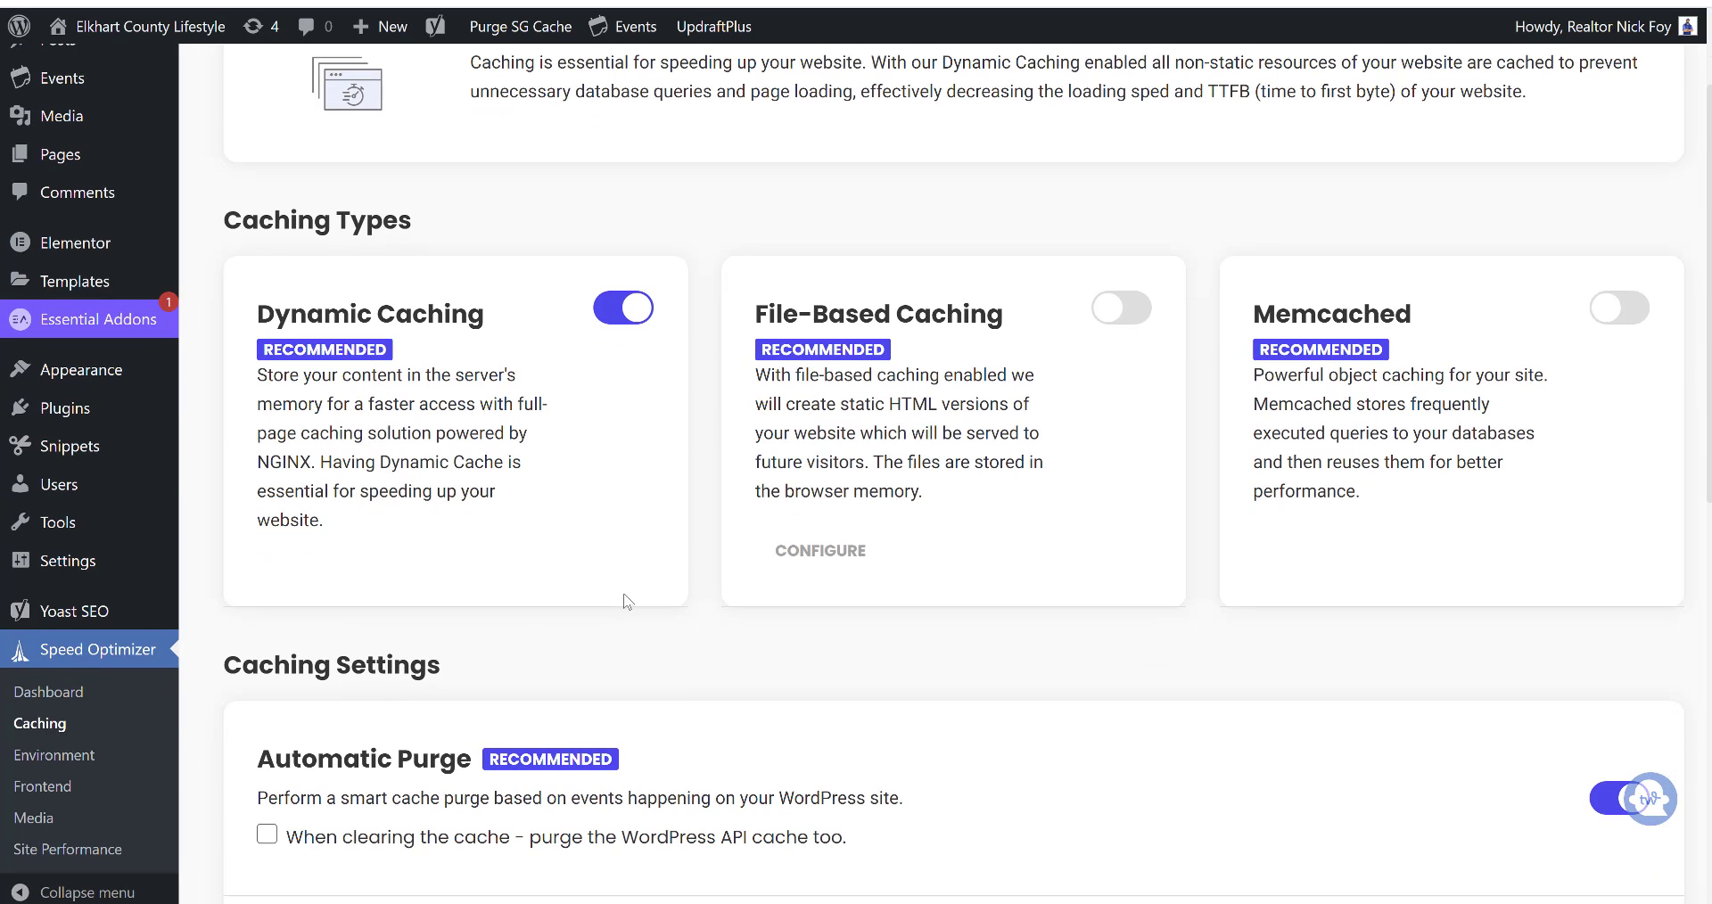
pyautogui.moveTo(41, 786)
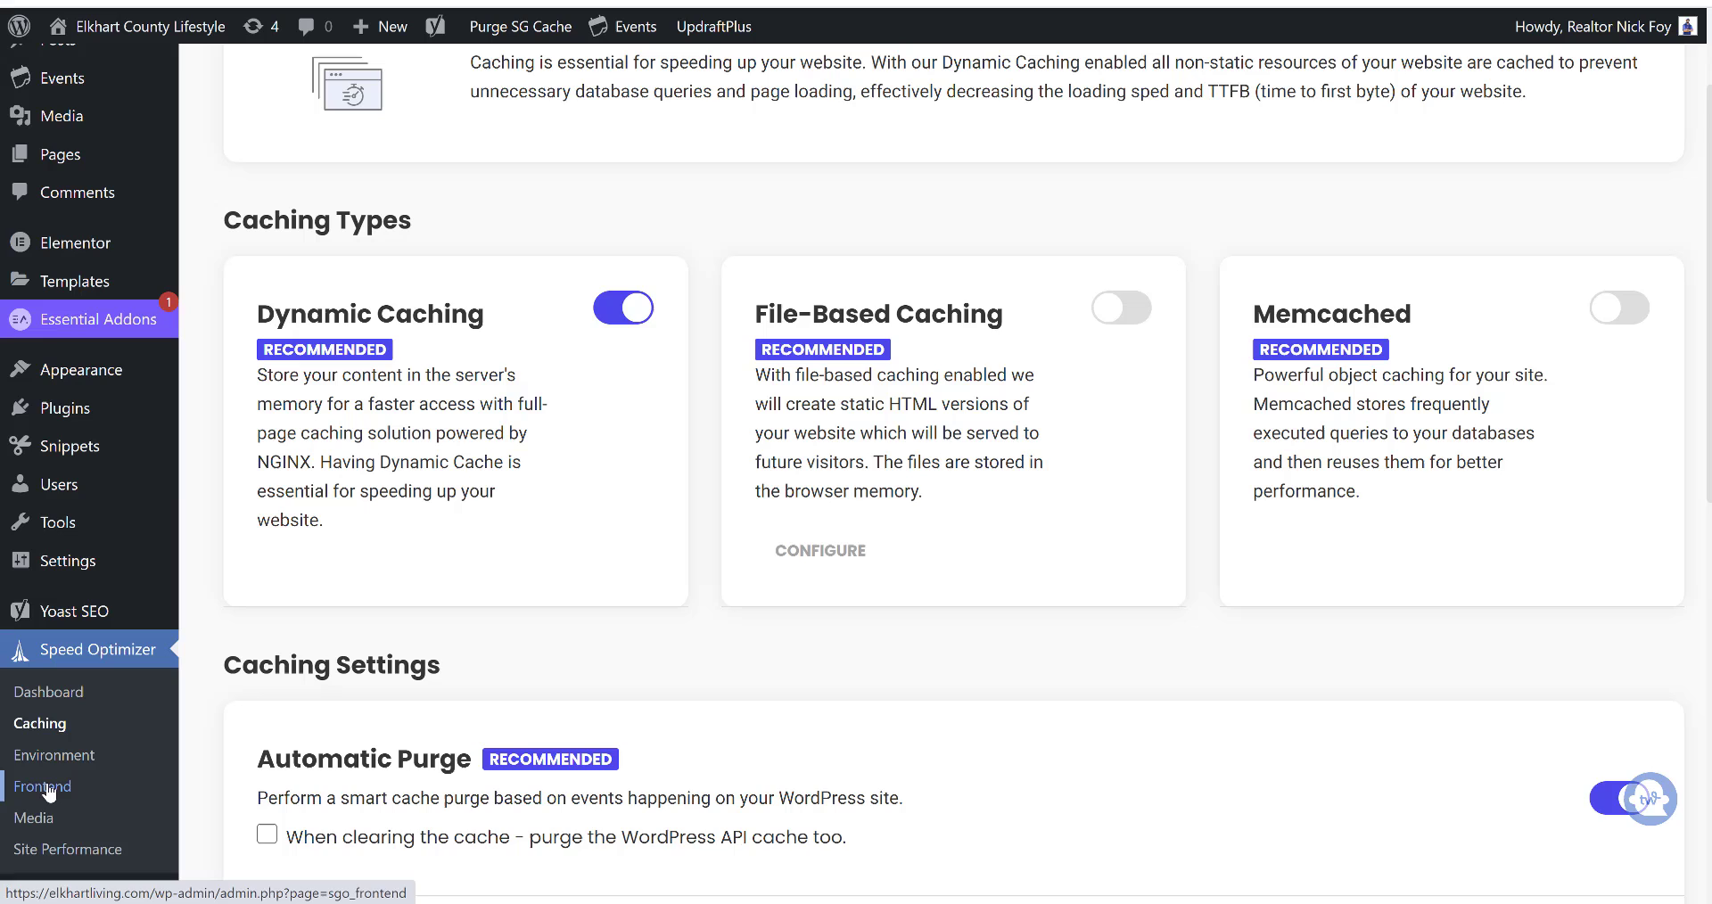
pyautogui.click(44, 786)
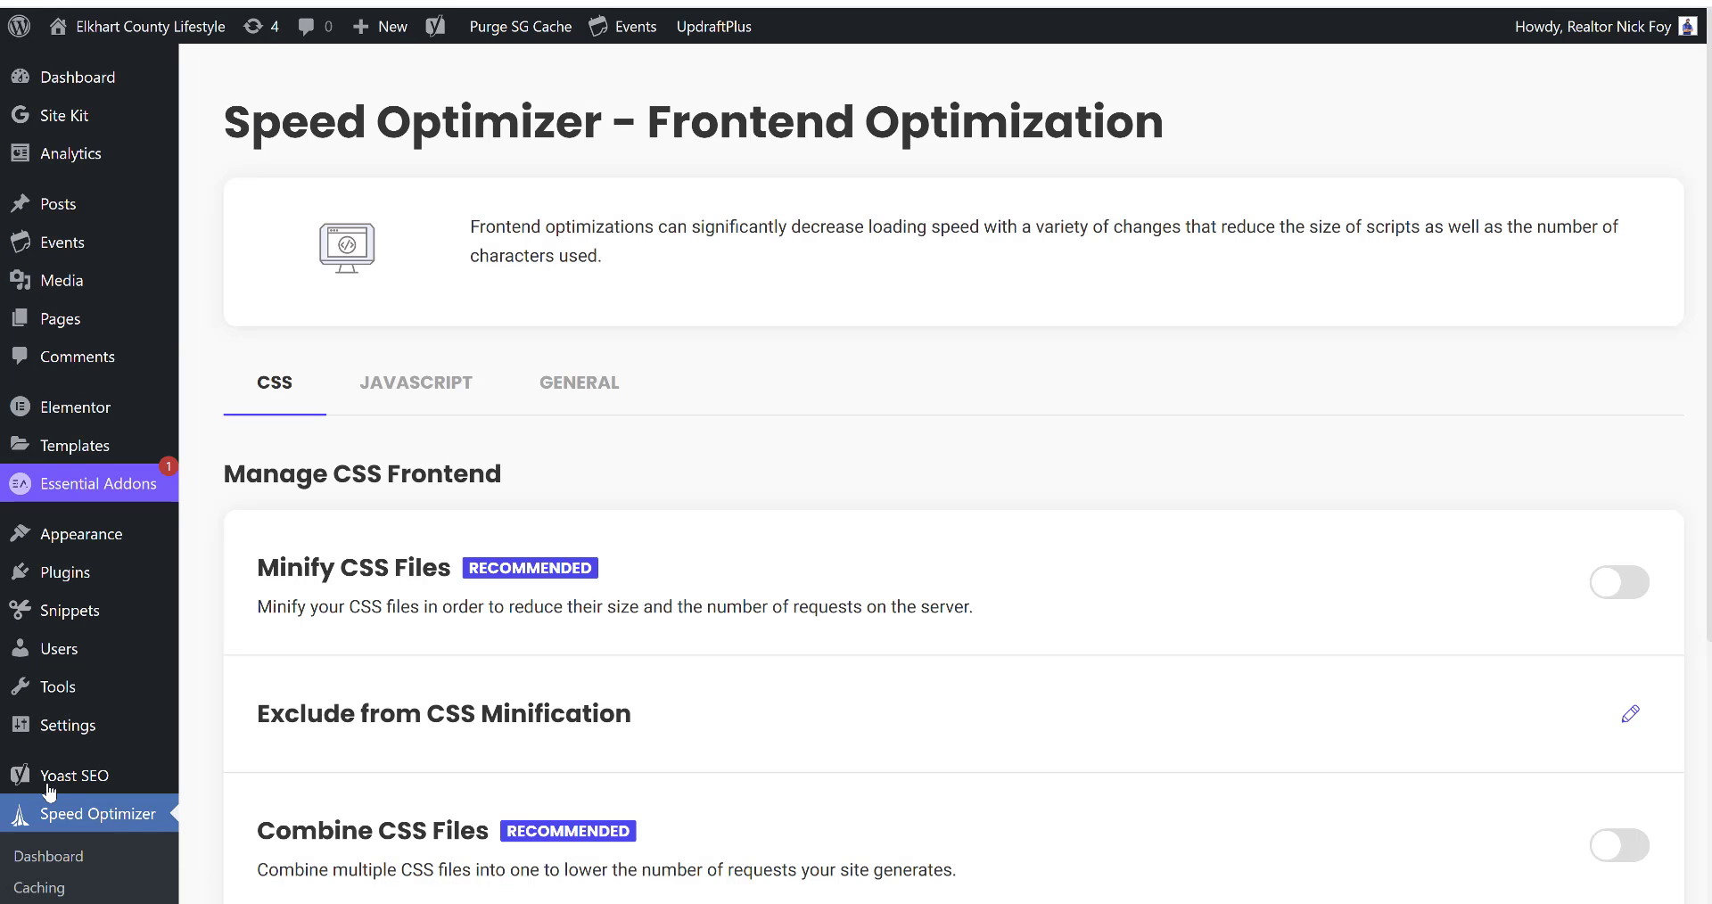
pyautogui.moveTo(1151, 711)
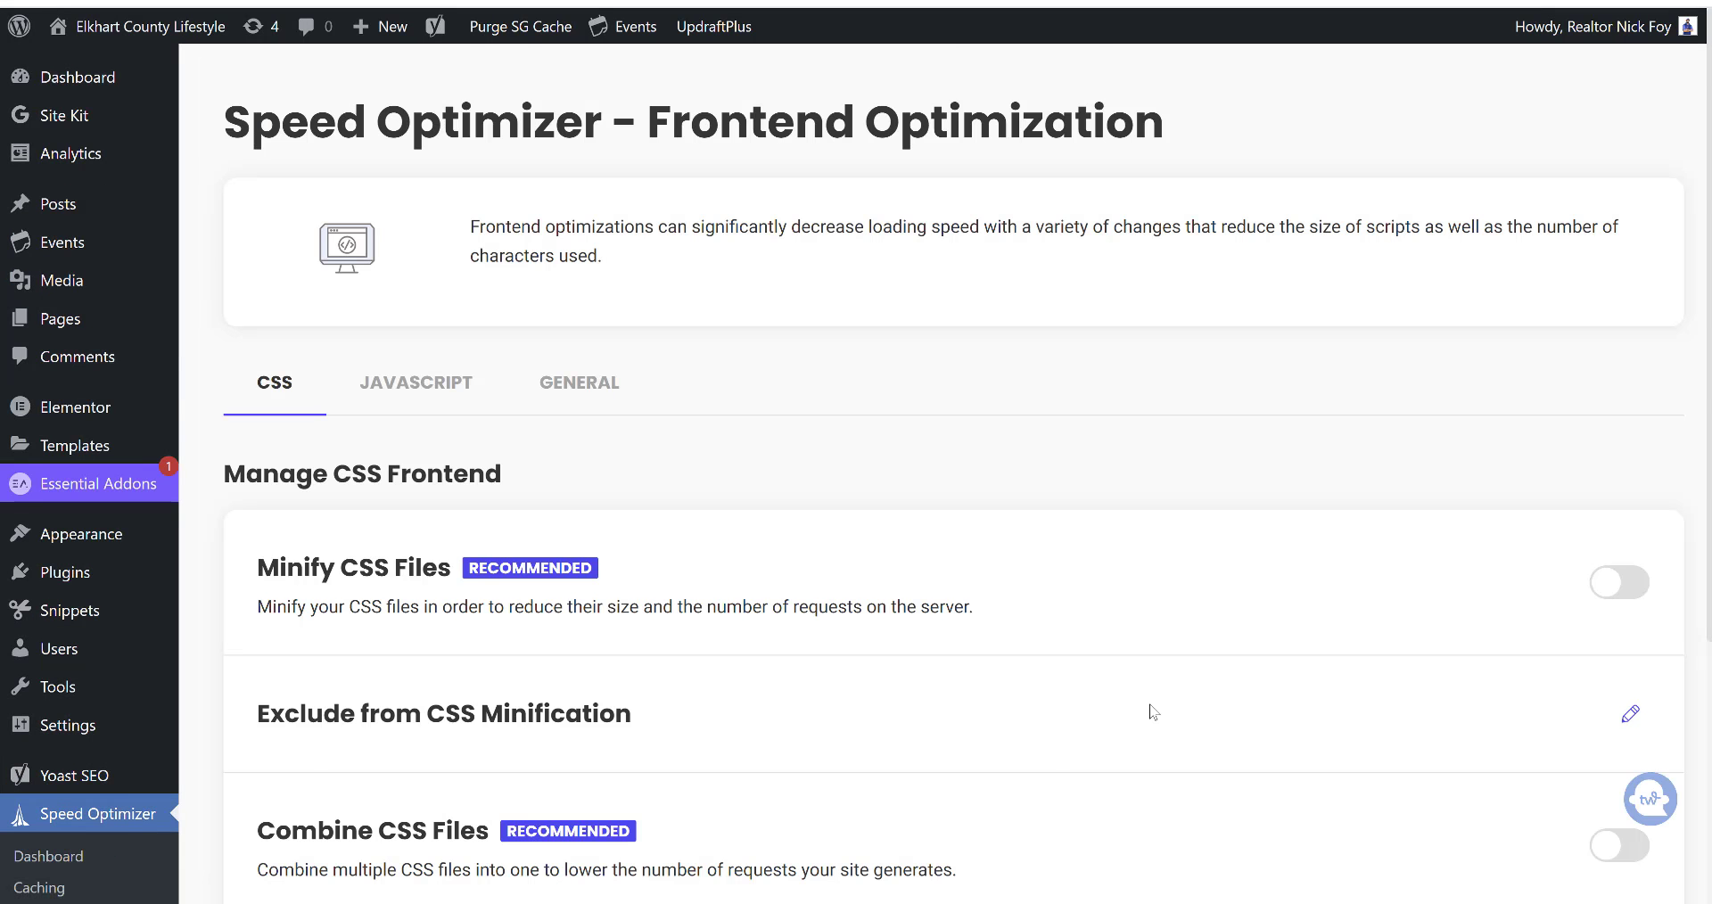
pyautogui.click(416, 382)
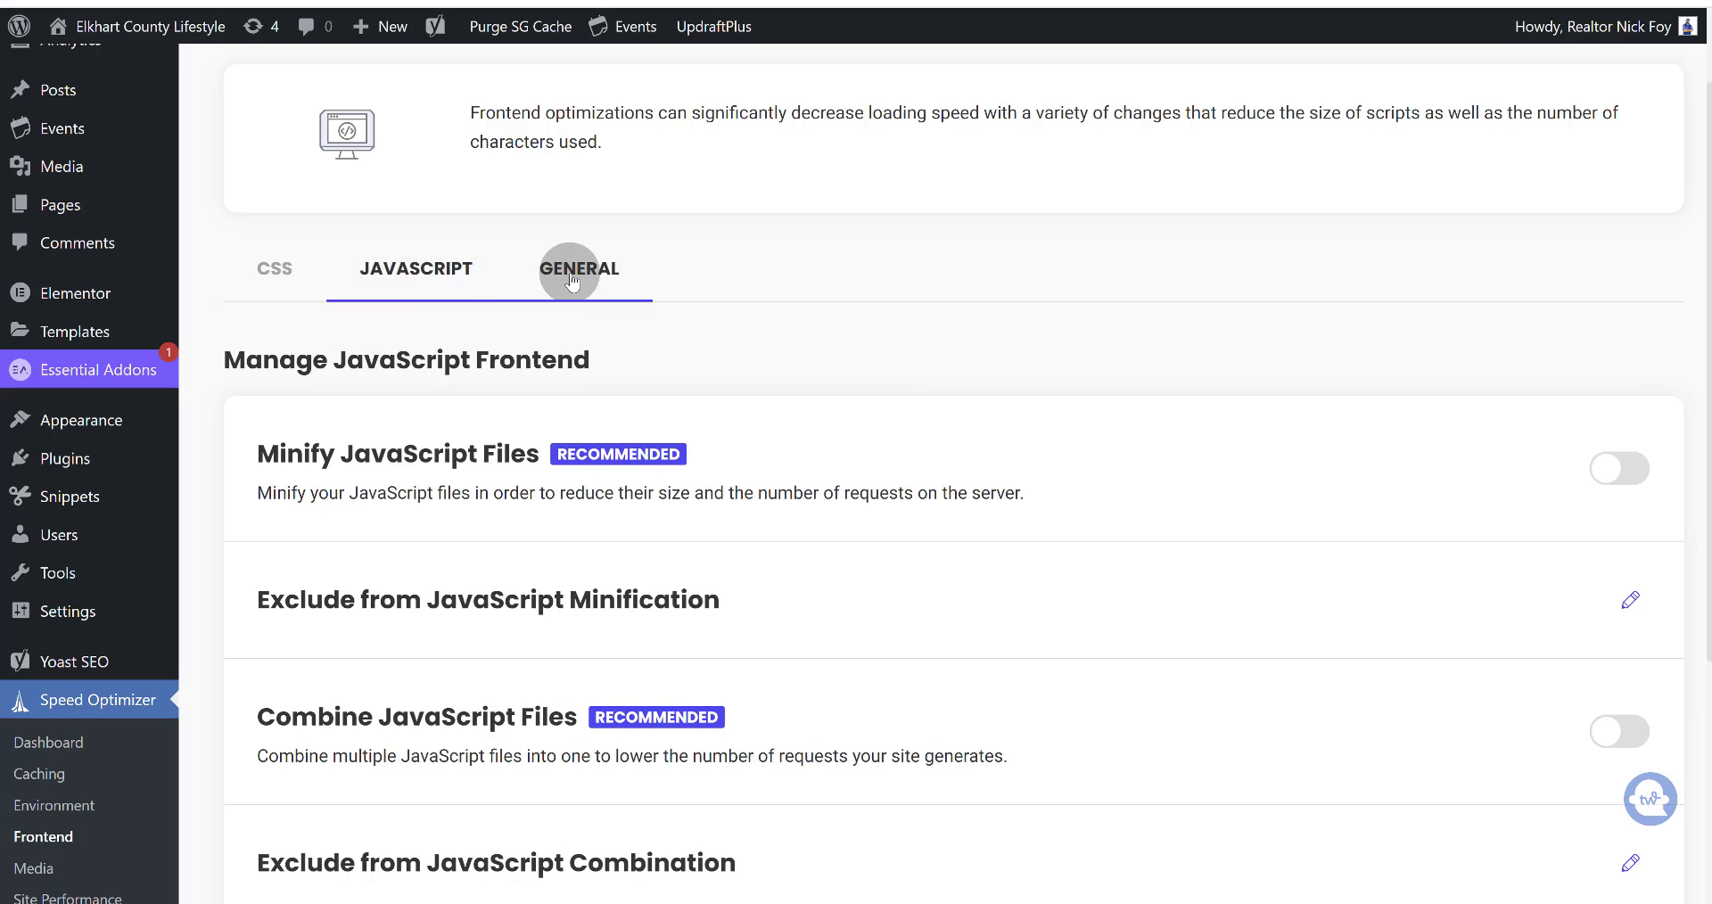
pyautogui.click(273, 269)
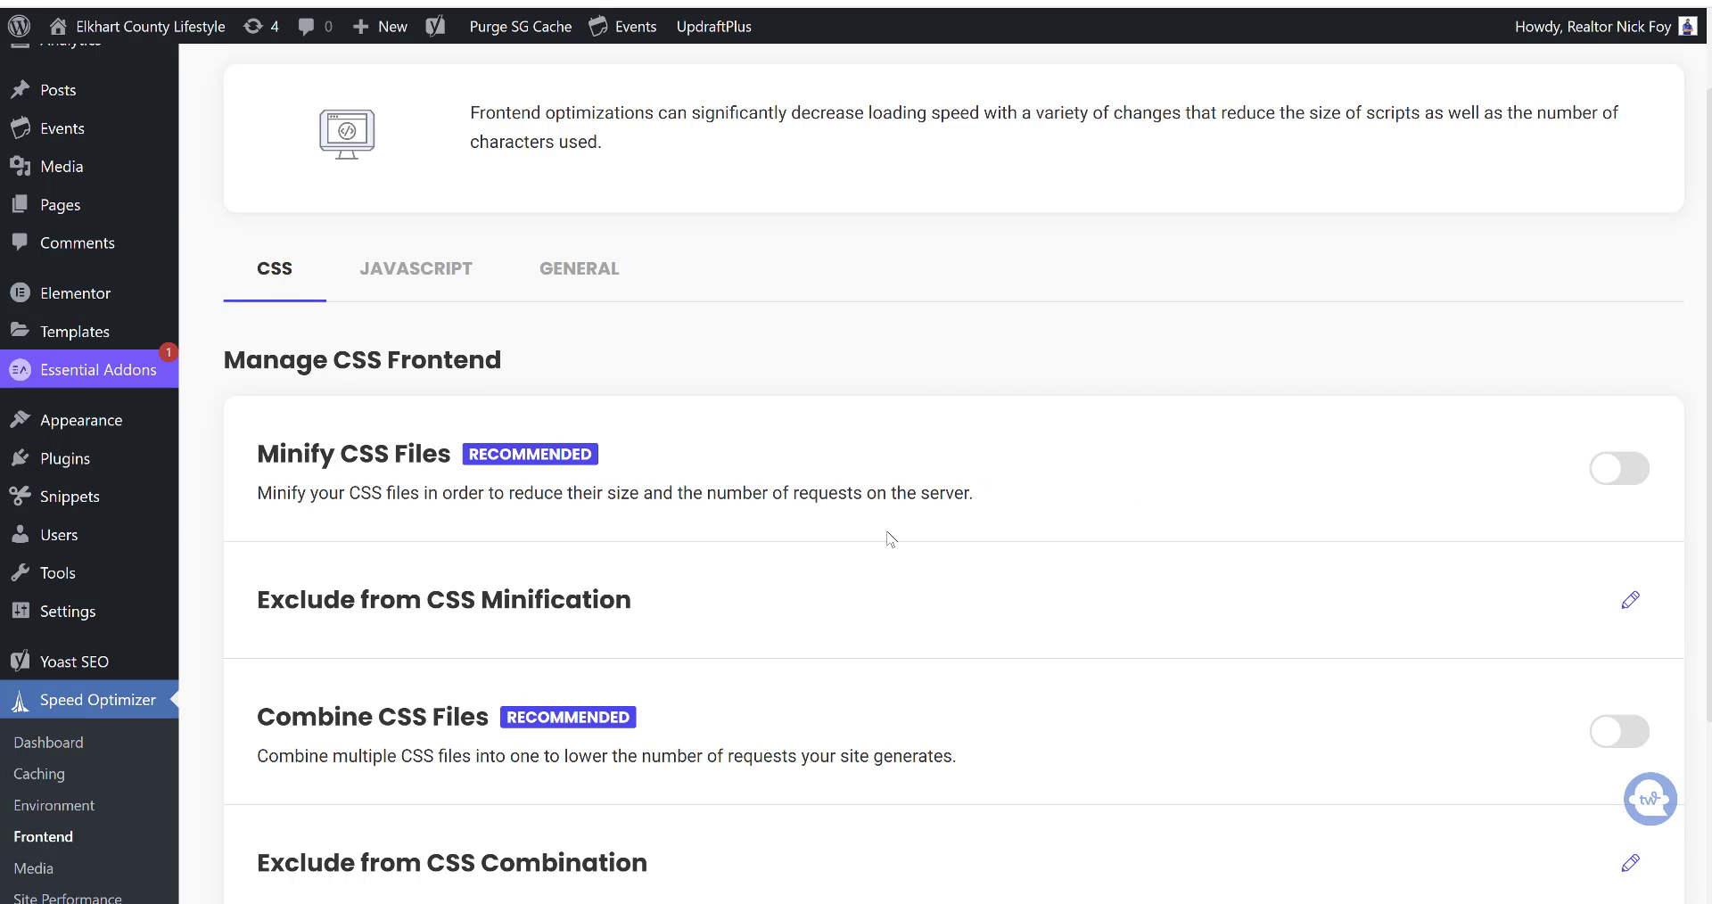
pyautogui.scroll(-3)
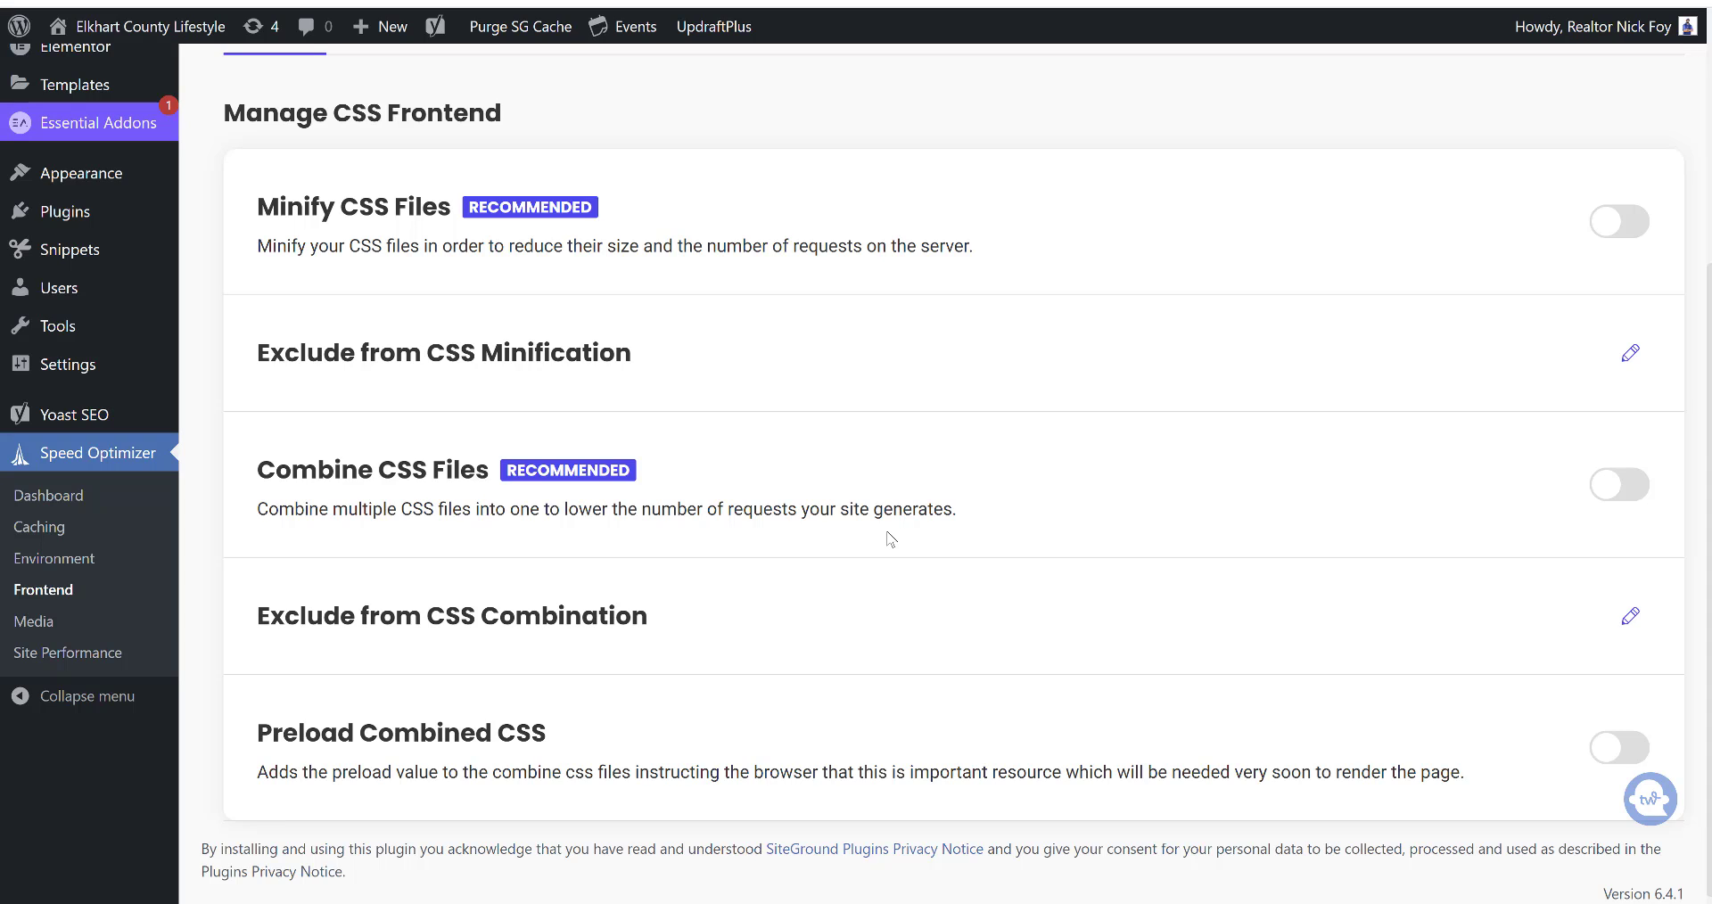
pyautogui.scroll(3)
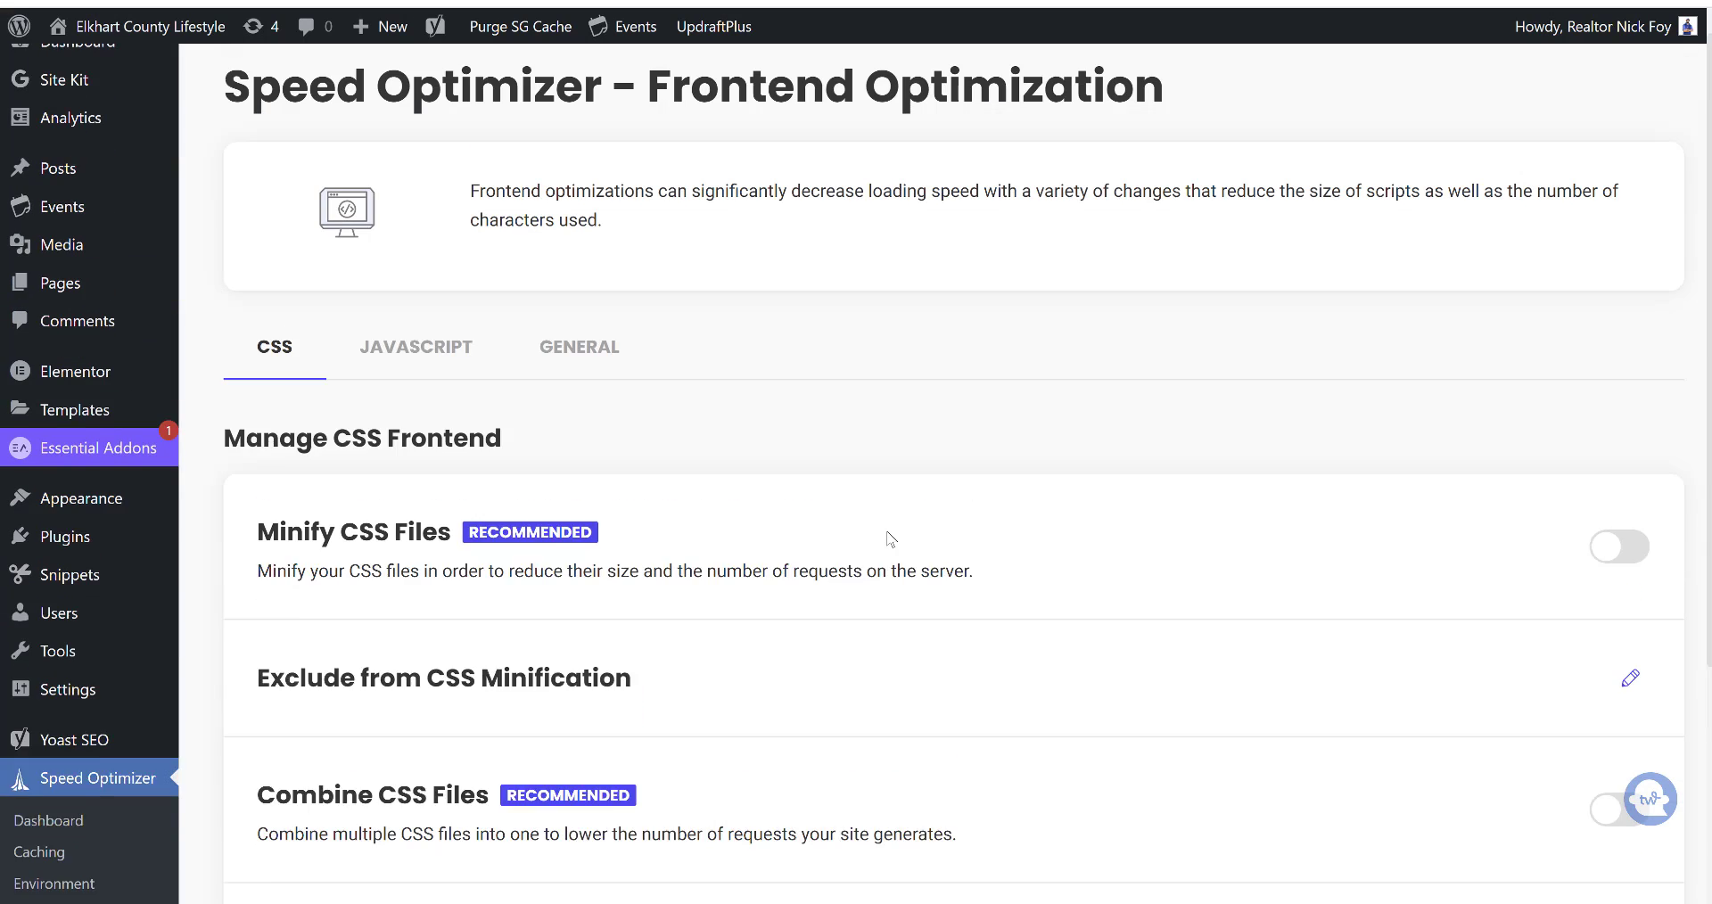
pyautogui.scroll(-3)
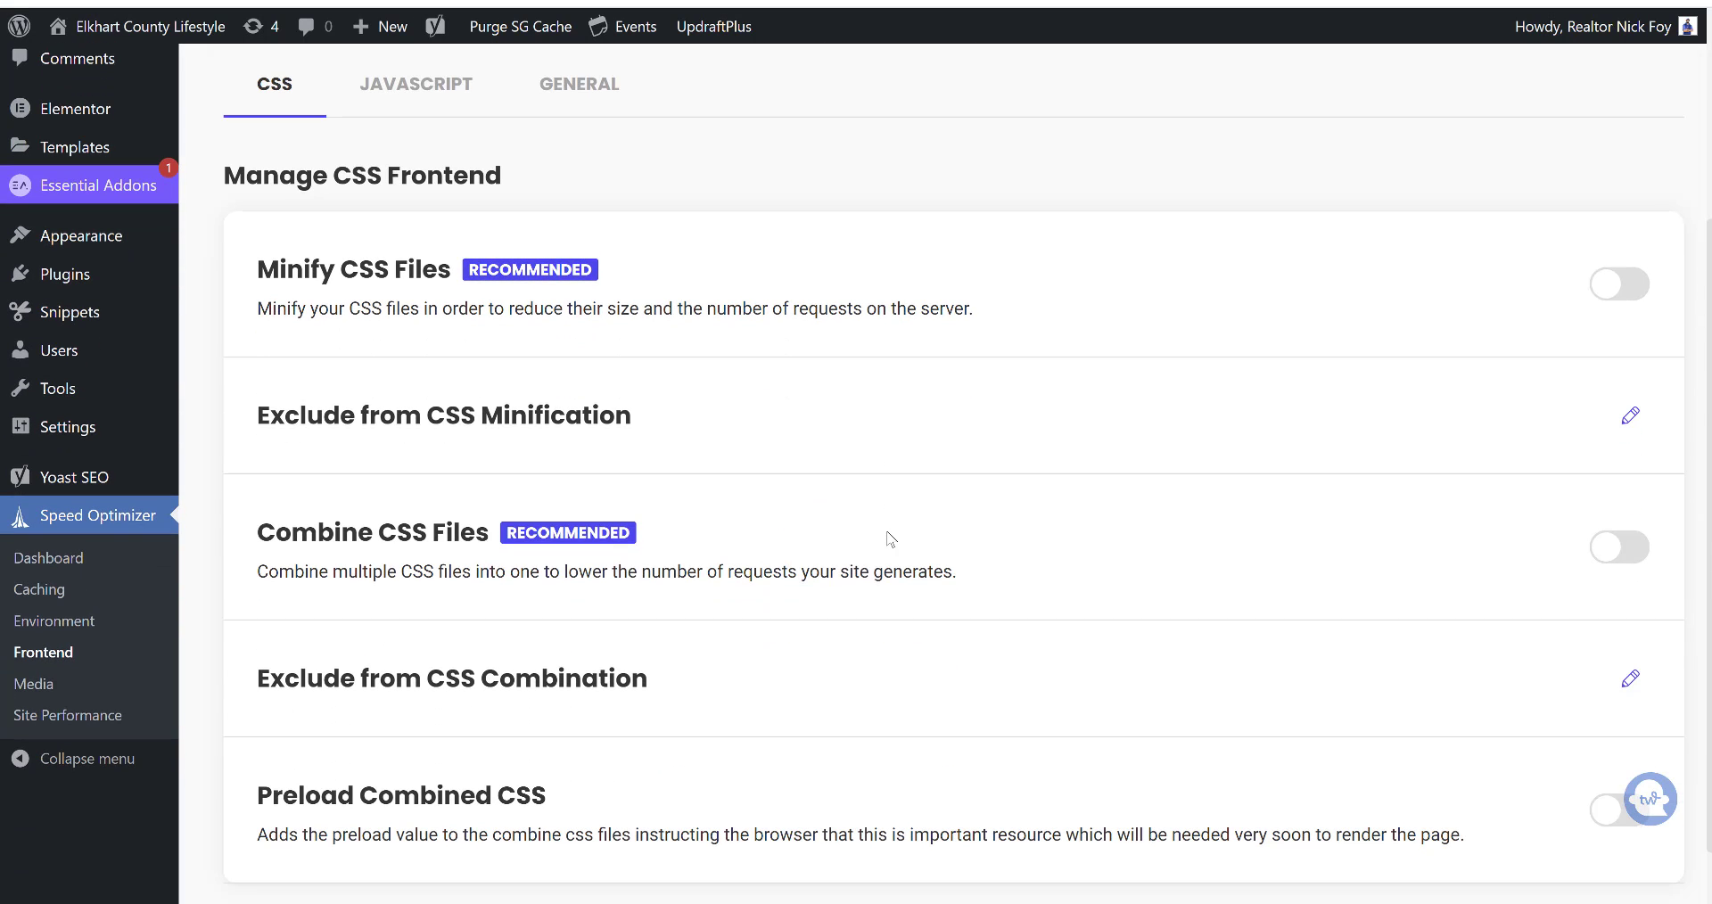
pyautogui.scroll(3)
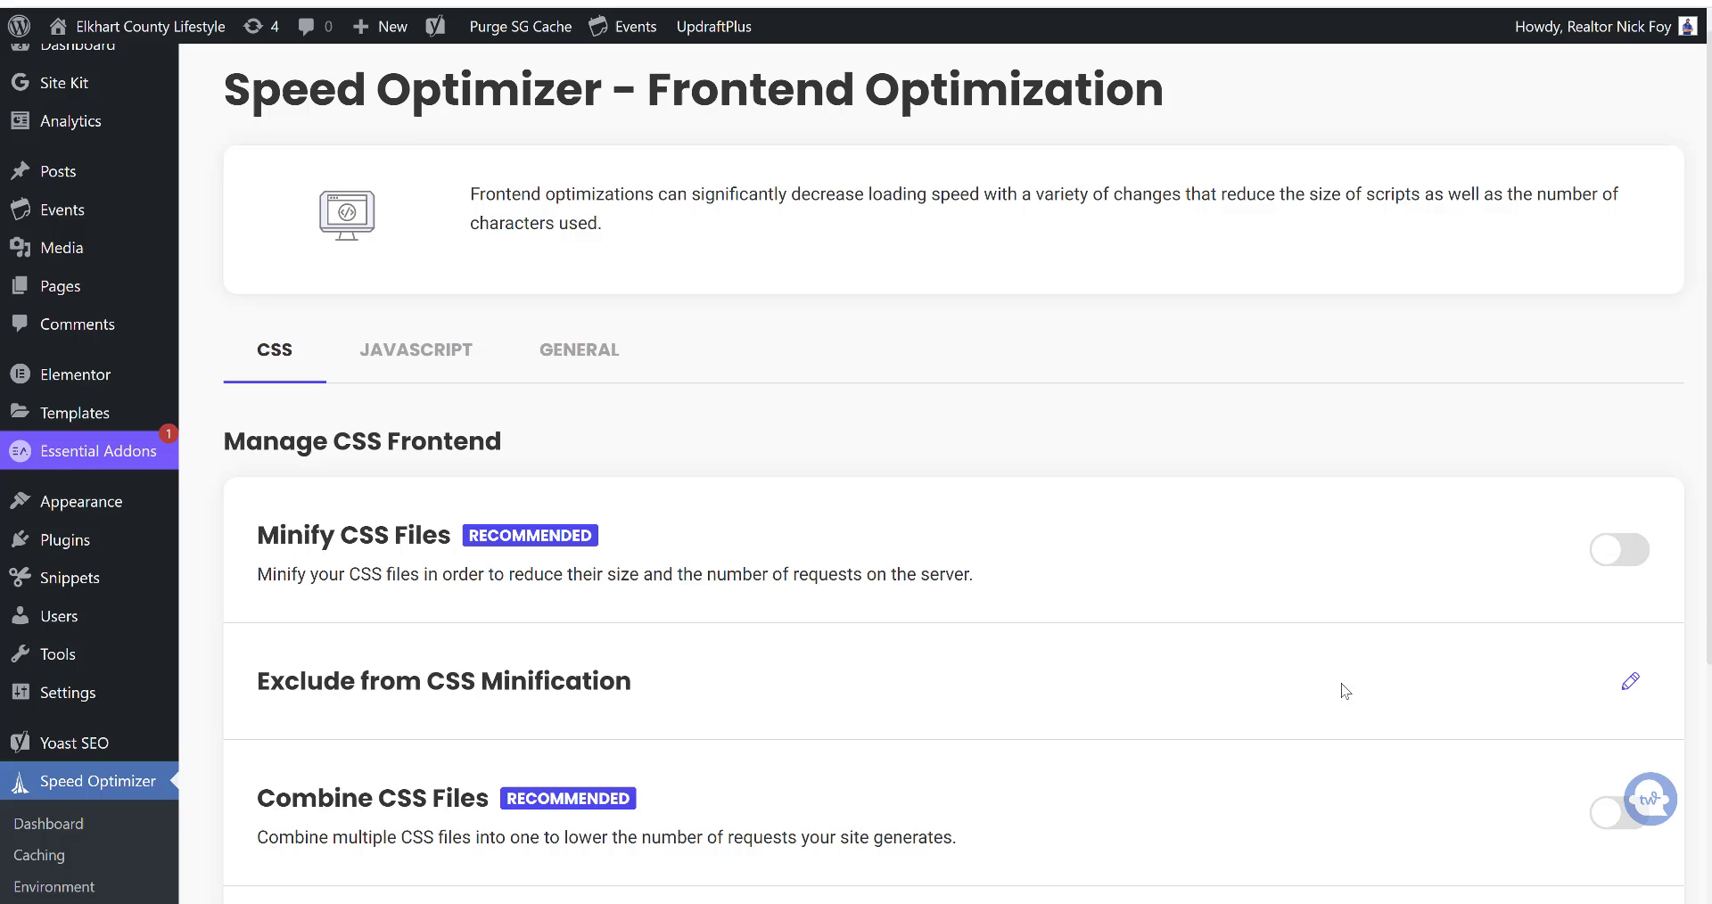
# - Review the JavaScript and General frontend settings, leaving web fonts optimization on
pyautogui.click(416, 350)
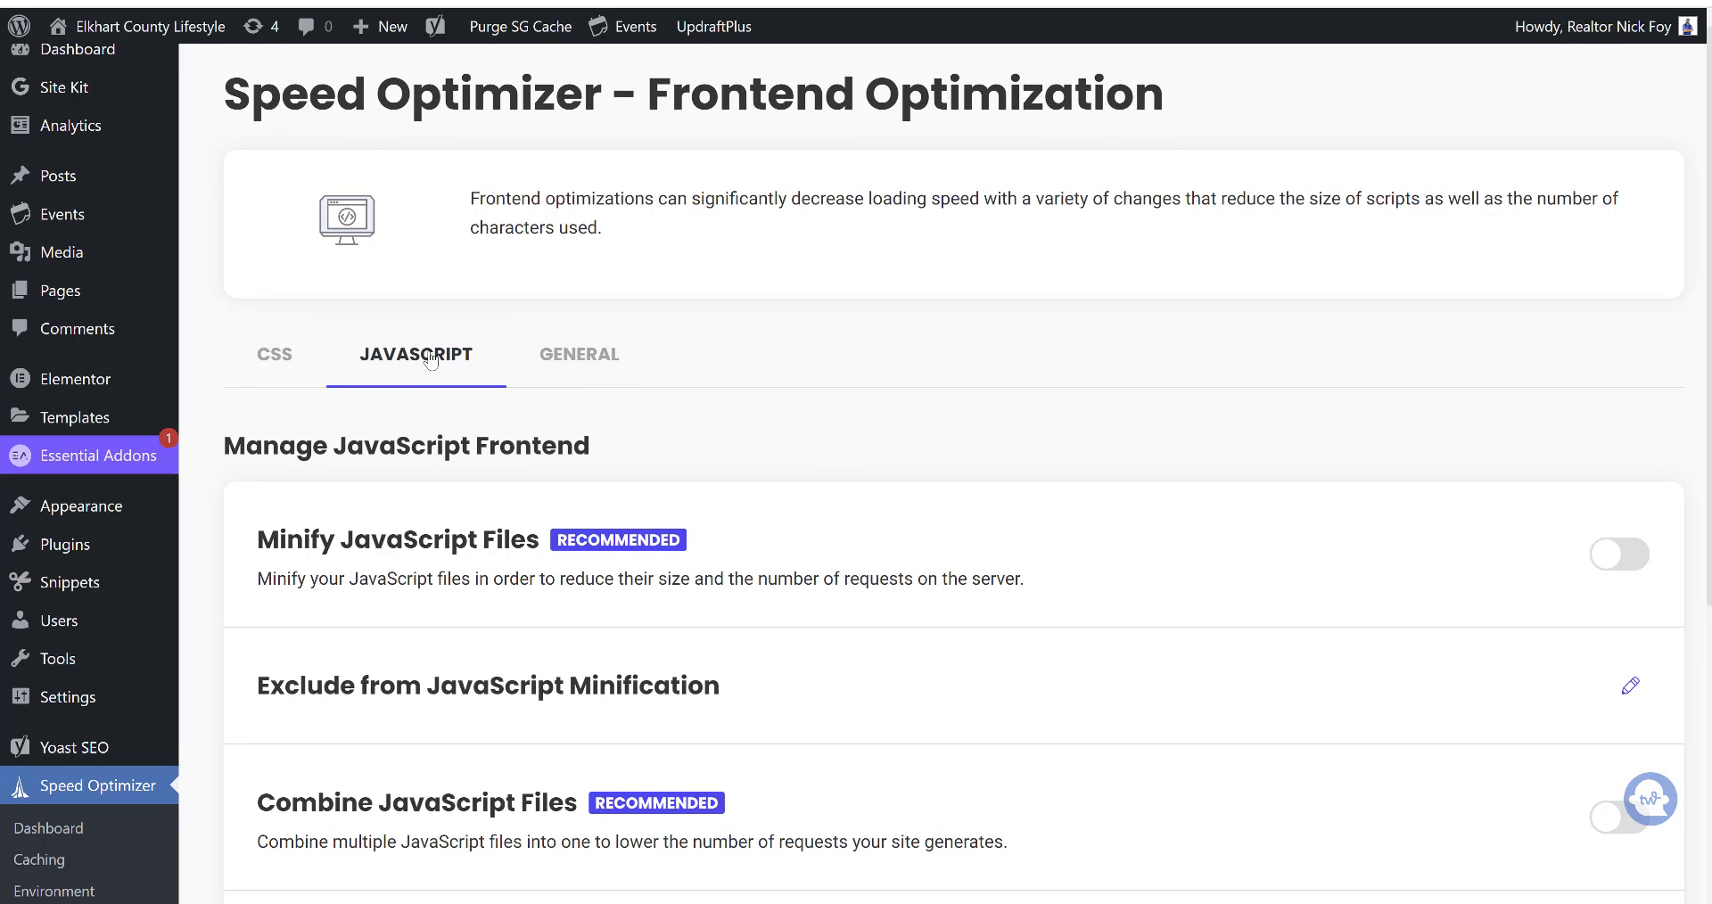
pyautogui.scroll(-3)
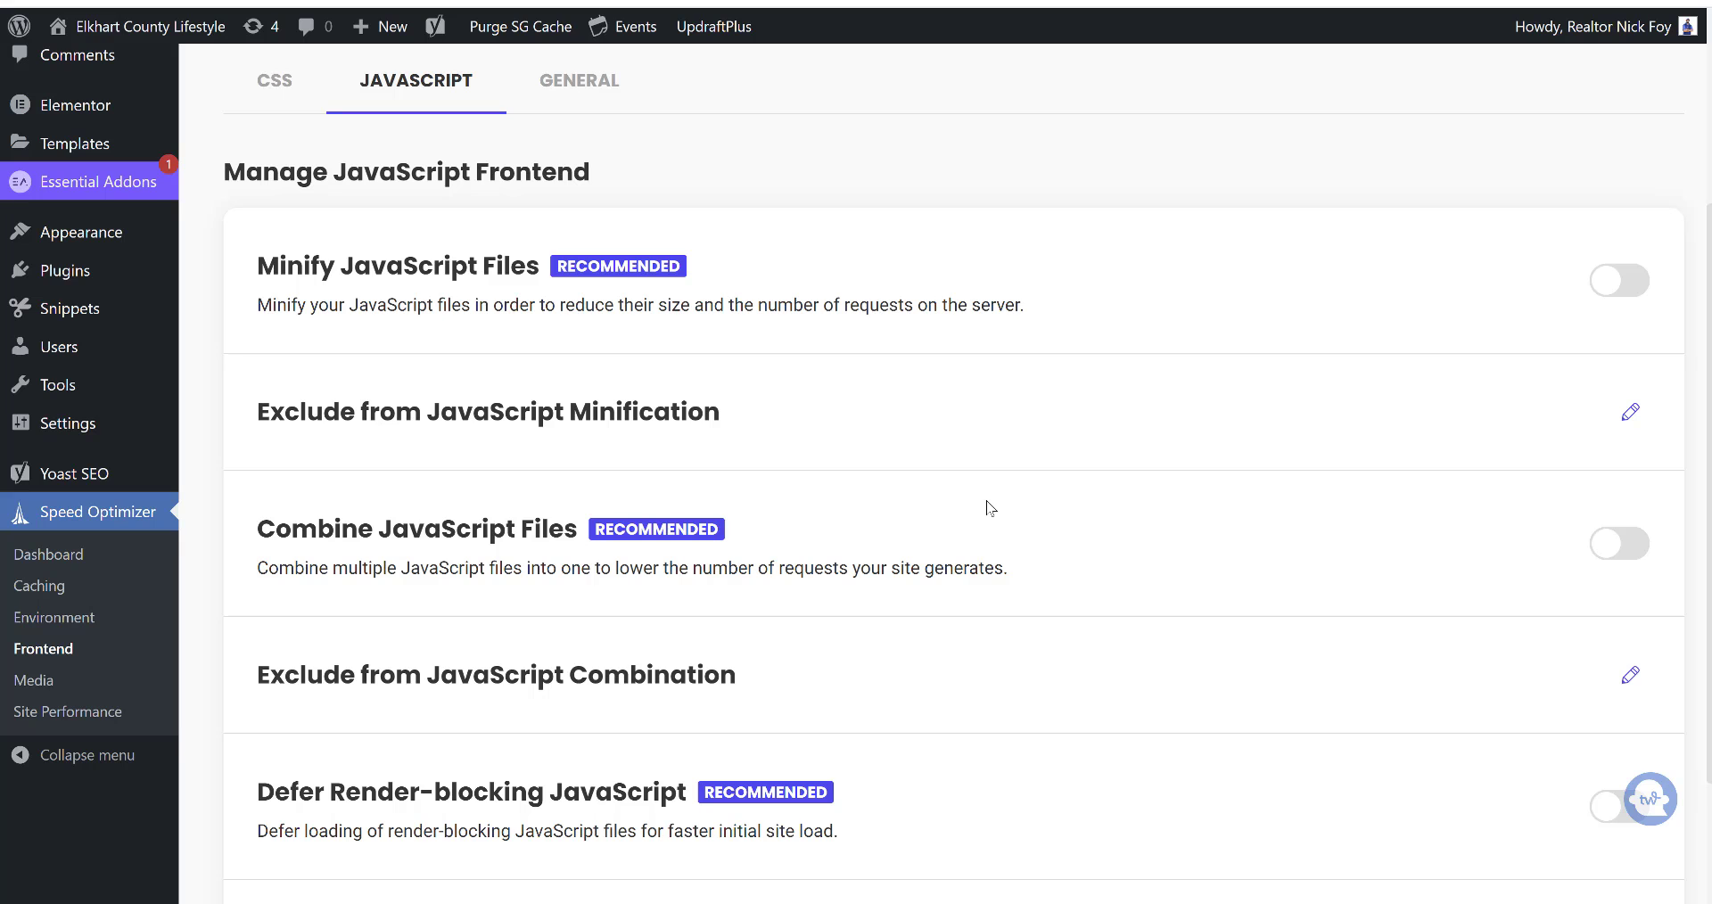
pyautogui.scroll(-3)
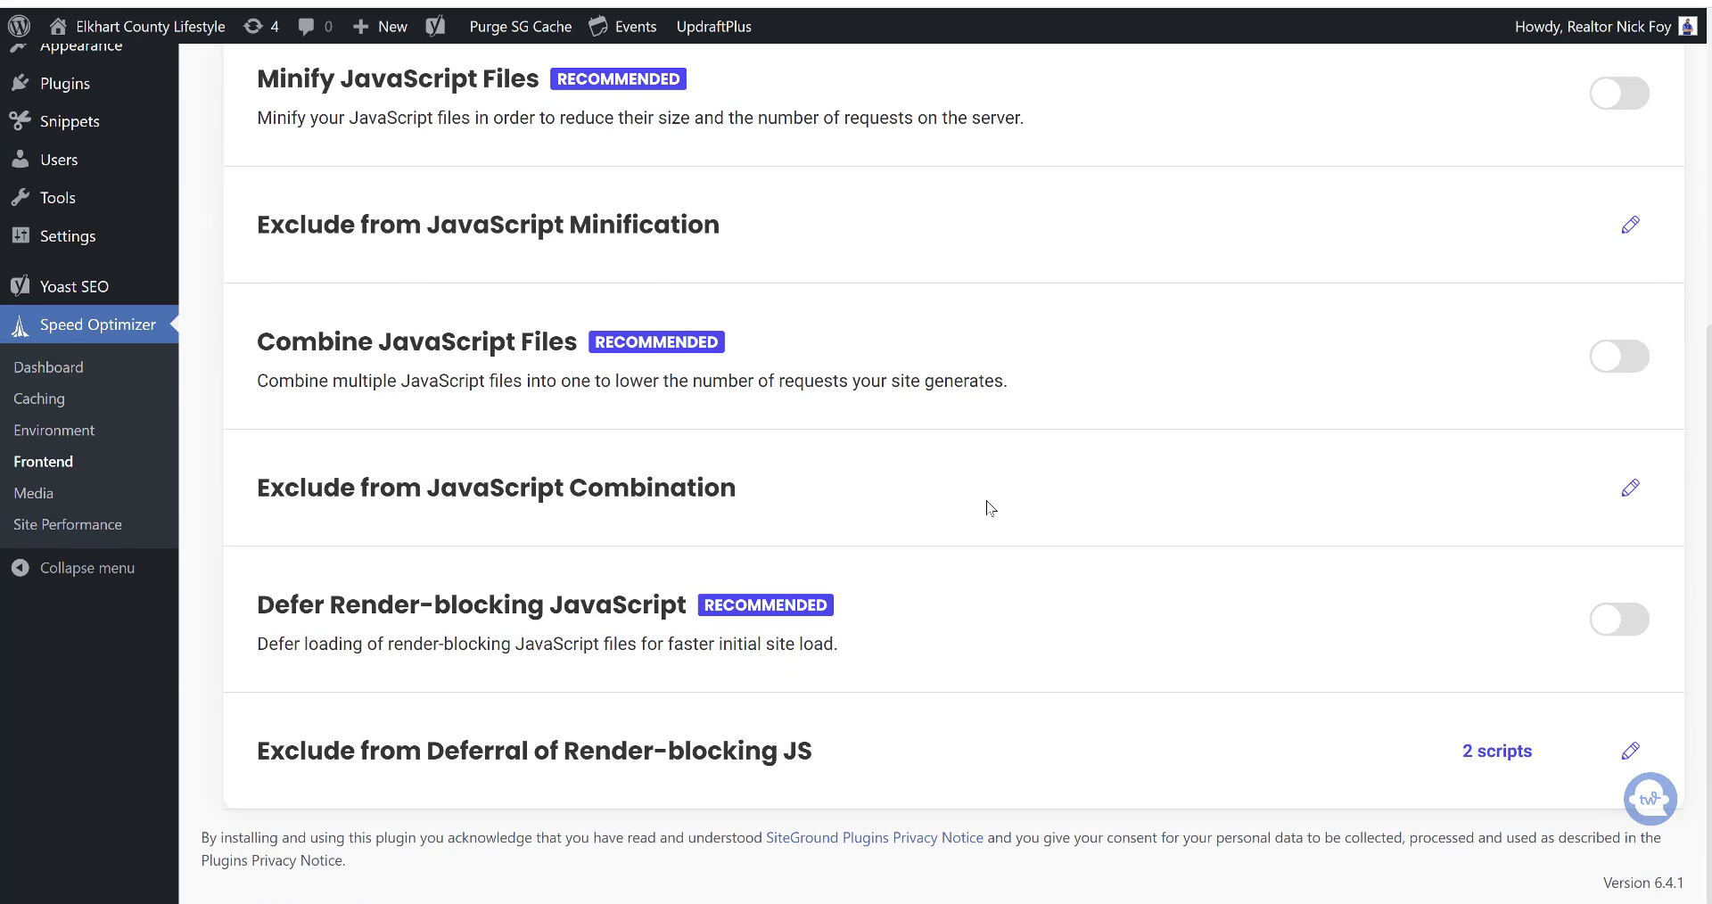
pyautogui.scroll(3)
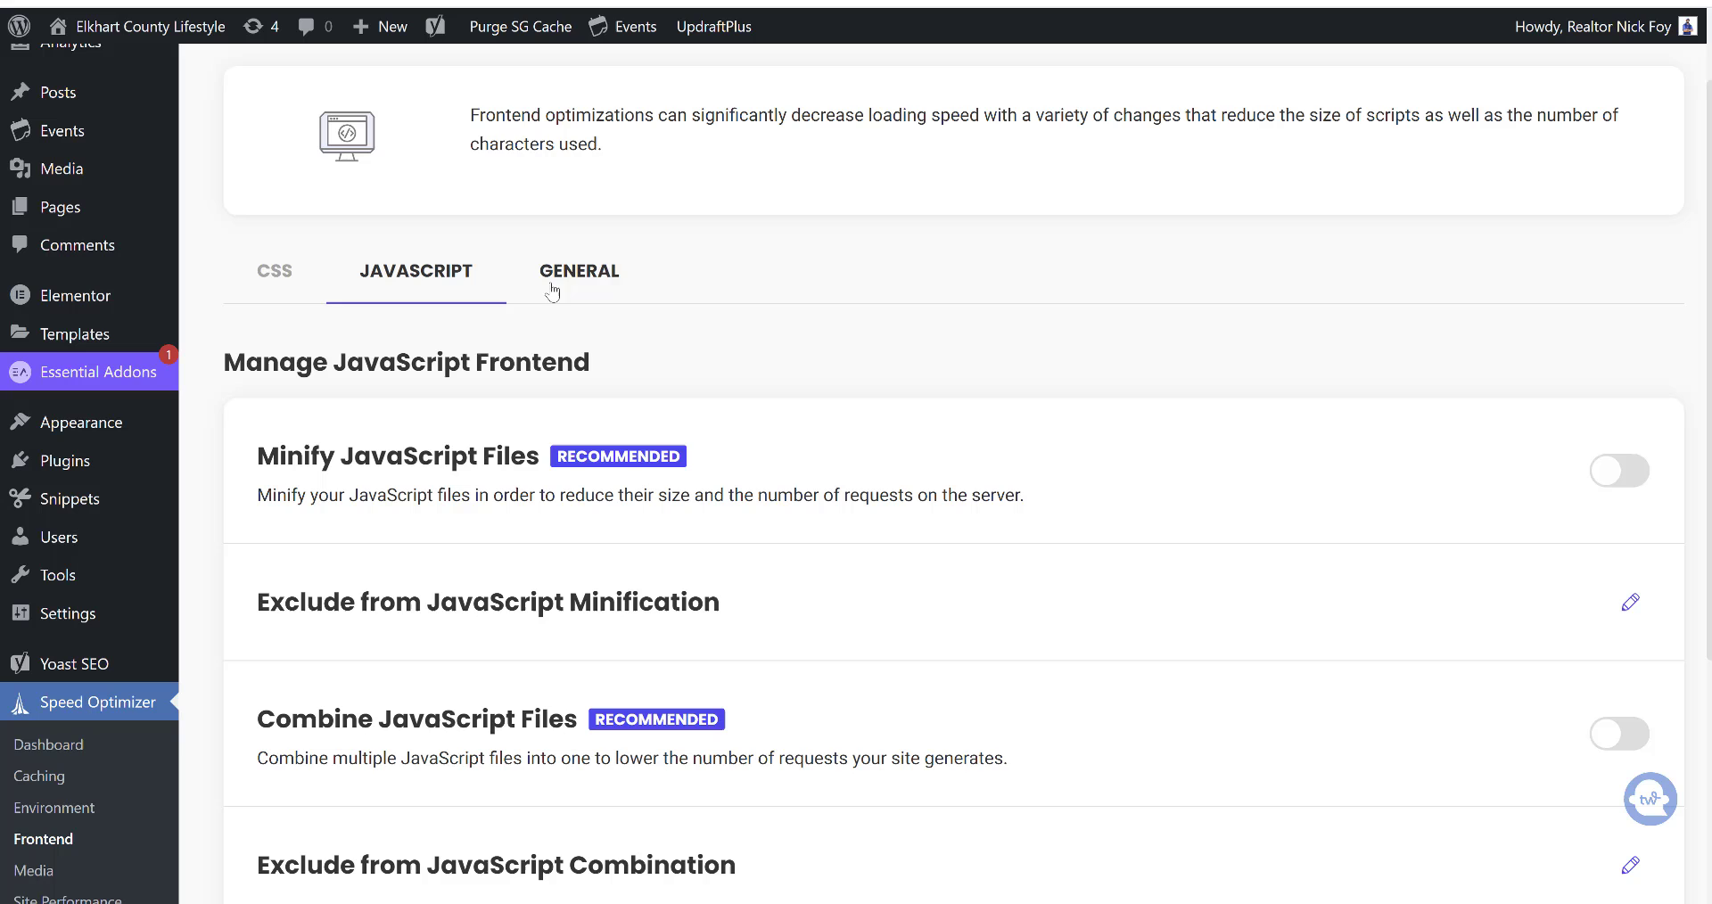
pyautogui.click(578, 271)
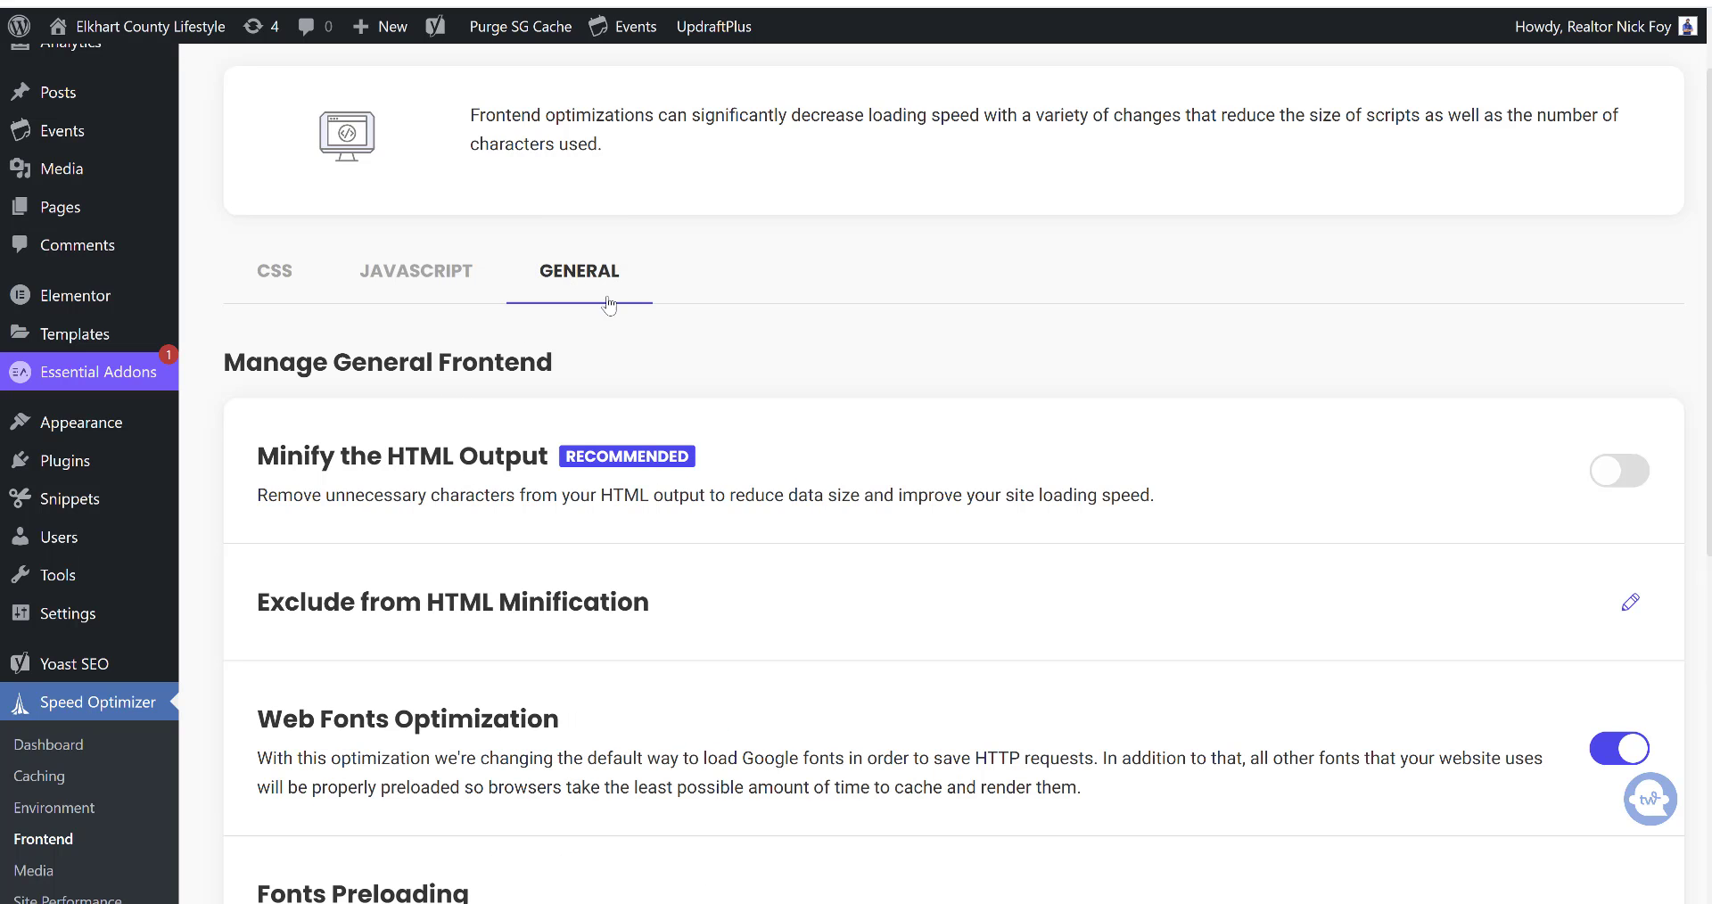
pyautogui.scroll(-3)
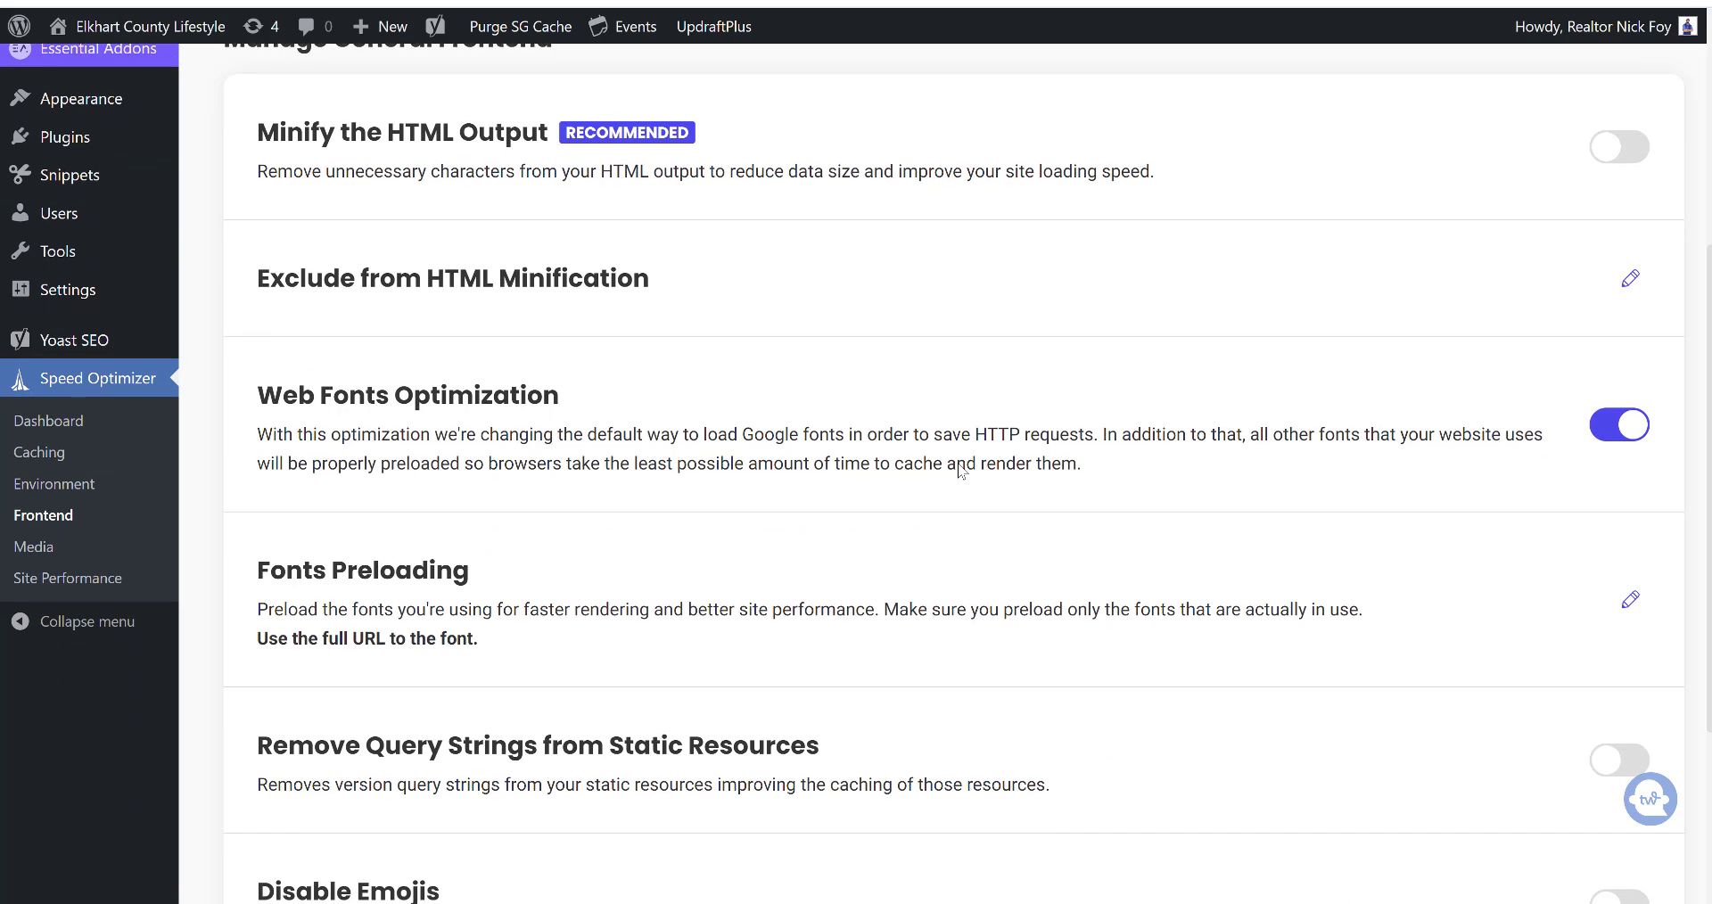
pyautogui.scroll(-3)
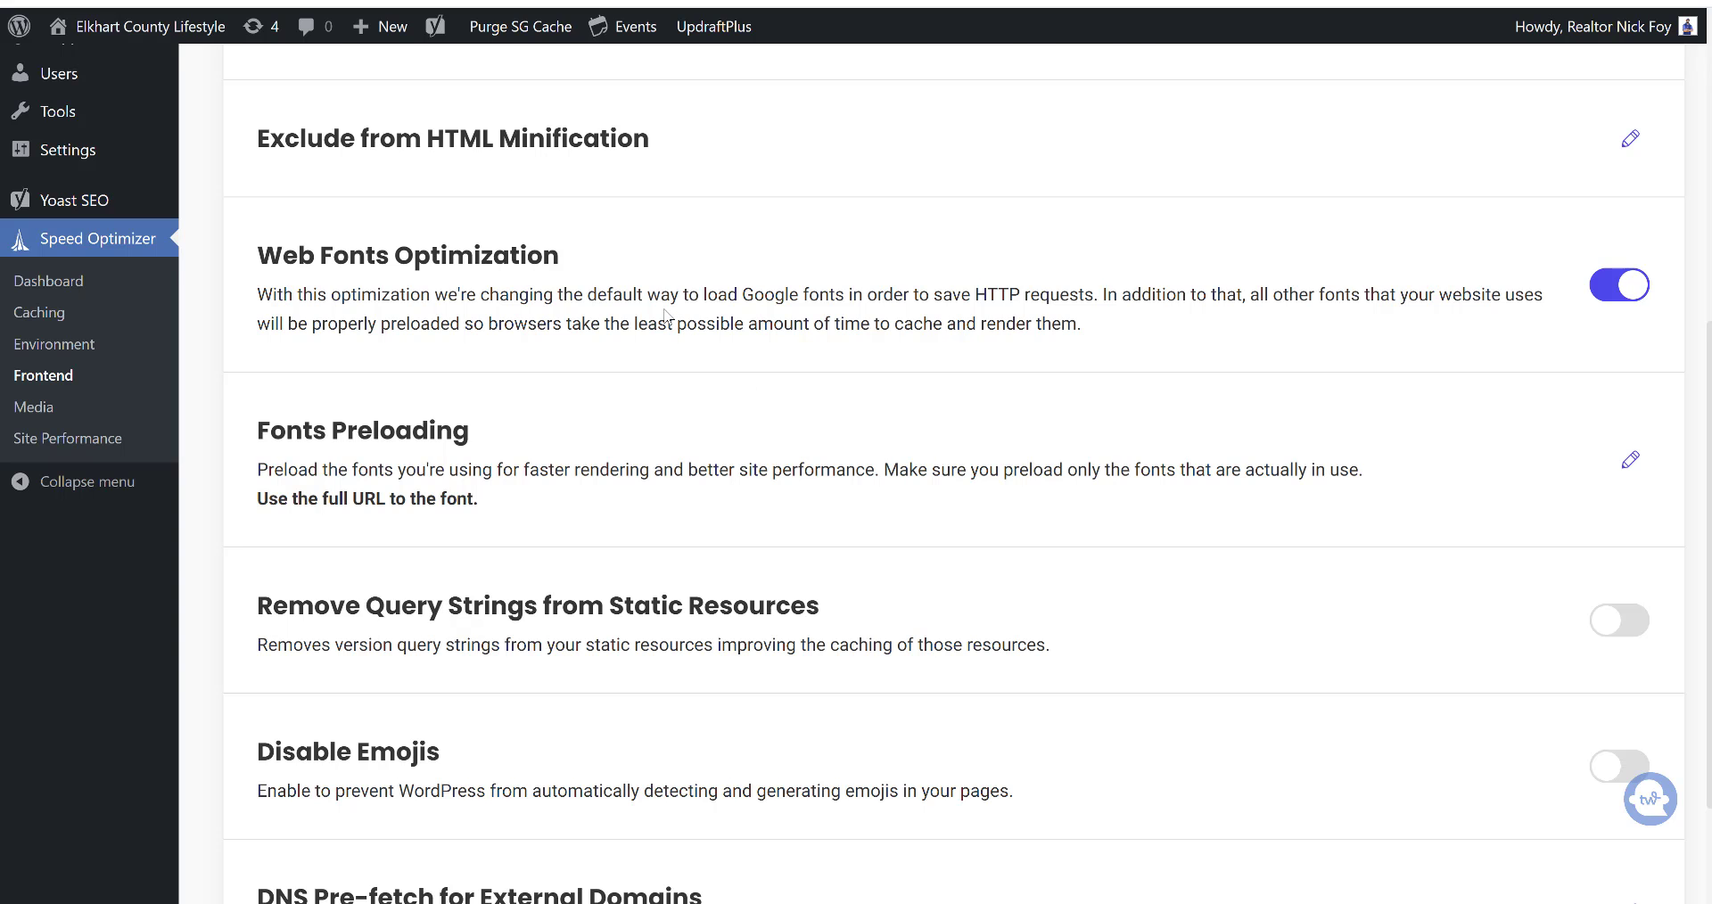
pyautogui.scroll(3)
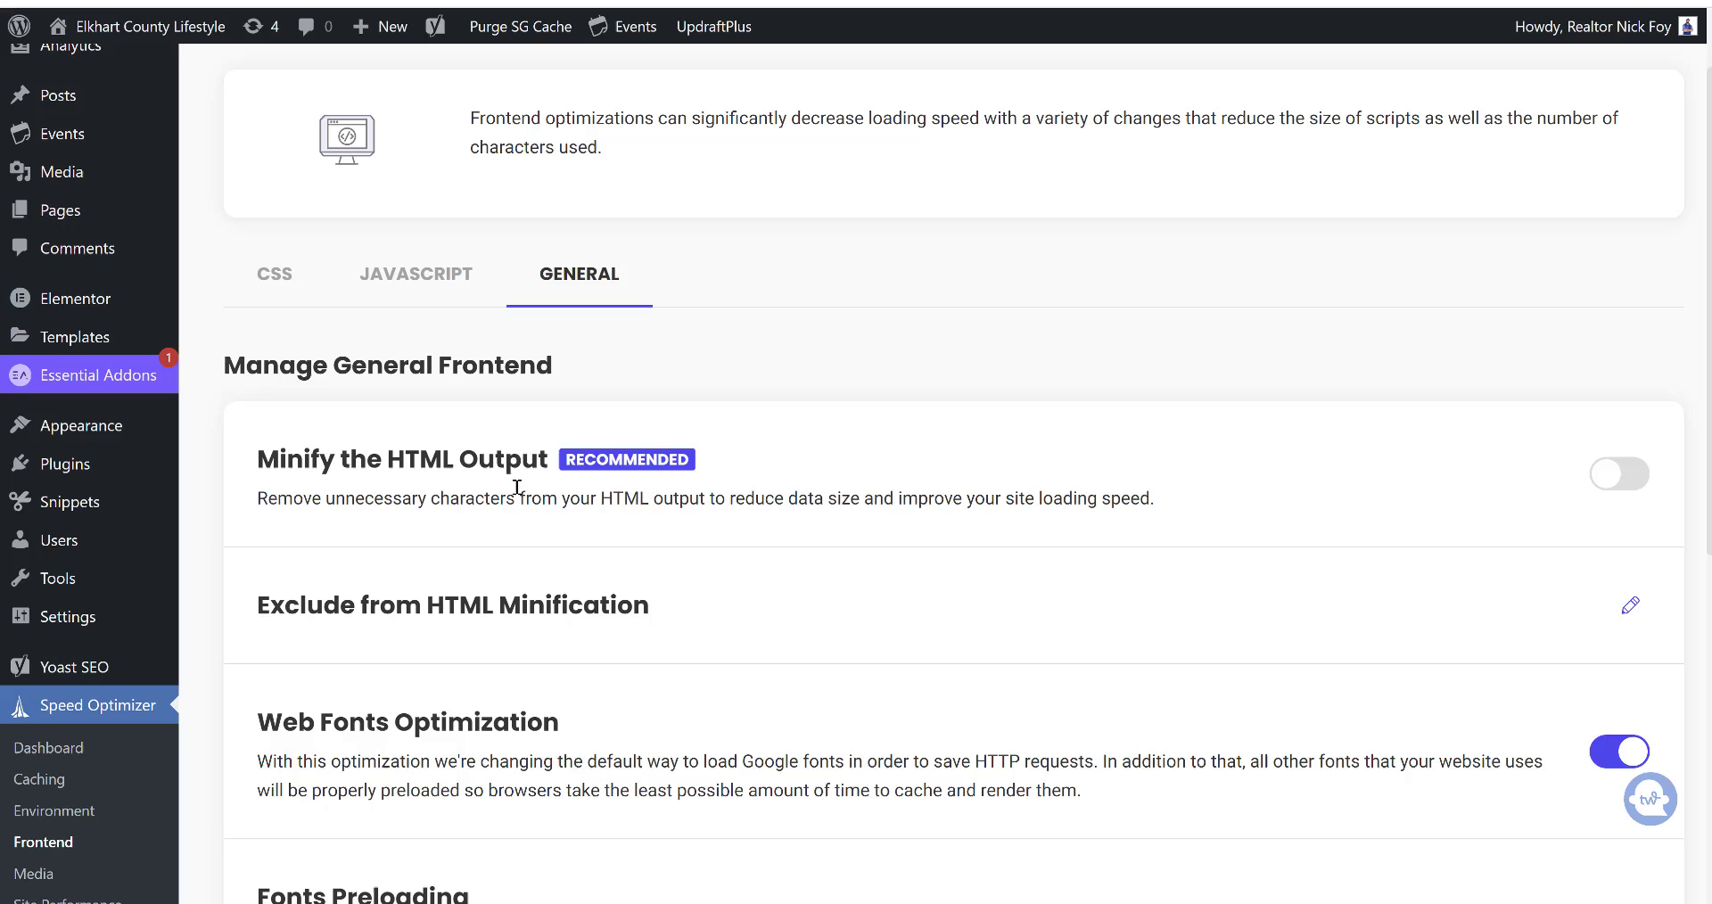
pyautogui.moveTo(216, 795)
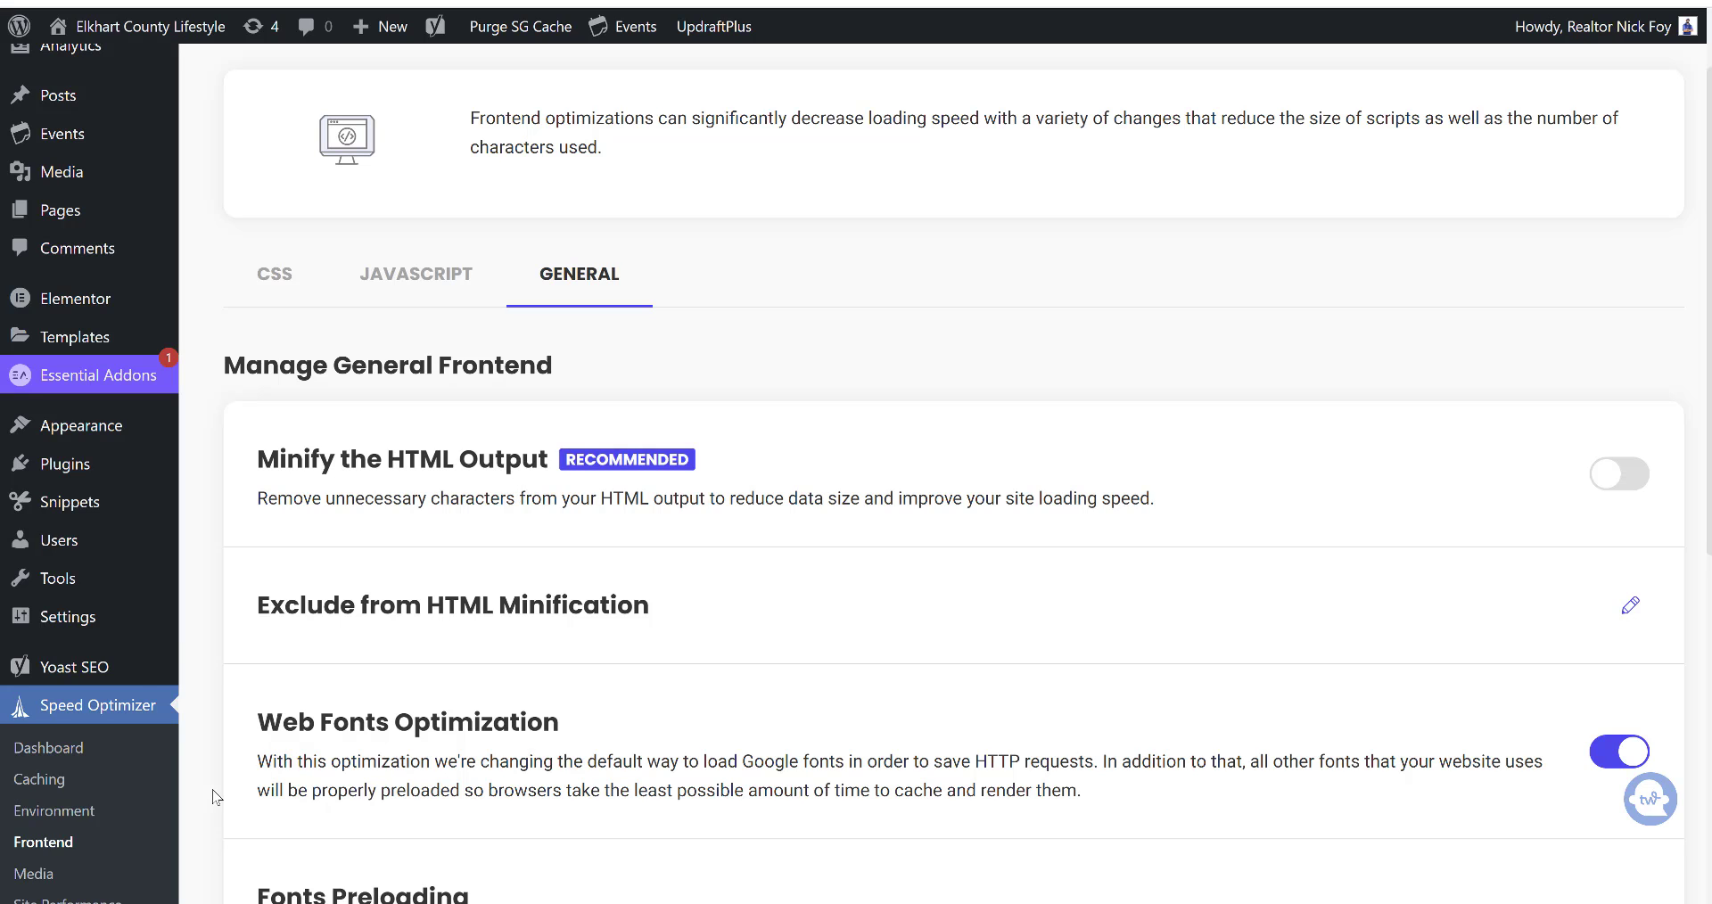
pyautogui.moveTo(48, 748)
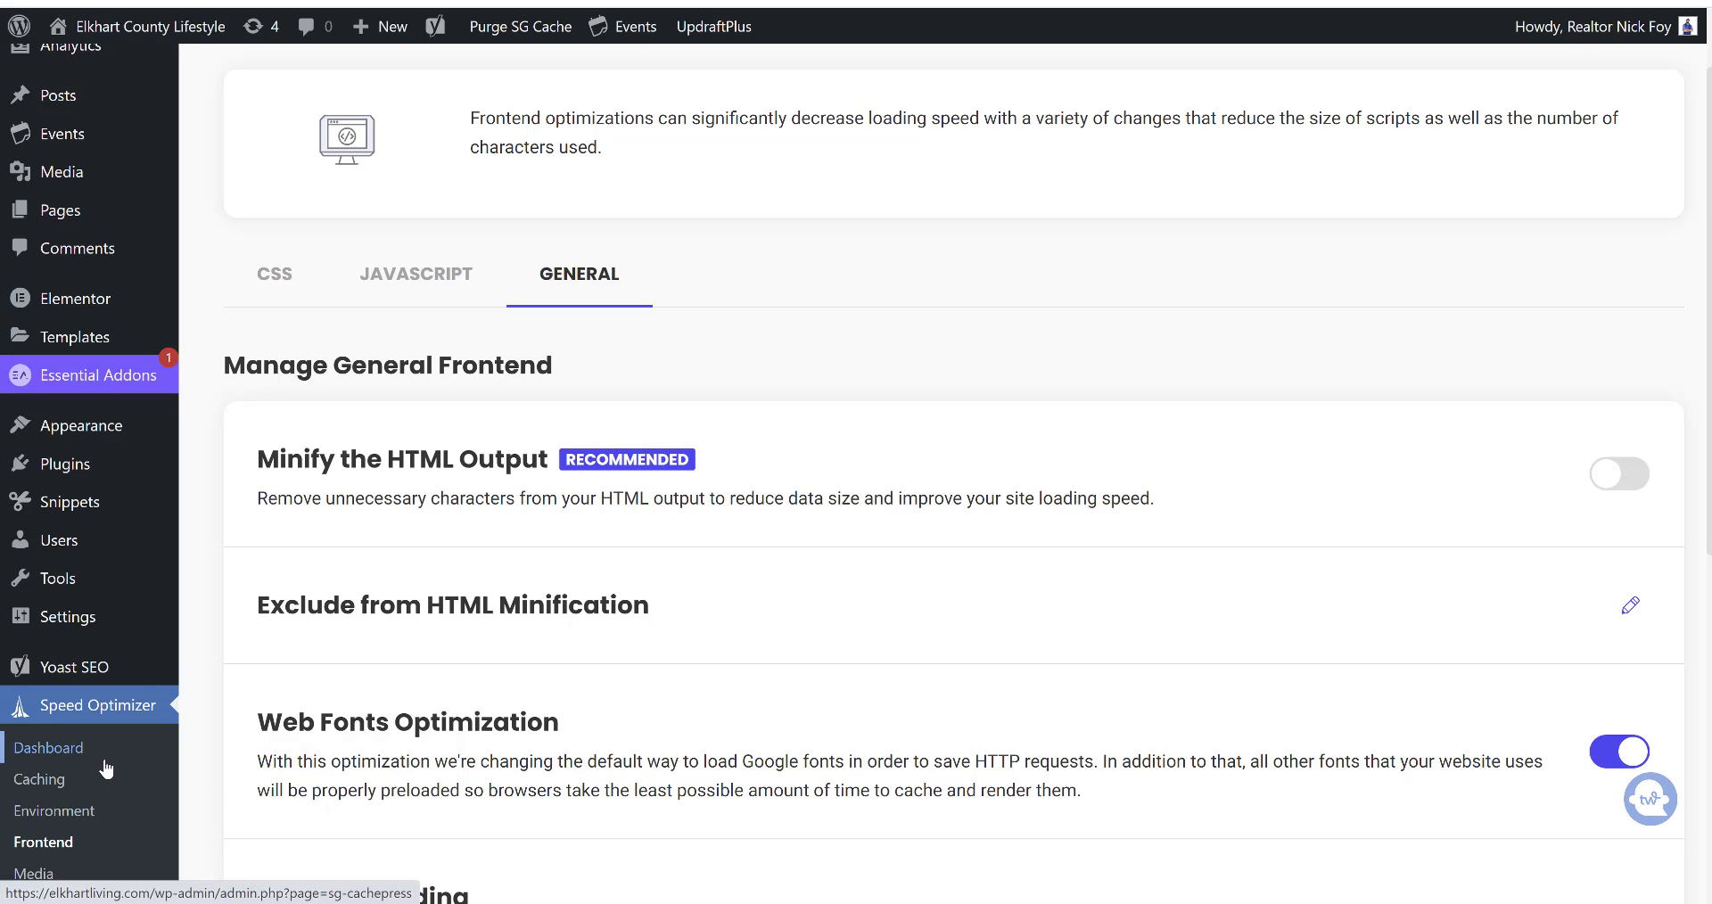
pyautogui.moveTo(66, 464)
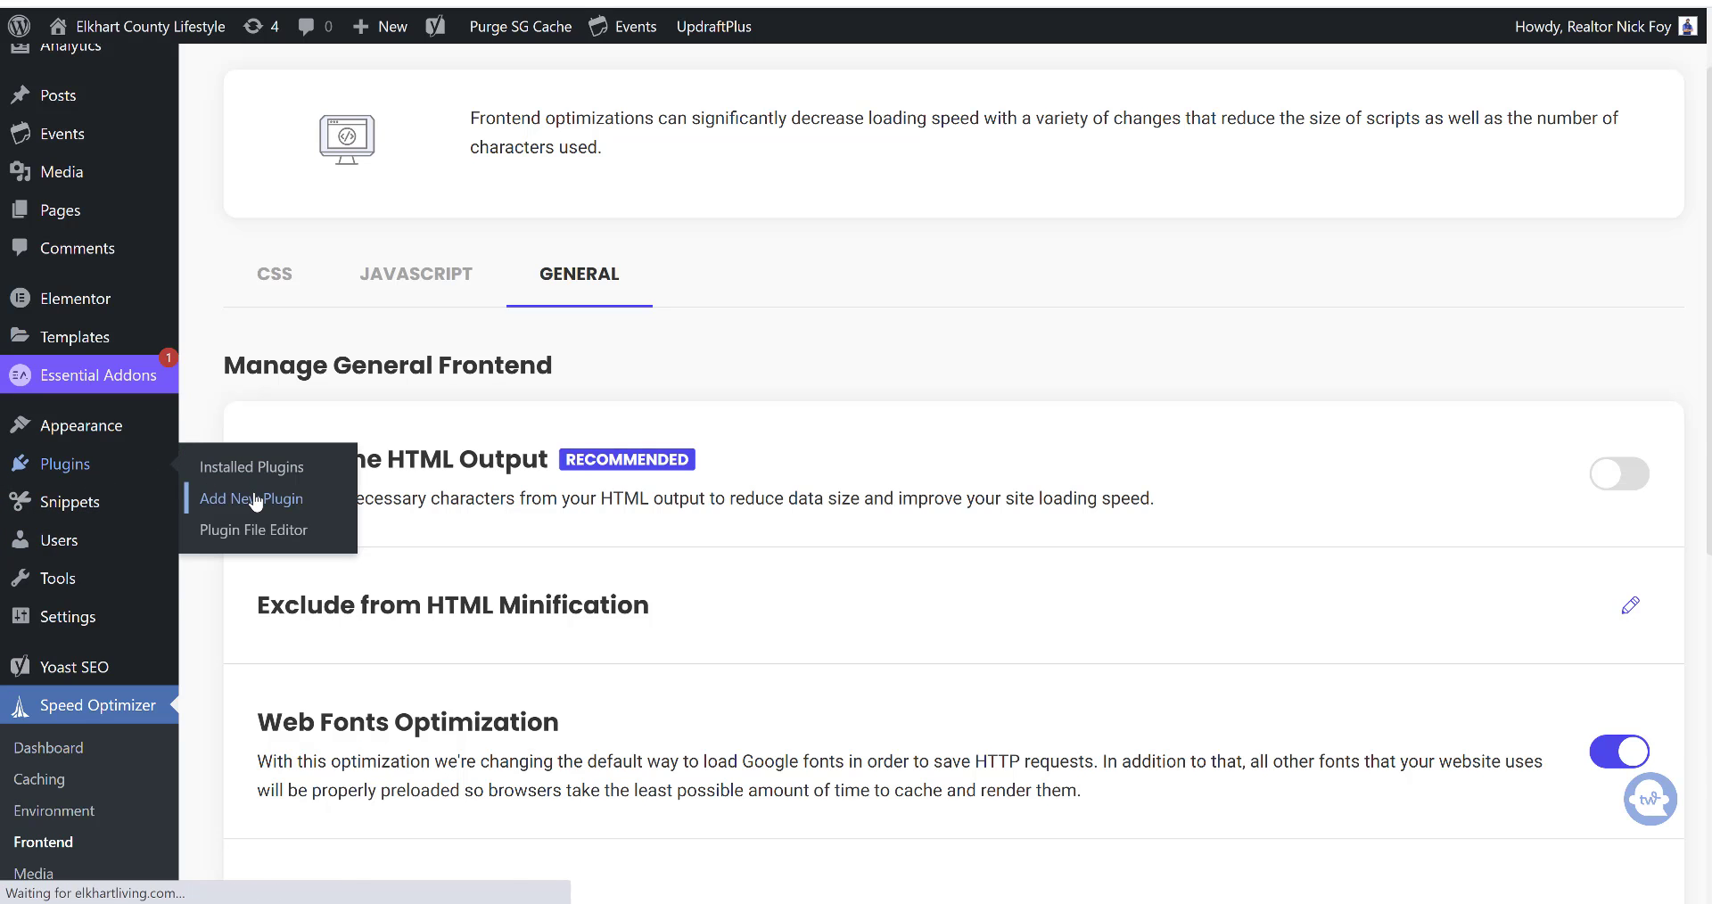
# - Search Add New Plugin for 'caching' and scroll through results like LiteSpeed Cache and W3 Total Cache
pyautogui.click(249, 499)
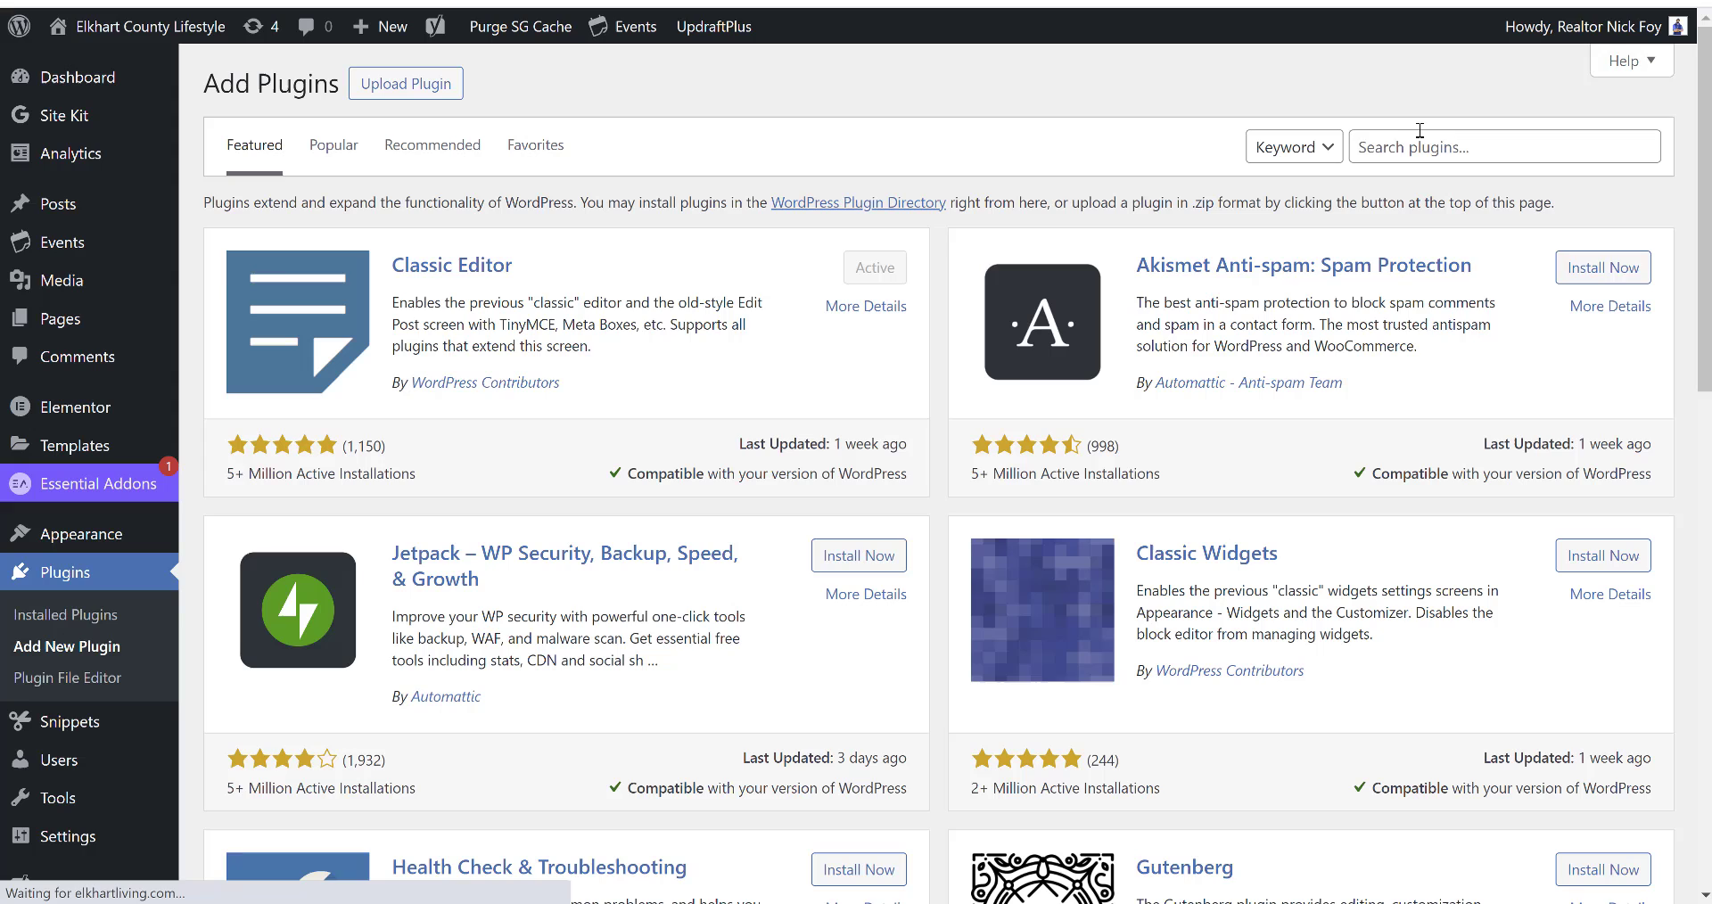
pyautogui.write('cache')
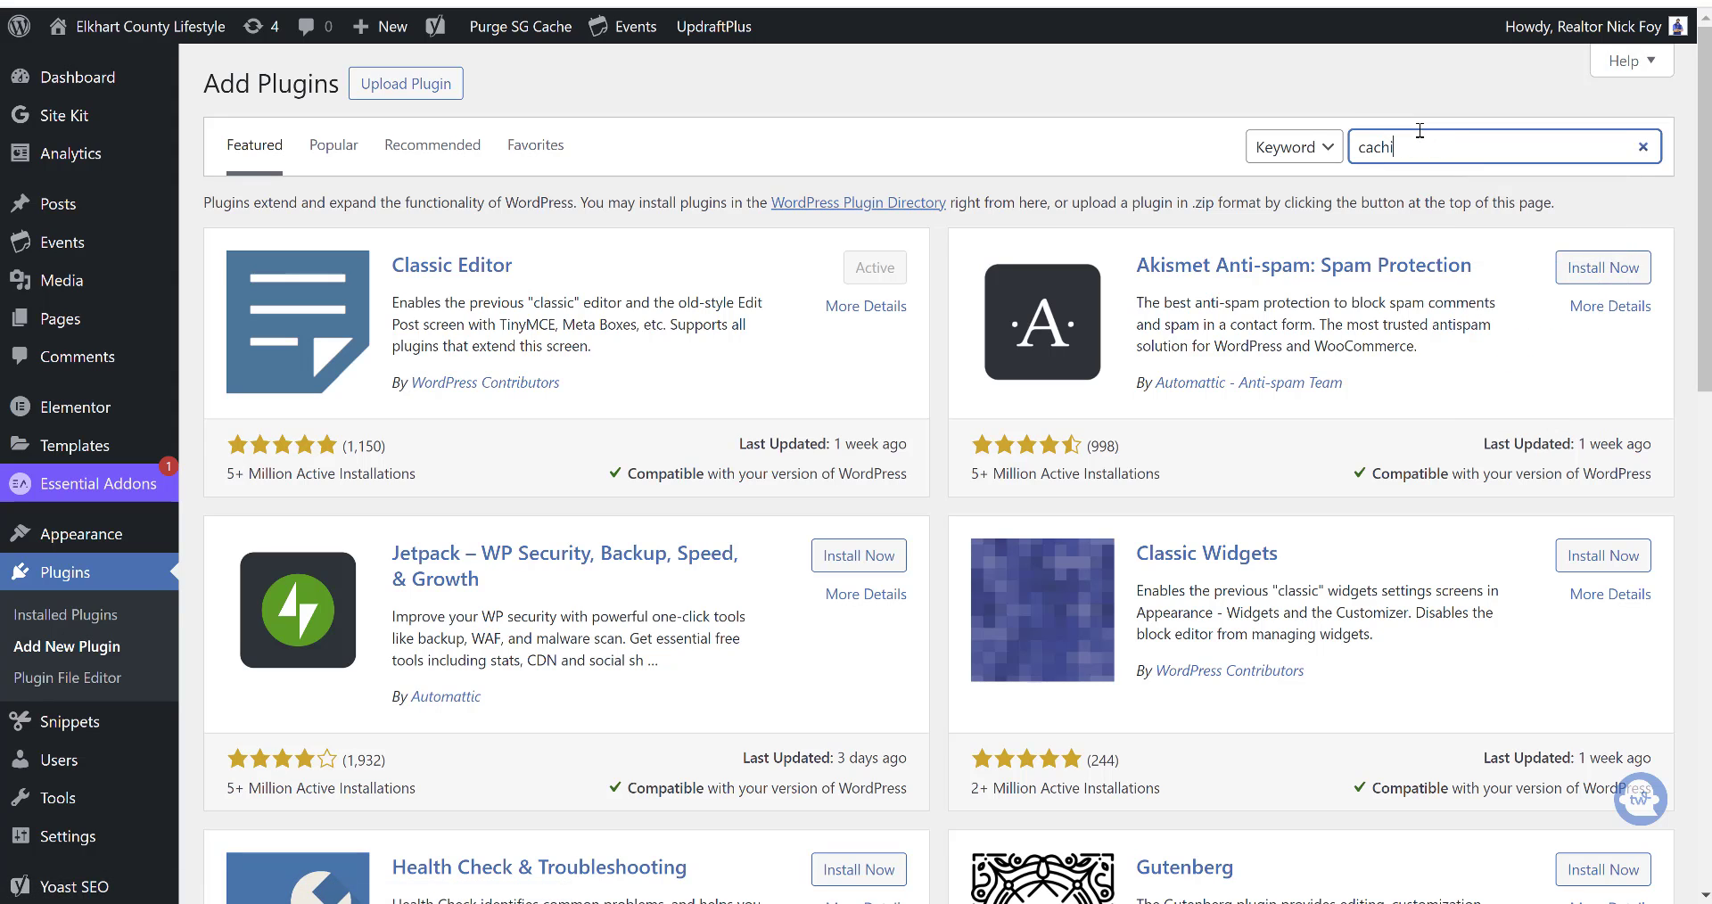
pyautogui.write('ng')
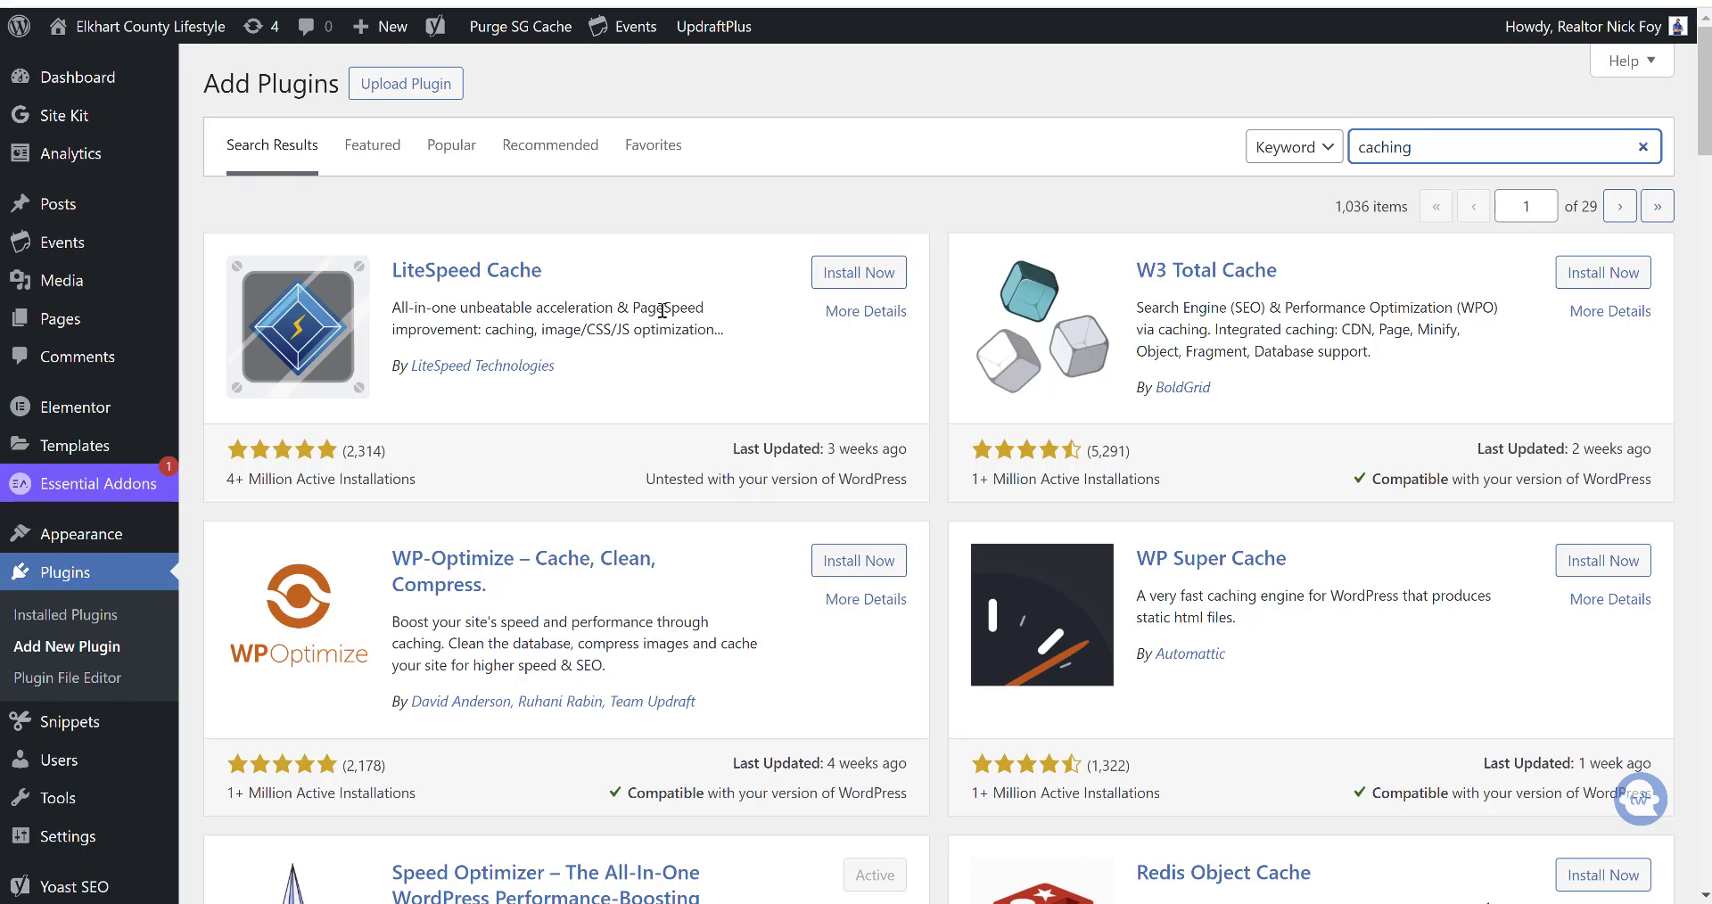
pyautogui.moveTo(1188, 284)
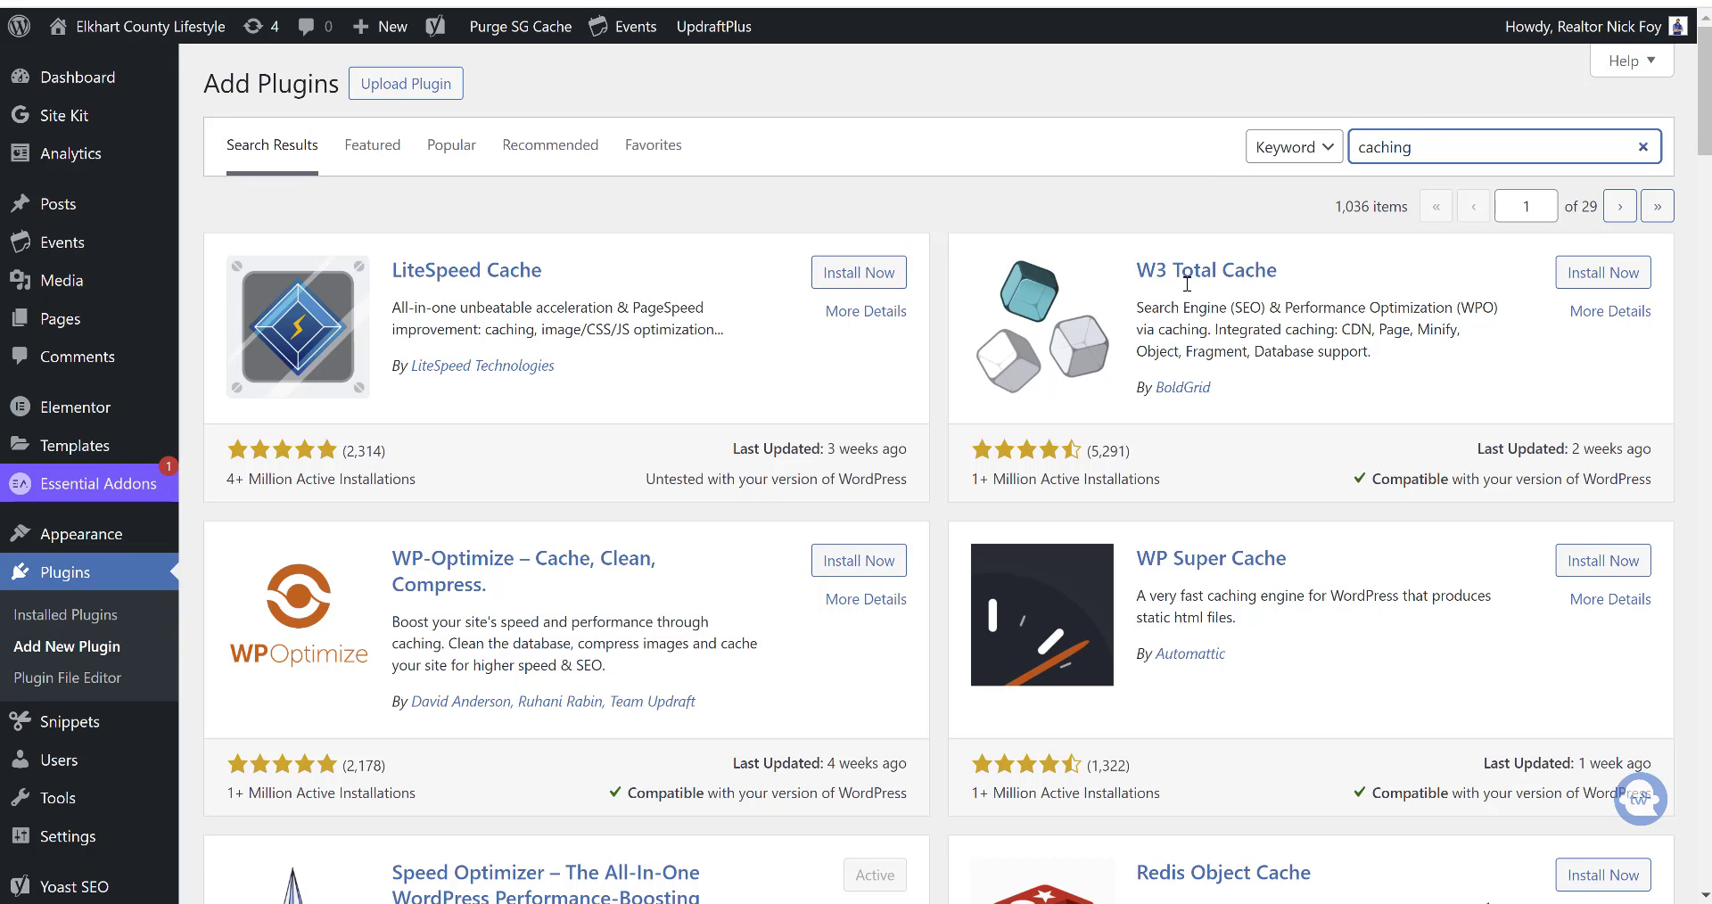
pyautogui.scroll(-3)
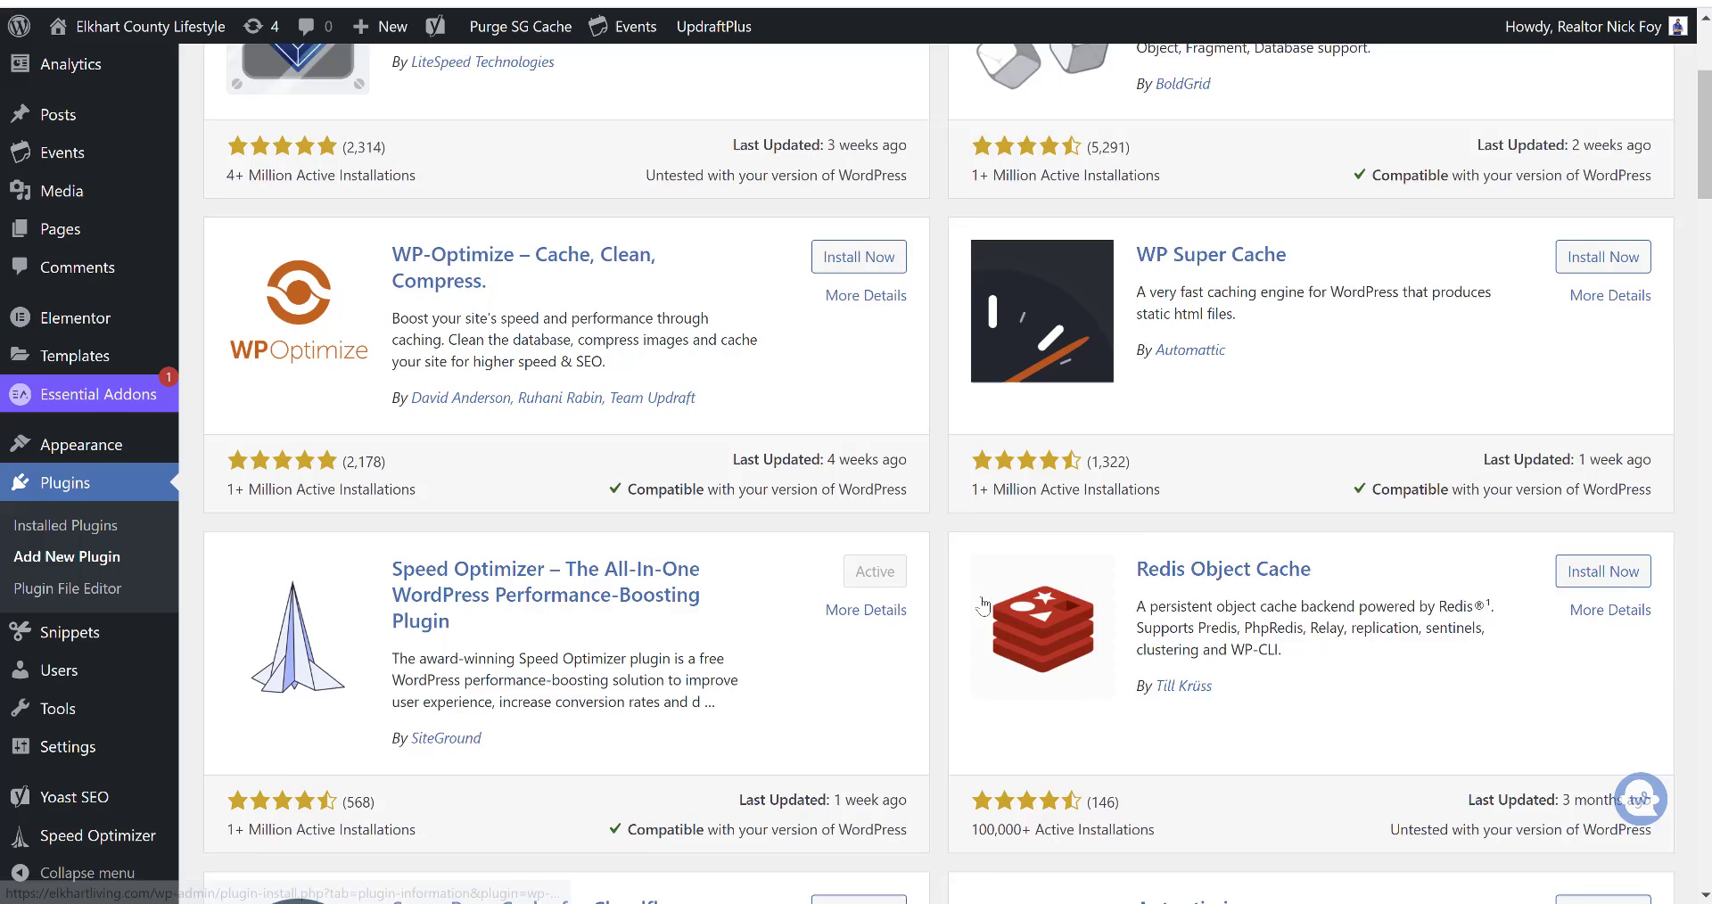
pyautogui.scroll(-3)
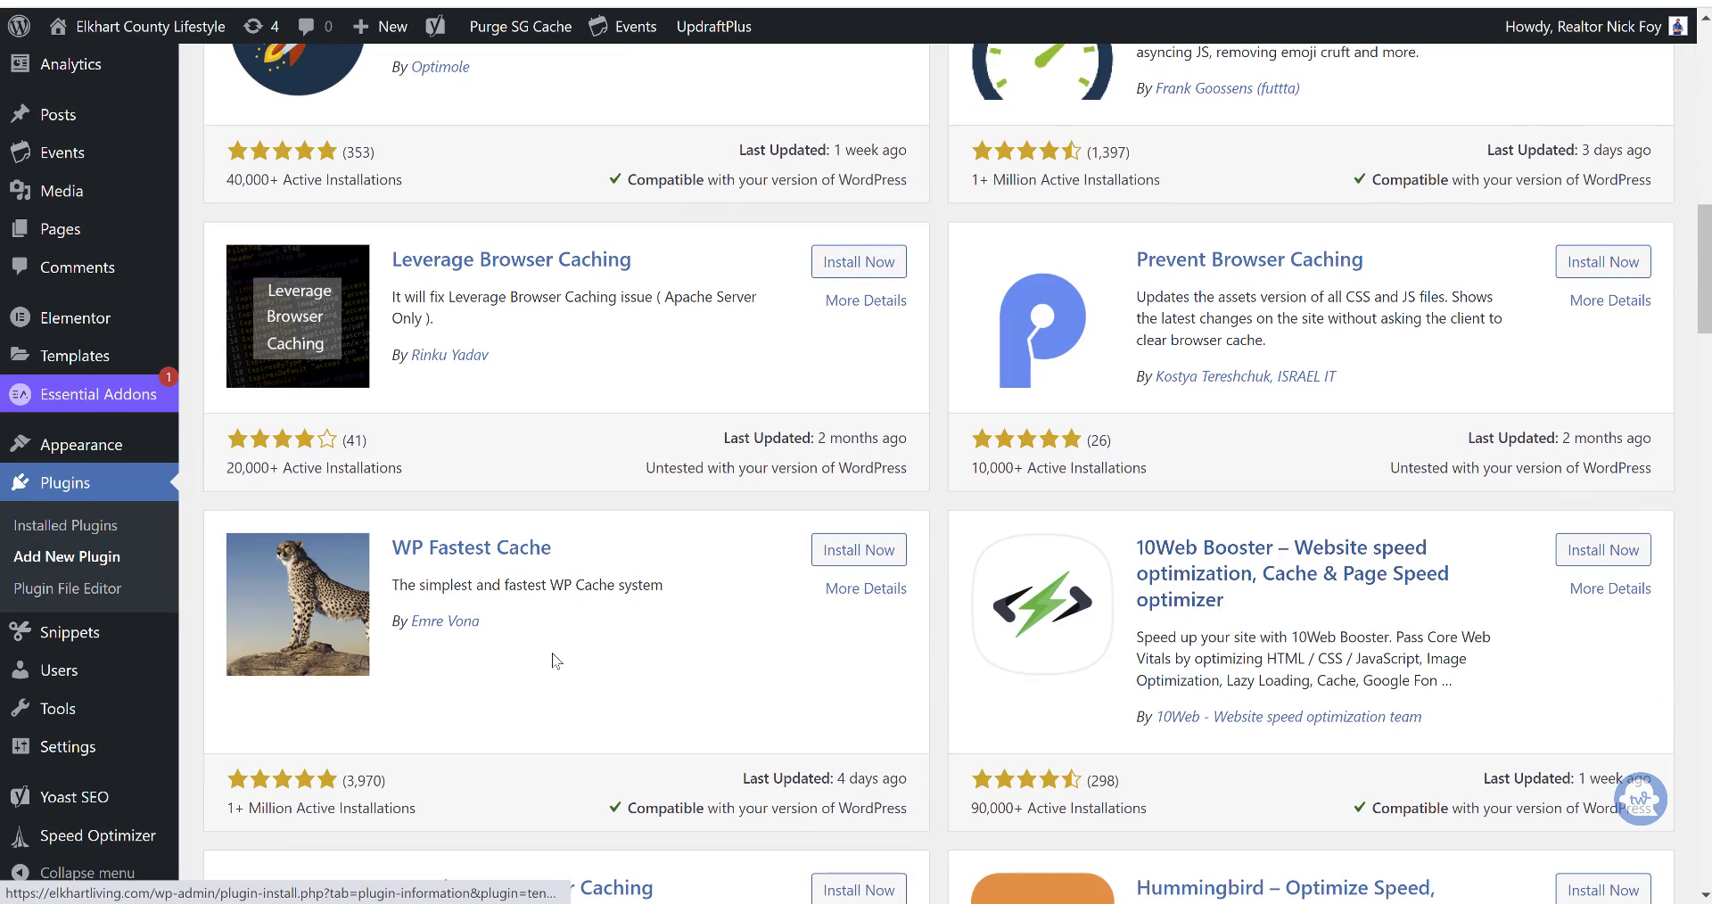
pyautogui.moveTo(519, 567)
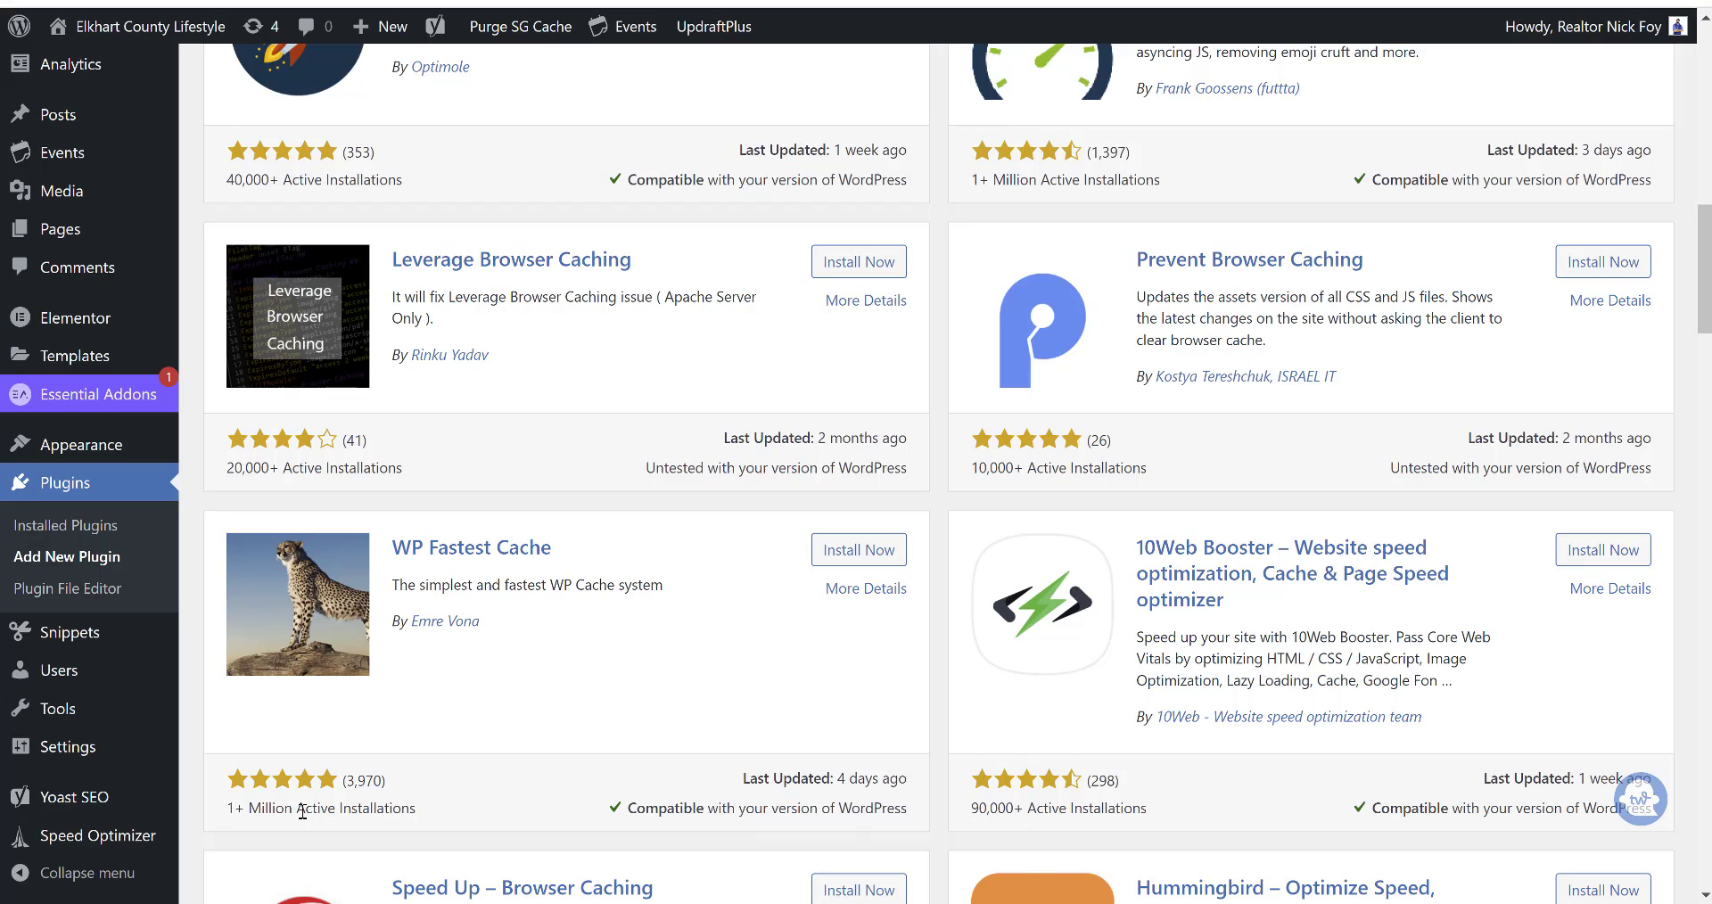
pyautogui.scroll(3)
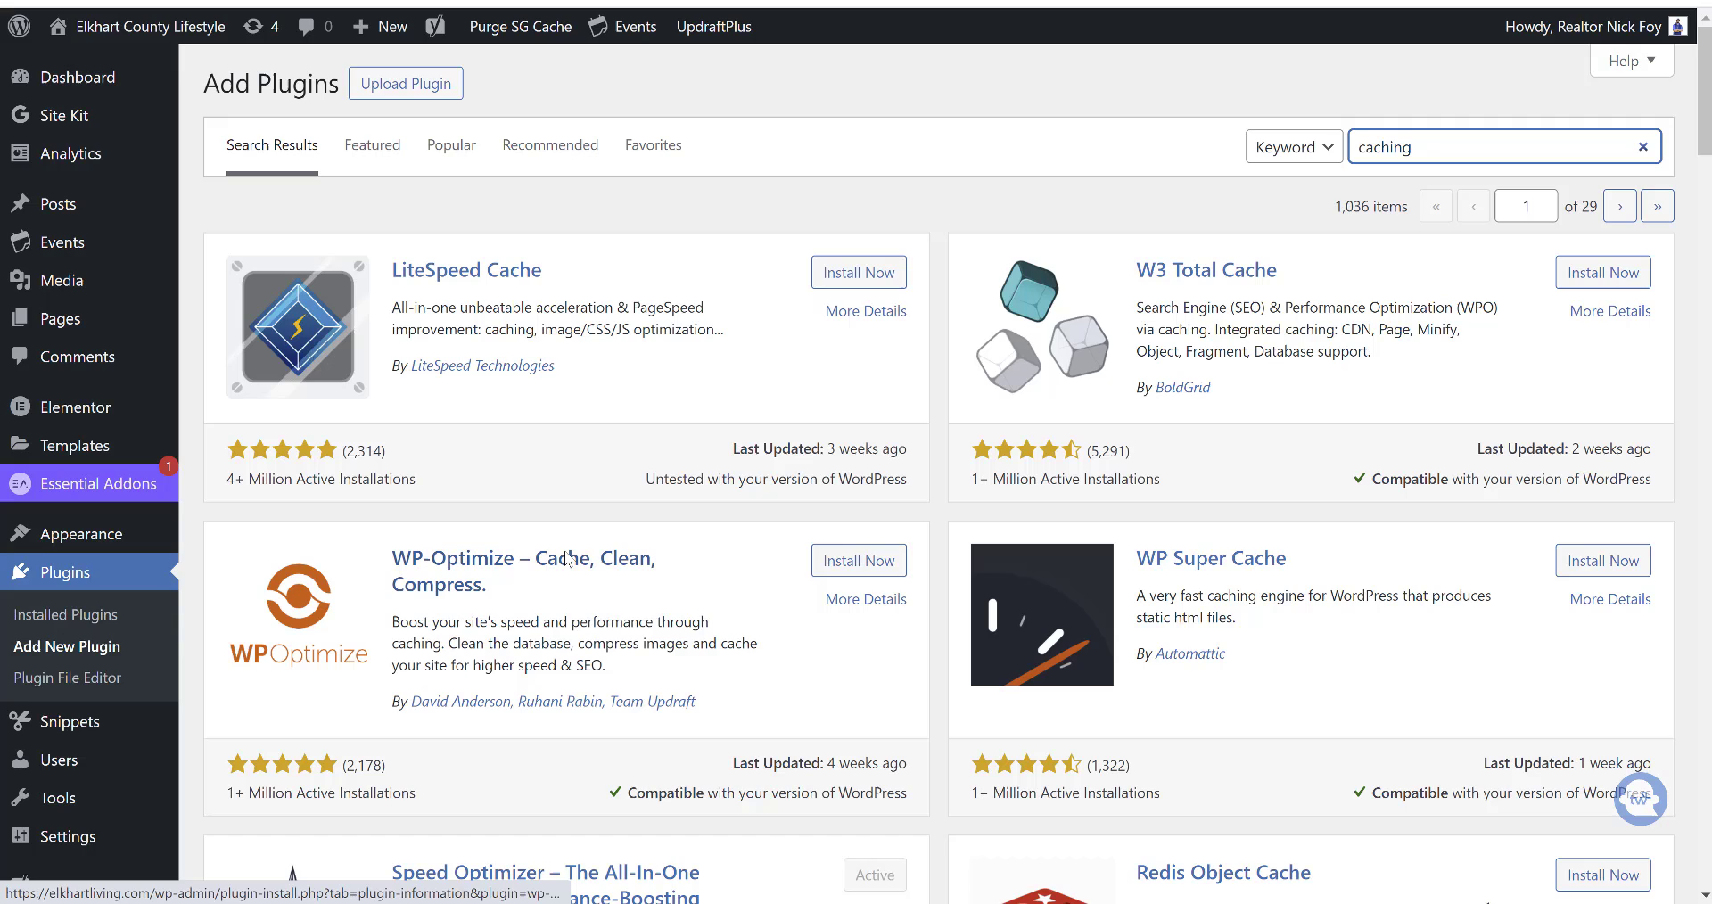
pyautogui.moveTo(625, 201)
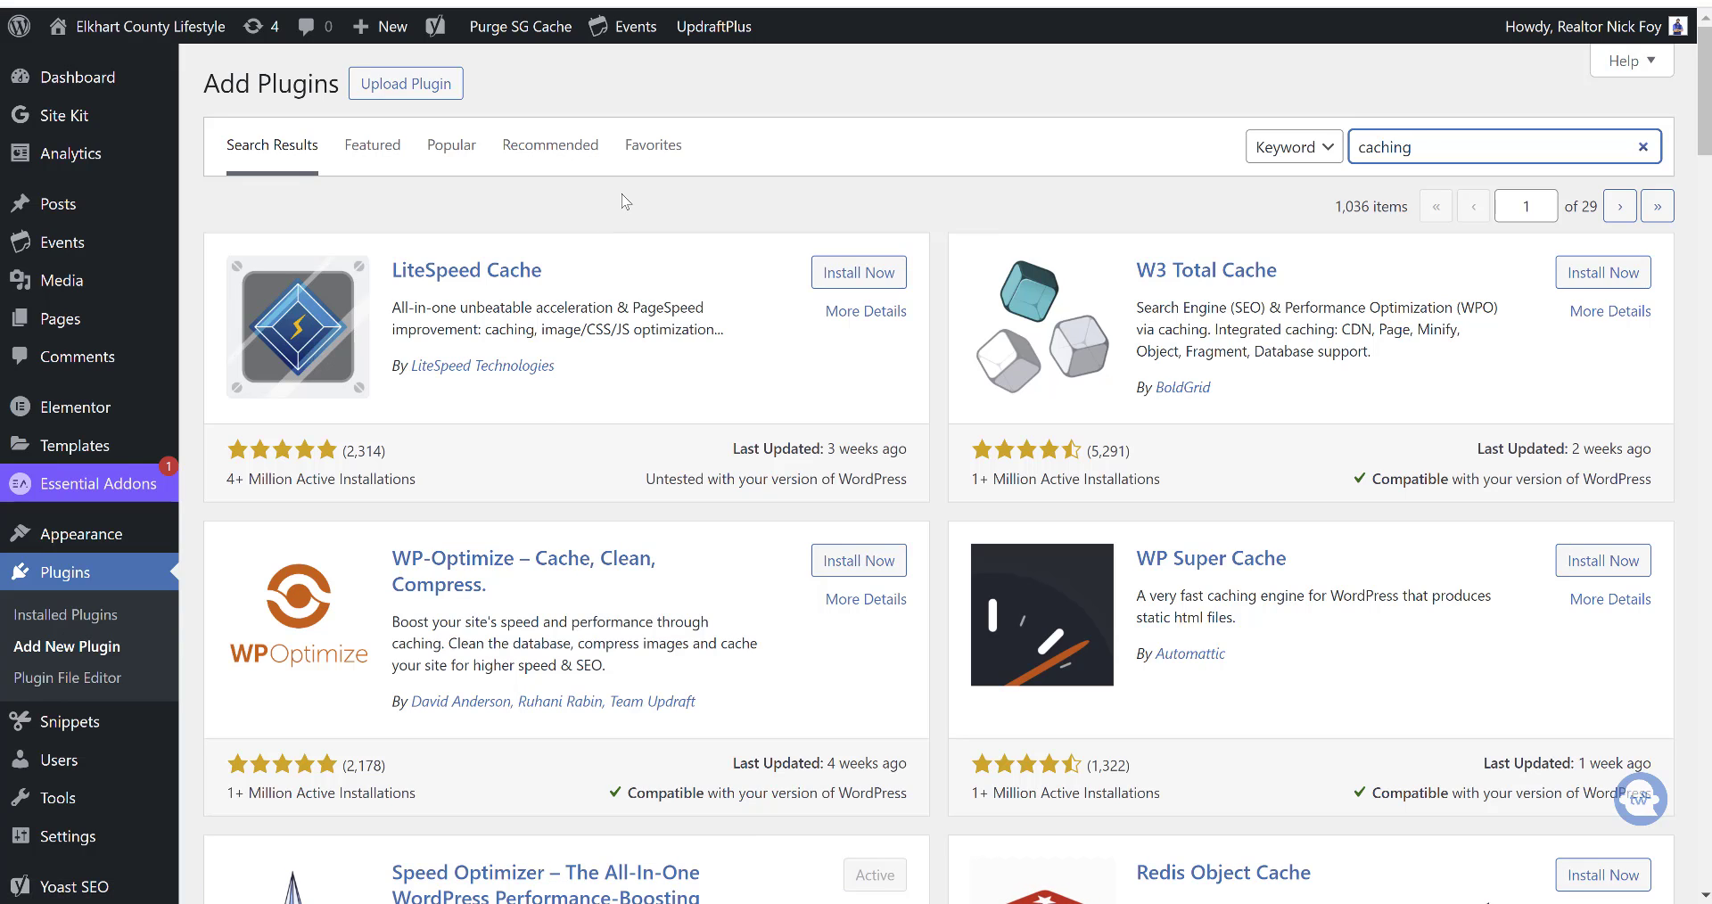
pyautogui.click(1502, 146)
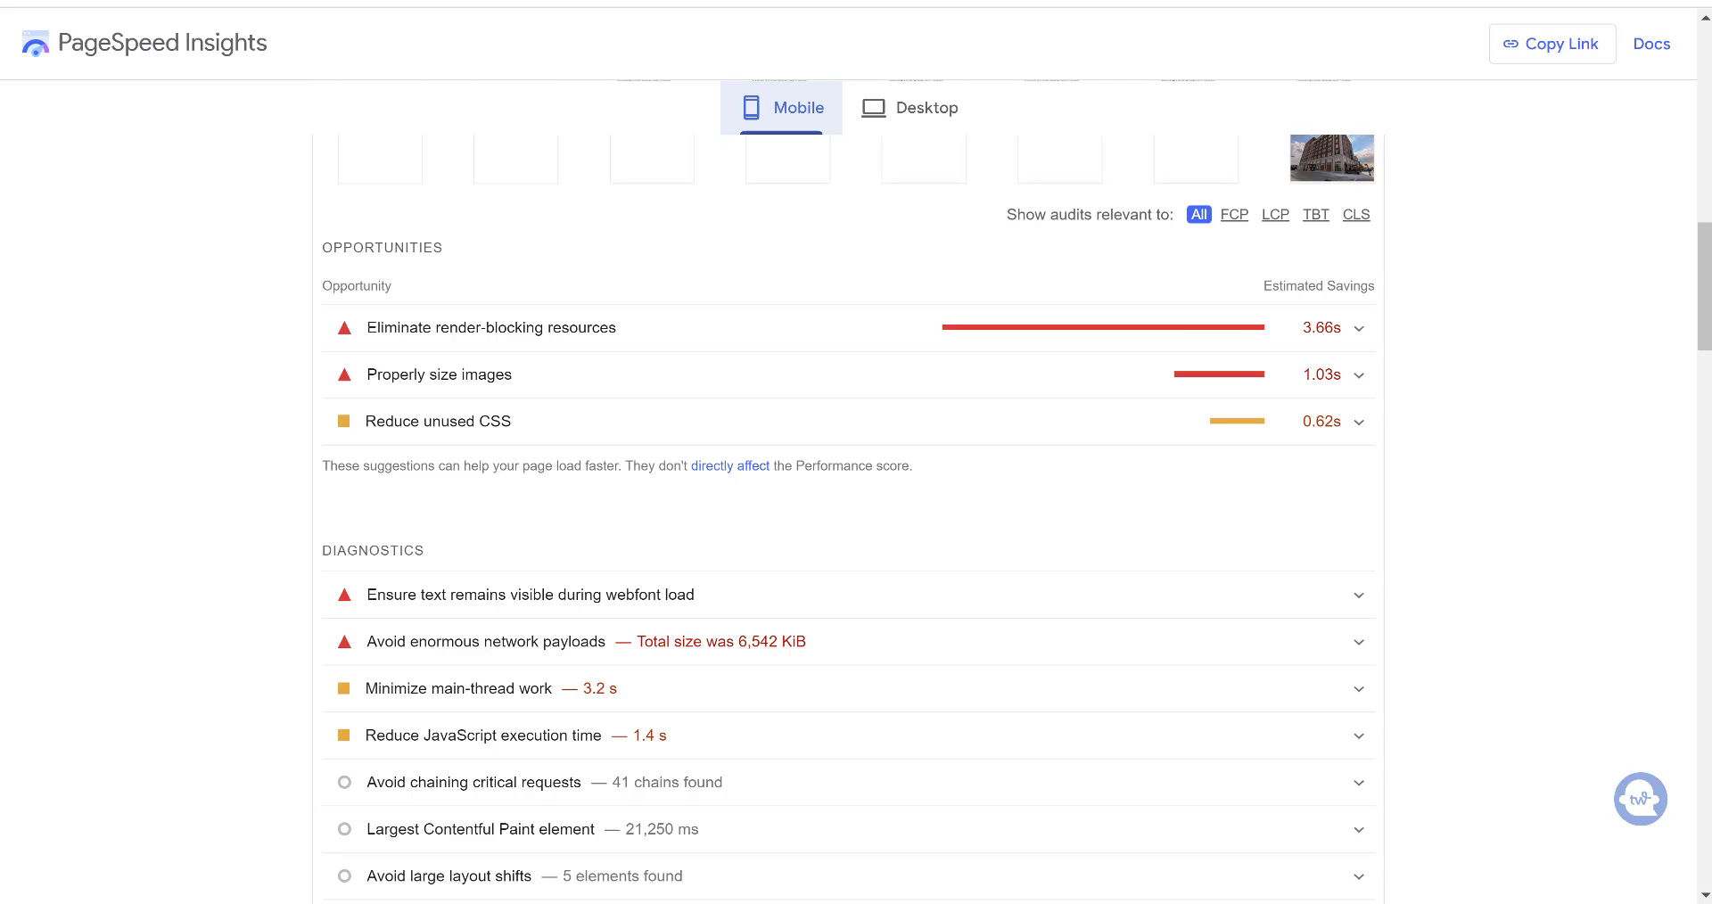
# - Re-run the PageSpeed analysis for elkhartliving.com and review the desktop report scoring 91
pyautogui.scroll(3)
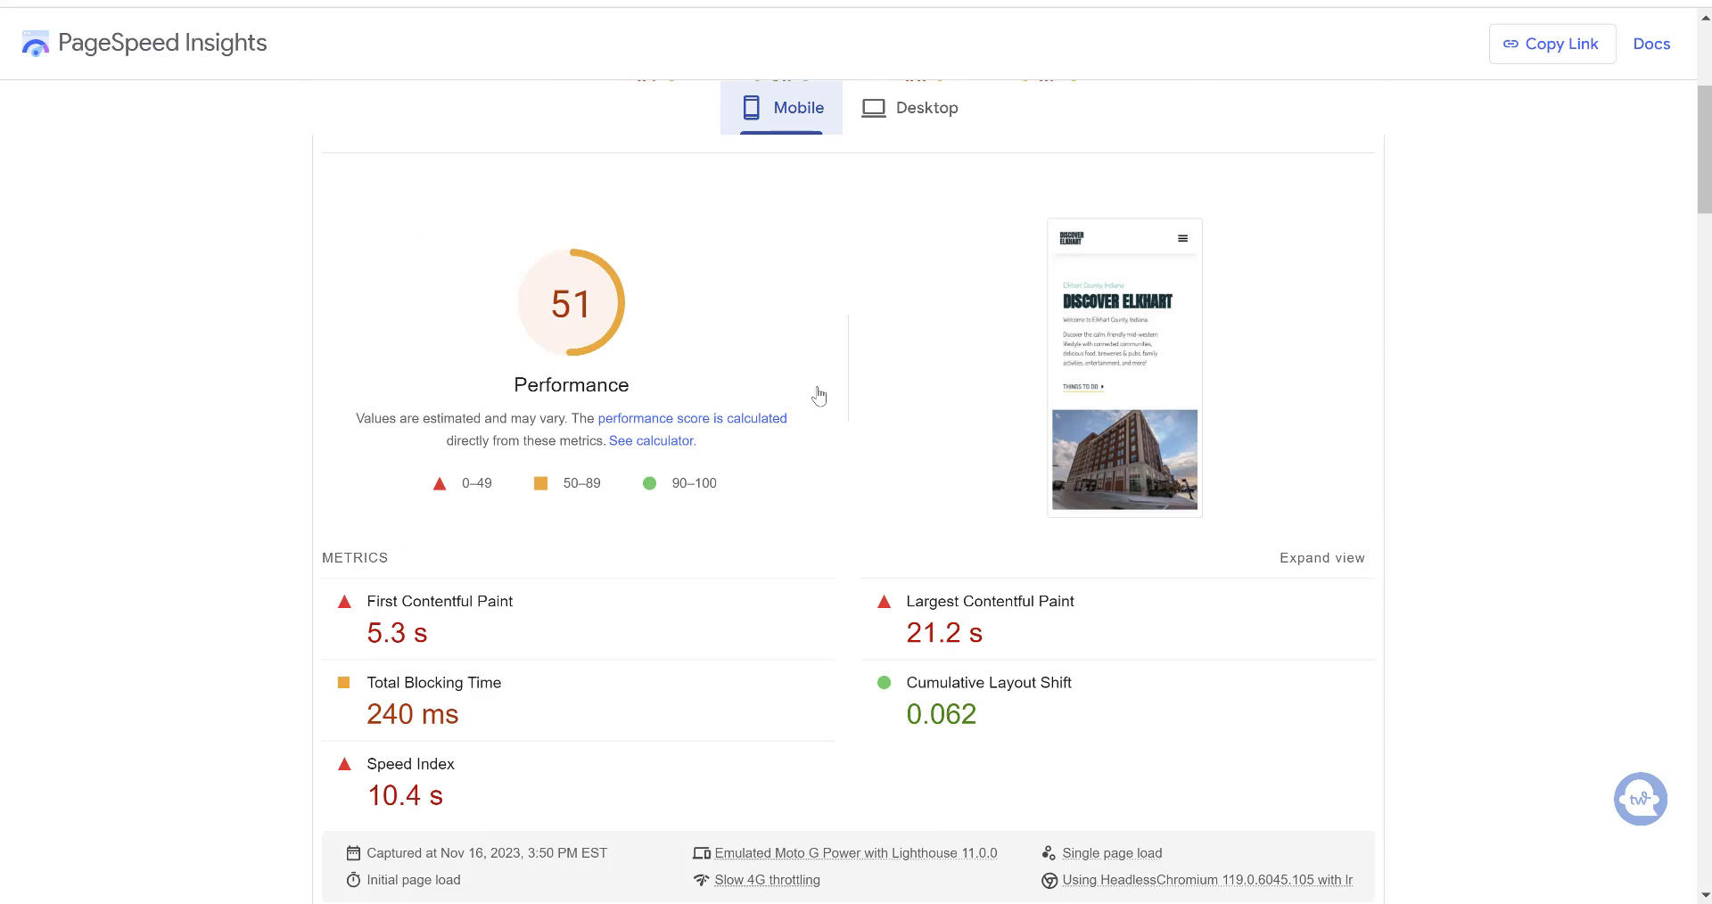
pyautogui.scroll(3)
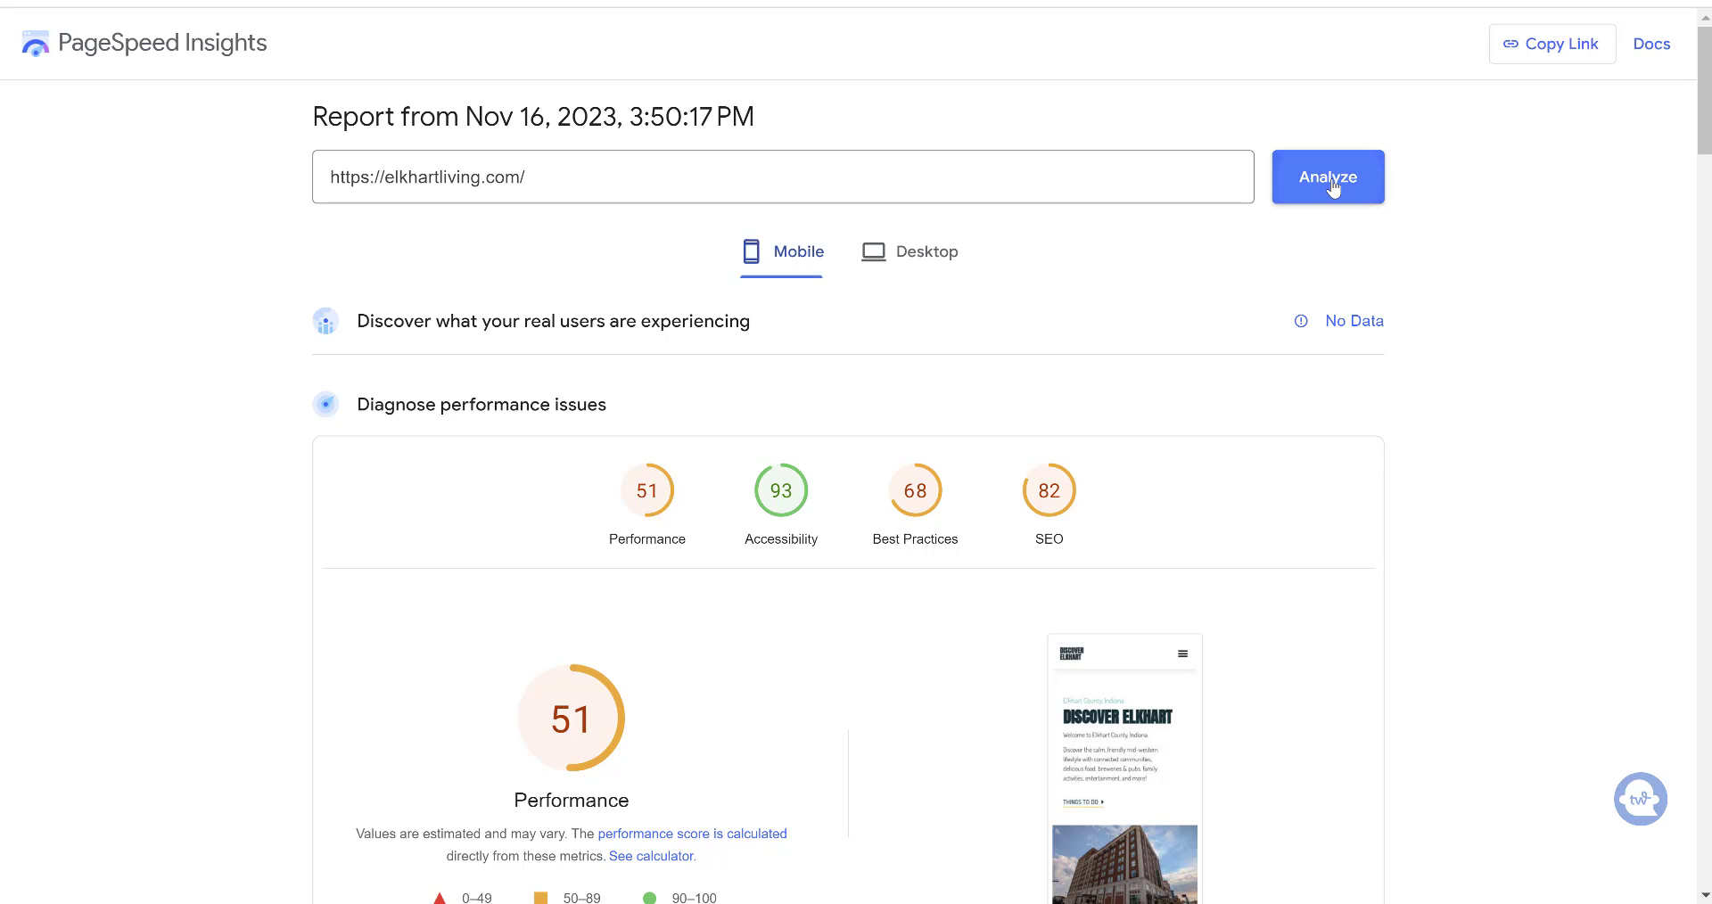
pyautogui.click(1327, 177)
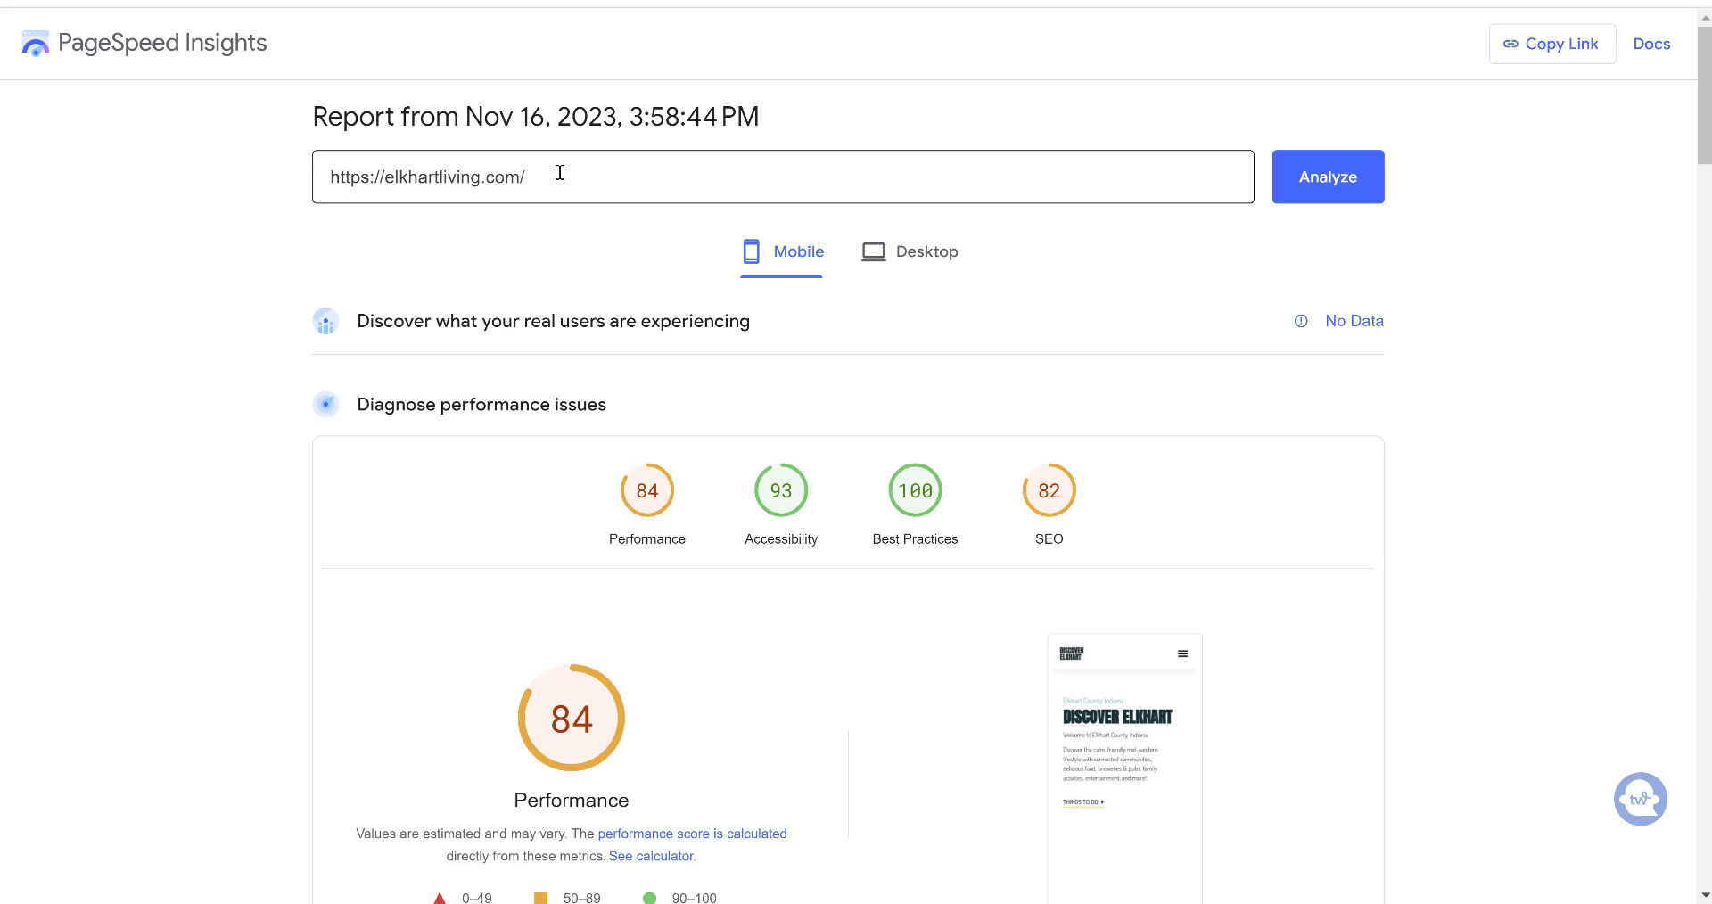
pyautogui.scroll(-3)
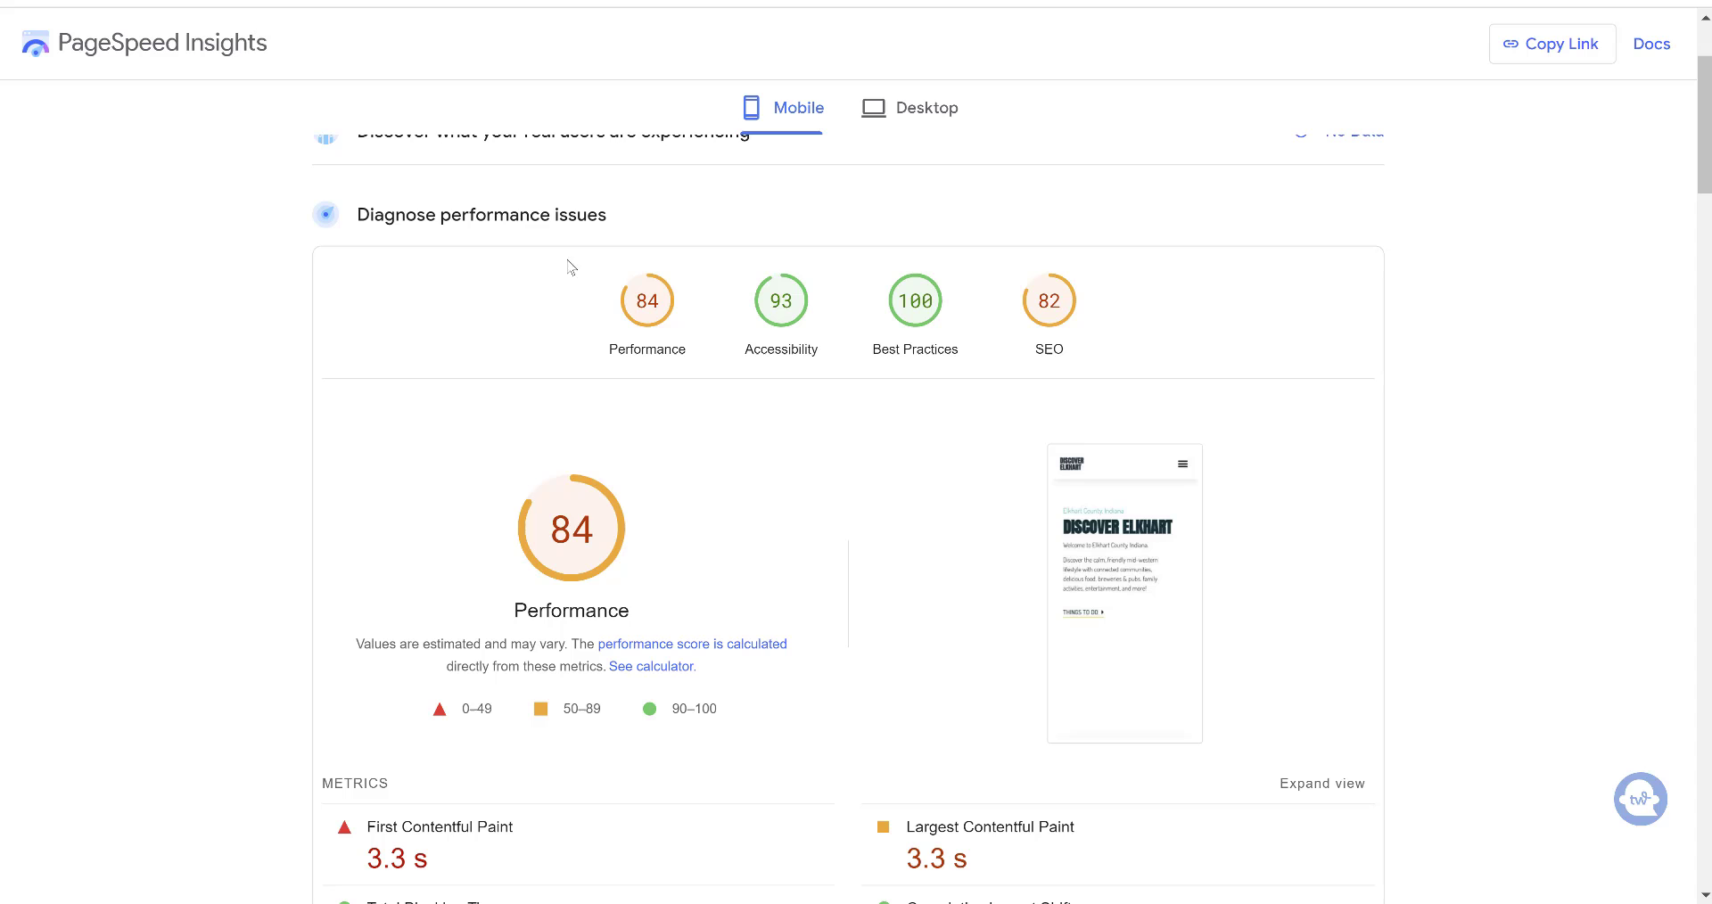
pyautogui.scroll(-3)
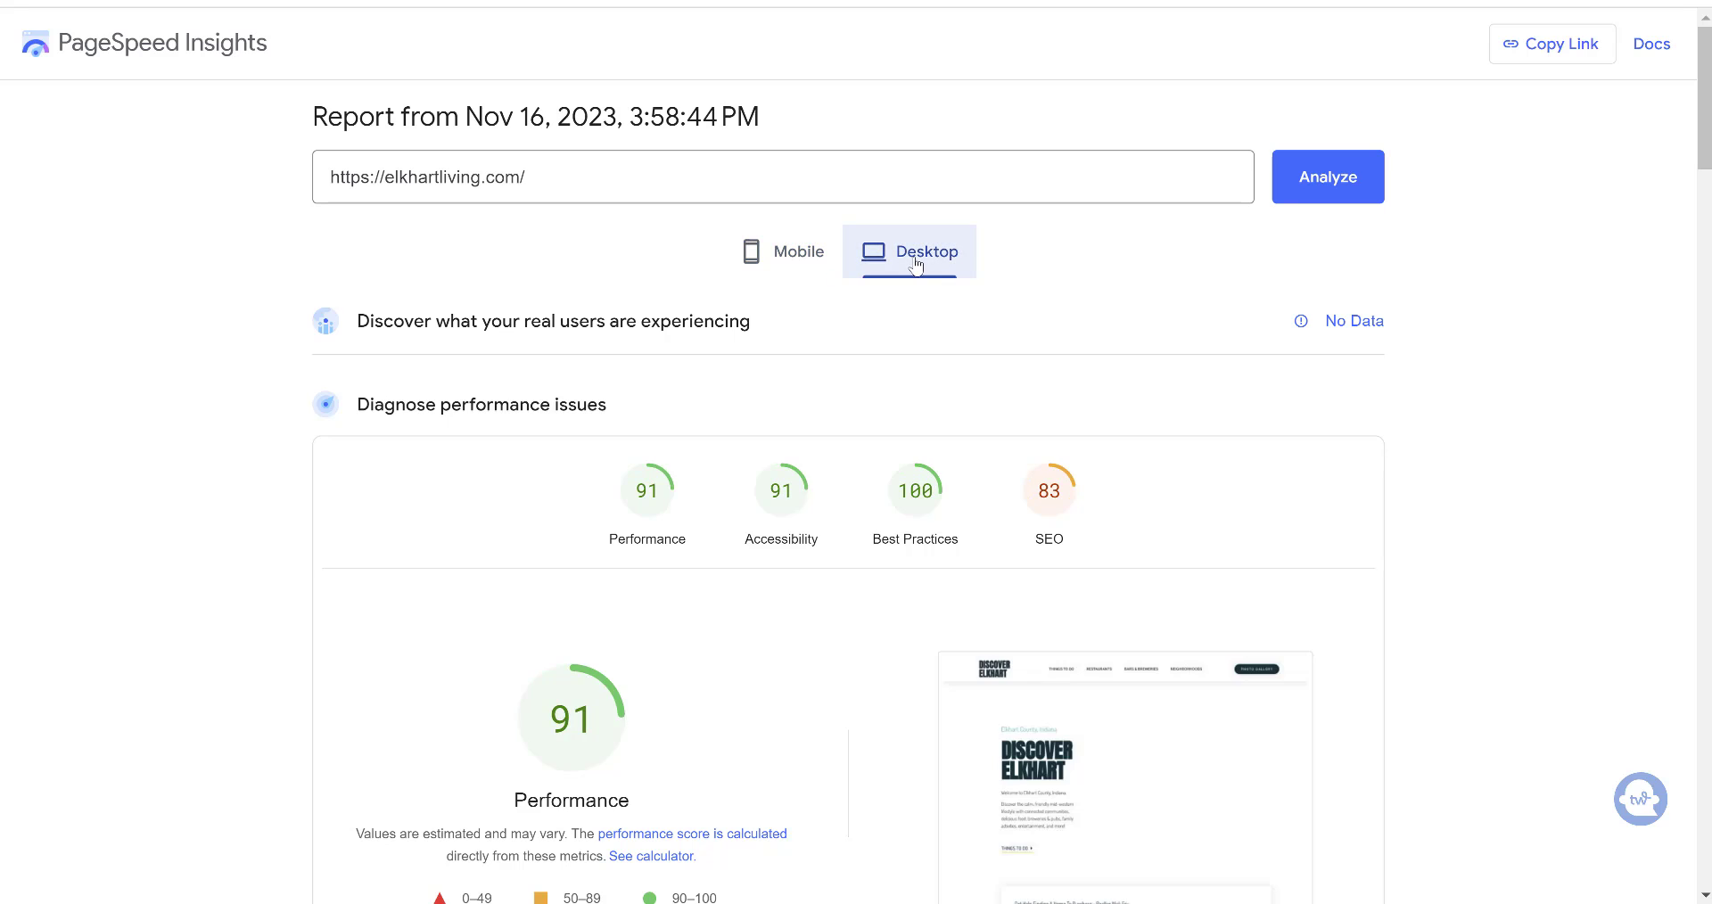
pyautogui.scroll(-3)
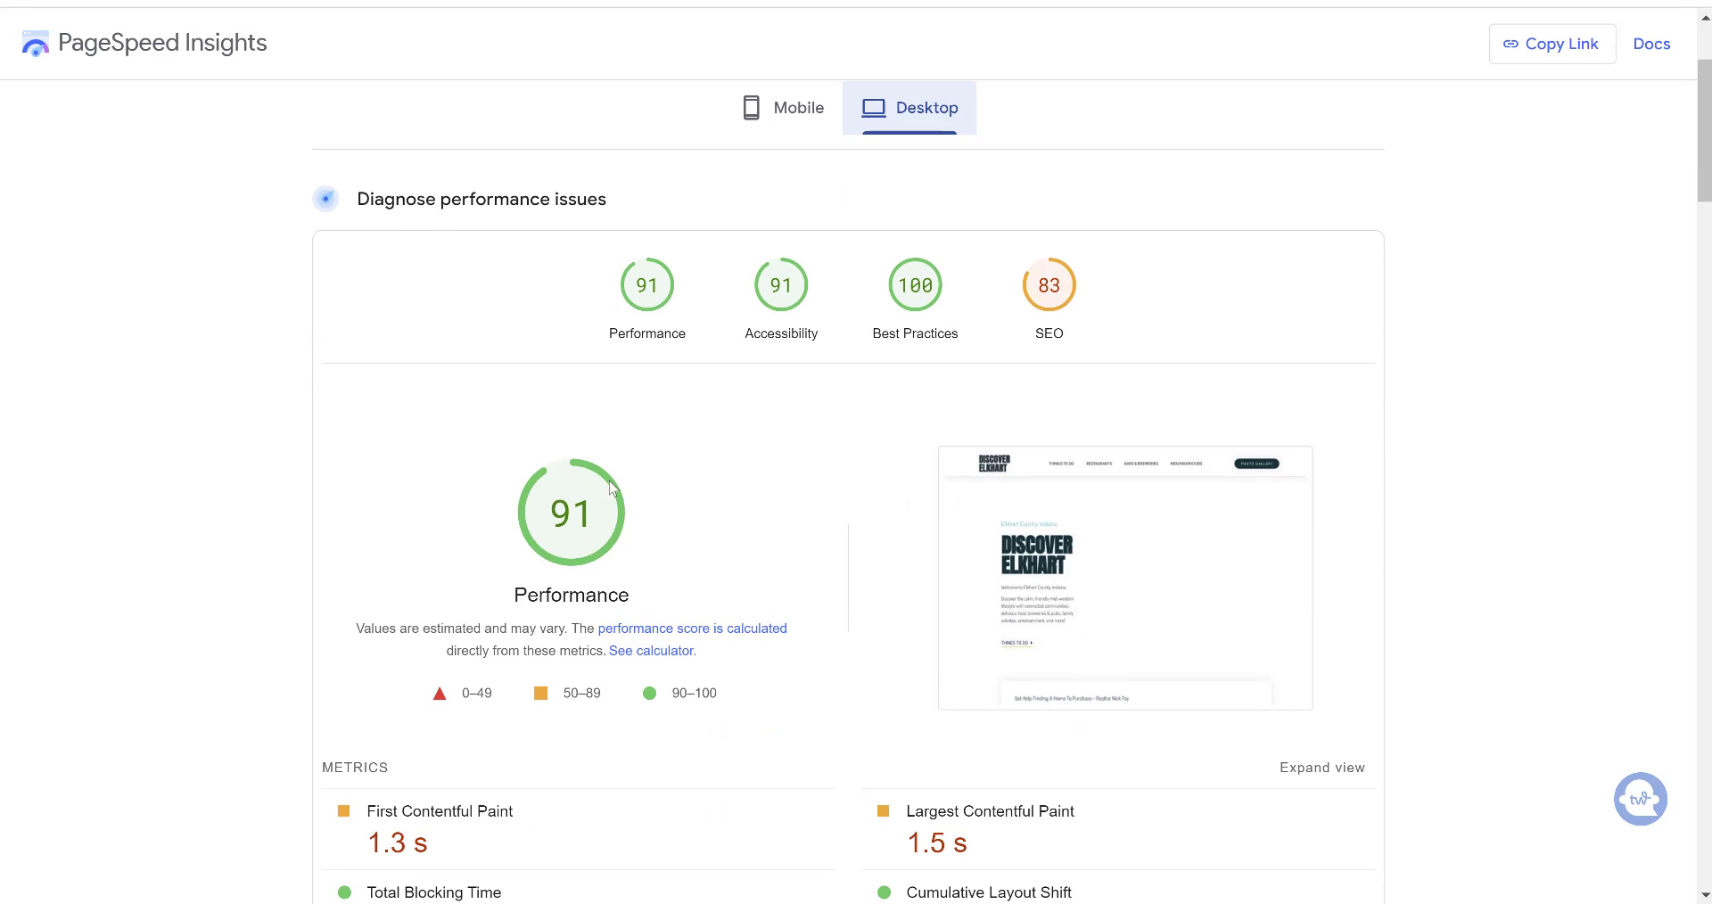
pyautogui.scroll(-3)
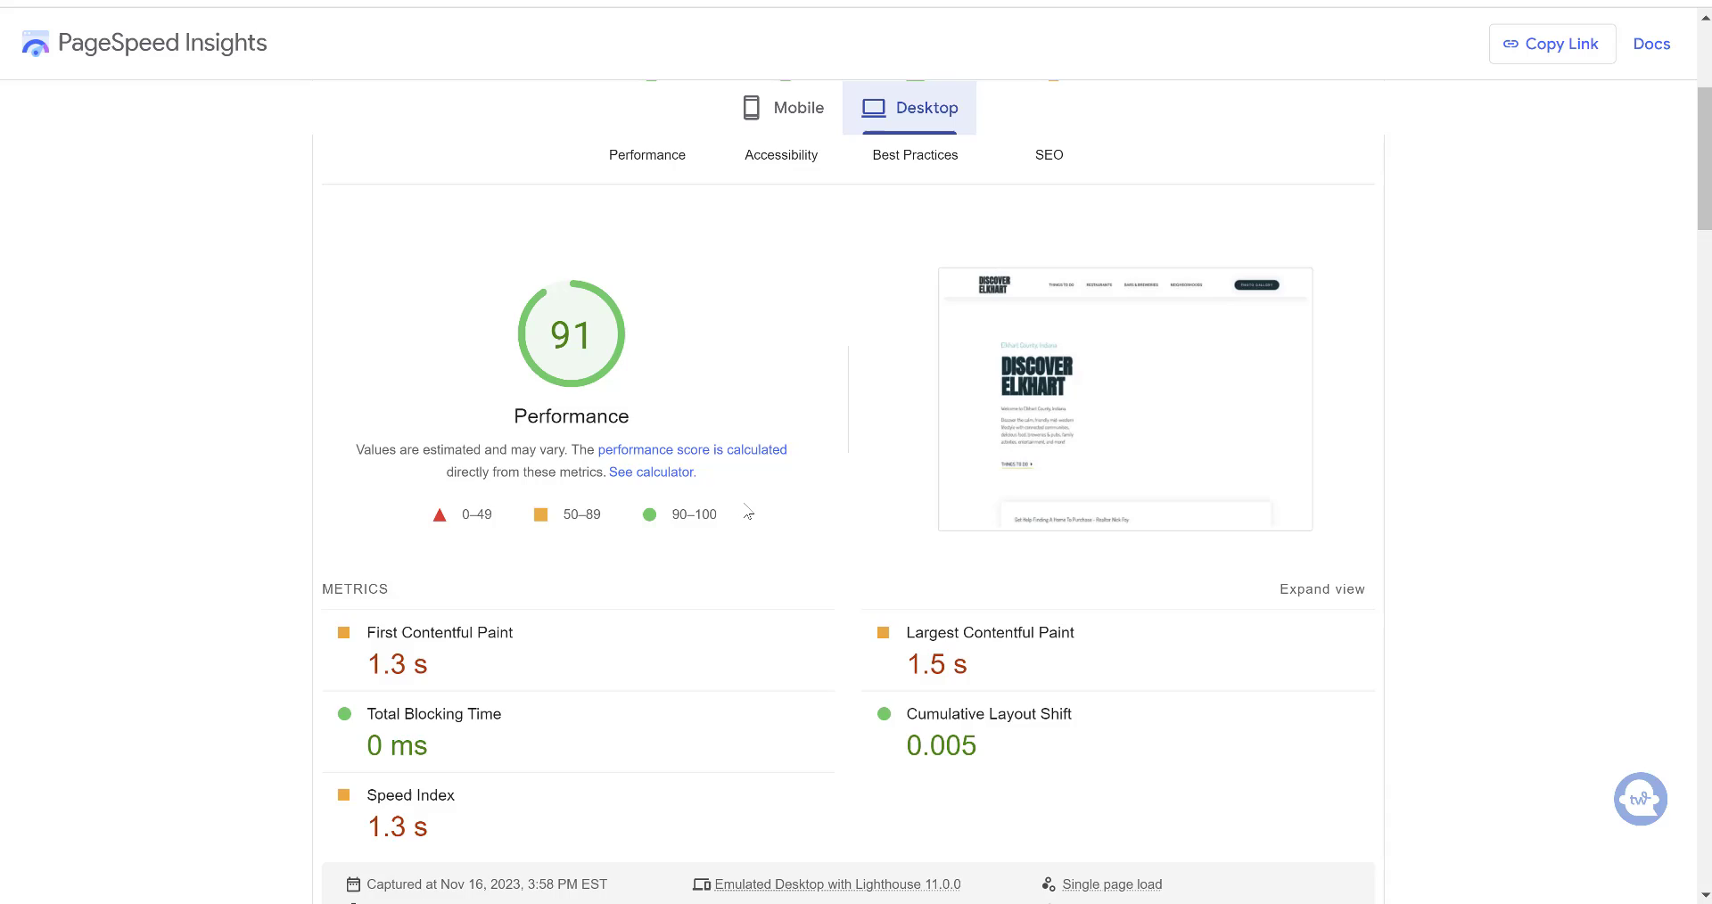
pyautogui.scroll(-3)
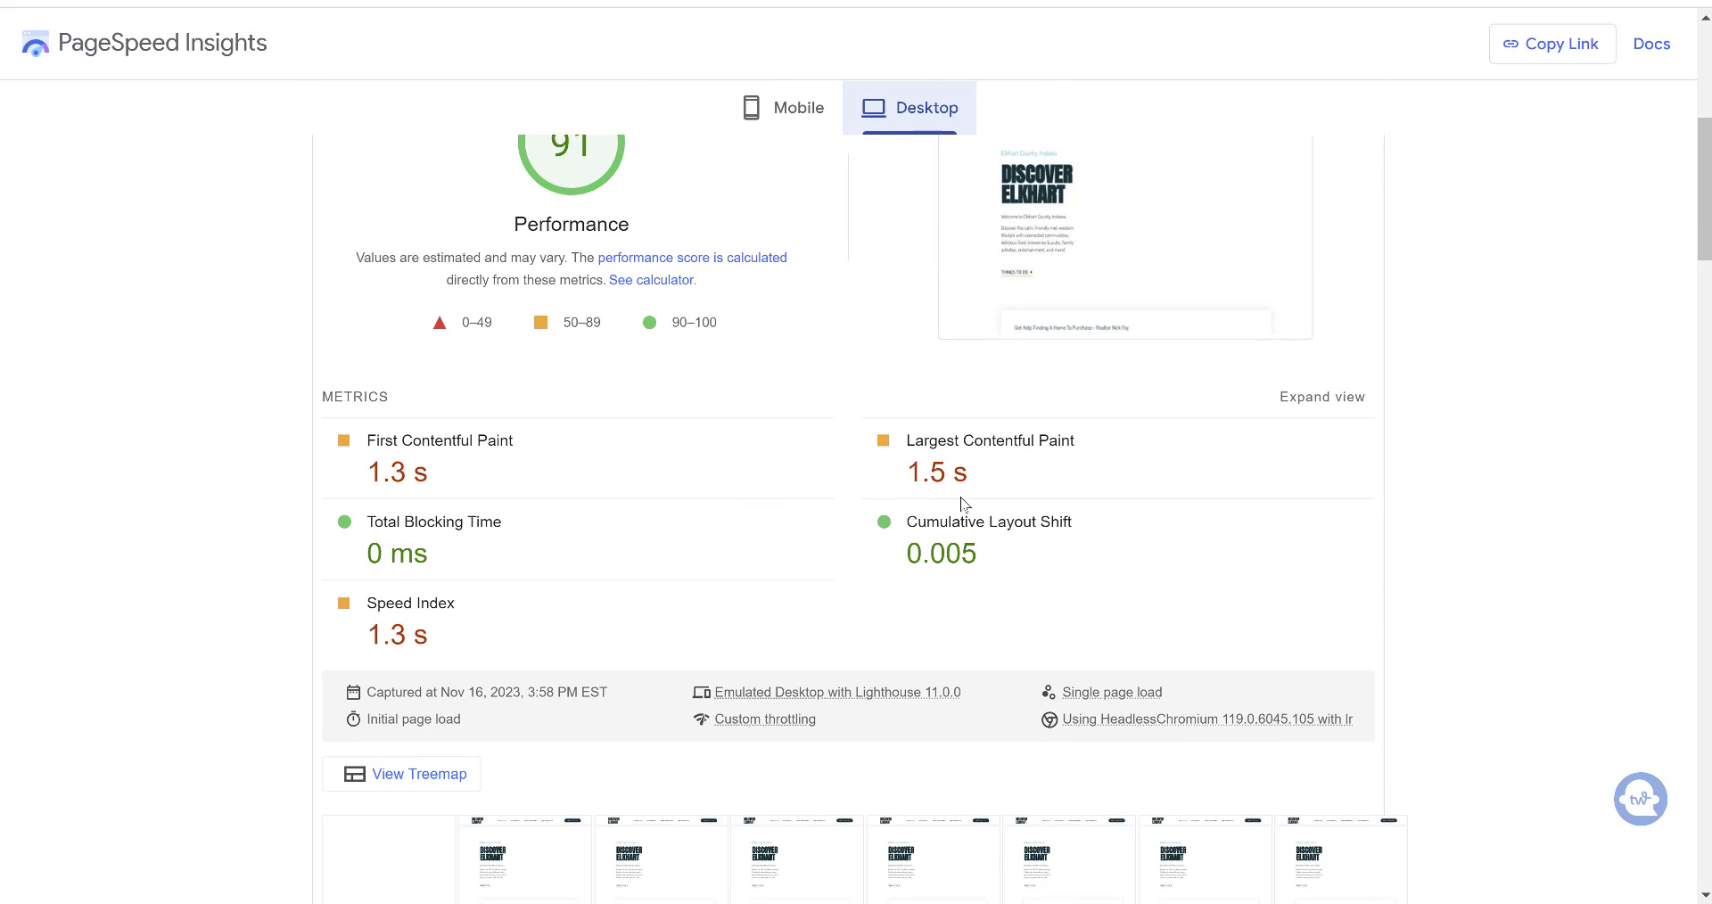
pyautogui.scroll(3)
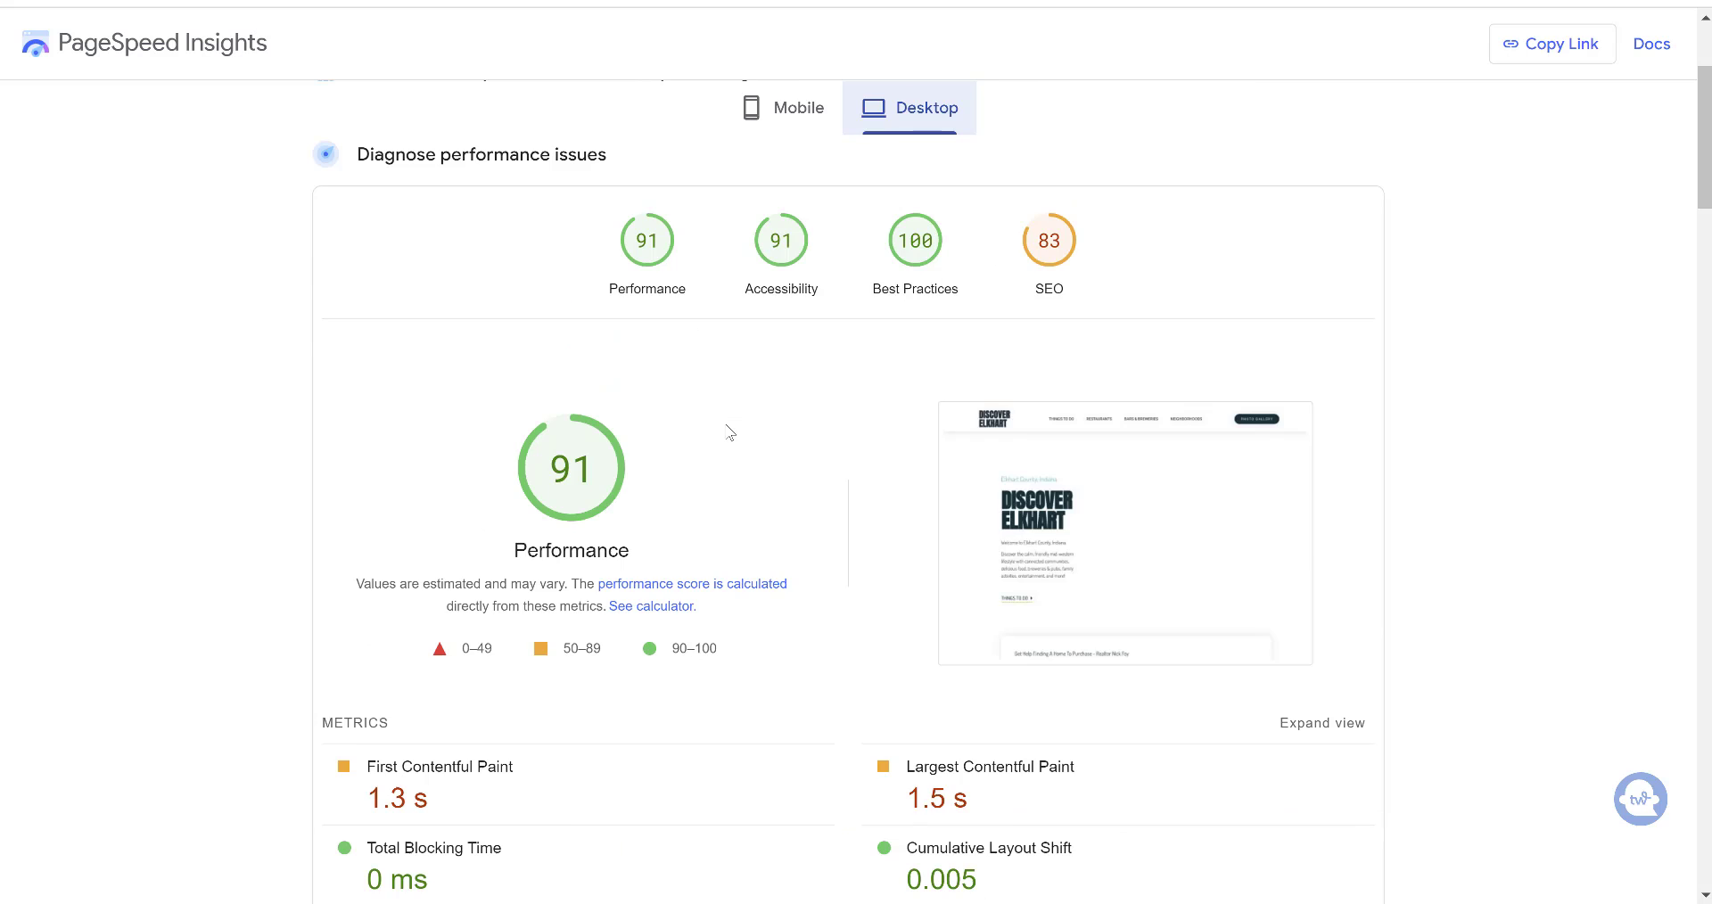
# - Switch to the mobile report showing performance 84 with 3.3 s paint times
pyautogui.click(782, 107)
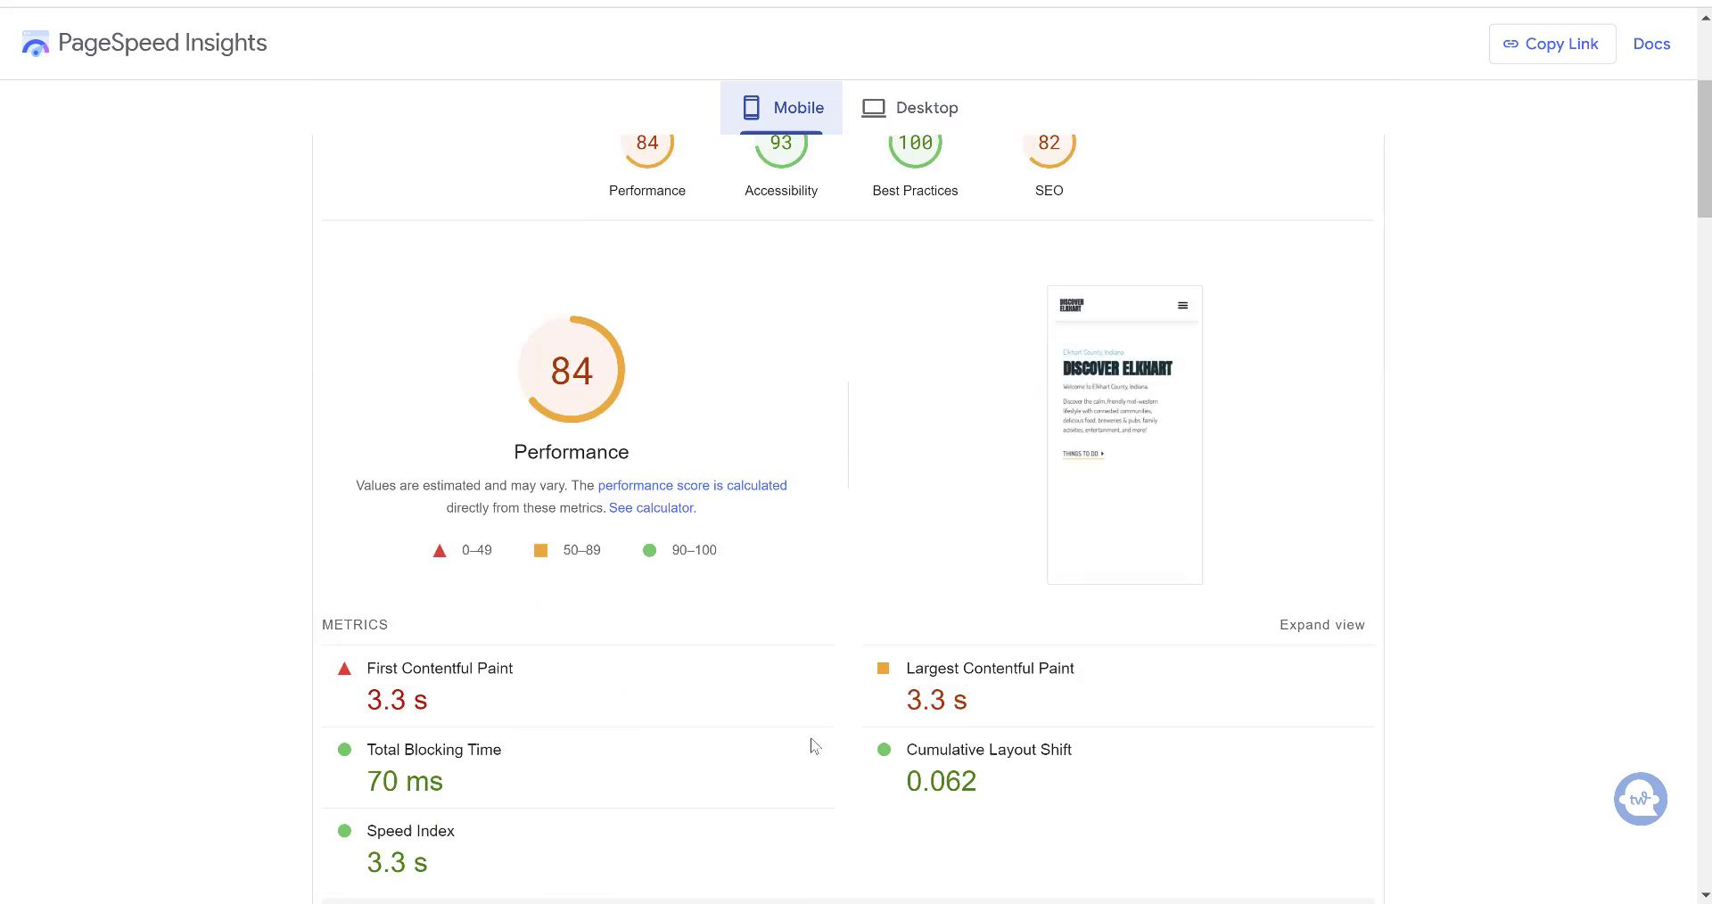
pyautogui.scroll(-3)
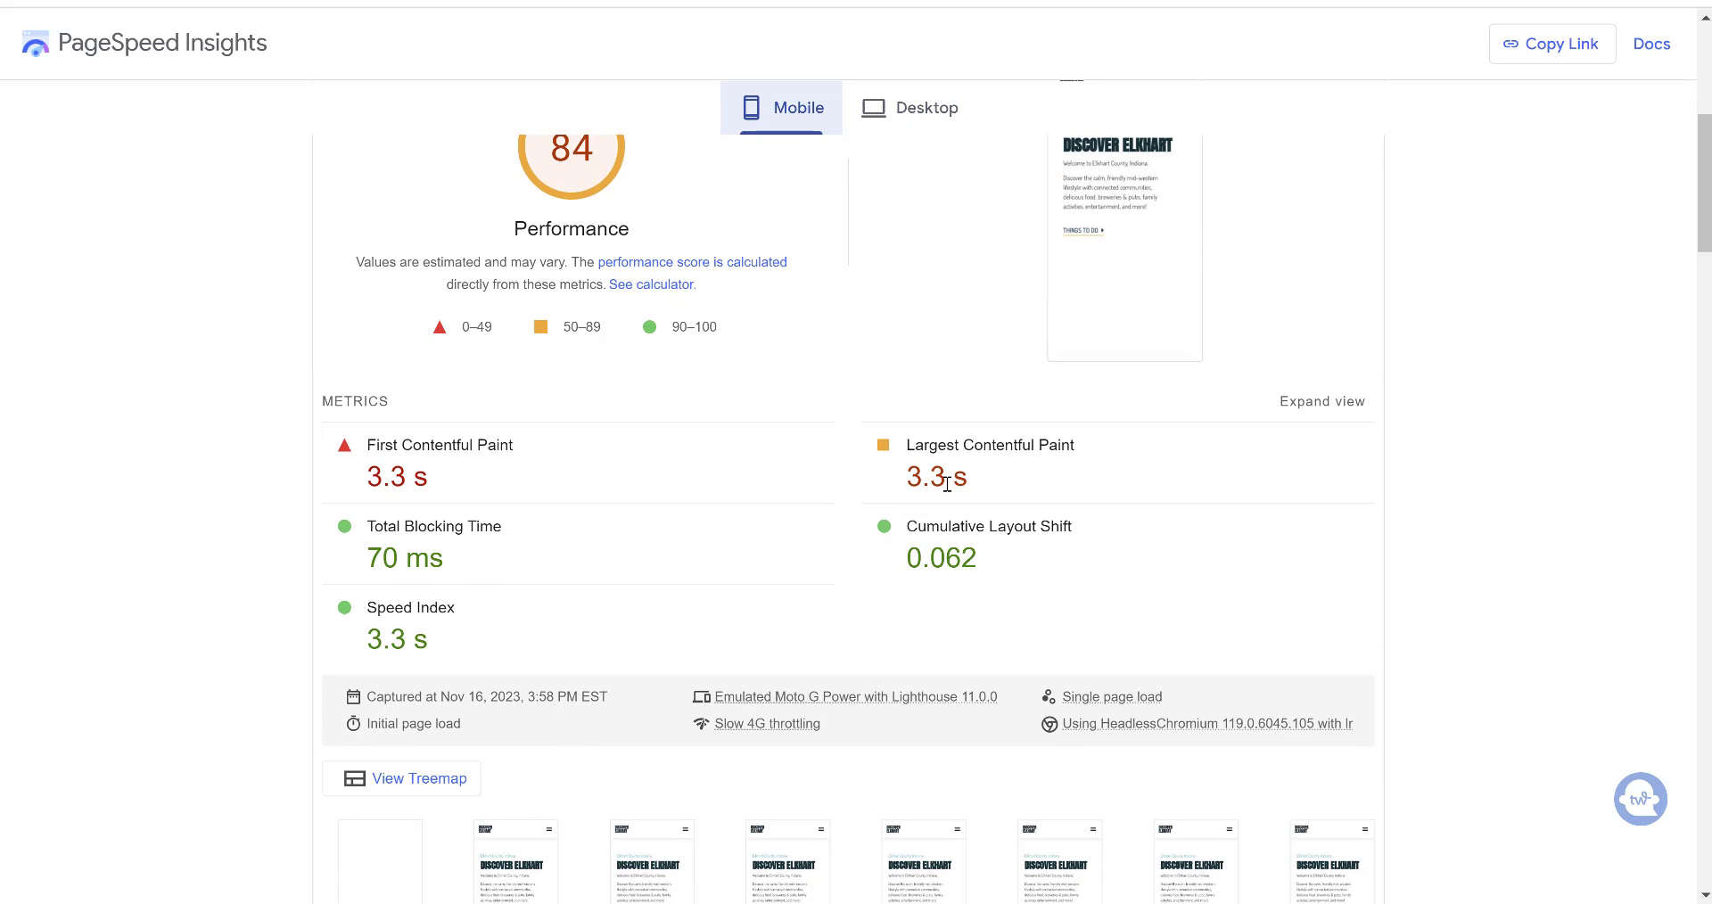
pyautogui.scroll(-3)
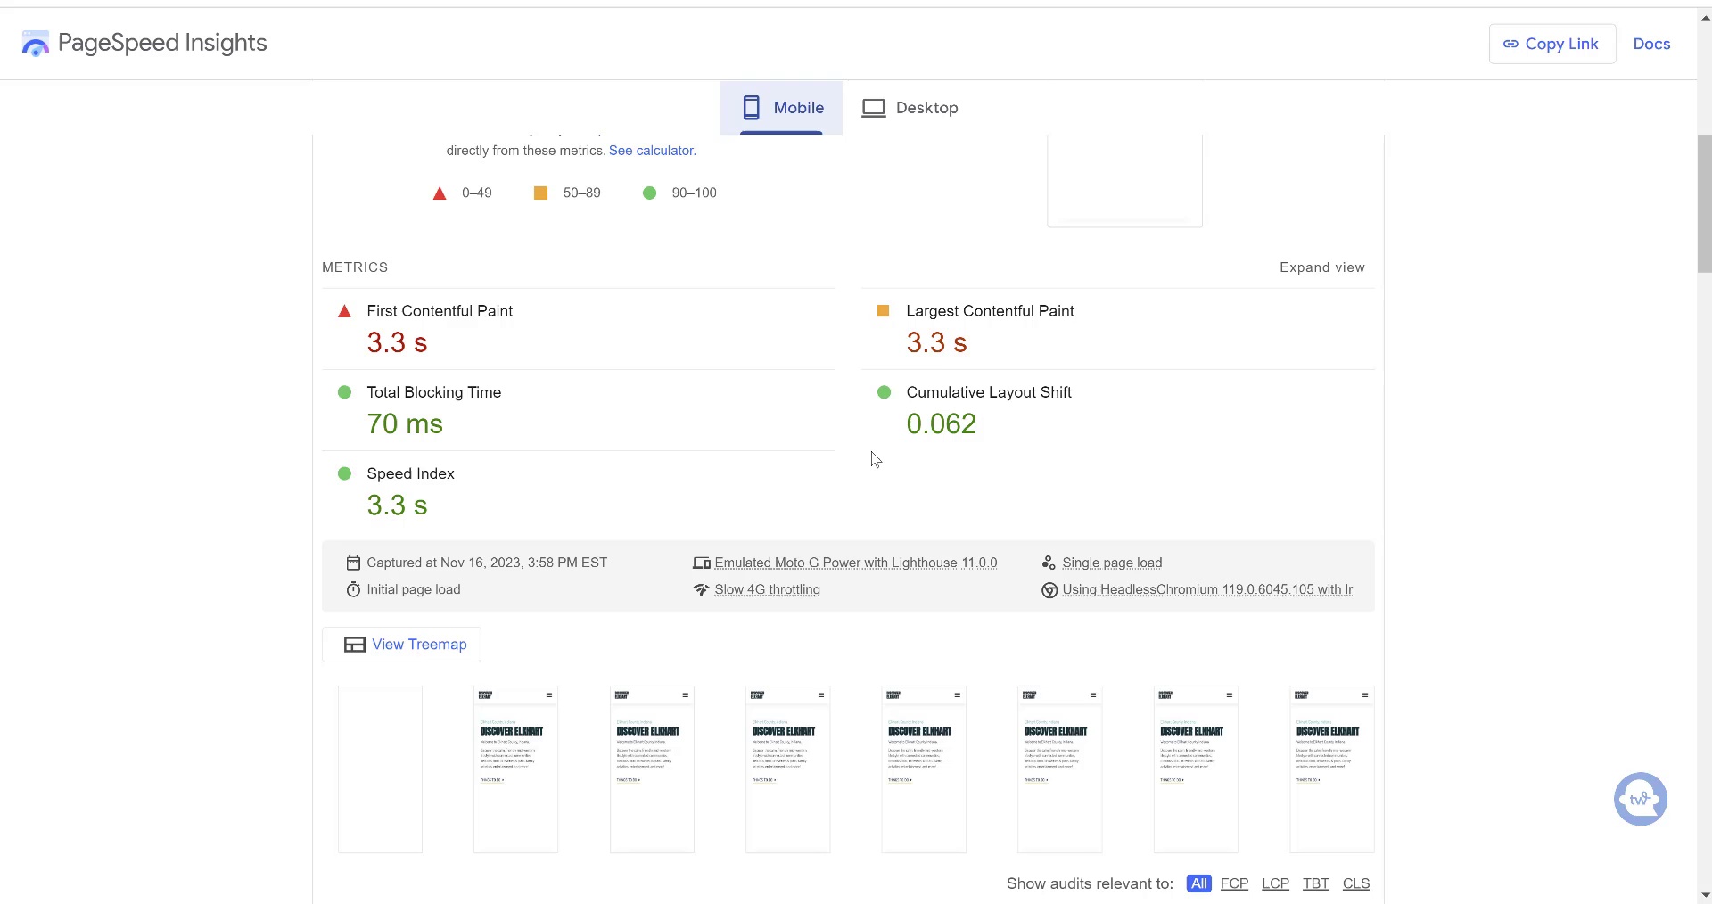
# - Enter elkhartliving.com in GTmetrix and start the speed test
pyautogui.scroll(3)
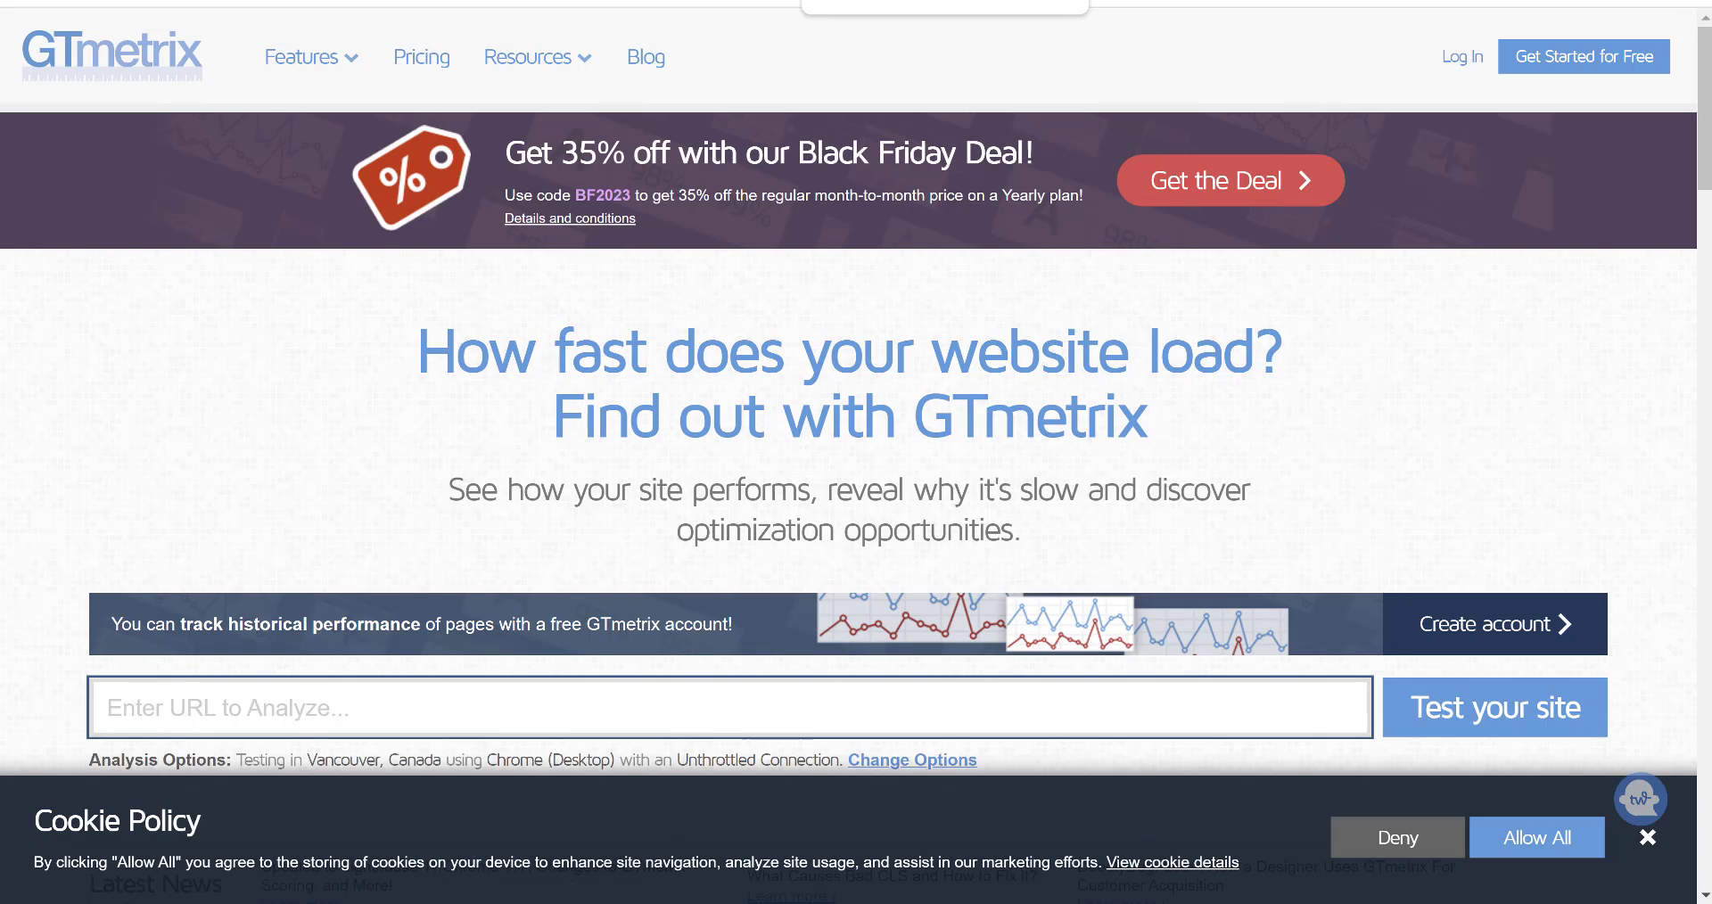
pyautogui.moveTo(631, 537)
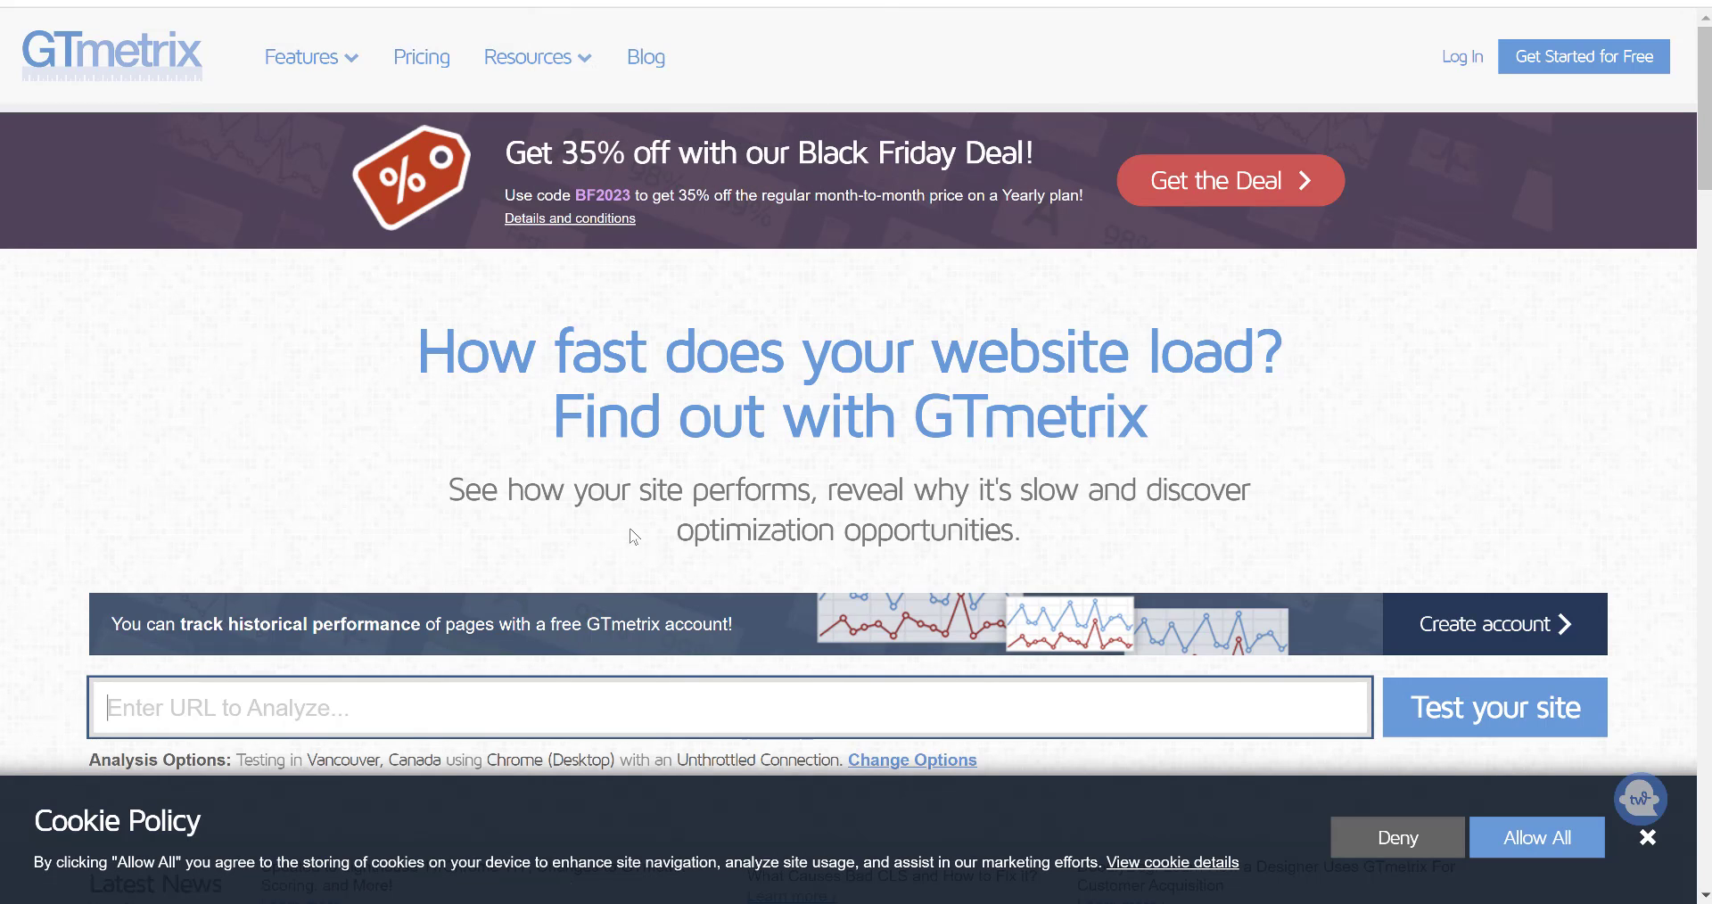
pyautogui.write('elkhar')
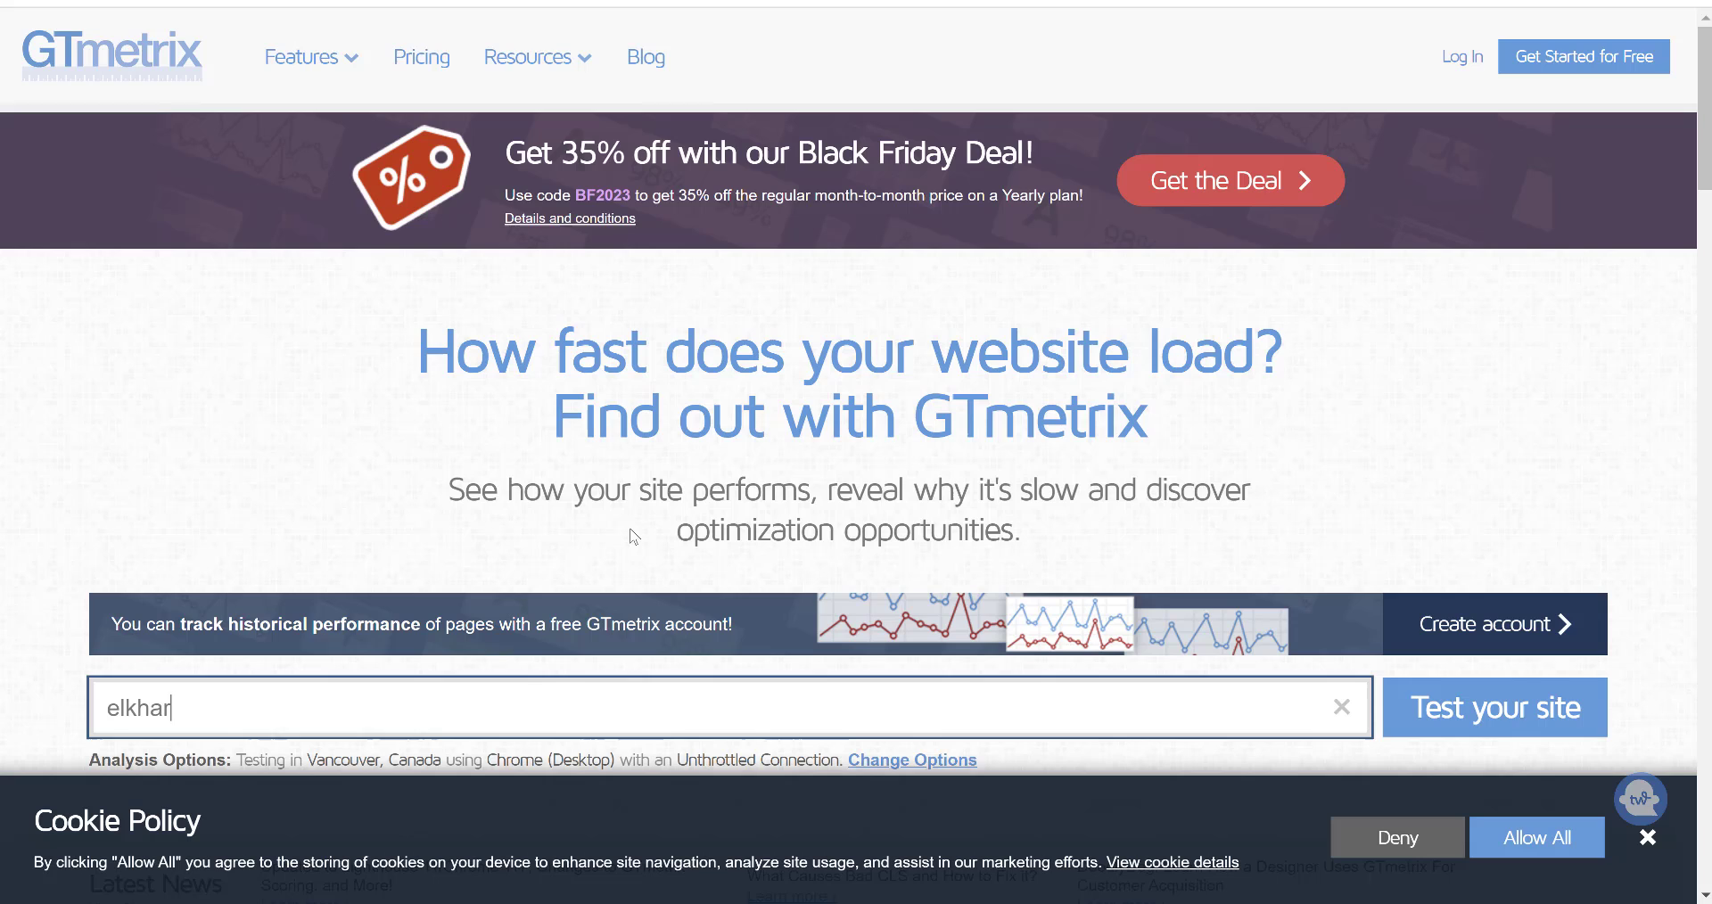
pyautogui.write('tliving.')
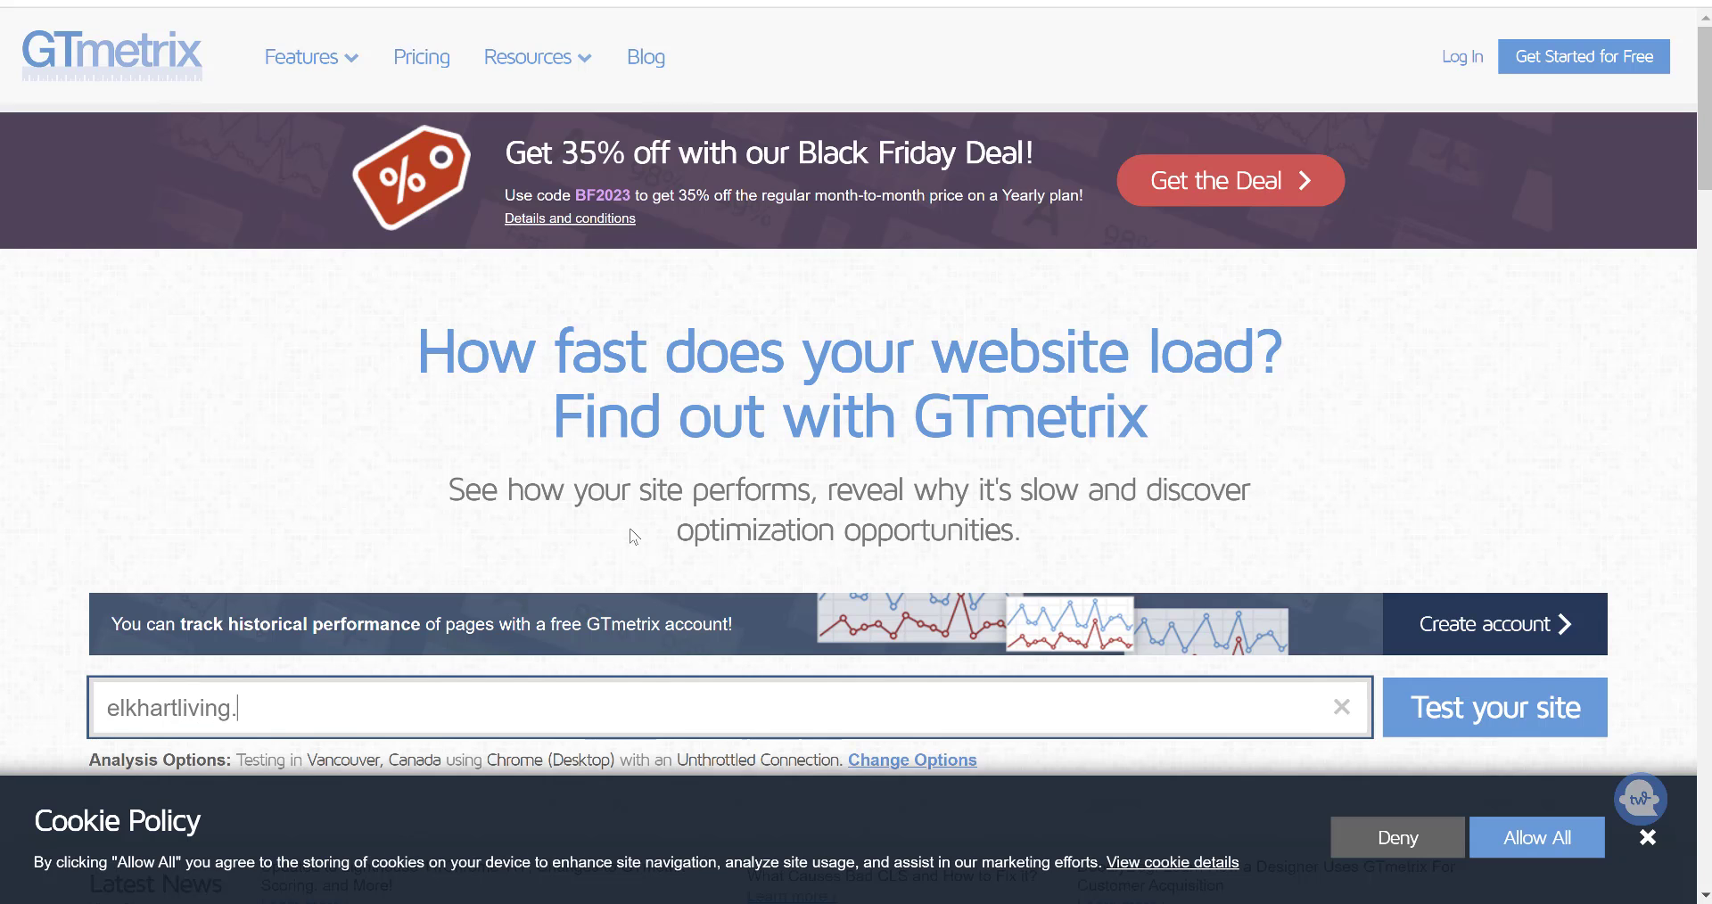
pyautogui.click(1495, 706)
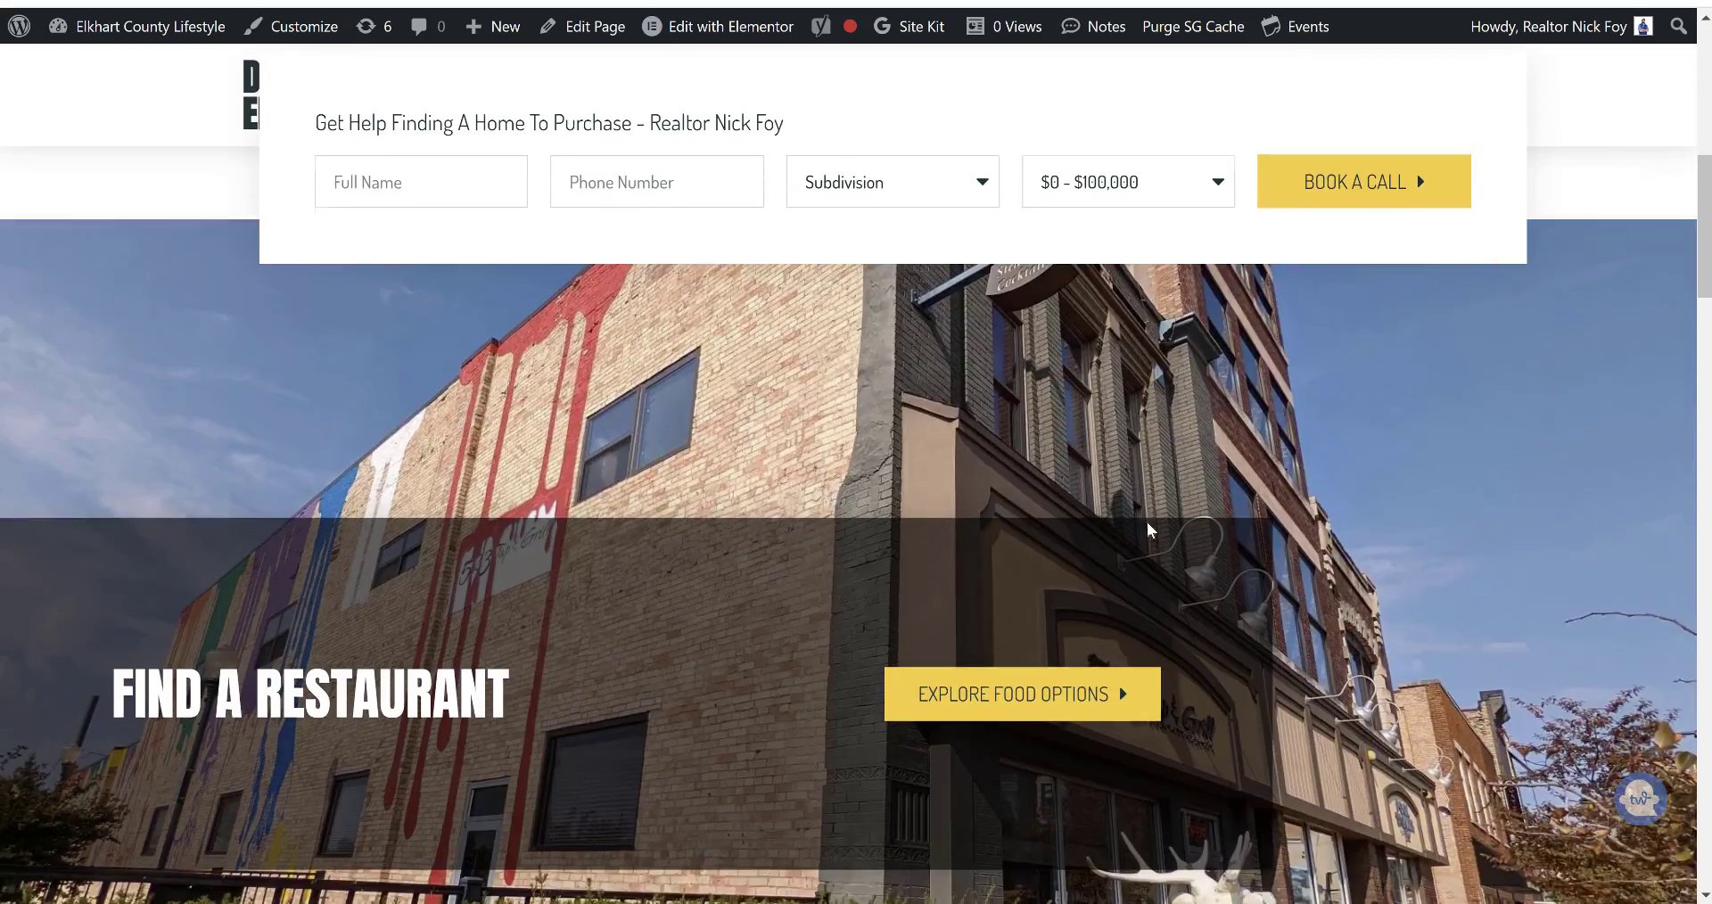
pyautogui.scroll(-3)
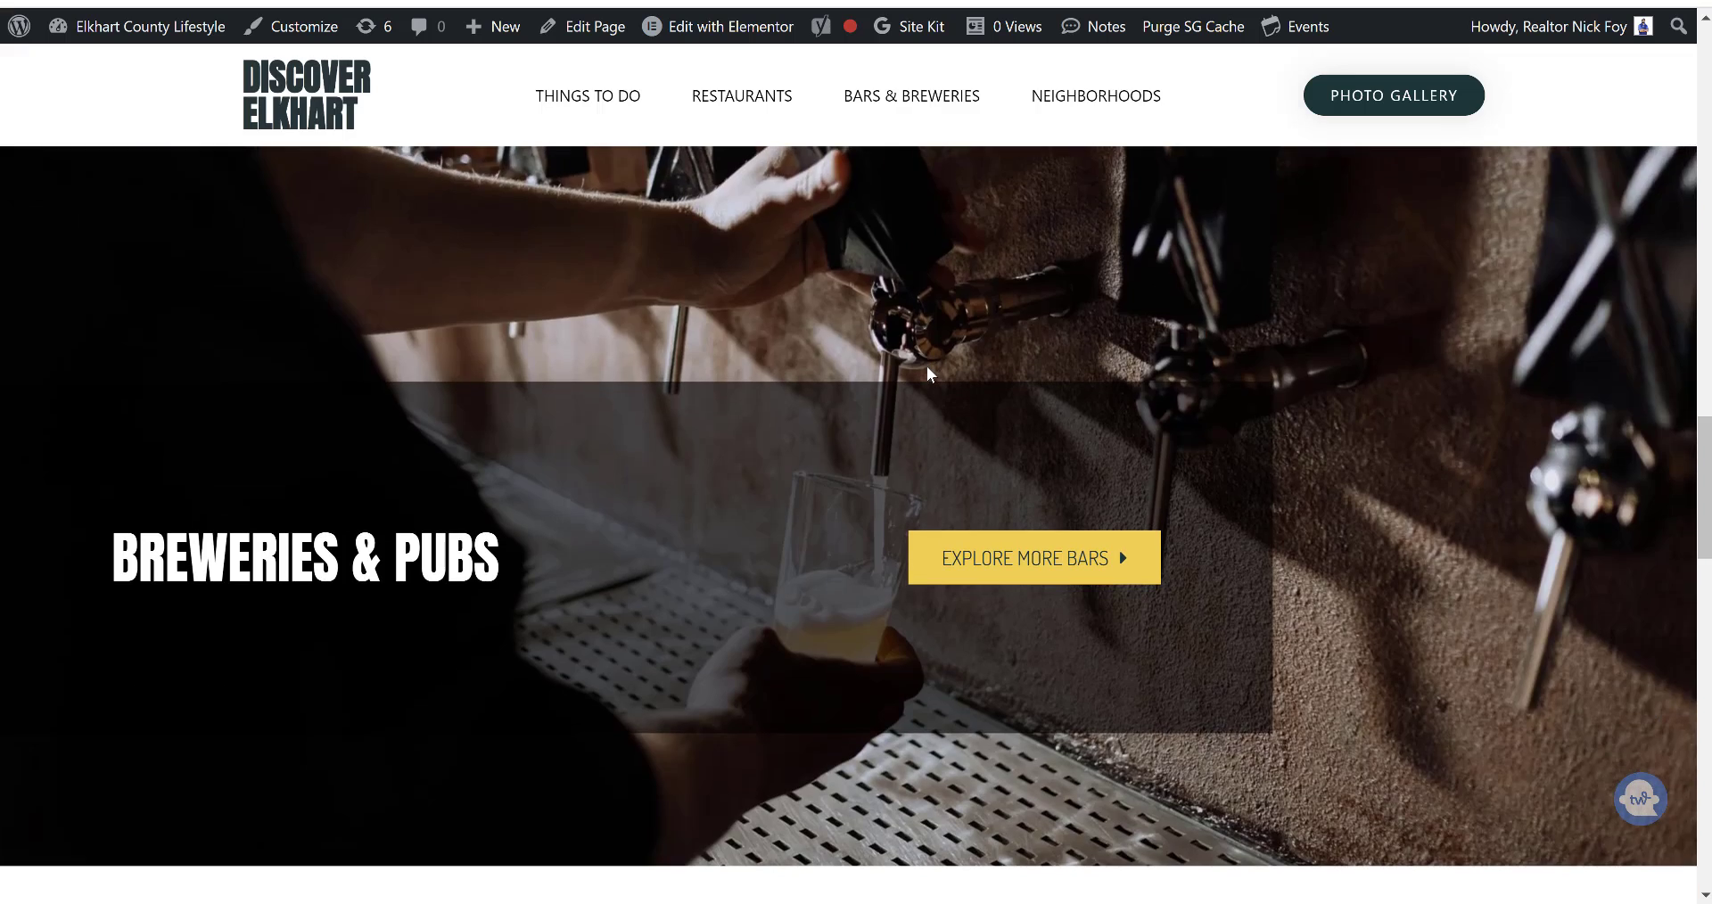
pyautogui.scroll(-3)
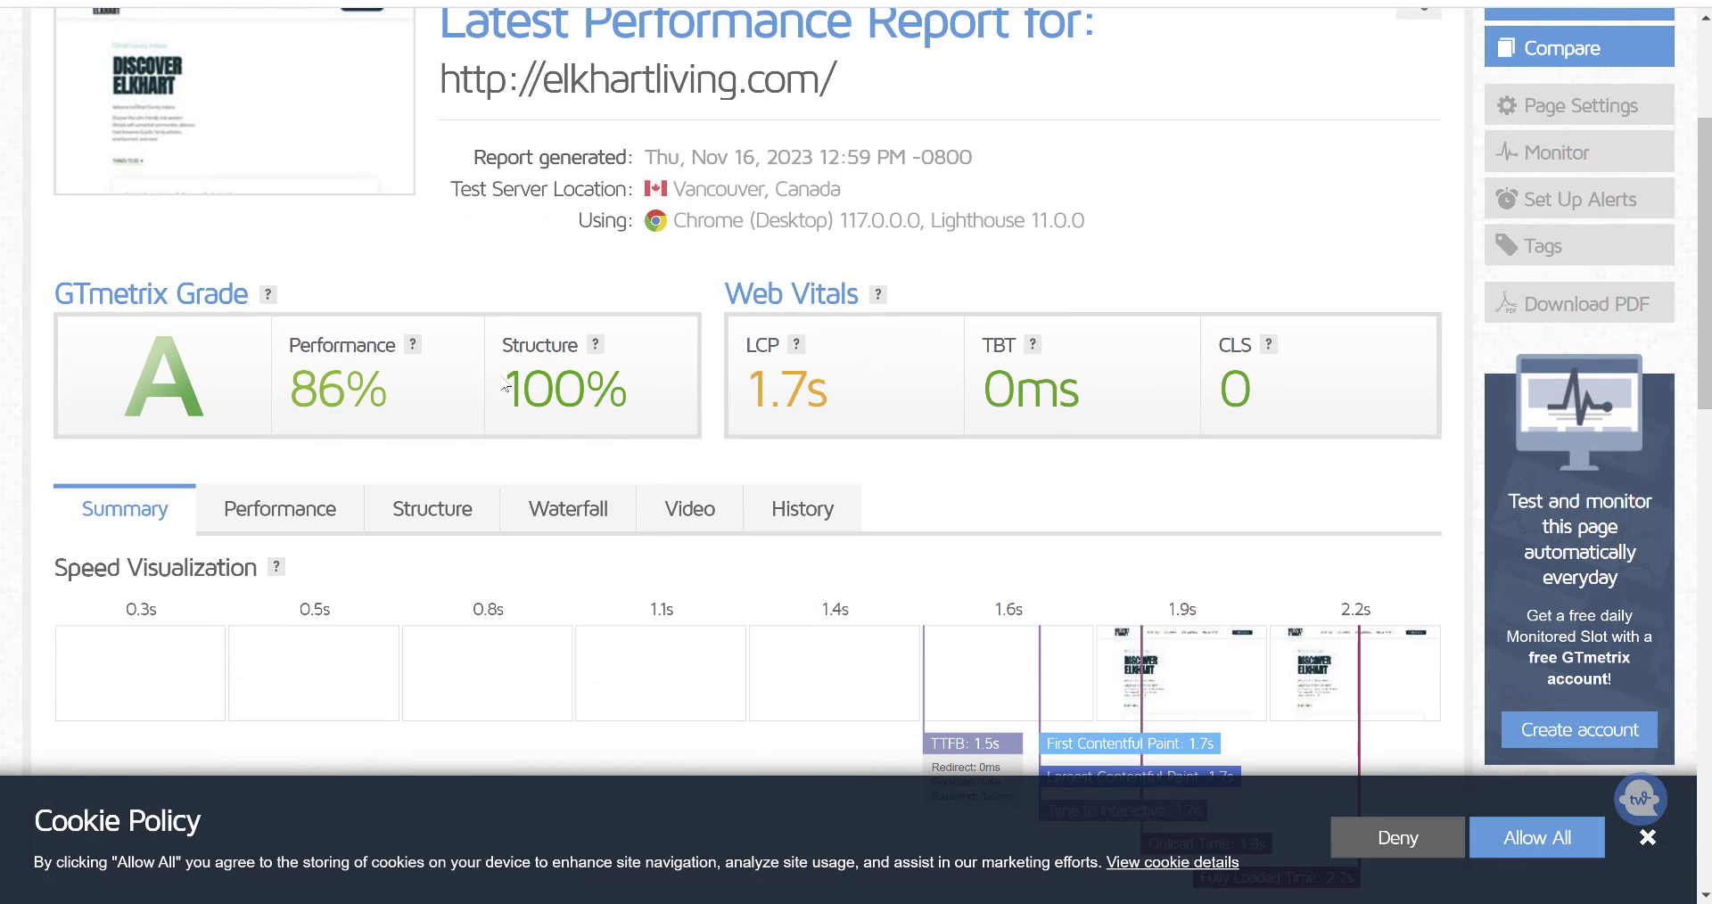
pyautogui.moveTo(803, 398)
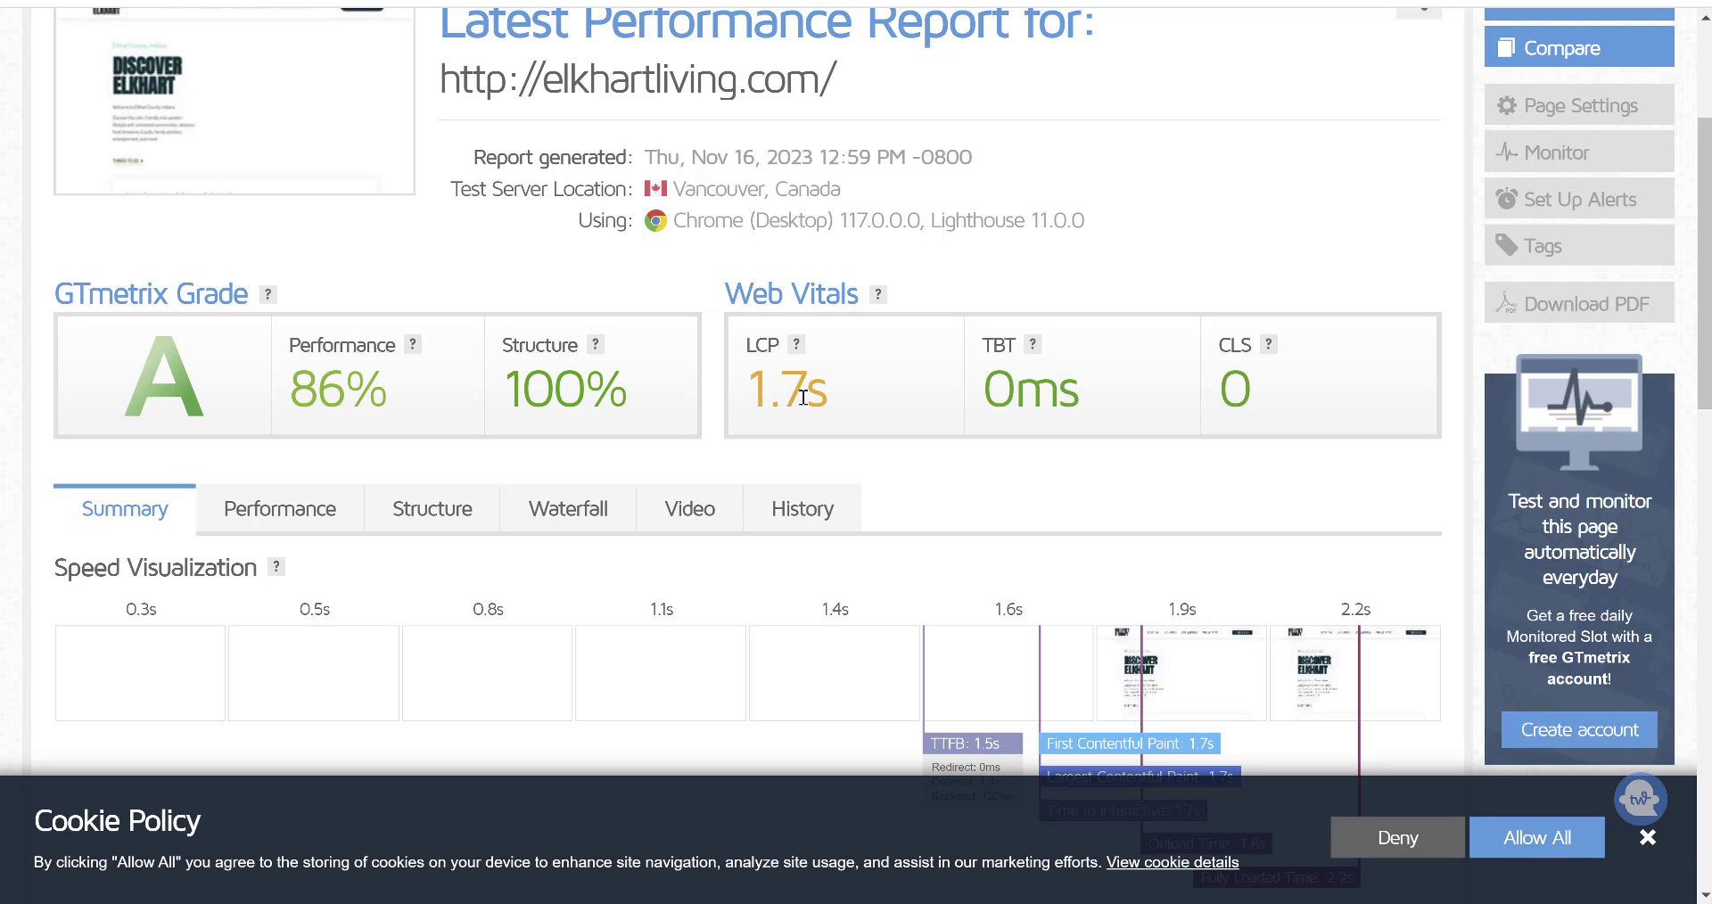
# - Scroll through the GTmetrix summary with the A grade, 86% performance and speed visualization
pyautogui.scroll(-3)
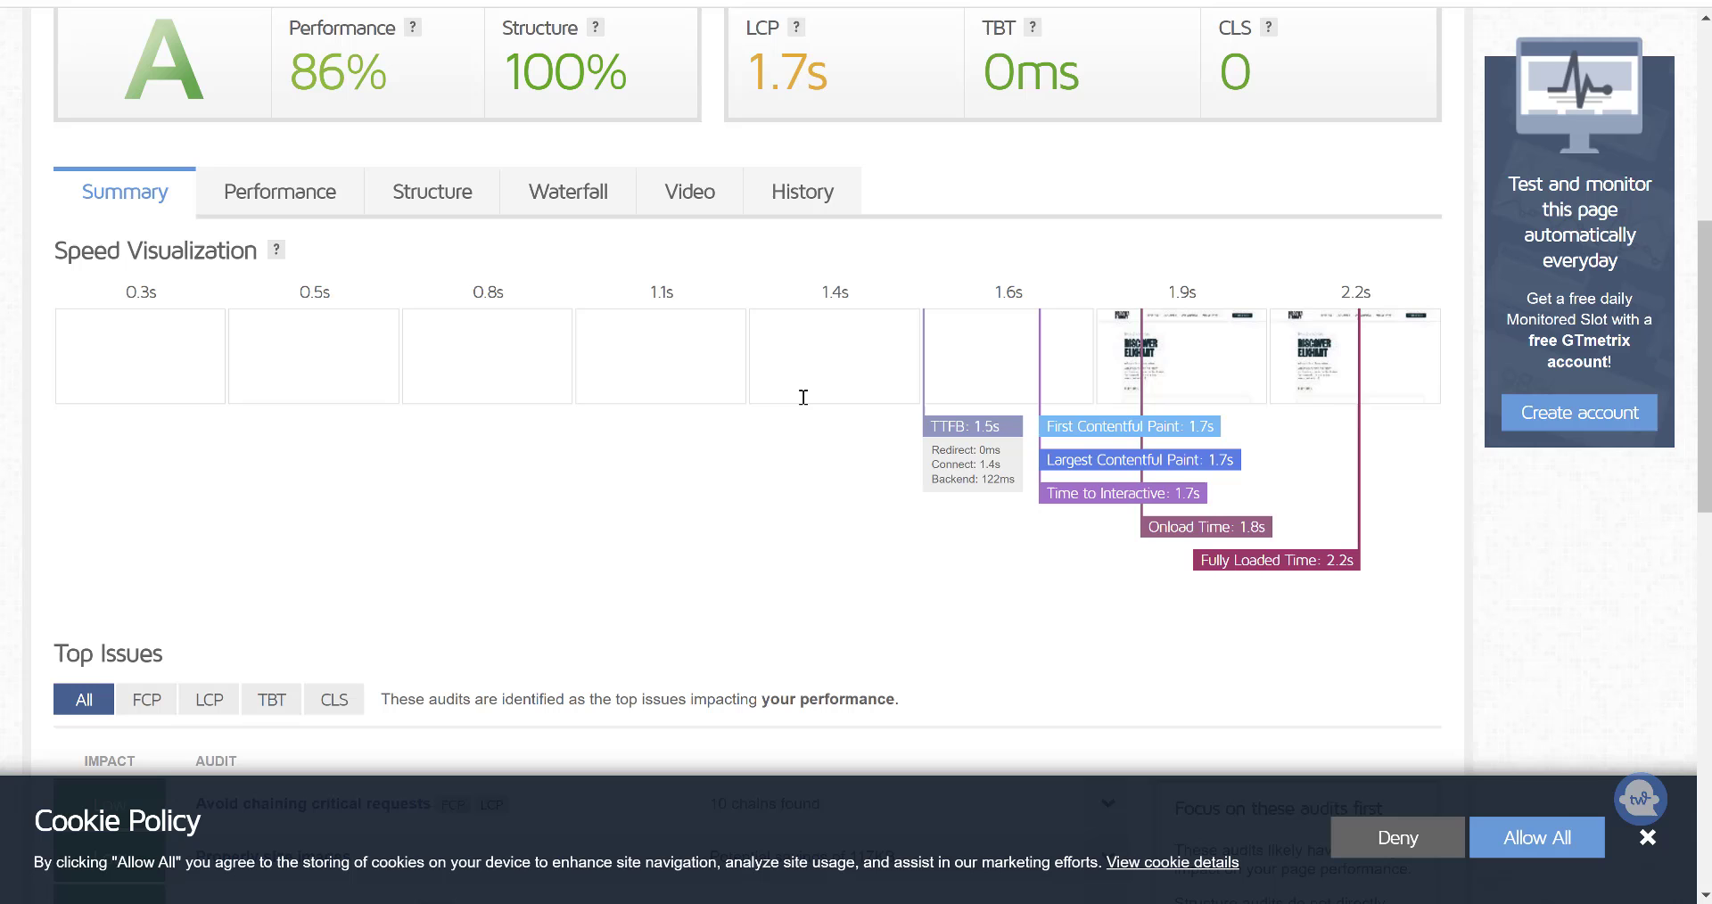
pyautogui.scroll(3)
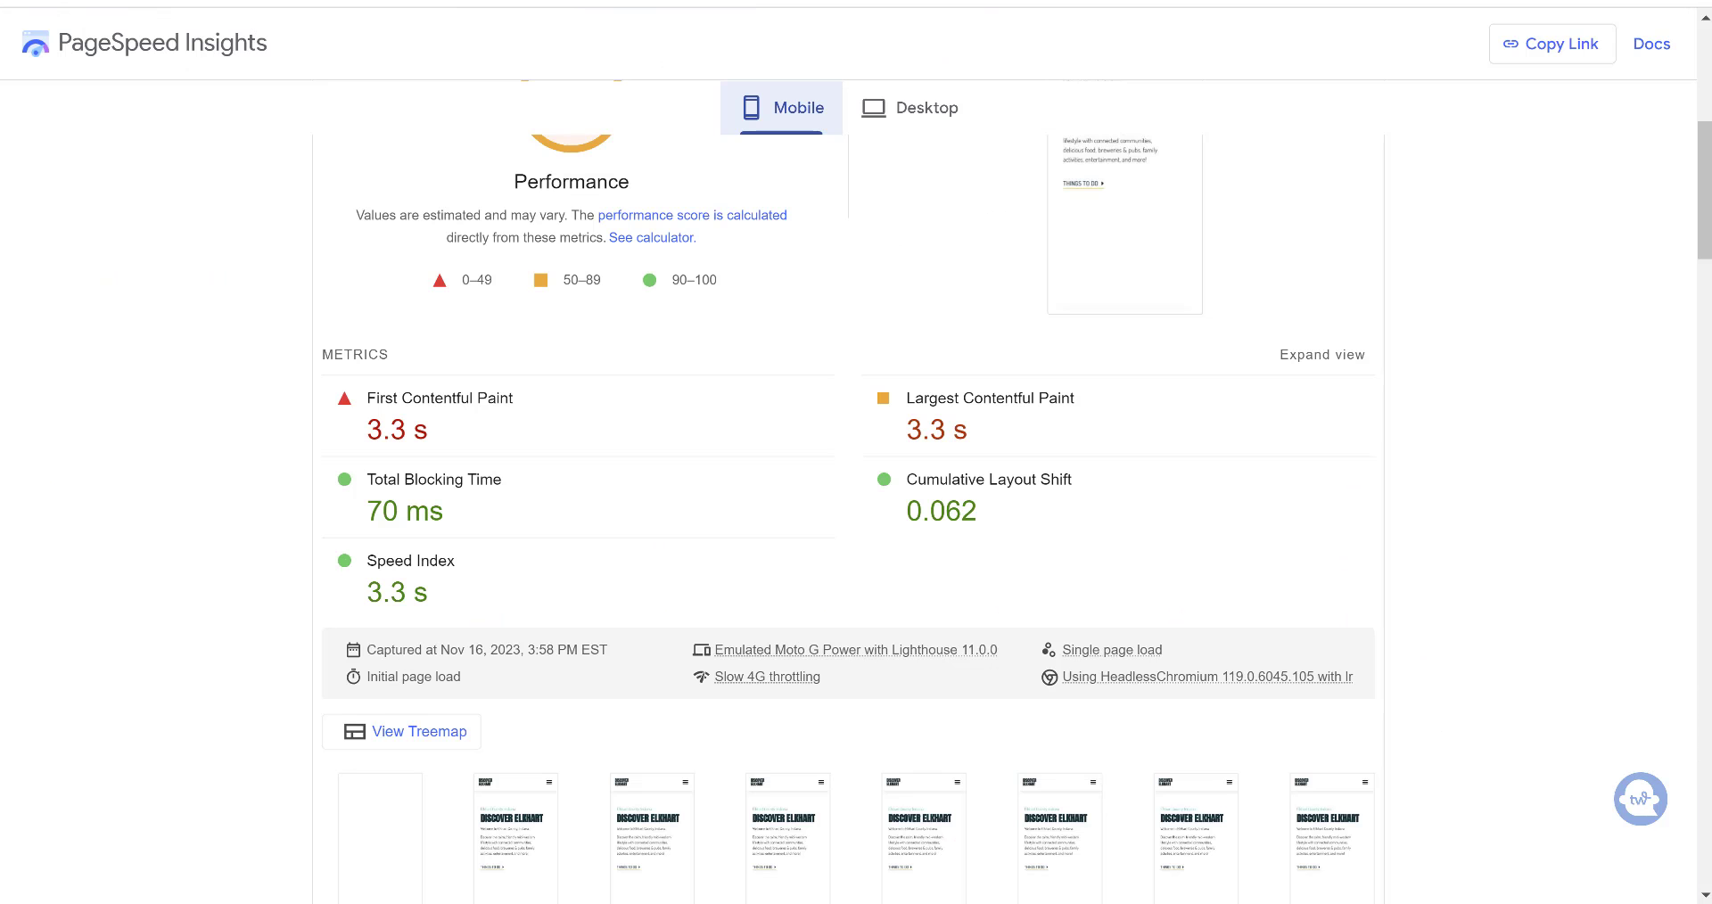
# - On the desktop report, choose the /restaurants/ URL suggestion and analyse the restaurants page
pyautogui.click(908, 107)
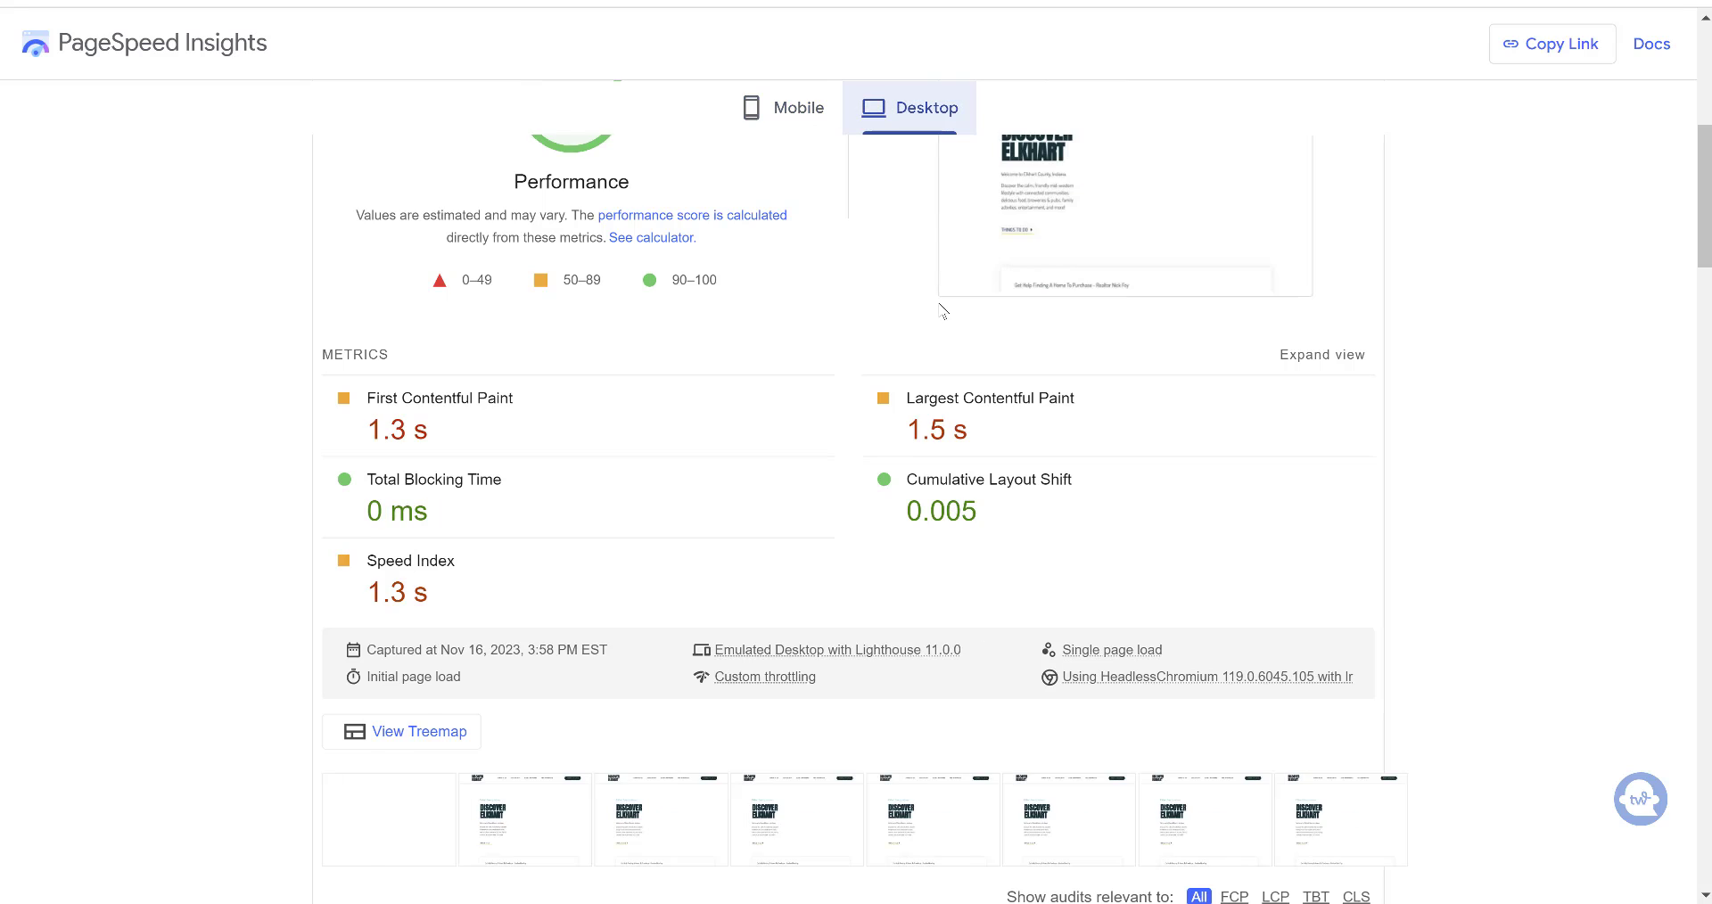
pyautogui.scroll(3)
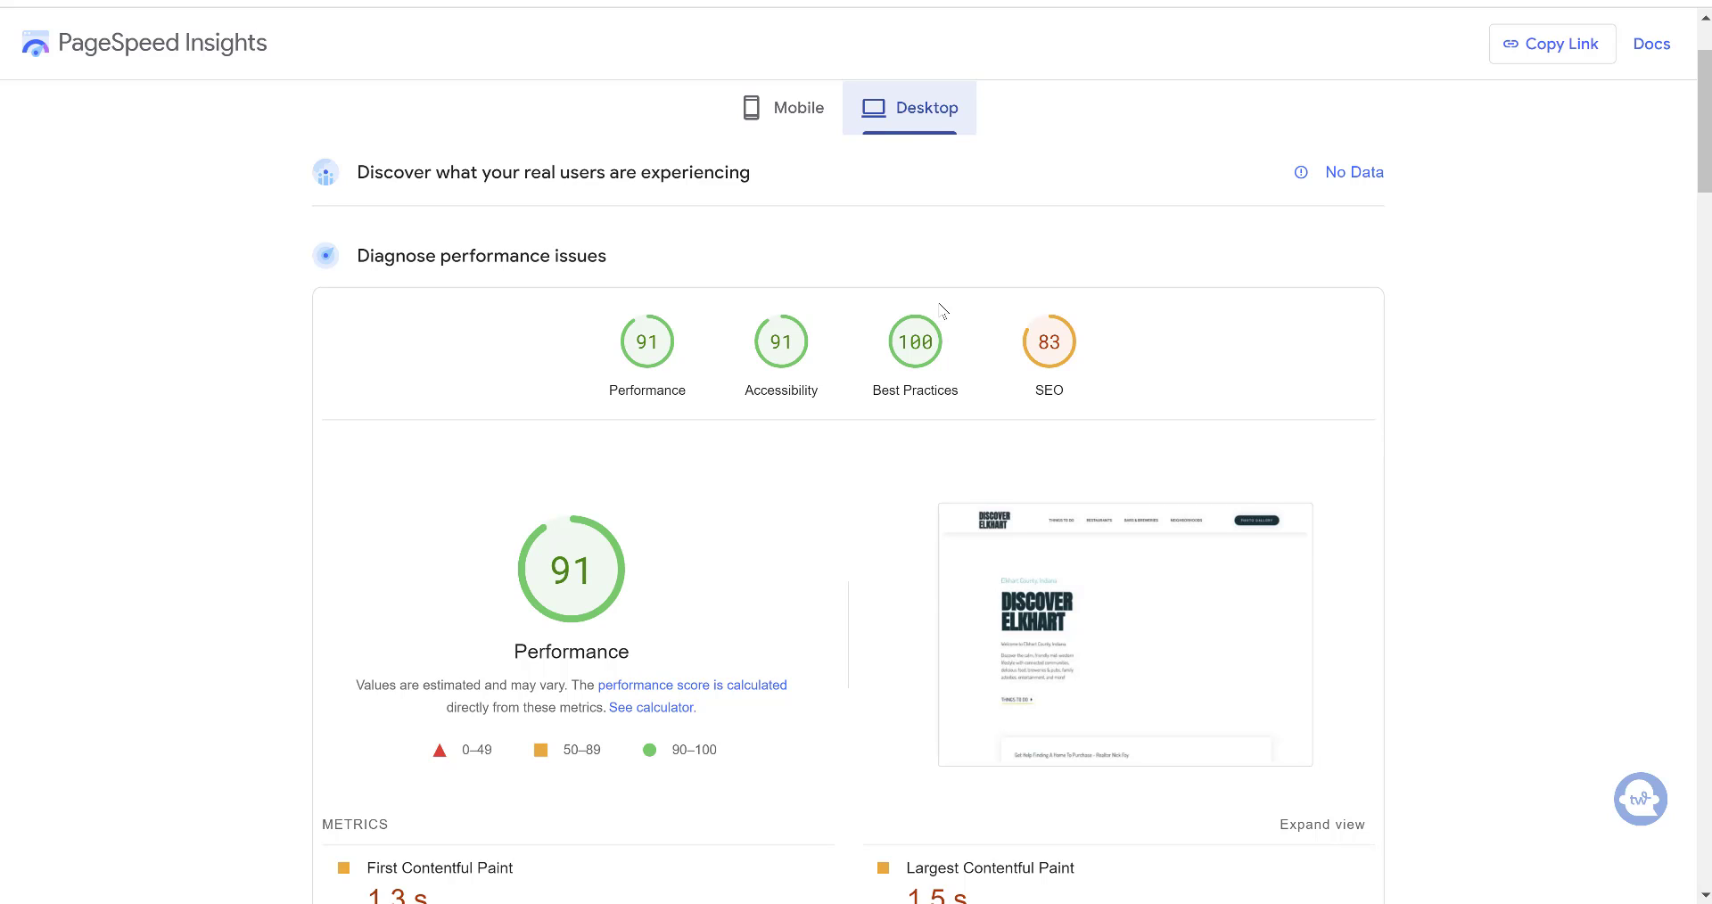
pyautogui.moveTo(817, 585)
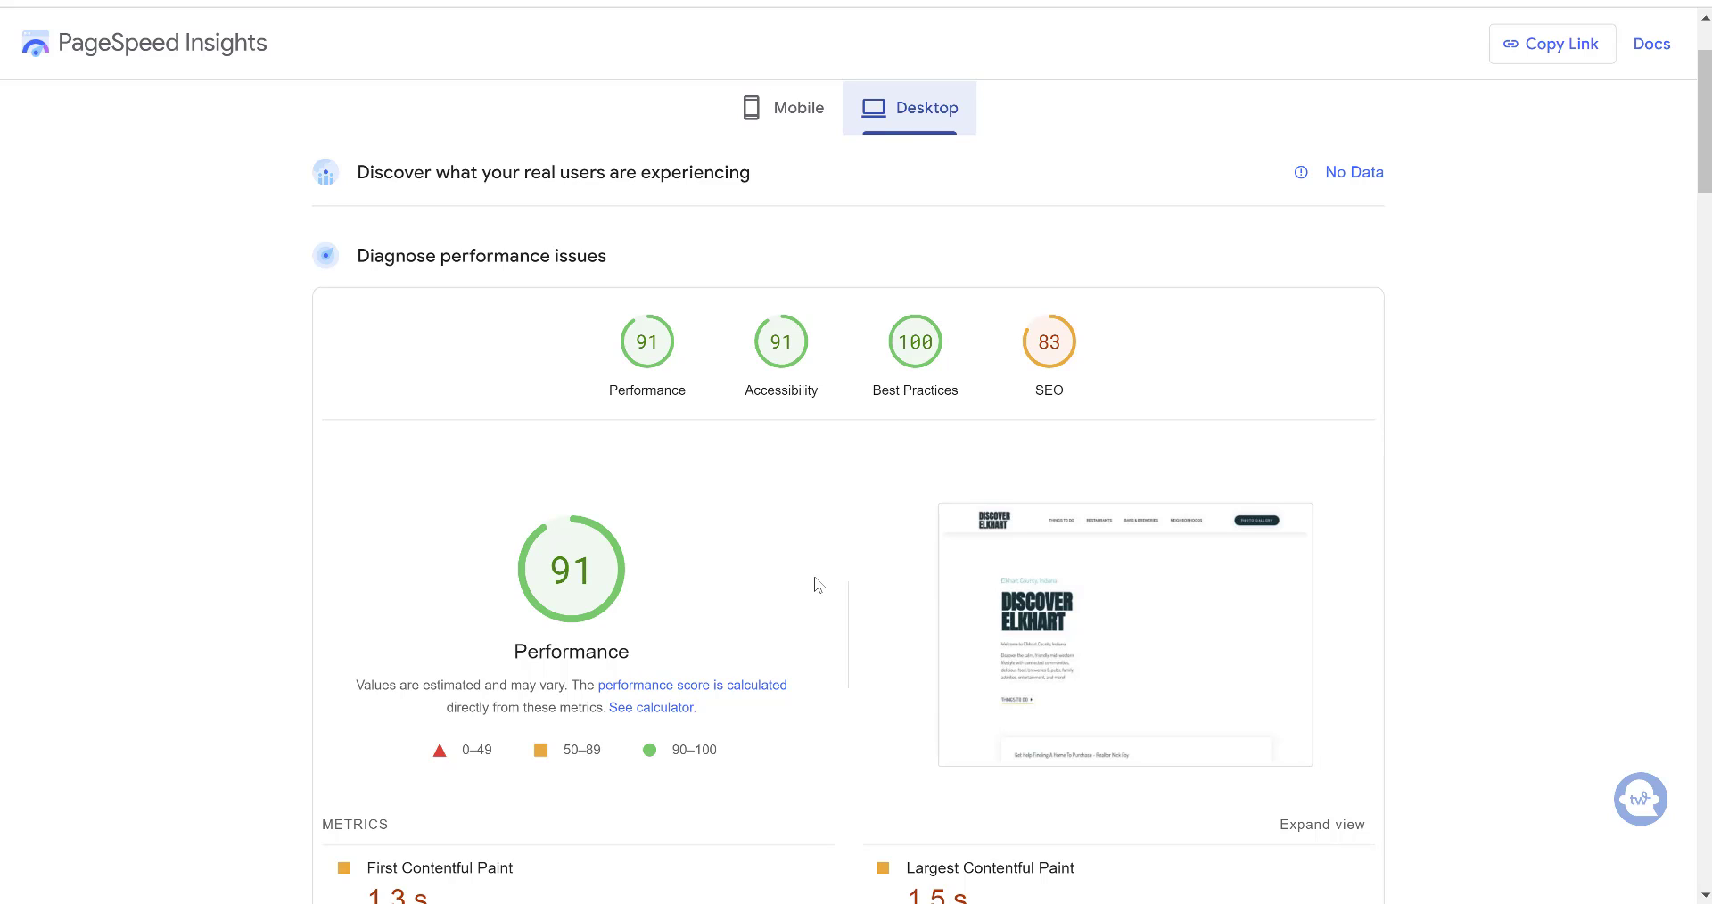
pyautogui.moveTo(579, 601)
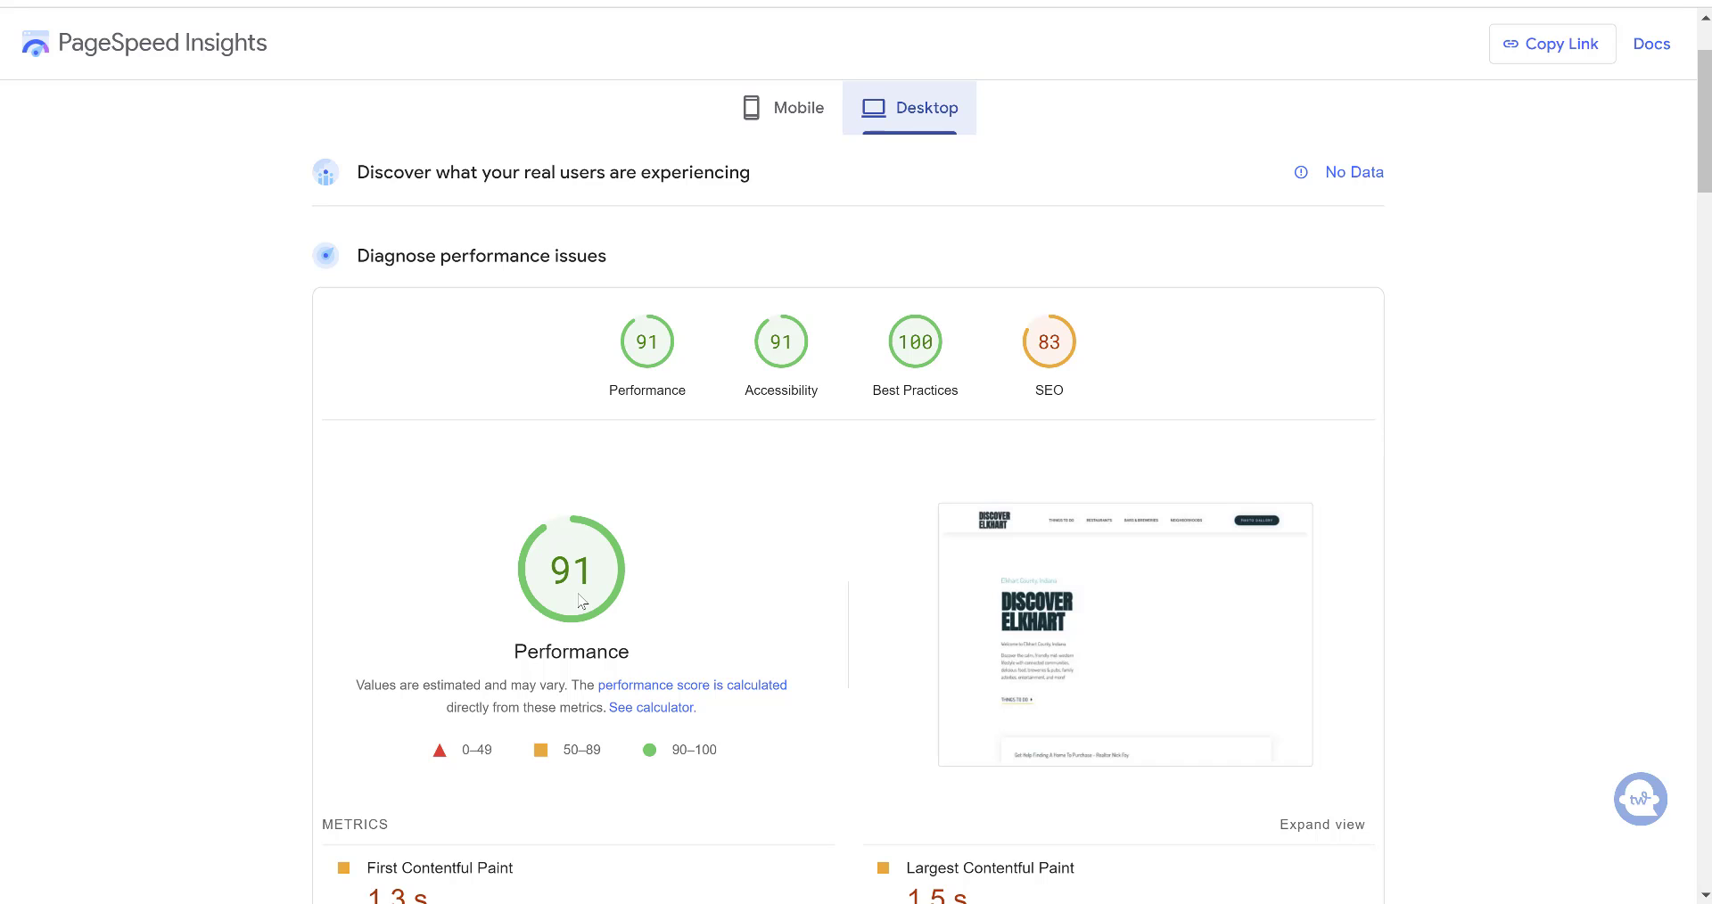
pyautogui.moveTo(640, 232)
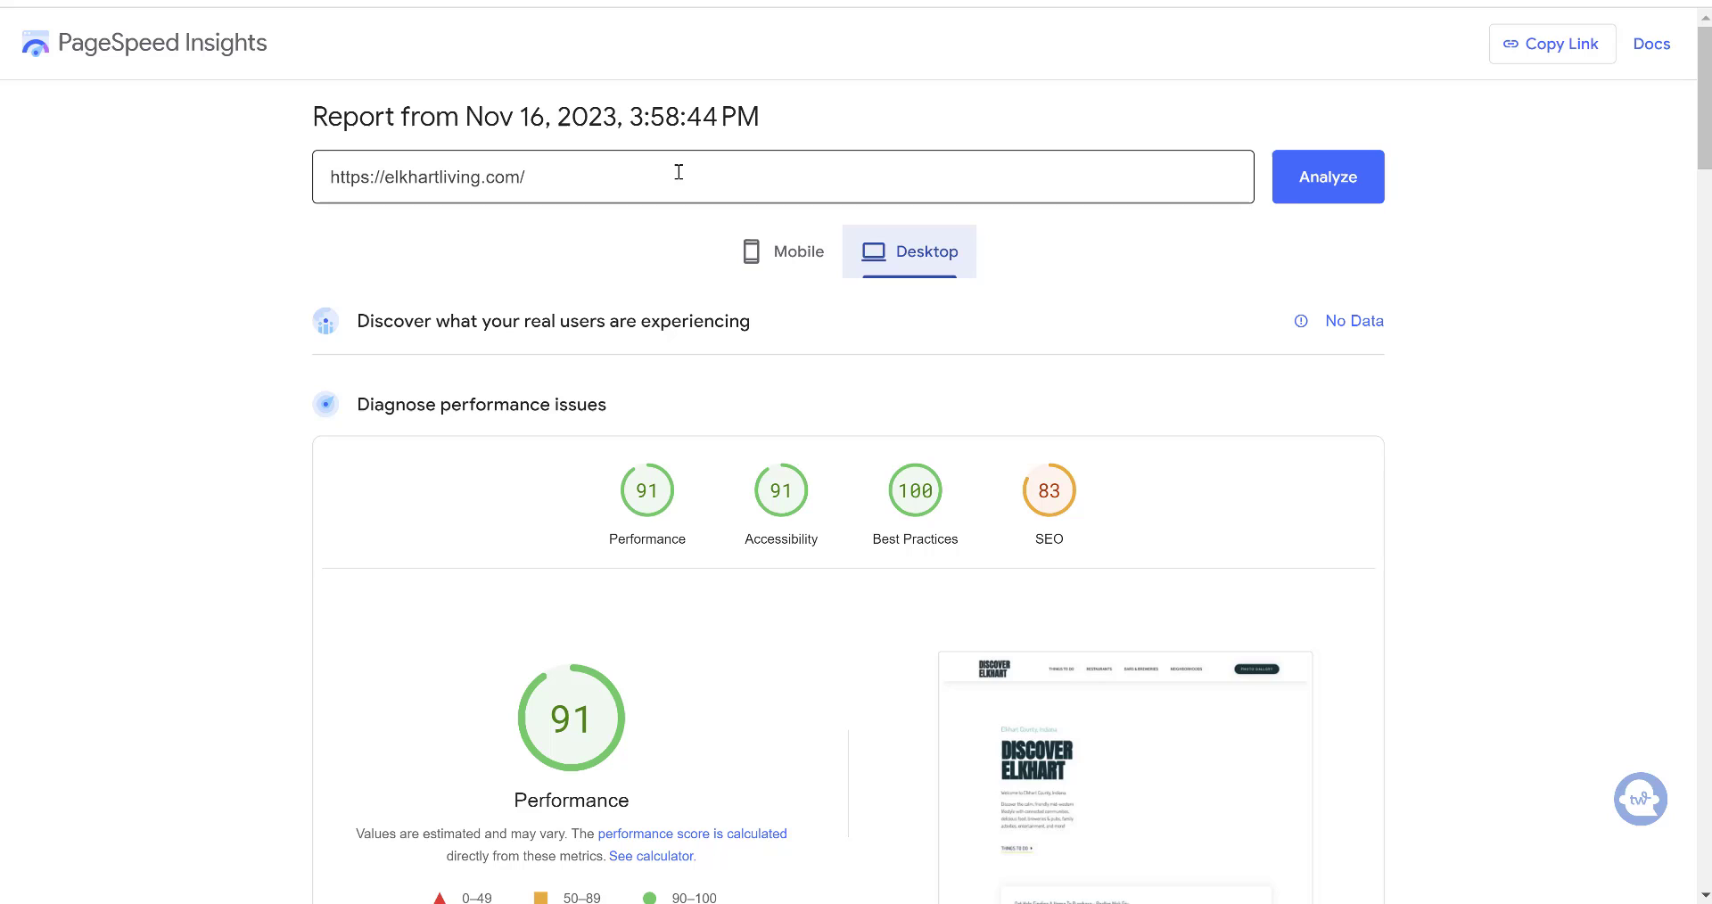
pyautogui.click(727, 177)
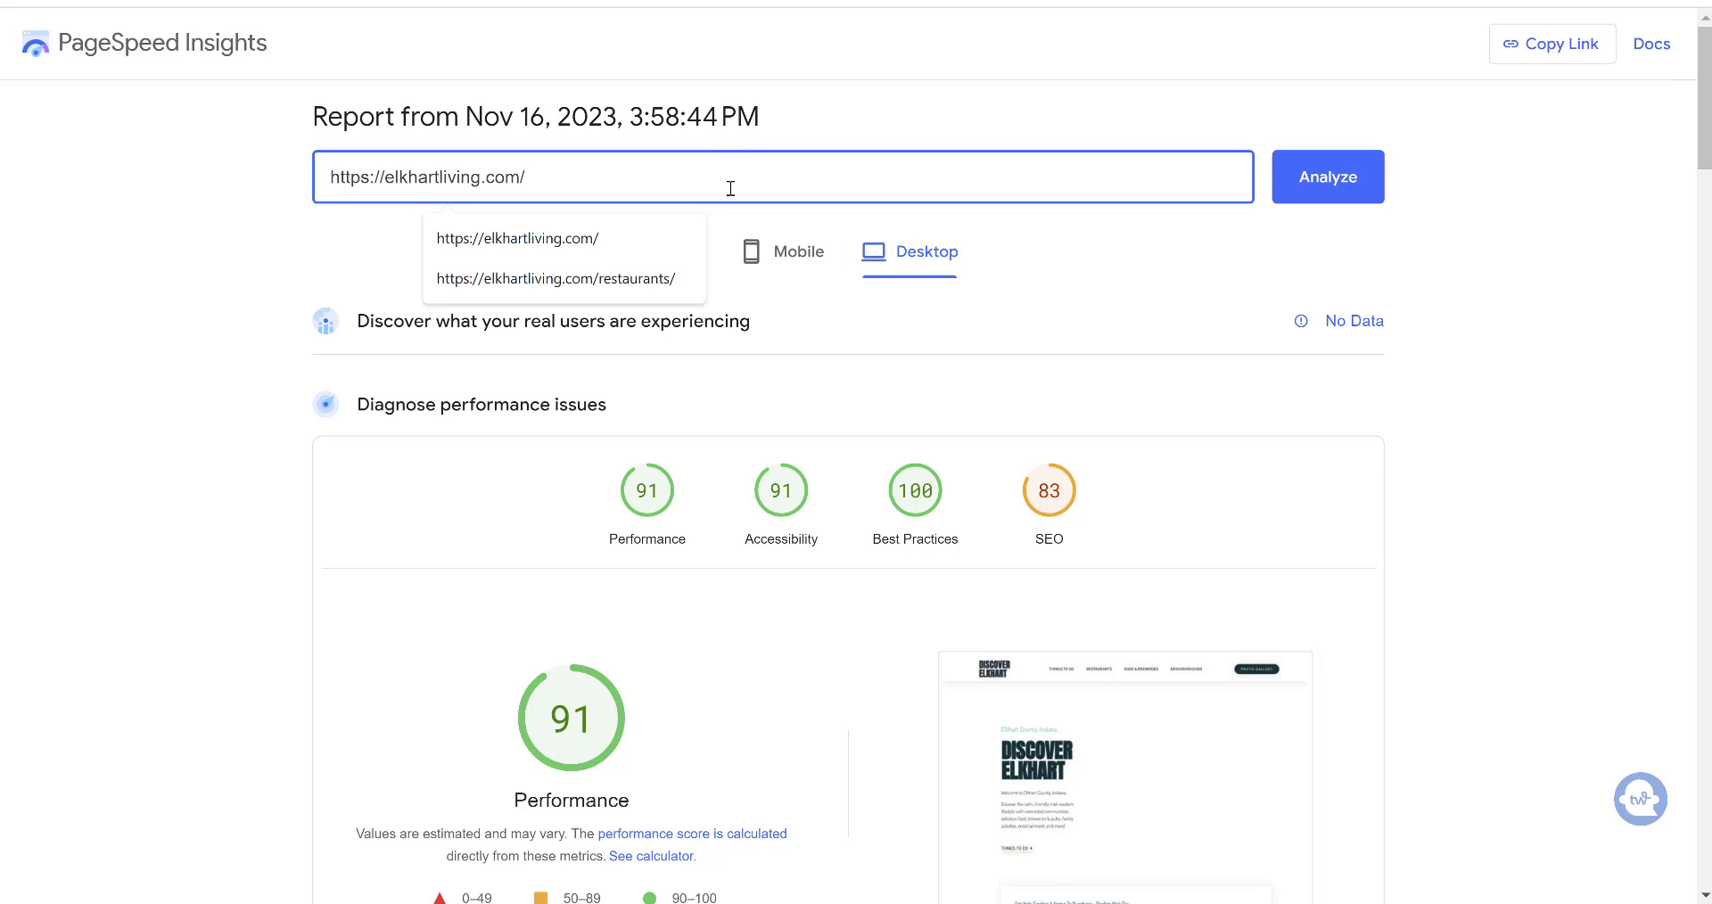
pyautogui.click(557, 278)
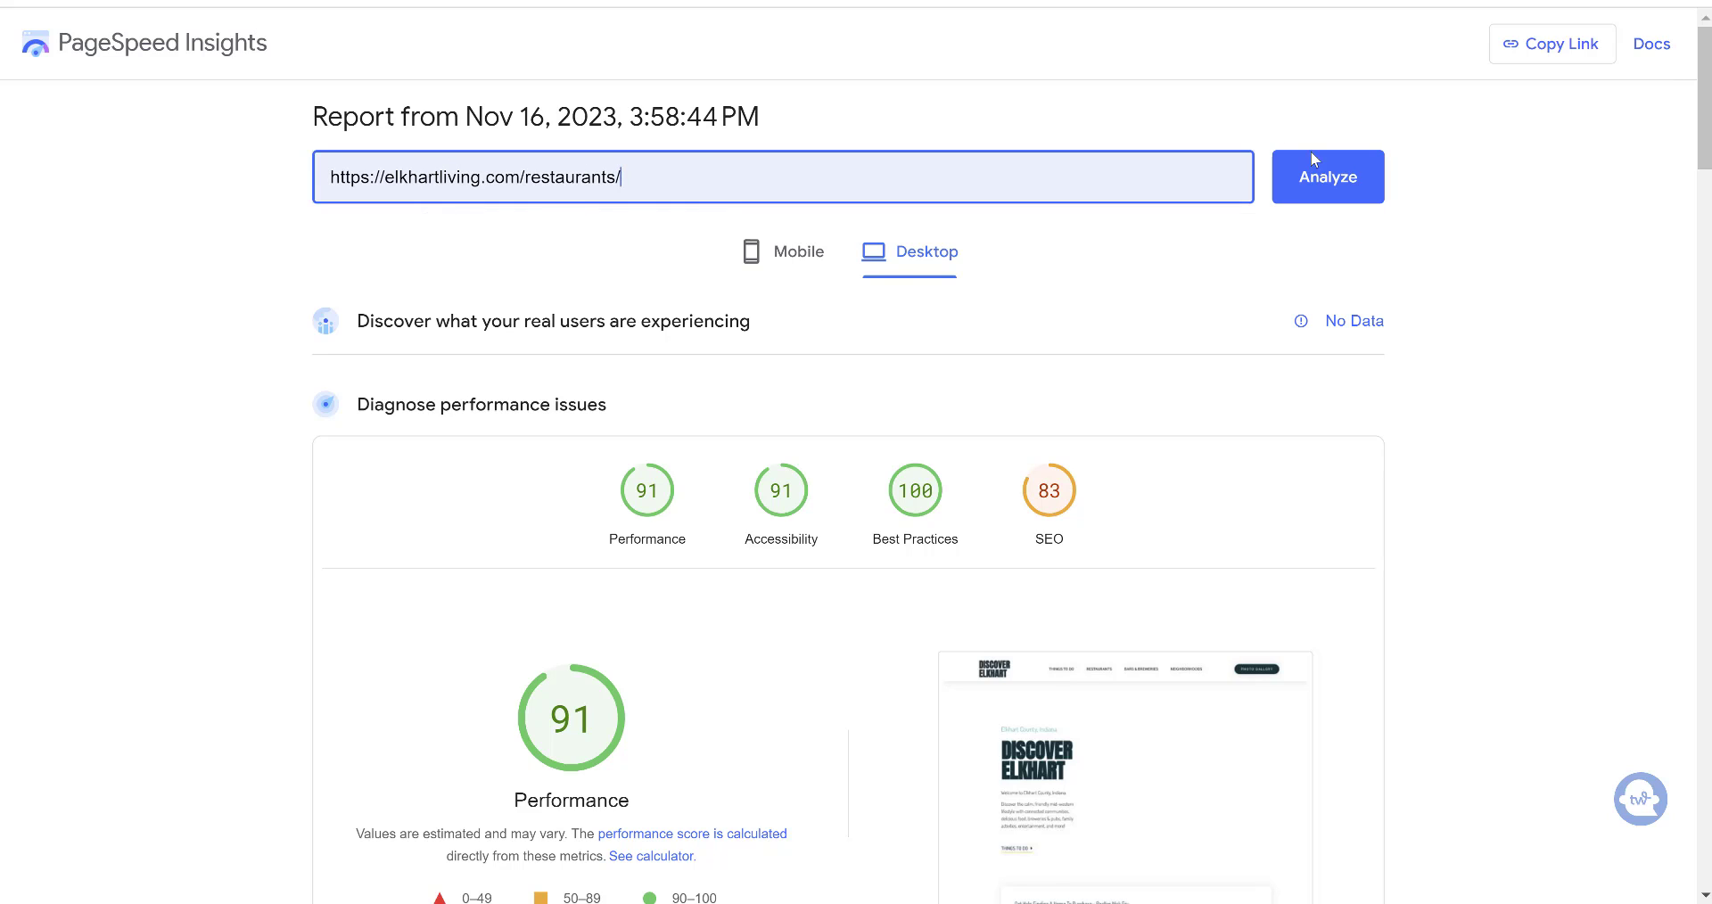
pyautogui.click(1327, 177)
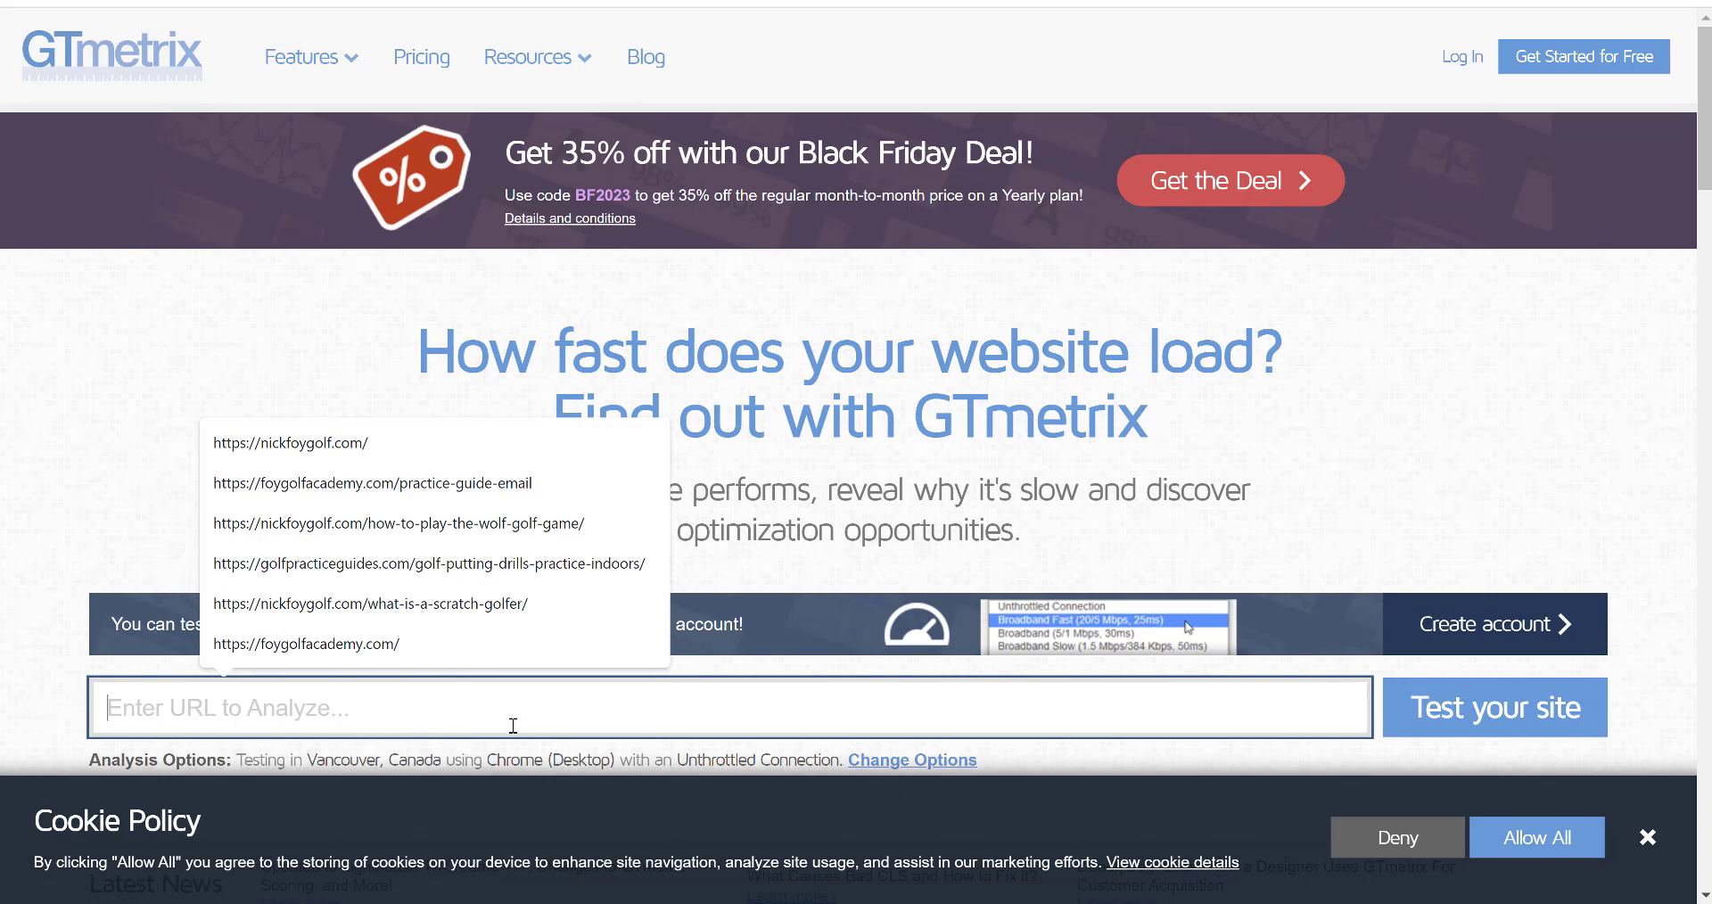
# - Enter elkhartliving.com/restaurants in GTmetrix and start its speed test
pyautogui.write('elkhartliving.com/')
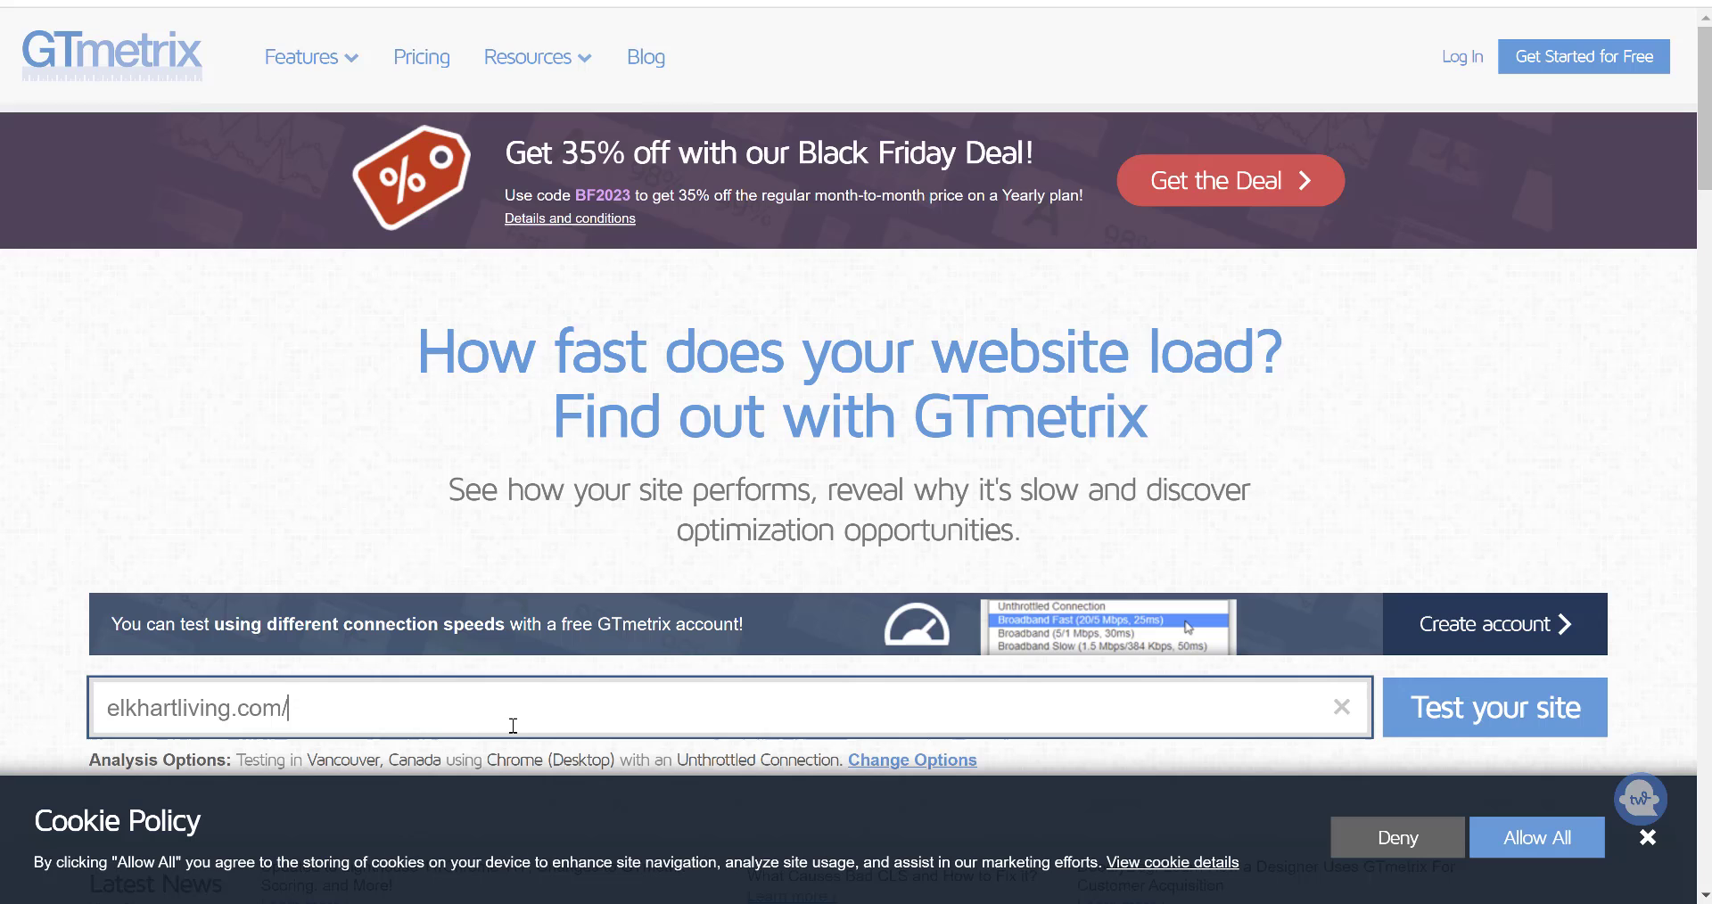
pyautogui.write('restaurants')
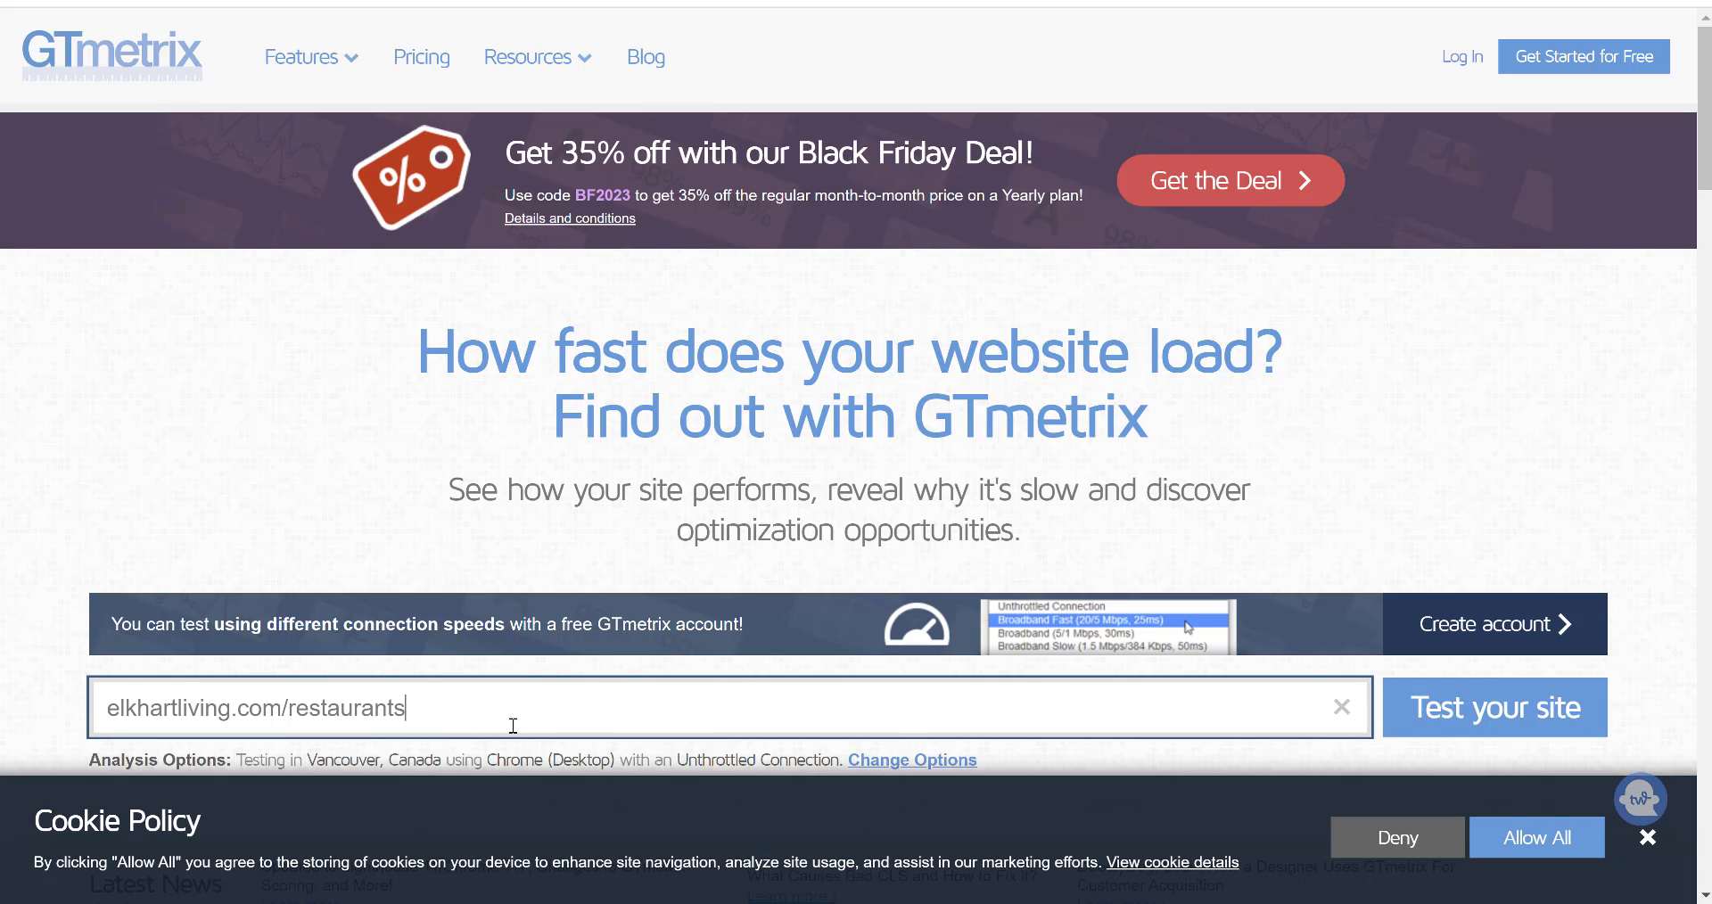
pyautogui.click(1495, 707)
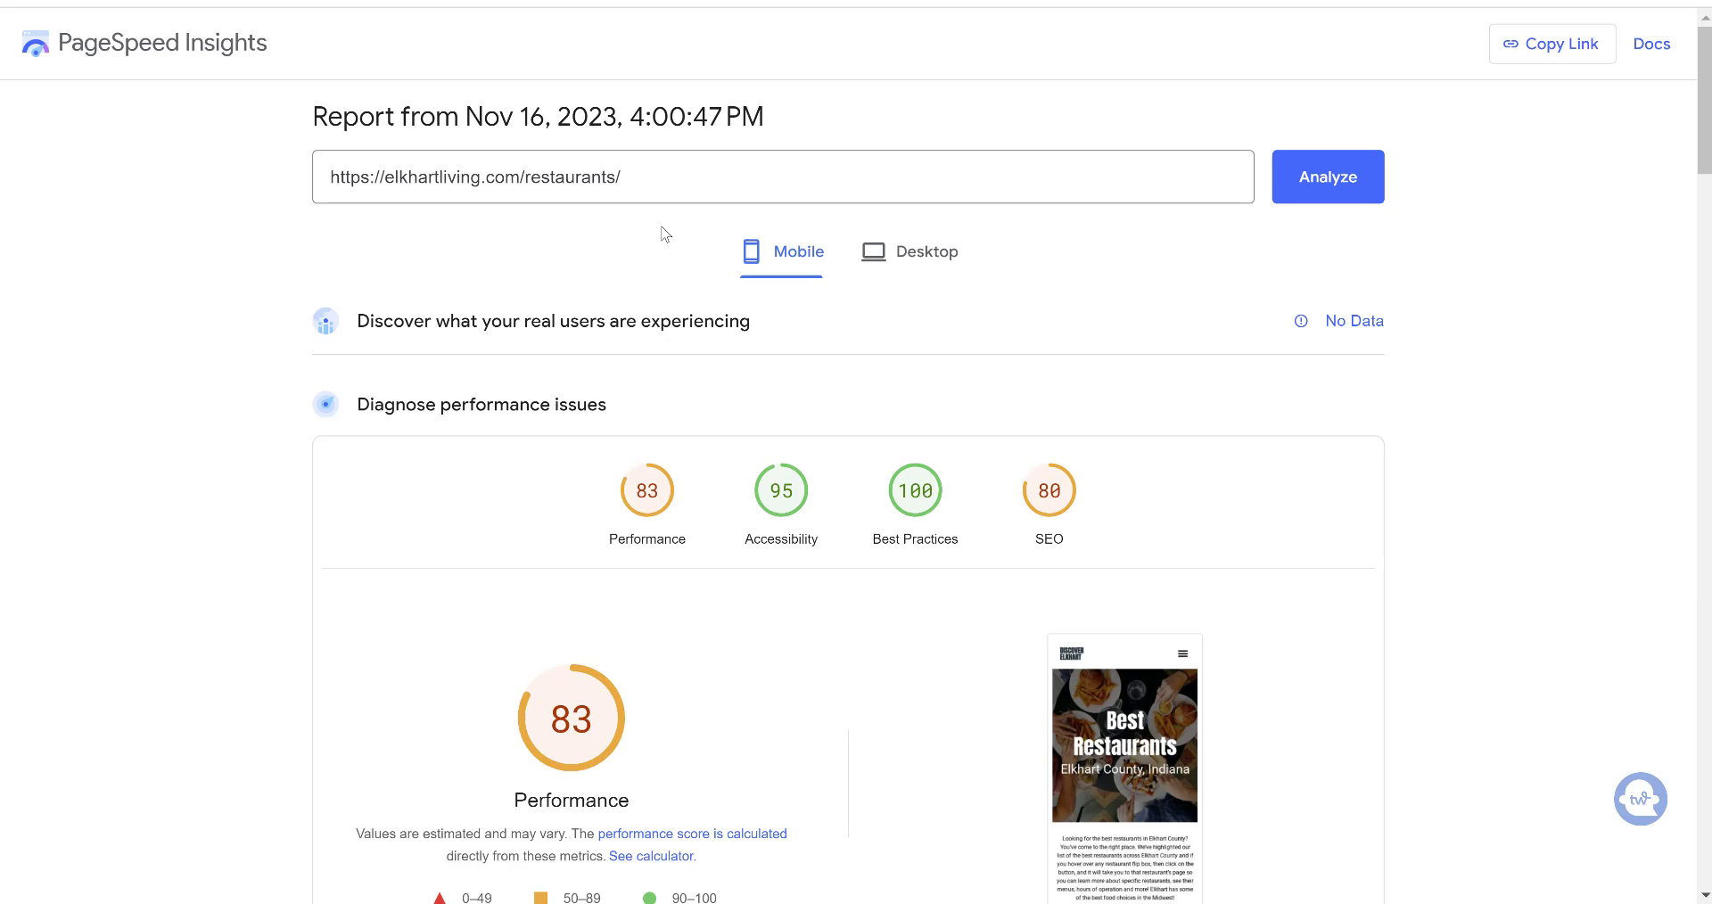
# - Switch to the restaurants desktop report with performance 98 and scroll its diagnostics
pyautogui.scroll(-3)
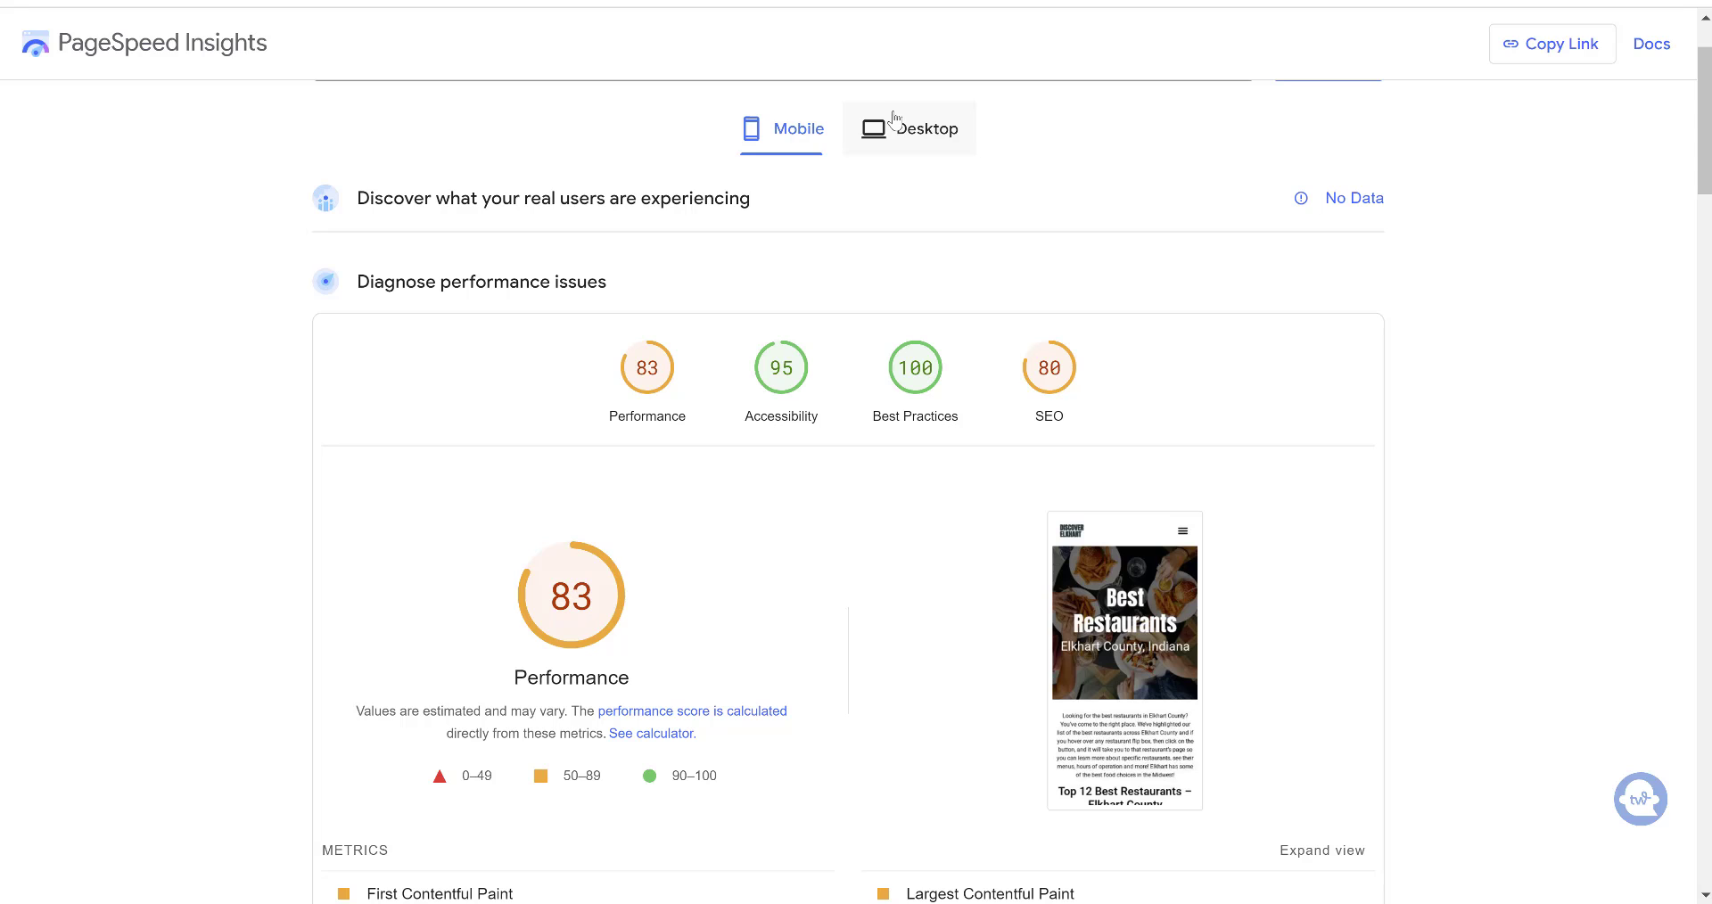
pyautogui.click(909, 129)
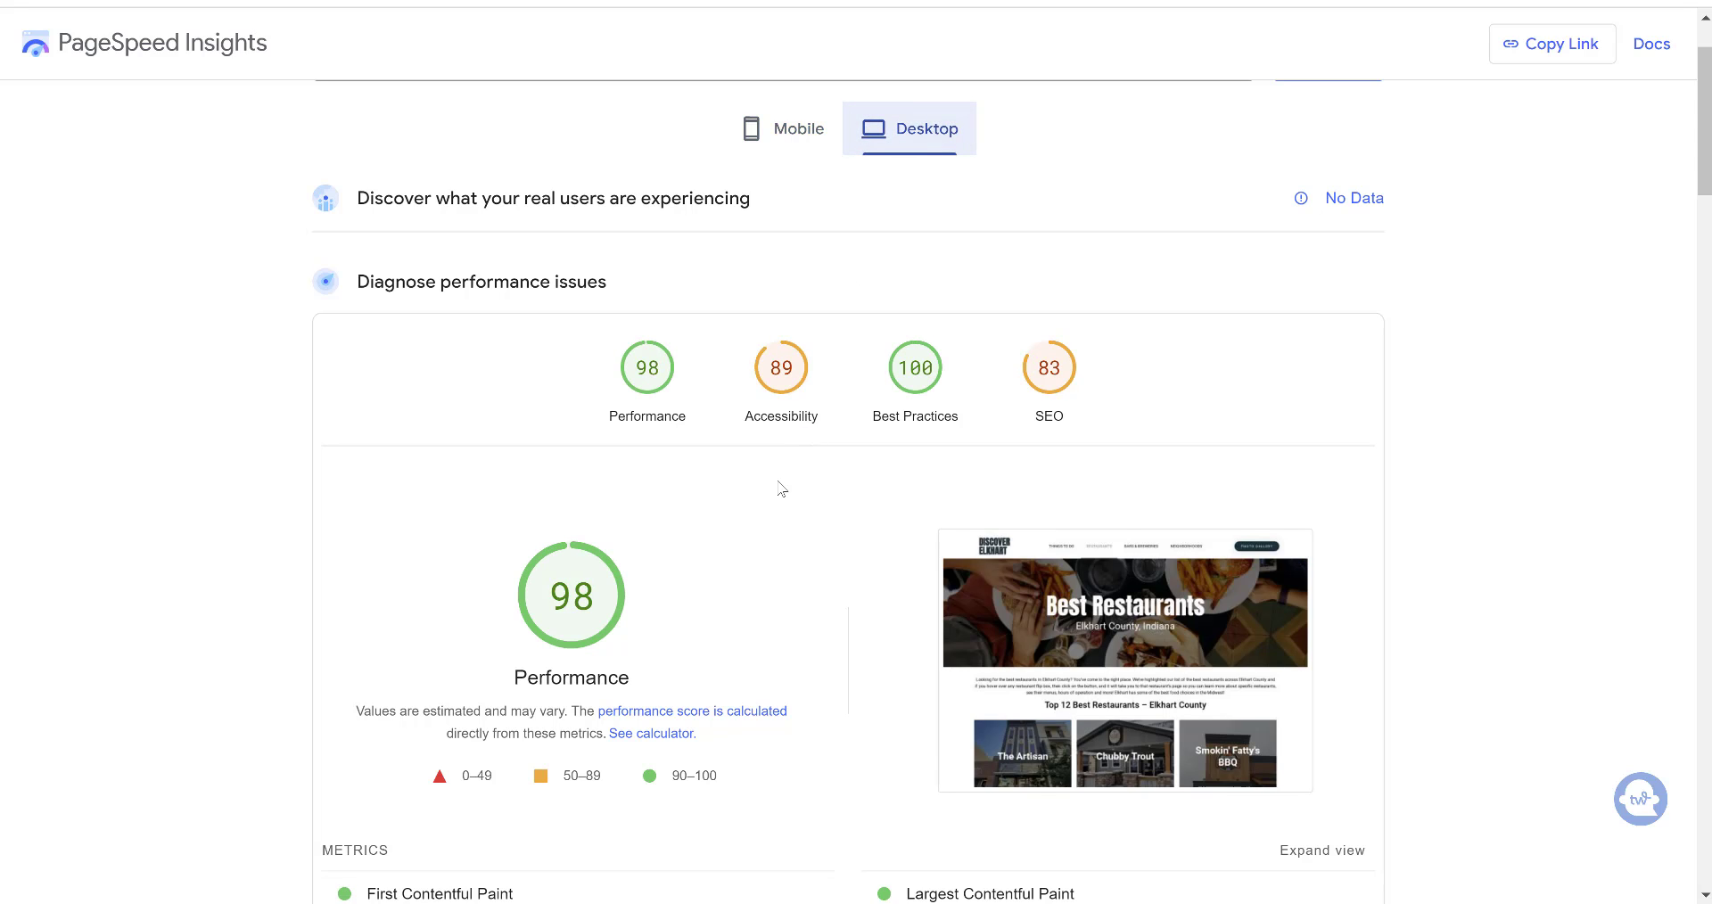
pyautogui.scroll(-3)
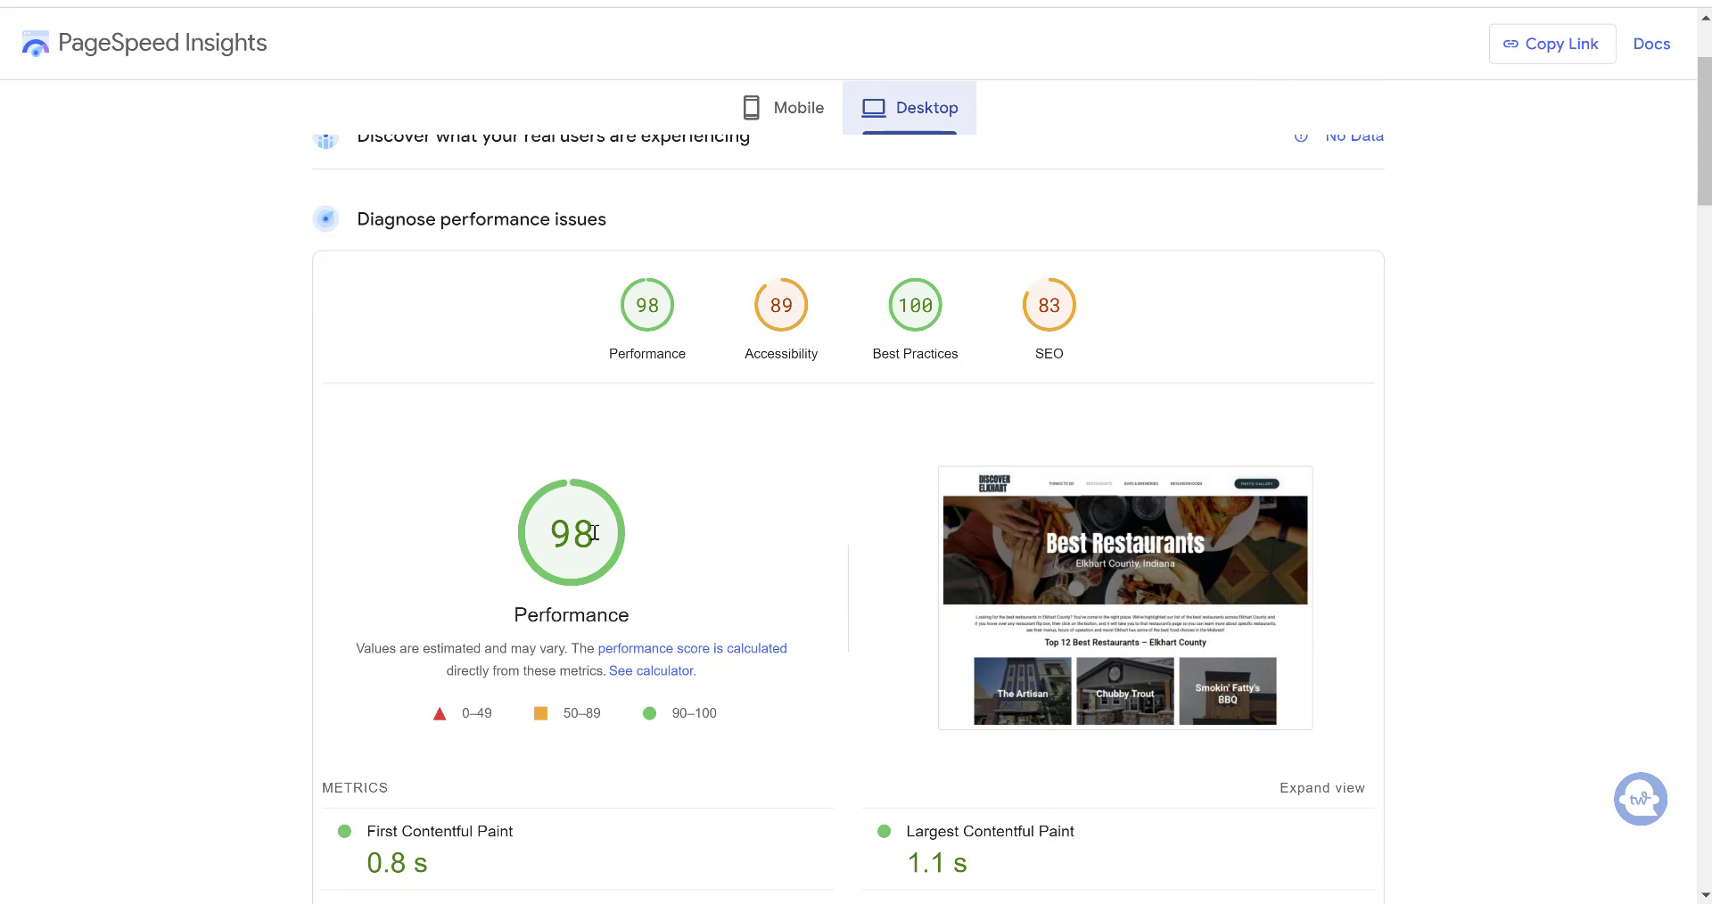
pyautogui.scroll(3)
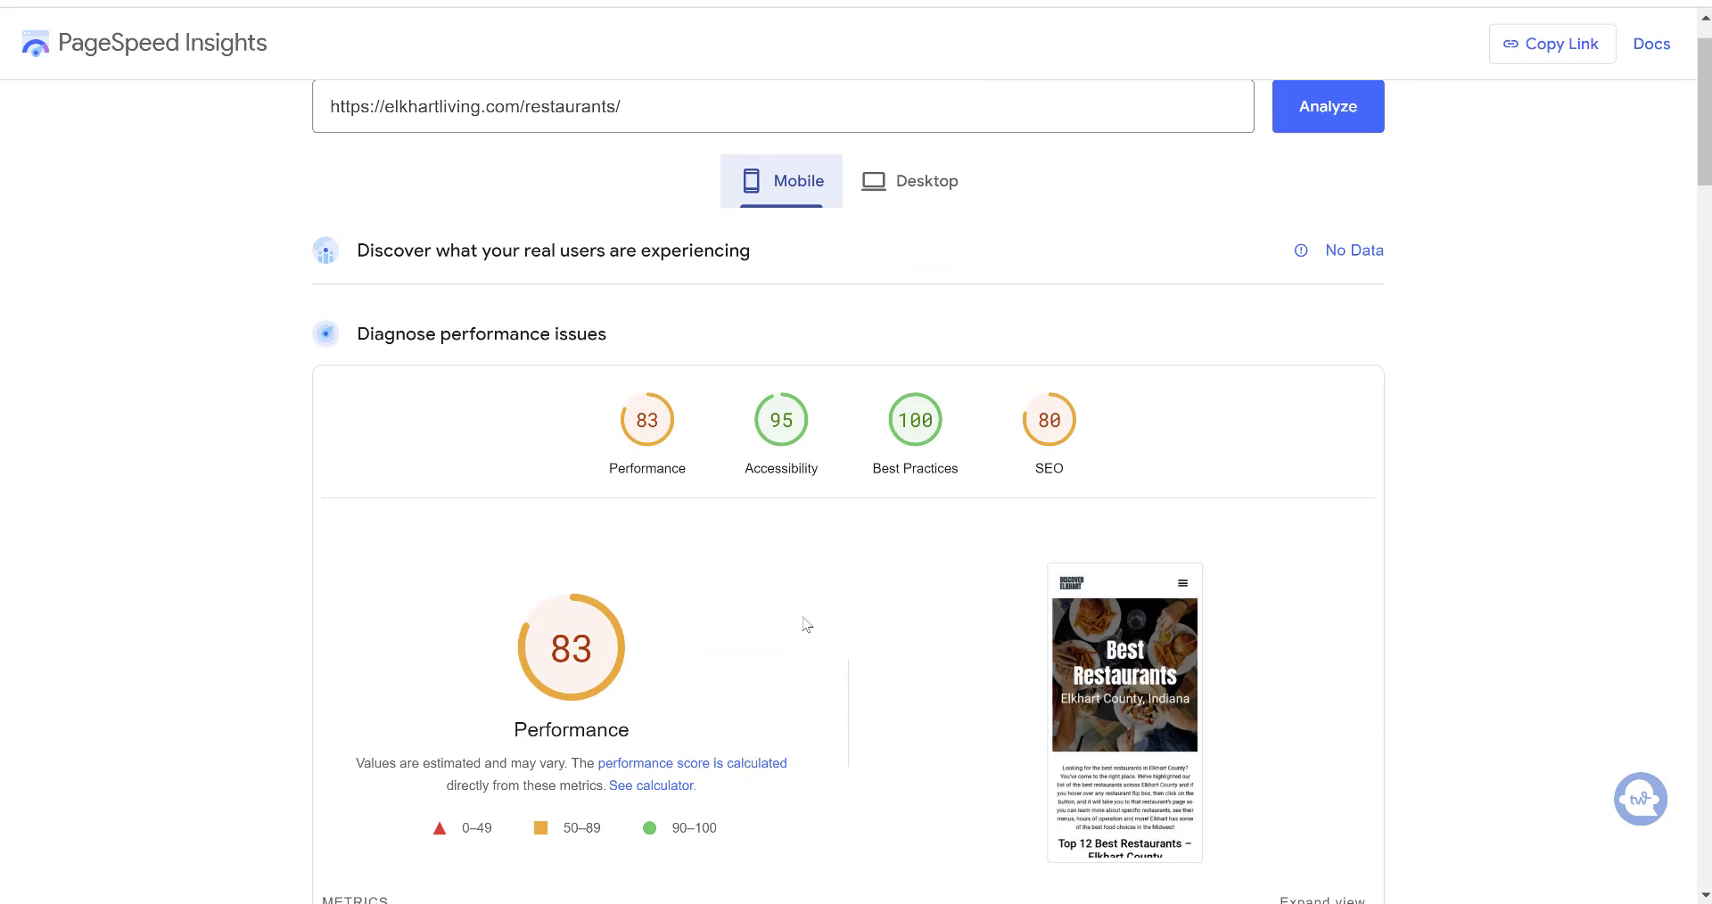
pyautogui.scroll(-3)
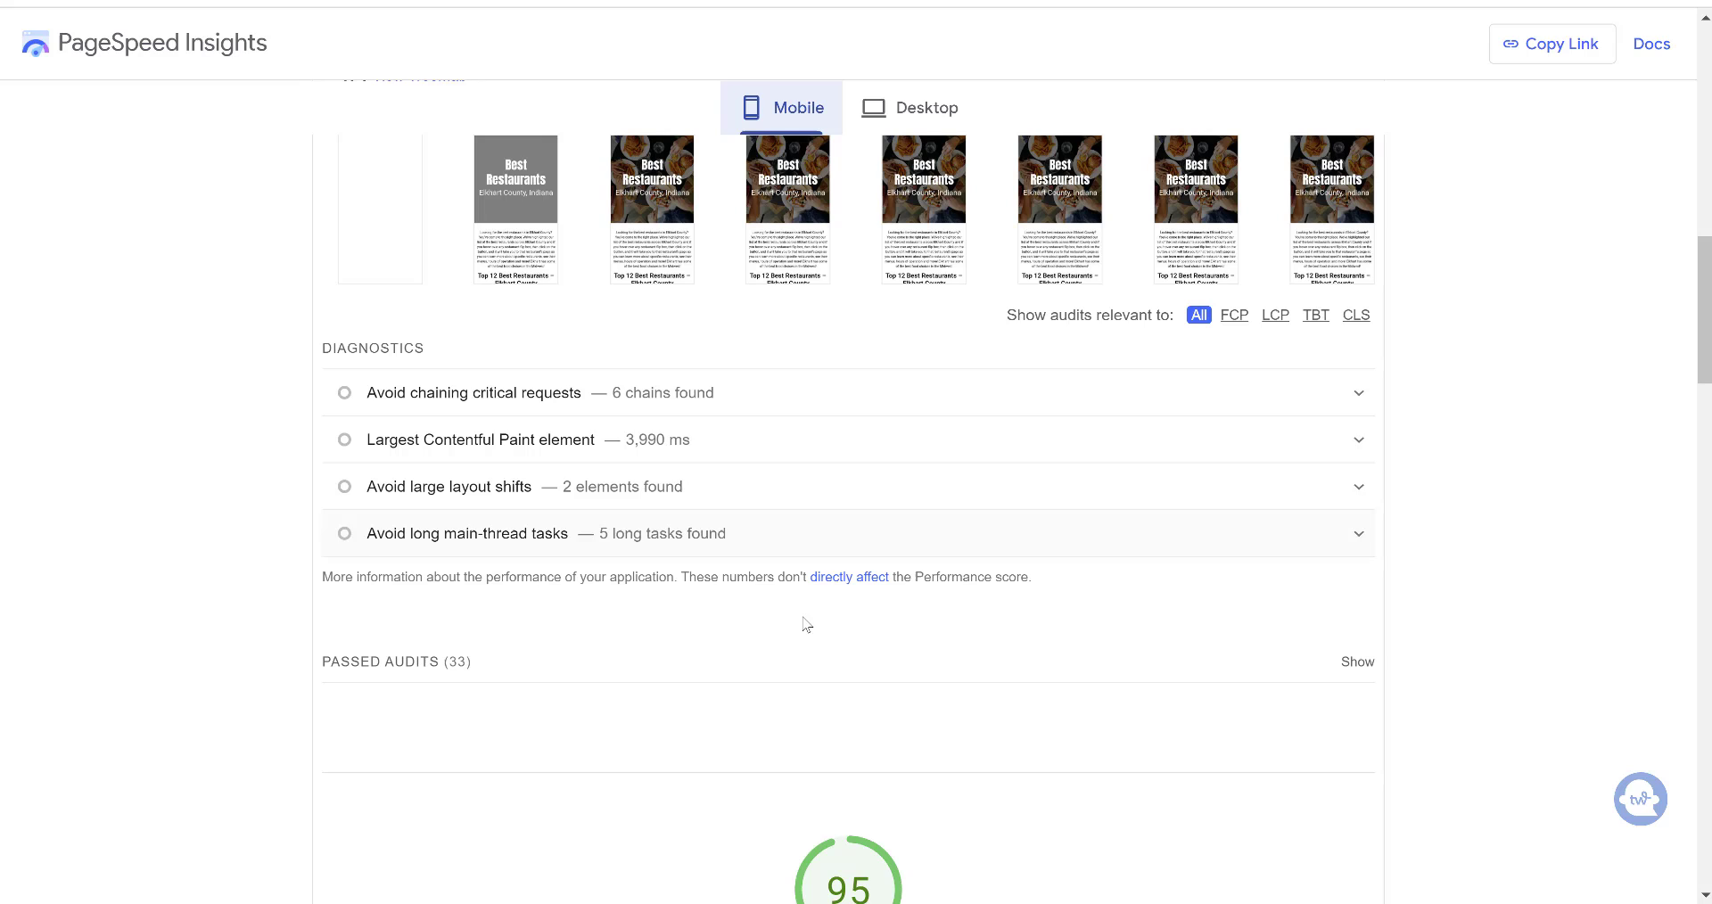
pyautogui.moveTo(807, 394)
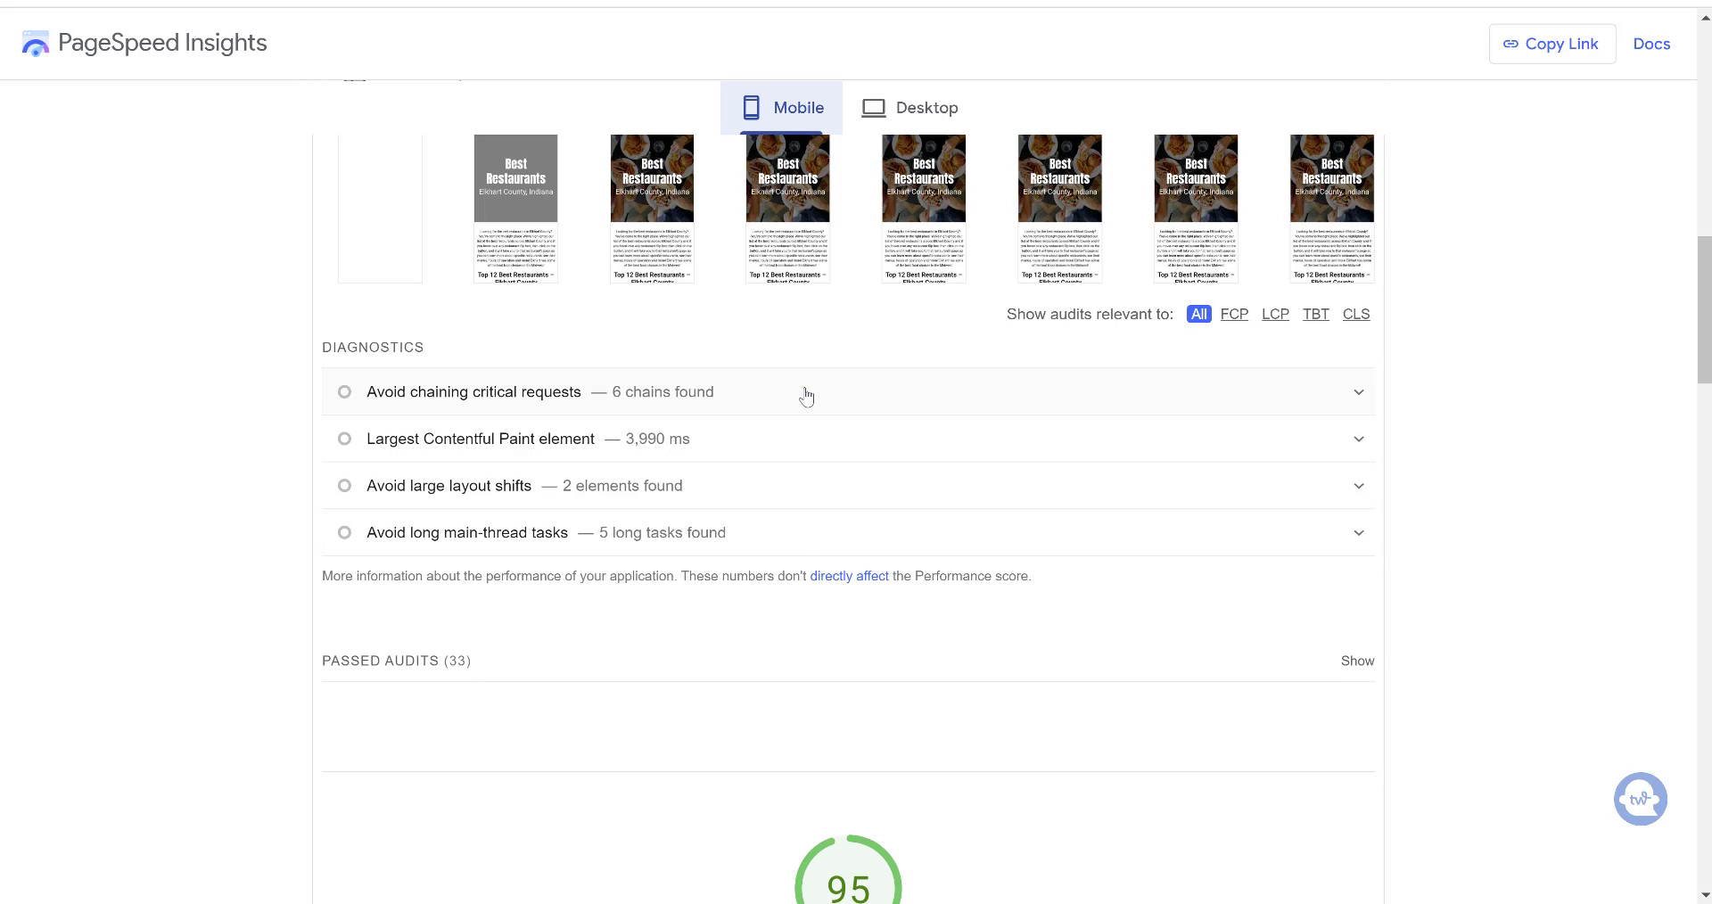
pyautogui.moveTo(830, 390)
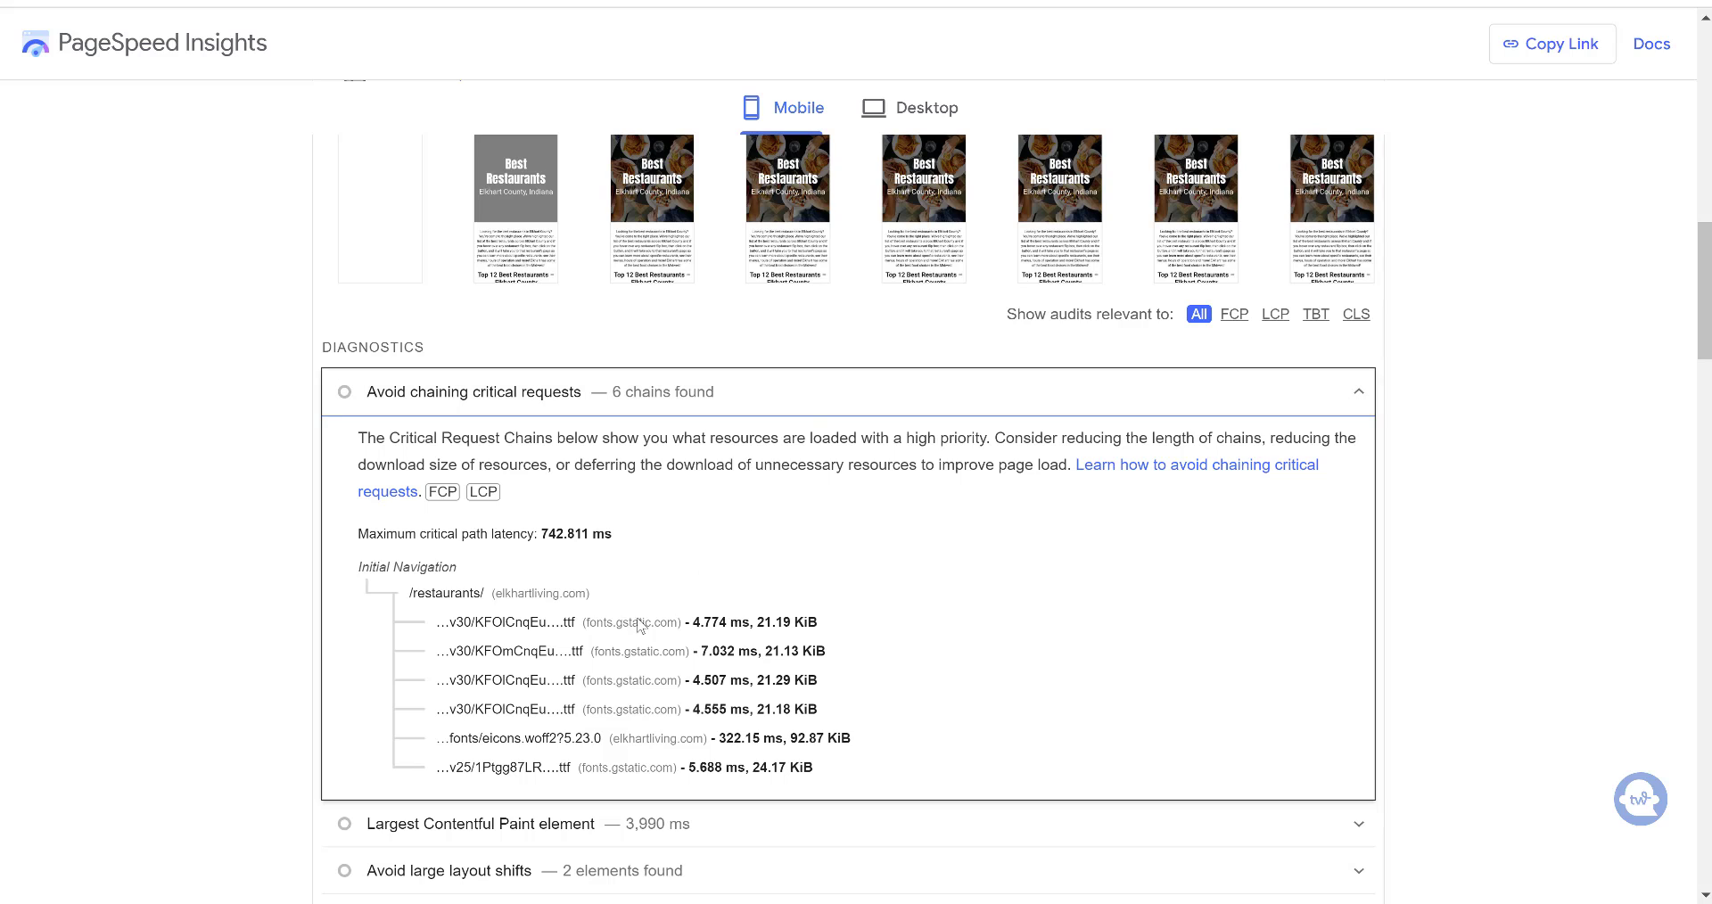
pyautogui.moveTo(636, 650)
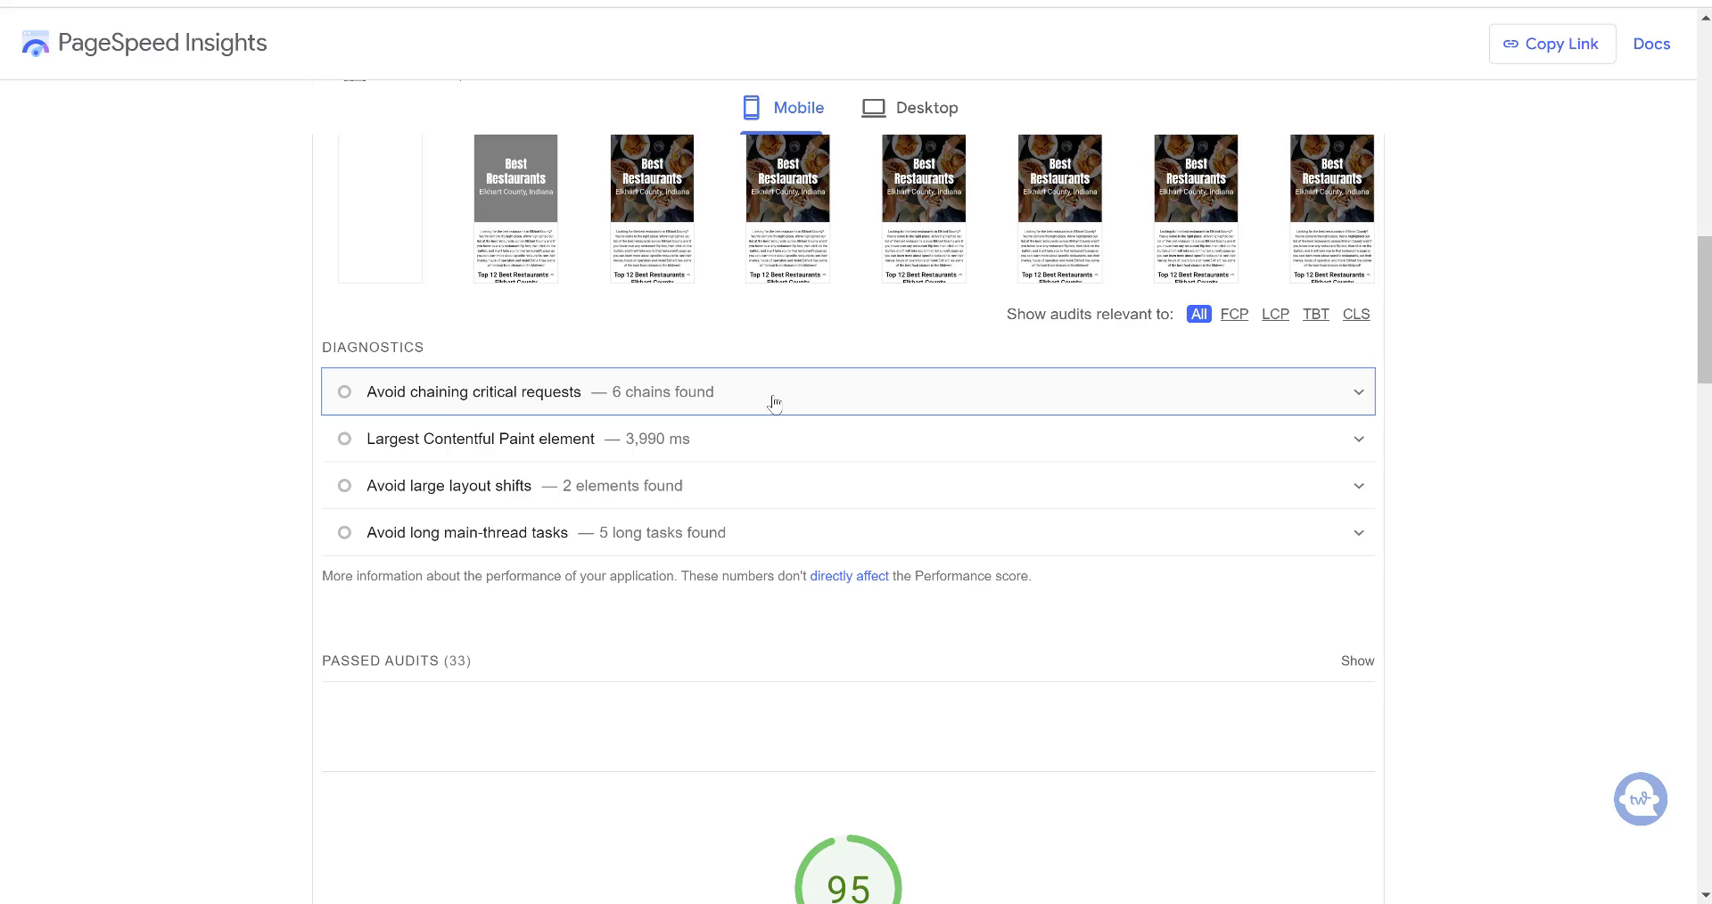
pyautogui.moveTo(775, 444)
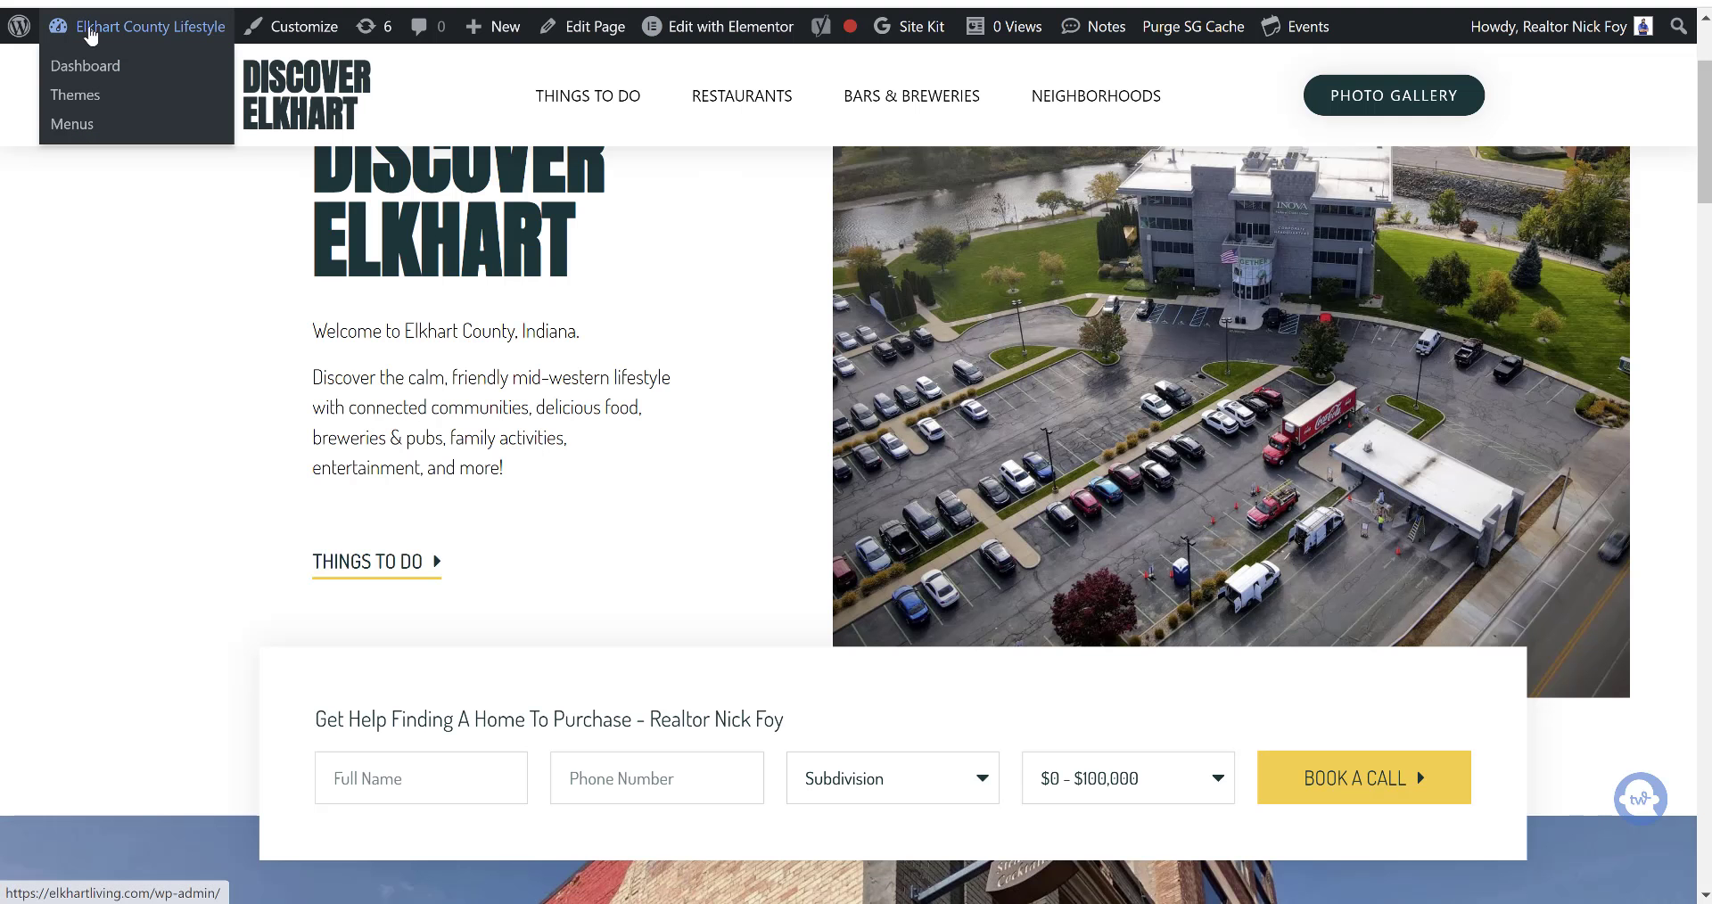
# - Go to the dashboard and open Elementor's Advanced settings
pyautogui.click(84, 66)
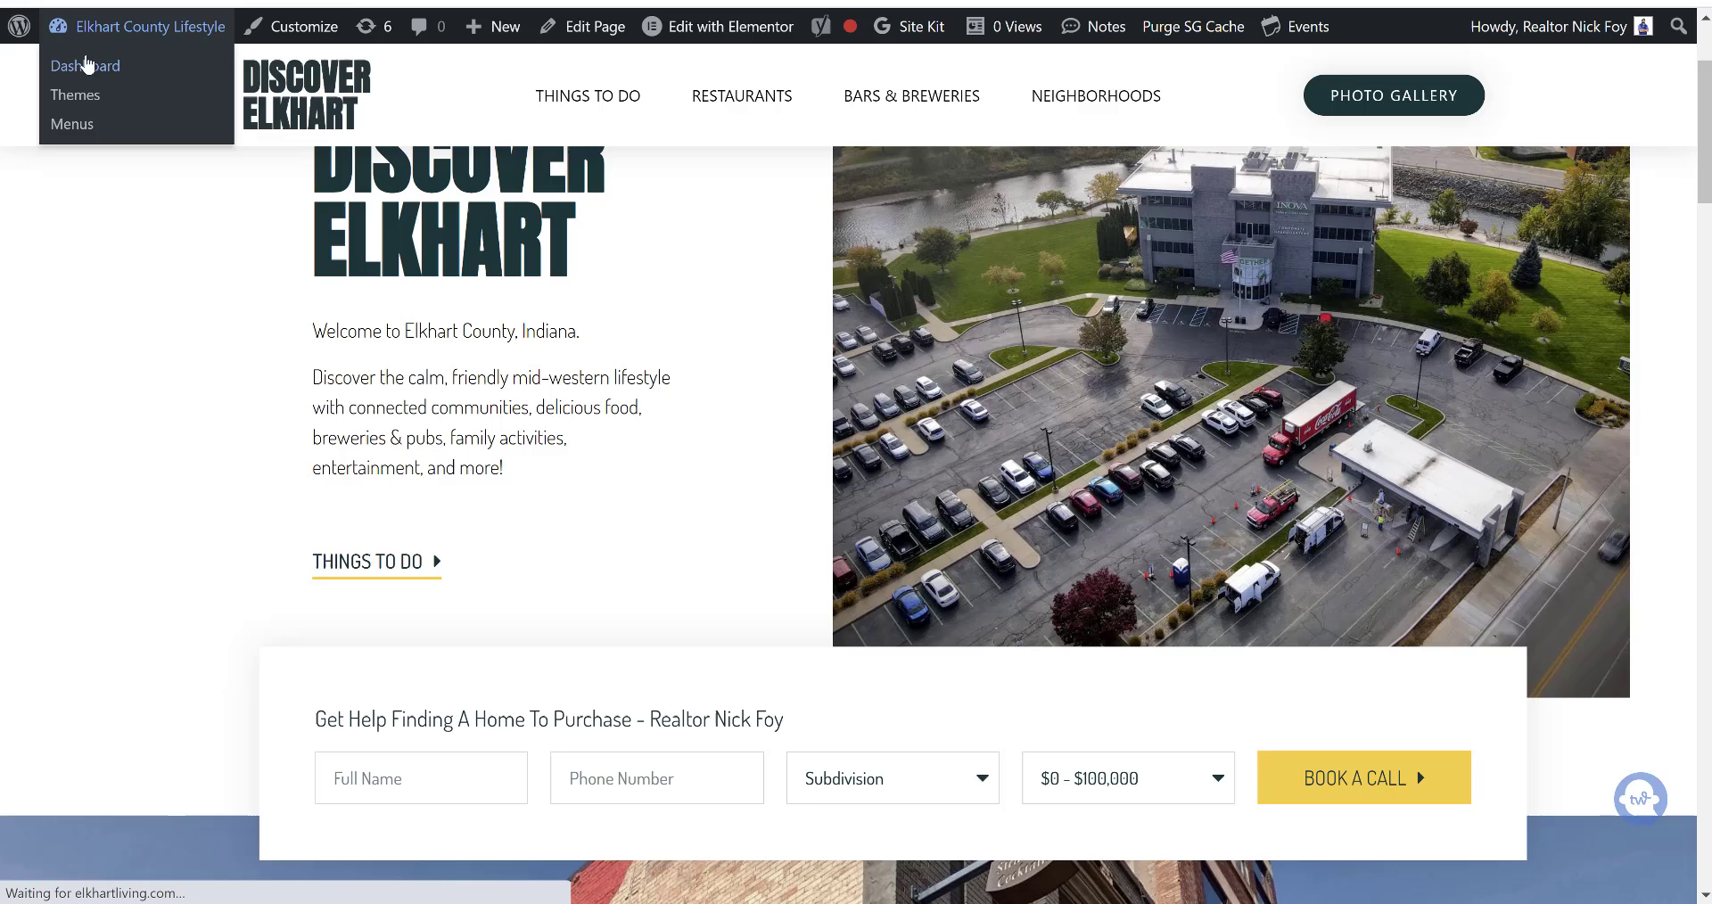
pyautogui.click(84, 66)
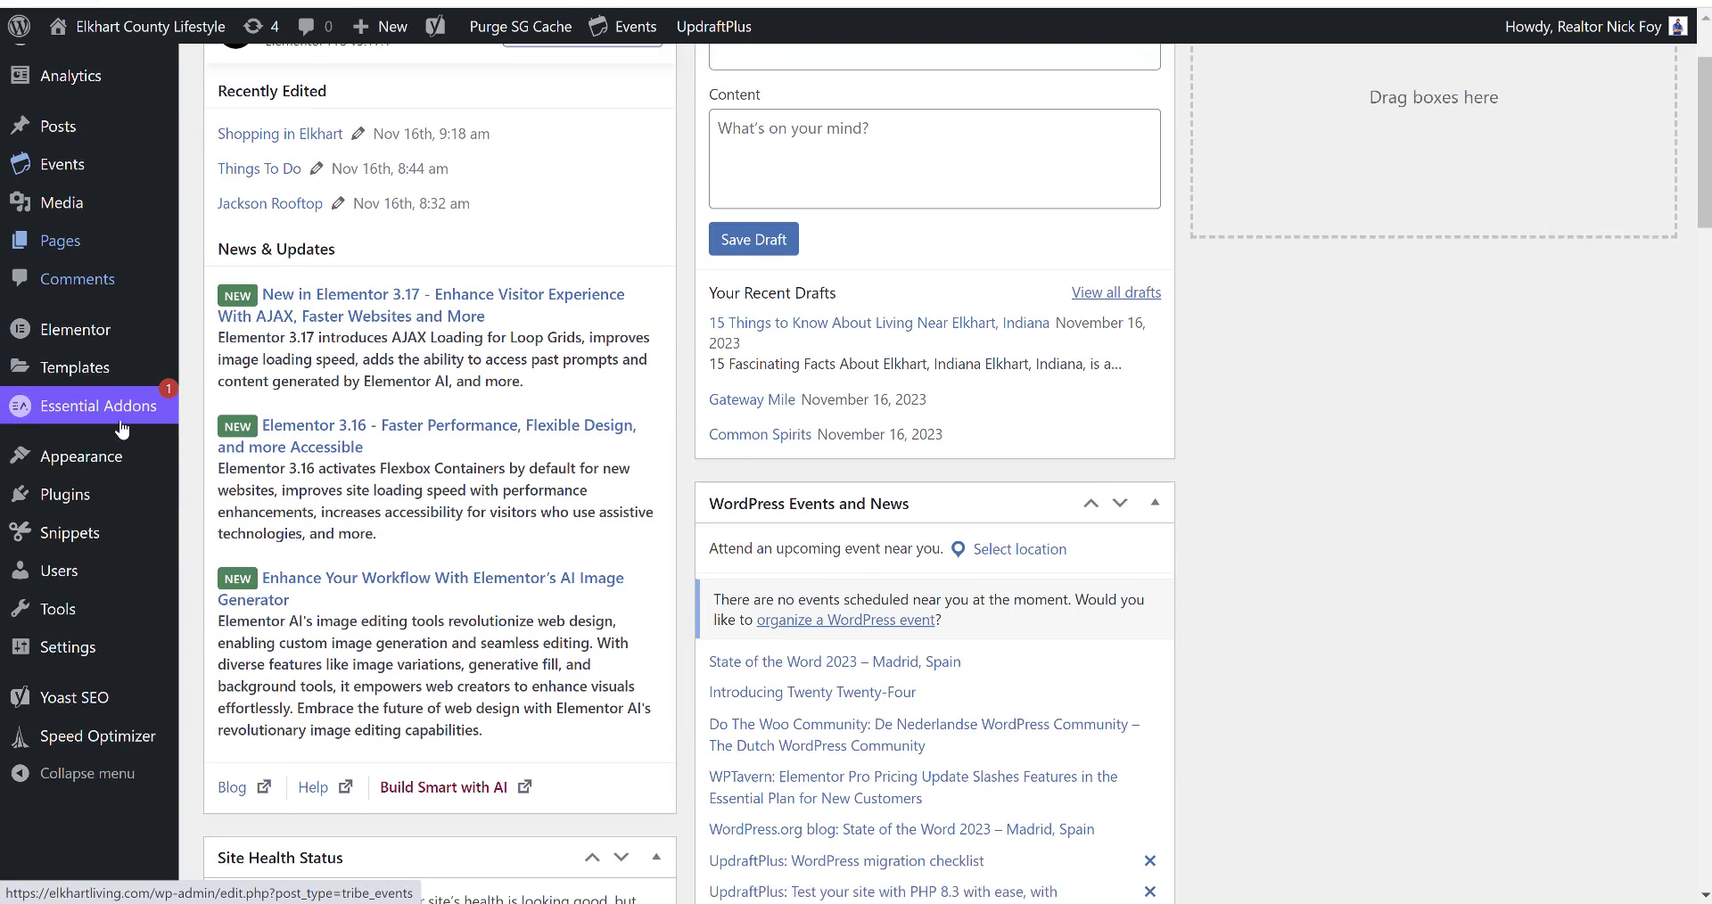
pyautogui.moveTo(77, 430)
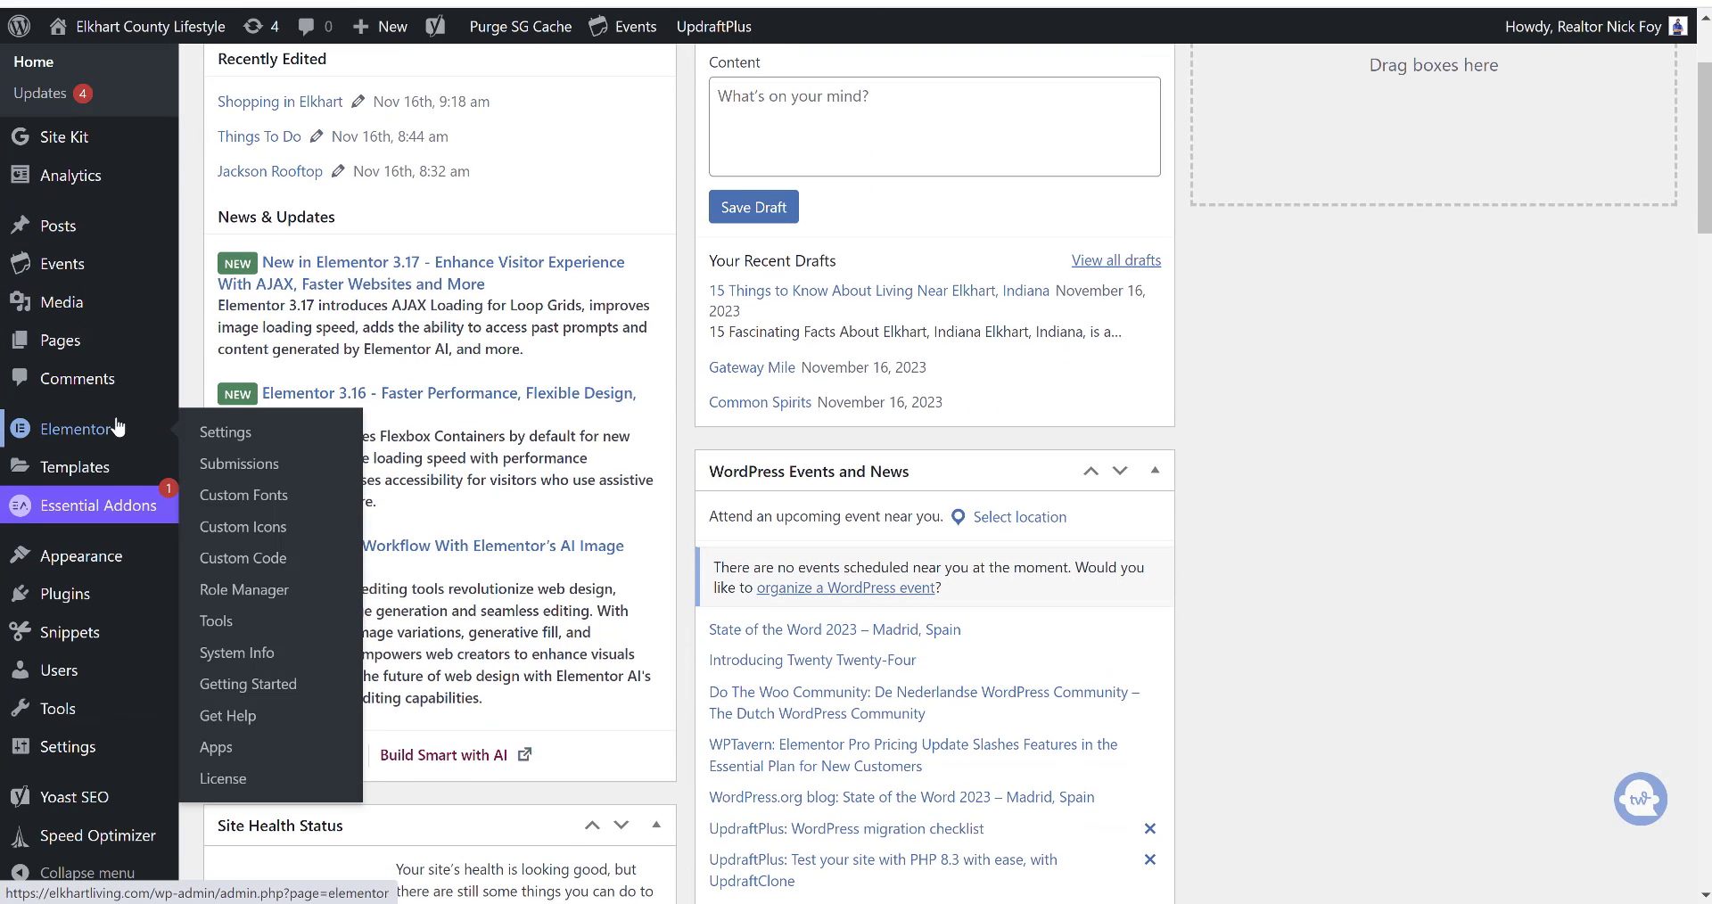
pyautogui.moveTo(226, 432)
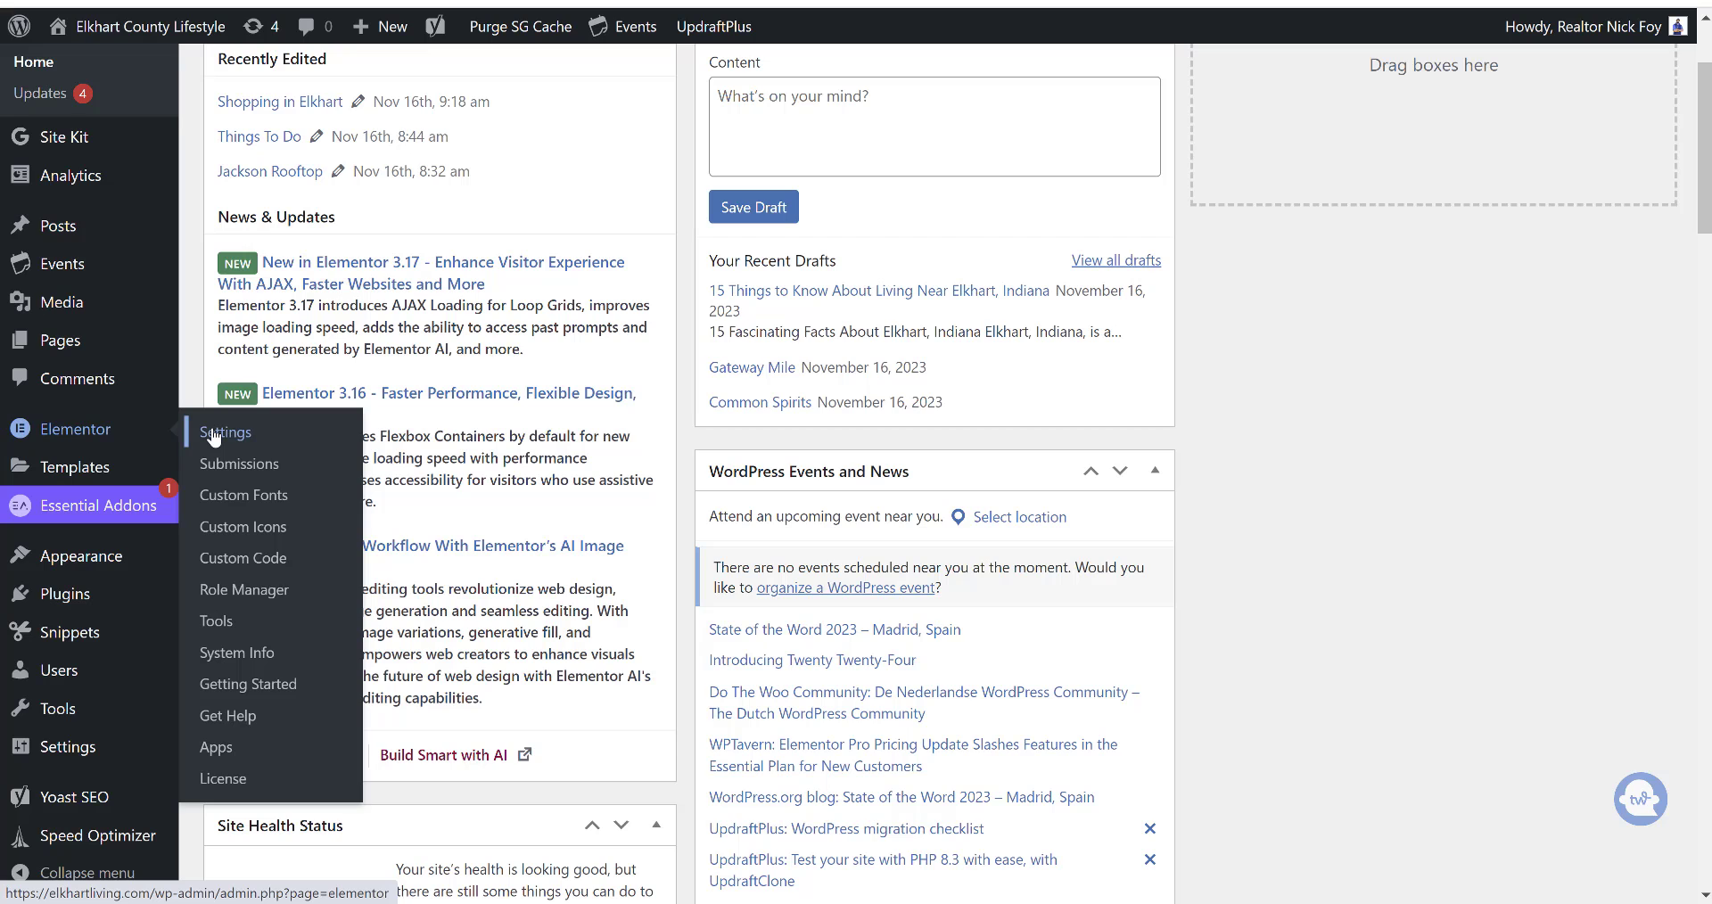
pyautogui.click(227, 431)
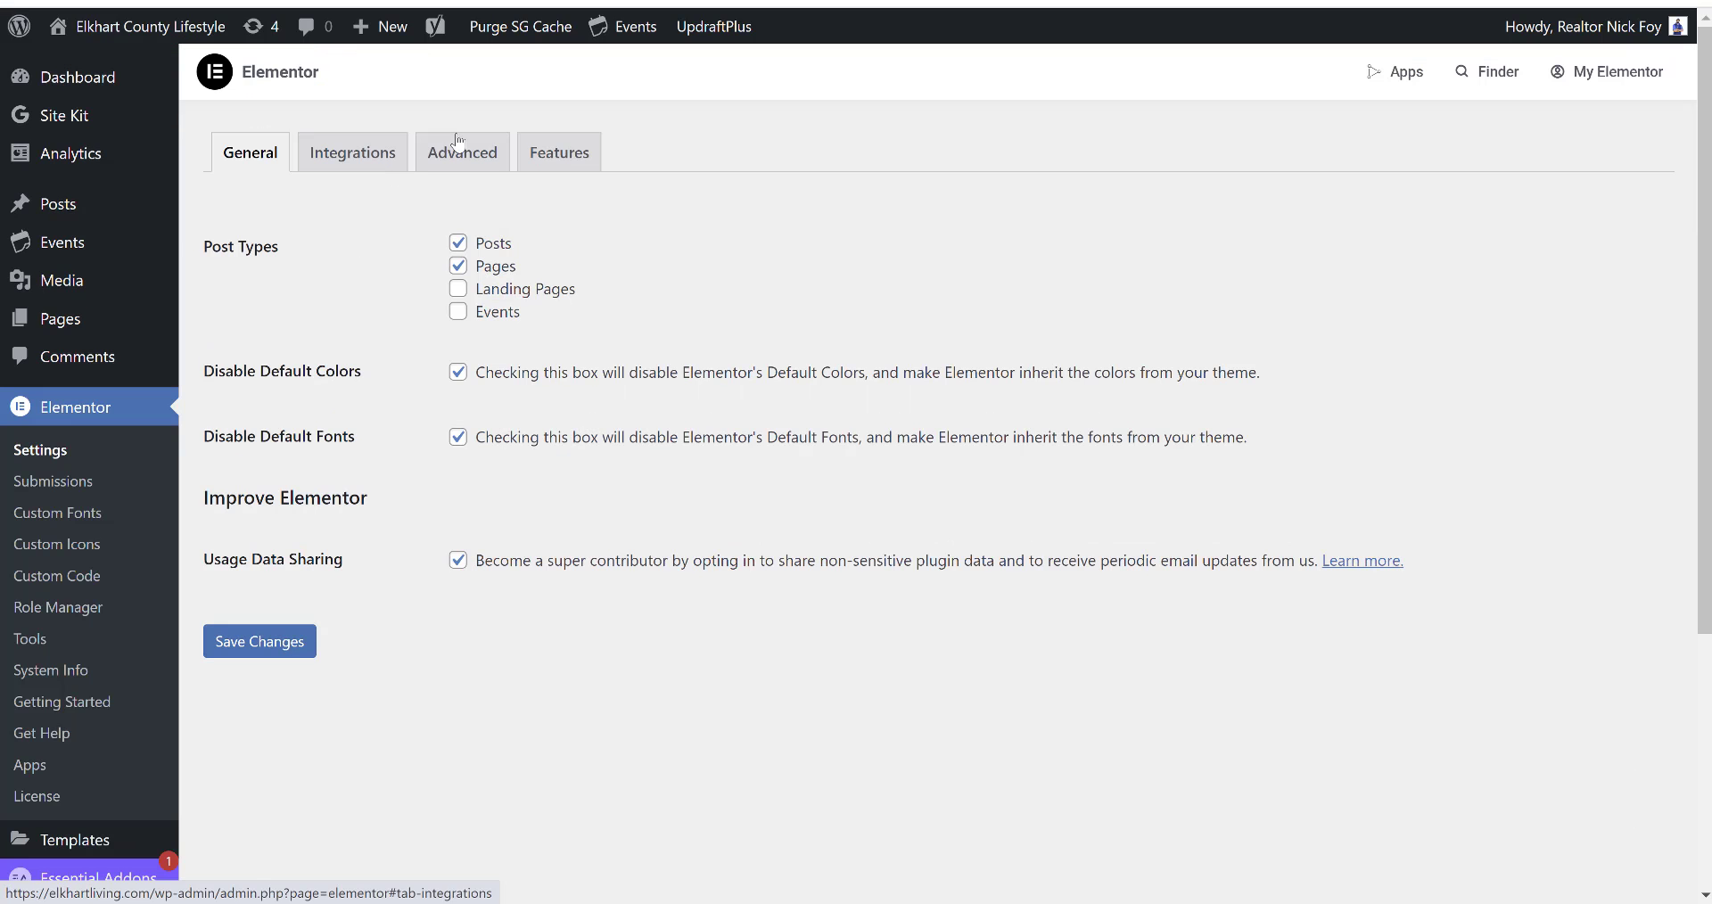
pyautogui.click(462, 152)
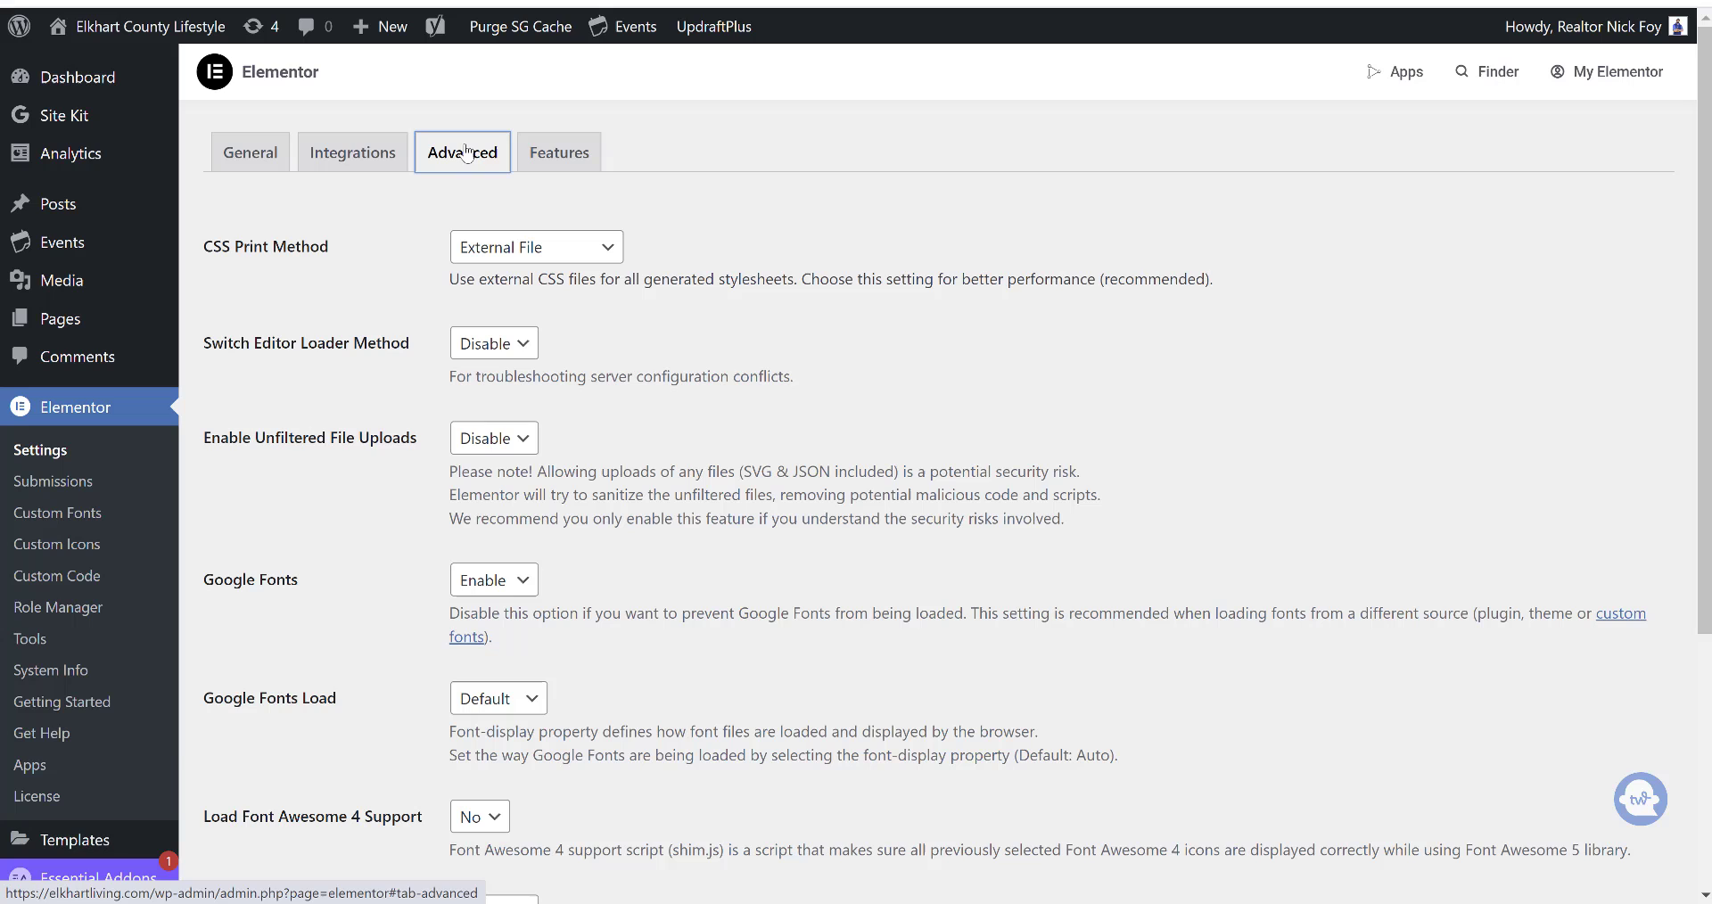
# - Set Google Fonts Load to Swap
pyautogui.scroll(-3)
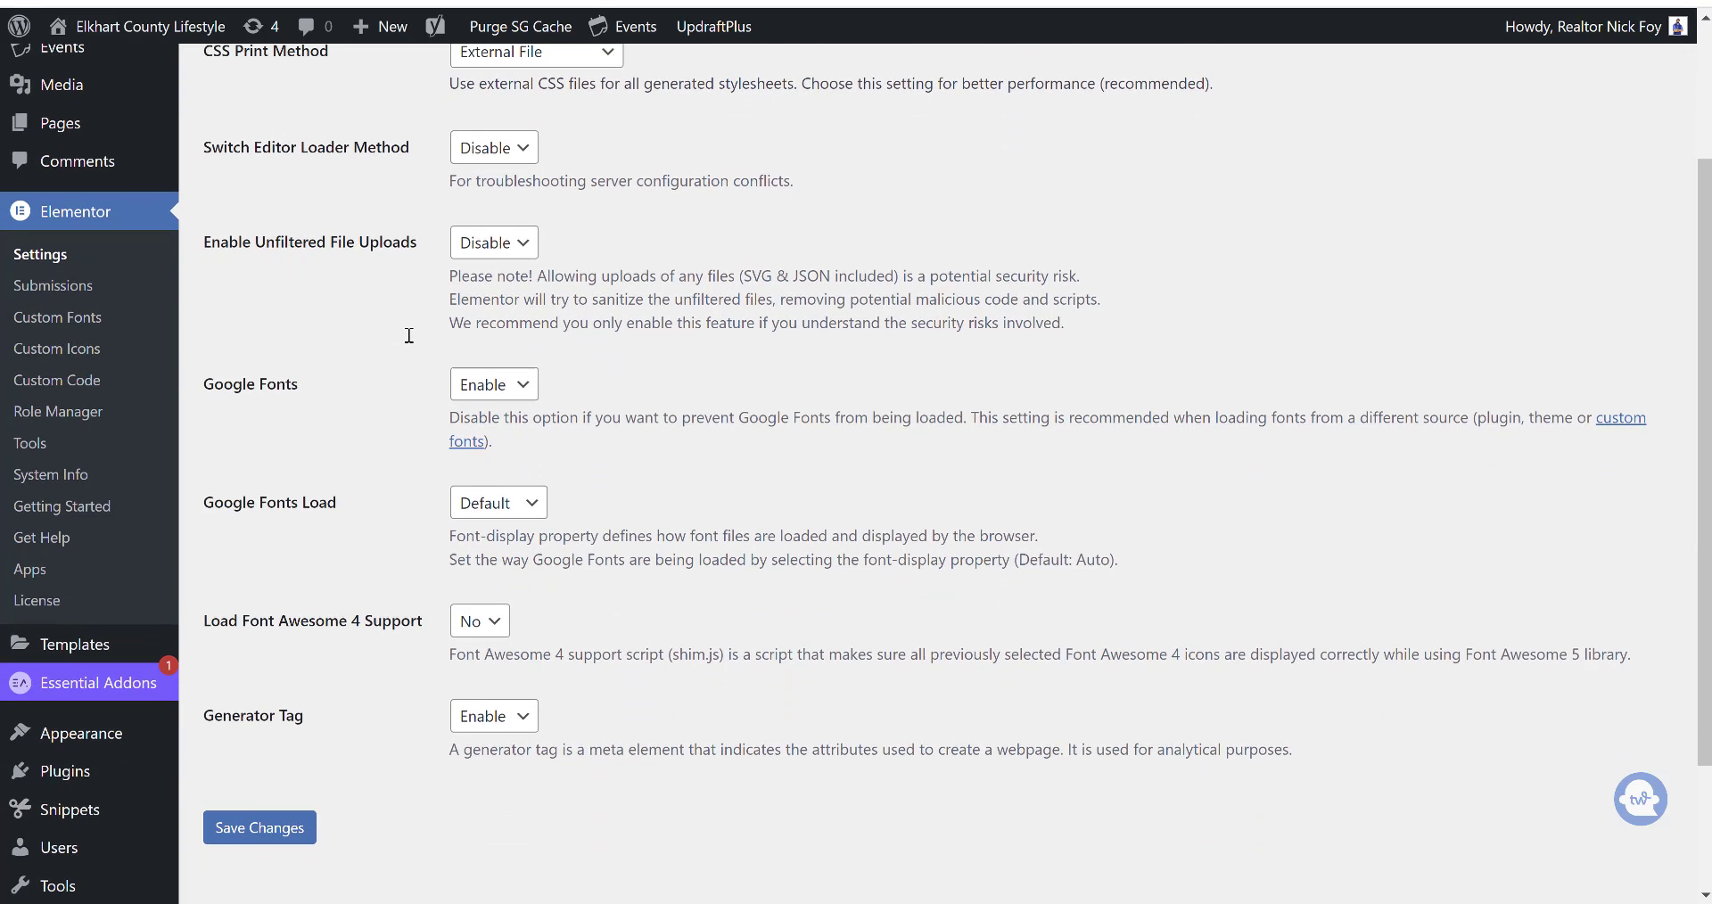
pyautogui.scroll(-3)
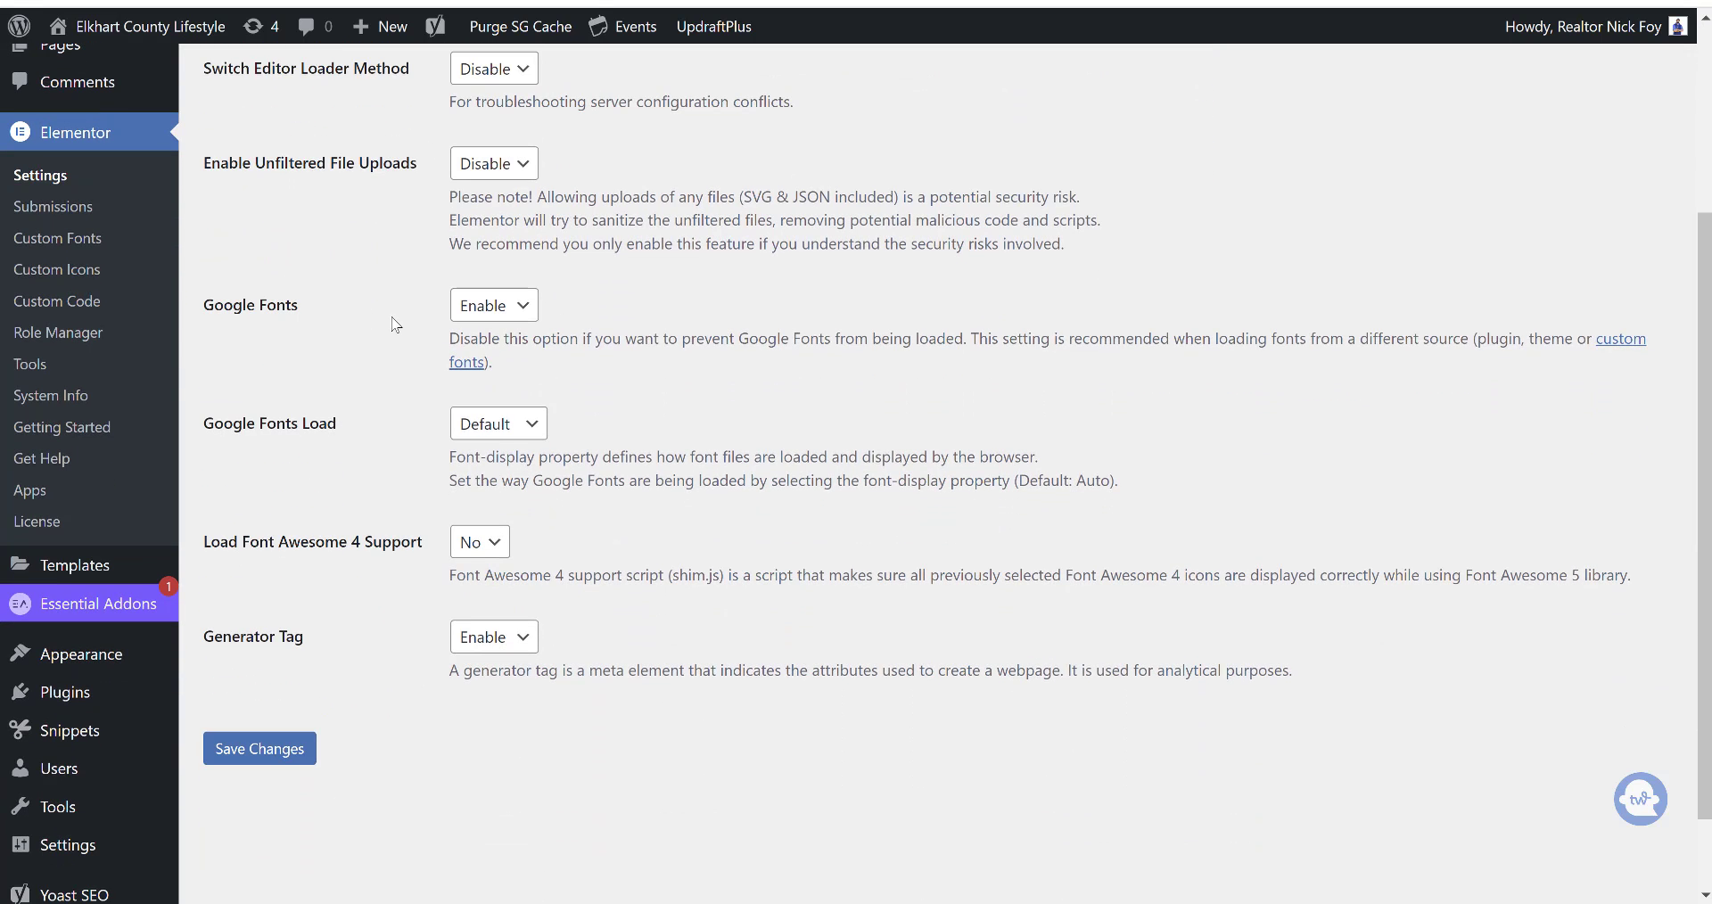
pyautogui.click(498, 425)
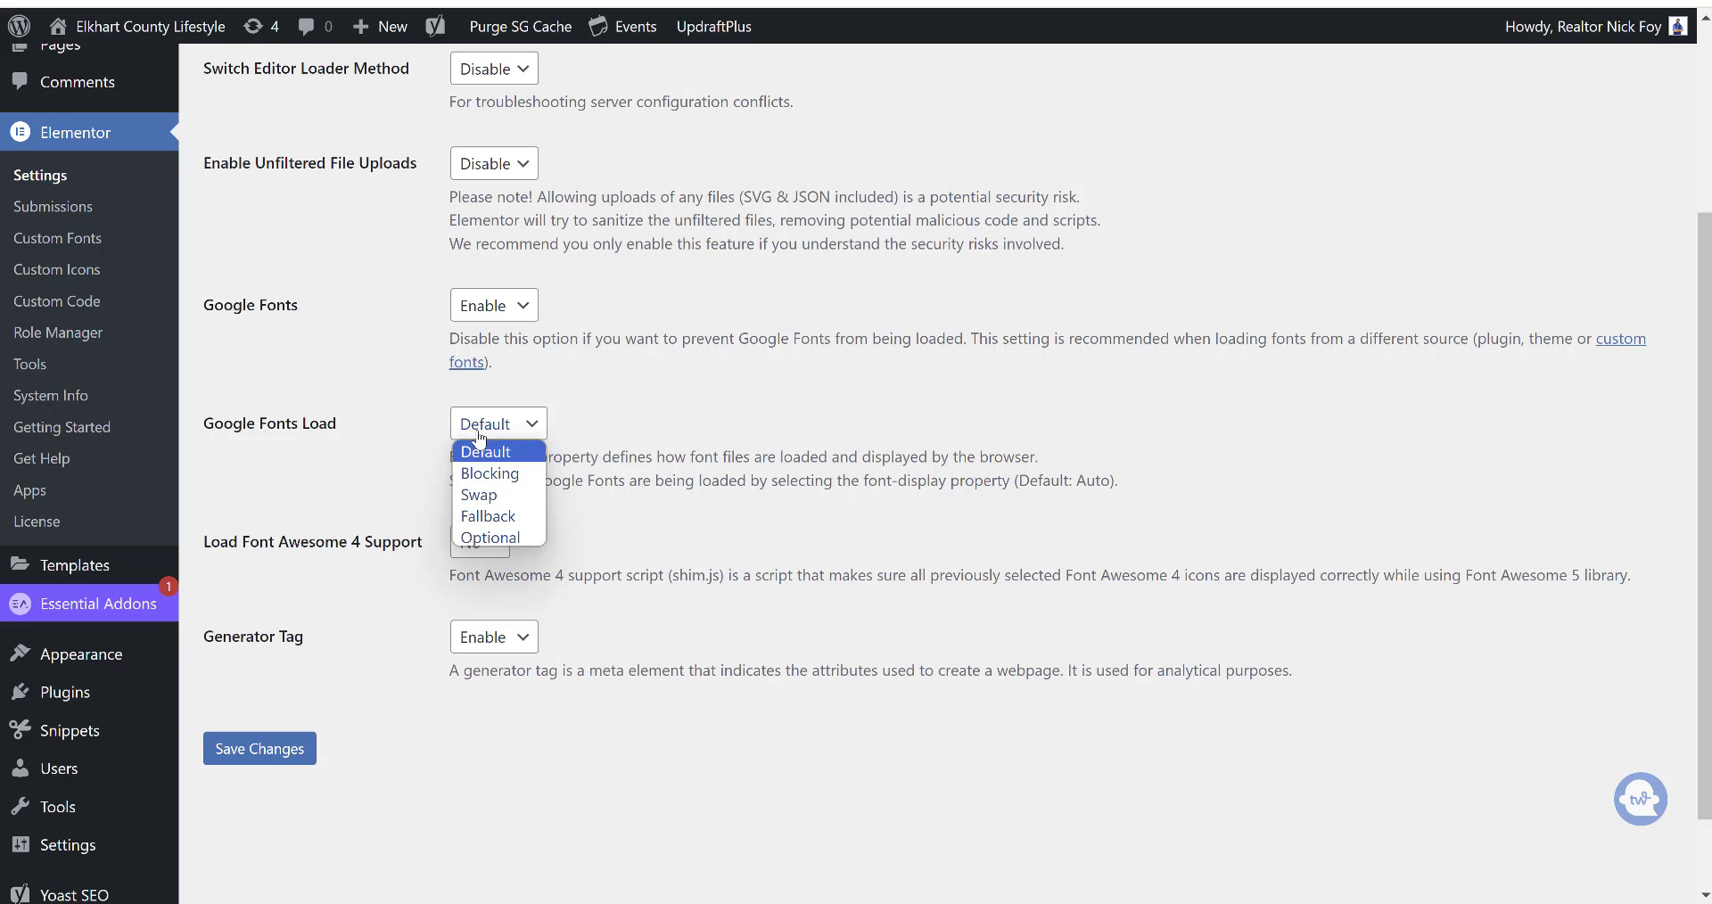
pyautogui.click(478, 494)
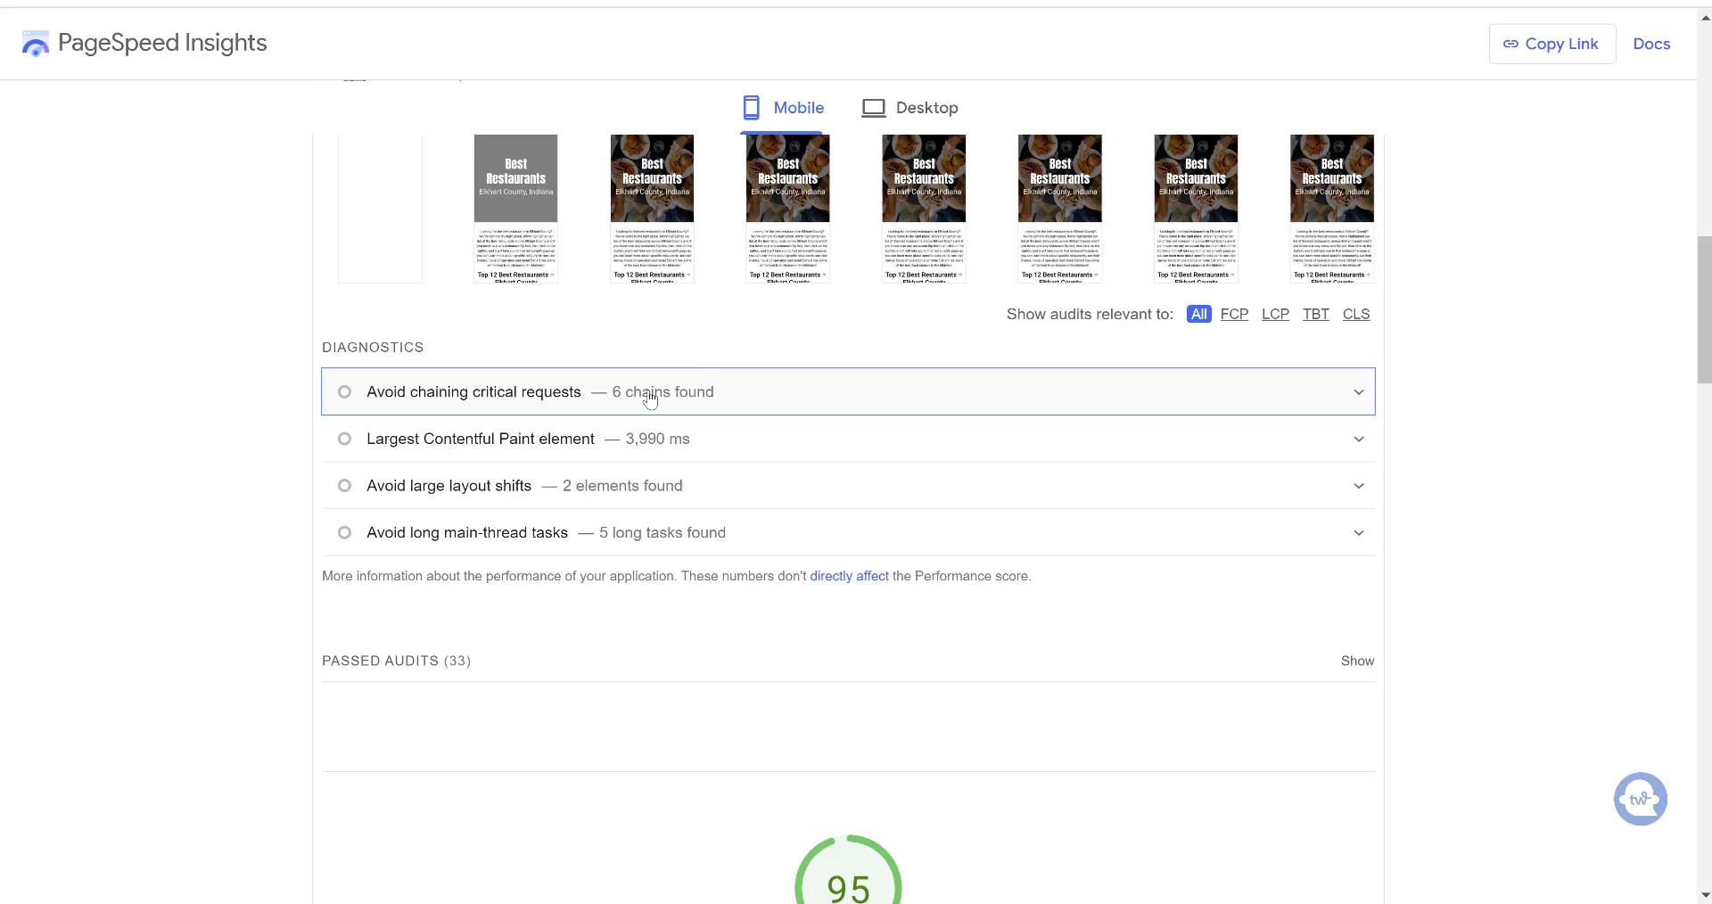
pyautogui.moveTo(674, 259)
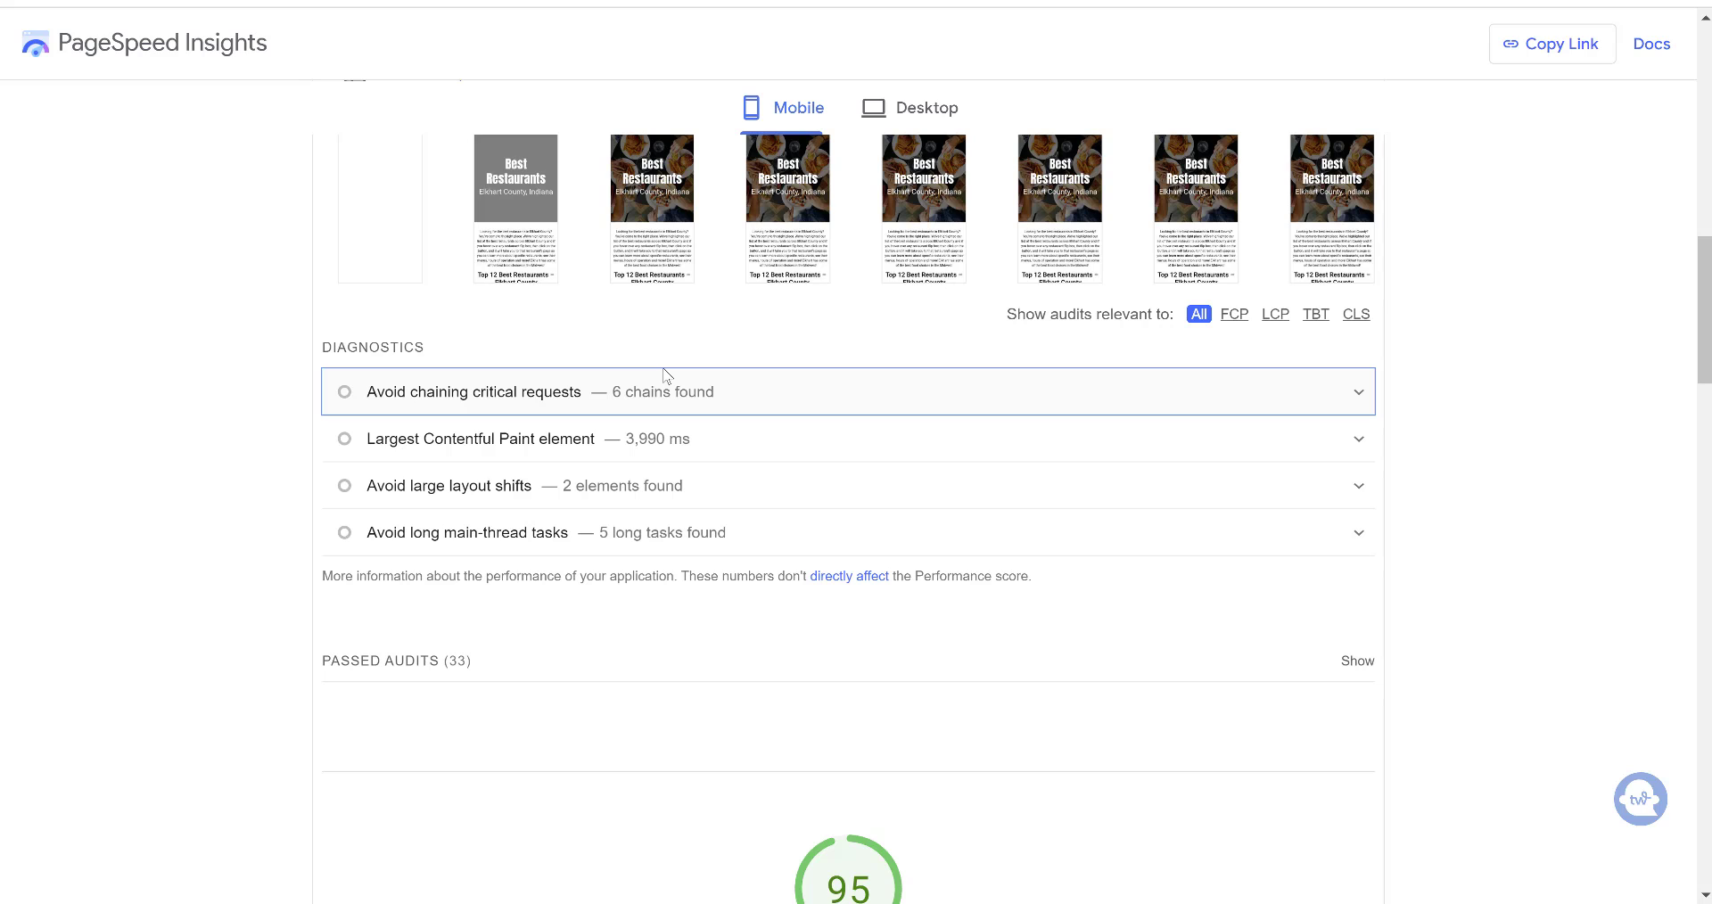
# - Scroll the restaurants desktop report from the 98 score down to its metrics
pyautogui.scroll(3)
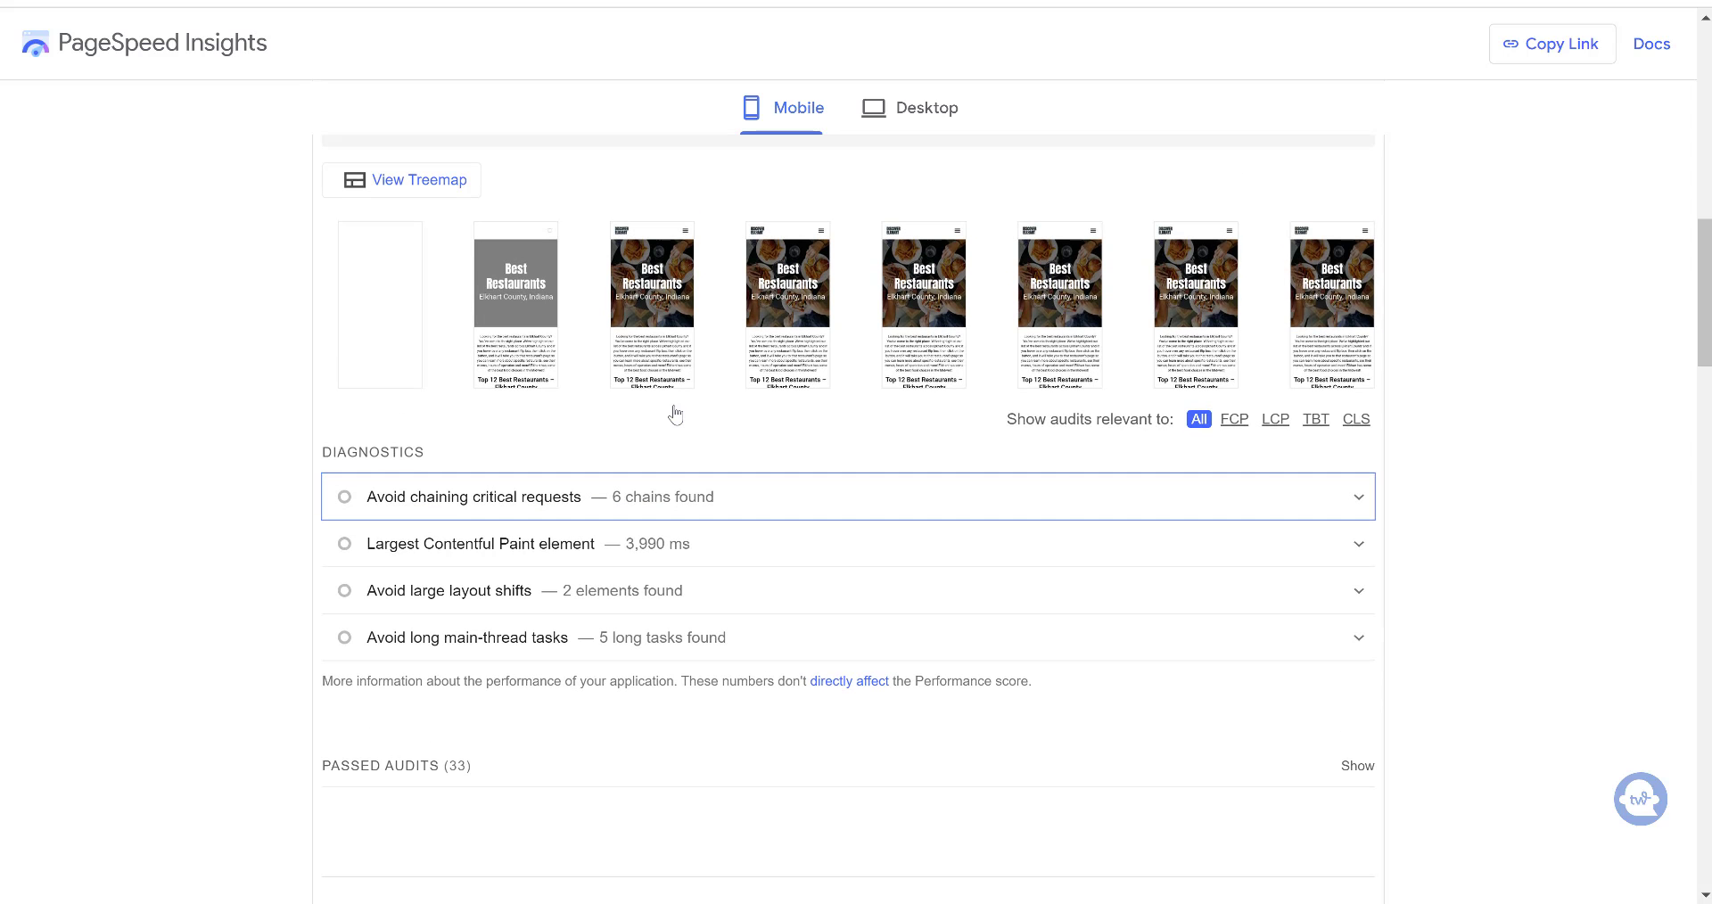
pyautogui.moveTo(673, 474)
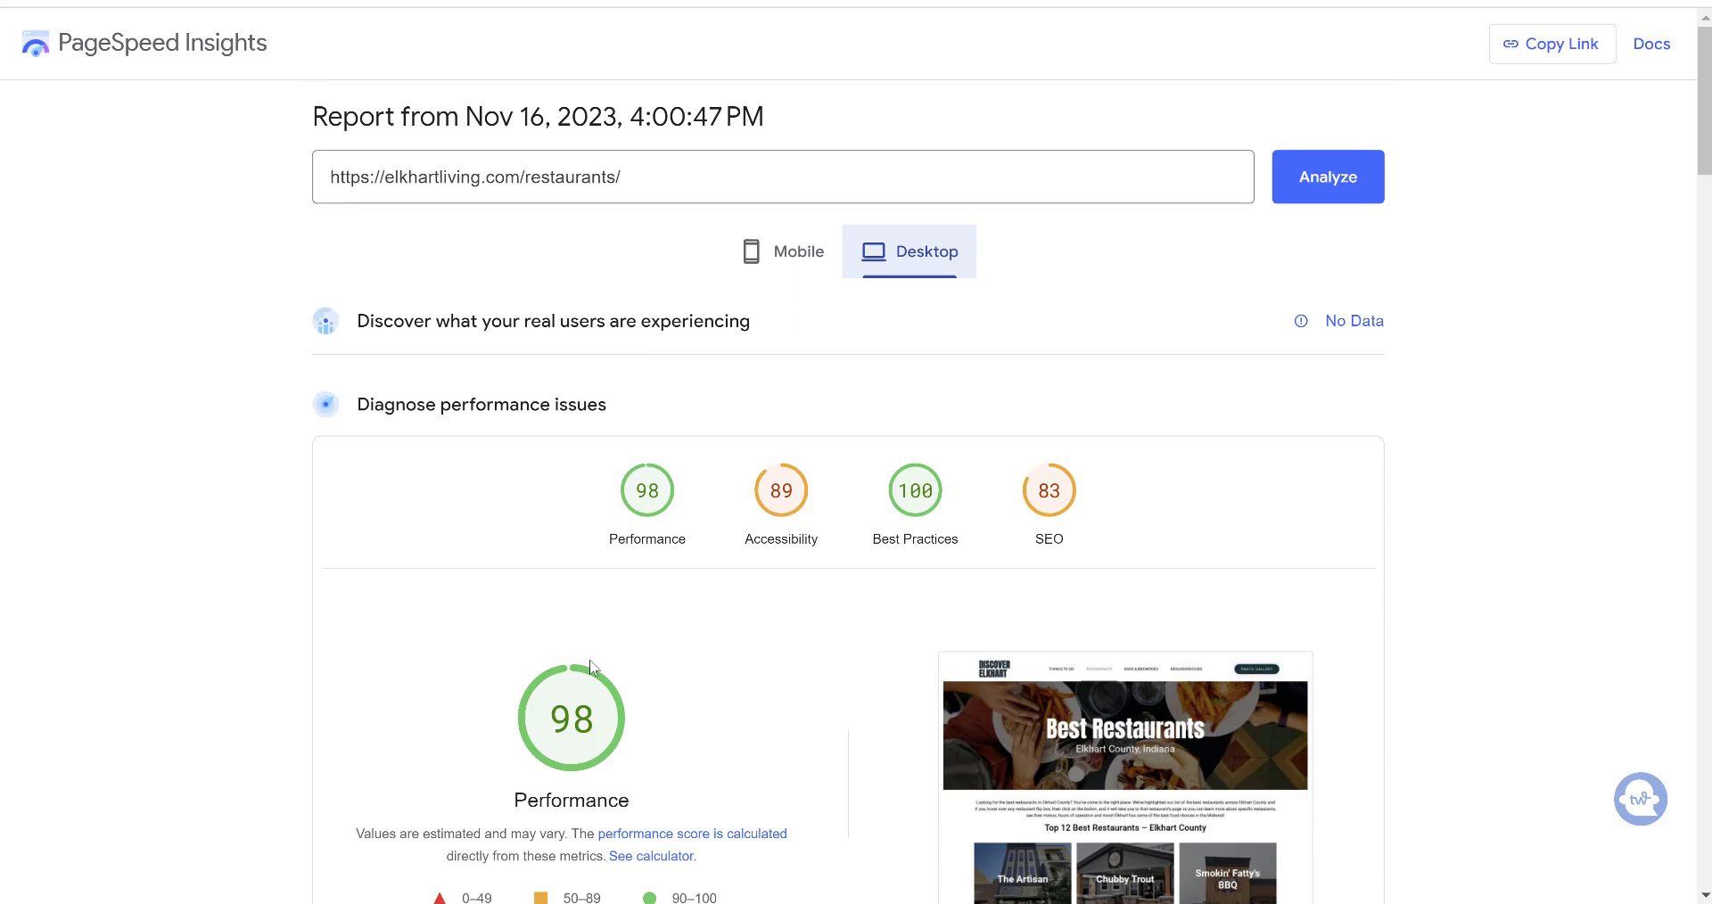
pyautogui.moveTo(562, 740)
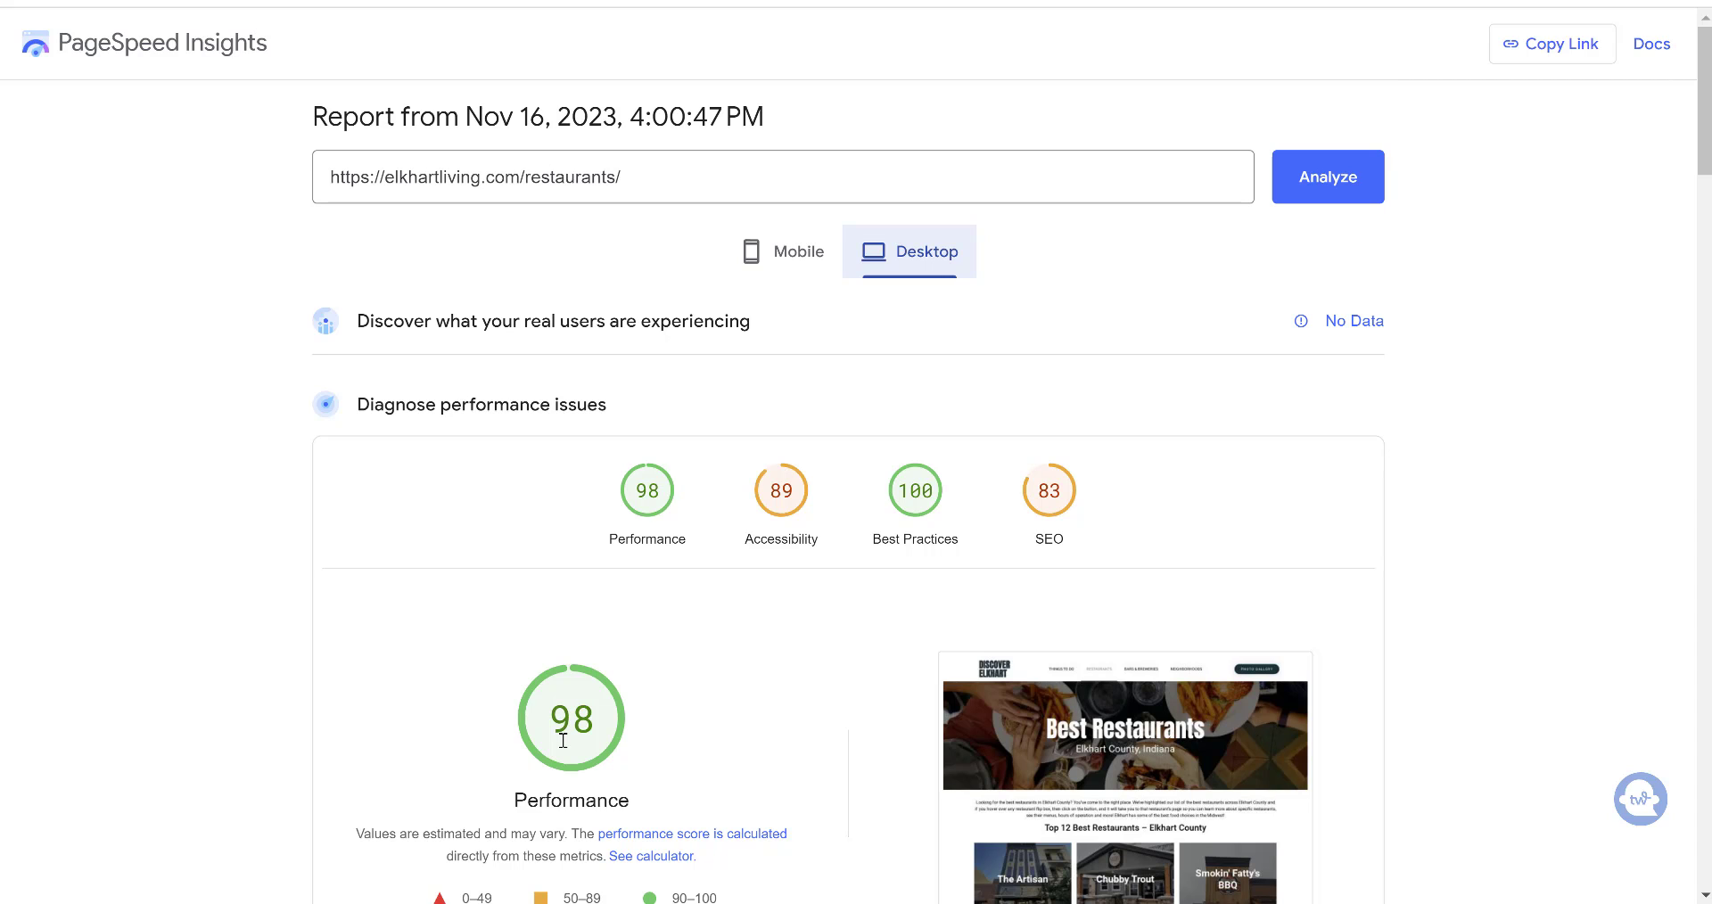
pyautogui.scroll(-3)
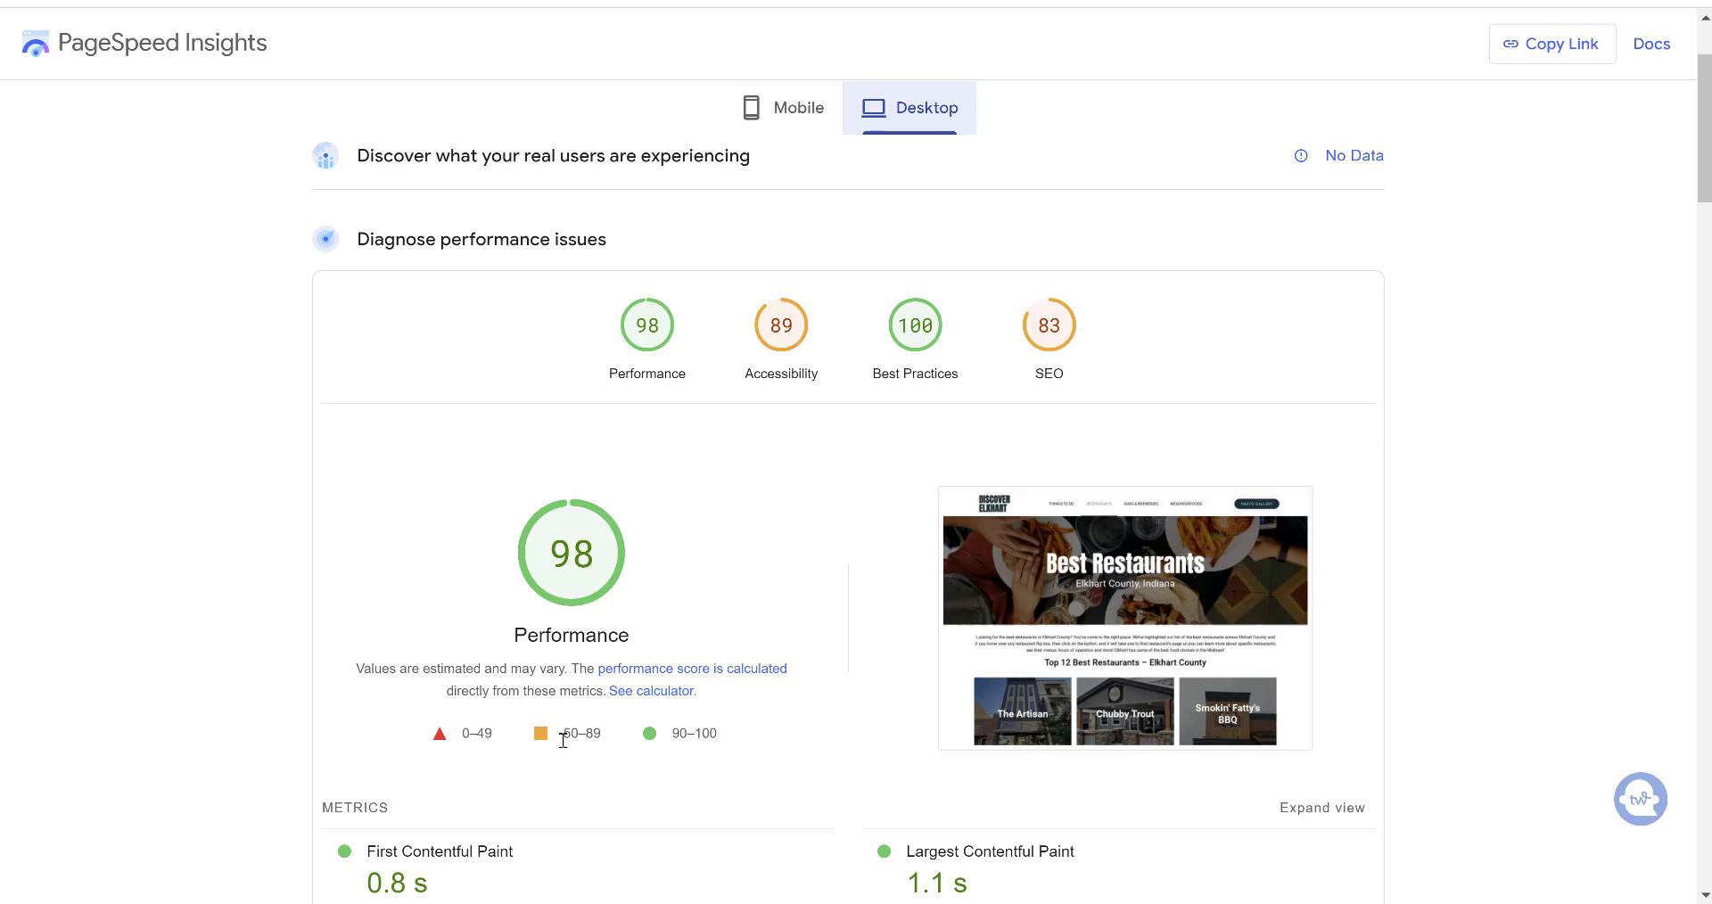
pyautogui.moveTo(1140, 684)
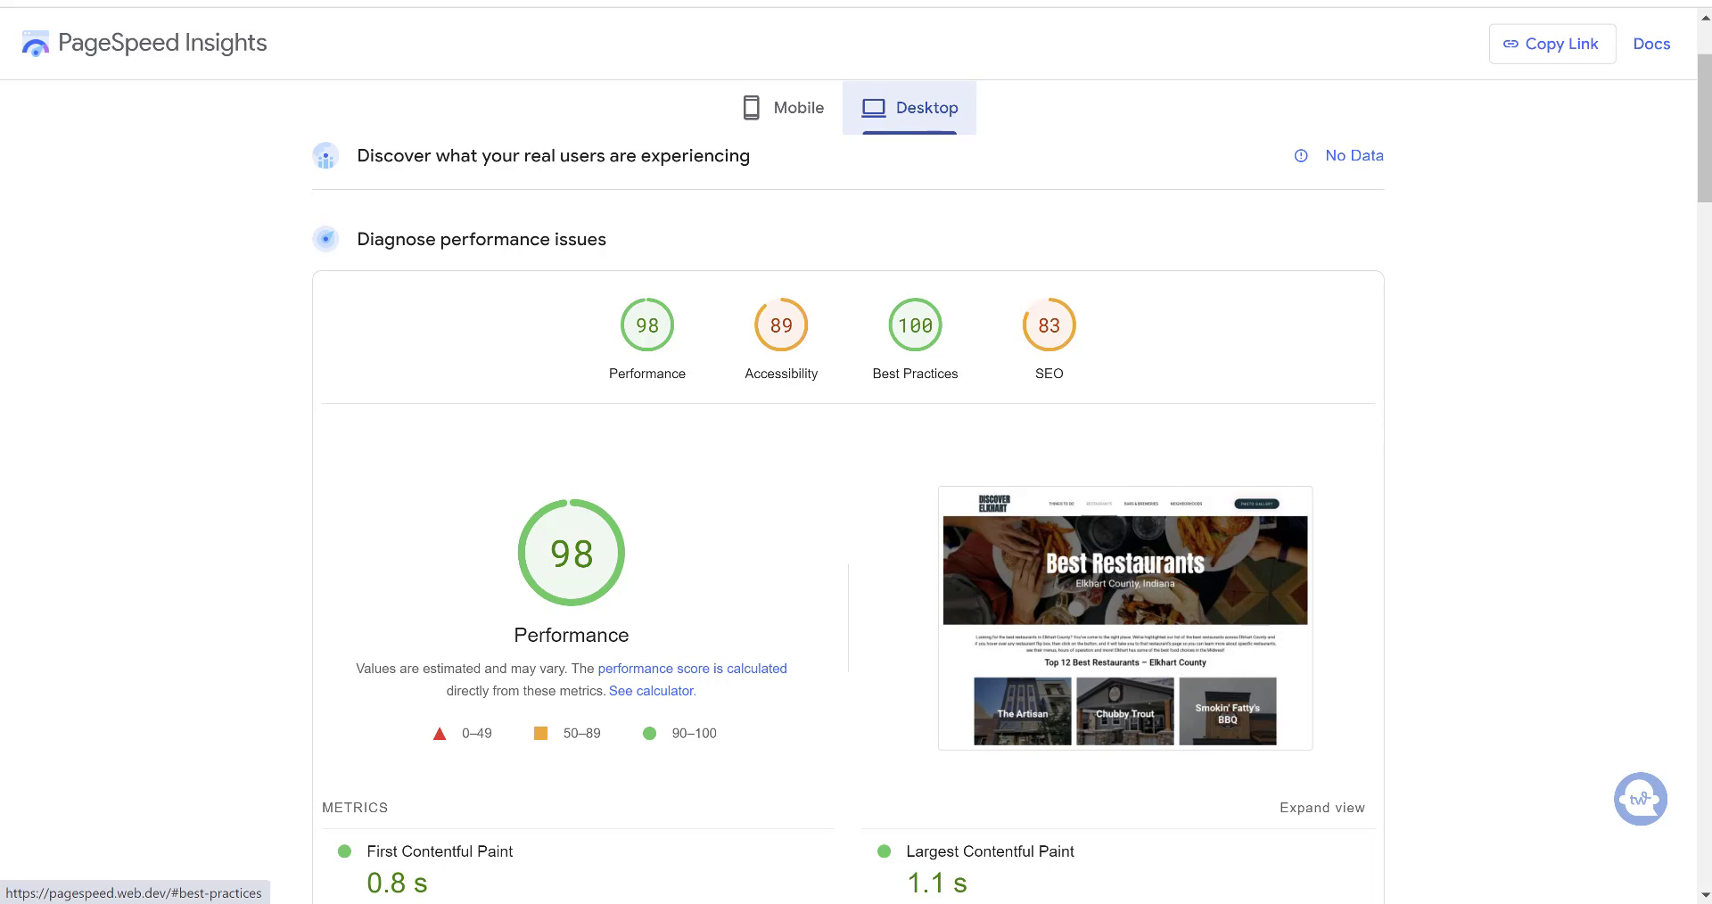
pyautogui.scroll(-3)
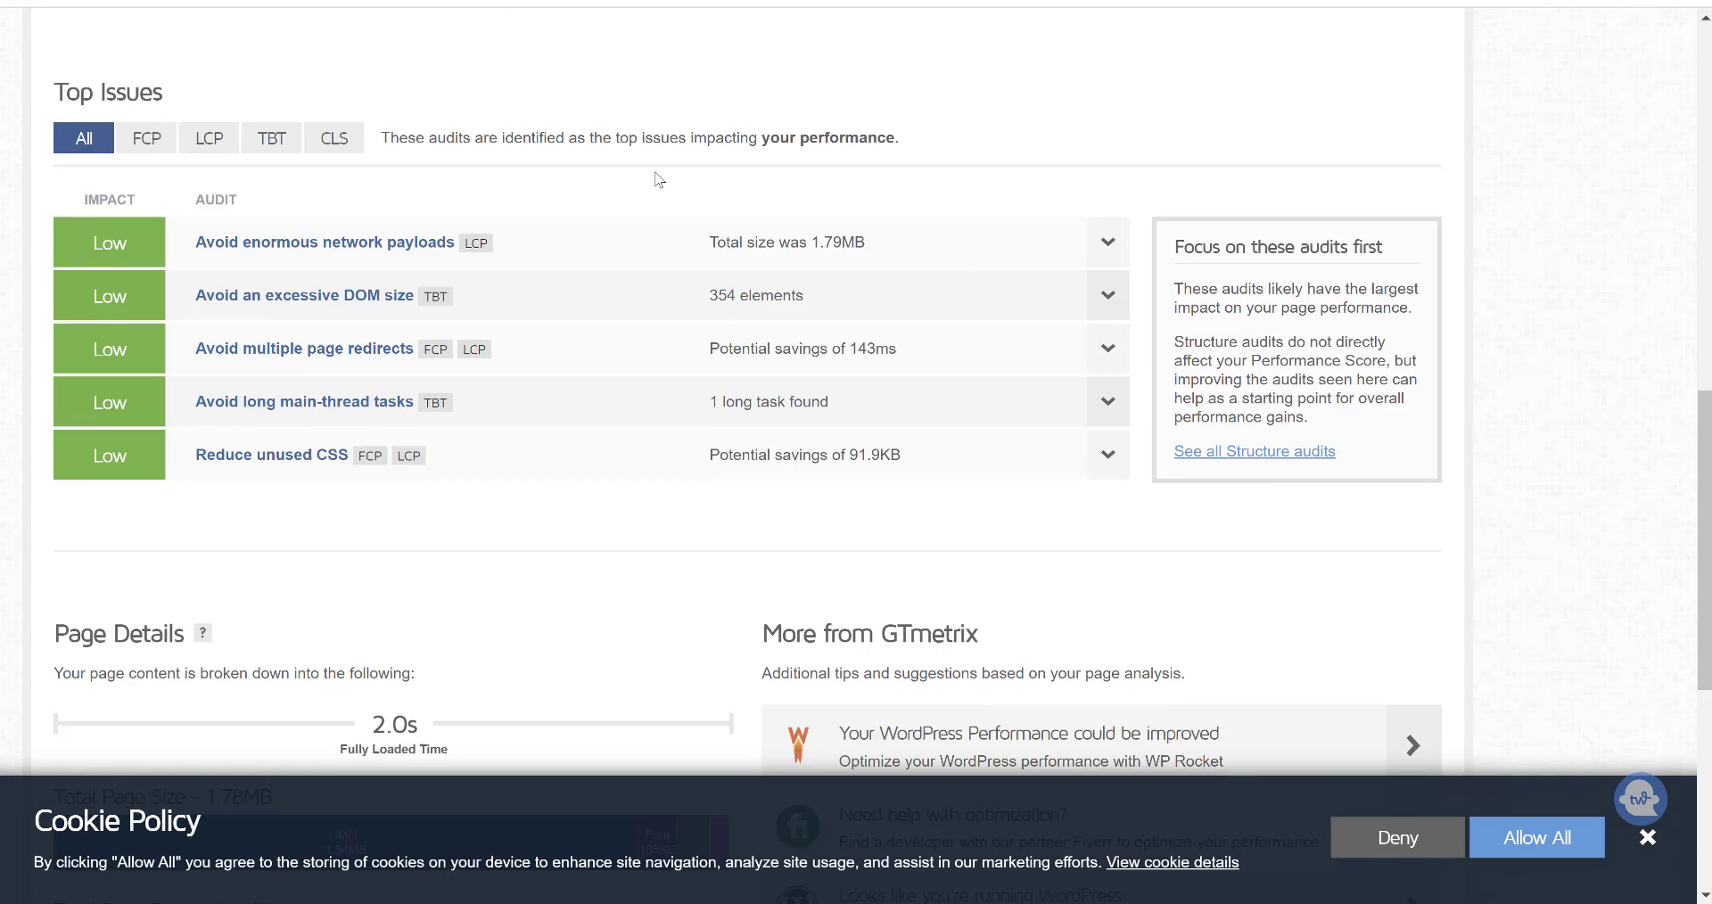
# - Scroll to GTmetrix Page Details showing 1.78MB total size and 24 requests
pyautogui.scroll(-3)
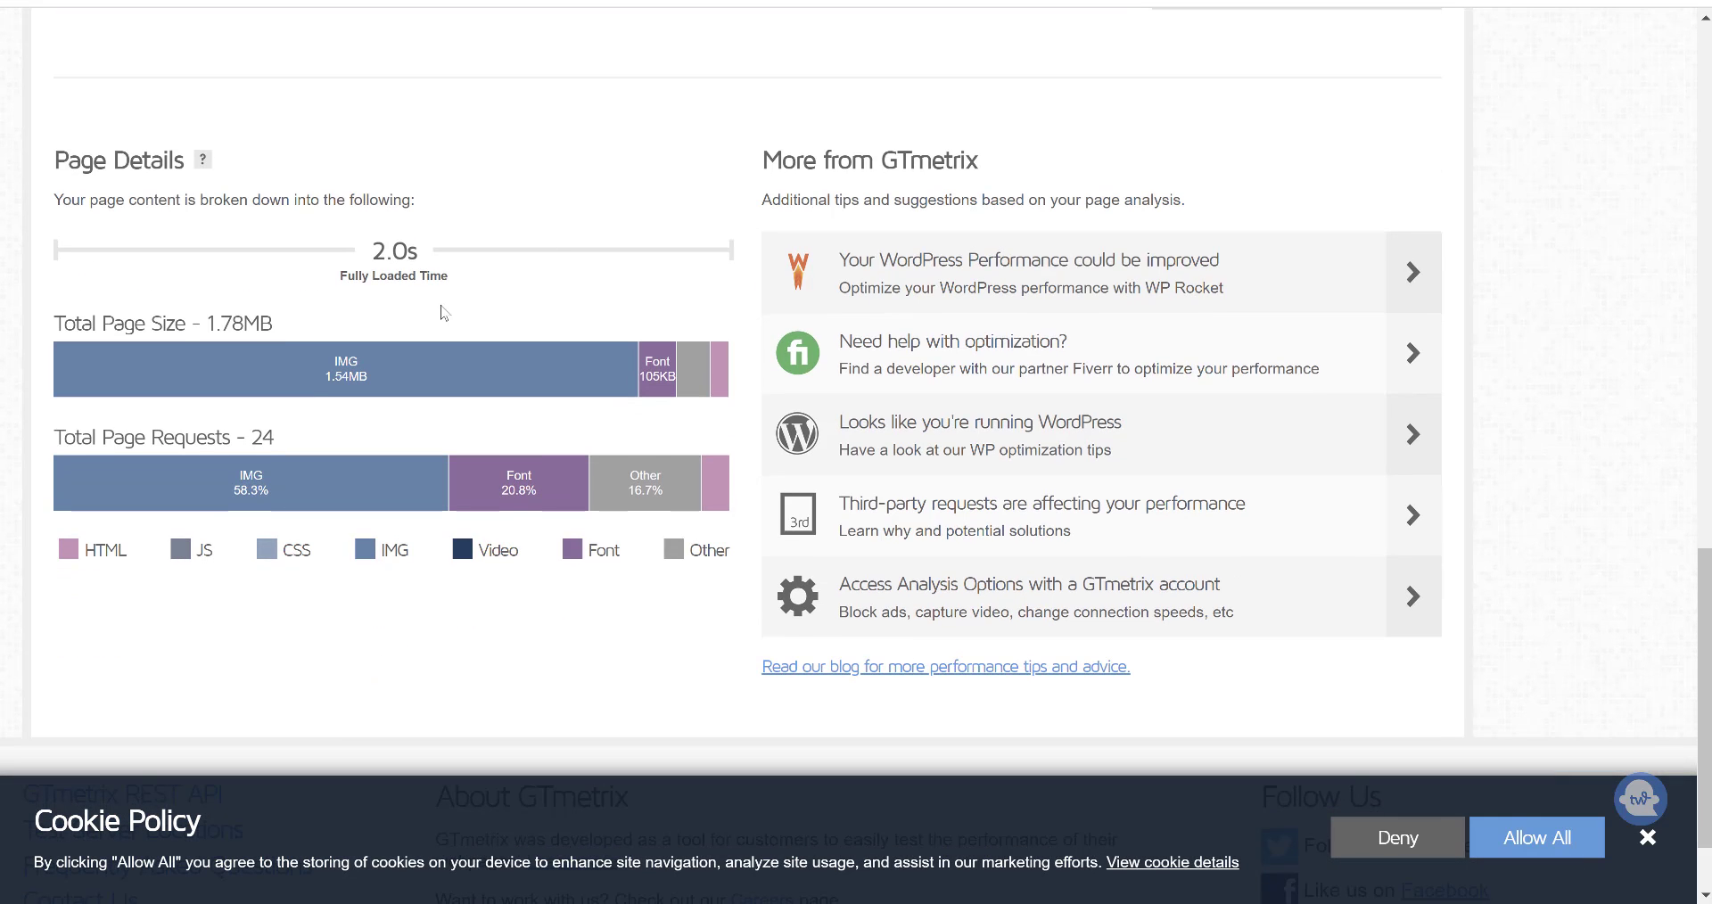
pyautogui.moveTo(344, 369)
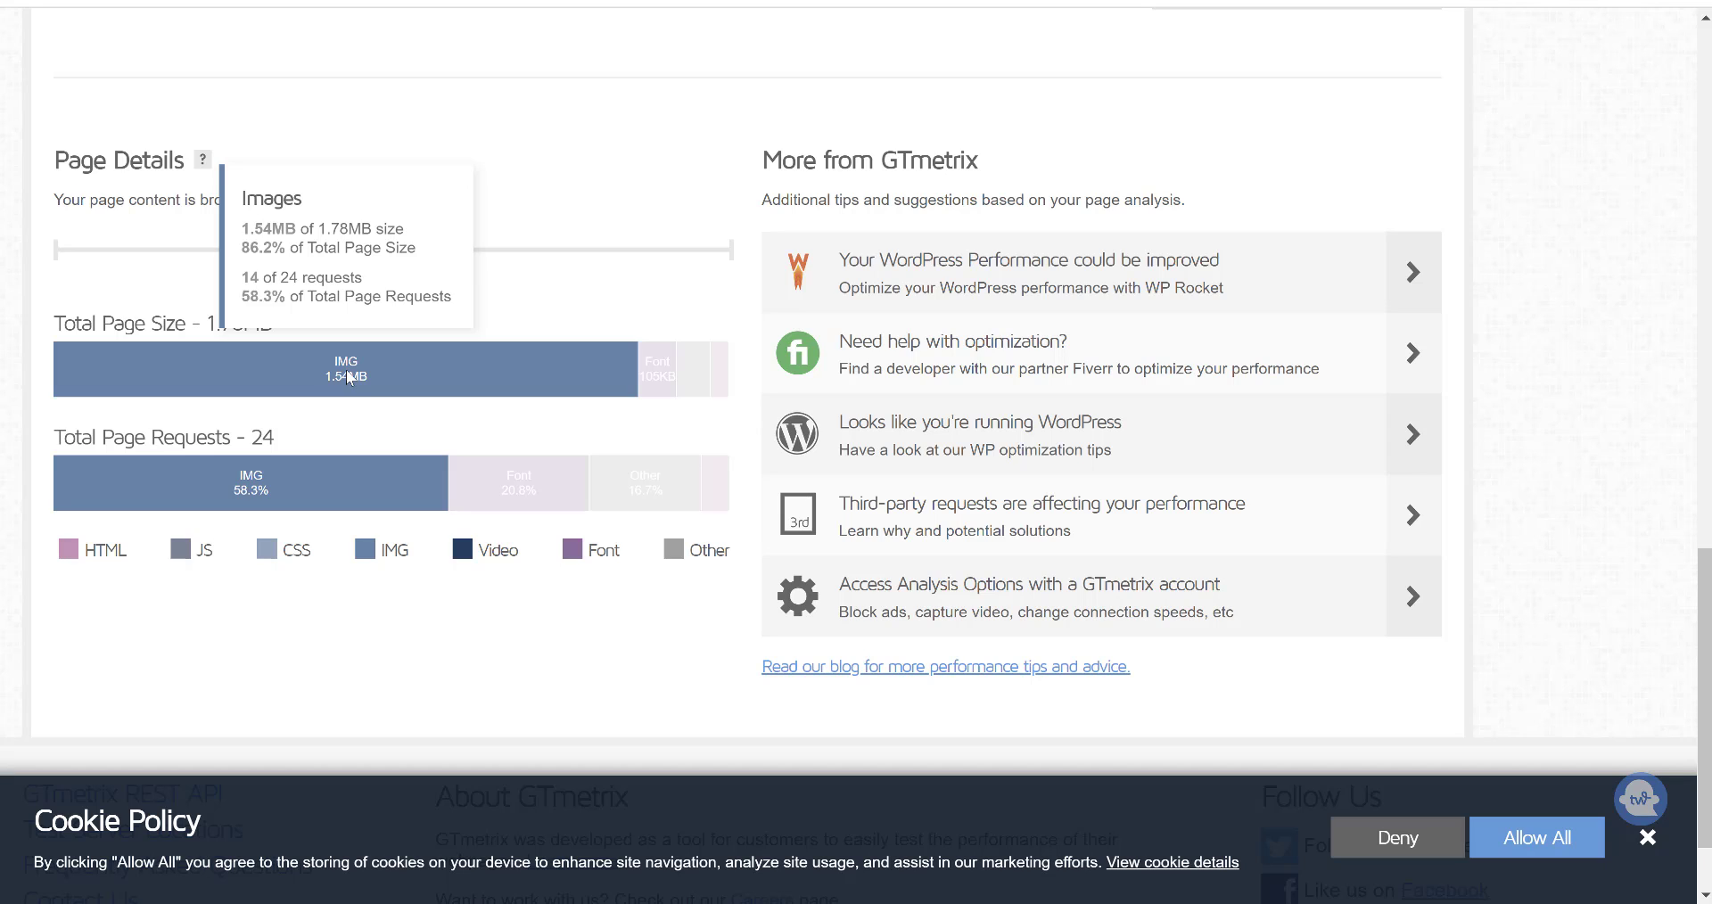
pyautogui.moveTo(333, 382)
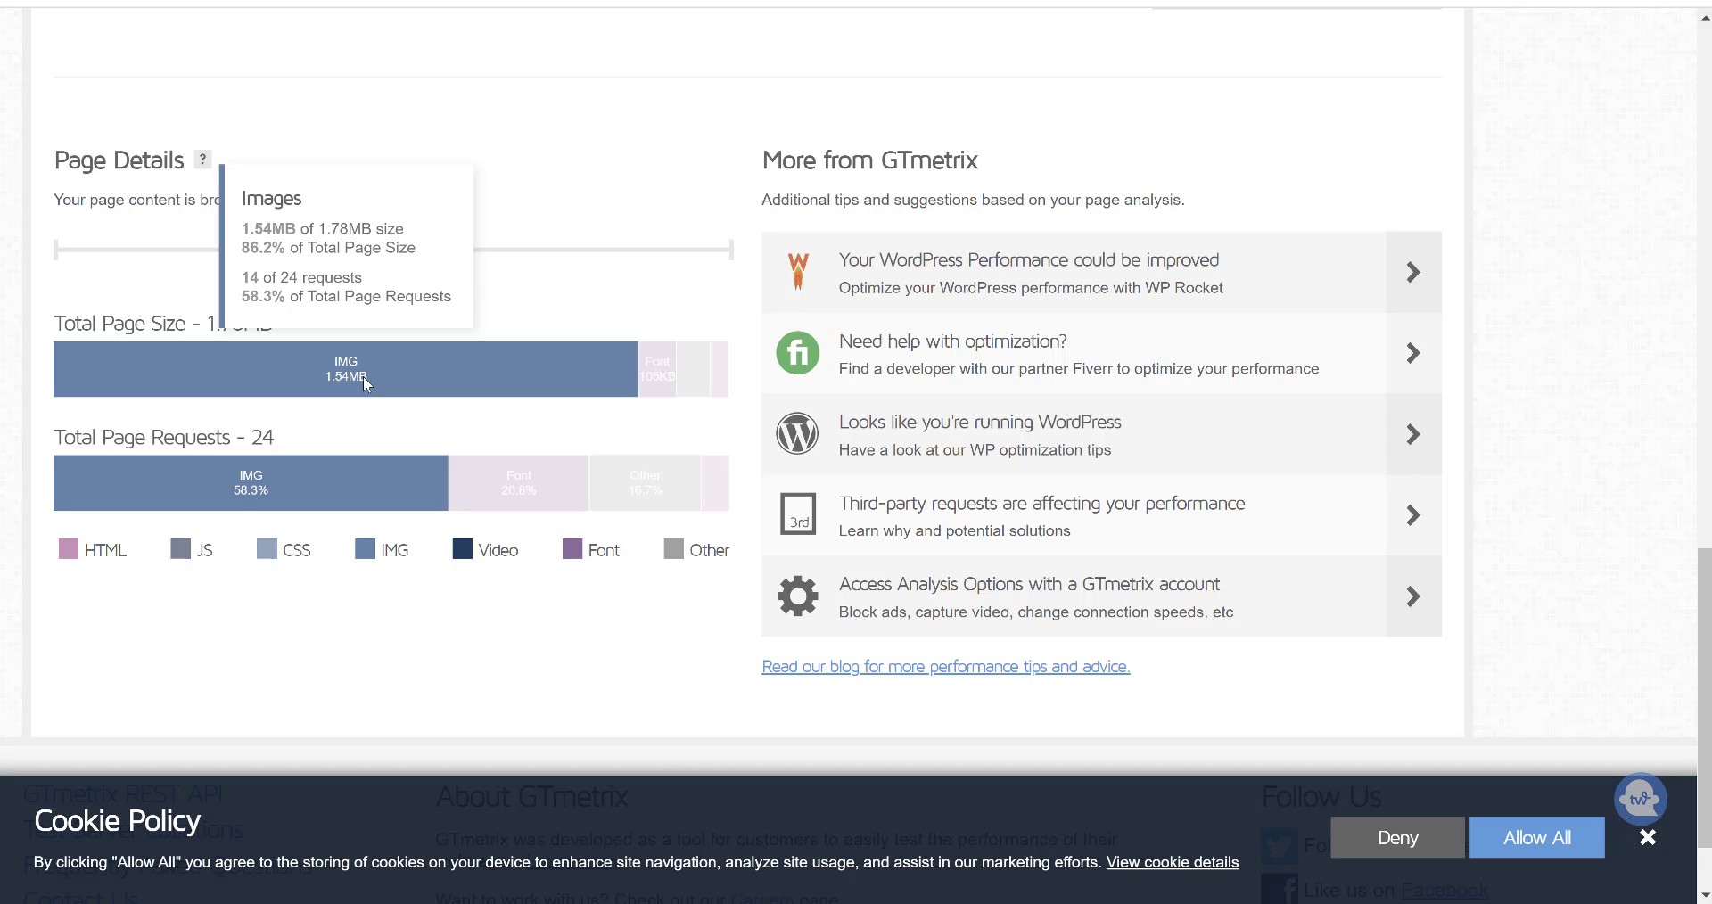
pyautogui.moveTo(576, 146)
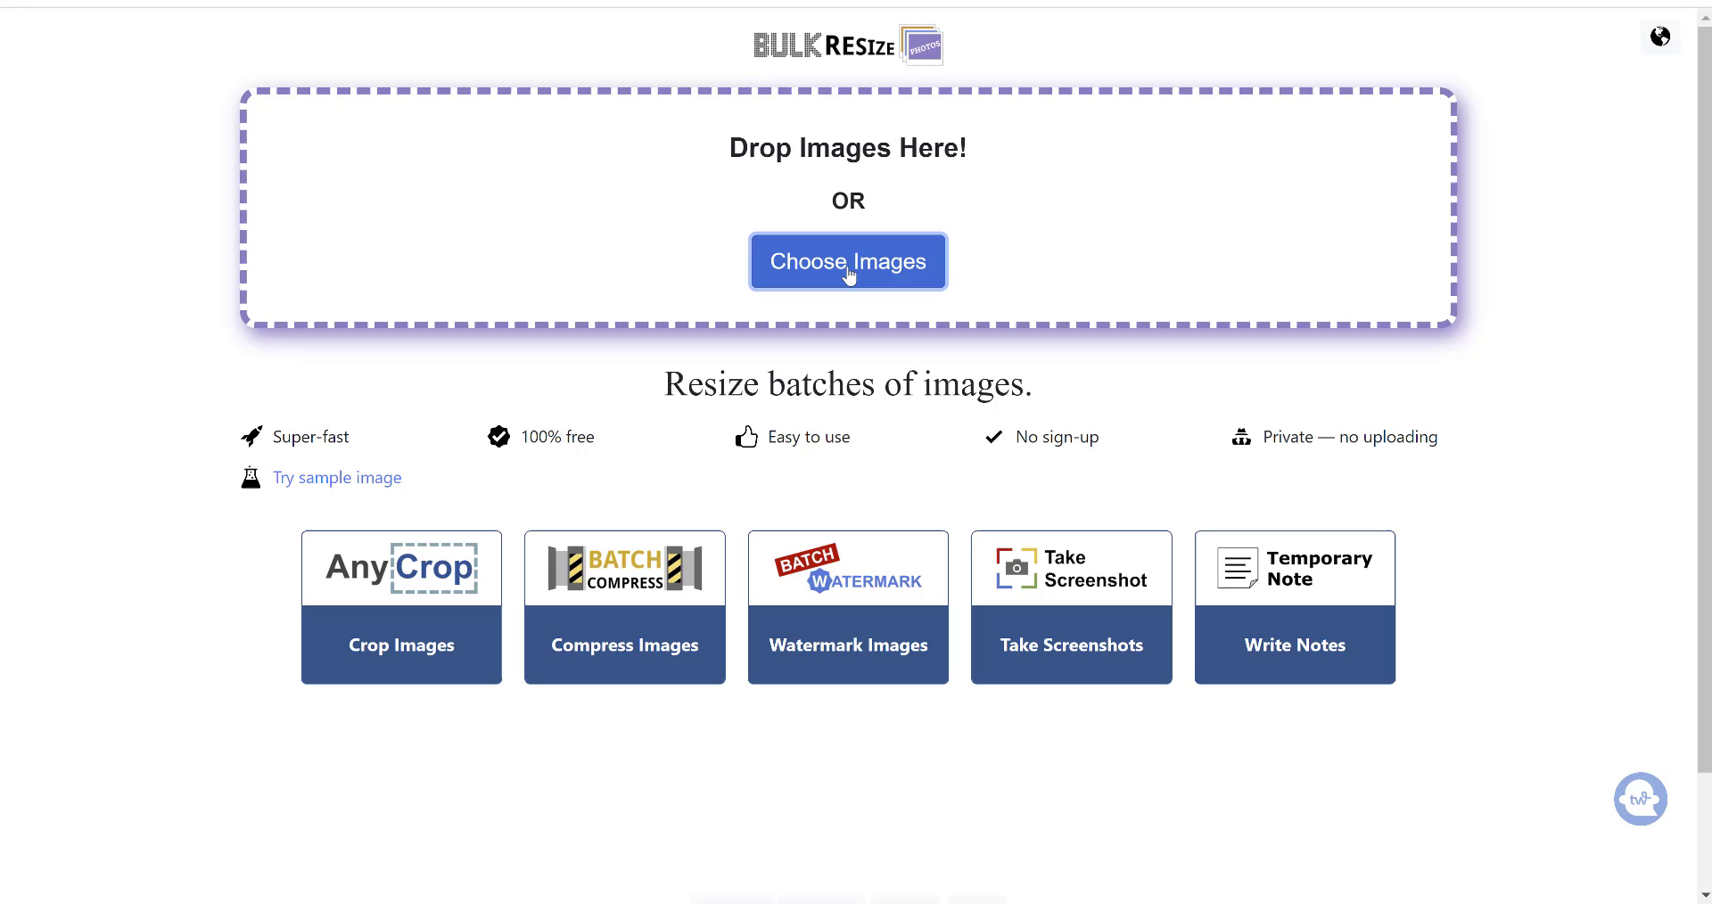
# - Load the 'how often to practice golf' image from the computer into Bulk Resize Photos
pyautogui.click(847, 261)
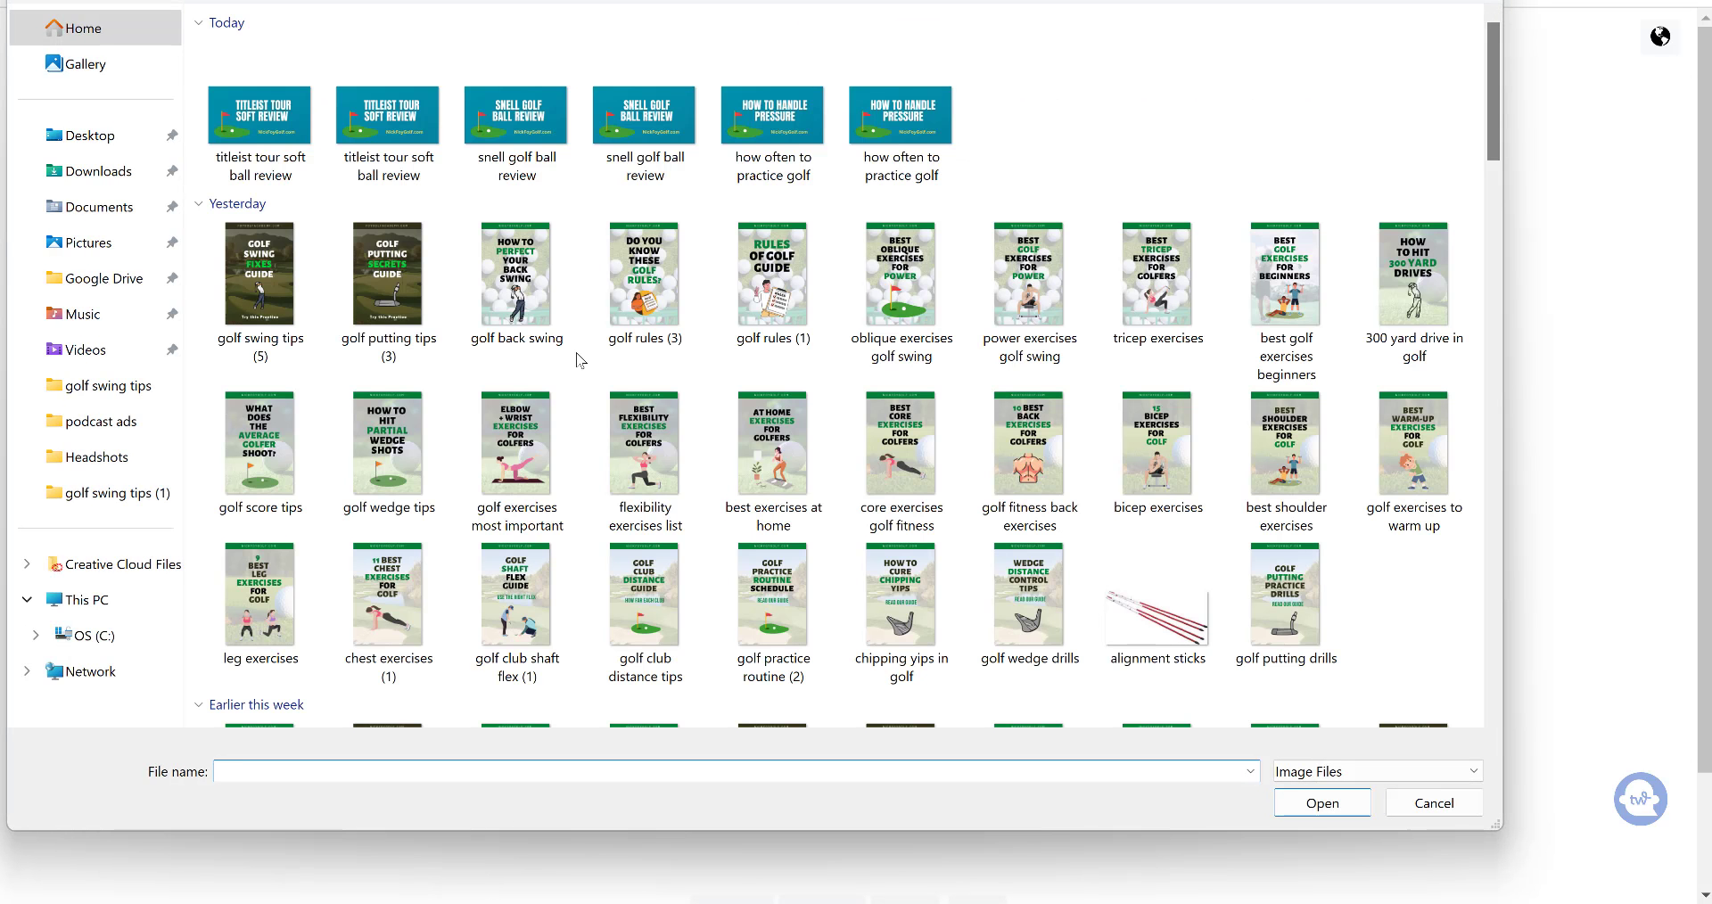
pyautogui.moveTo(619, 383)
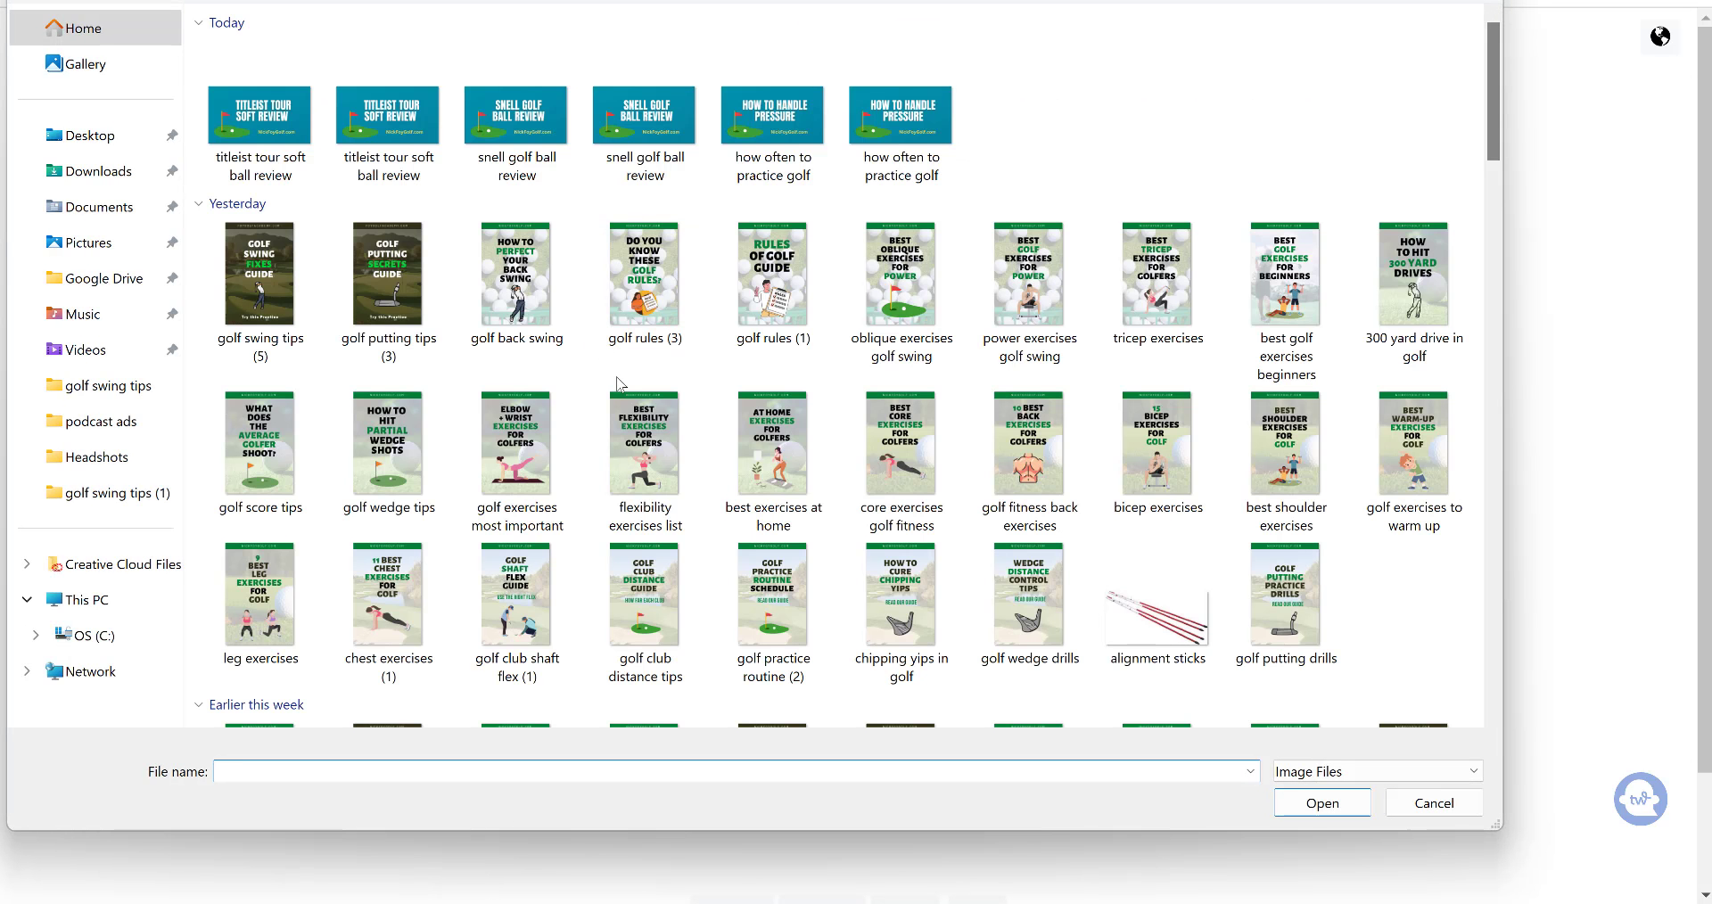
pyautogui.click(899, 115)
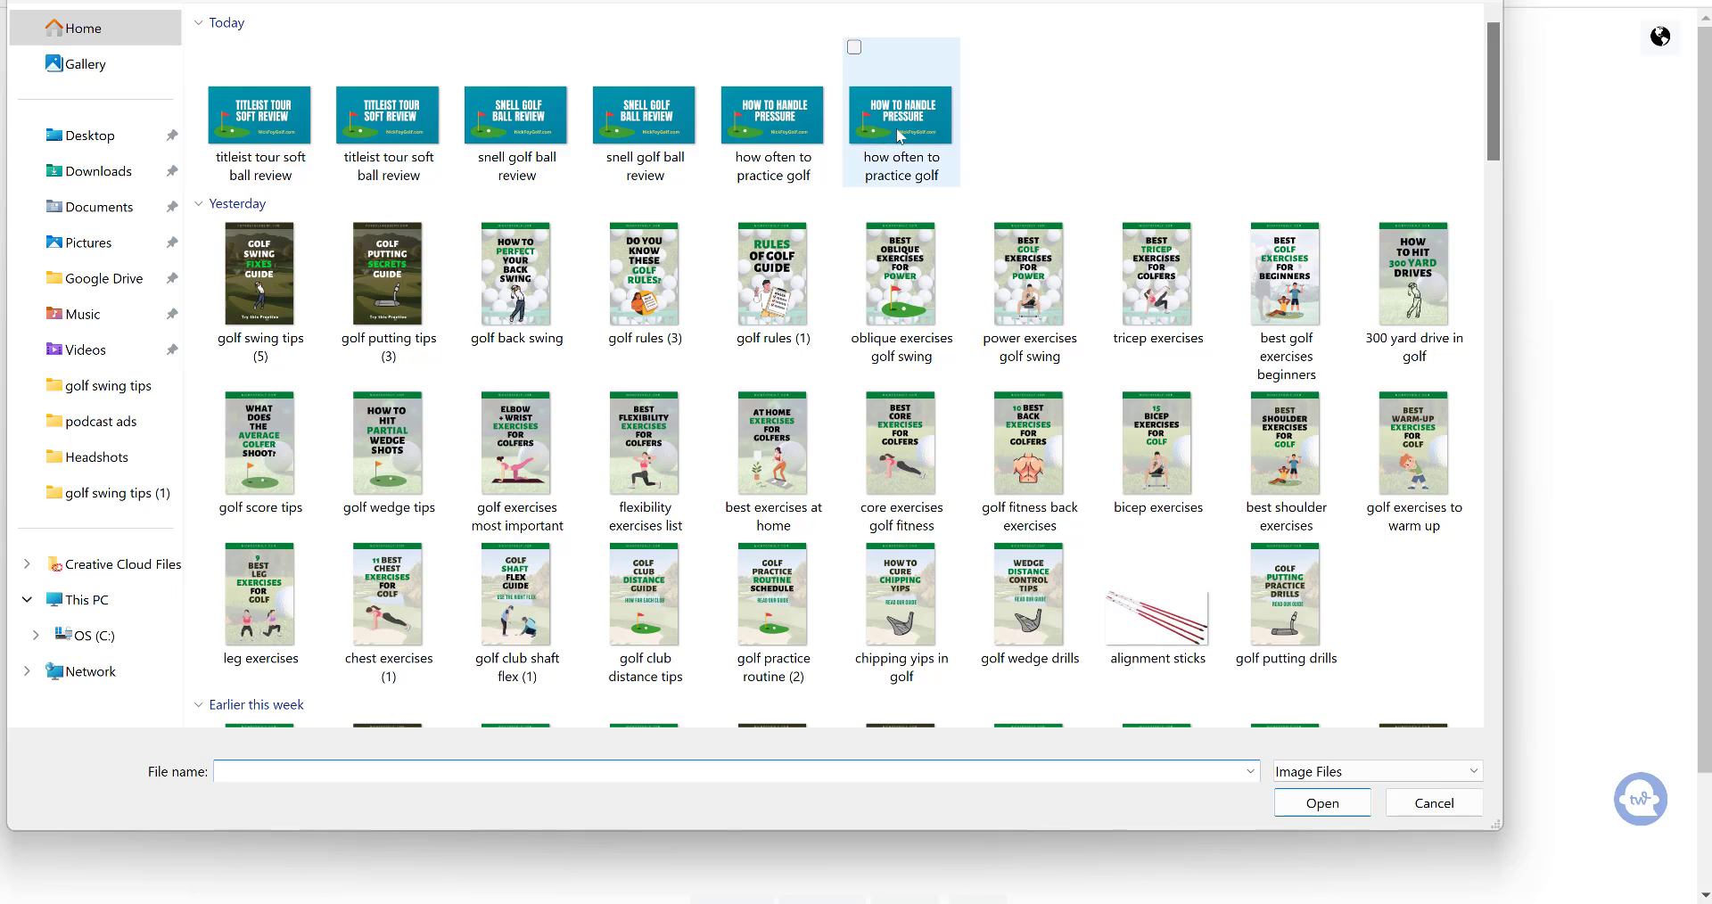
pyautogui.moveTo(899, 114)
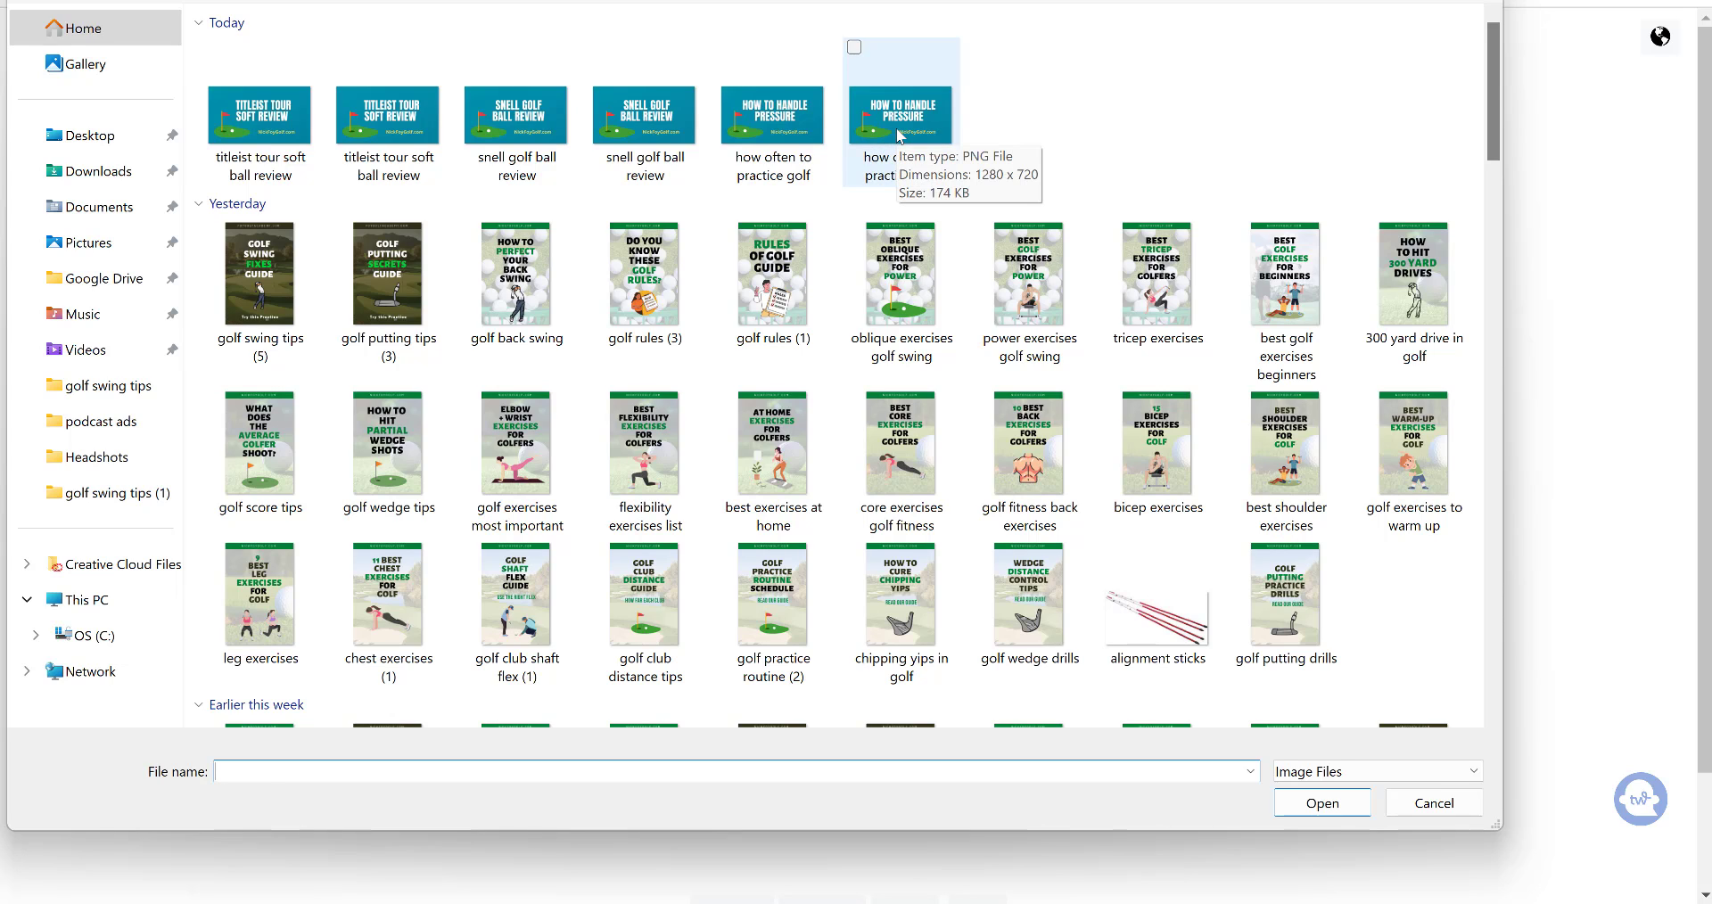
pyautogui.click(898, 114)
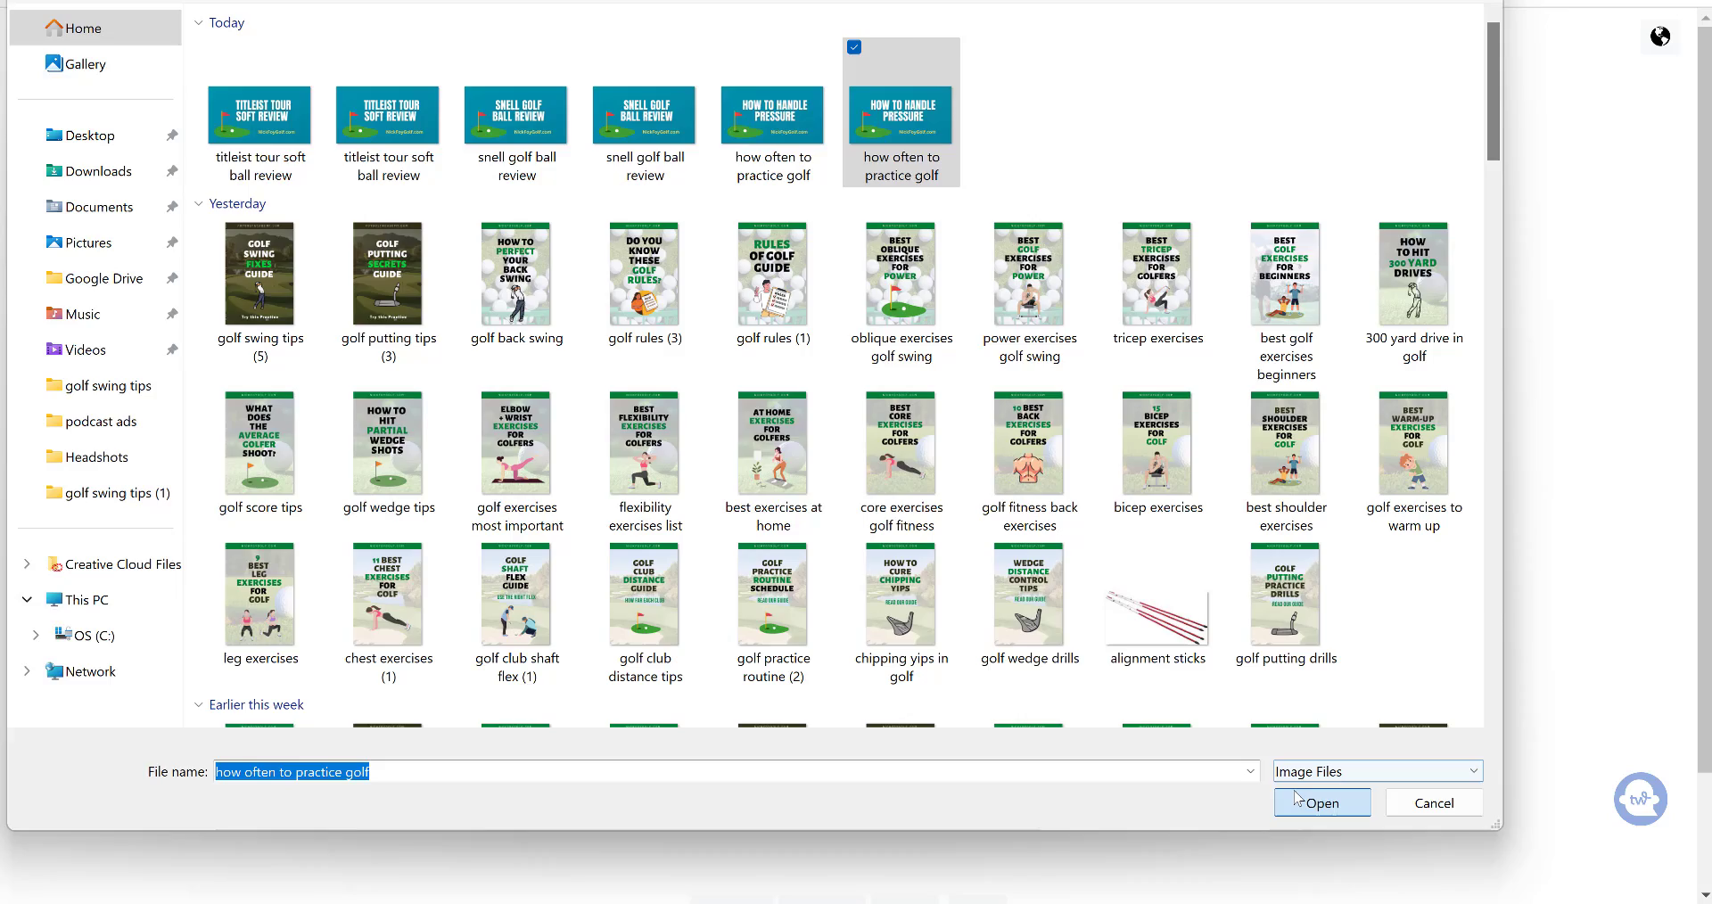
pyautogui.click(1321, 803)
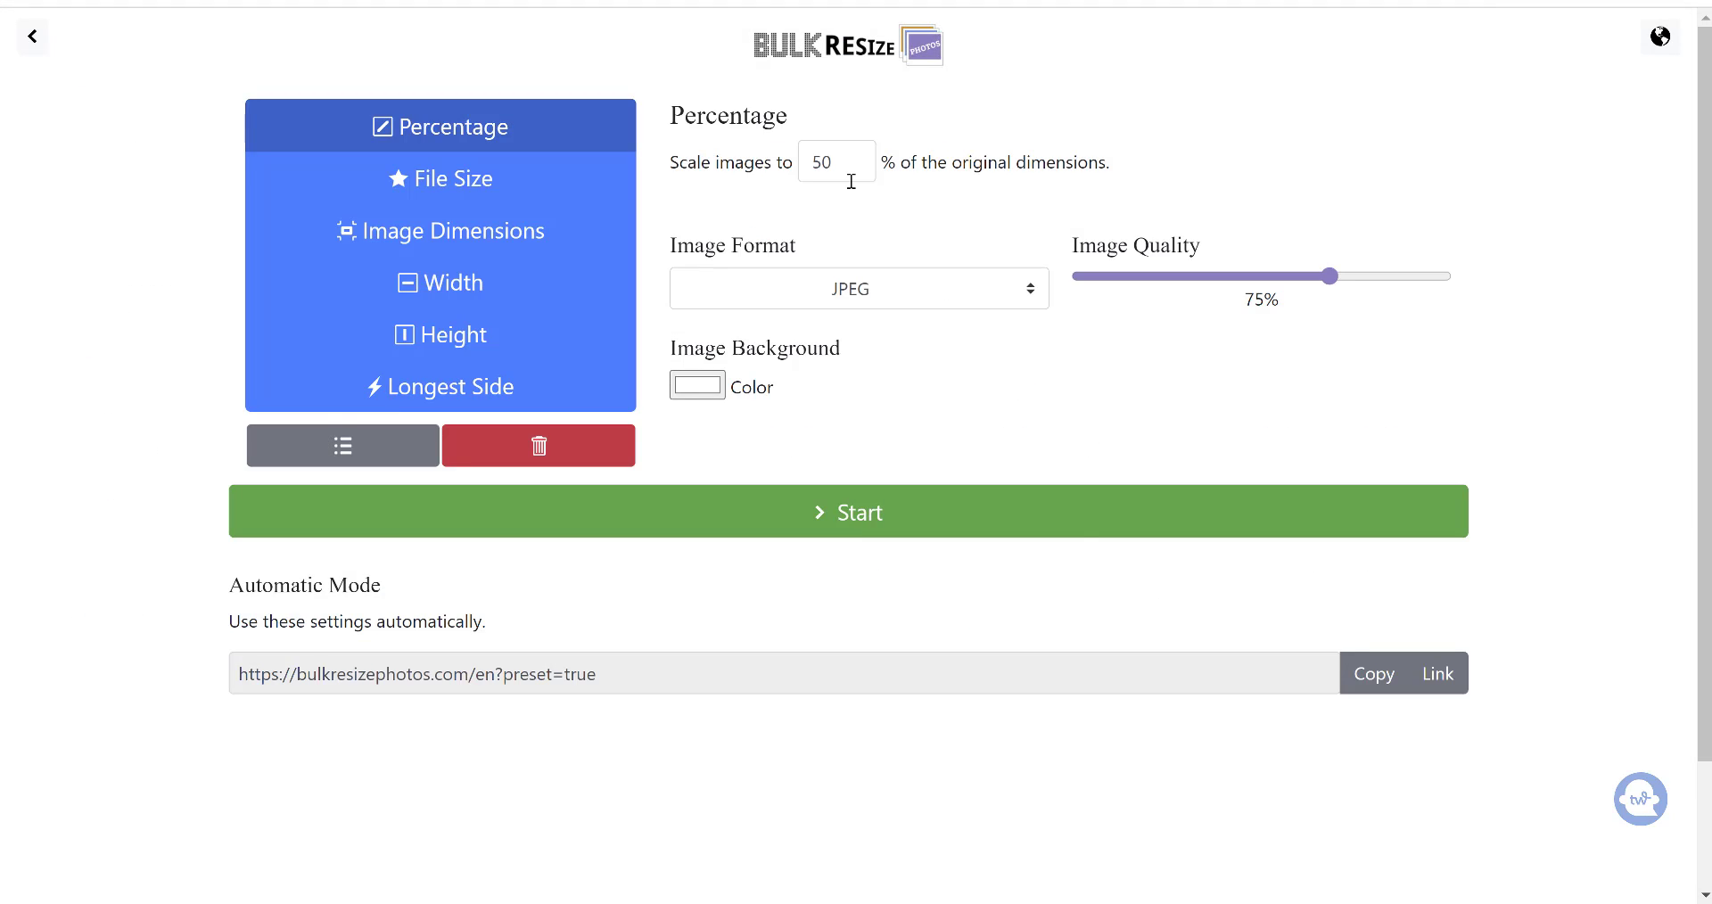
# - Resize at 80% scale to WEBP format and run the conversion, shrinking 175.0 kB to 15.6 kB
pyautogui.click(837, 163)
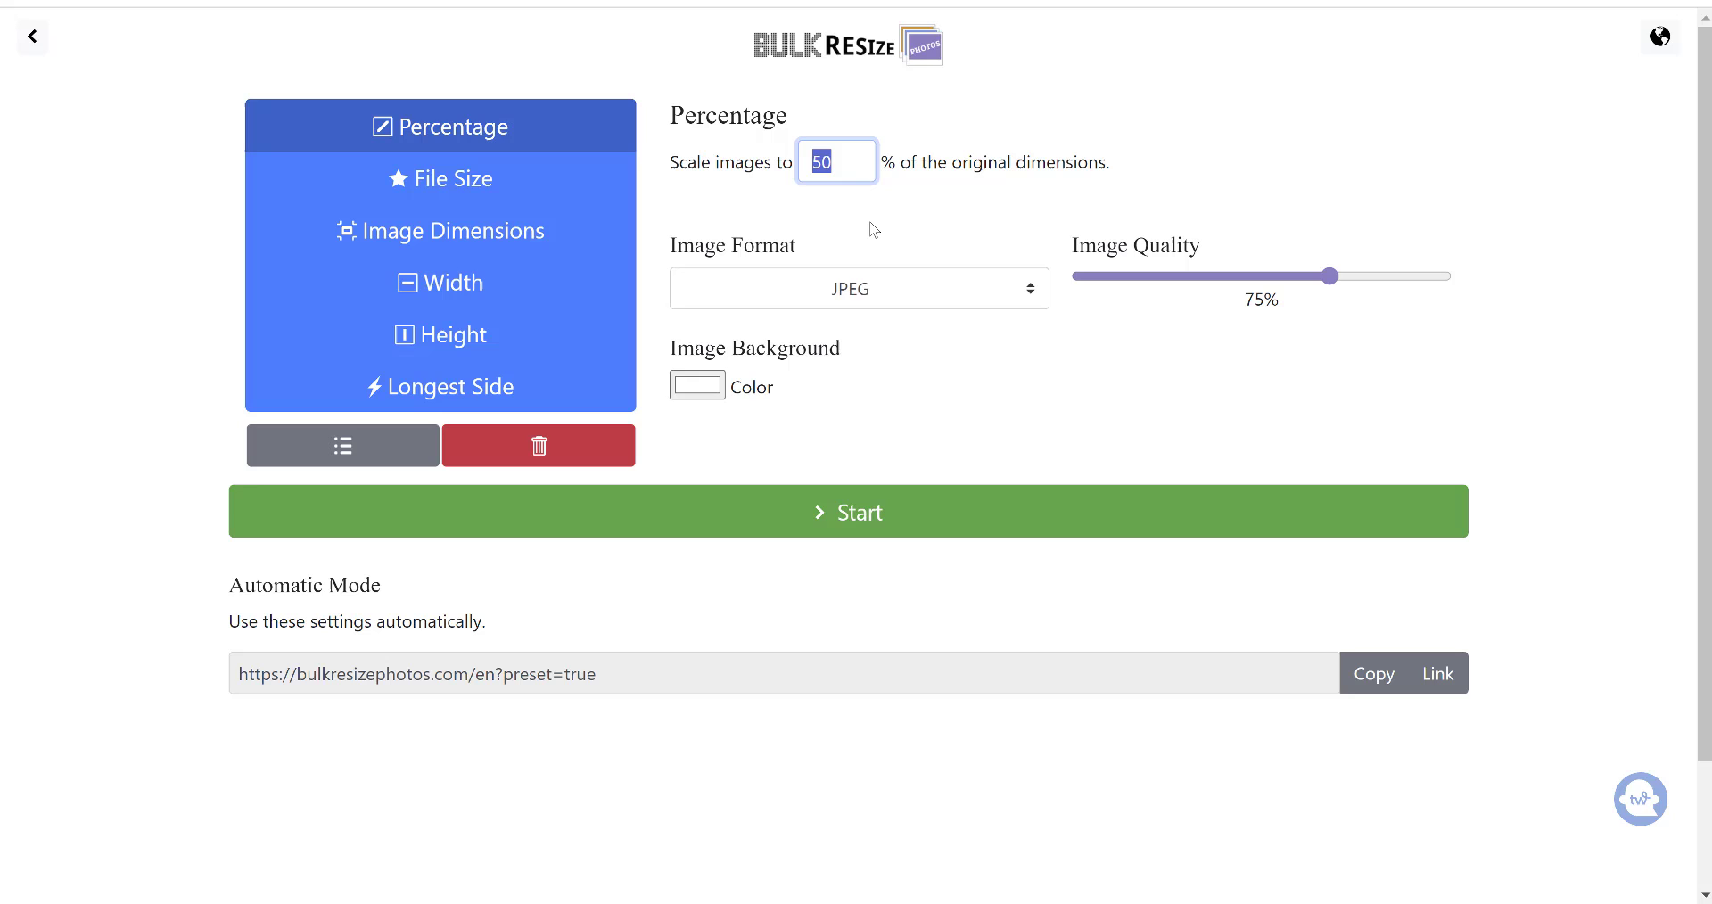
pyautogui.write('100')
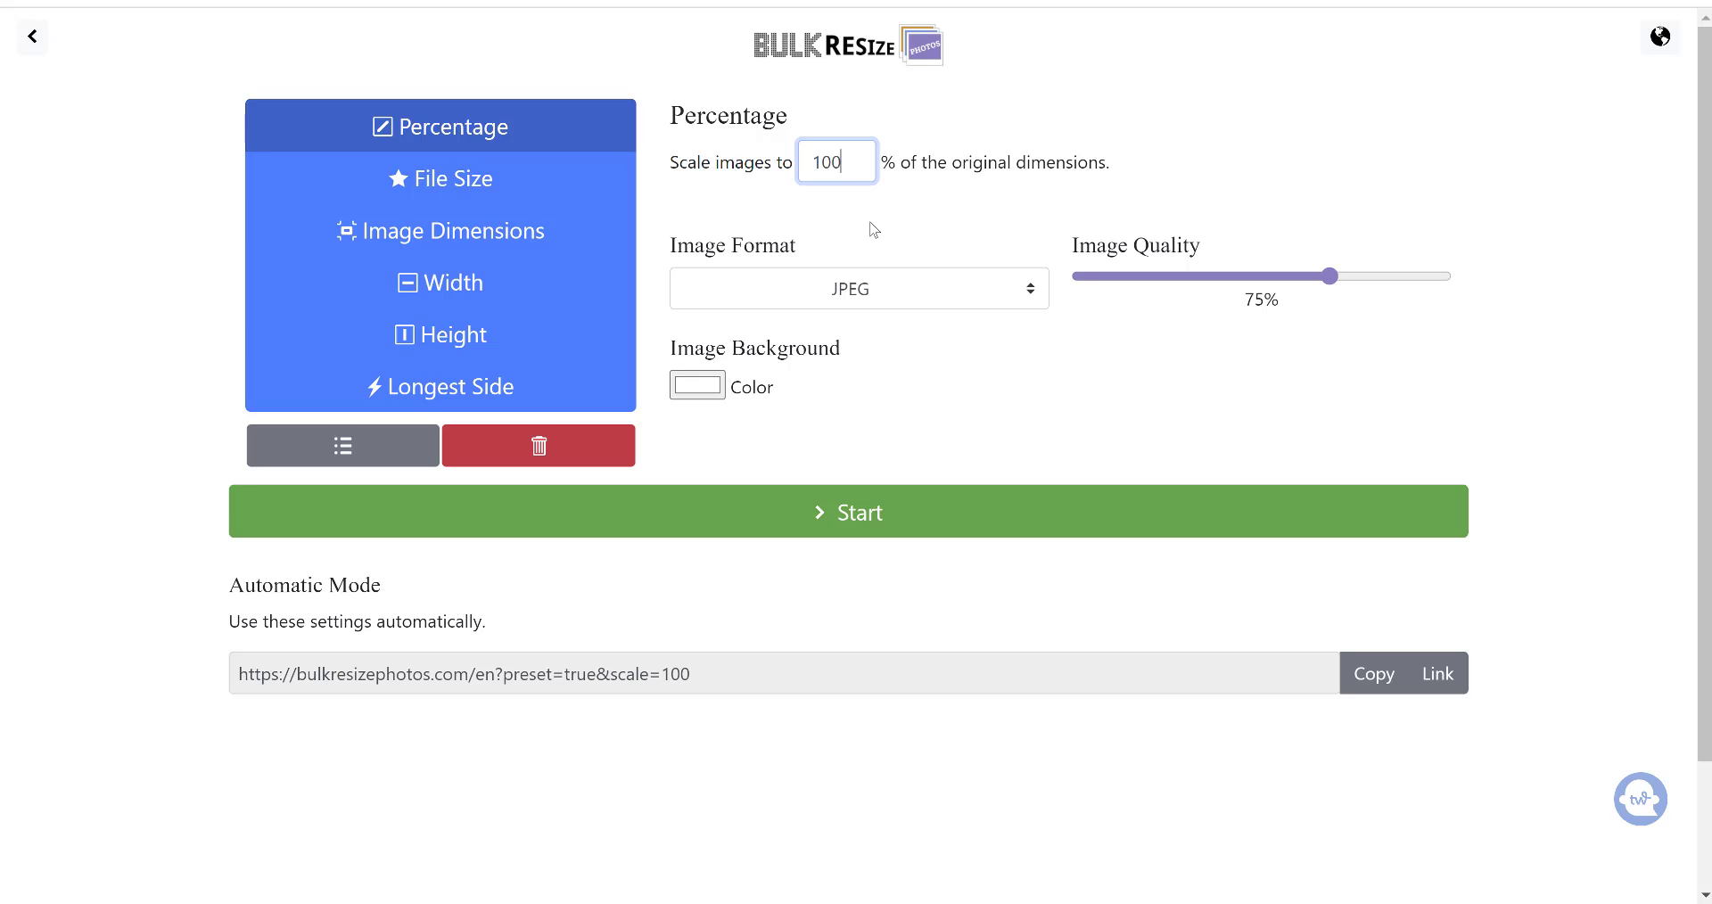
pyautogui.moveTo(883, 225)
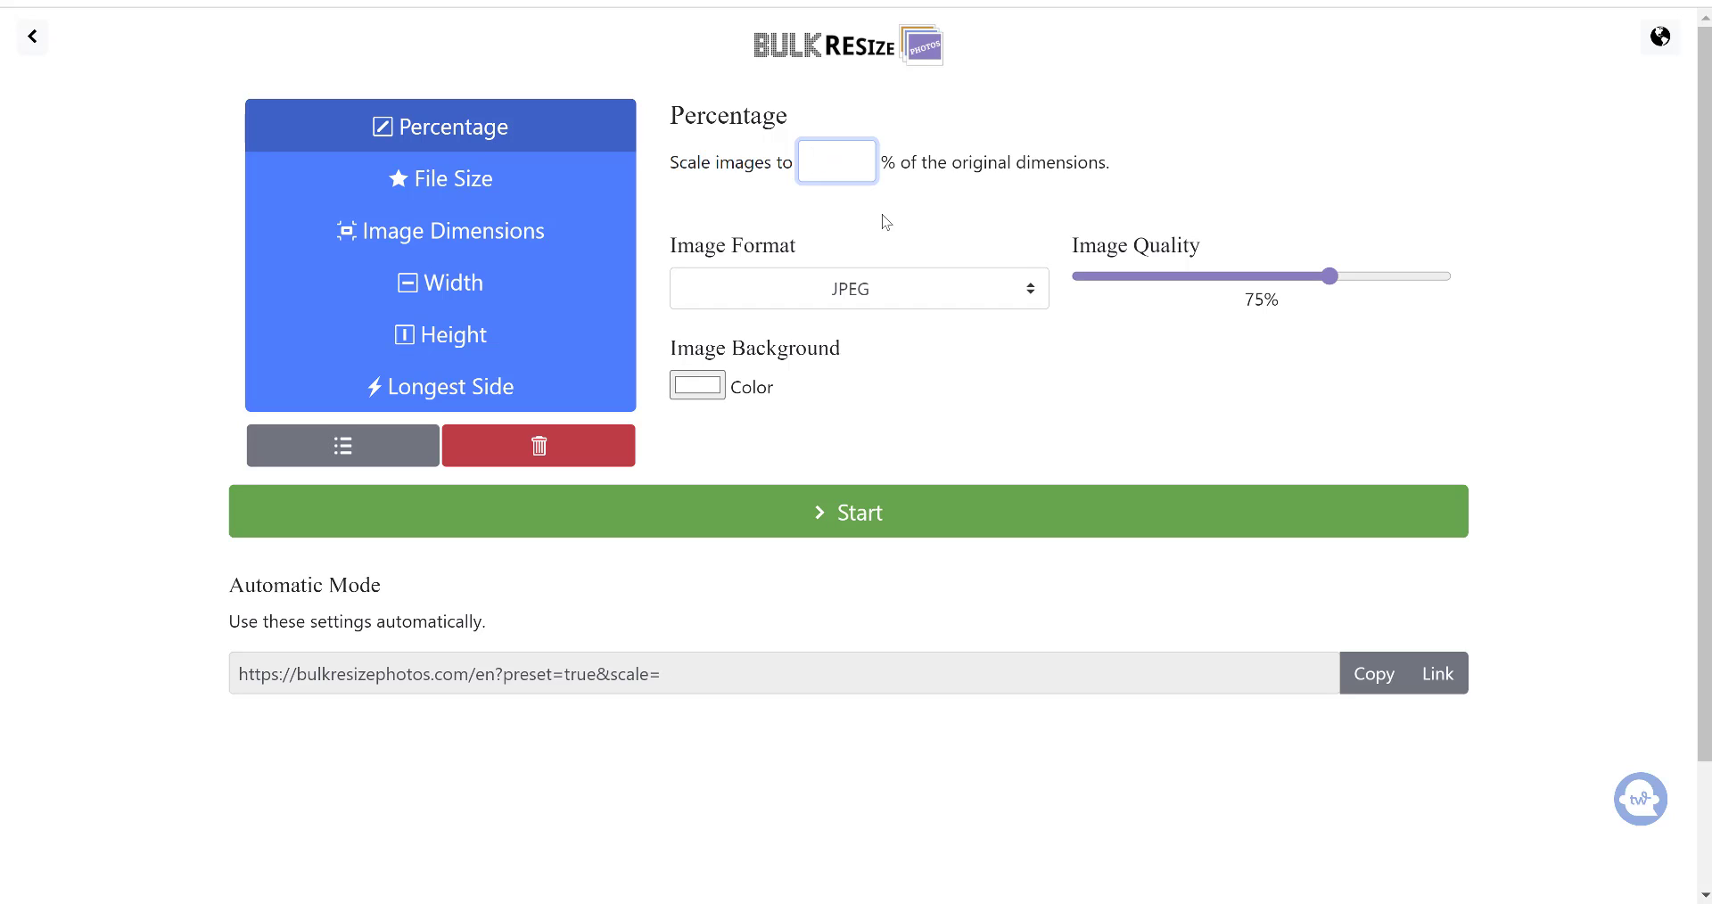
pyautogui.write('8')
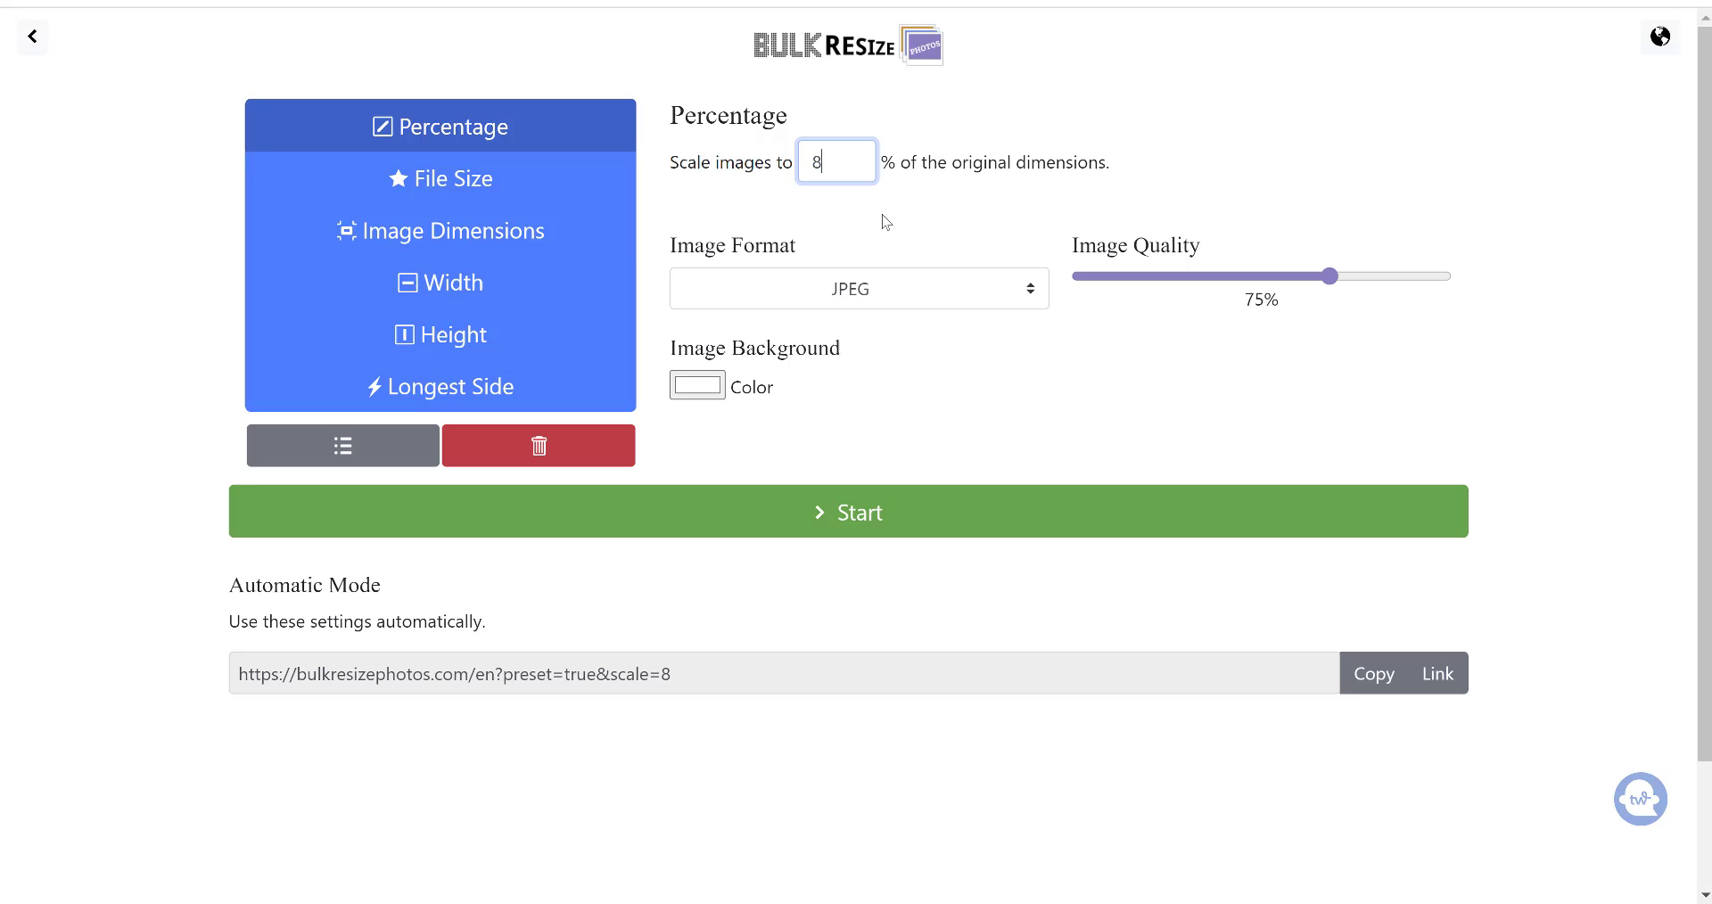
pyautogui.write('0')
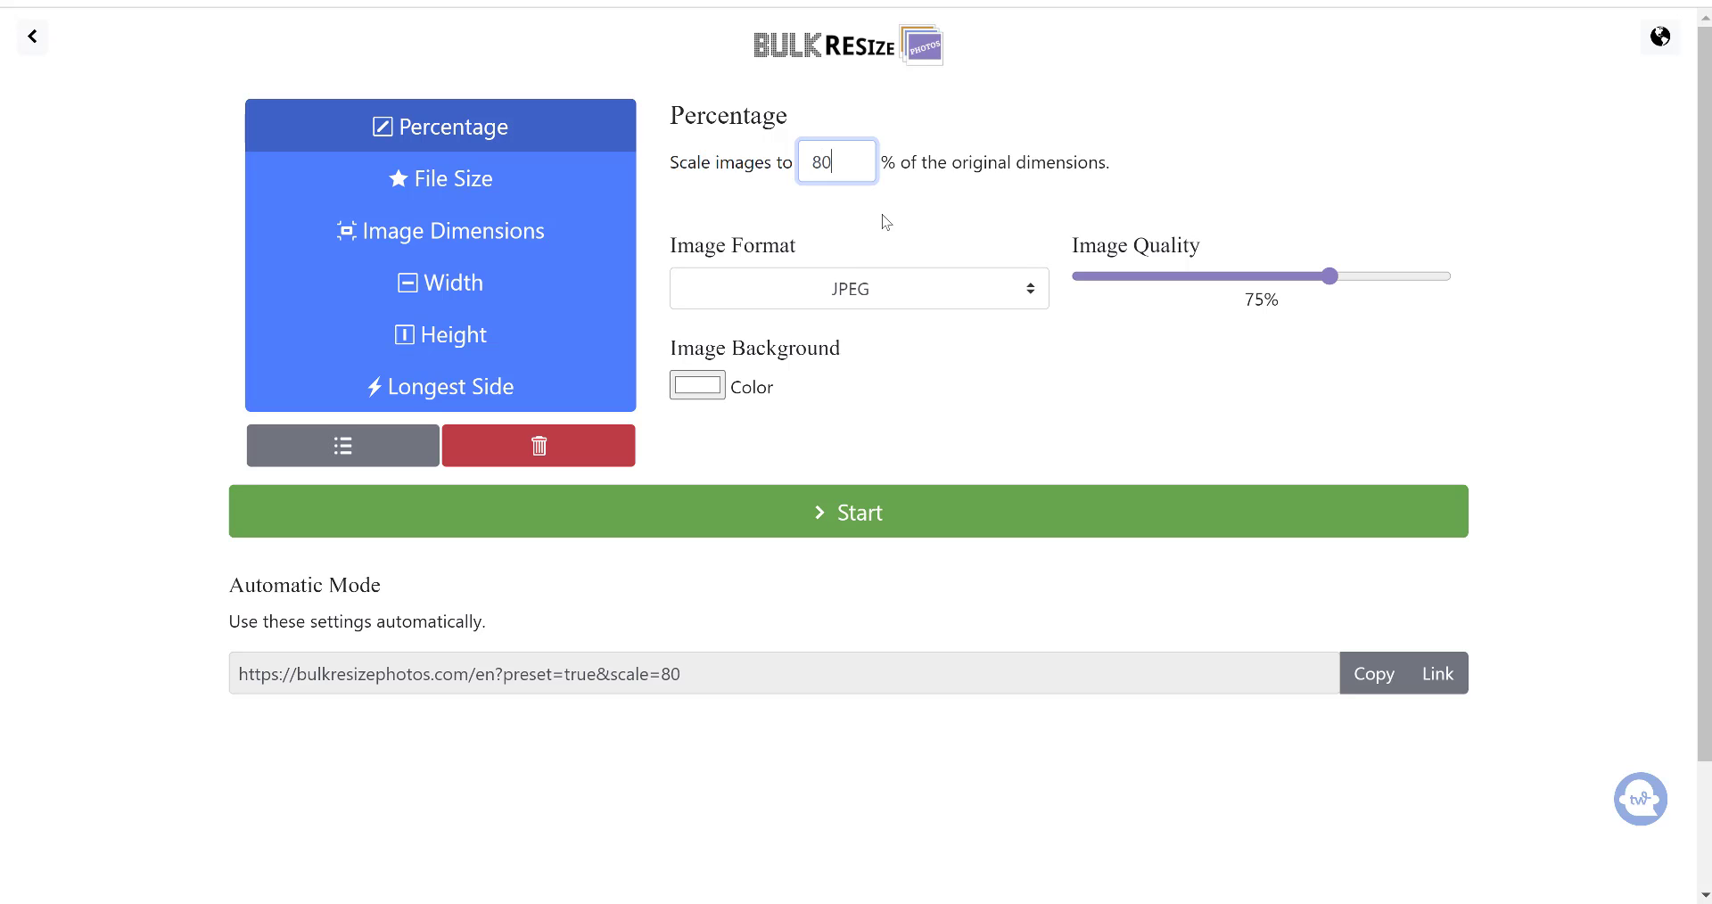
pyautogui.moveTo(967, 171)
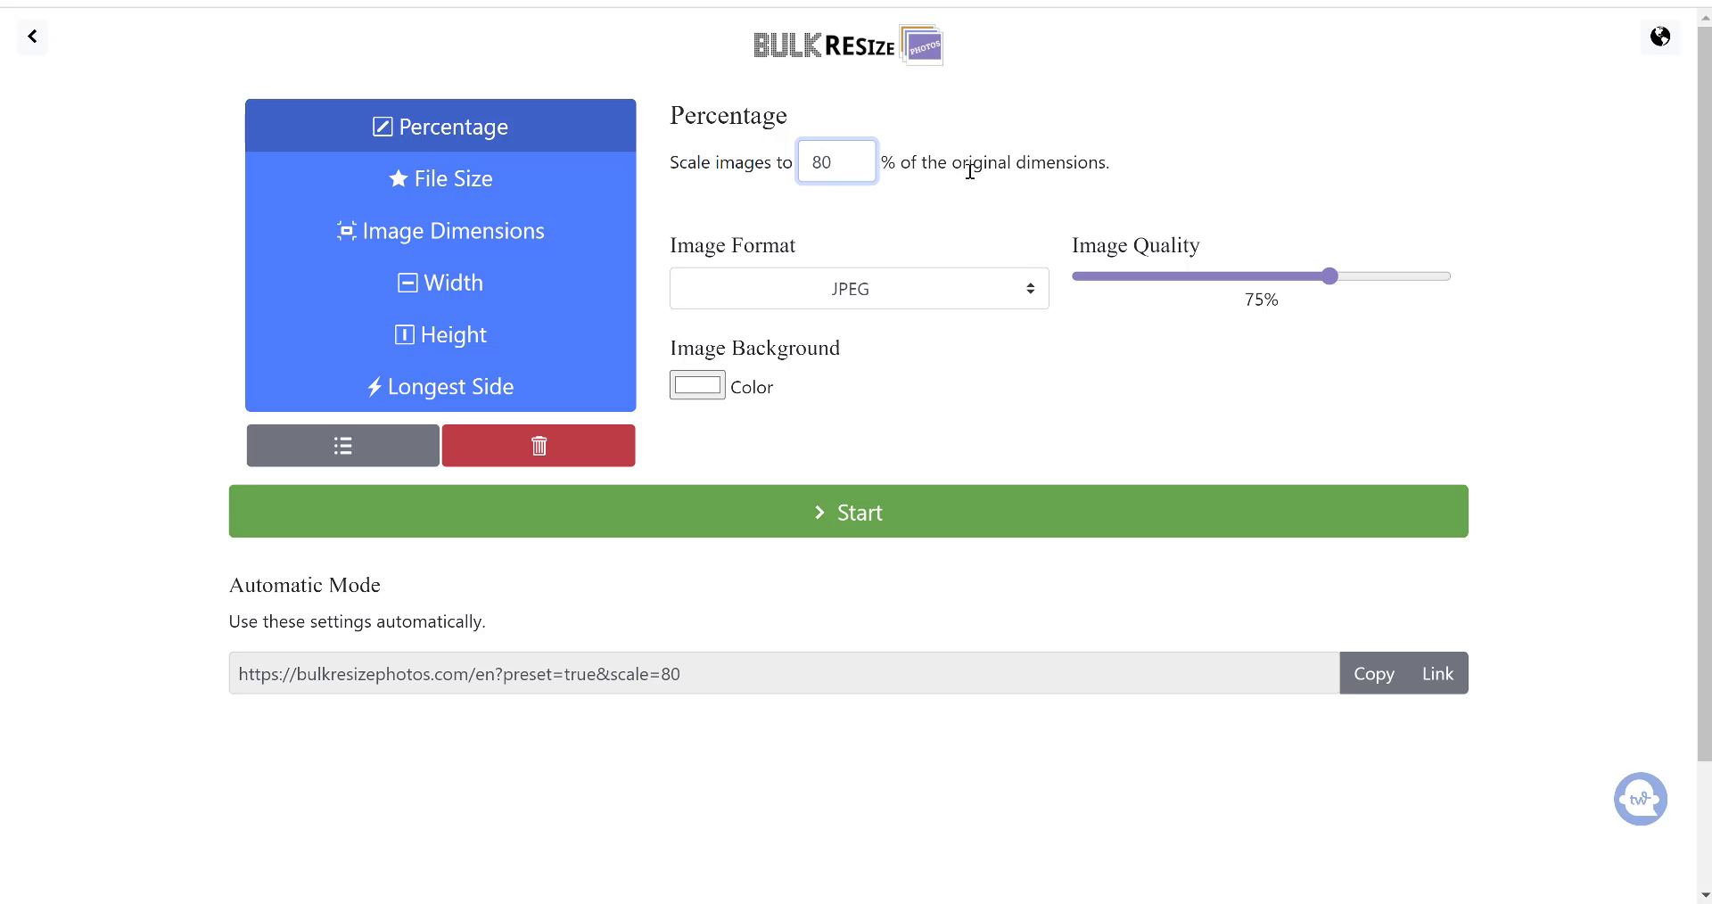
pyautogui.moveTo(965, 223)
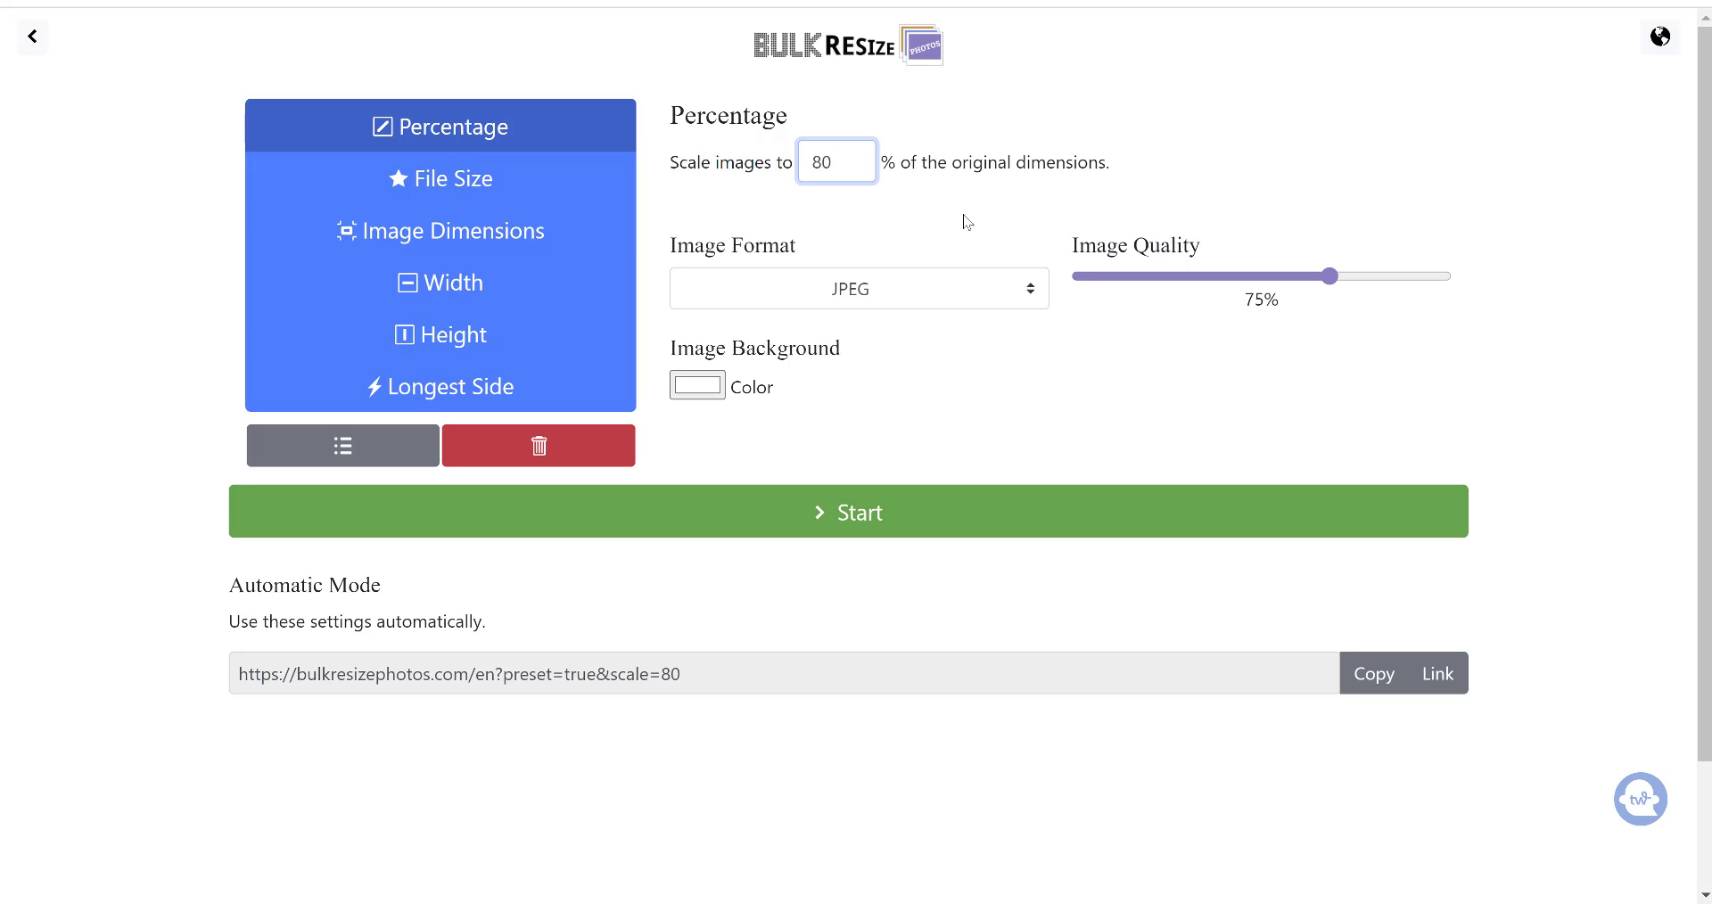
pyautogui.click(858, 289)
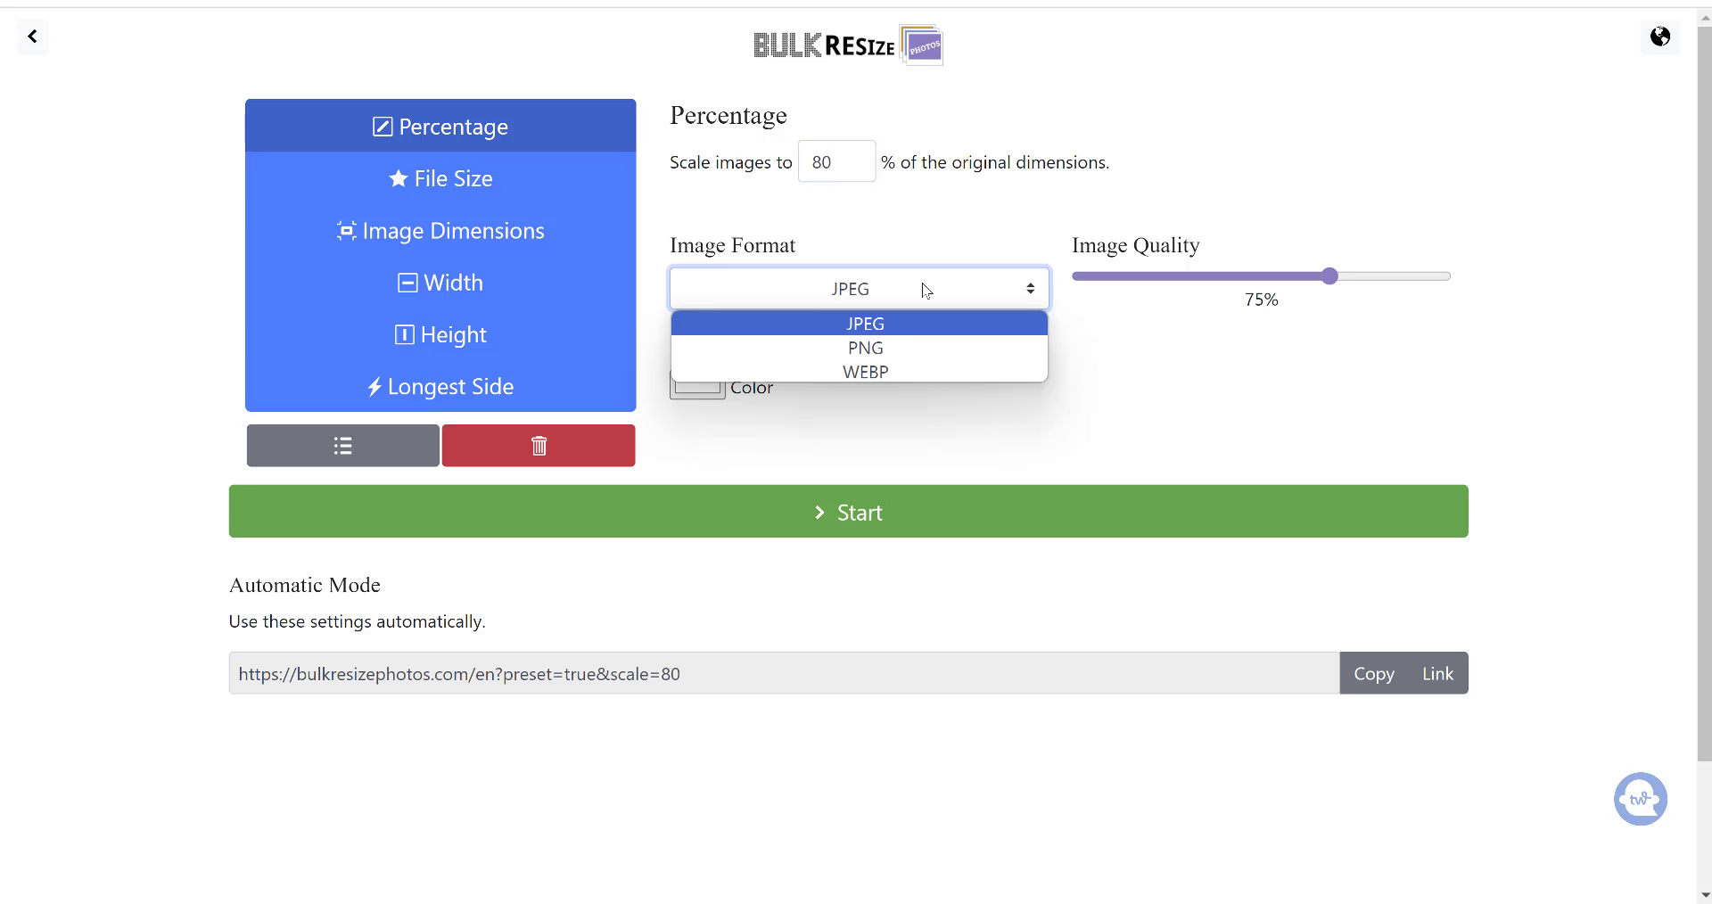
pyautogui.moveTo(863, 371)
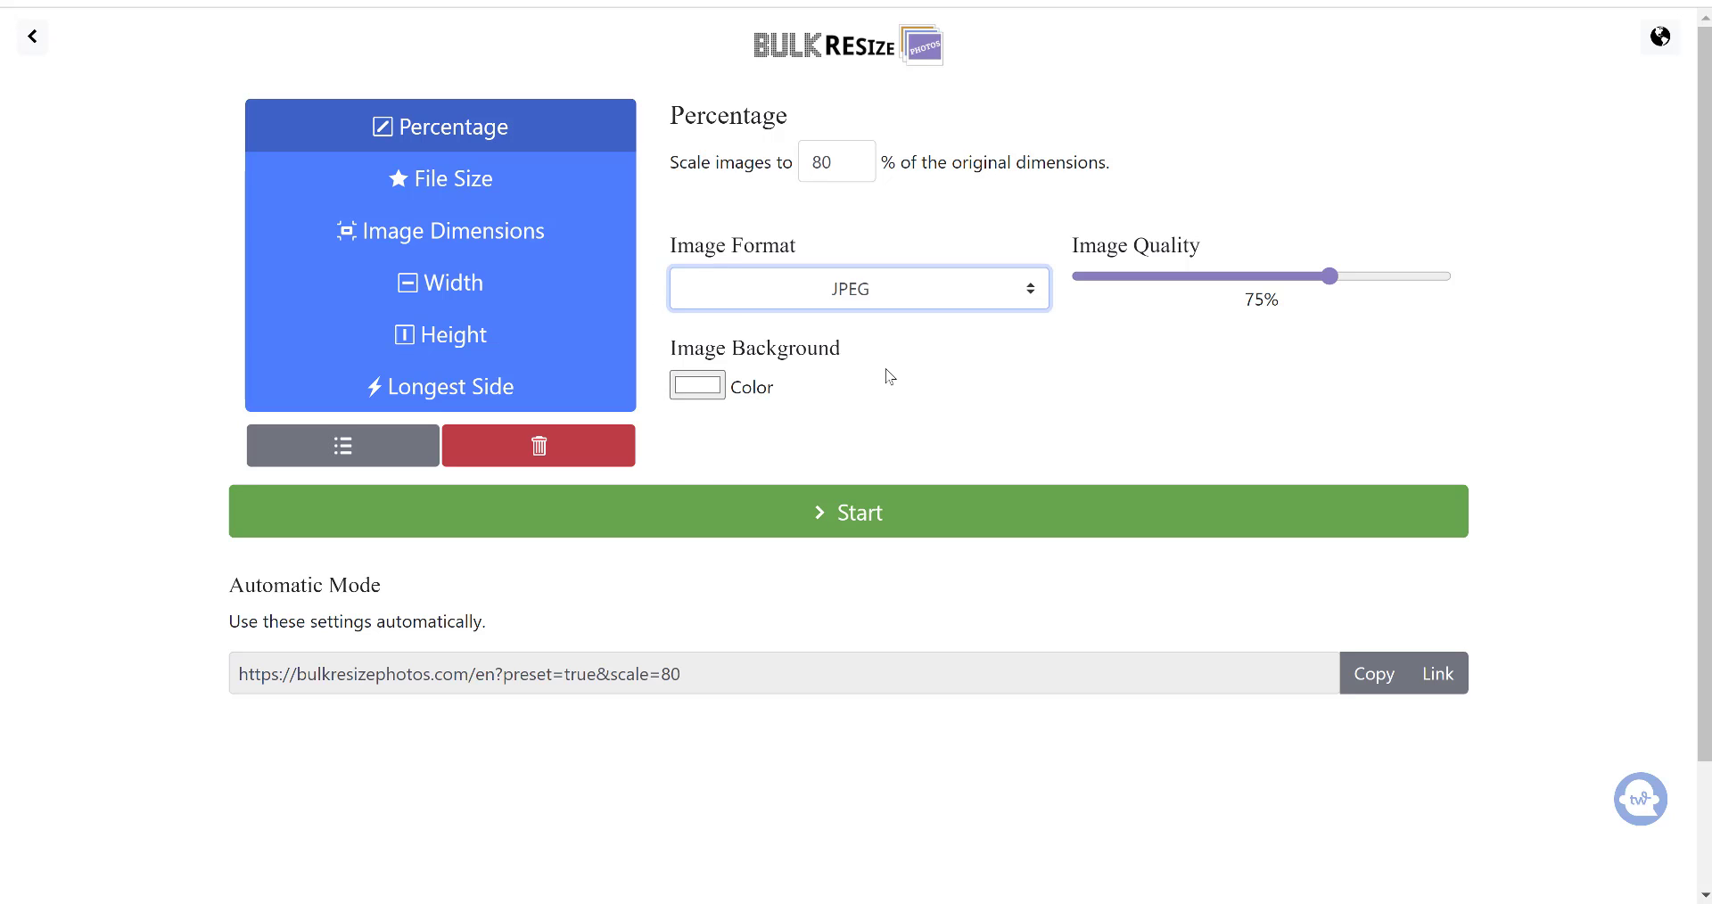
pyautogui.click(858, 289)
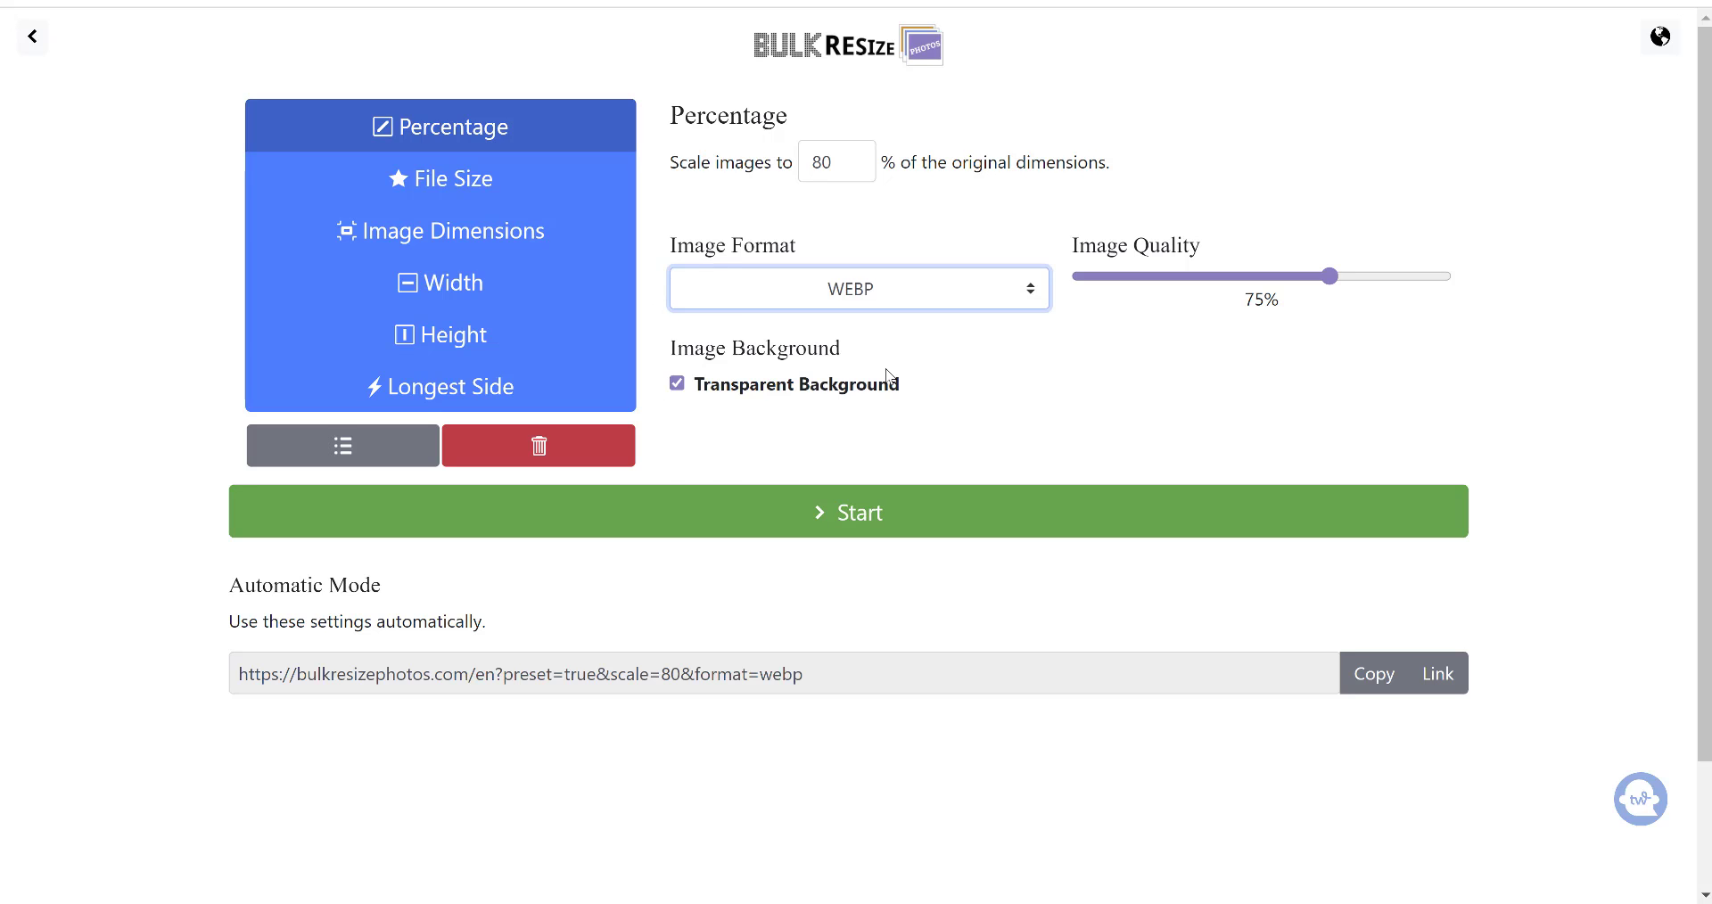
pyautogui.moveTo(898, 348)
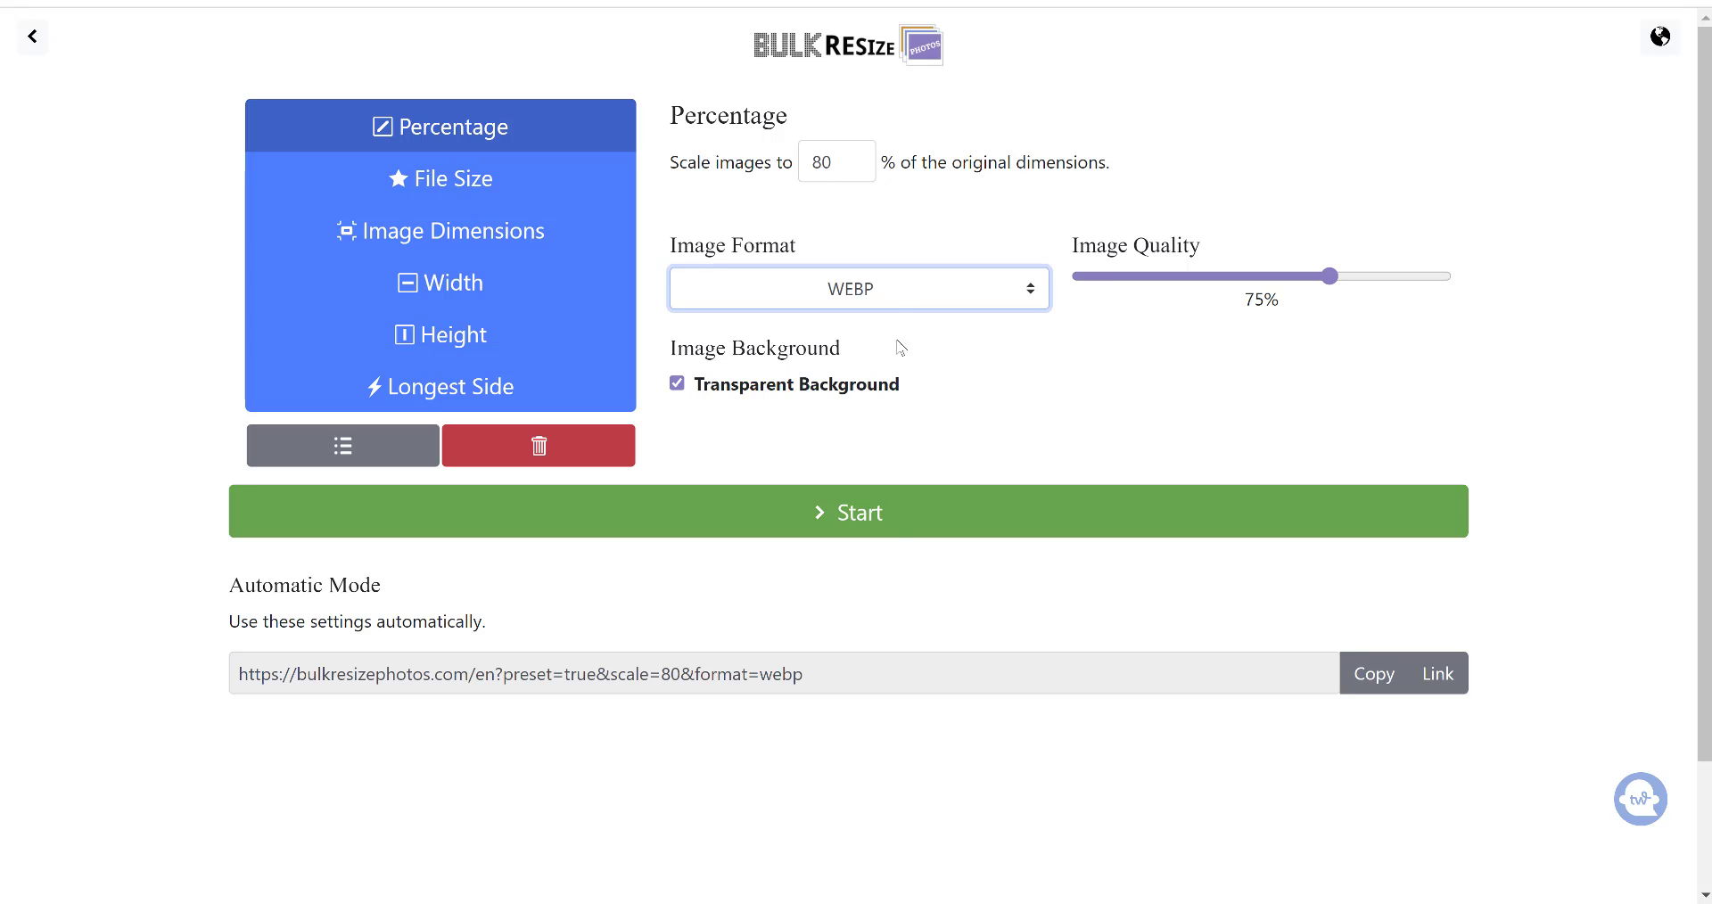
pyautogui.click(847, 512)
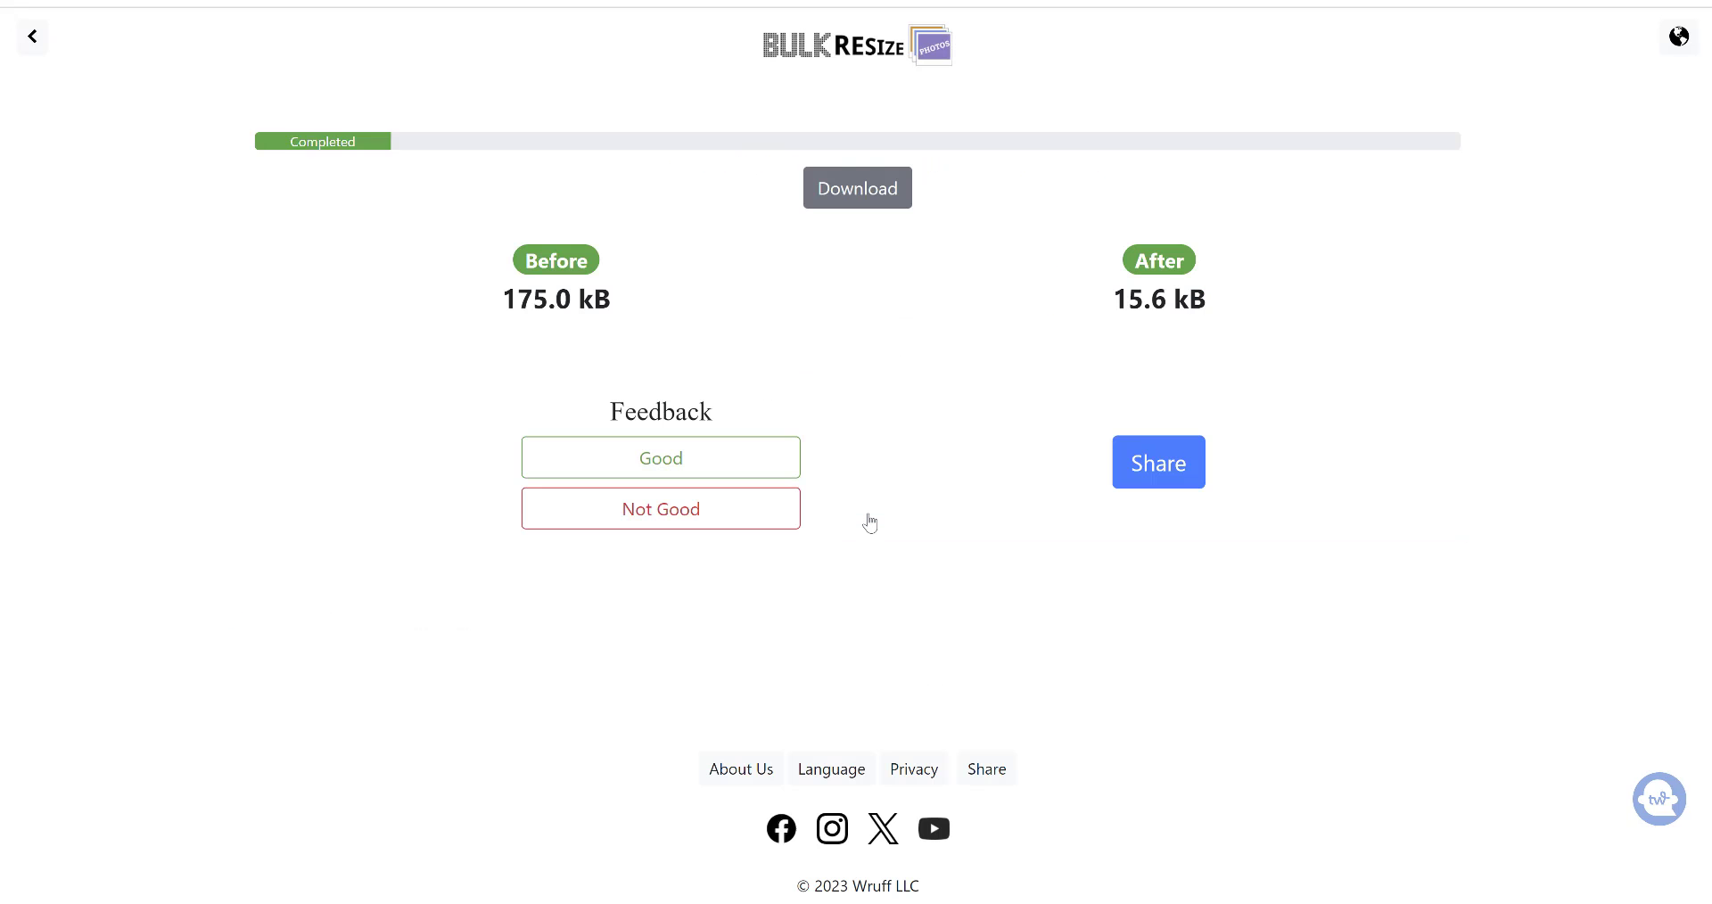
# - Leave the compression result and return to the Elementor settings tab in WordPress
pyautogui.click(858, 188)
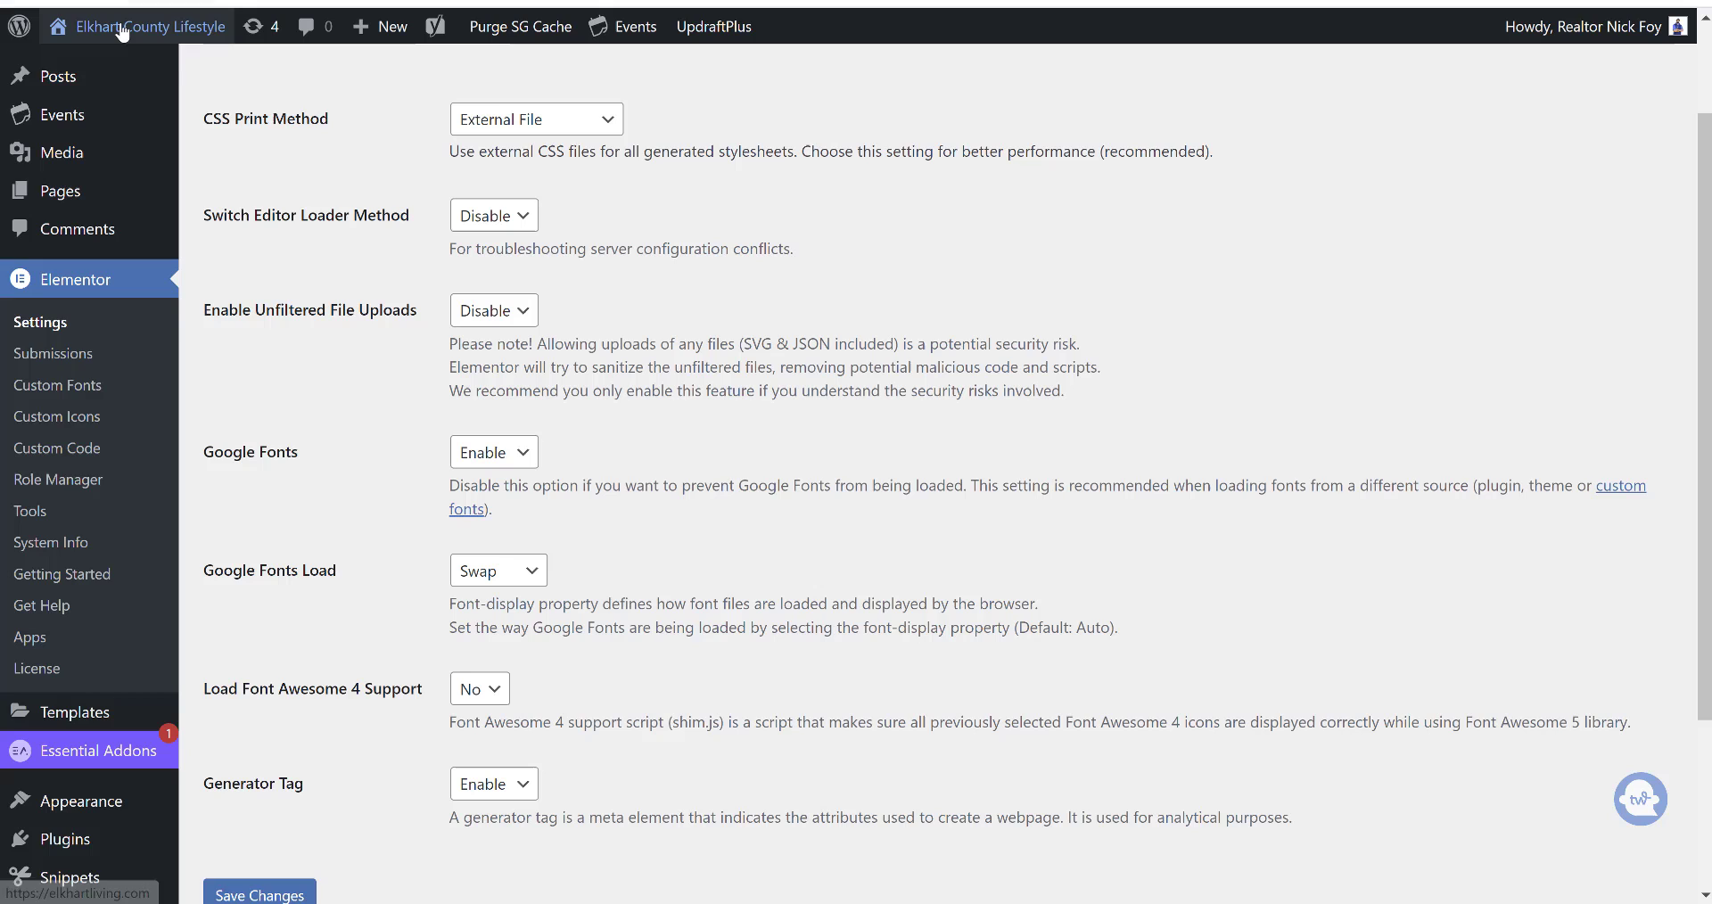
# - Visit the live Discover Elkhart homepage from the admin bar and scroll its welcome content
pyautogui.click(150, 26)
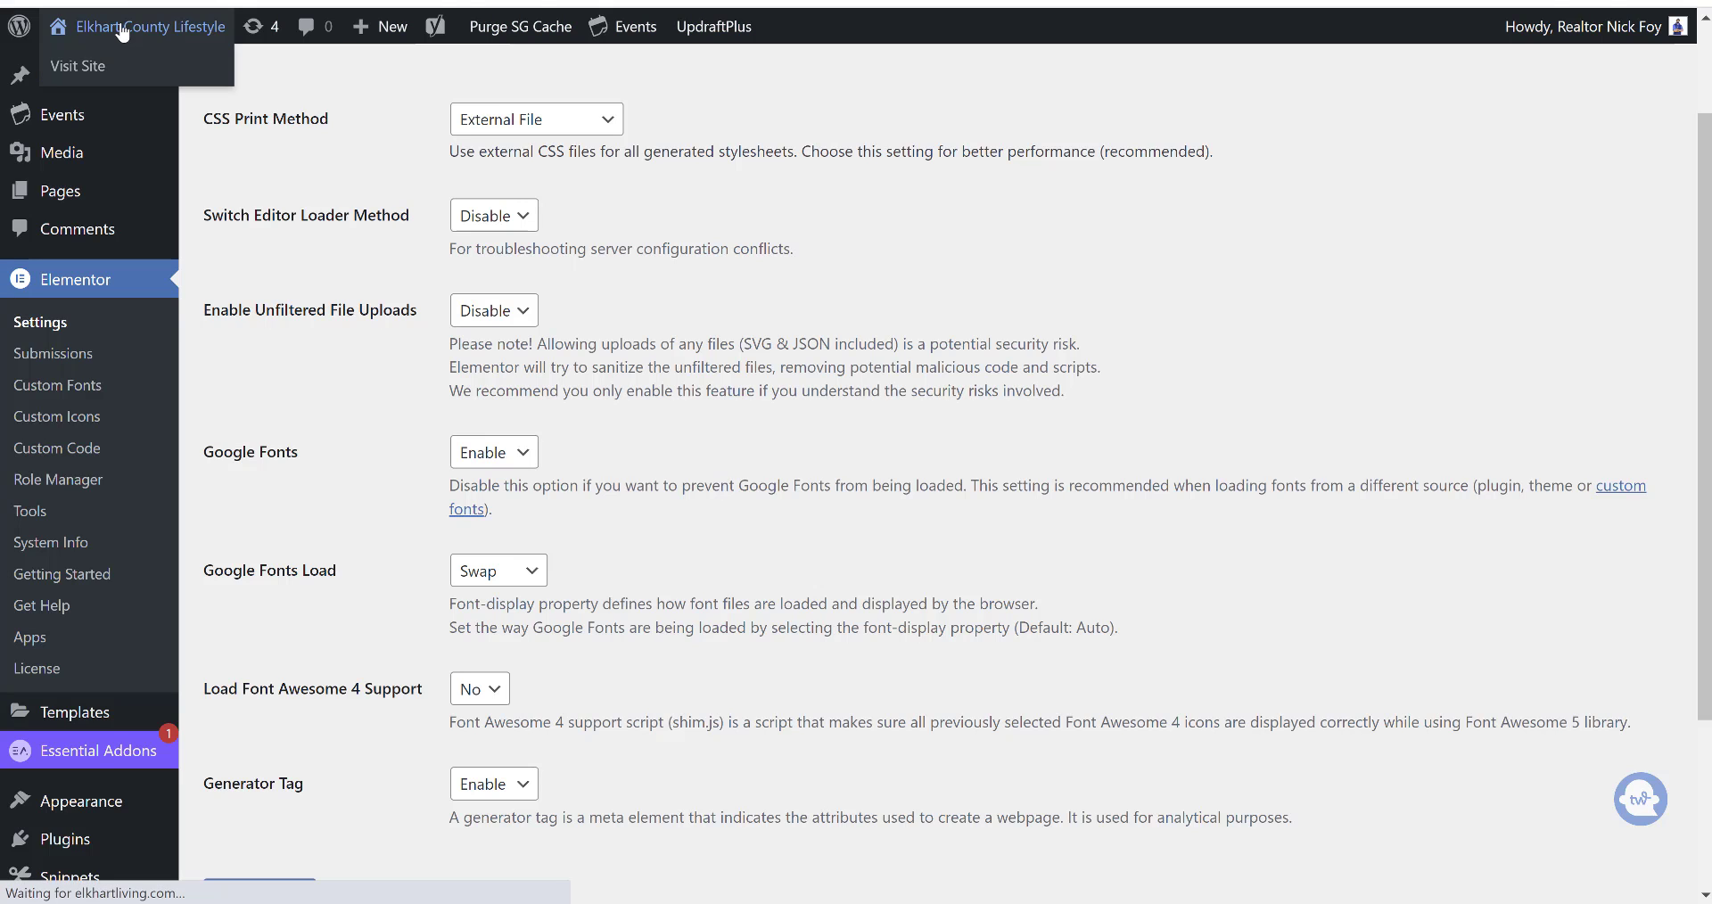
pyautogui.click(79, 66)
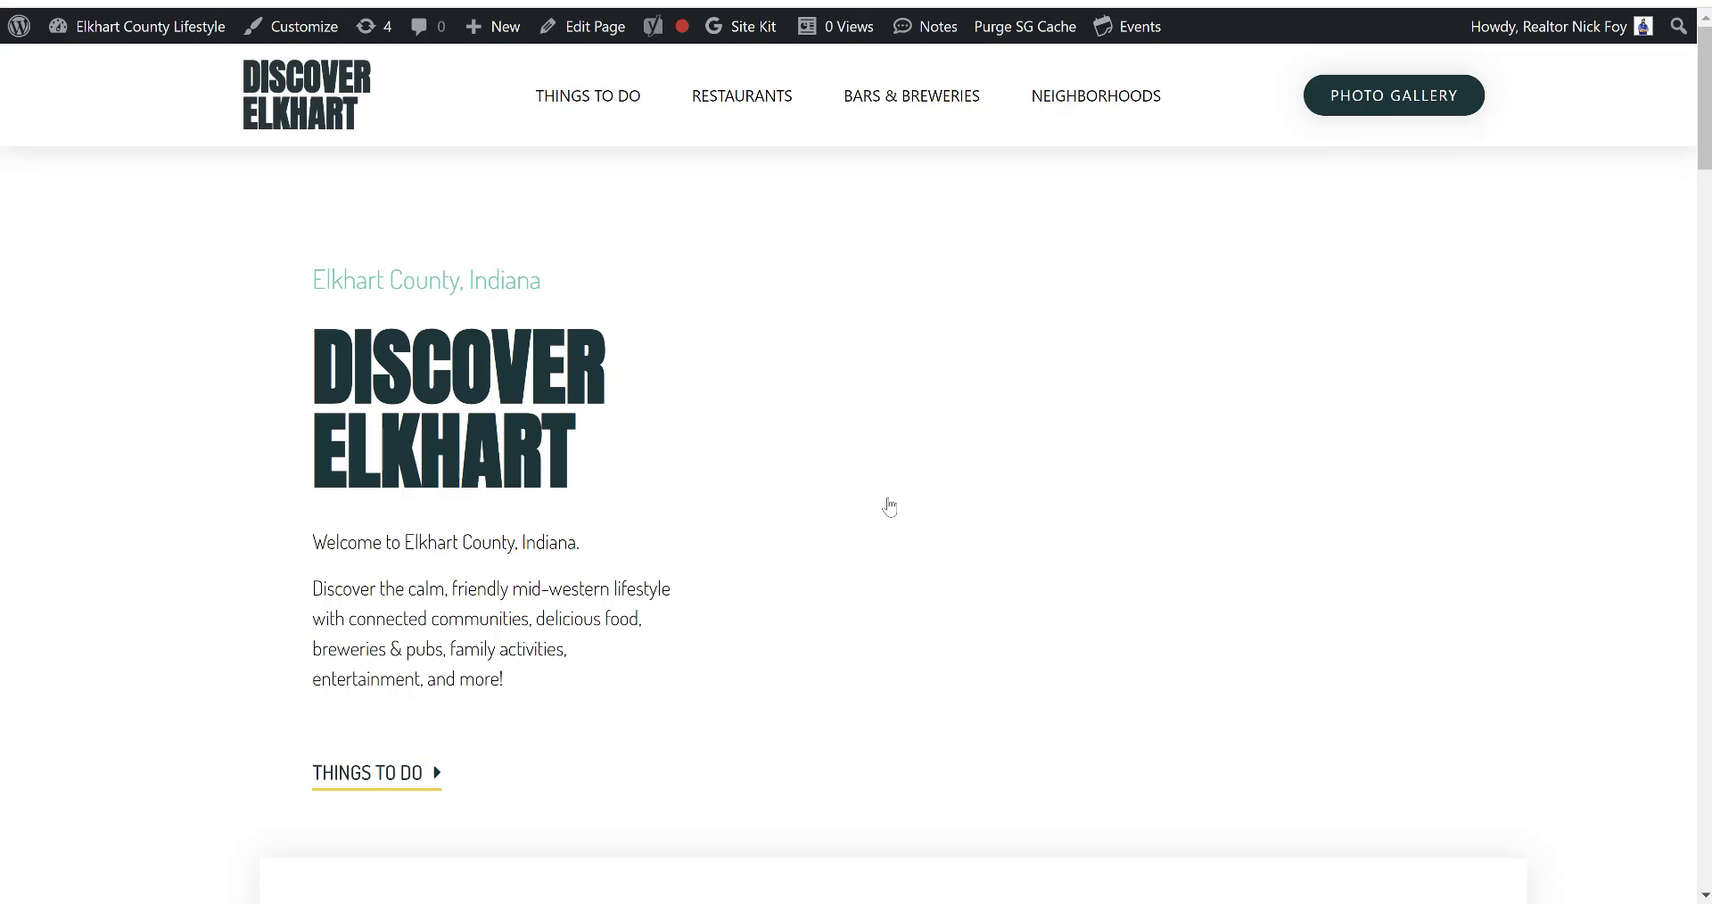
pyautogui.scroll(-3)
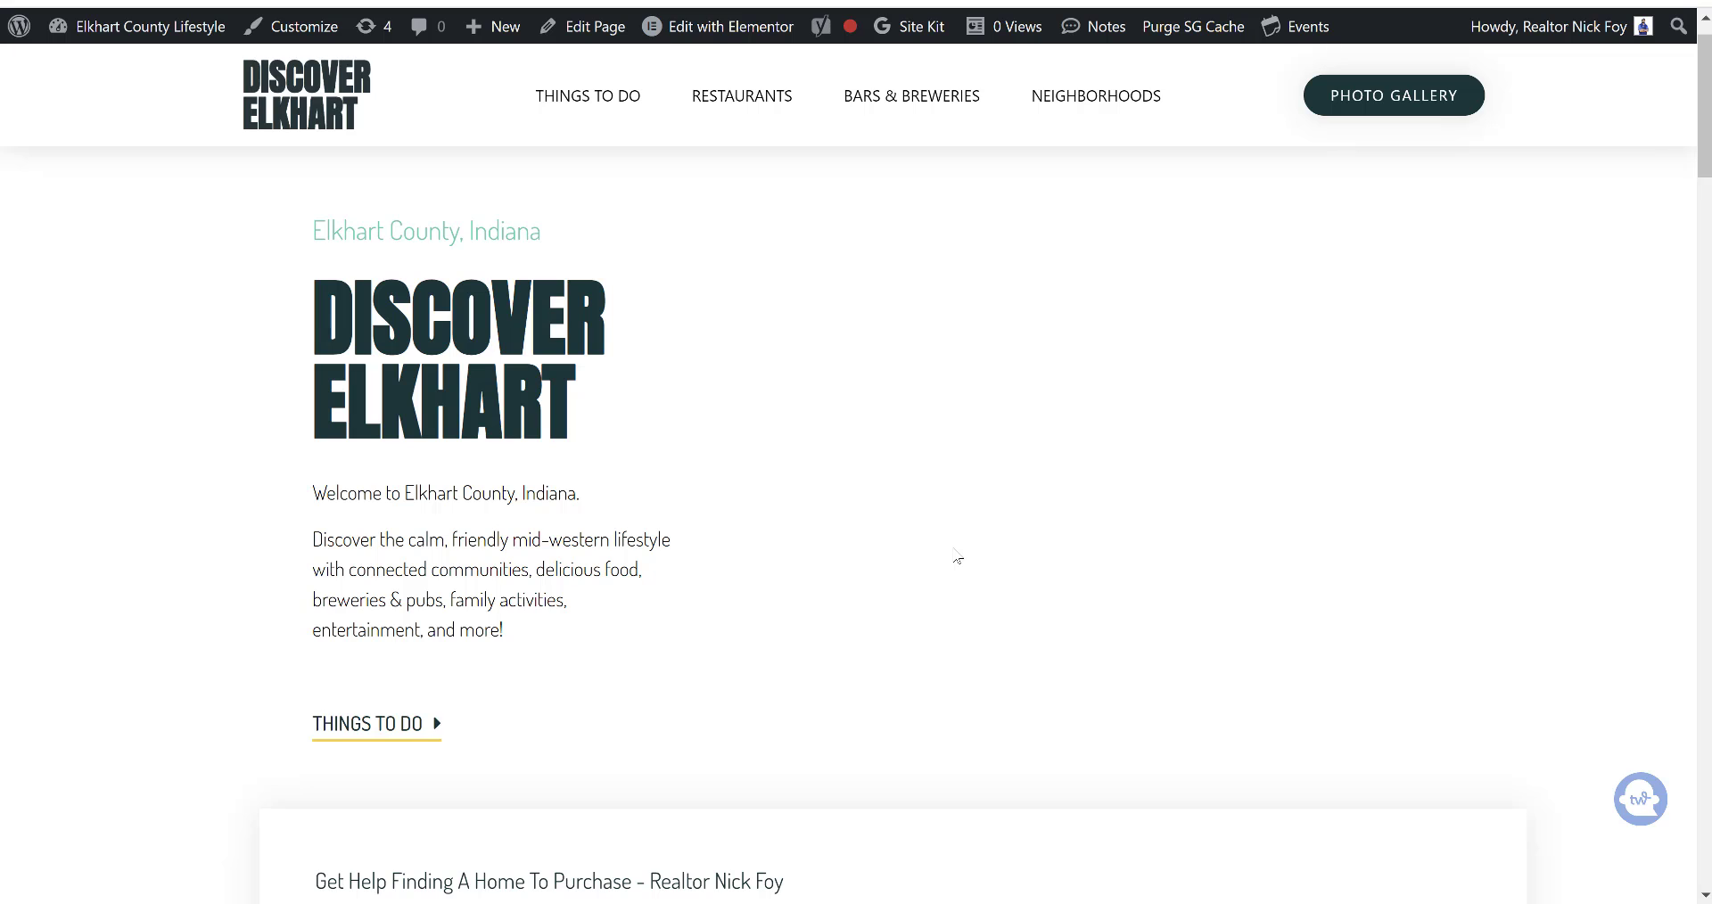
pyautogui.moveTo(805, 397)
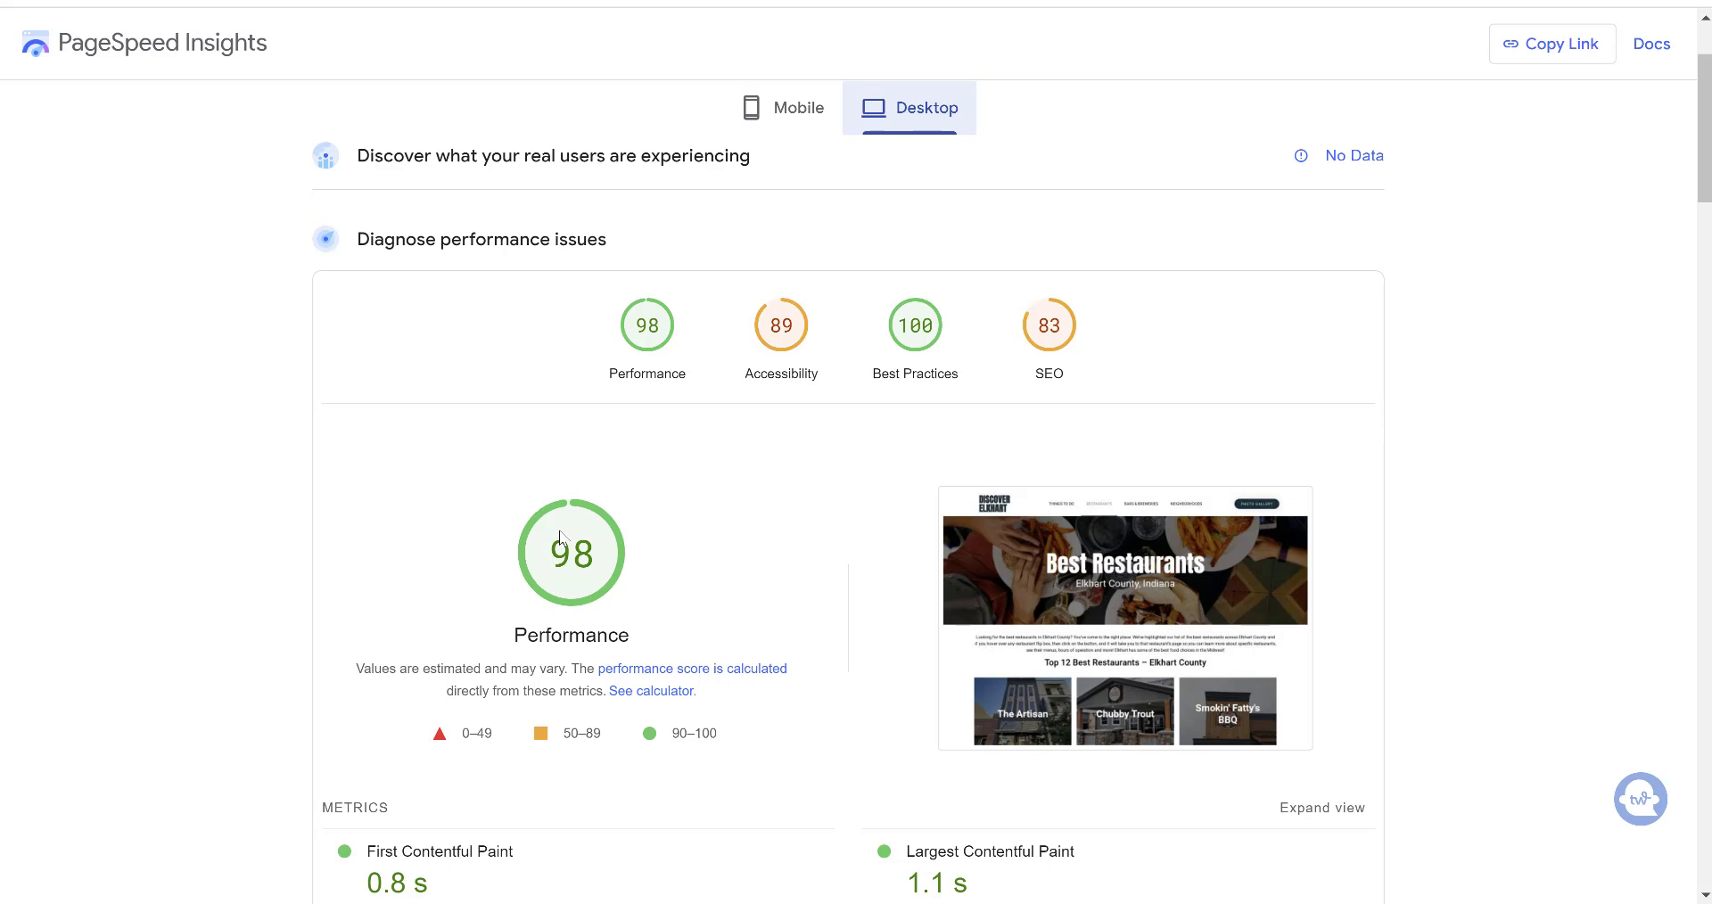
pyautogui.moveTo(797, 107)
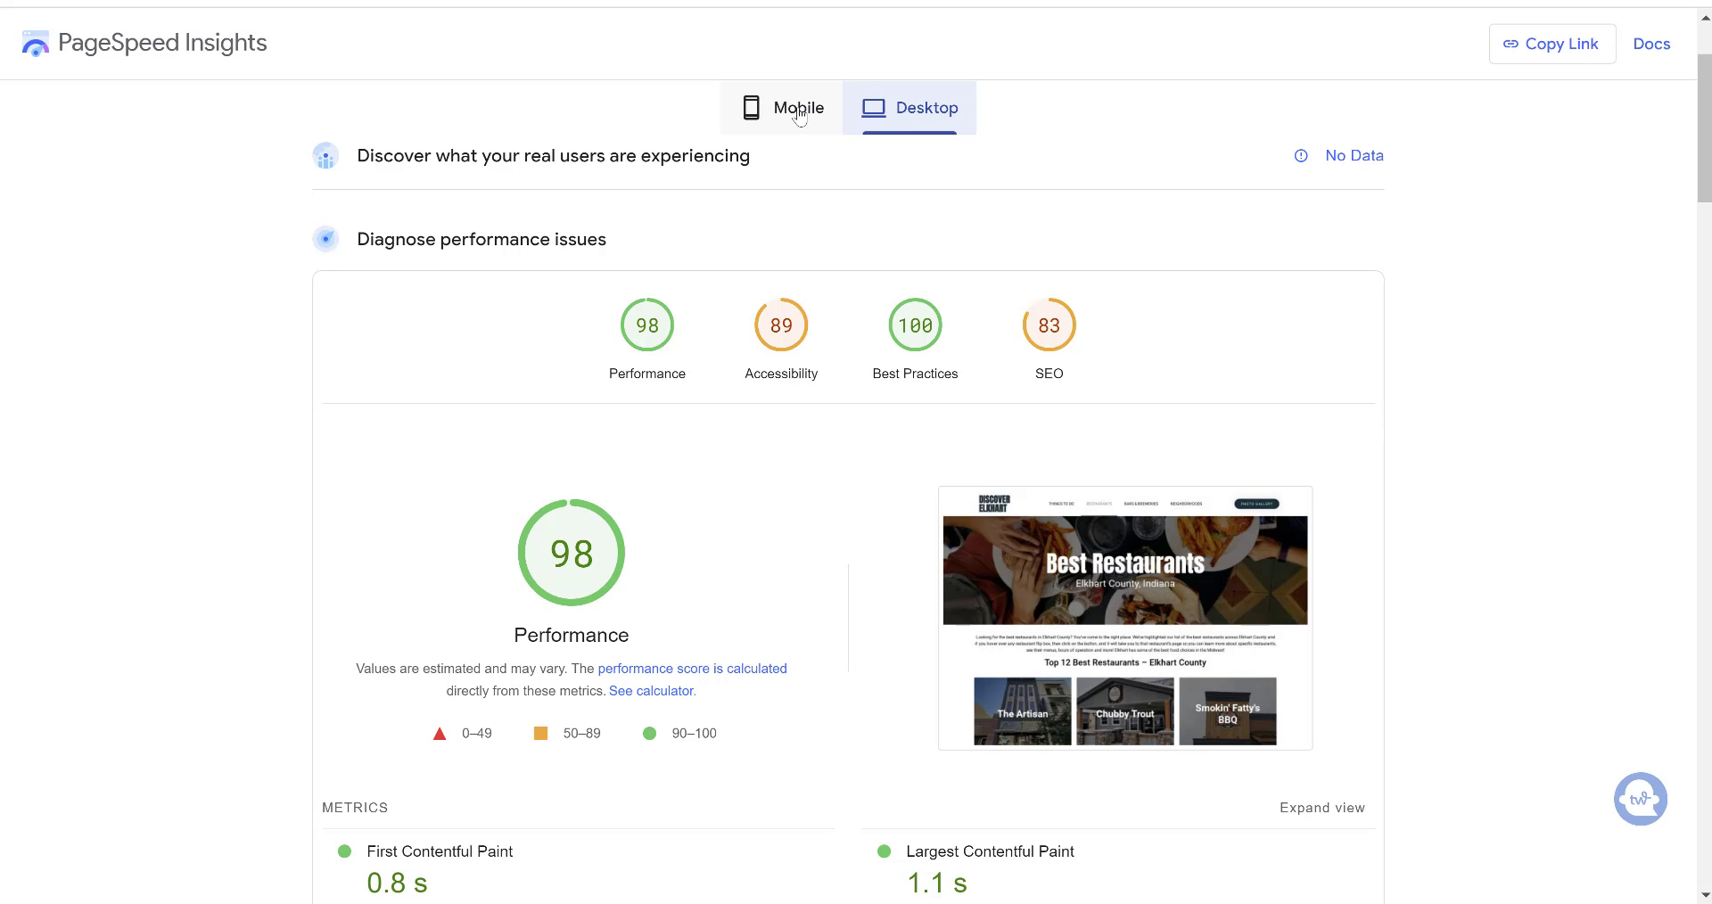
# - Switch to the mobile report for the restaurants page showing performance 83, 4.0 s LCP and 0.003 layout shift
pyautogui.click(799, 107)
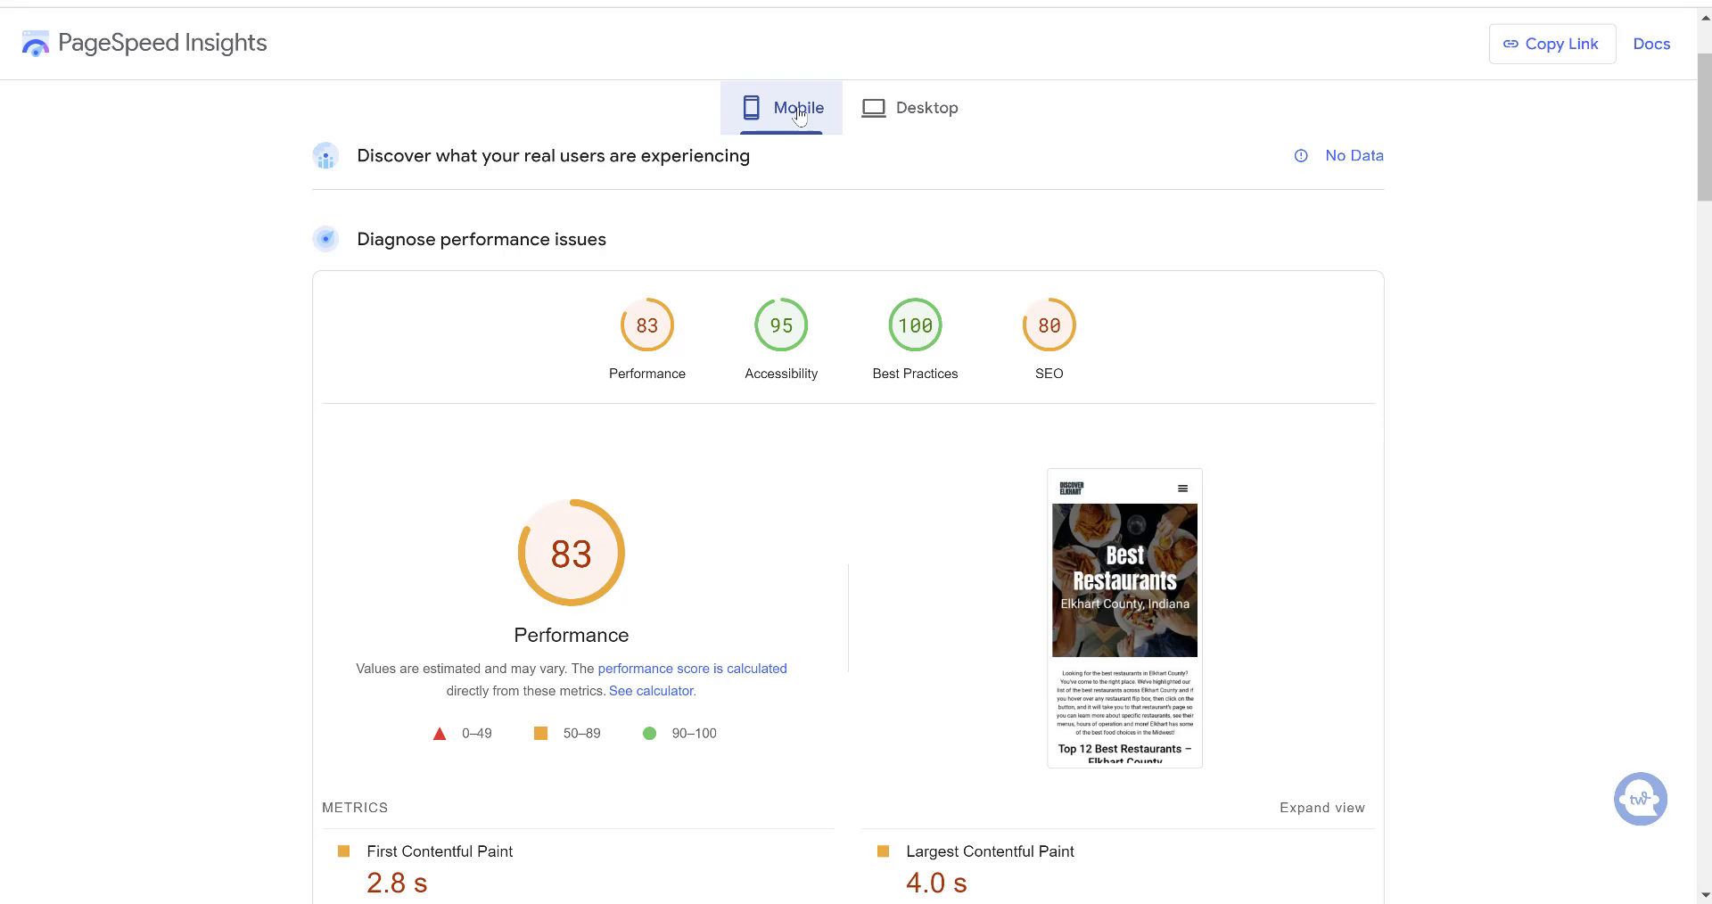
pyautogui.moveTo(758, 431)
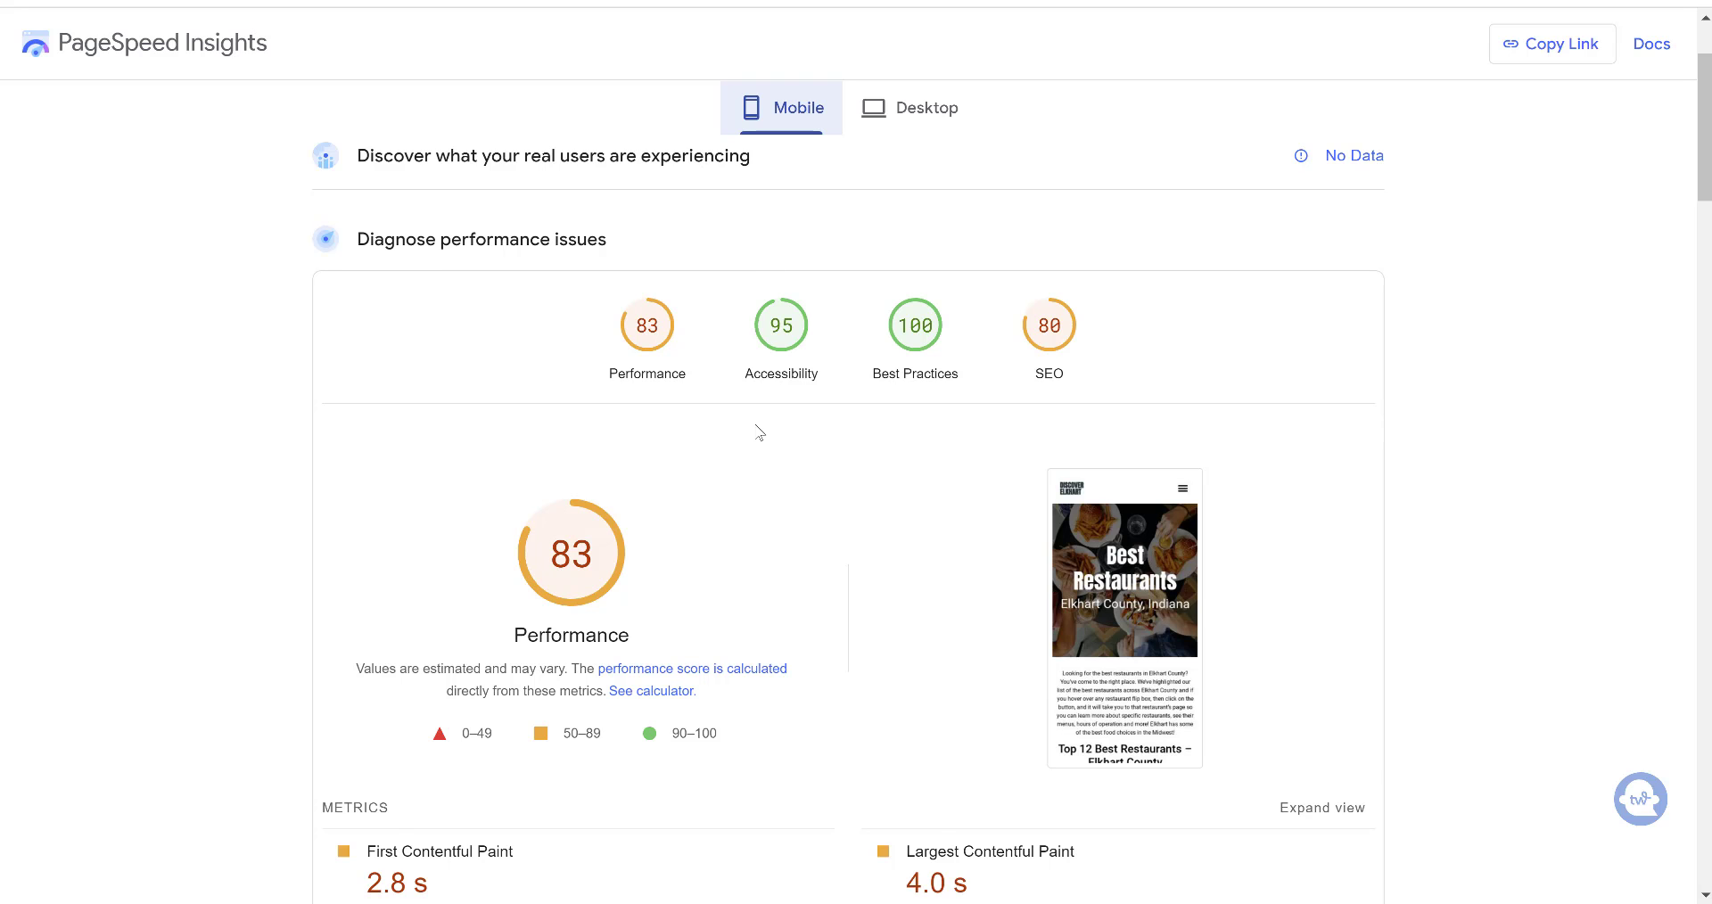
pyautogui.scroll(-3)
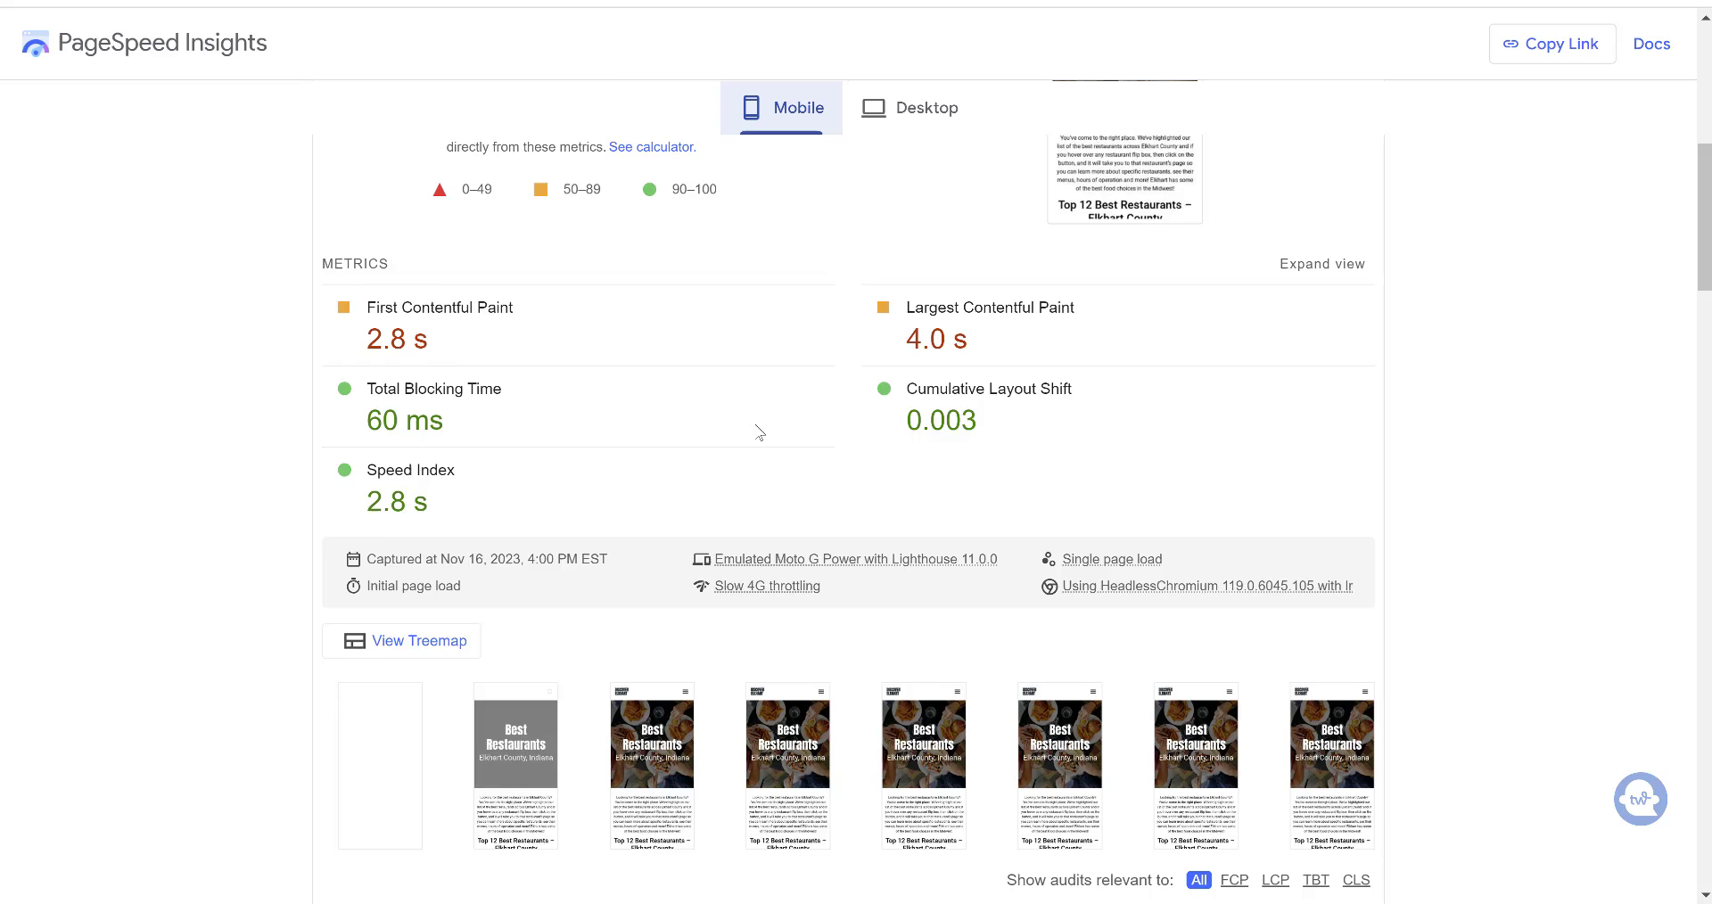
pyautogui.scroll(3)
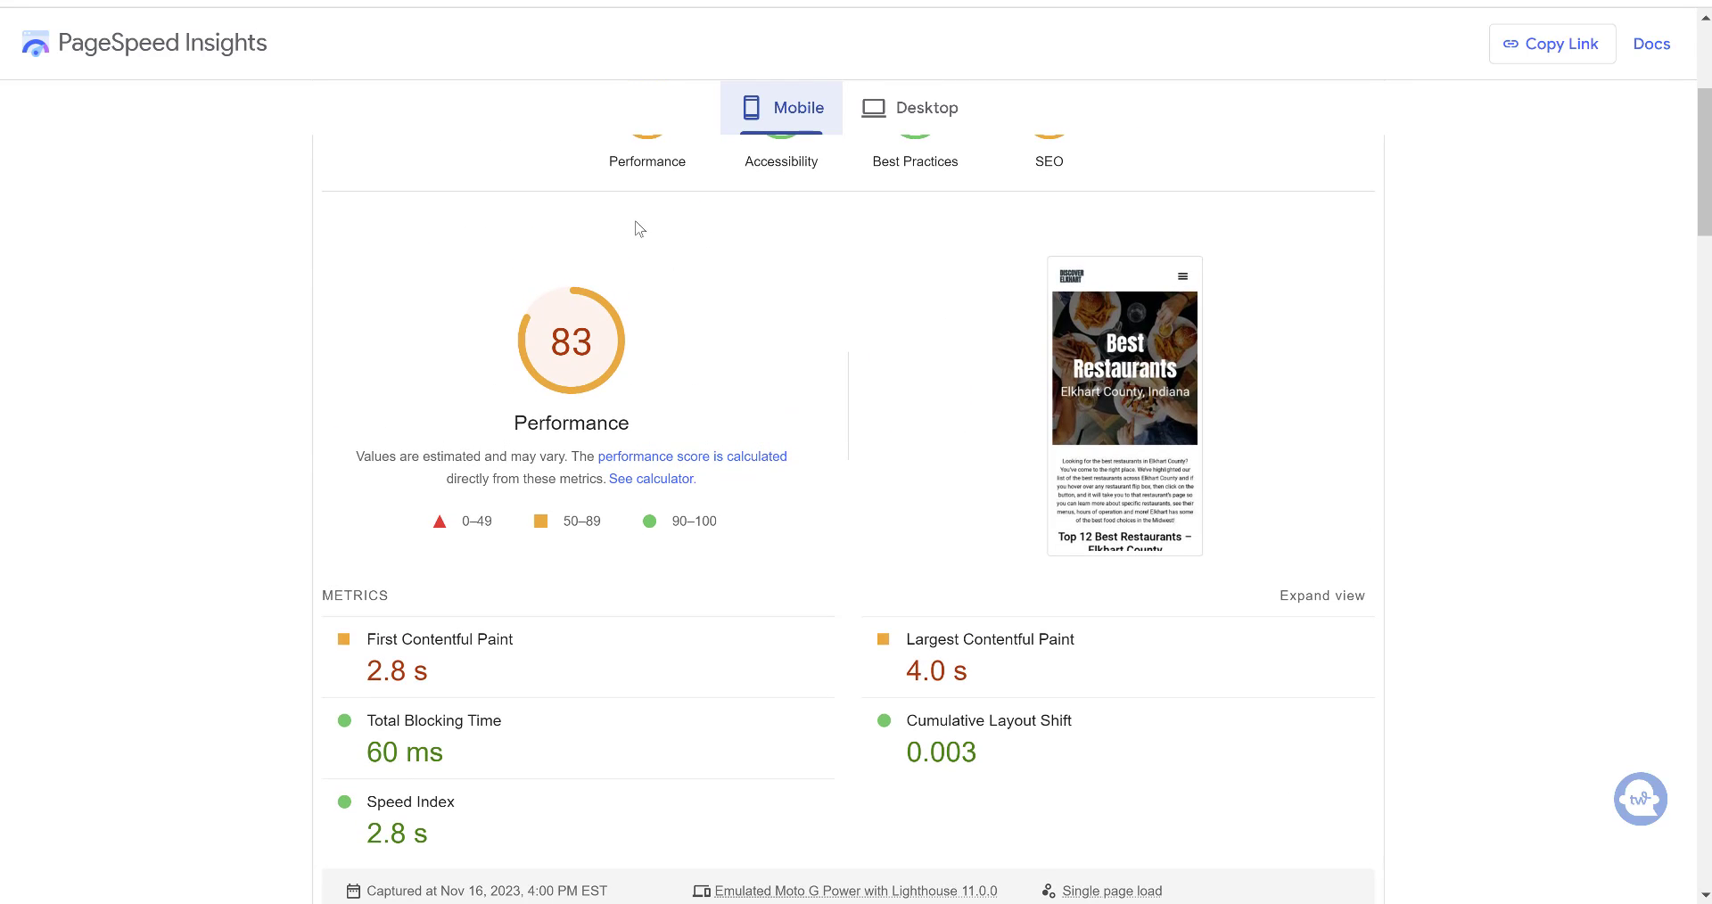
pyautogui.moveTo(562, 119)
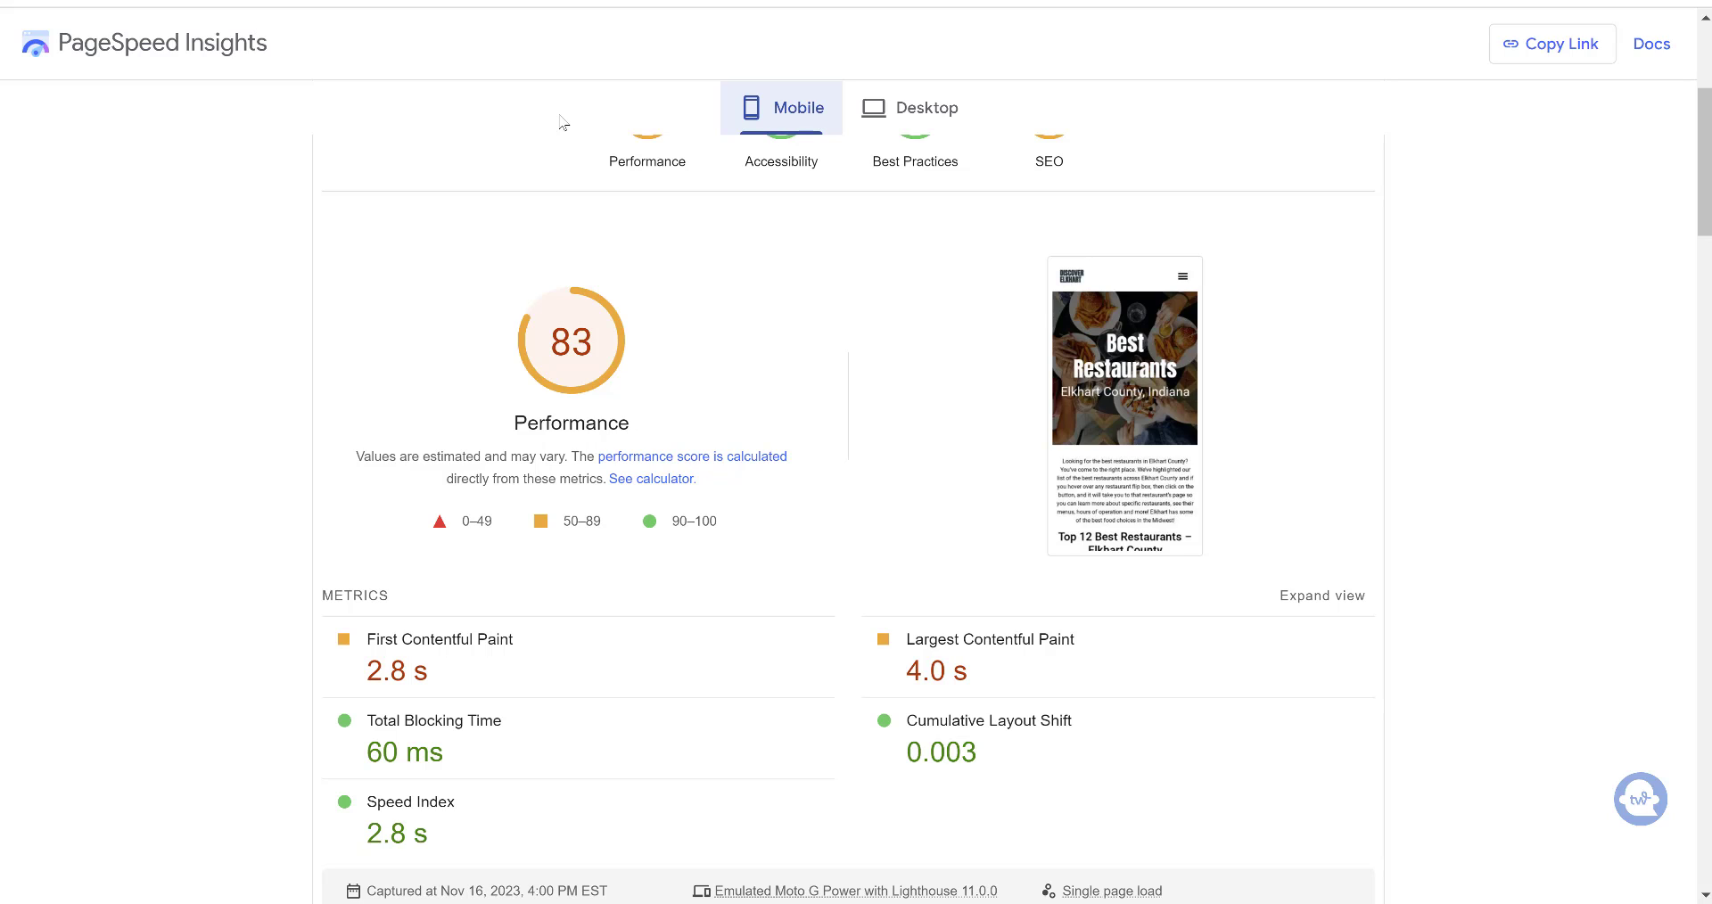
pyautogui.moveTo(953, 673)
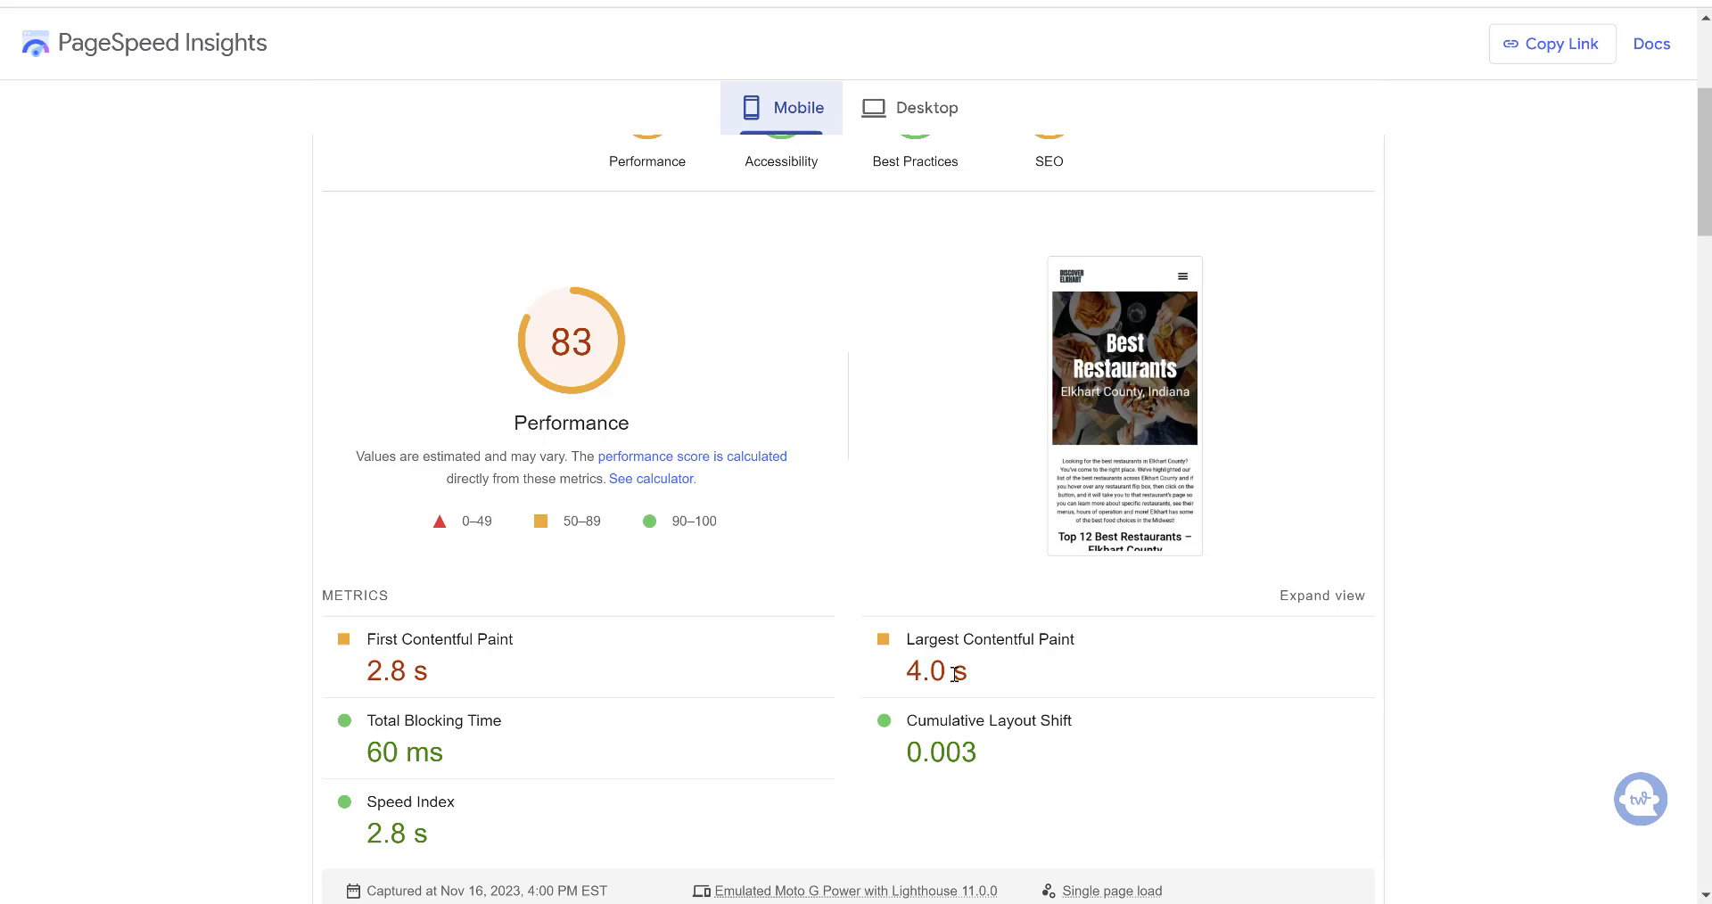
pyautogui.moveTo(946, 673)
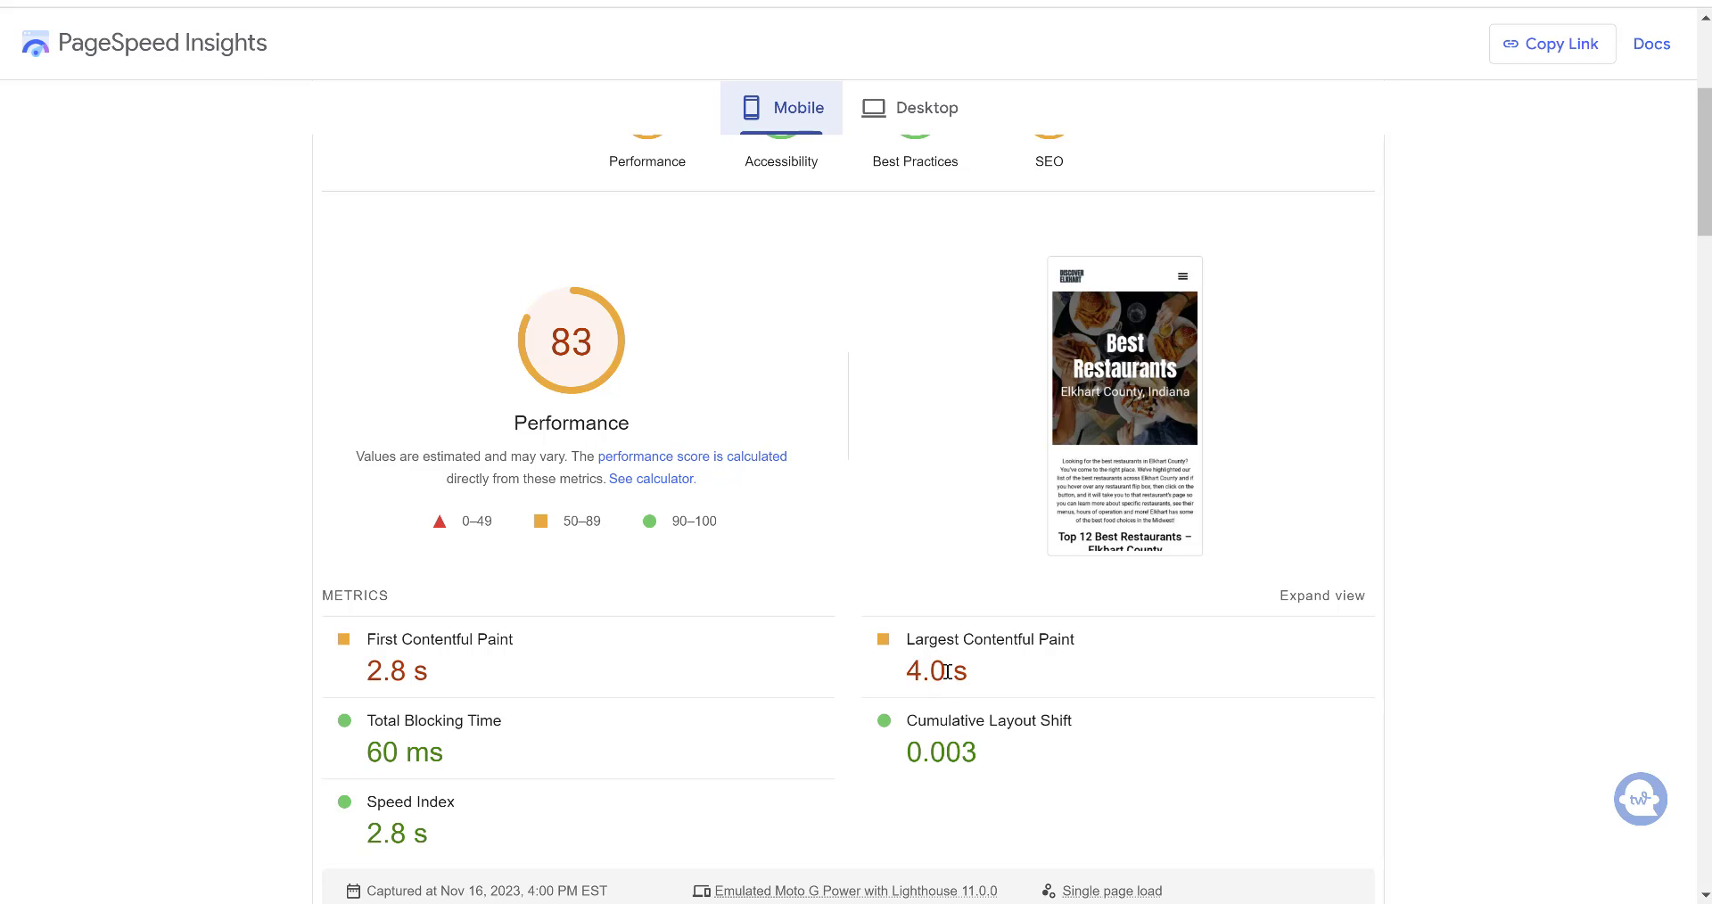
pyautogui.moveTo(958, 722)
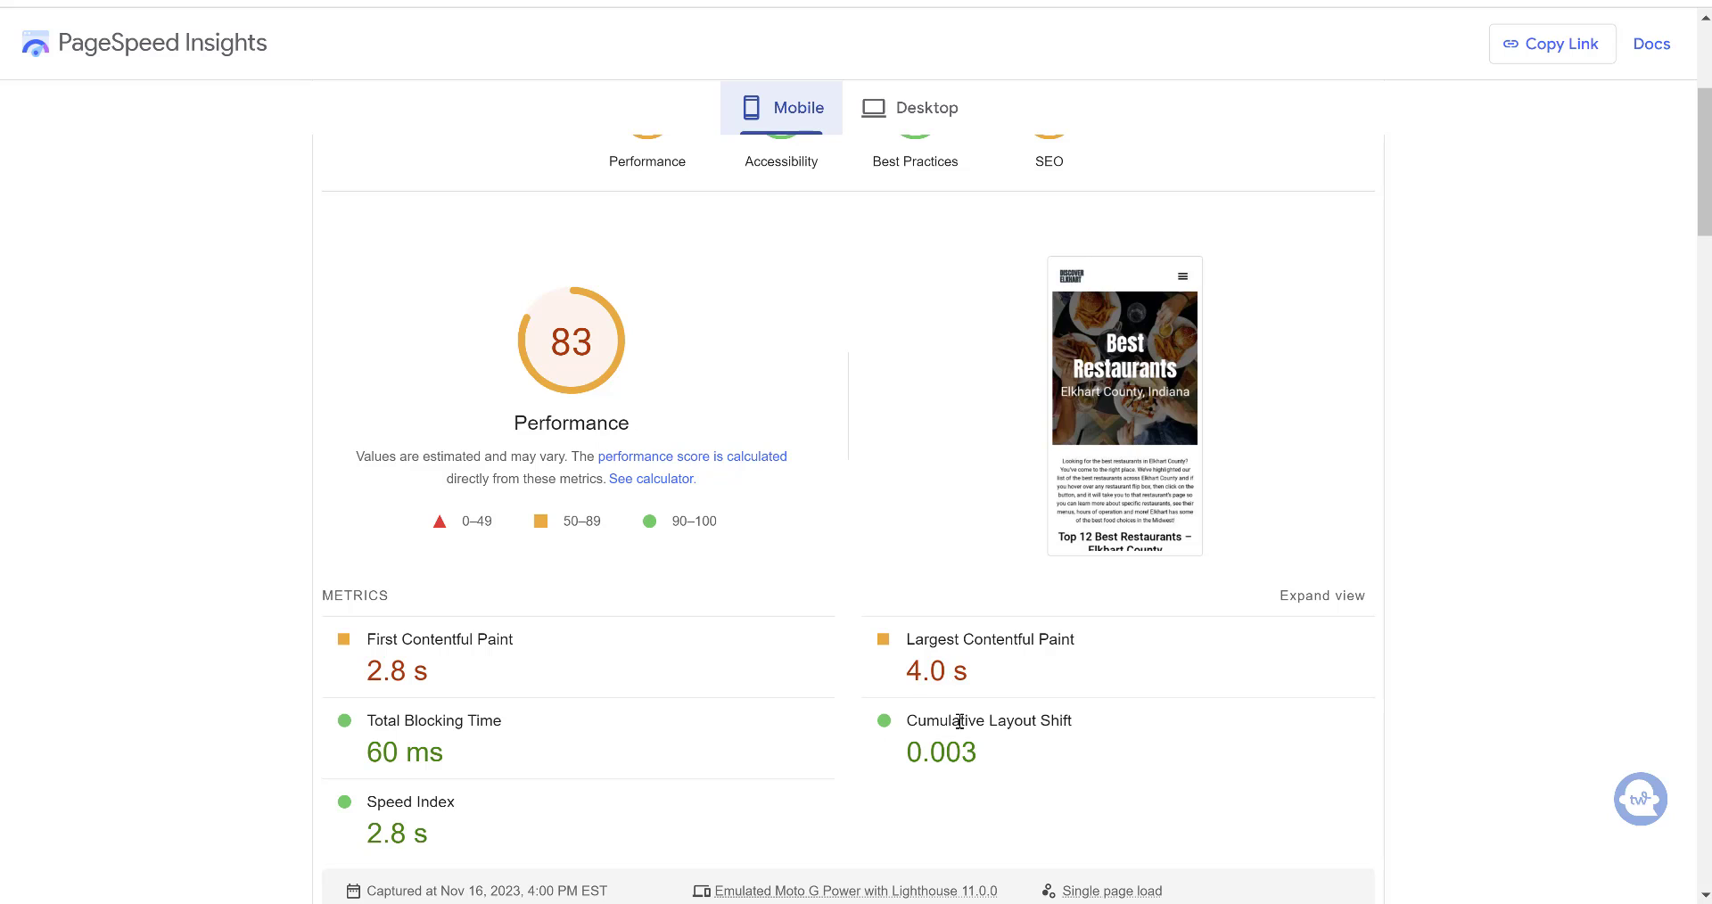
pyautogui.moveTo(948, 683)
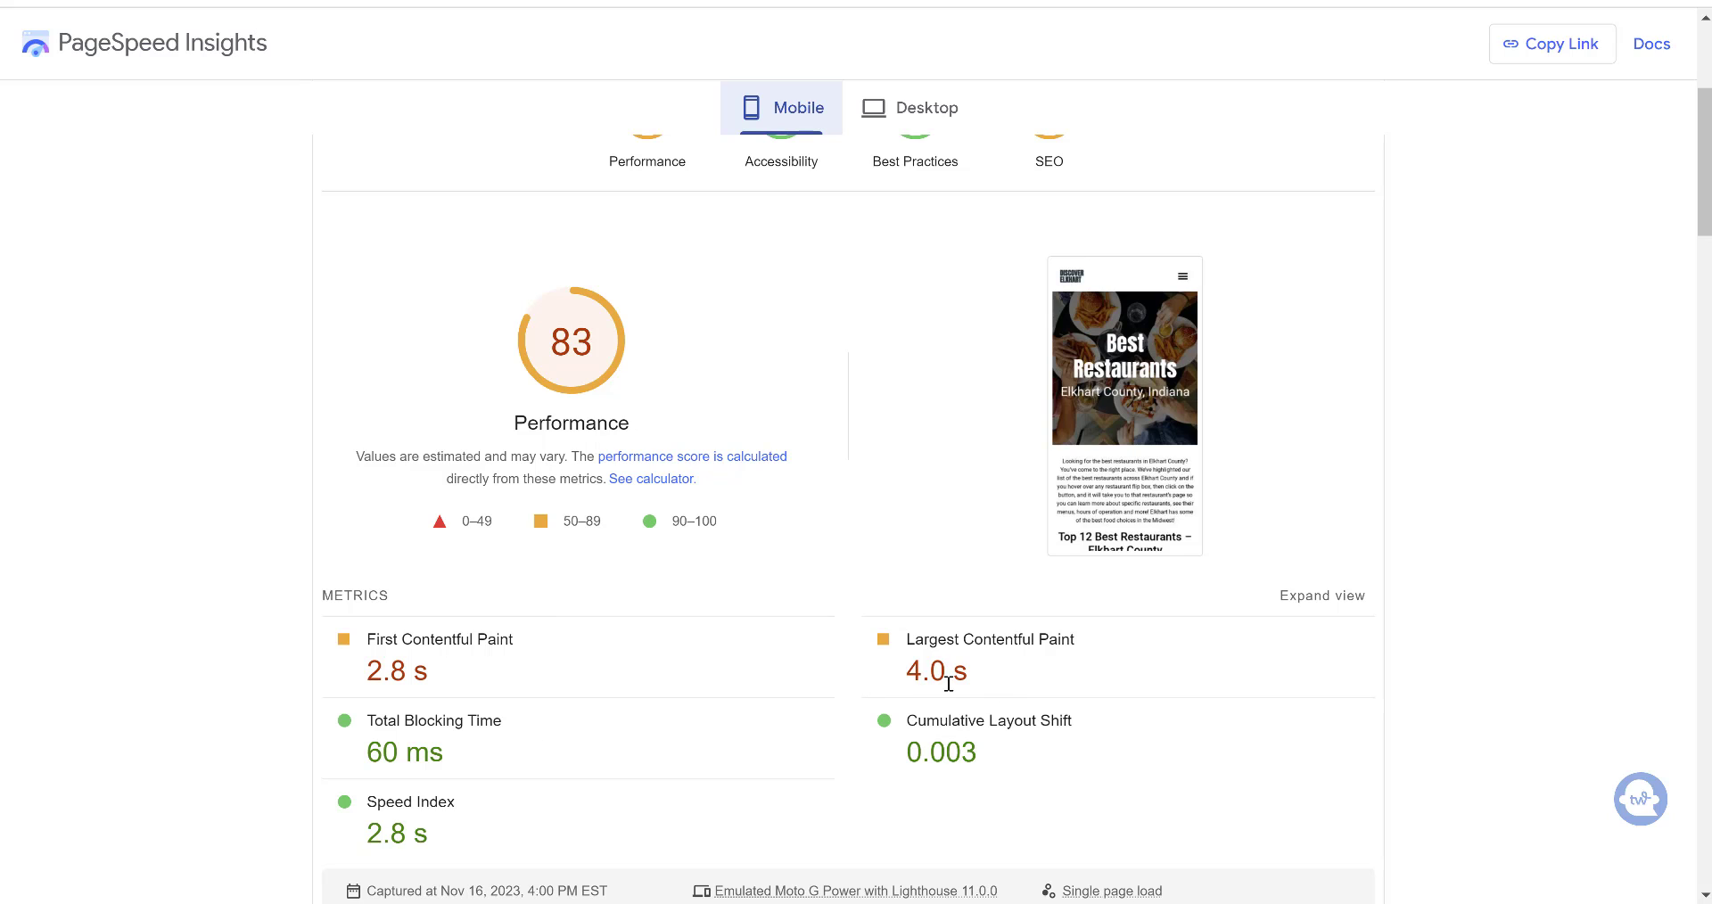
pyautogui.moveTo(881, 740)
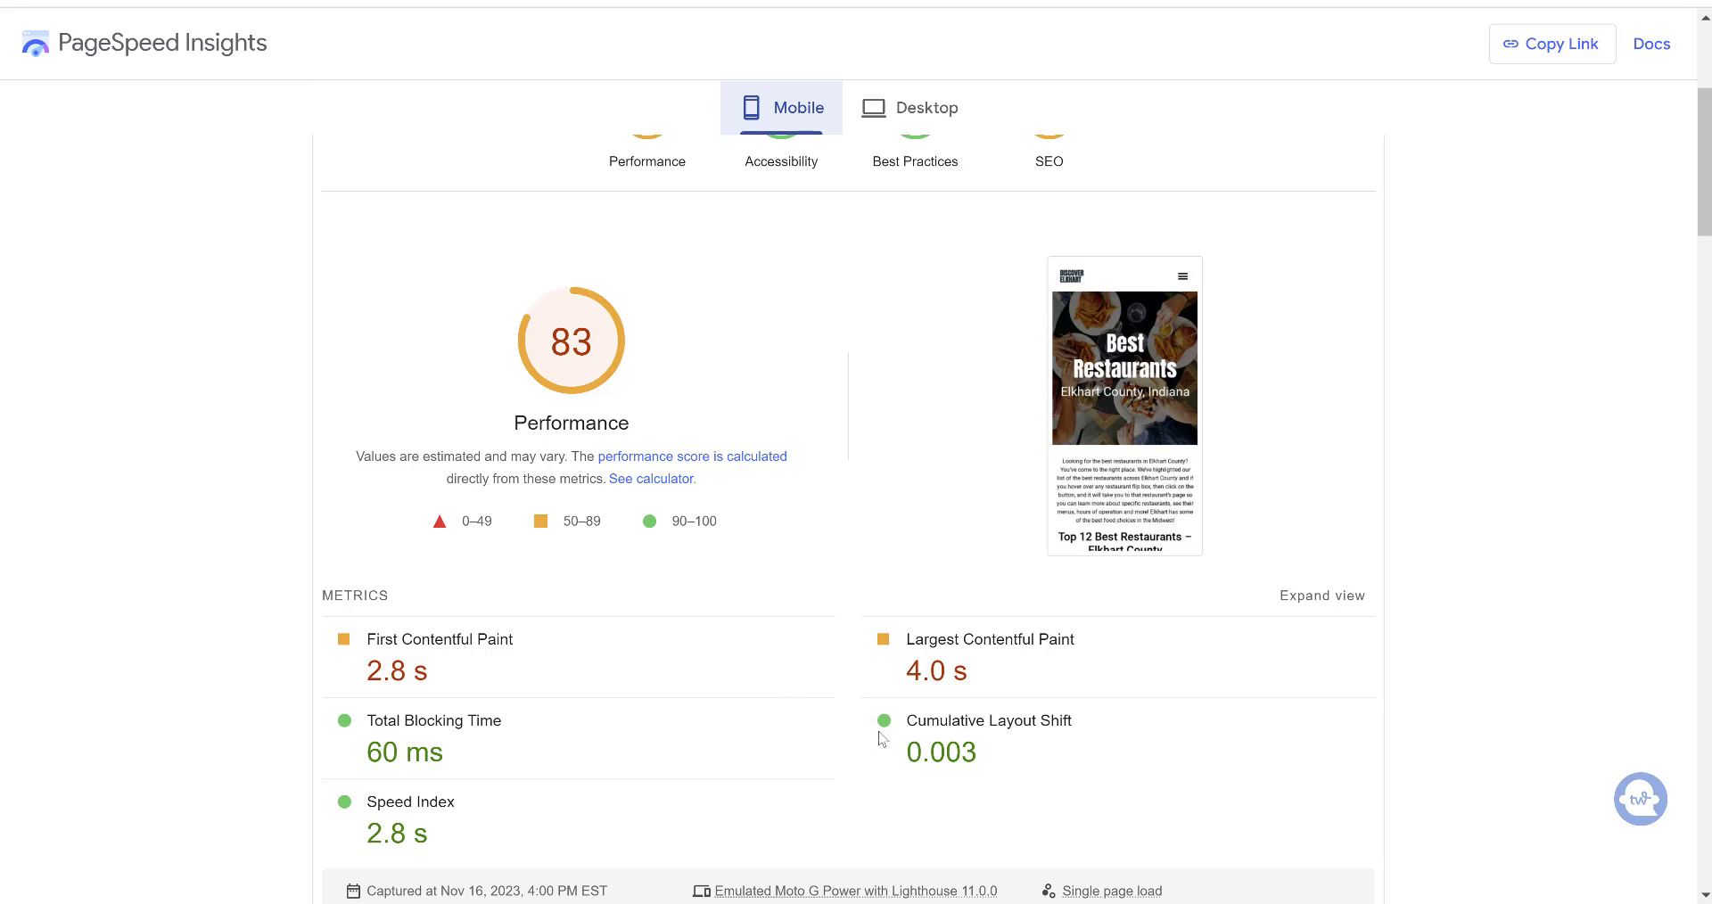
pyautogui.moveTo(957, 700)
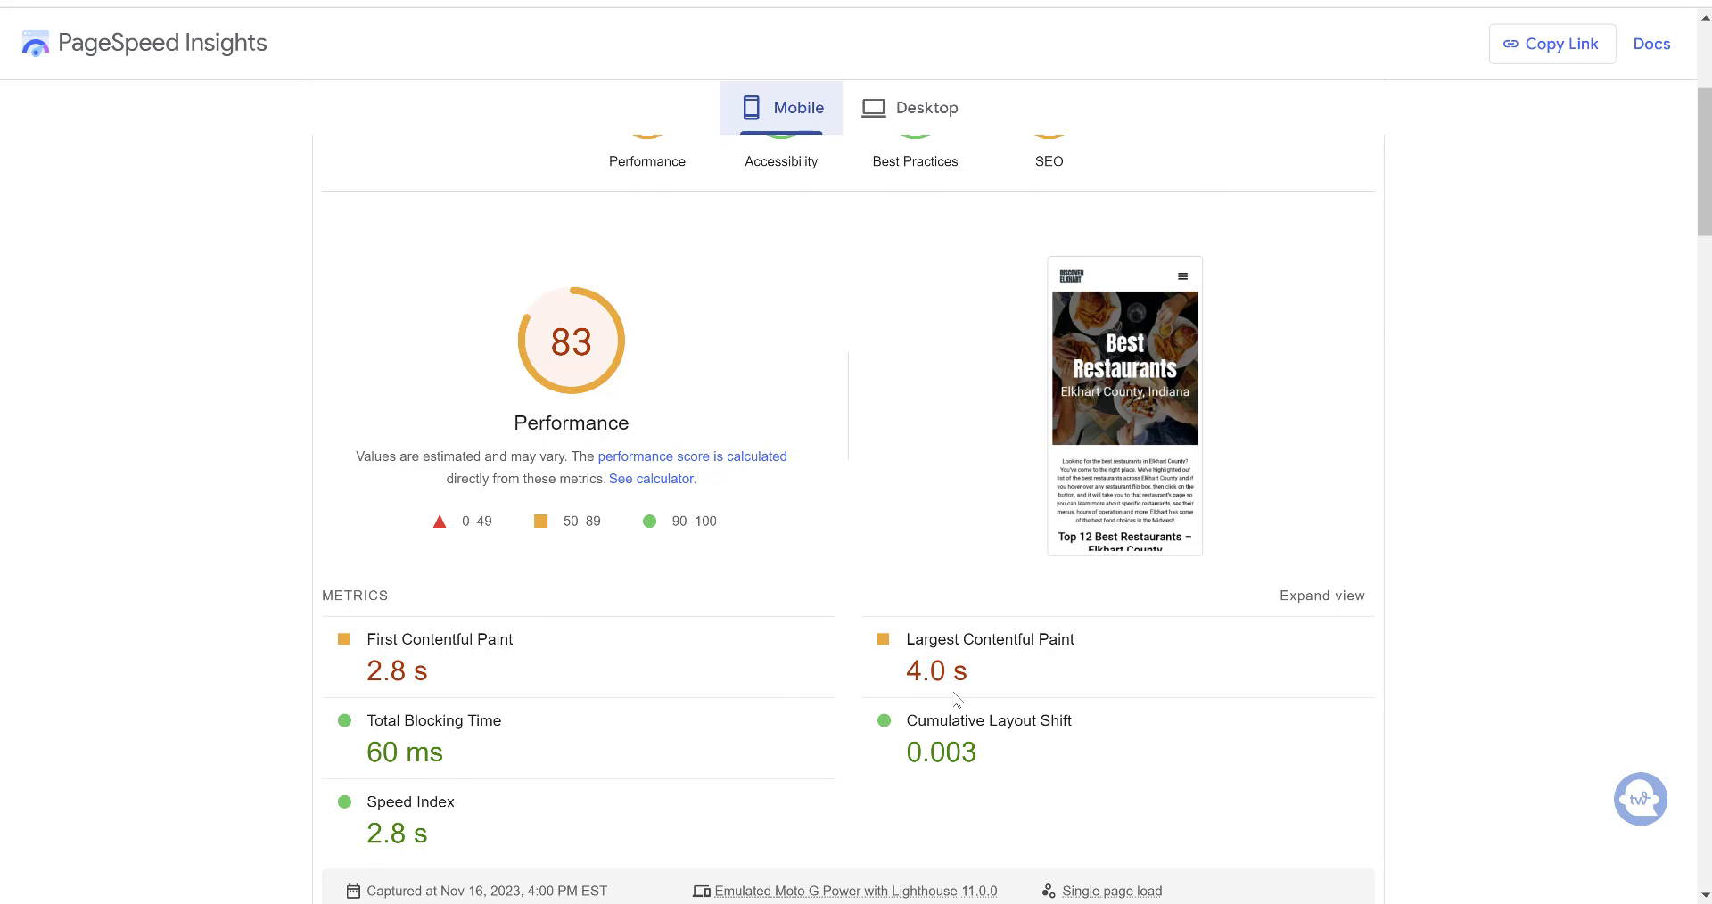
pyautogui.scroll(3)
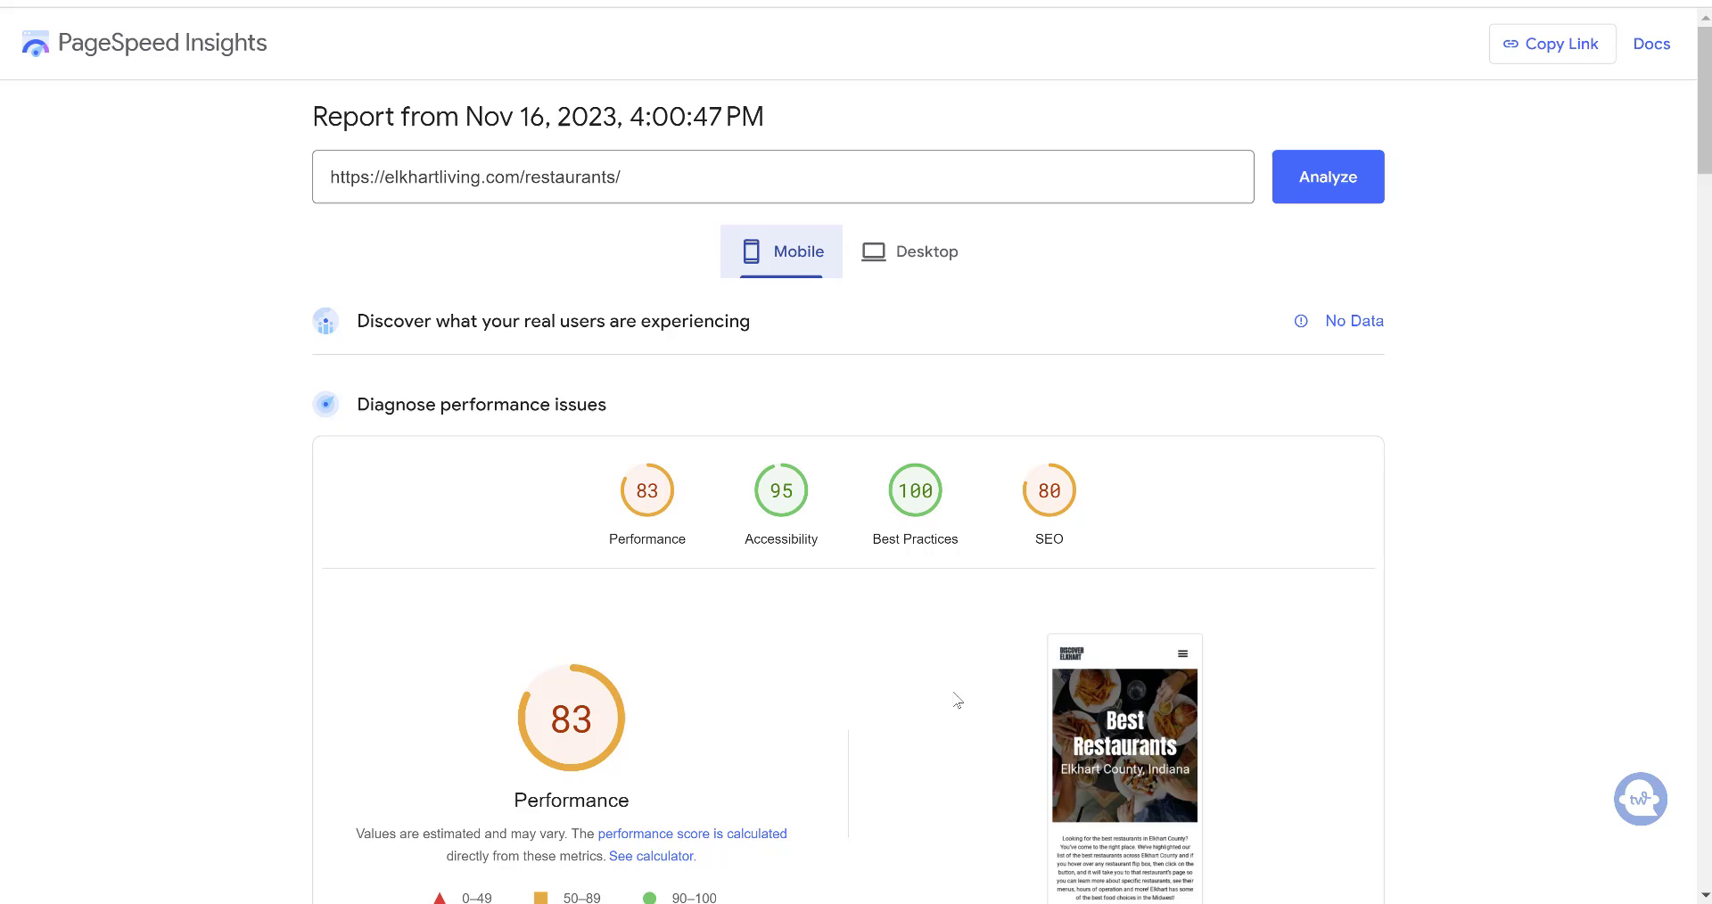